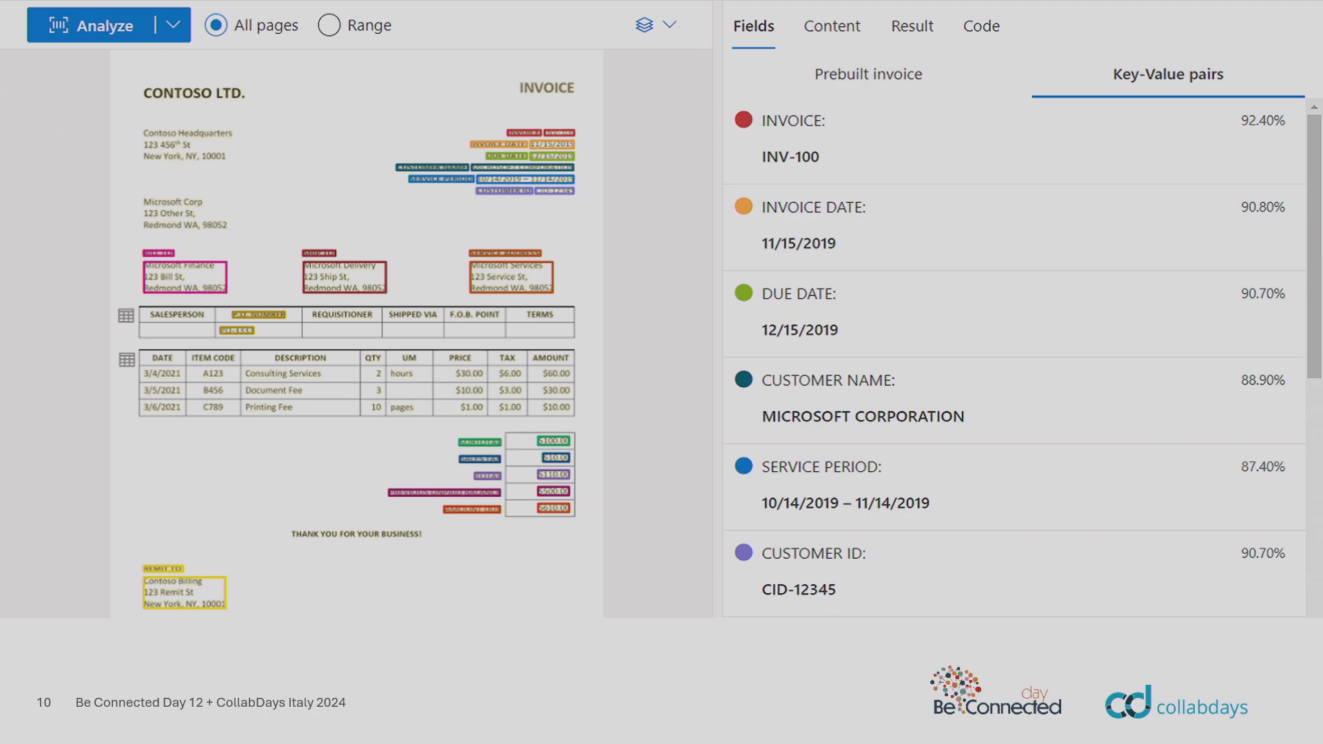
Advance the slideshow to slide 26 on Azure AI Document Intelligence.
{"action": "key", "text": "Right"}
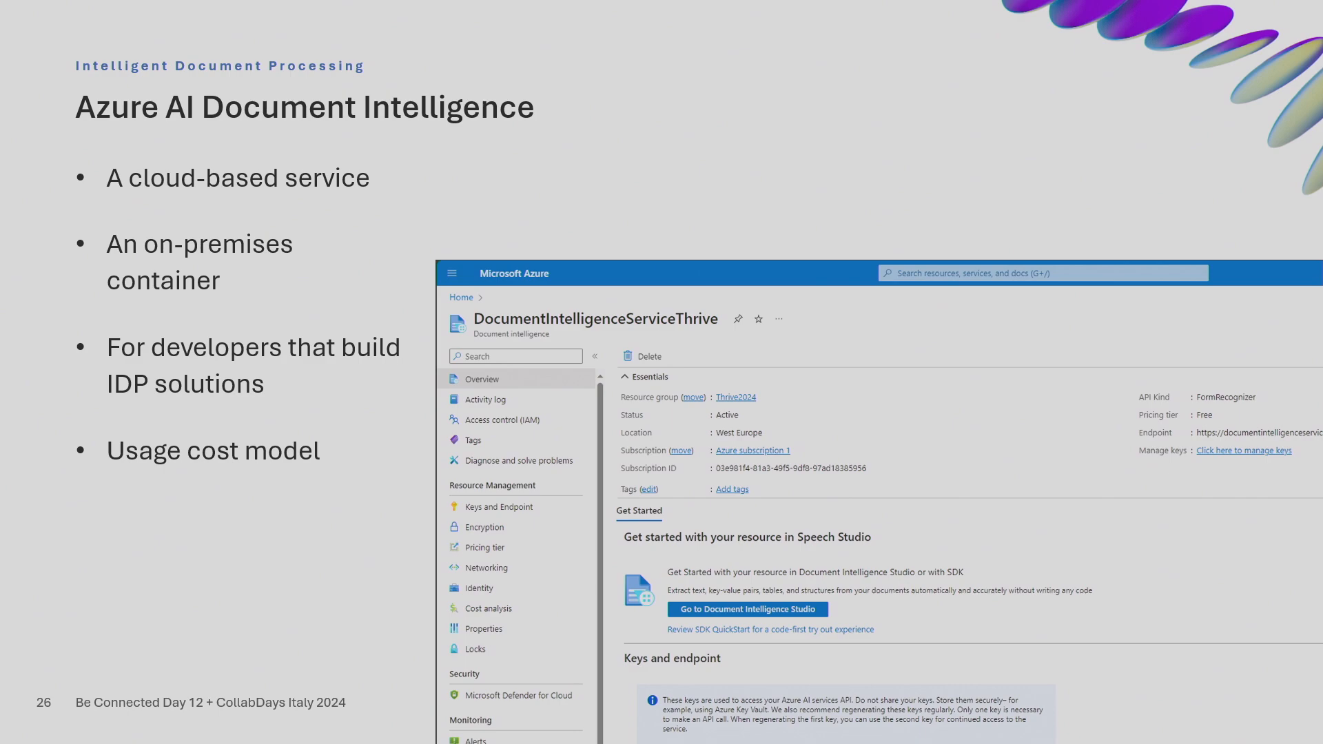
Step through the deck to slide 31, Models, which emphasises custom models.
{"action": "key", "text": "Right"}
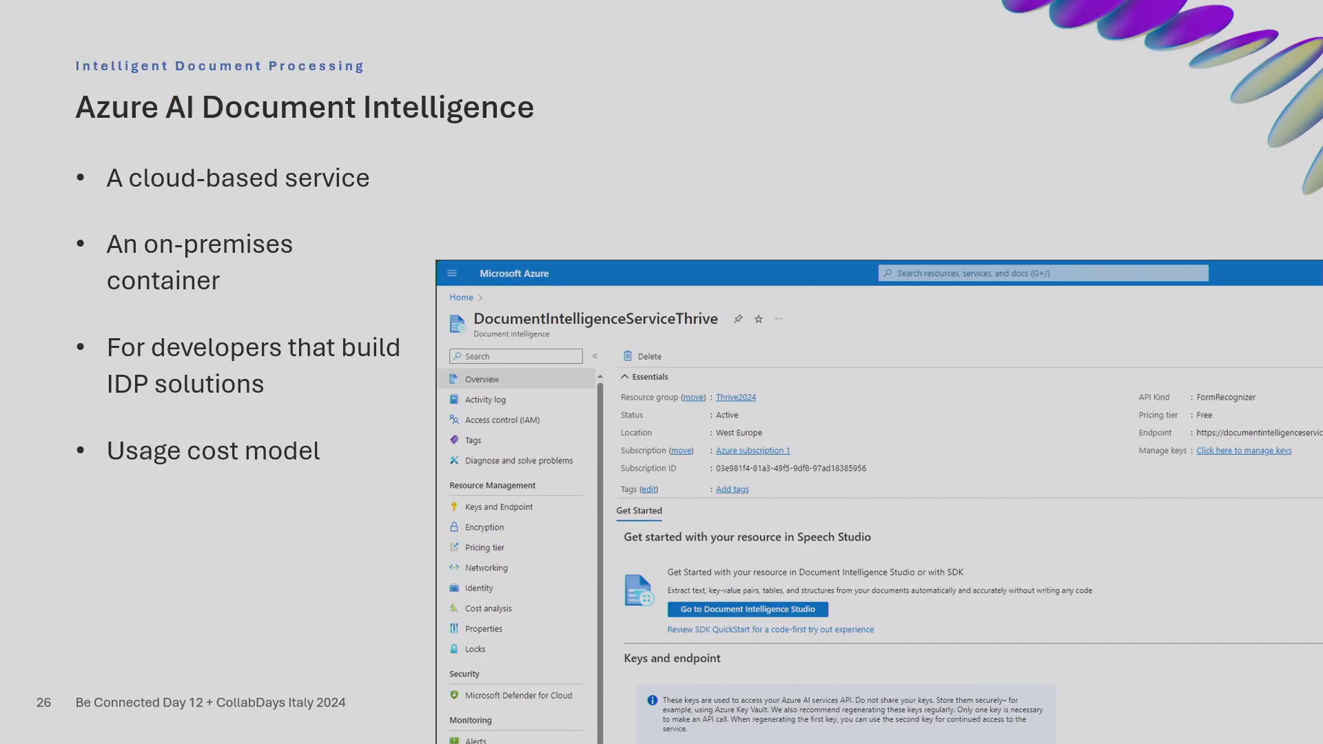
{"action": "key", "text": "Right"}
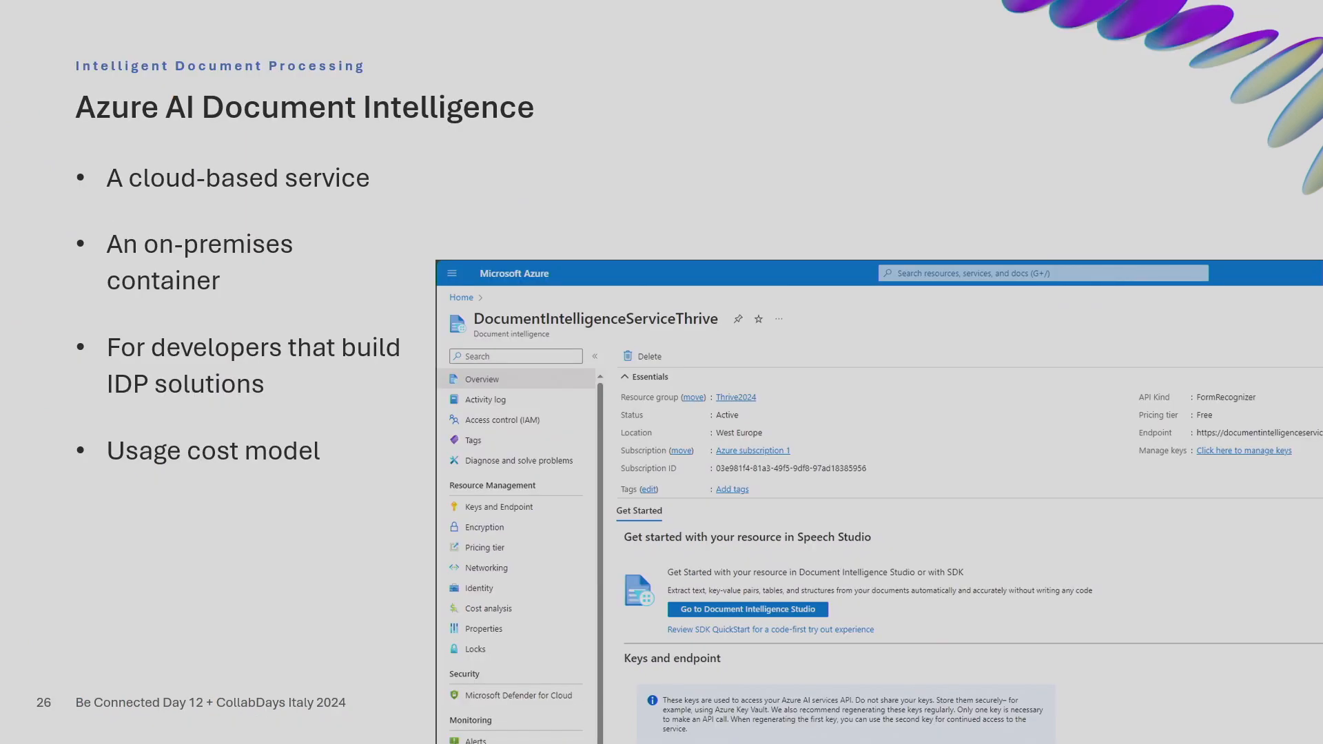
{"action": "key", "text": "Right"}
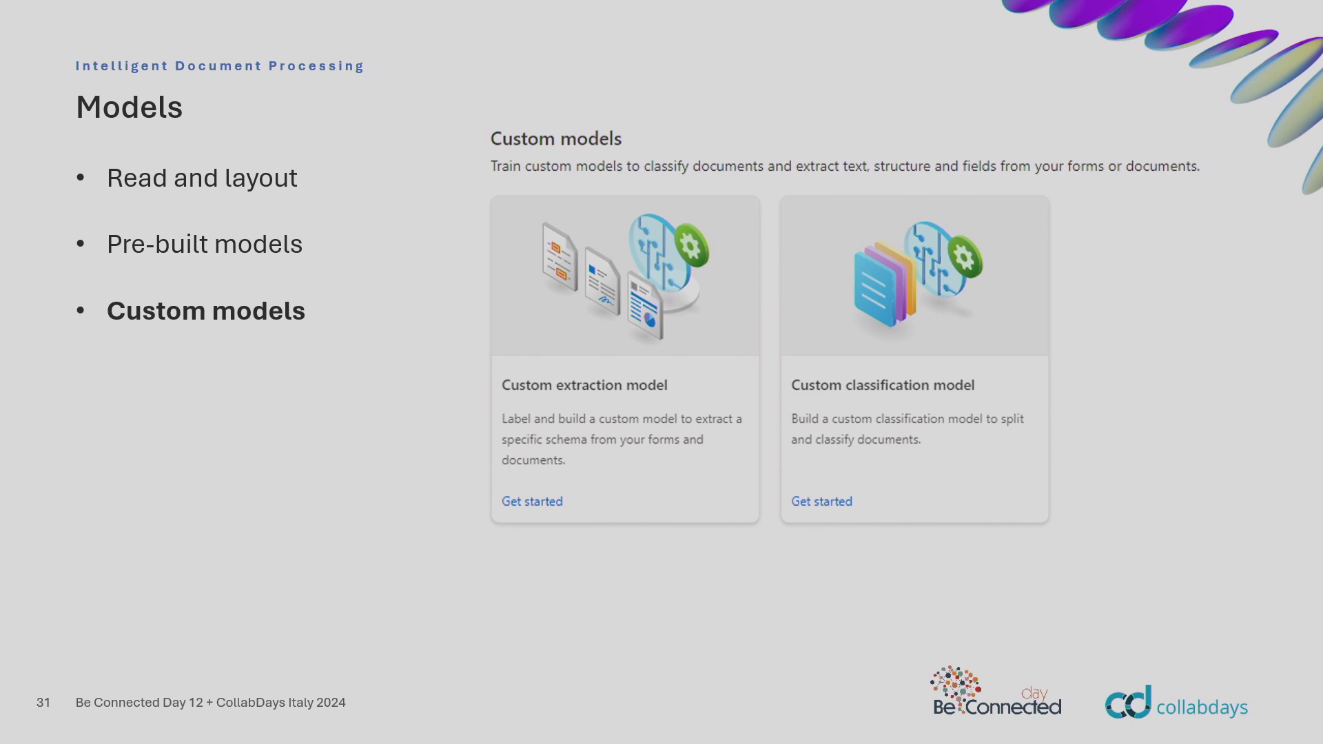
{"action": "key", "text": "Right"}
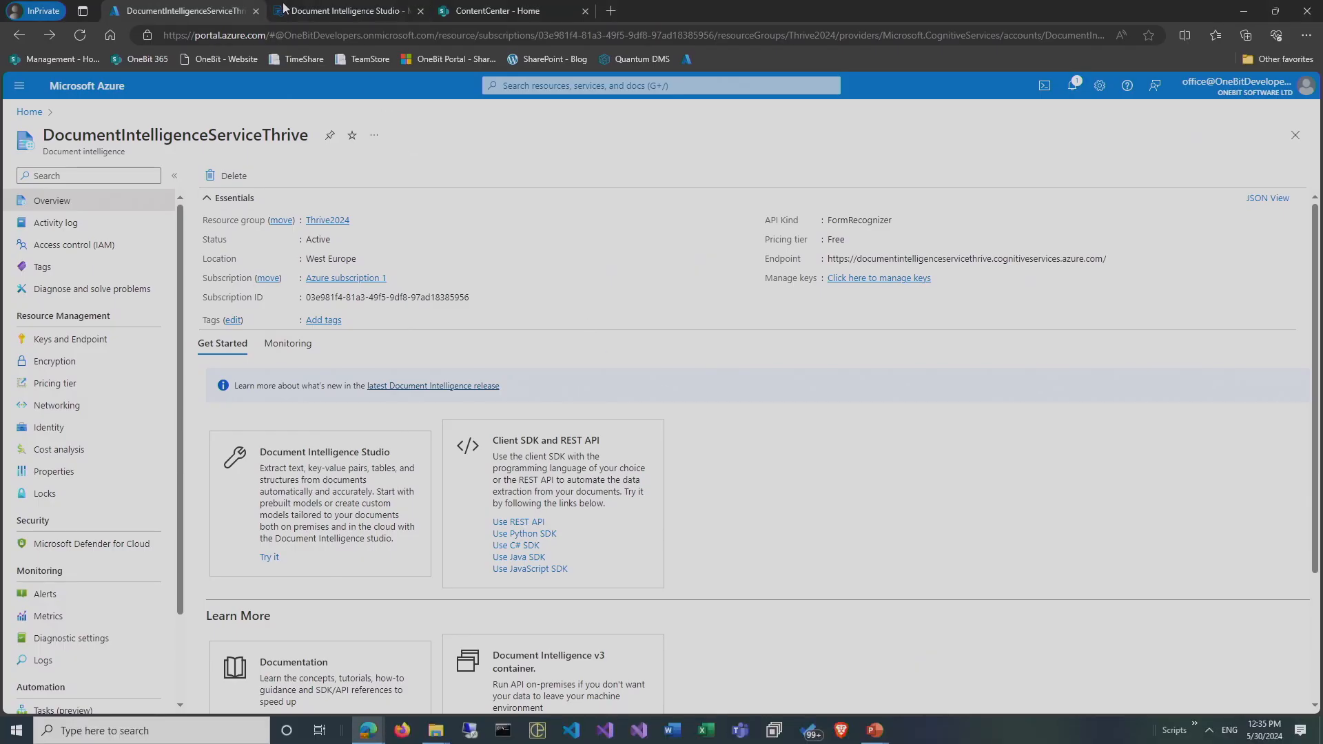
{"action": "mouse_move", "coordinate": [65, 289]}
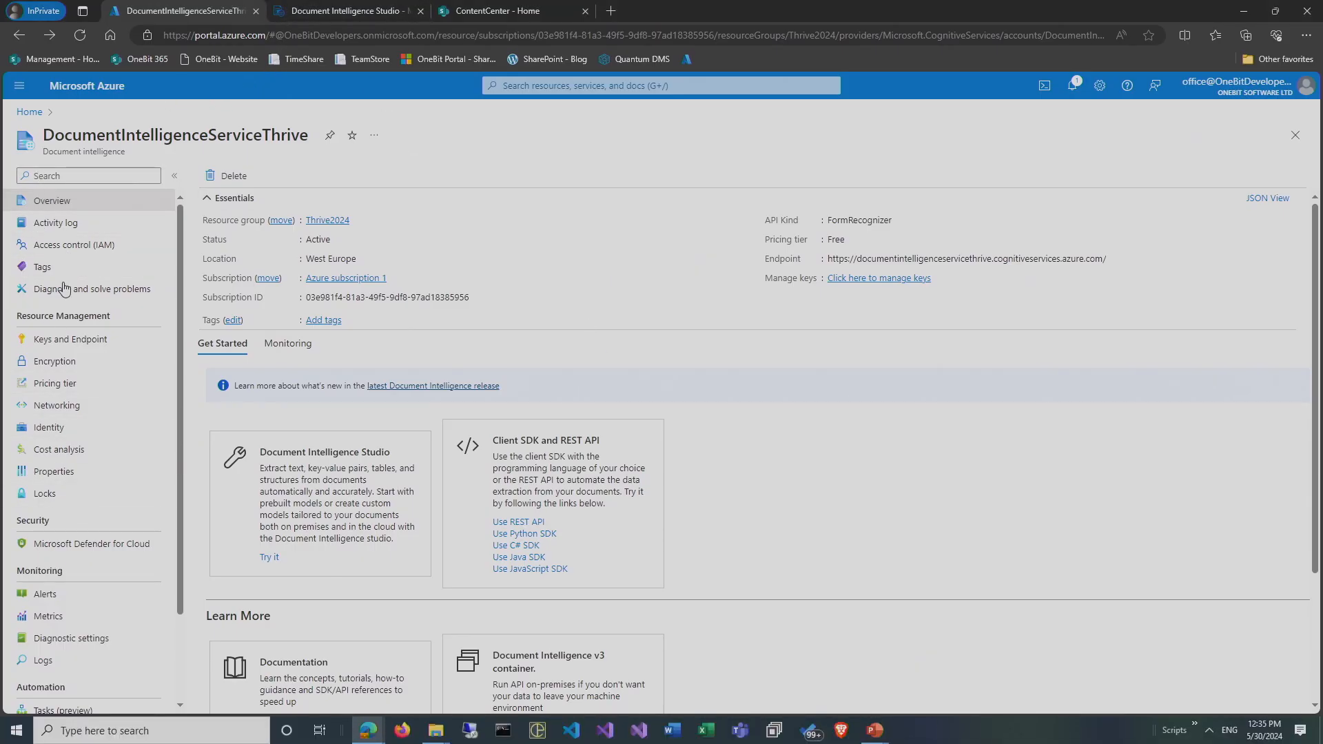
{"action": "mouse_move", "coordinate": [368, 272]}
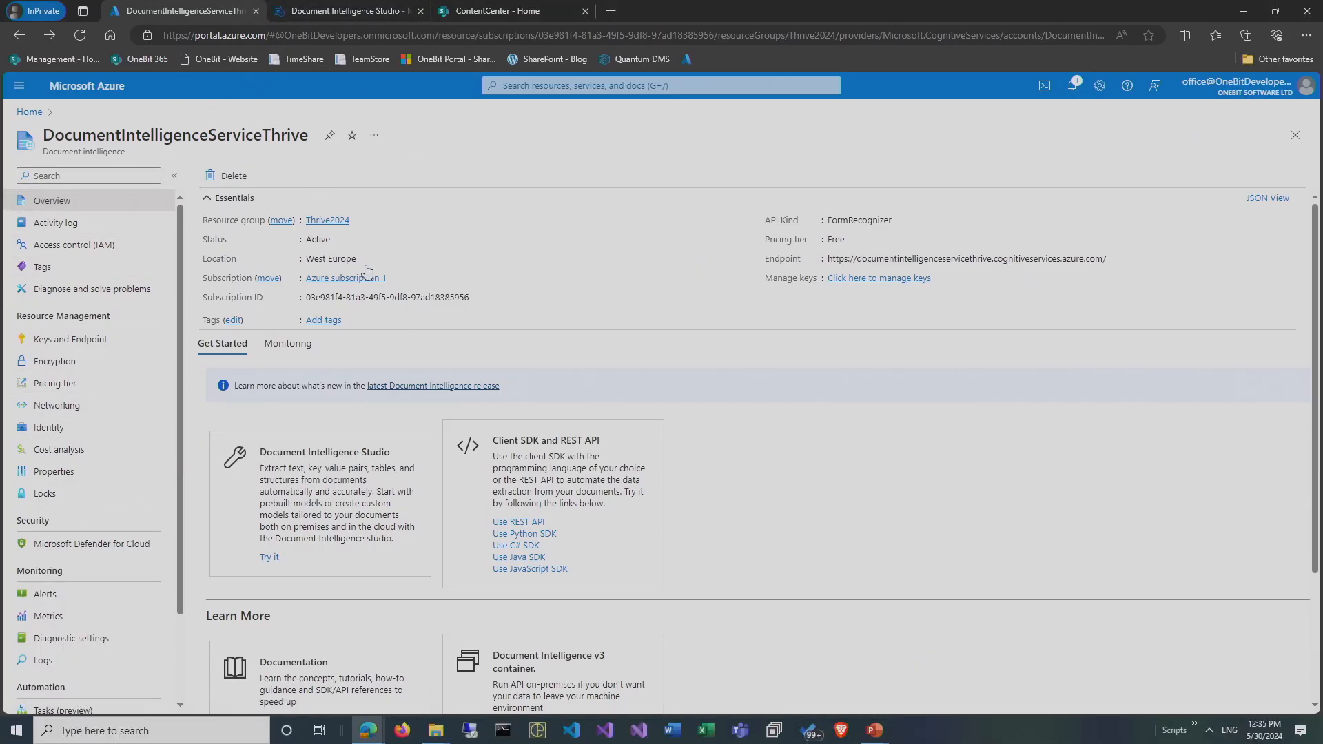
{"action": "mouse_move", "coordinate": [342, 447]}
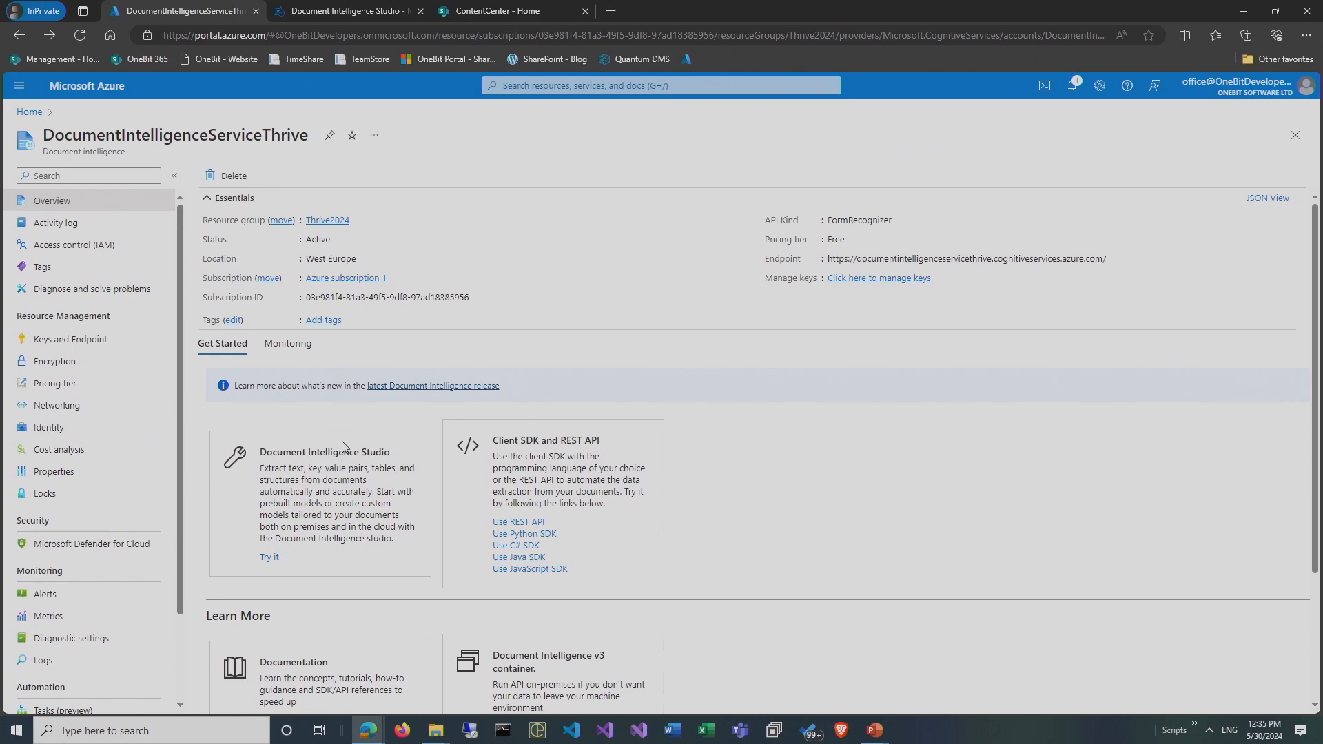
{"action": "mouse_move", "coordinate": [585, 403]}
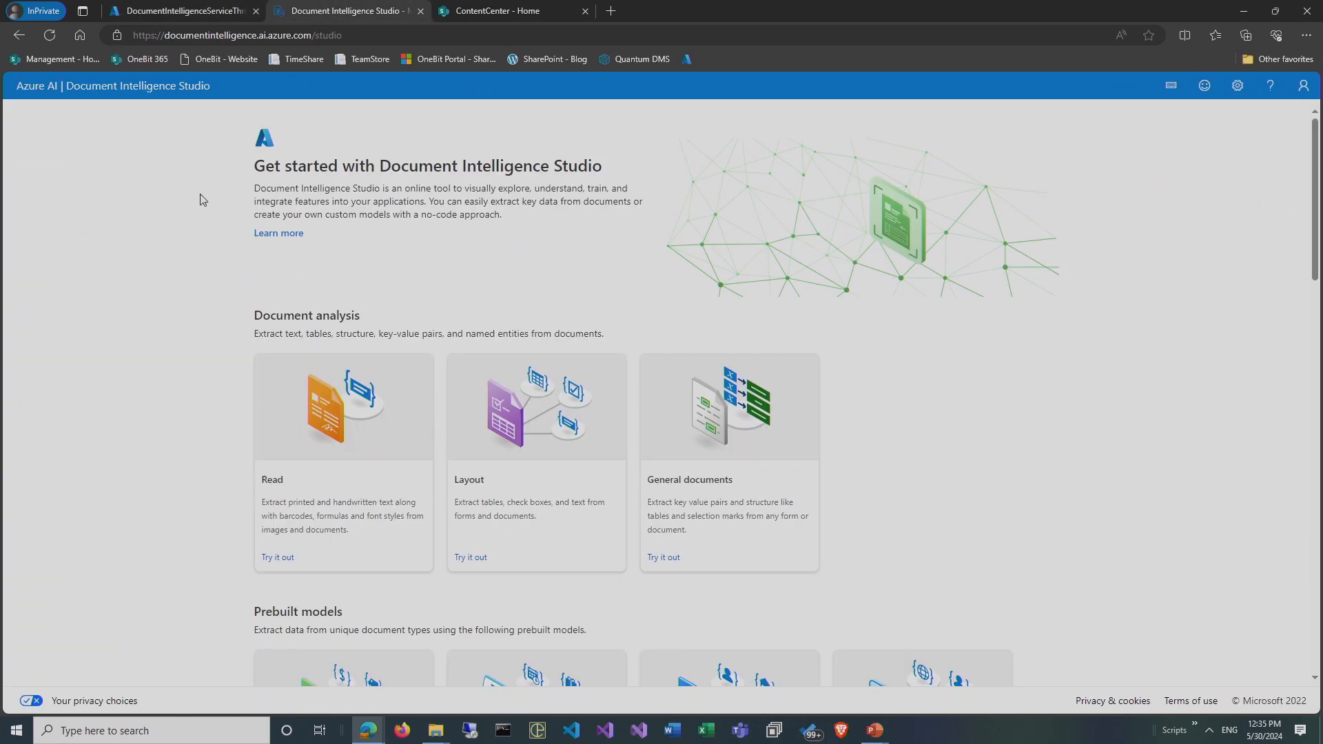
Scroll the Studio home page through Document analysis and Prebuilt models sections.
{"action": "scroll", "scroll_direction": "down", "scroll_amount": 3}
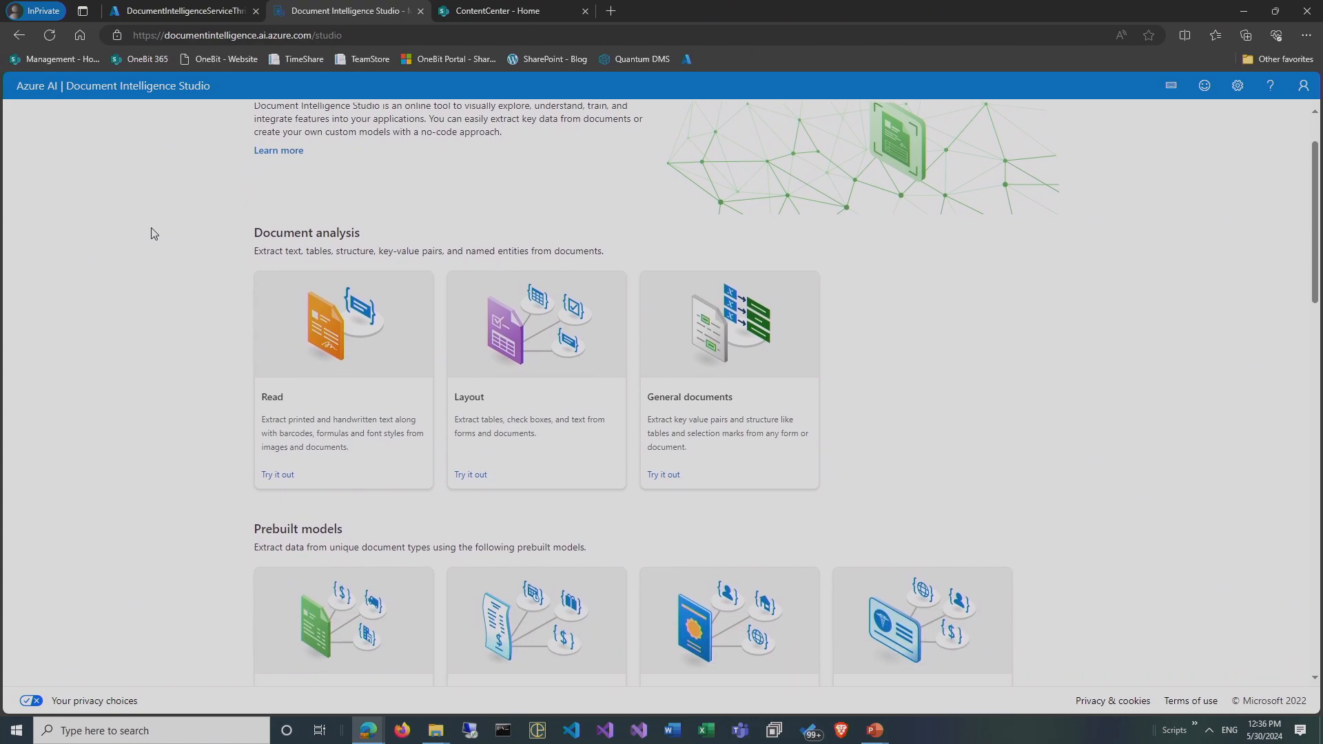
{"action": "scroll", "scroll_direction": "down", "scroll_amount": 3}
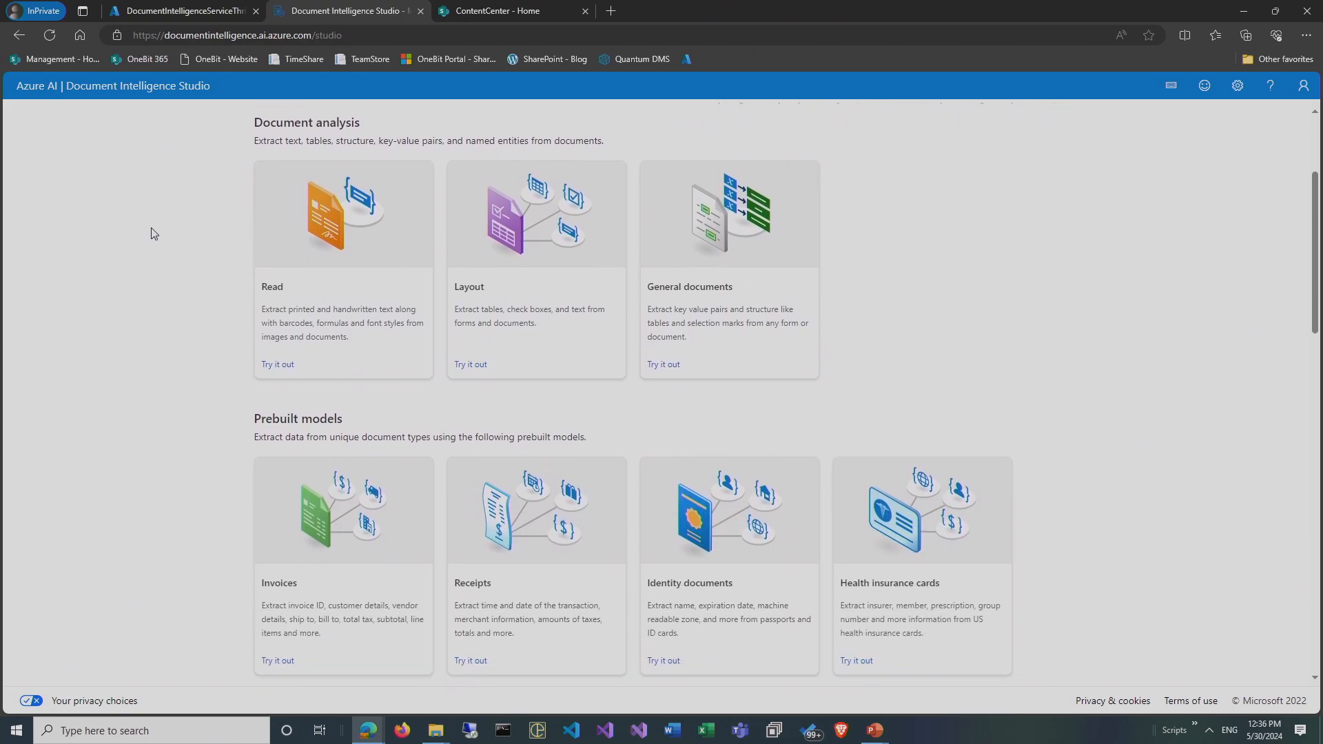
{"action": "mouse_move", "coordinate": [488, 213]}
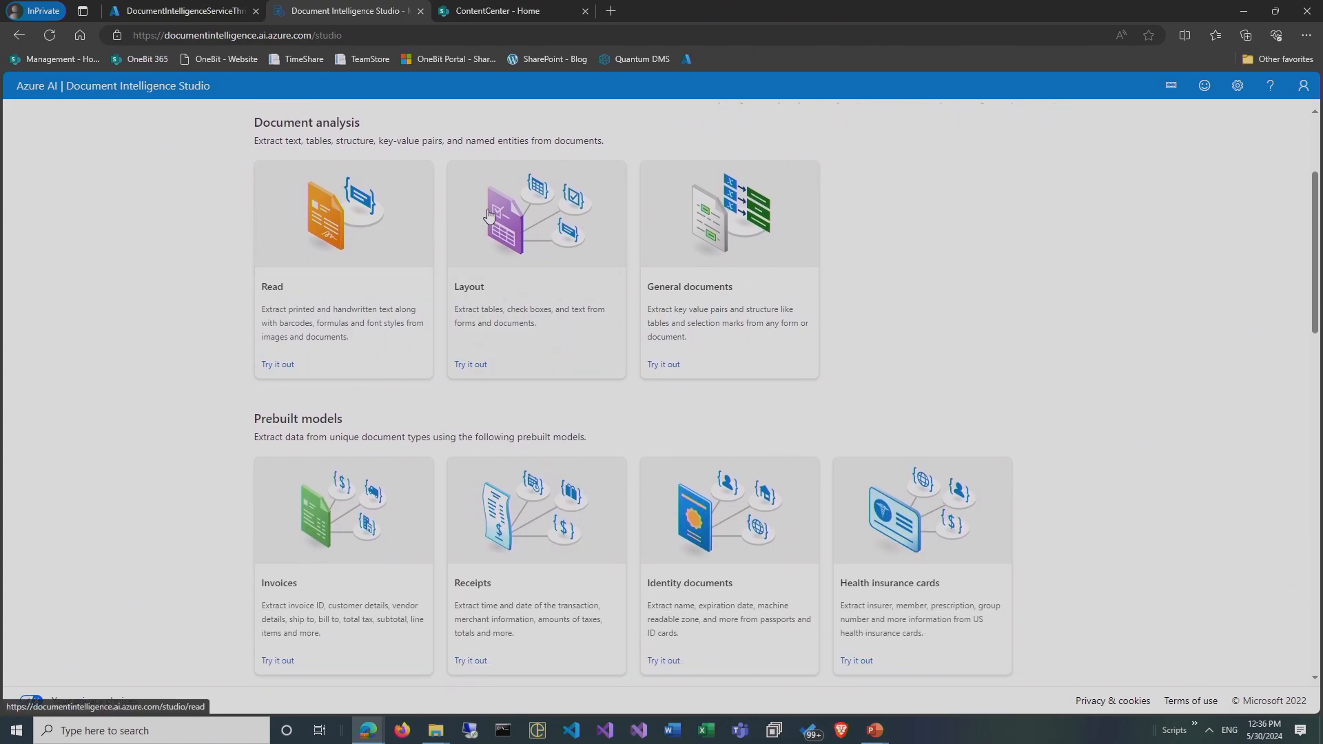
{"action": "mouse_move", "coordinate": [319, 129]}
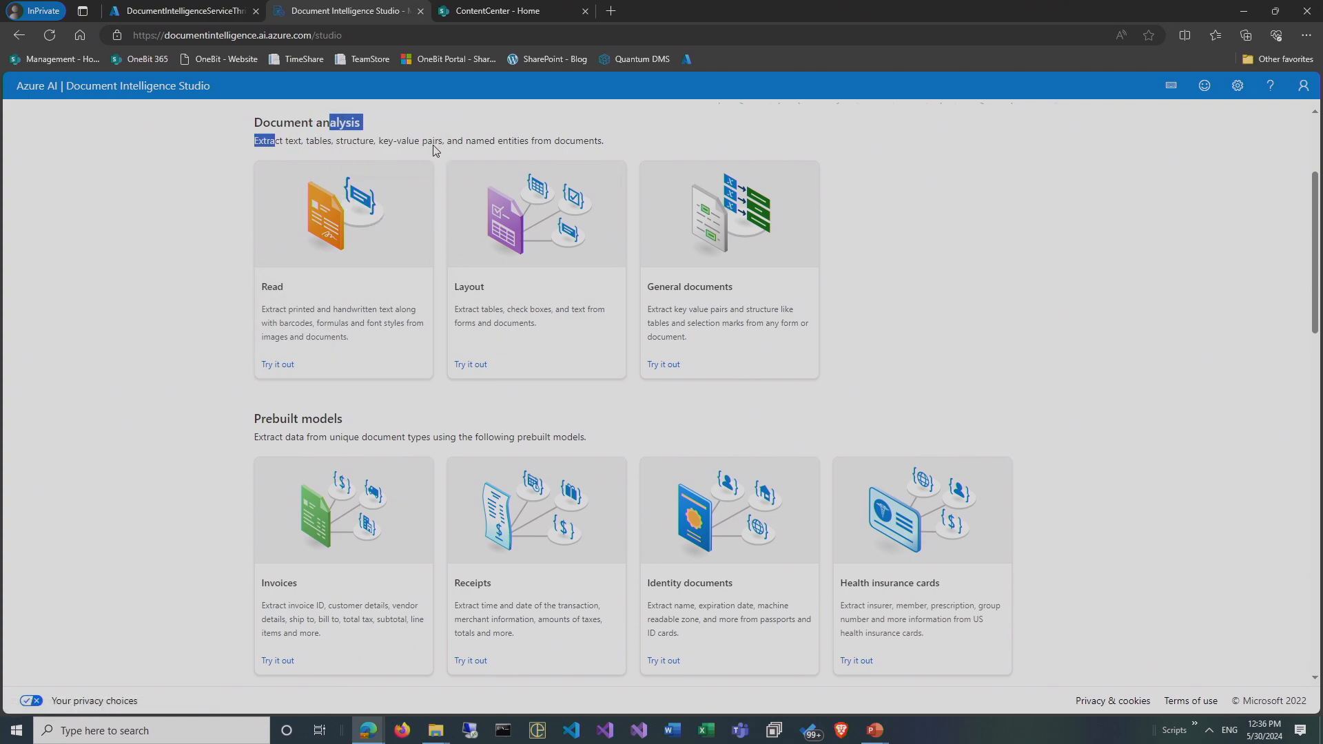
{"action": "mouse_move", "coordinate": [703, 256]}
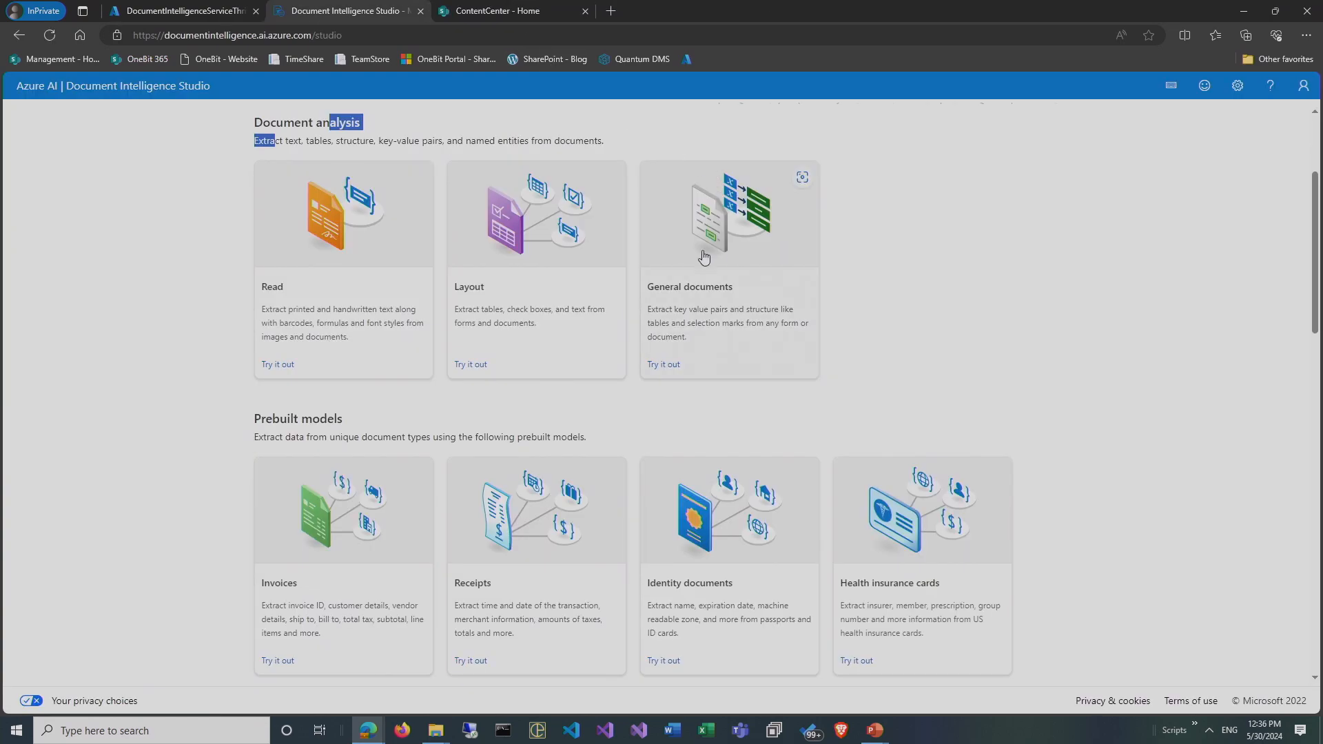
{"action": "scroll", "scroll_direction": "down", "scroll_amount": 3}
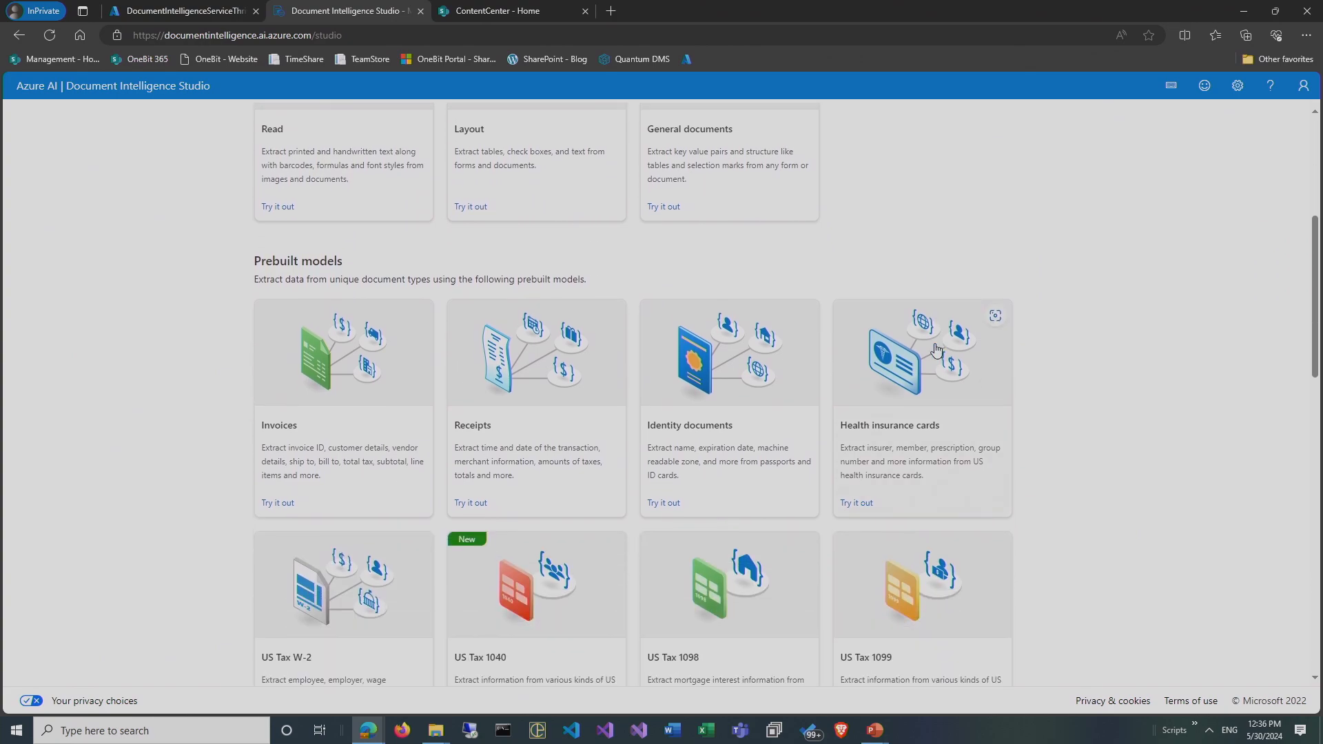
{"action": "scroll", "scroll_direction": "down", "scroll_amount": 3}
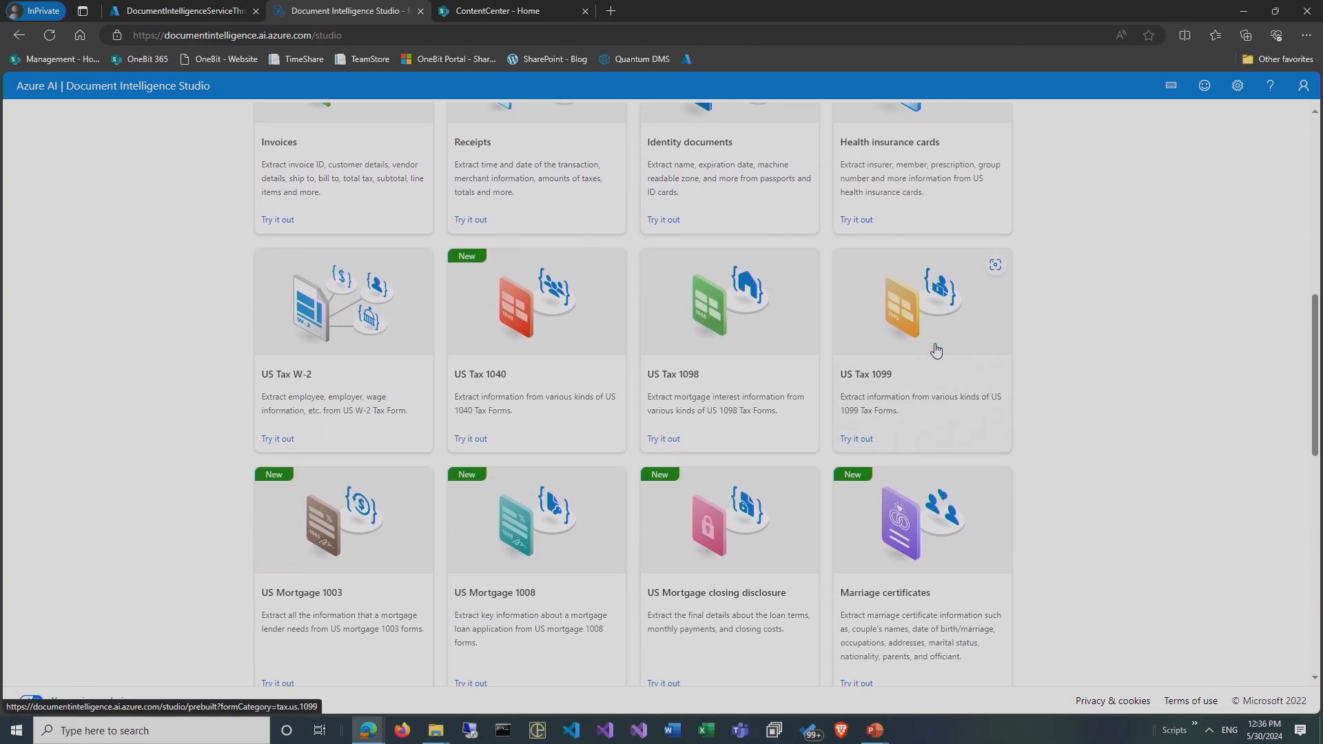
{"action": "scroll", "scroll_direction": "down", "scroll_amount": 3}
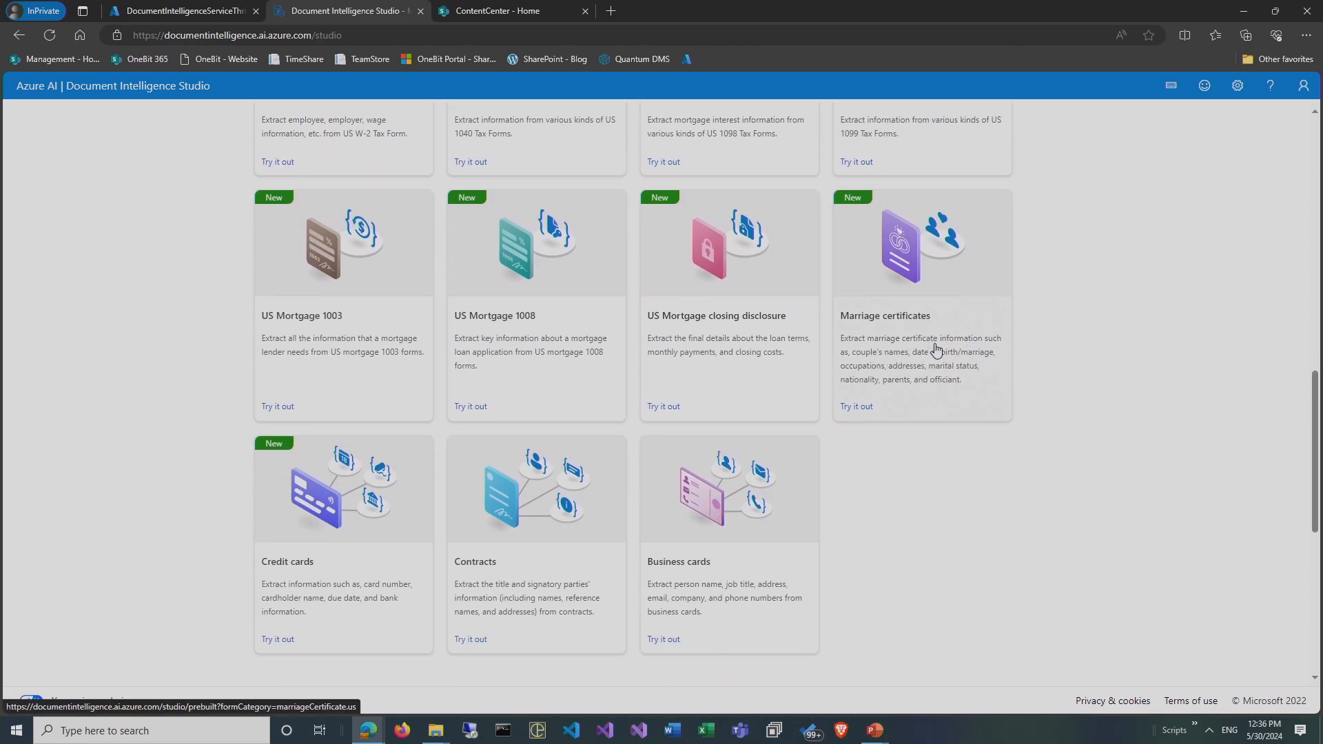
{"action": "scroll", "scroll_direction": "down", "scroll_amount": 3}
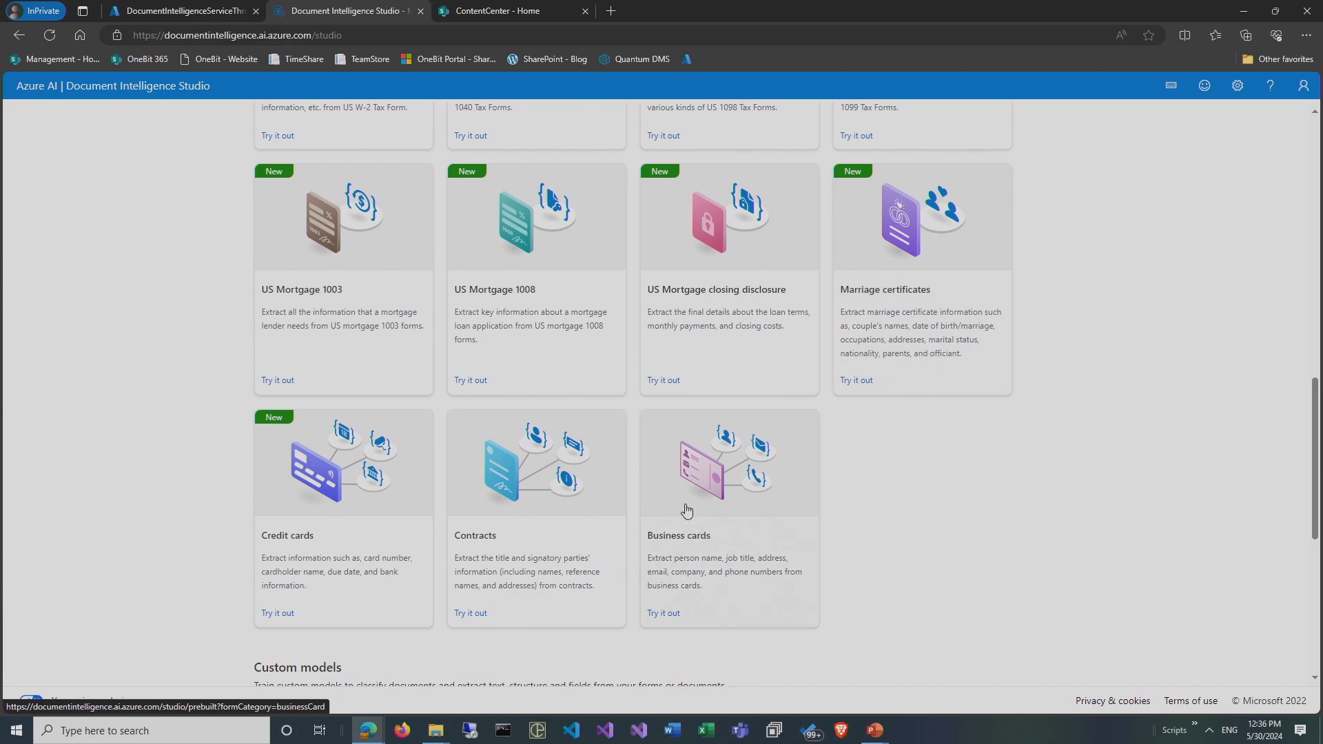
{"action": "mouse_move", "coordinate": [178, 530]}
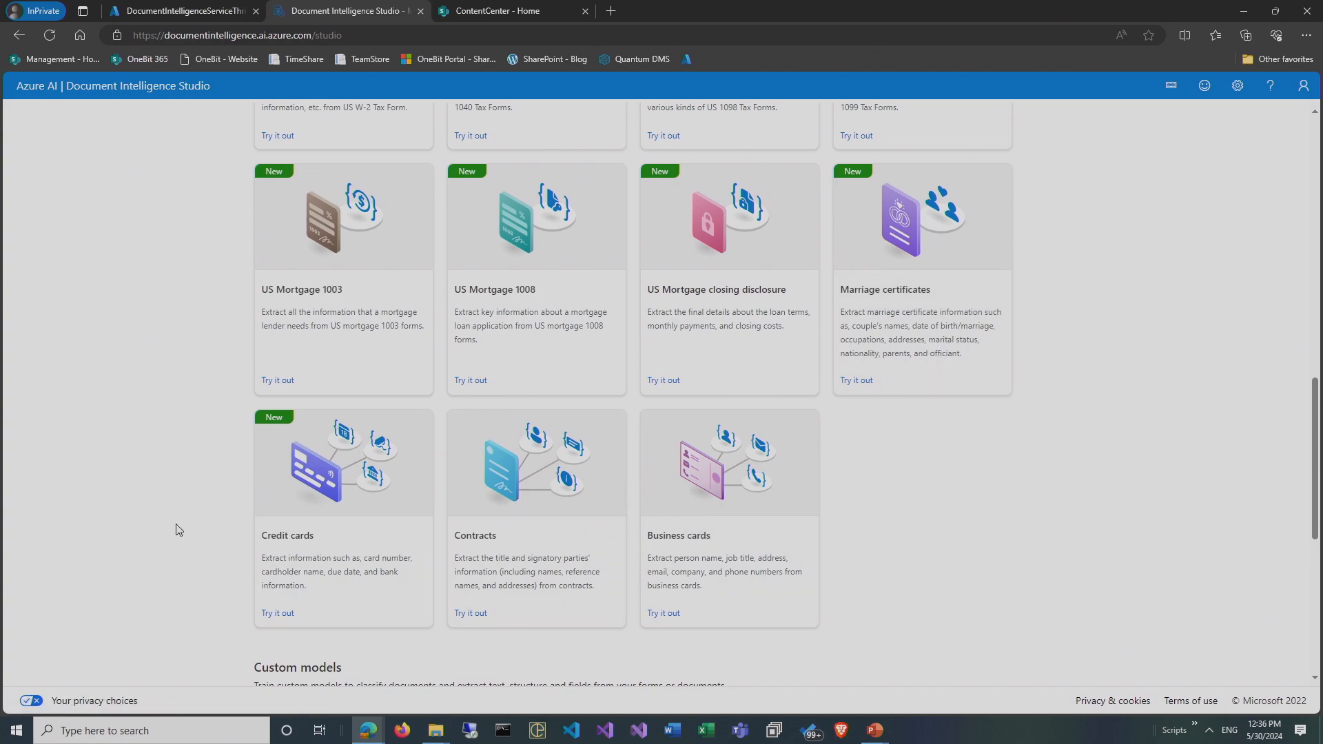
{"action": "scroll", "scroll_direction": "down", "scroll_amount": 3}
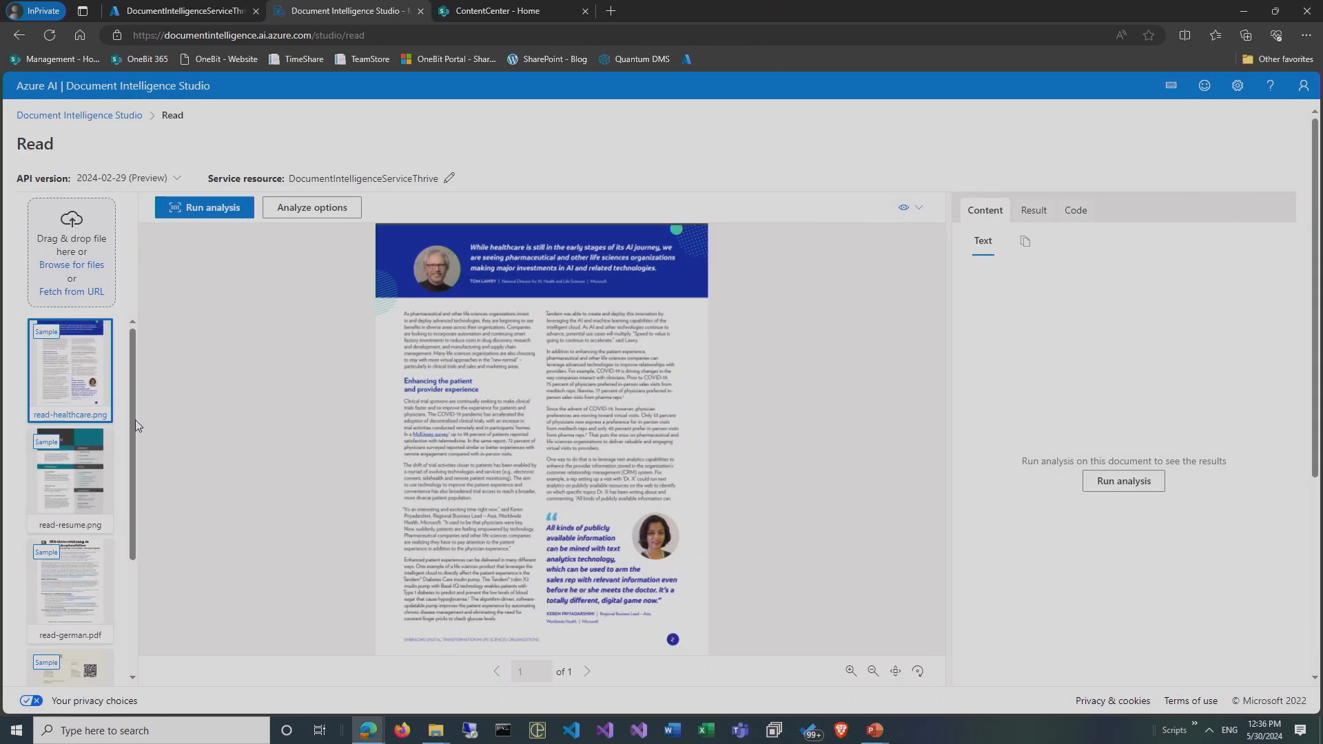
{"action": "mouse_move", "coordinate": [143, 341]}
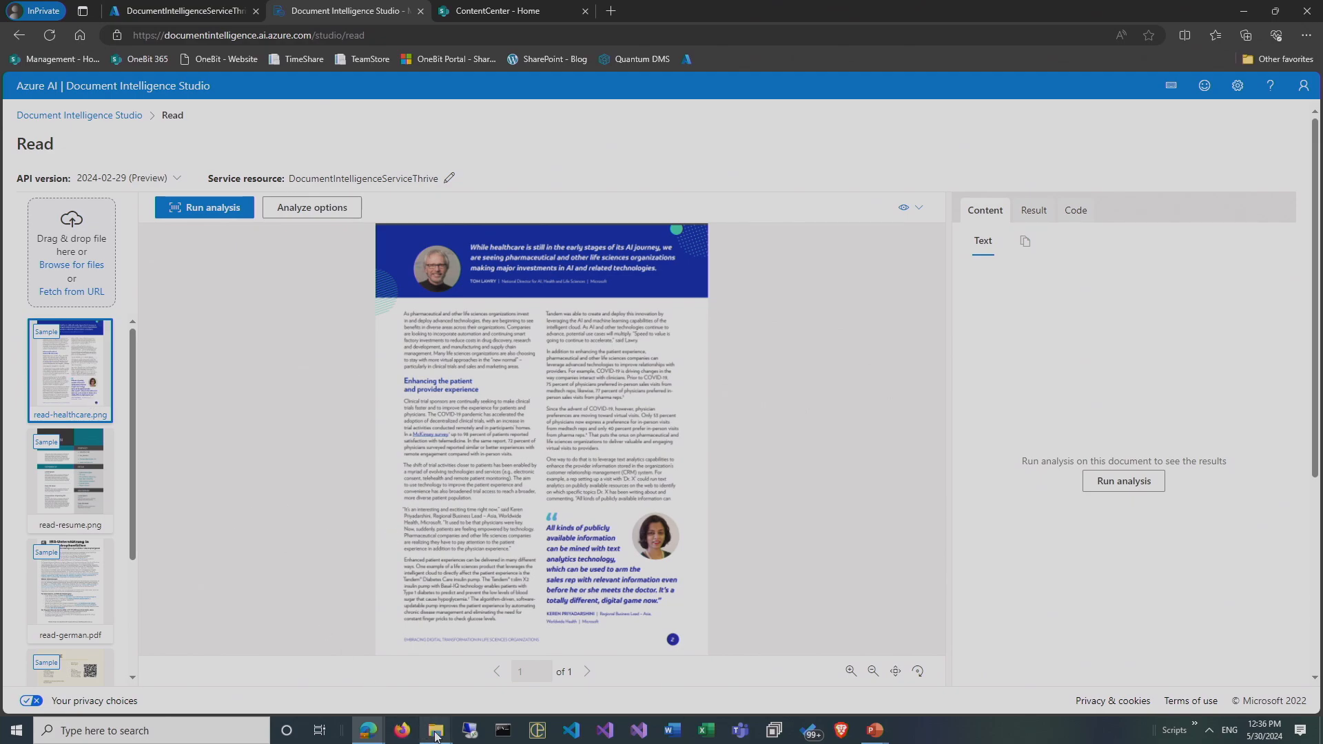
Open the sample documents folder in File Explorer to reach the handwritten note image.
{"action": "left_click", "coordinate": [436, 730]}
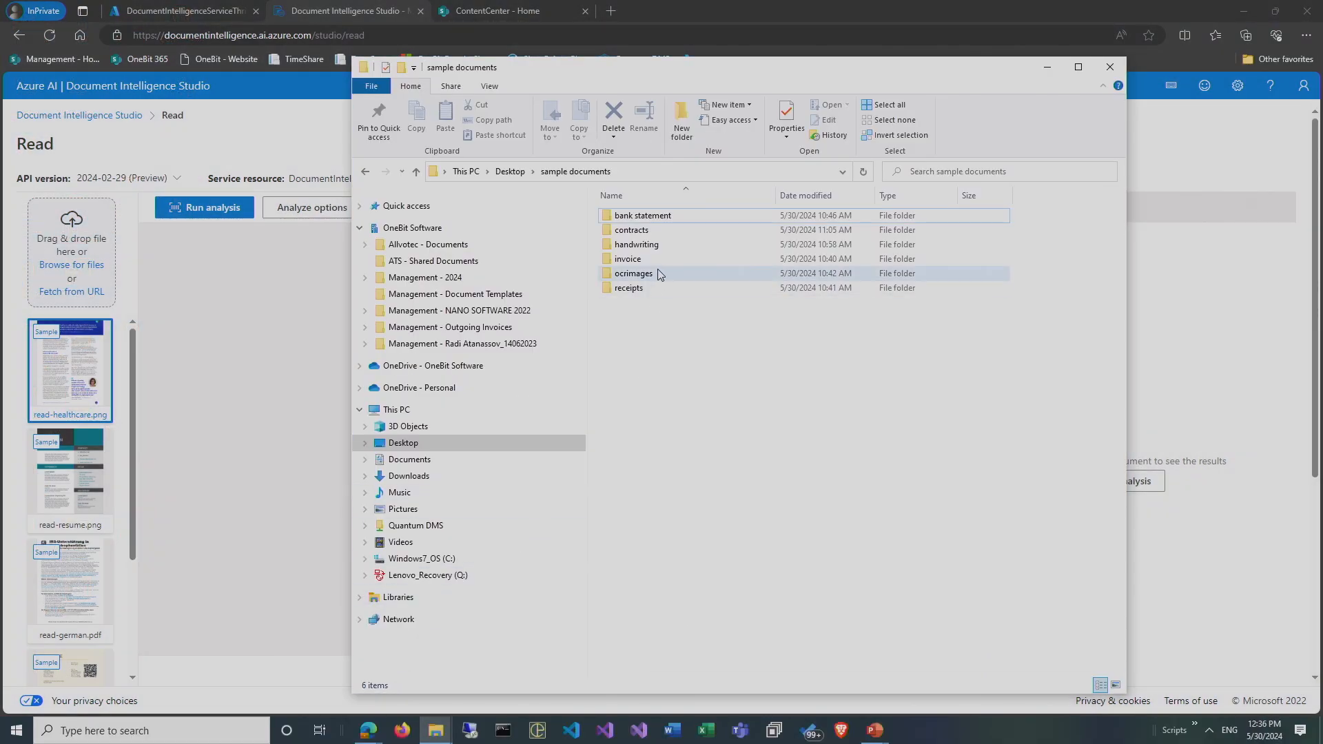
{"action": "double_click", "coordinate": [637, 244]}
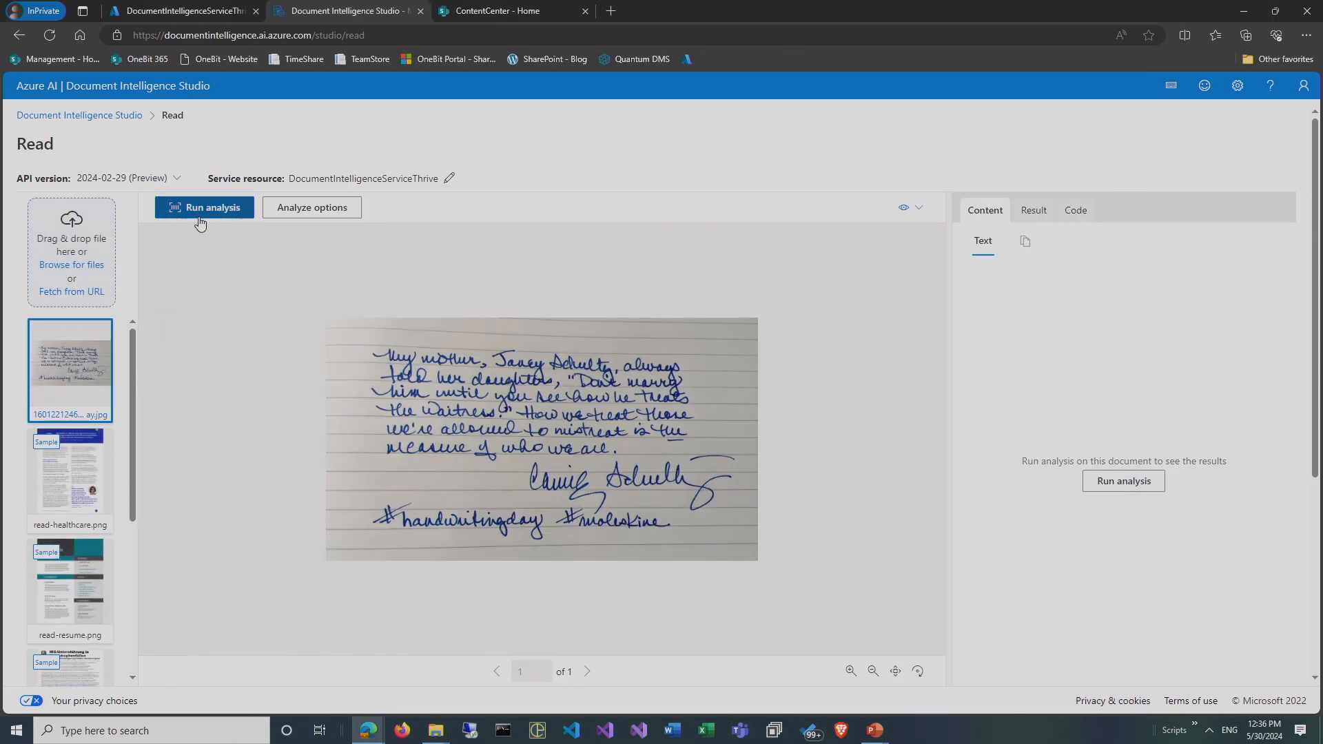
{"action": "left_click", "coordinate": [204, 208]}
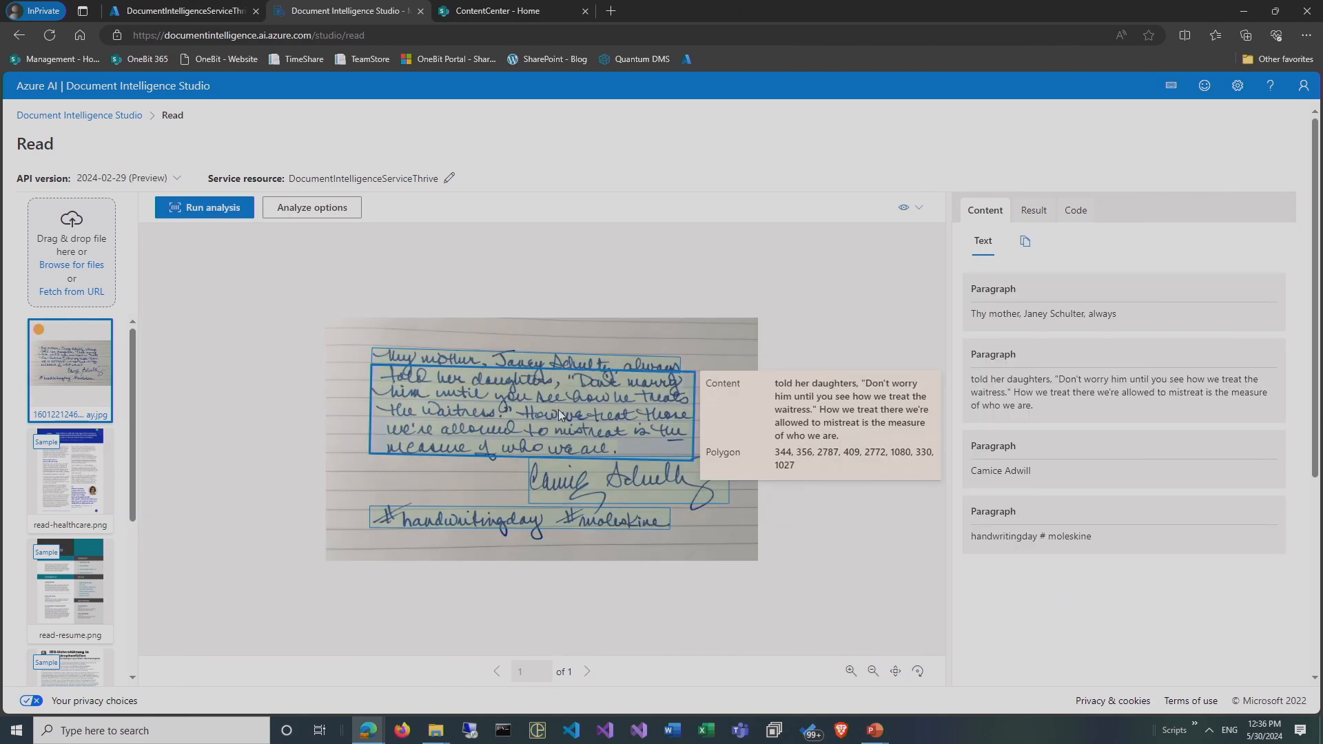
{"action": "mouse_move", "coordinate": [633, 439]}
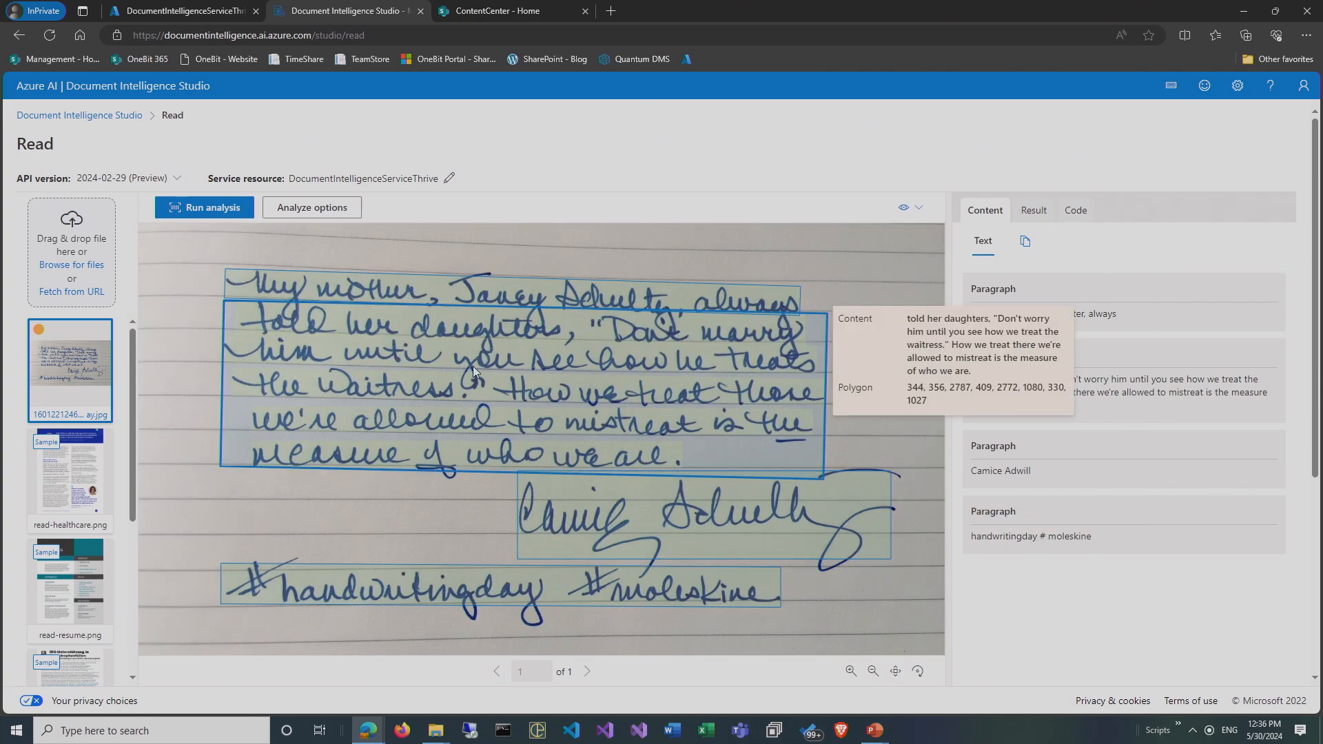
{"action": "mouse_move", "coordinate": [508, 369]}
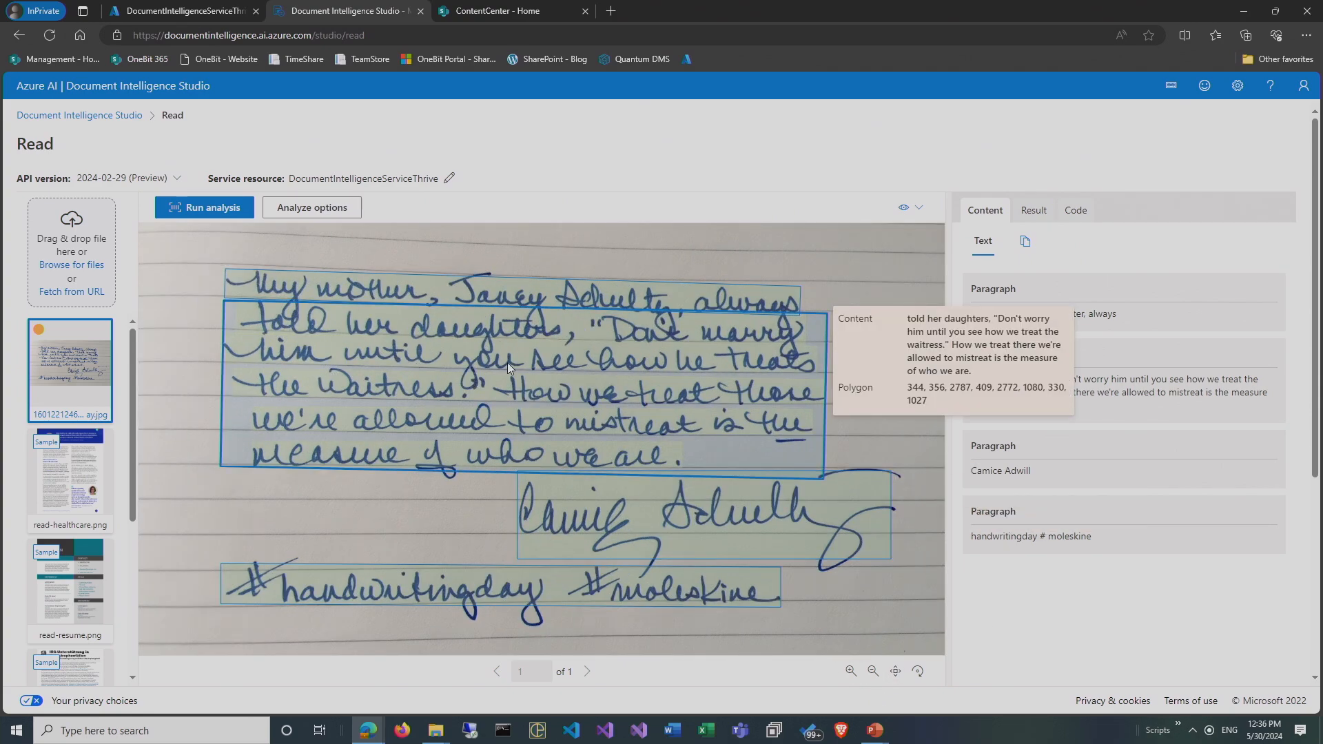
{"action": "mouse_move", "coordinate": [755, 358]}
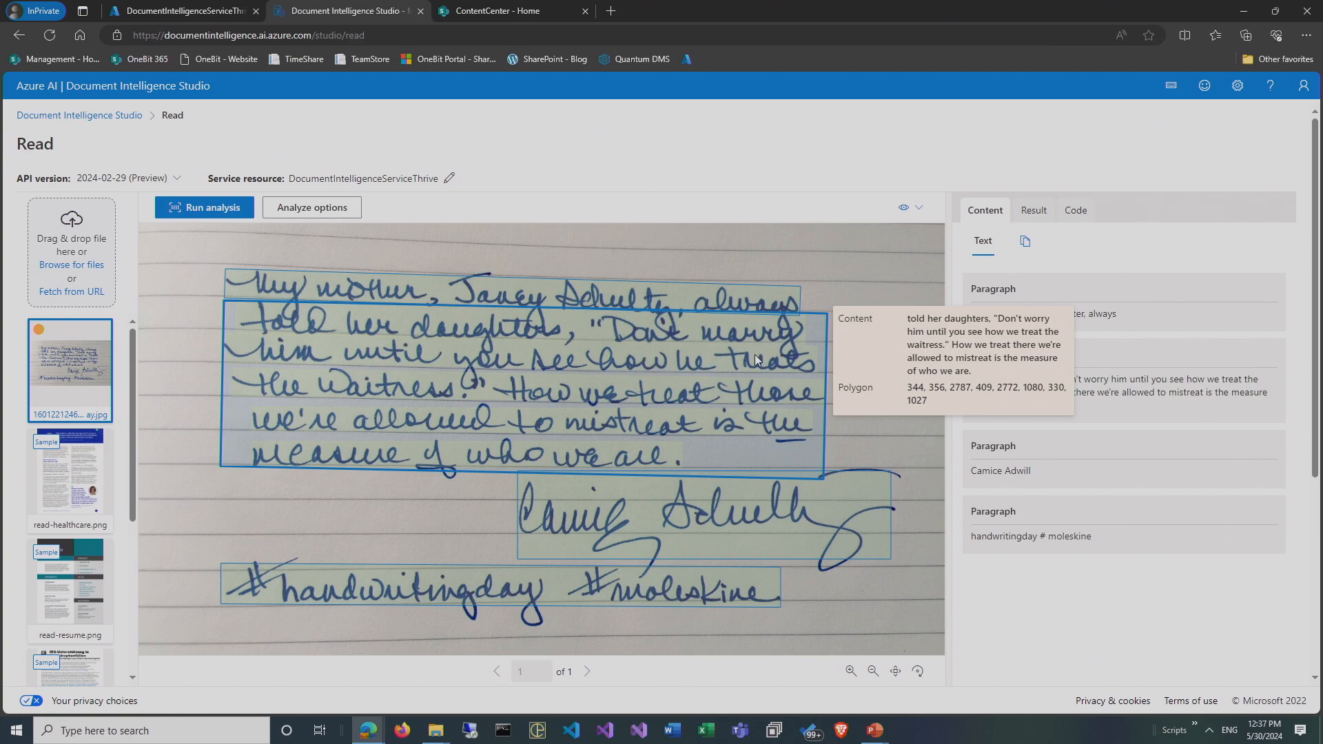
{"action": "mouse_move", "coordinate": [749, 375]}
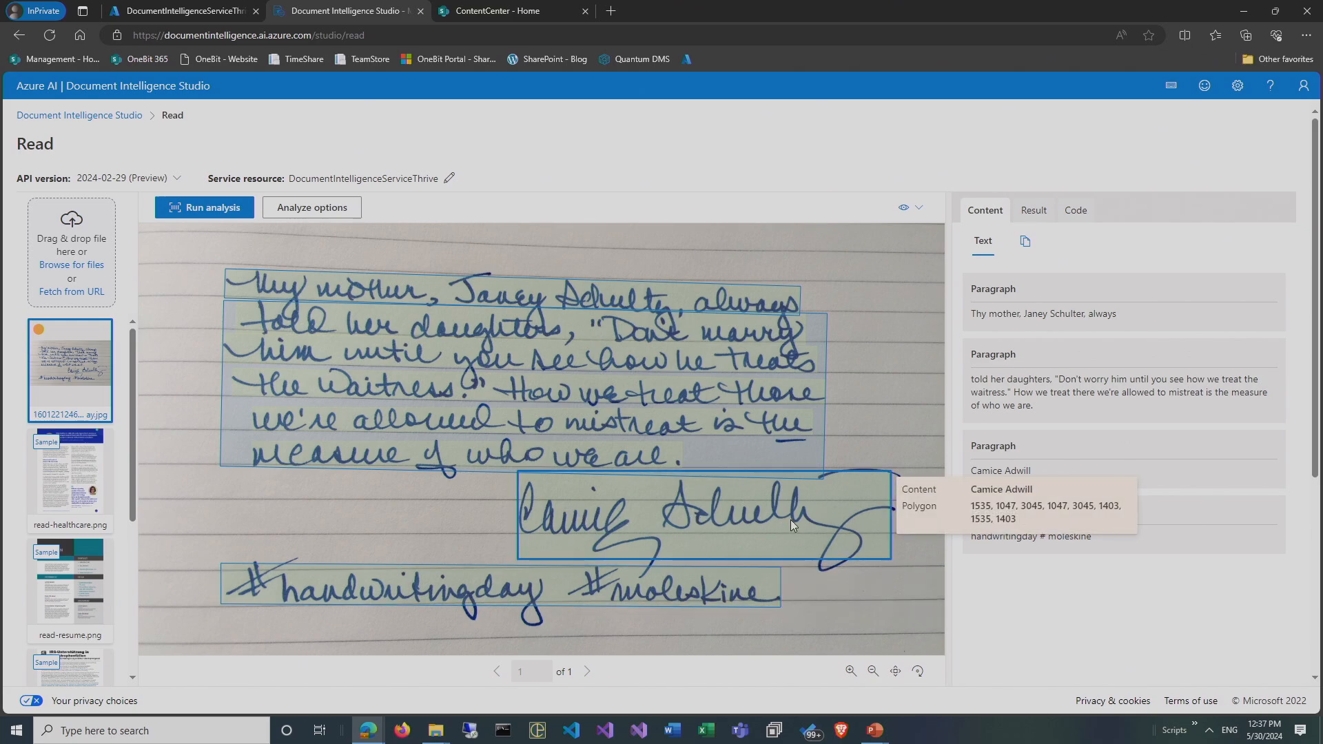
{"action": "mouse_move", "coordinate": [382, 590]}
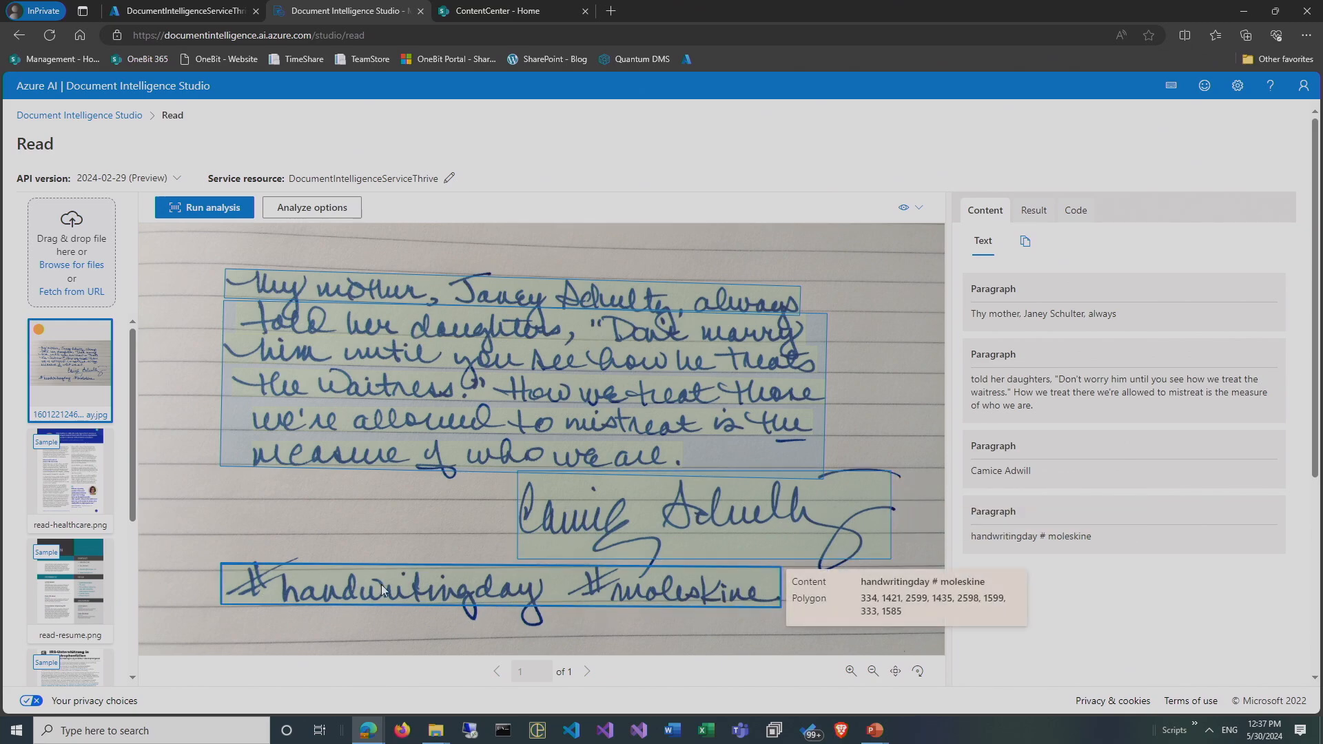
{"action": "mouse_move", "coordinate": [659, 602]}
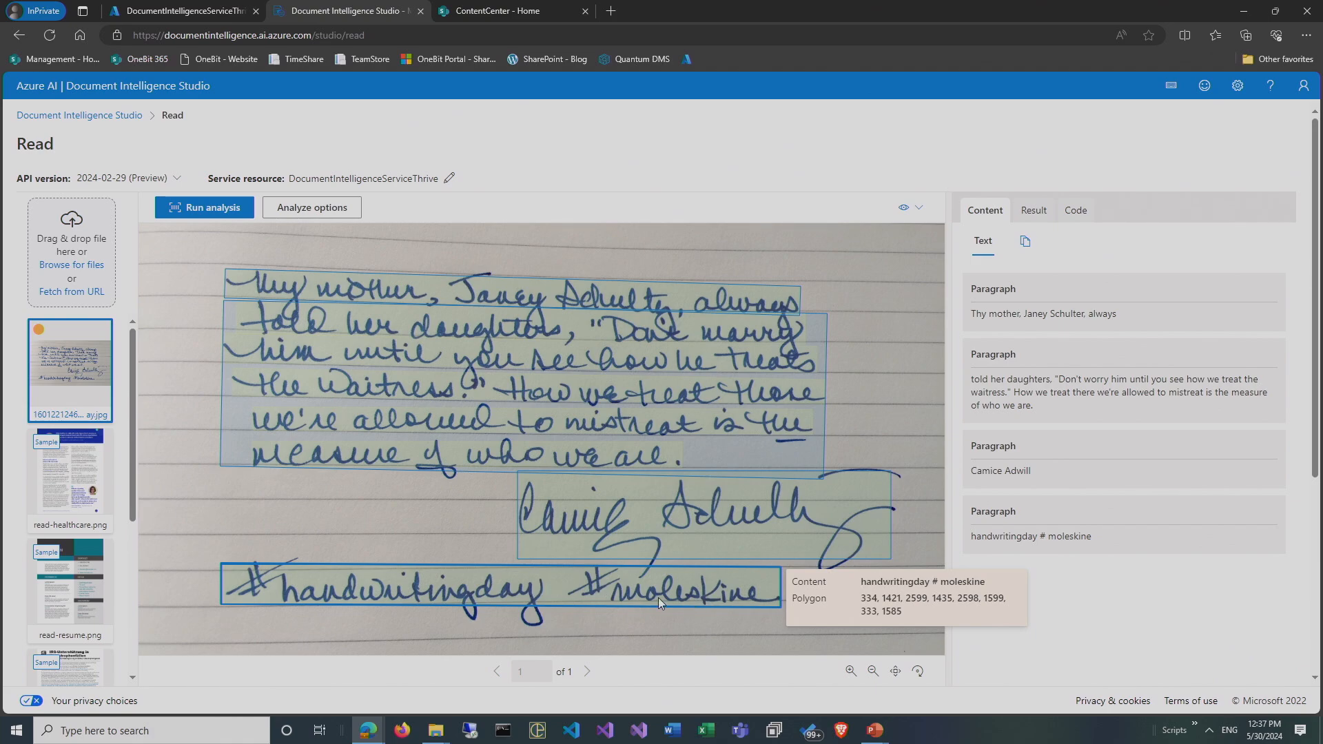
{"action": "mouse_move", "coordinate": [856, 562]}
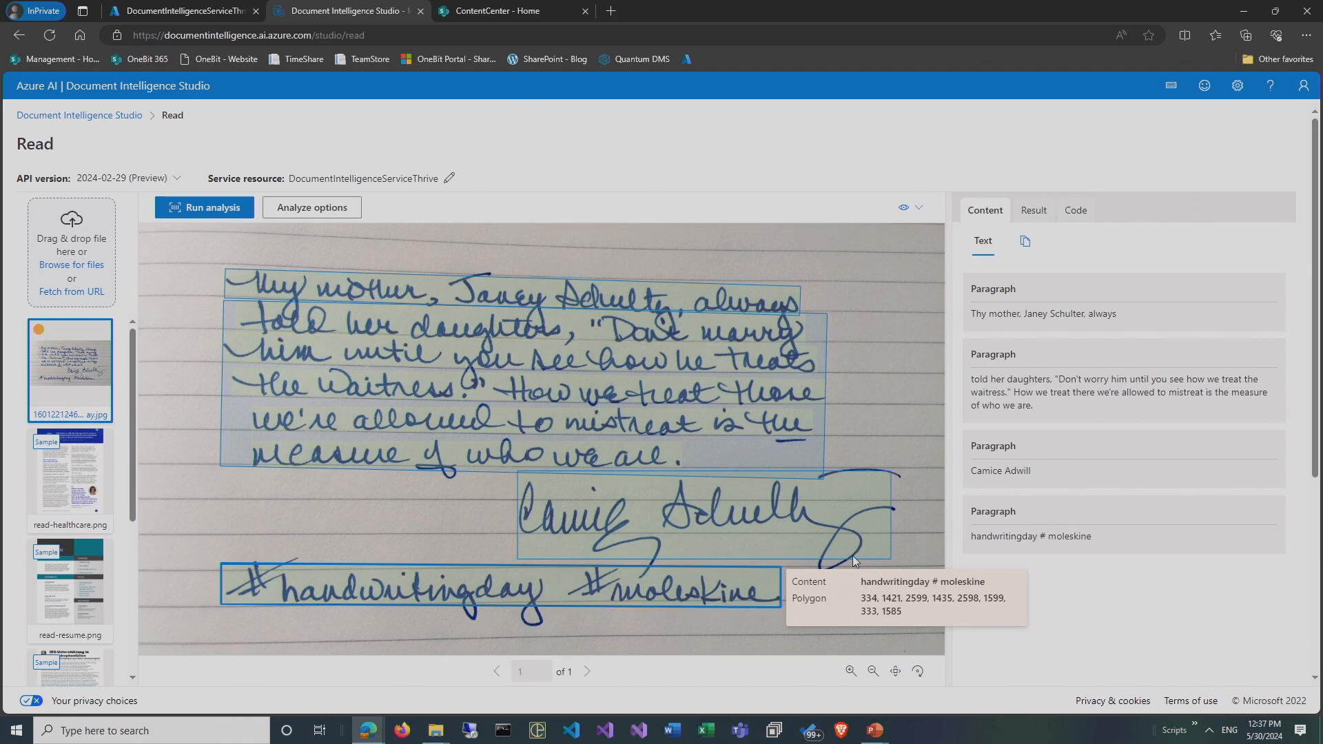
{"action": "mouse_move", "coordinate": [1026, 373]}
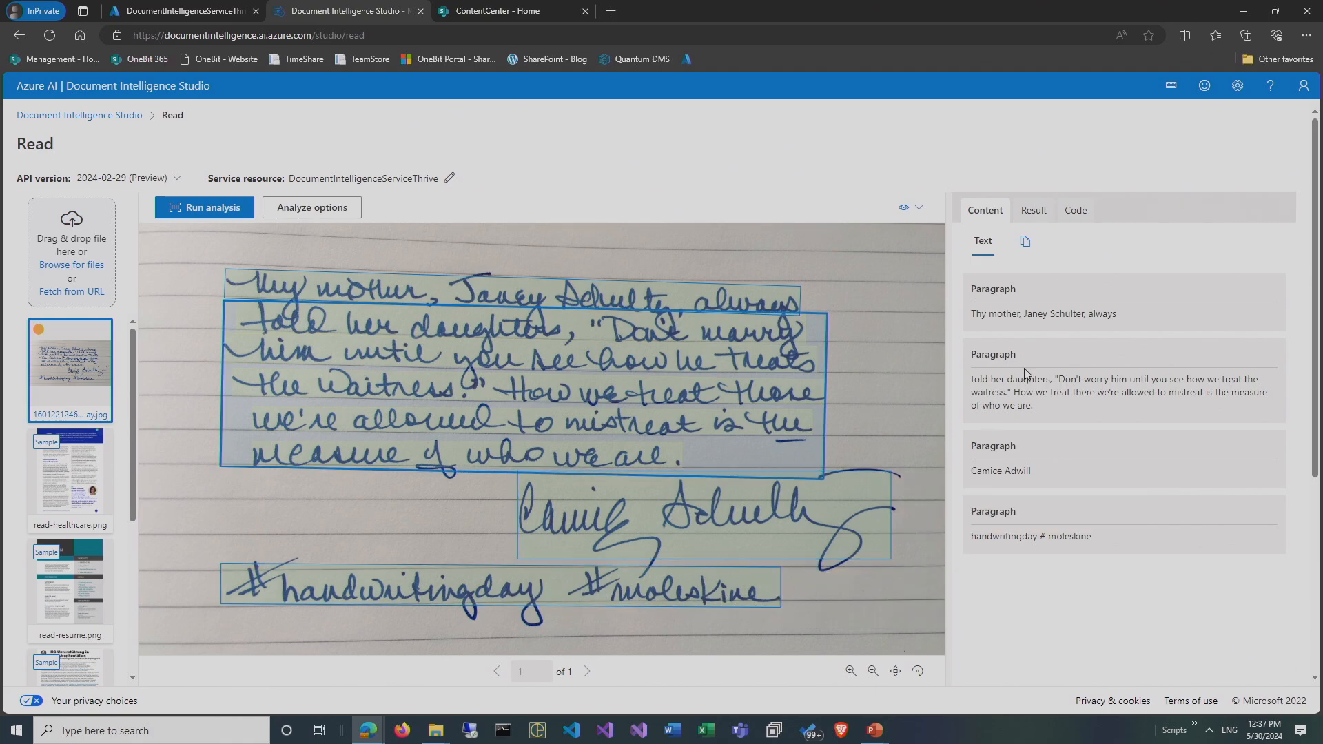
{"action": "mouse_move", "coordinate": [650, 302]}
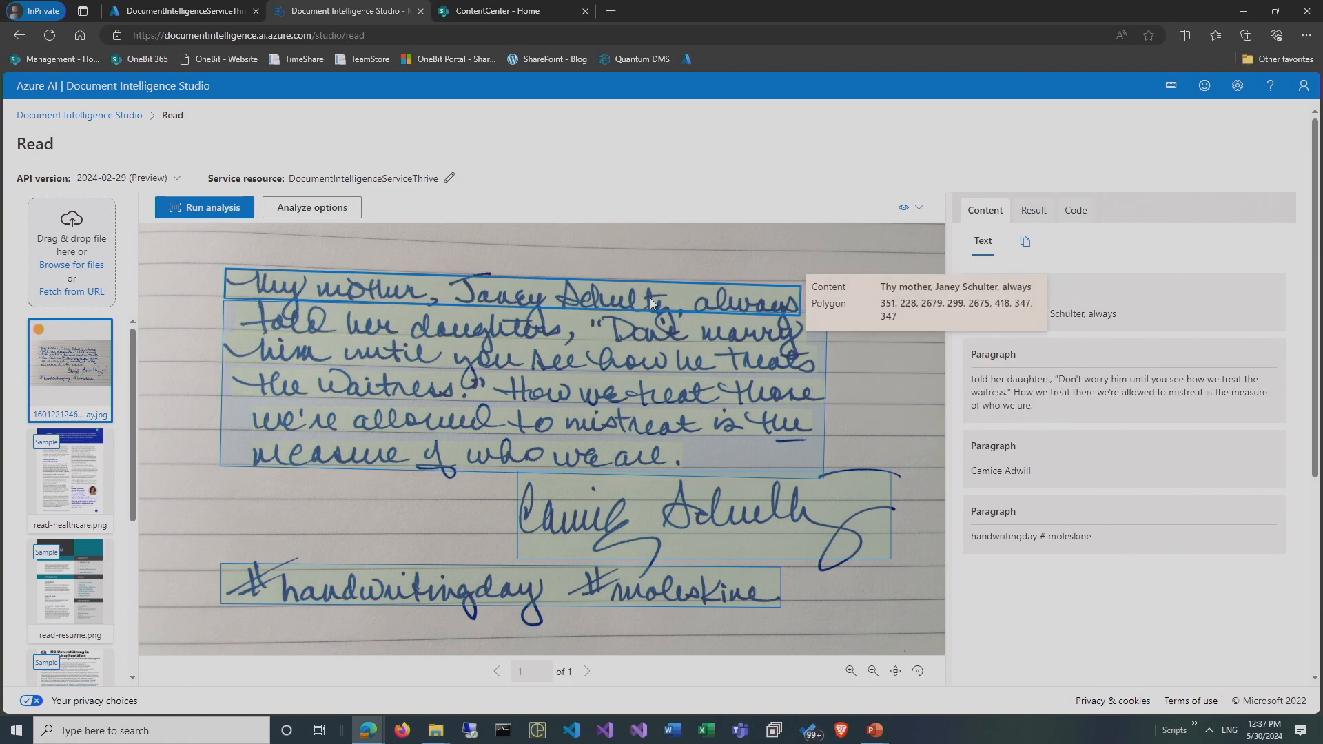
{"action": "mouse_move", "coordinate": [653, 570]}
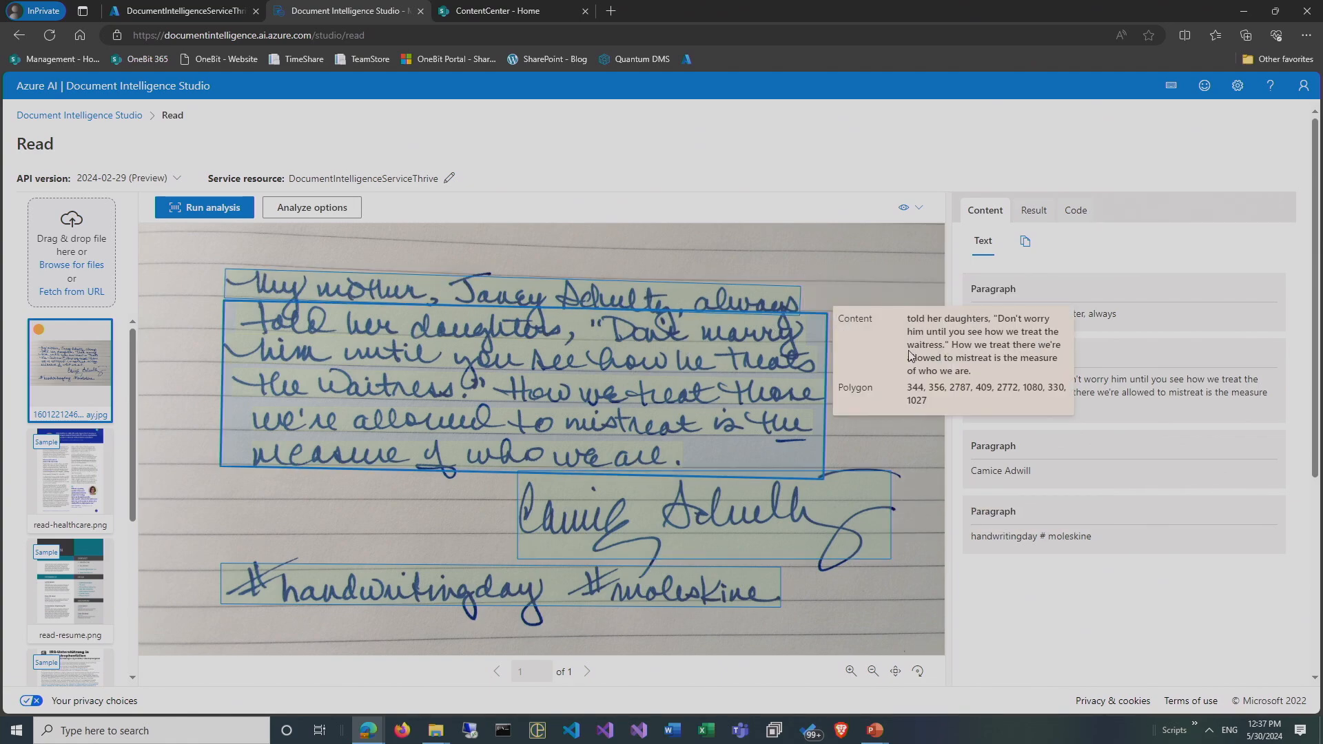
View the Read JSON result, then switch the code sample from Python to C#.
{"action": "left_click", "coordinate": [1033, 210]}
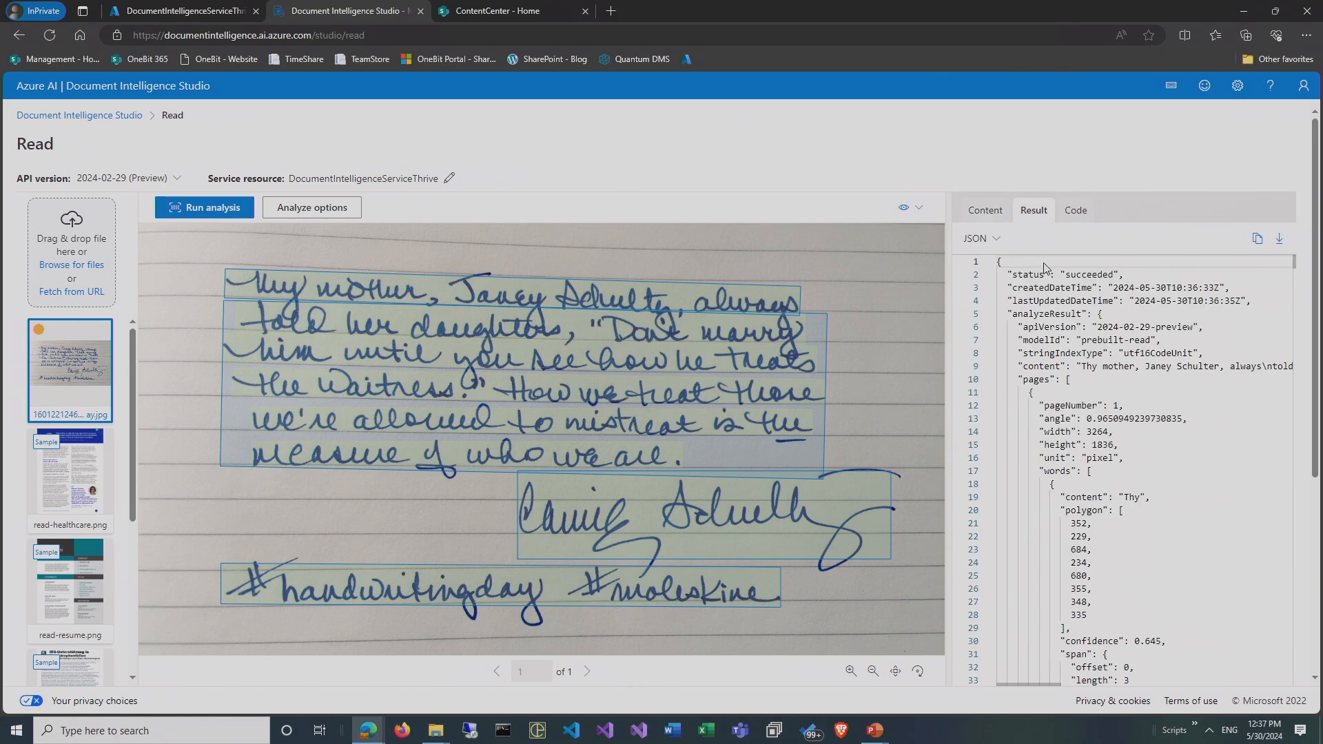
{"action": "scroll", "scroll_direction": "down", "scroll_amount": 3}
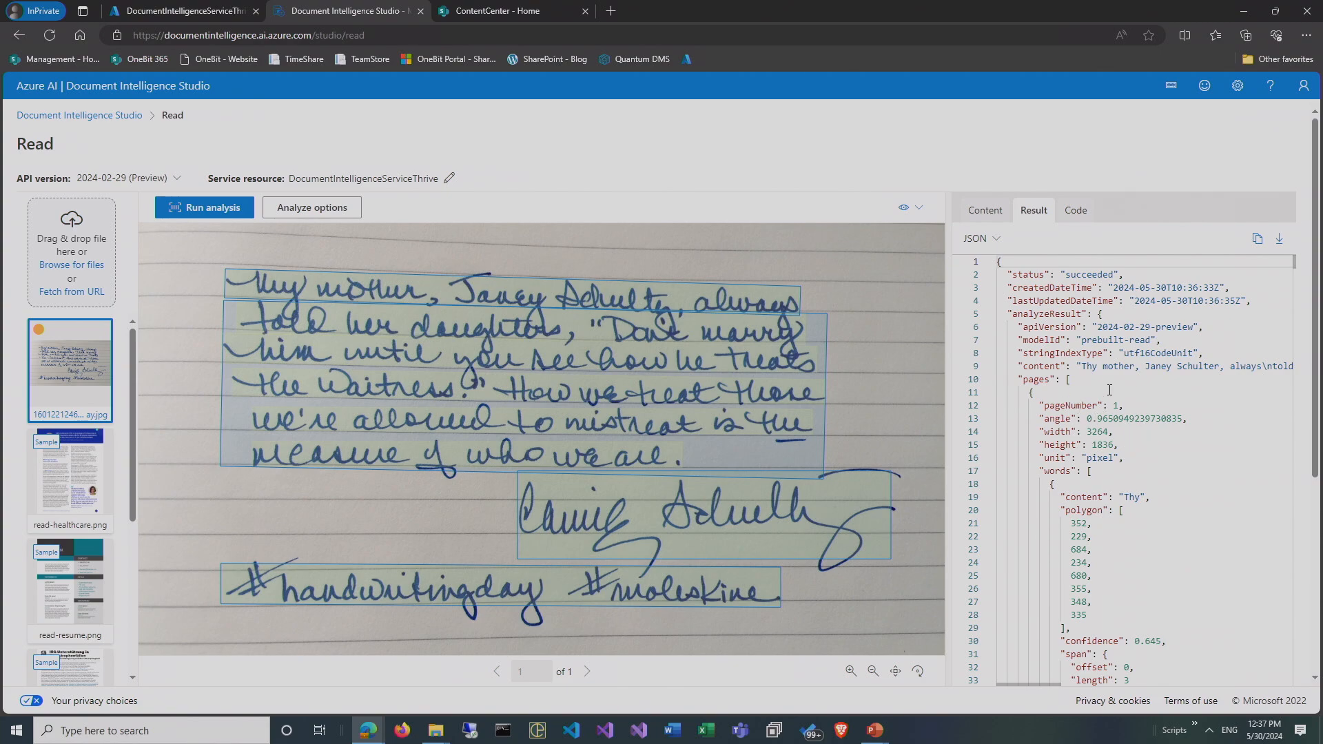
{"action": "left_click", "coordinate": [1075, 210]}
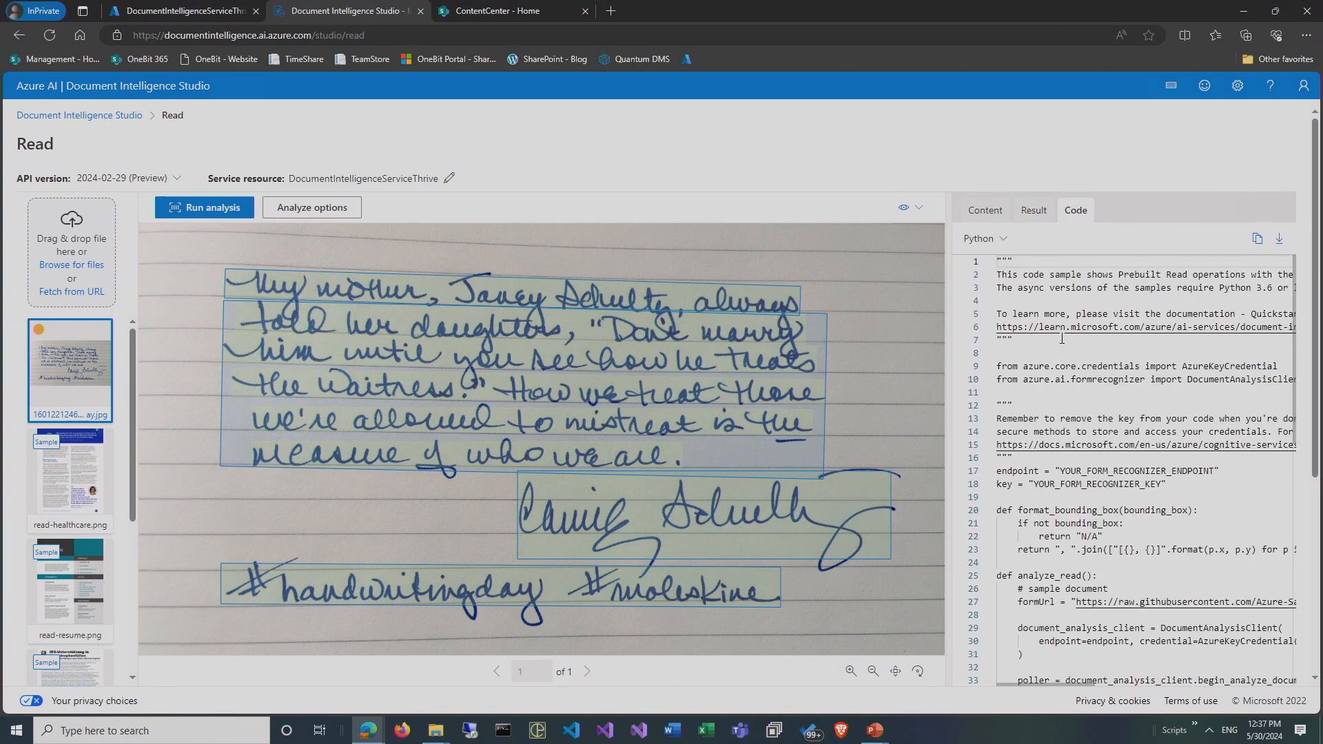
{"action": "left_click", "coordinate": [982, 240]}
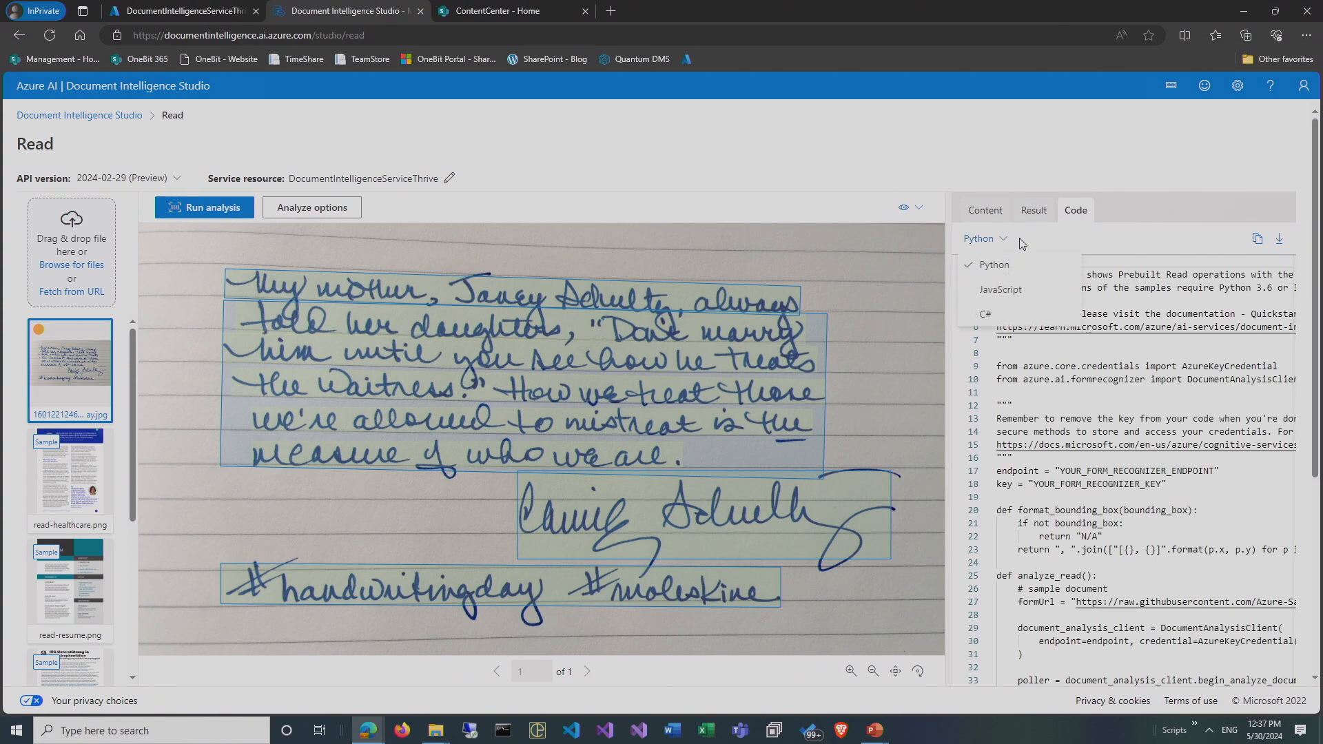
{"action": "mouse_move", "coordinate": [985, 314]}
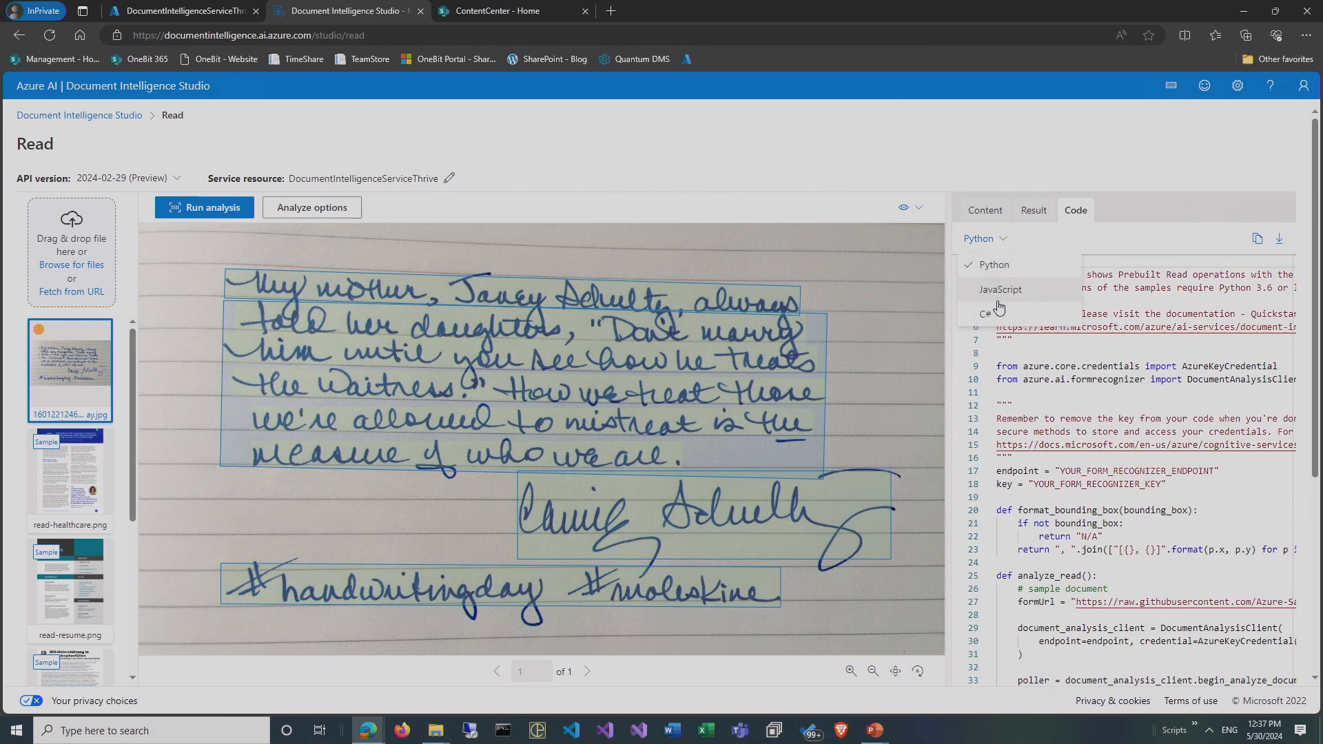
{"action": "left_click", "coordinate": [985, 313]}
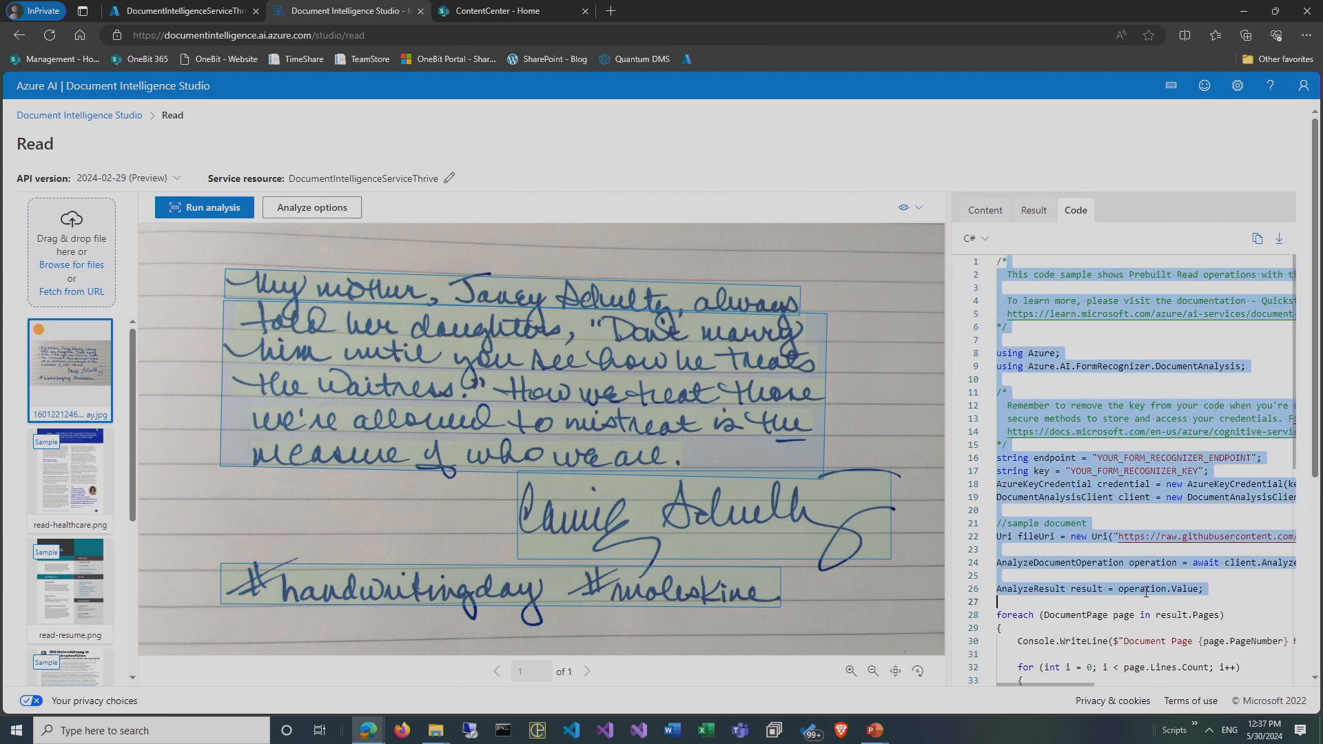
{"action": "scroll", "scroll_direction": "down", "scroll_amount": 3}
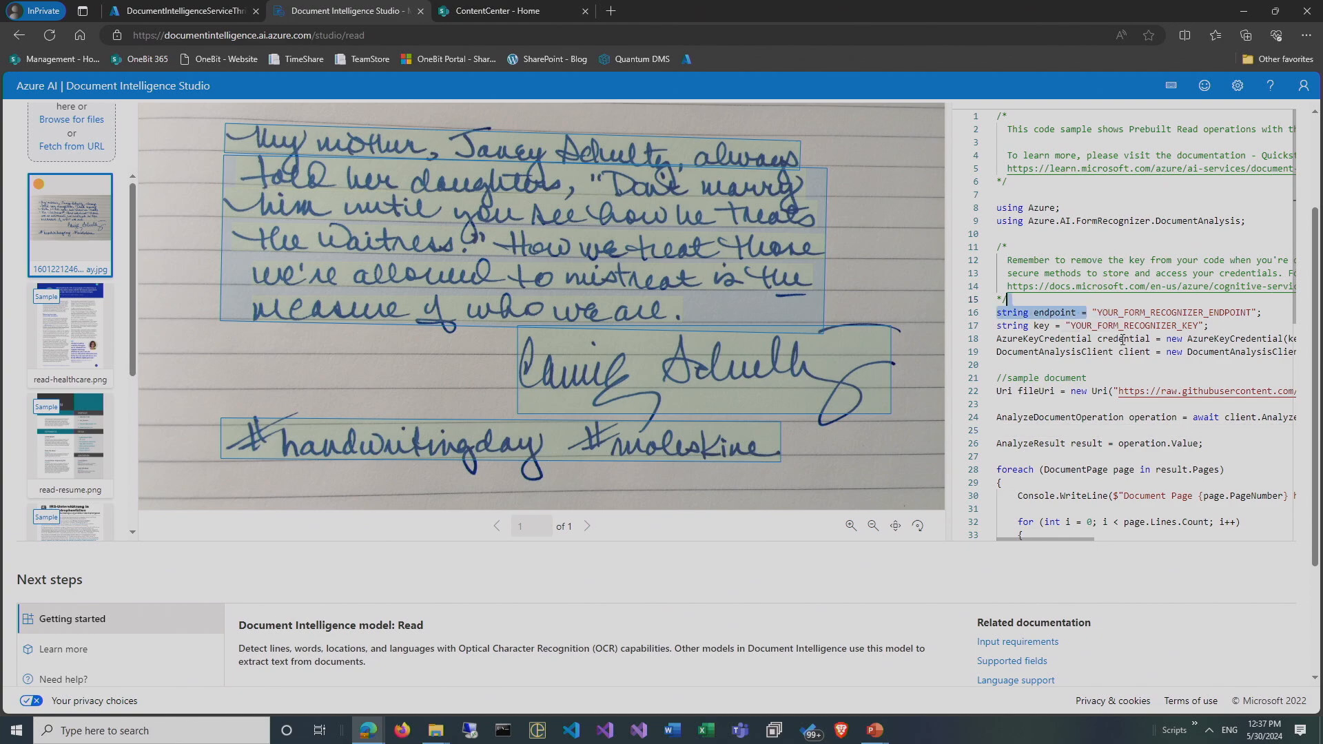
{"action": "scroll", "scroll_direction": "down", "scroll_amount": 3}
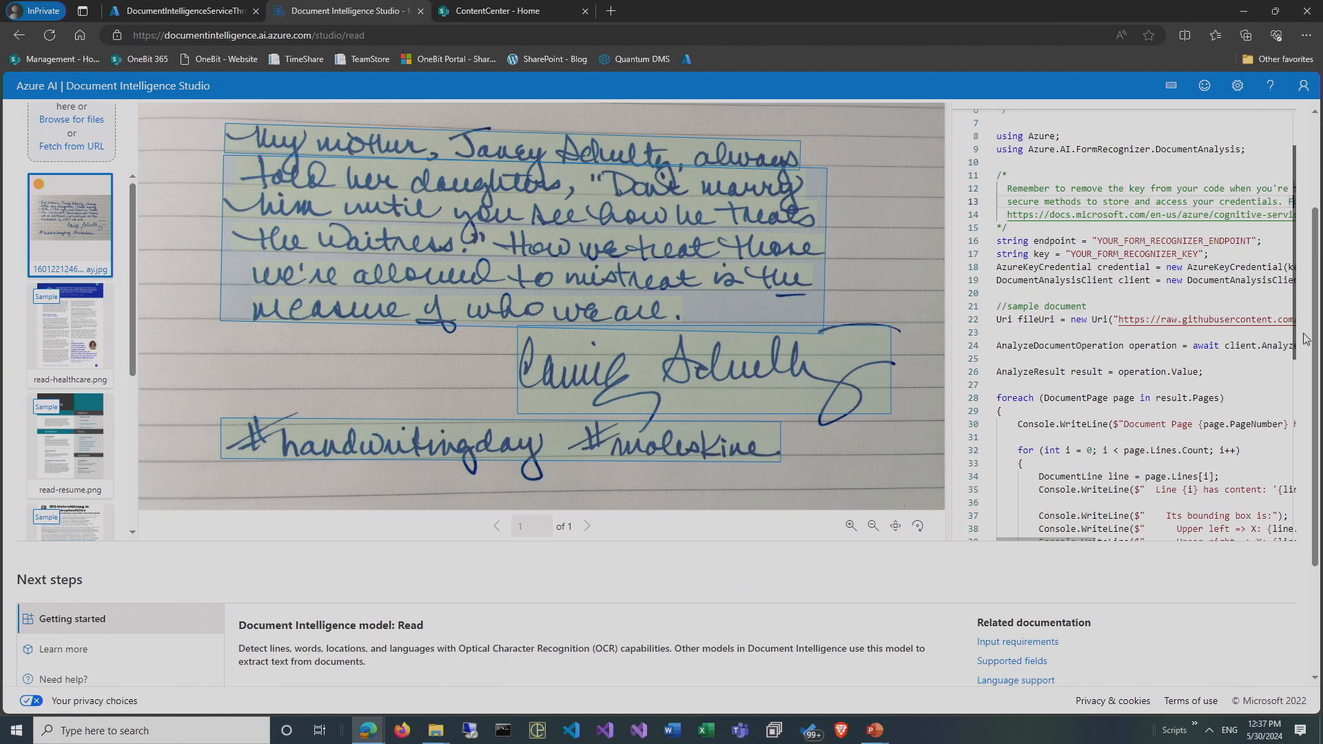
{"action": "scroll", "scroll_direction": "up", "scroll_amount": 3}
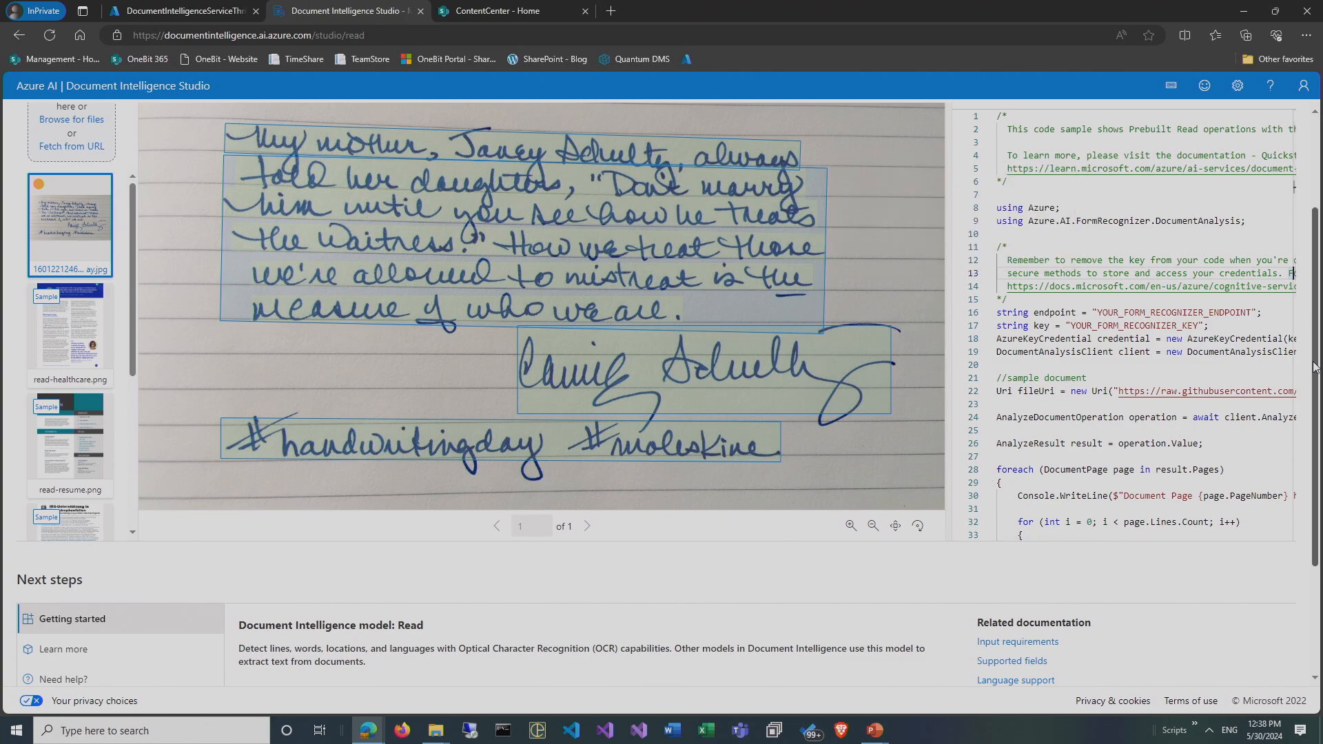
{"action": "scroll", "scroll_direction": "up", "scroll_amount": 3}
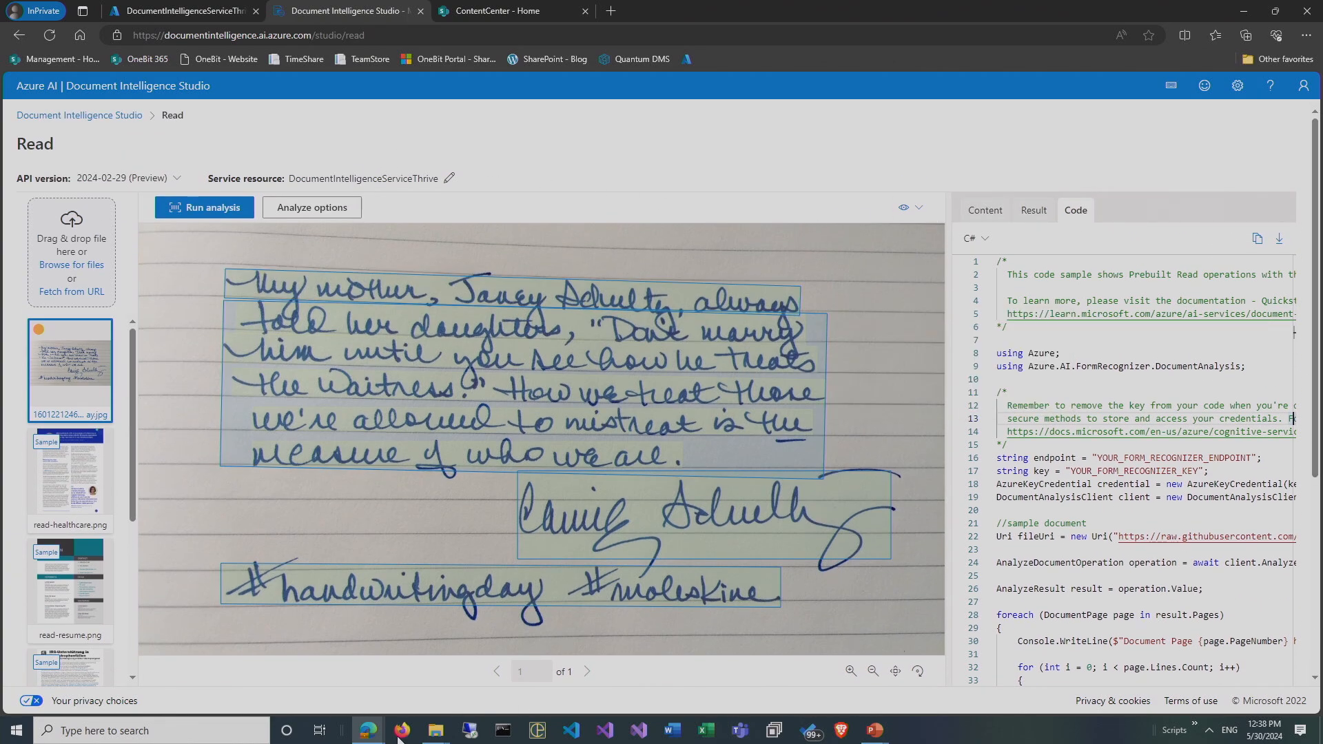
Load TestDocument.png from the sample folder and zoom in on the contract.
{"action": "left_click", "coordinate": [436, 730]}
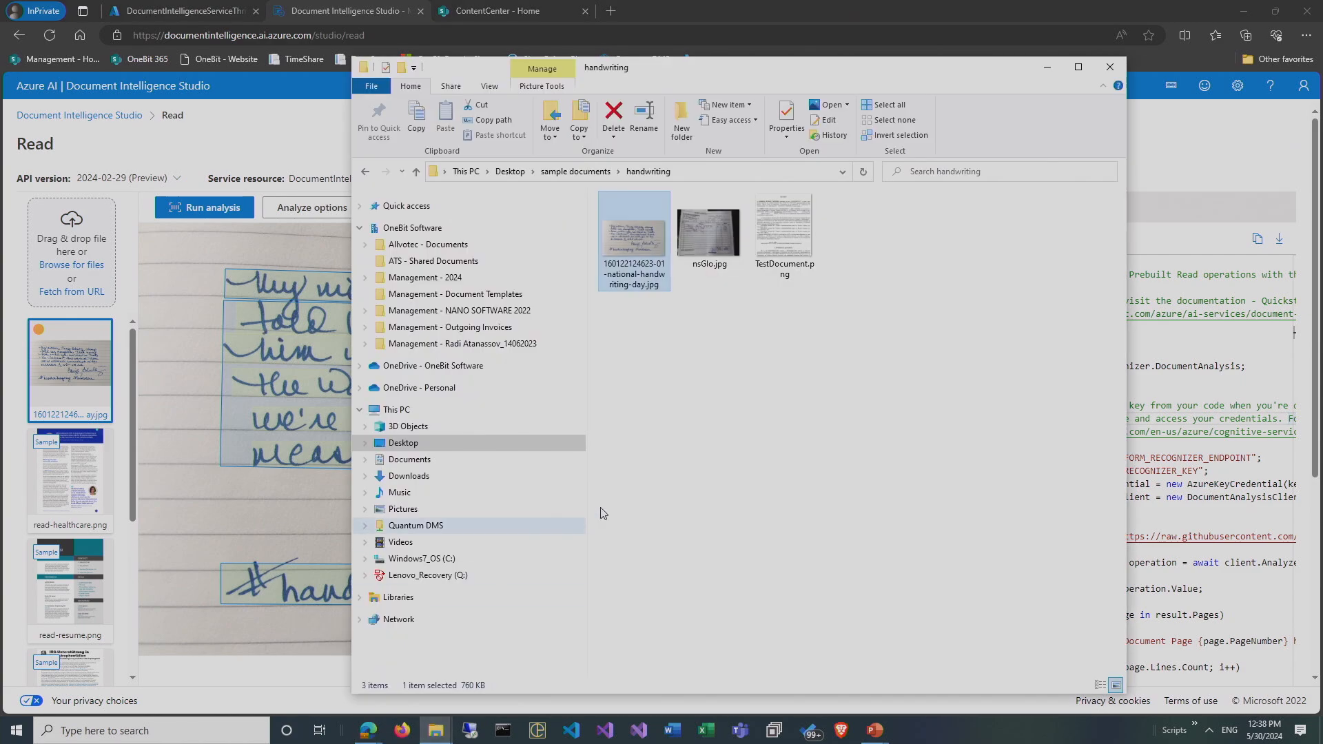
{"action": "left_click", "coordinate": [783, 229]}
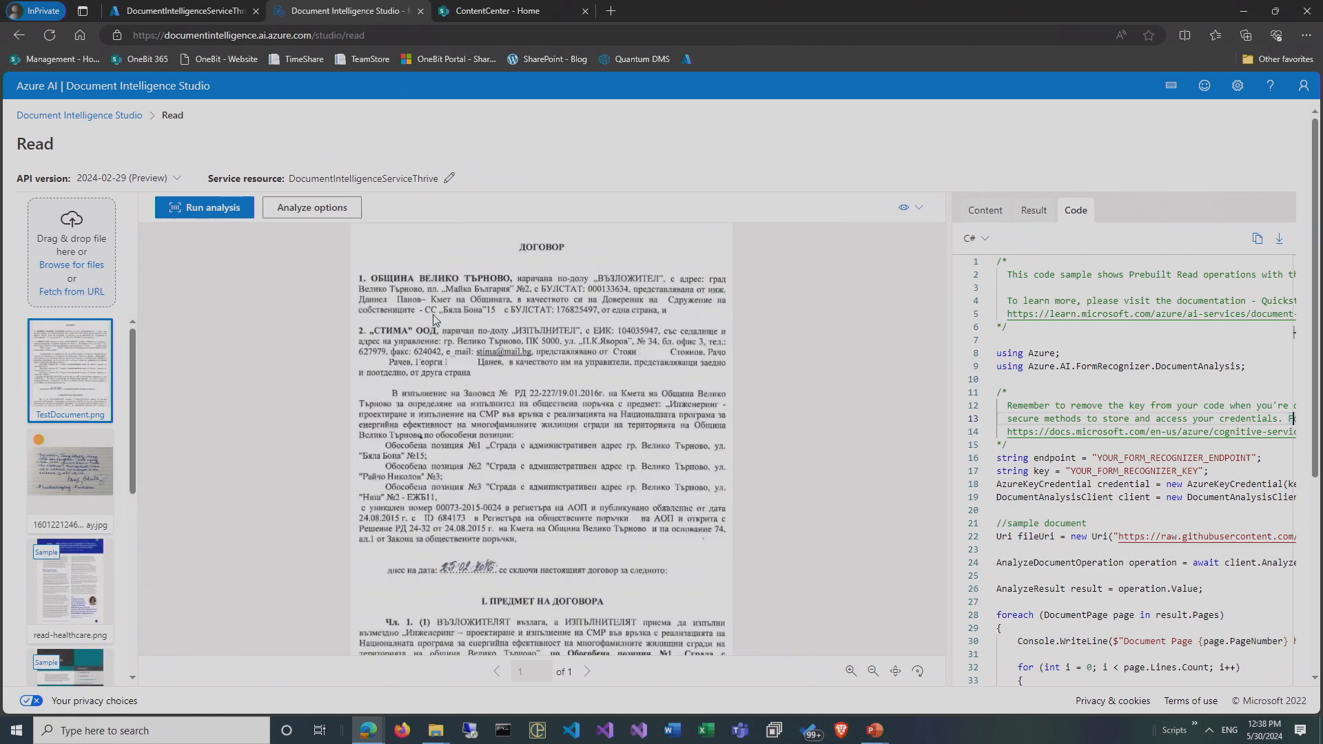
{"action": "left_click", "coordinate": [851, 671]}
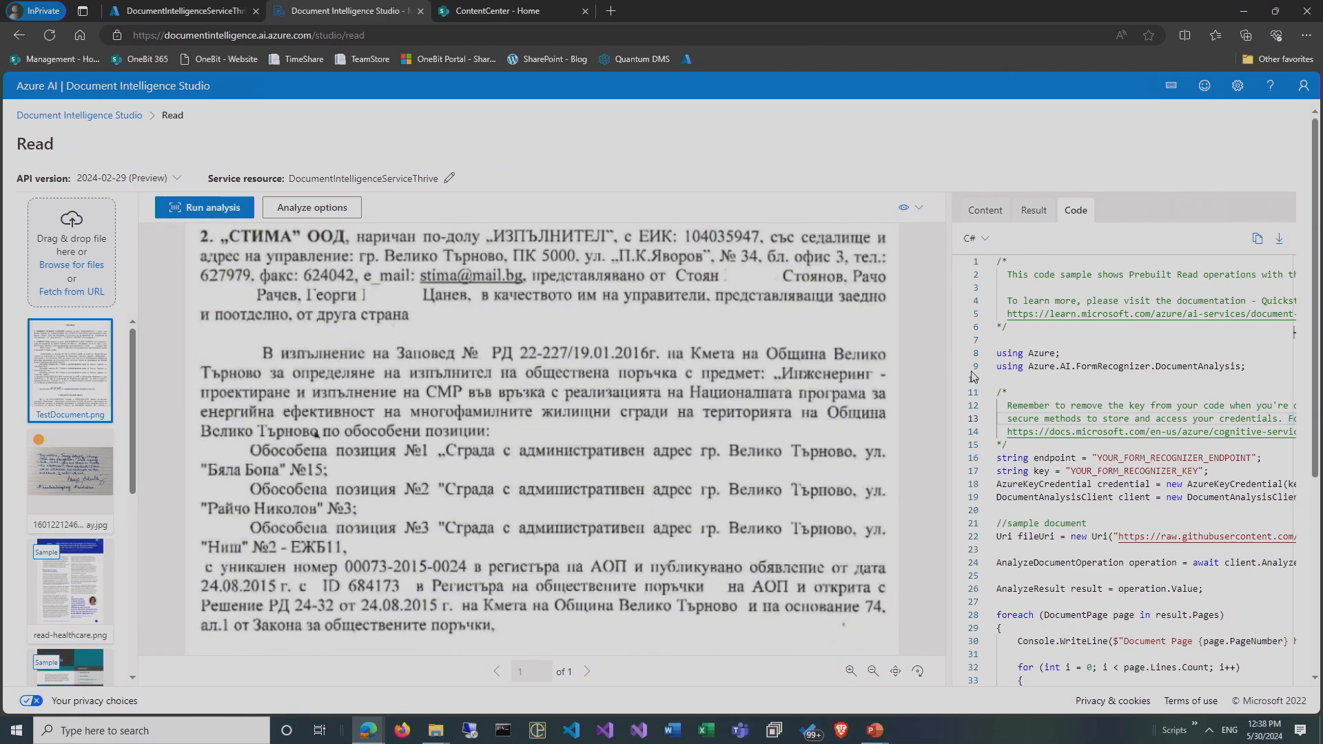
{"action": "scroll", "scroll_direction": "down", "scroll_amount": 3}
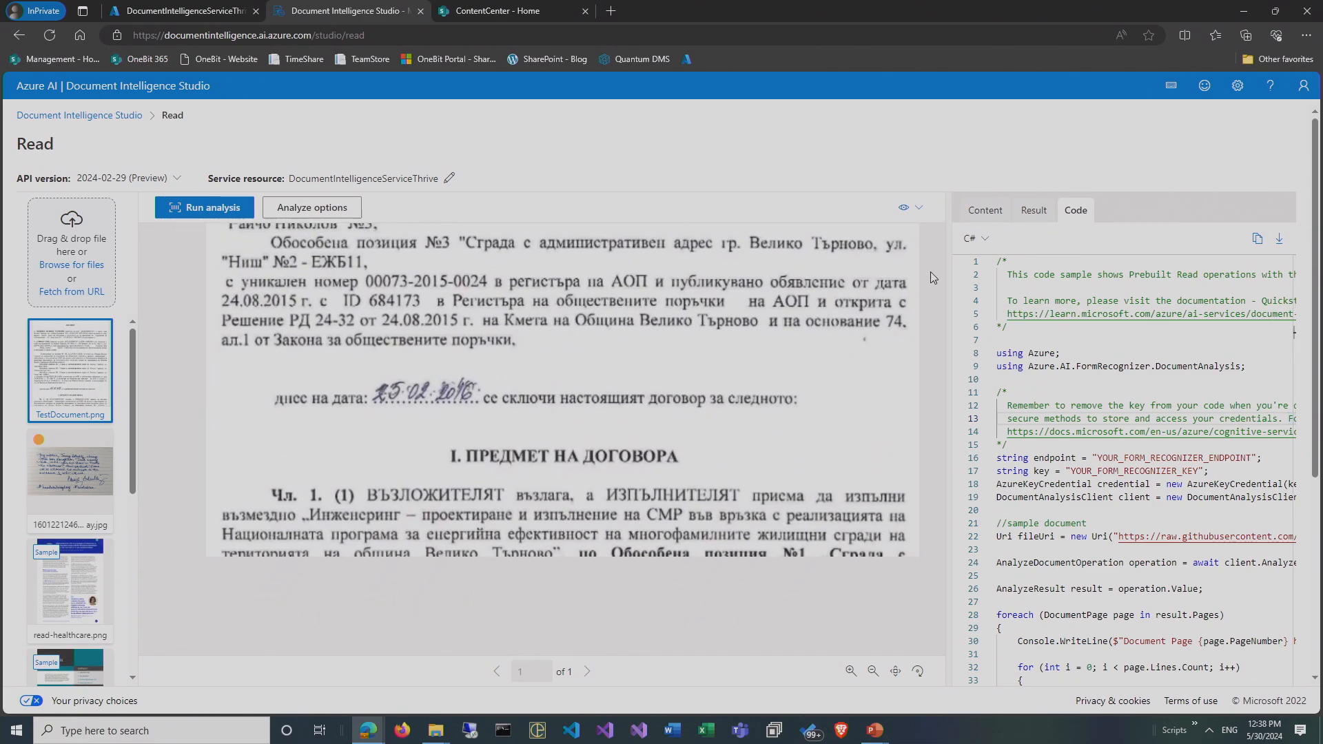
{"action": "scroll", "scroll_direction": "up", "scroll_amount": 3}
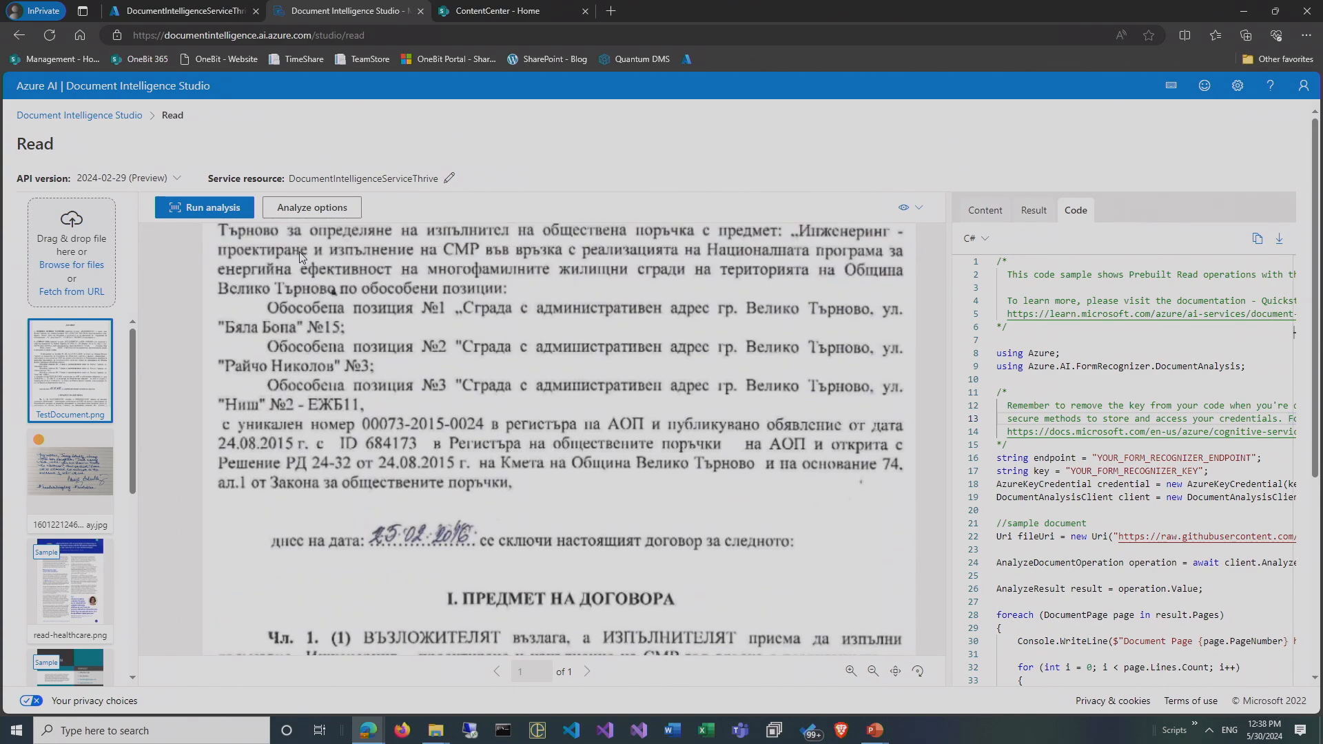
Run Read analysis on the Bulgarian contract and reset the zoom.
{"action": "left_click", "coordinate": [204, 207]}
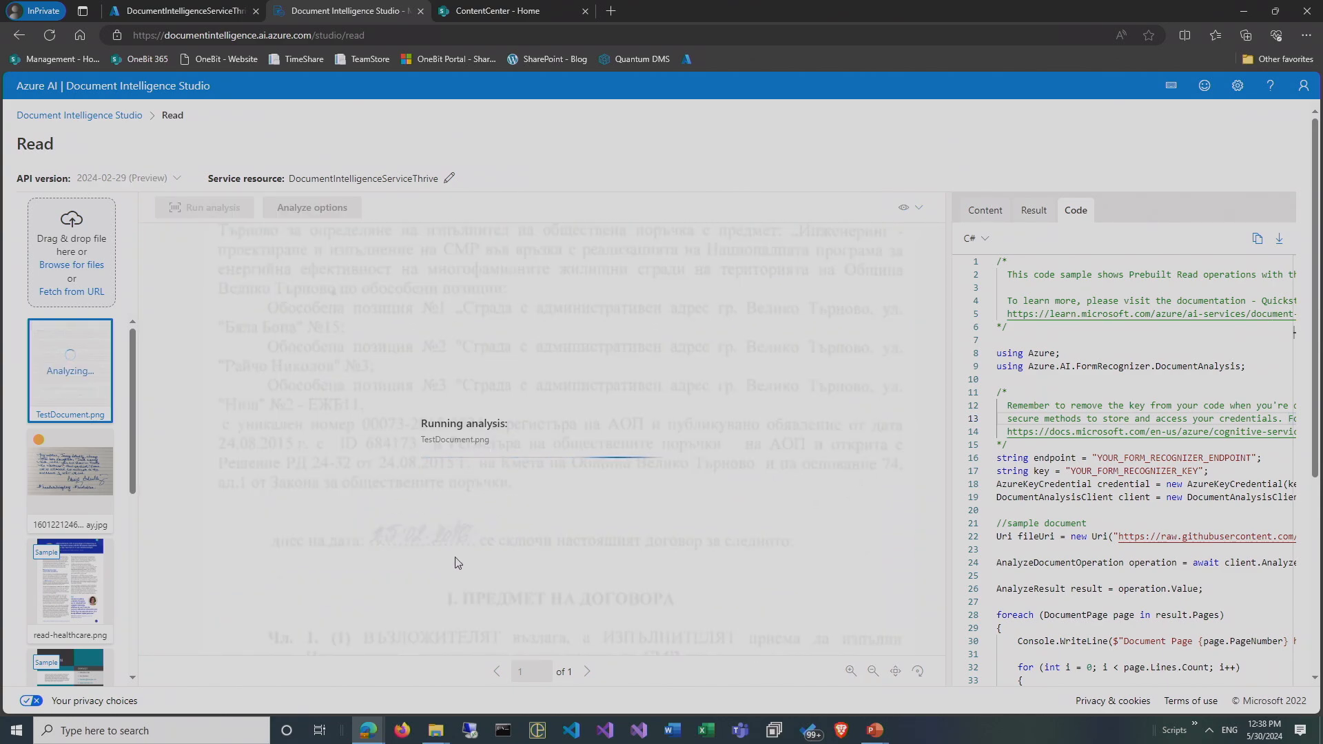
{"action": "mouse_move", "coordinate": [699, 524]}
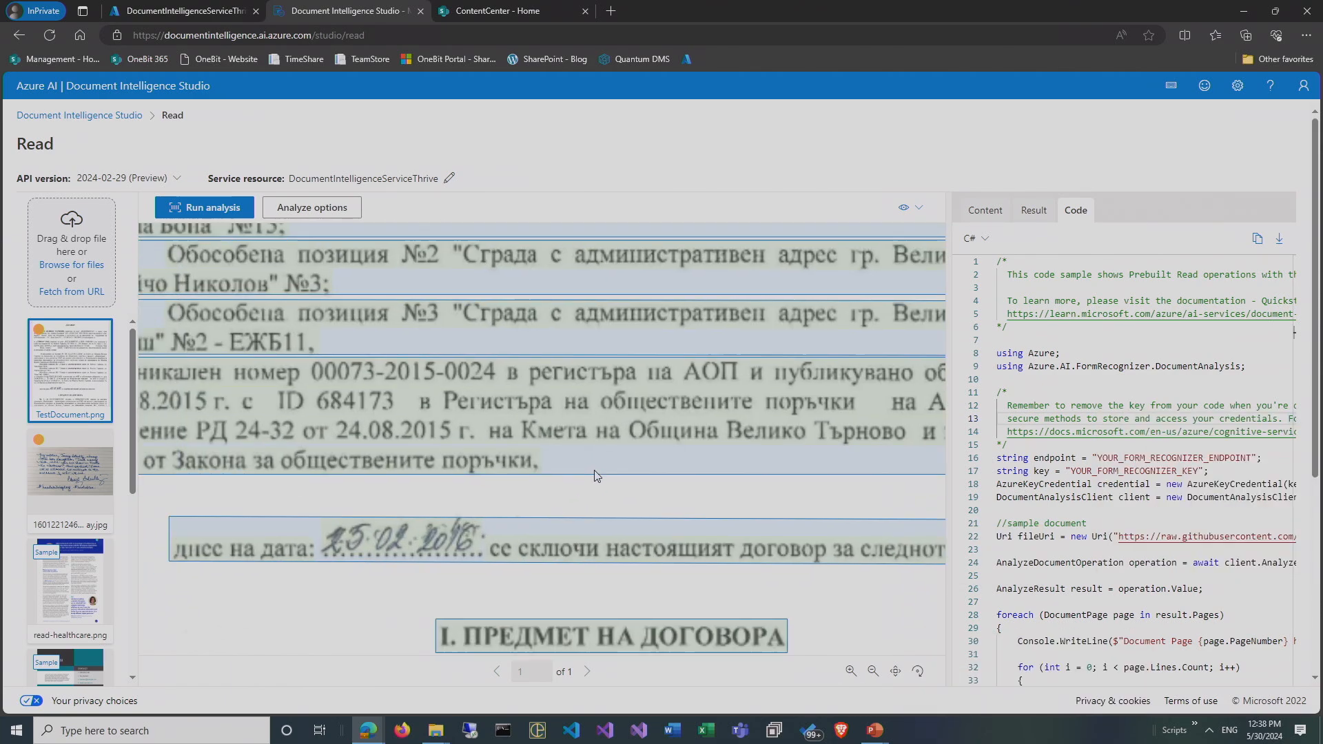
{"action": "scroll", "scroll_direction": "down", "scroll_amount": 3}
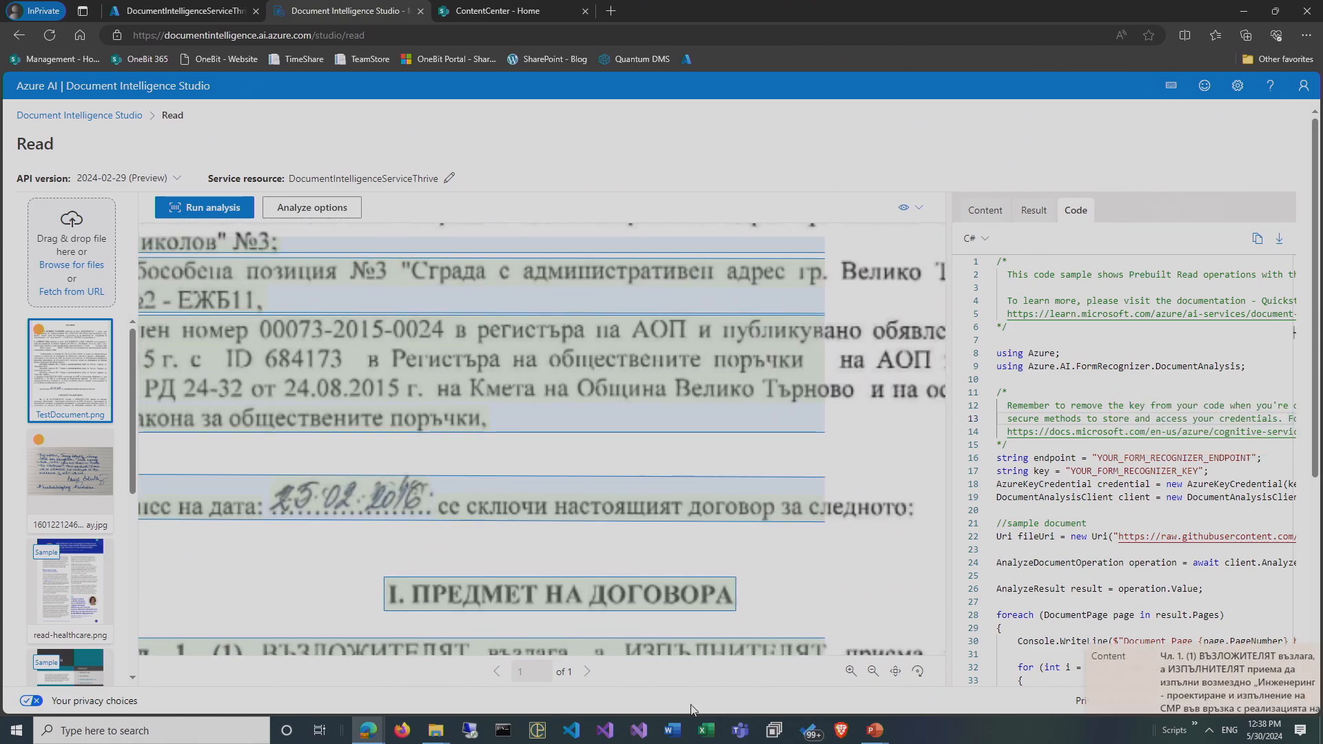
{"action": "left_click", "coordinate": [872, 671]}
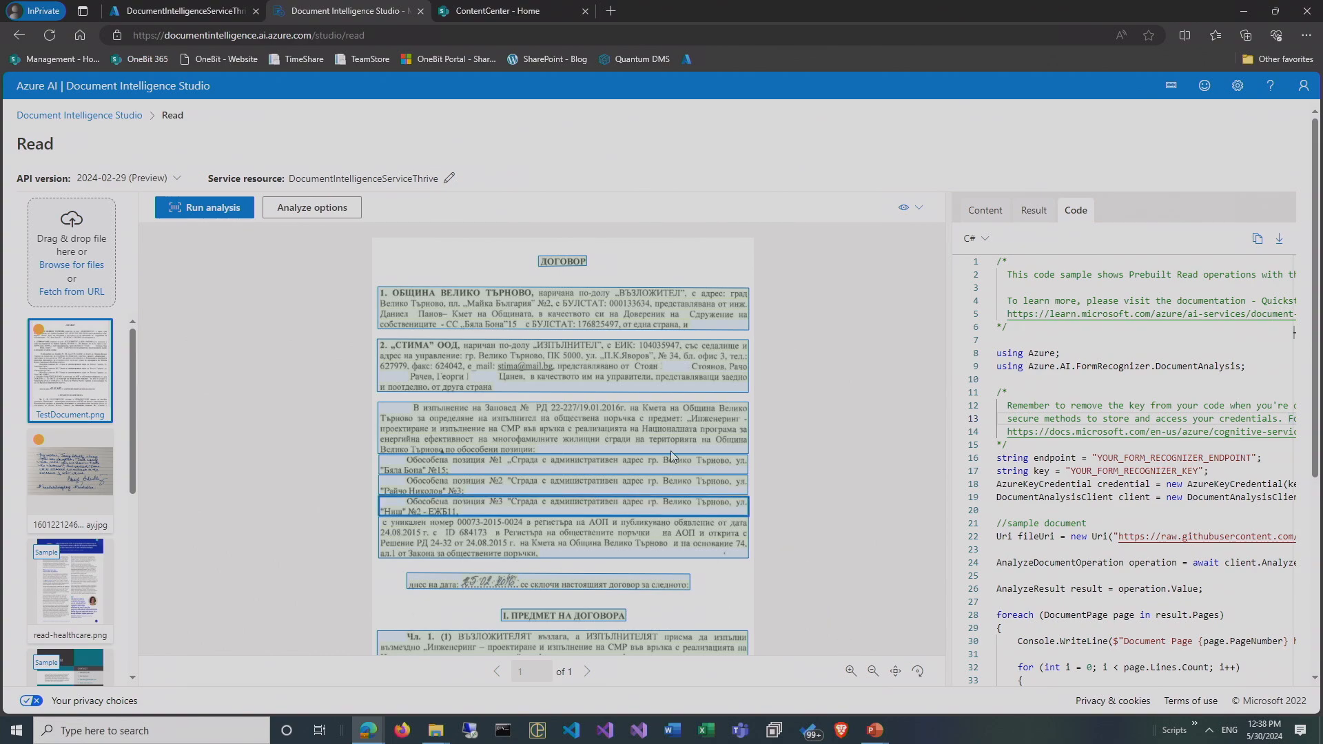
{"action": "mouse_move", "coordinate": [262, 381]}
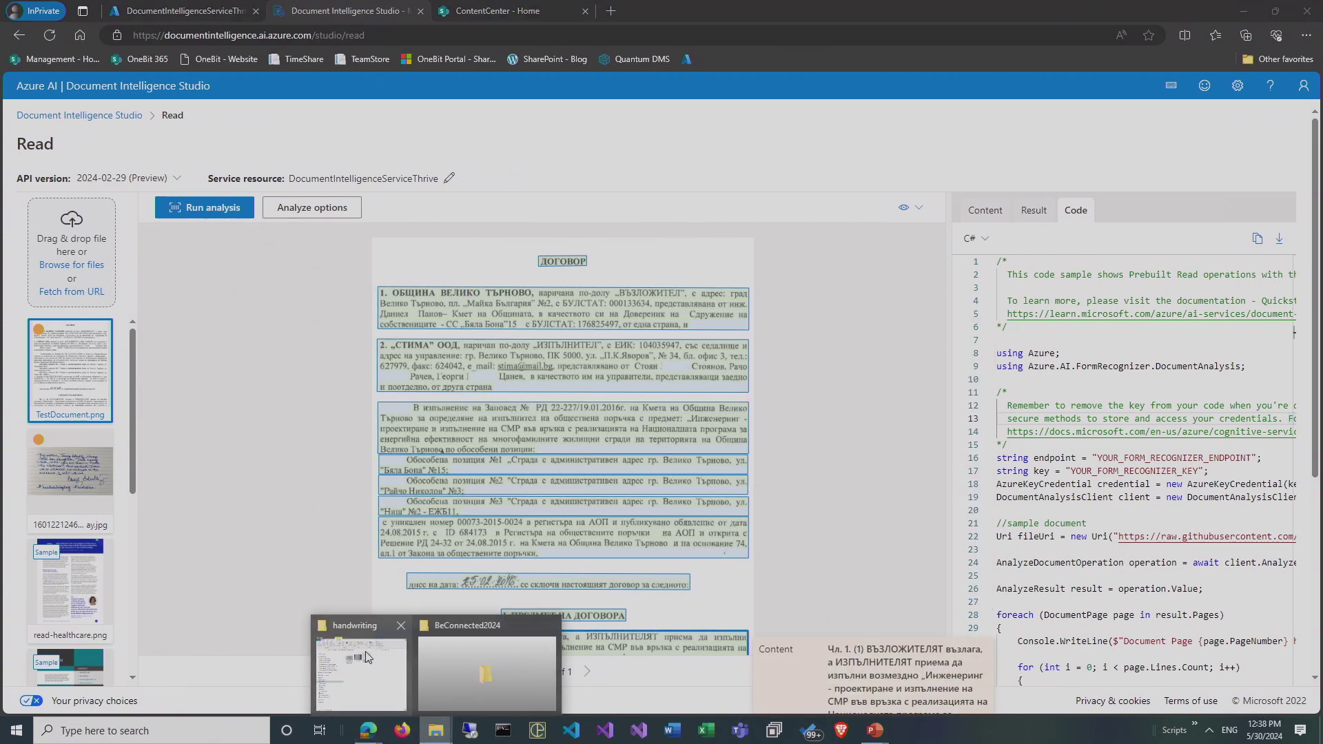
Load the French artist-performer contract PDF from the sample folder into Read.
{"action": "left_click", "coordinate": [361, 676]}
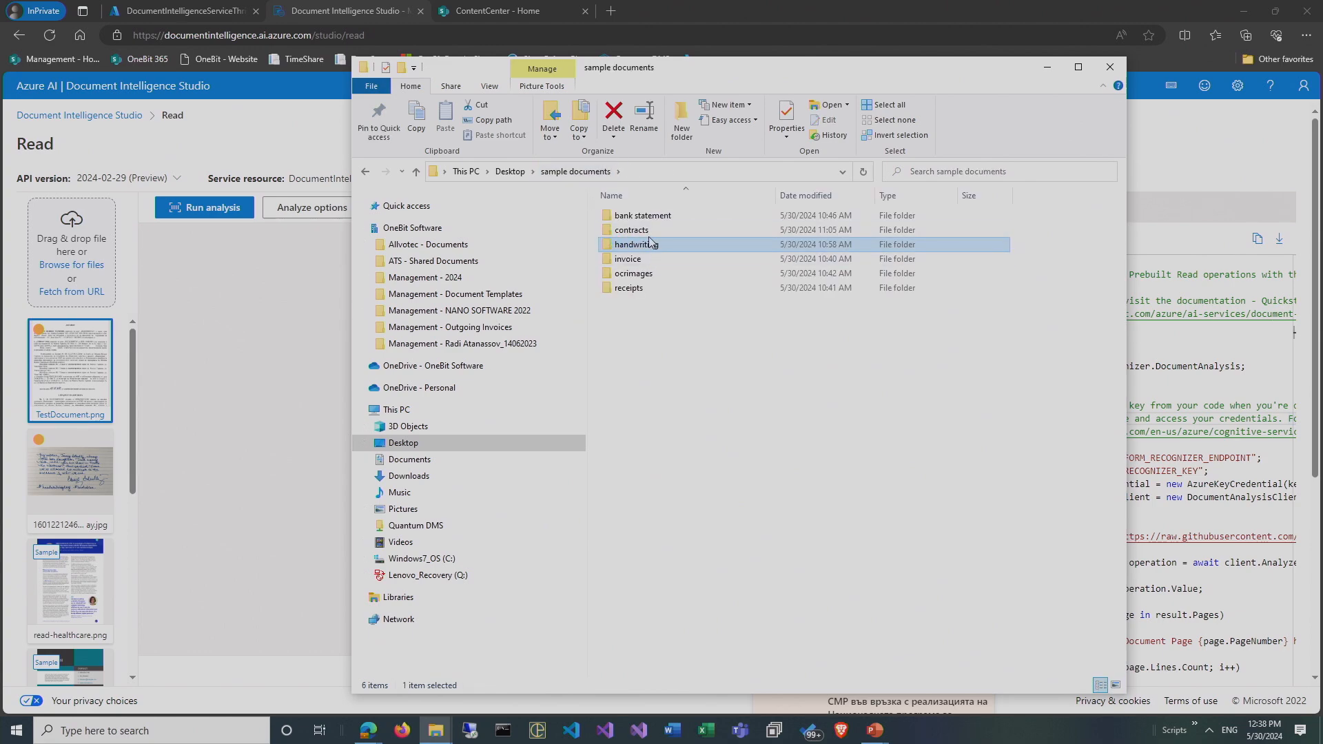
{"action": "double_click", "coordinate": [631, 230]}
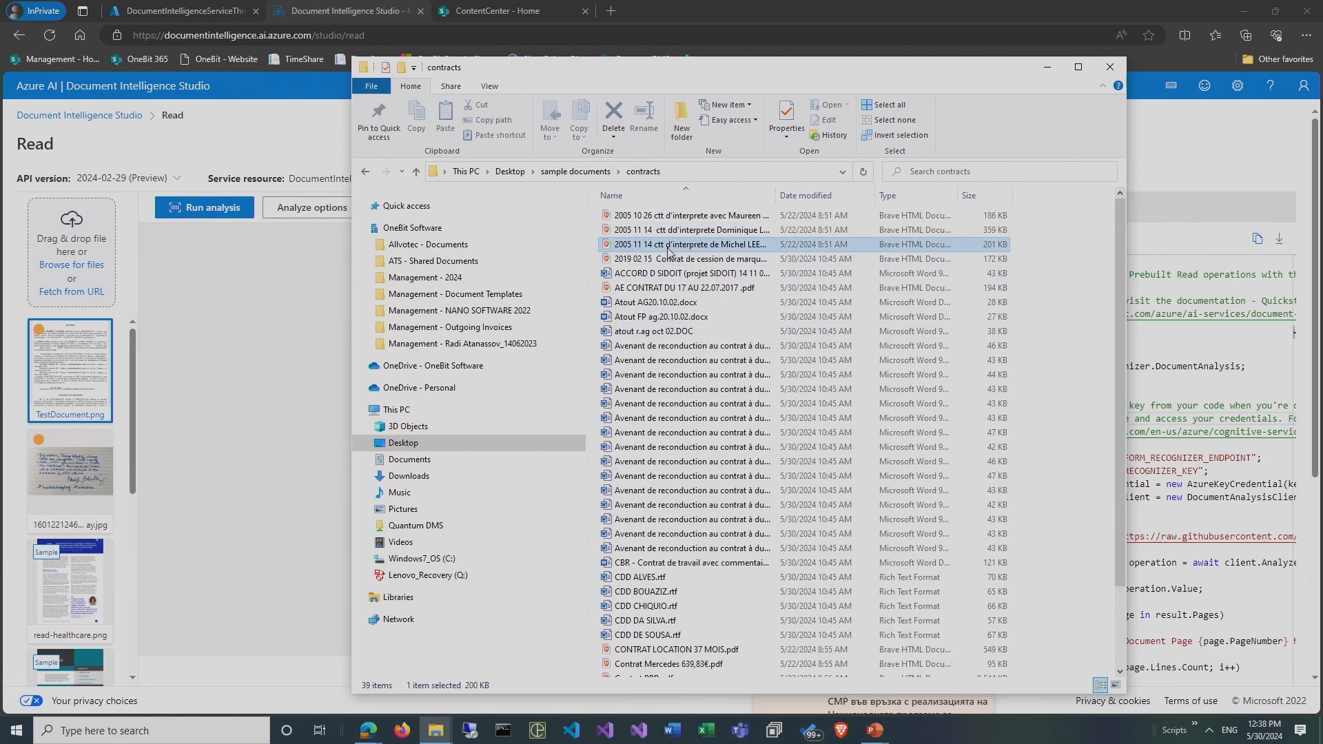
{"action": "double_click", "coordinate": [688, 244]}
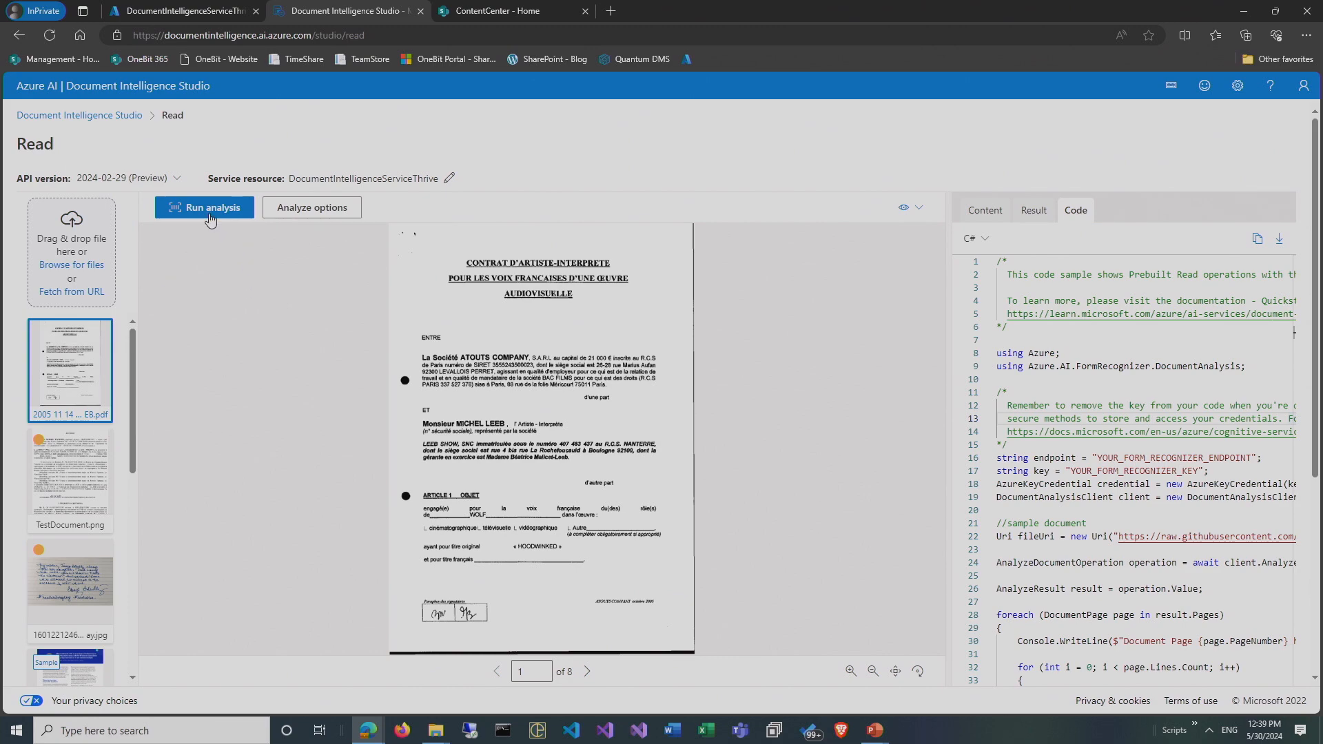
Analyse the contract, enlarge it, and review the Content paragraphs and JSON Result.
{"action": "left_click", "coordinate": [204, 208]}
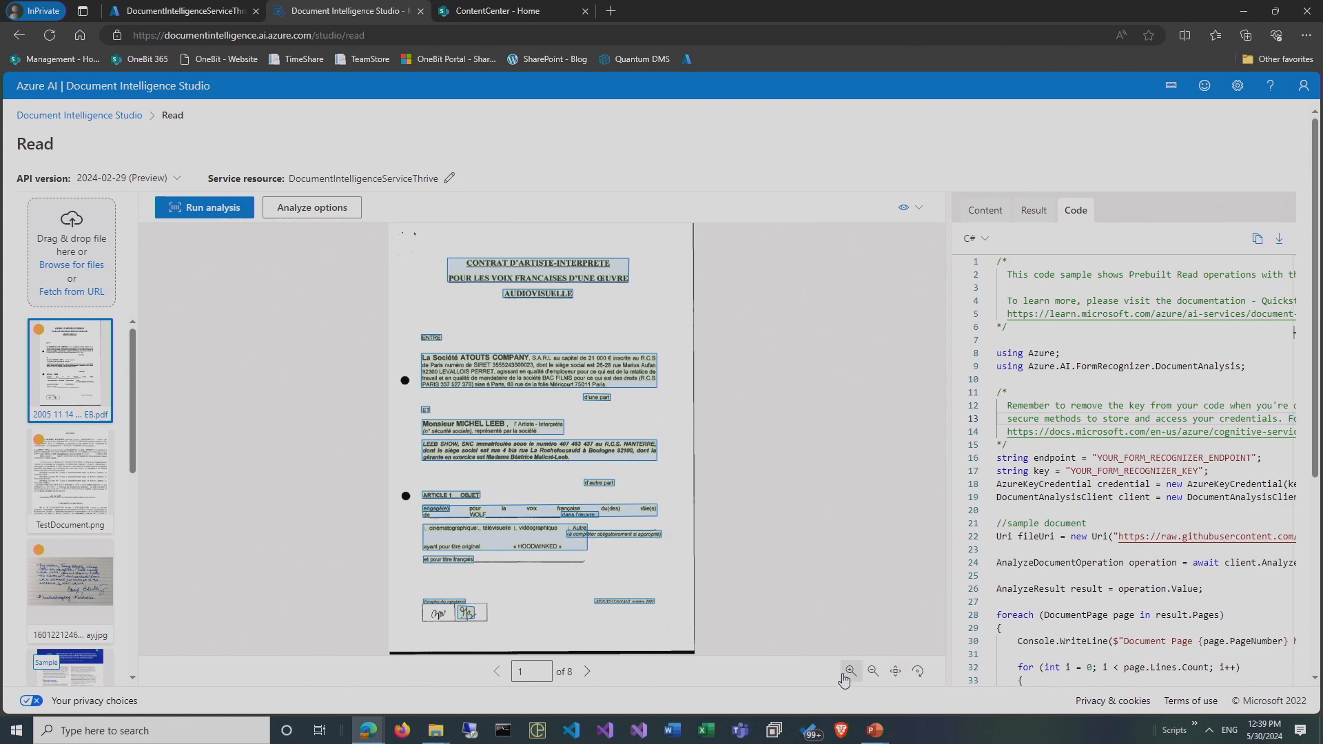
{"action": "left_click", "coordinate": [850, 671]}
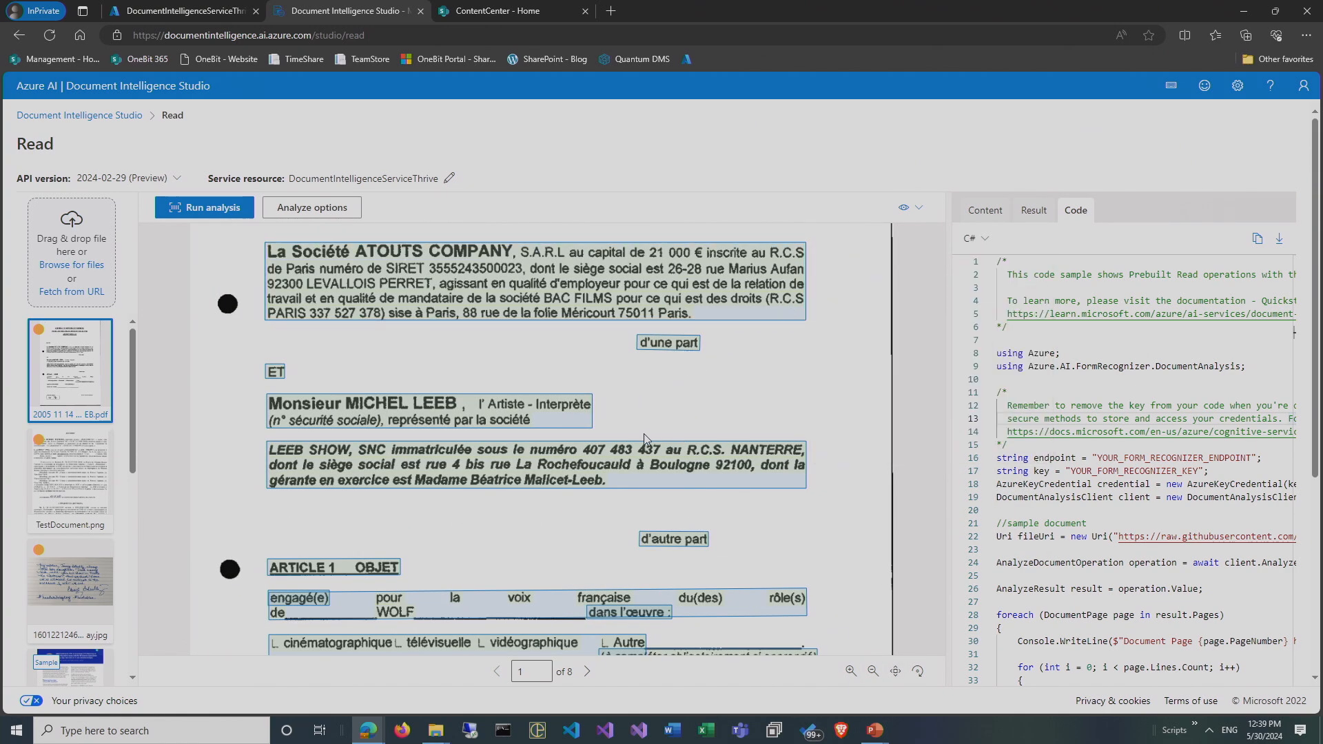
{"action": "left_click", "coordinate": [984, 211]}
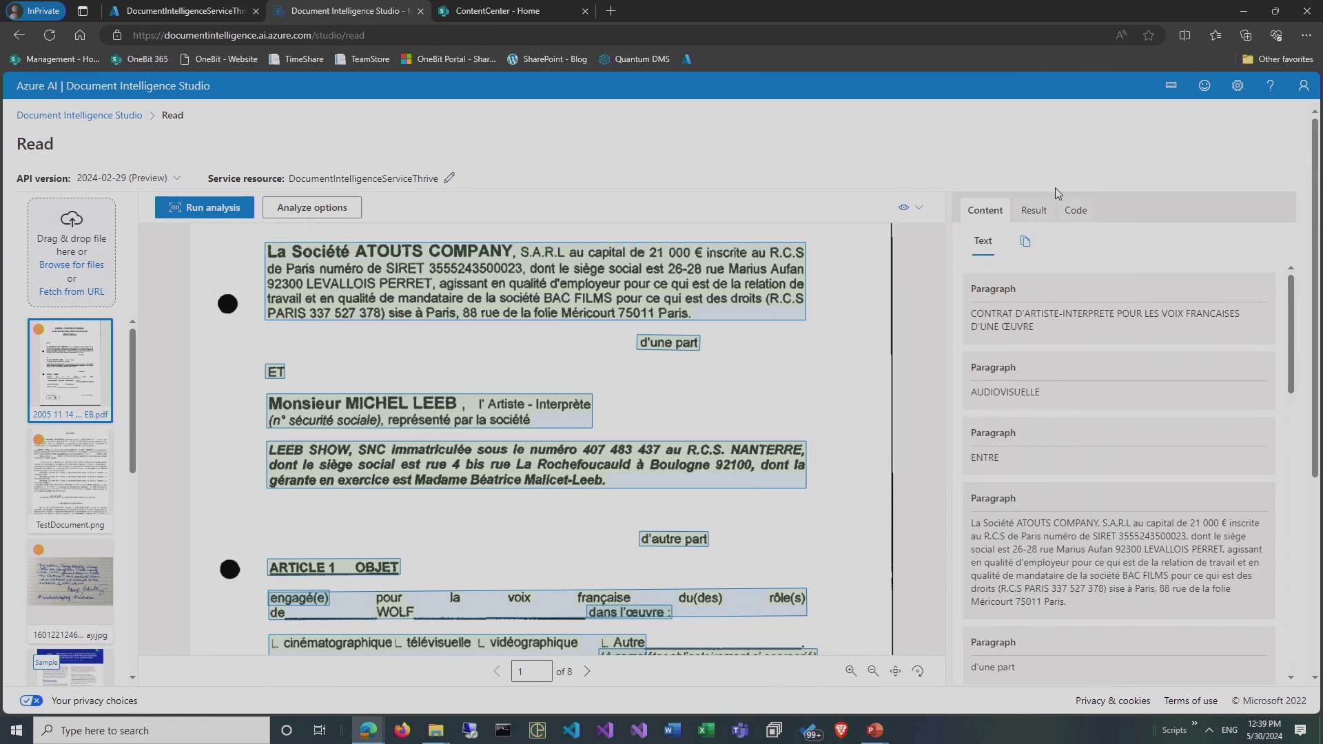
{"action": "left_click", "coordinate": [1034, 210]}
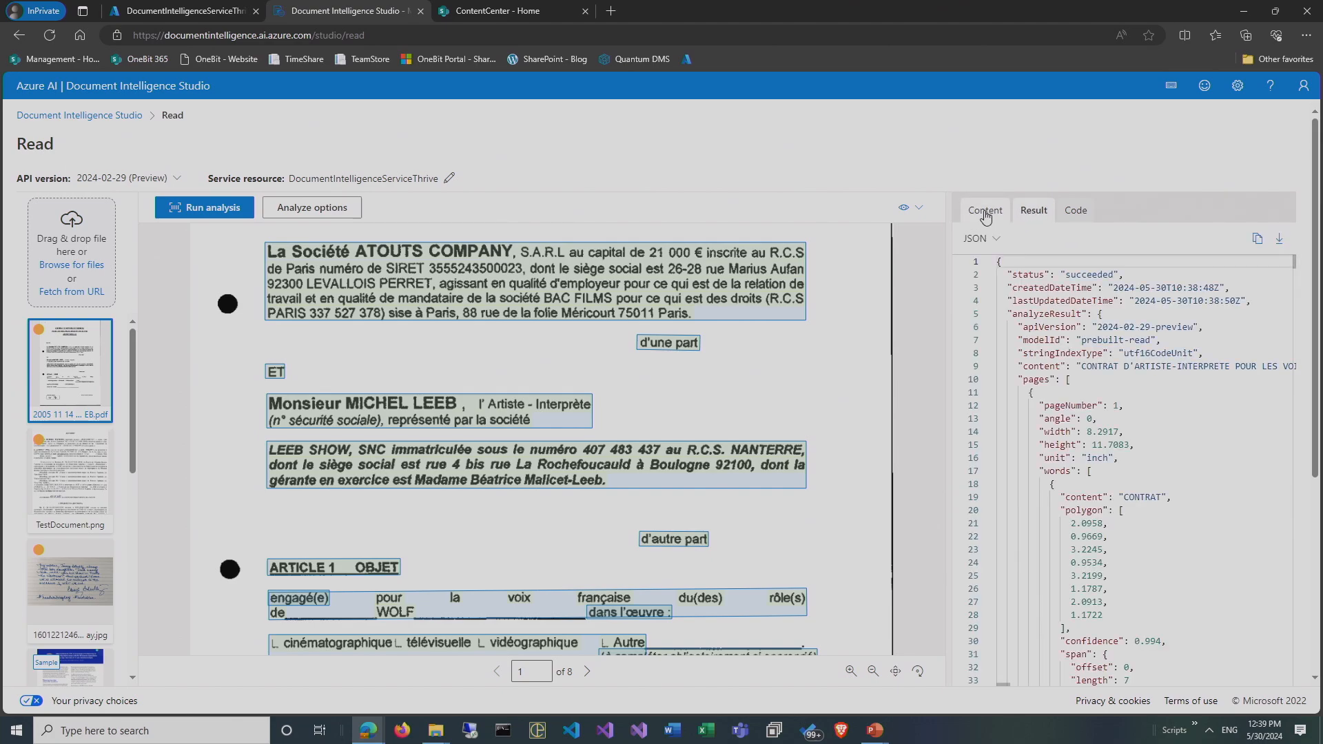
{"action": "left_click", "coordinate": [984, 211]}
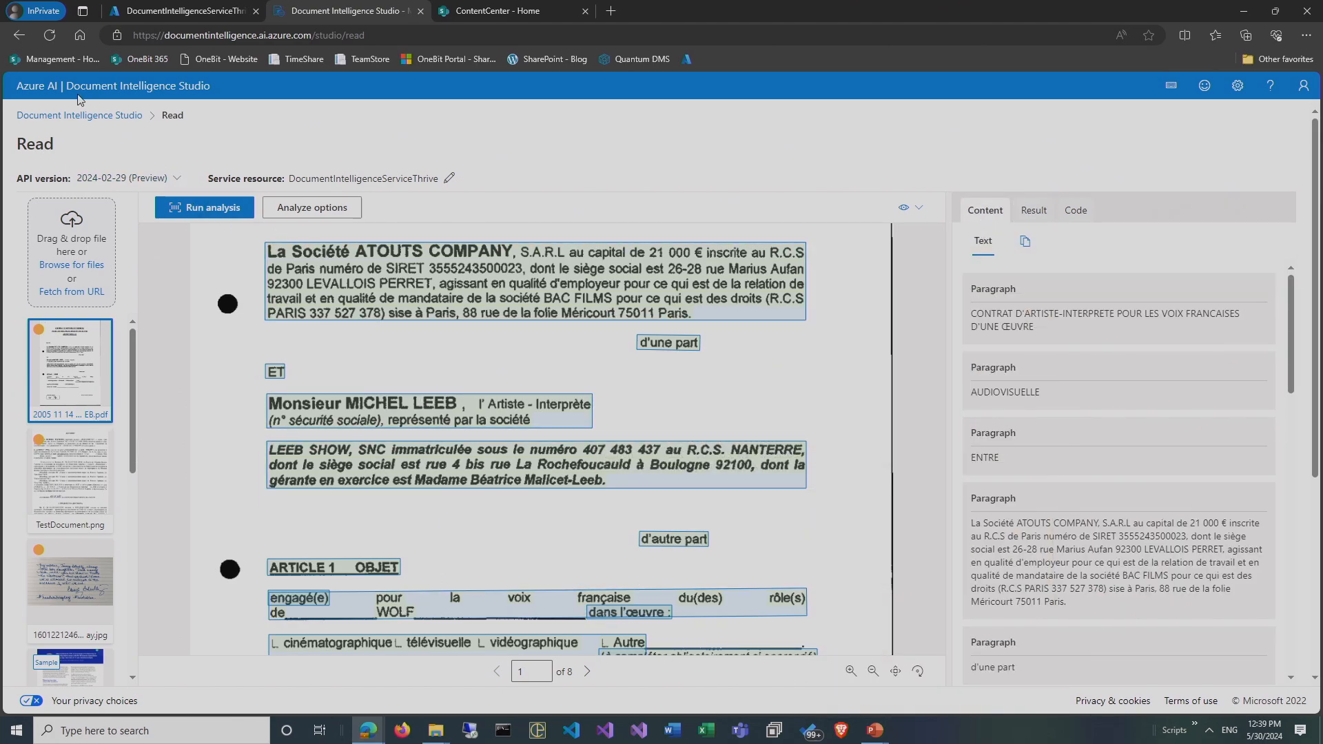
Return to the Studio home, open prebuilt Receipts, and dismiss the Query fields tip.
{"action": "left_click", "coordinate": [79, 116]}
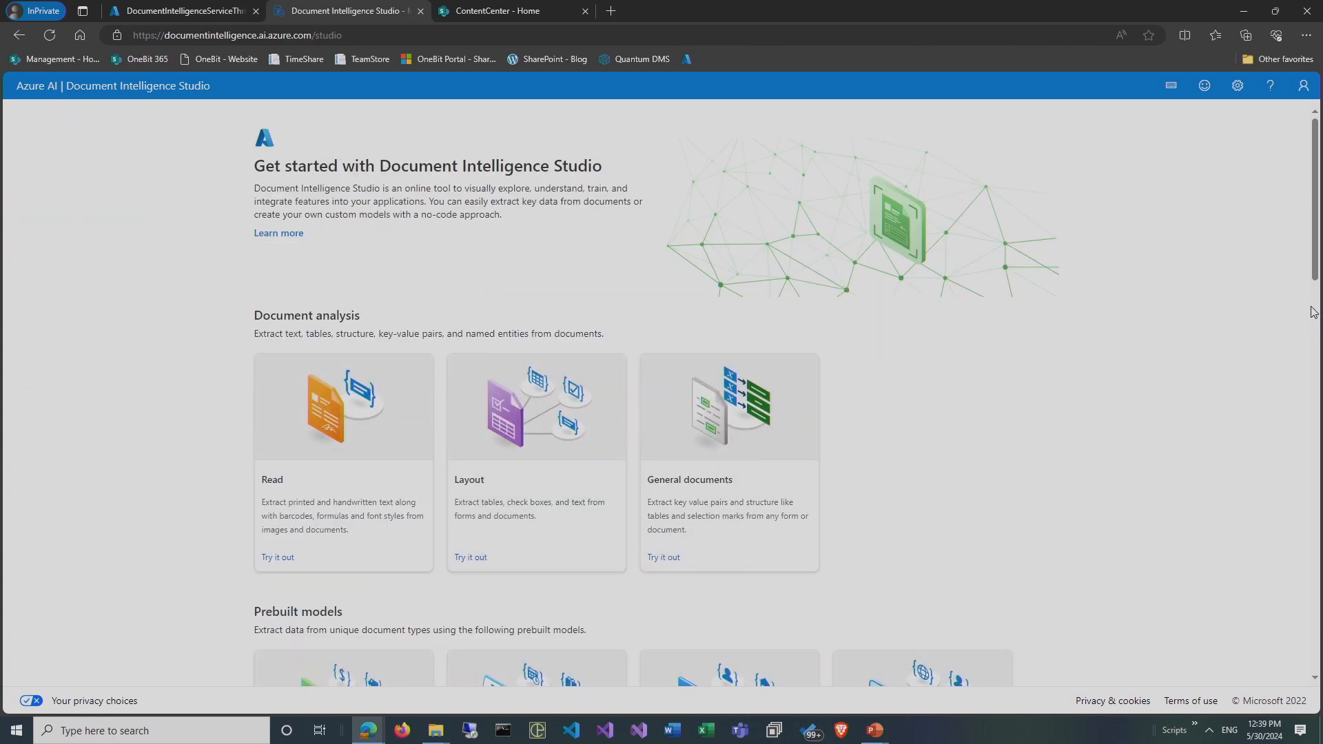
{"action": "scroll", "scroll_direction": "down", "scroll_amount": 3}
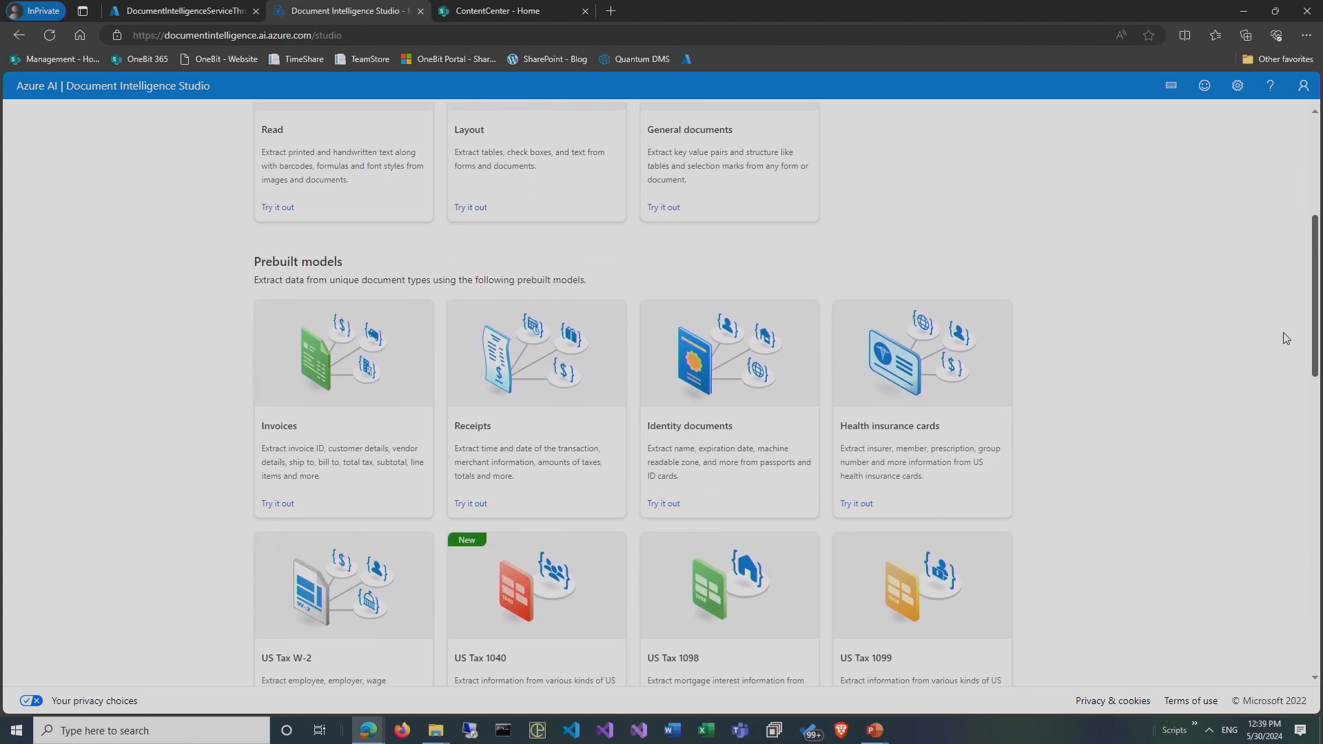
{"action": "scroll", "scroll_direction": "down", "scroll_amount": 3}
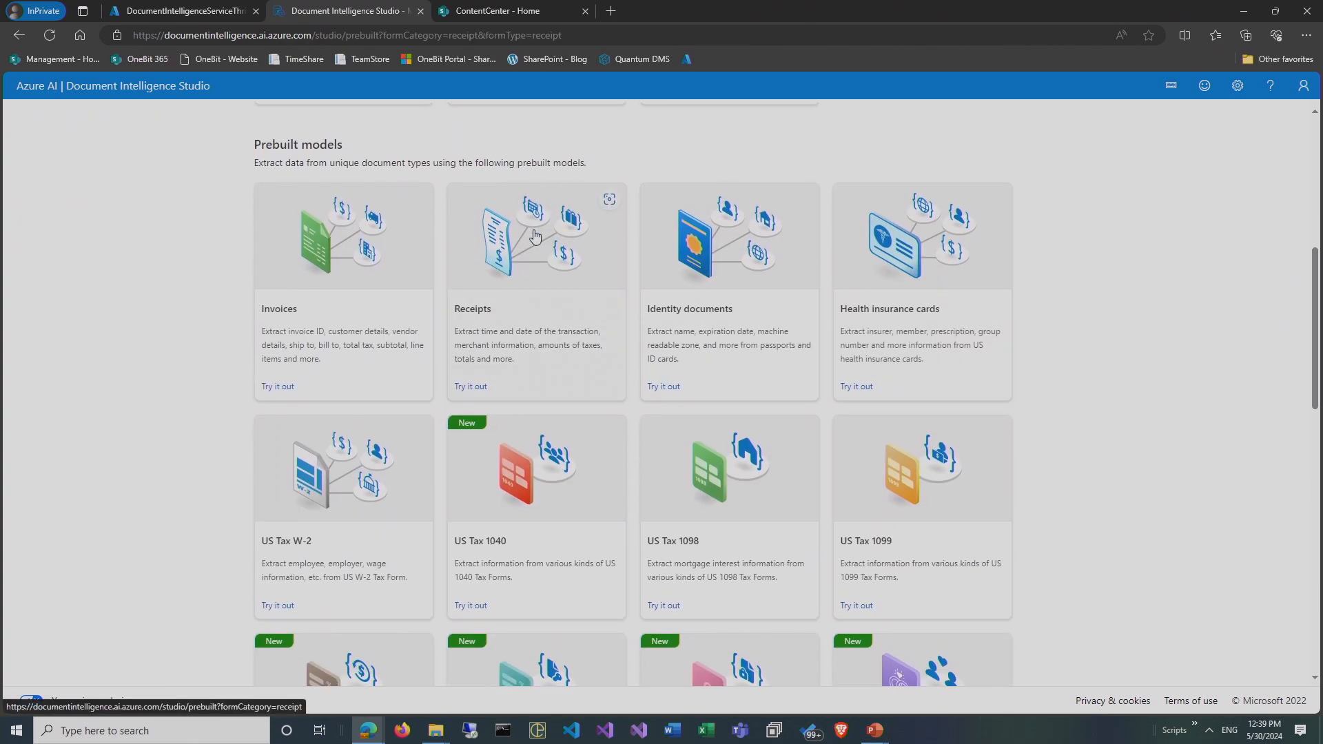
{"action": "left_click", "coordinate": [470, 386]}
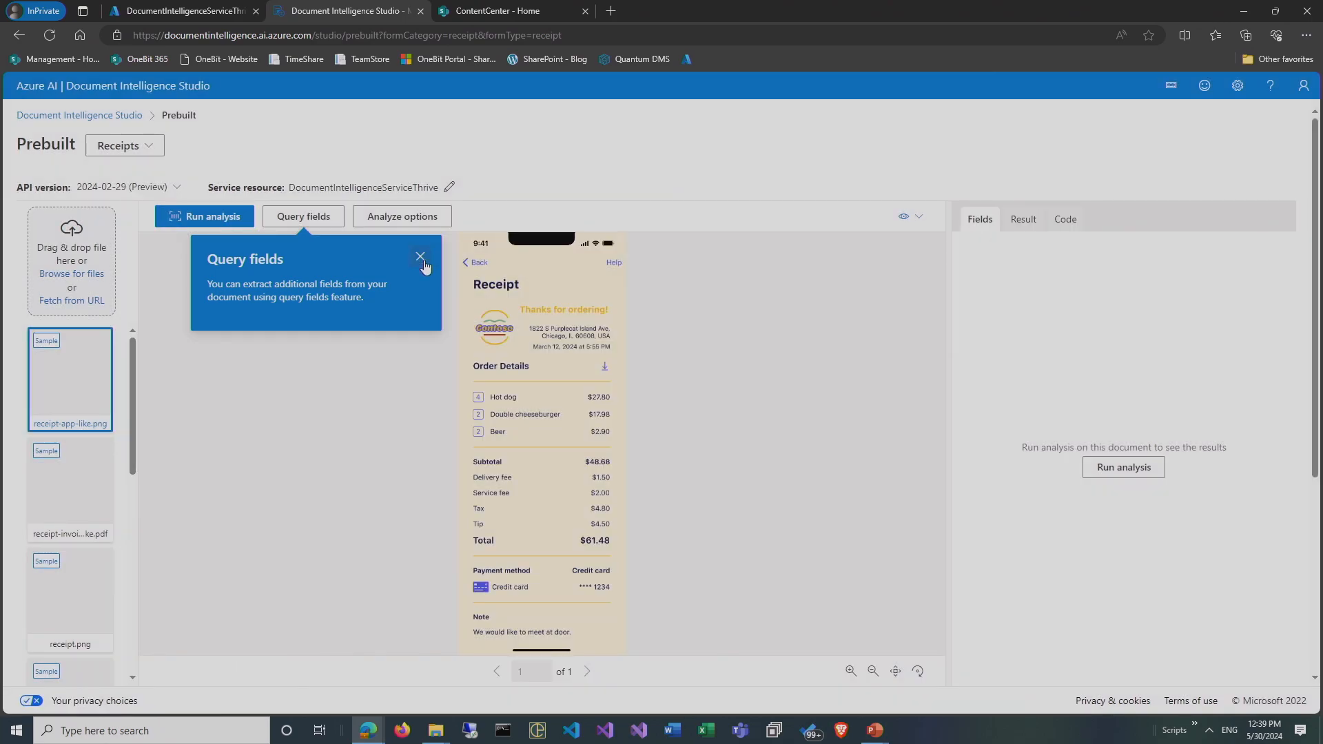
{"action": "left_click", "coordinate": [420, 256]}
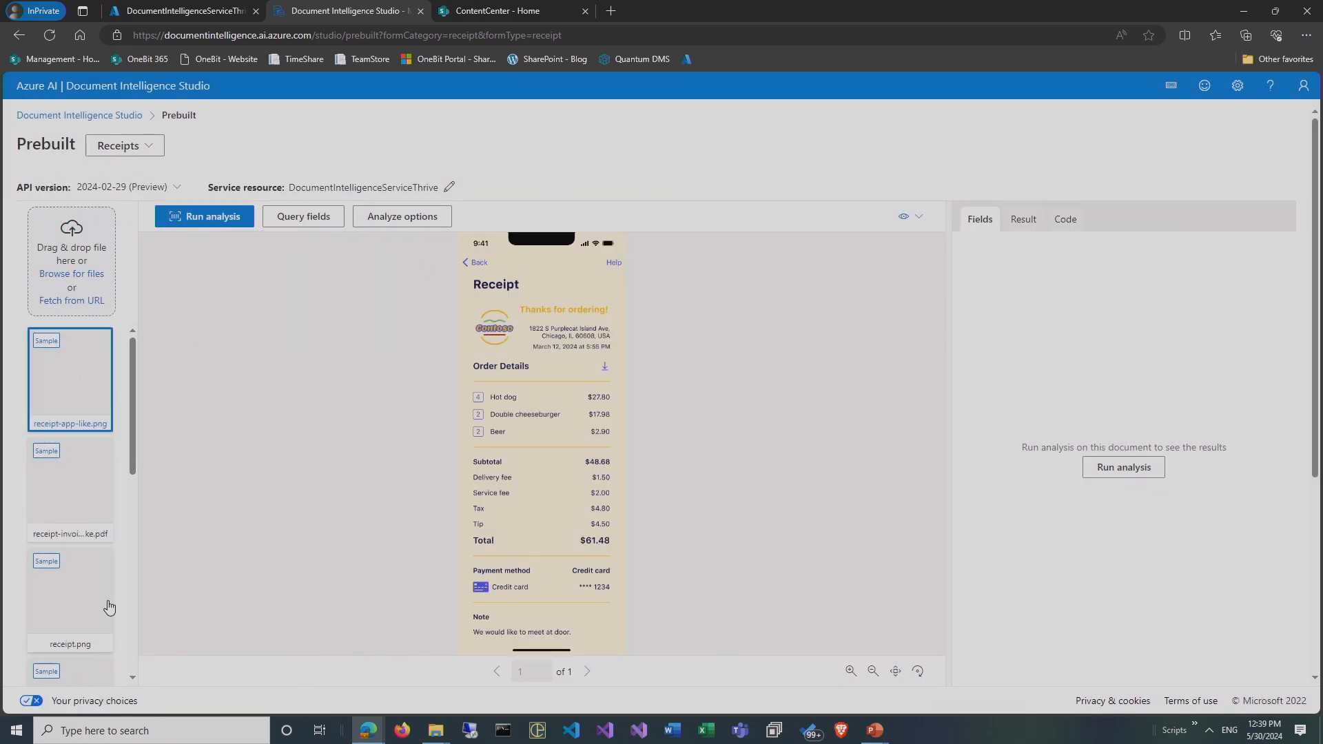
{"action": "mouse_move", "coordinate": [435, 730]}
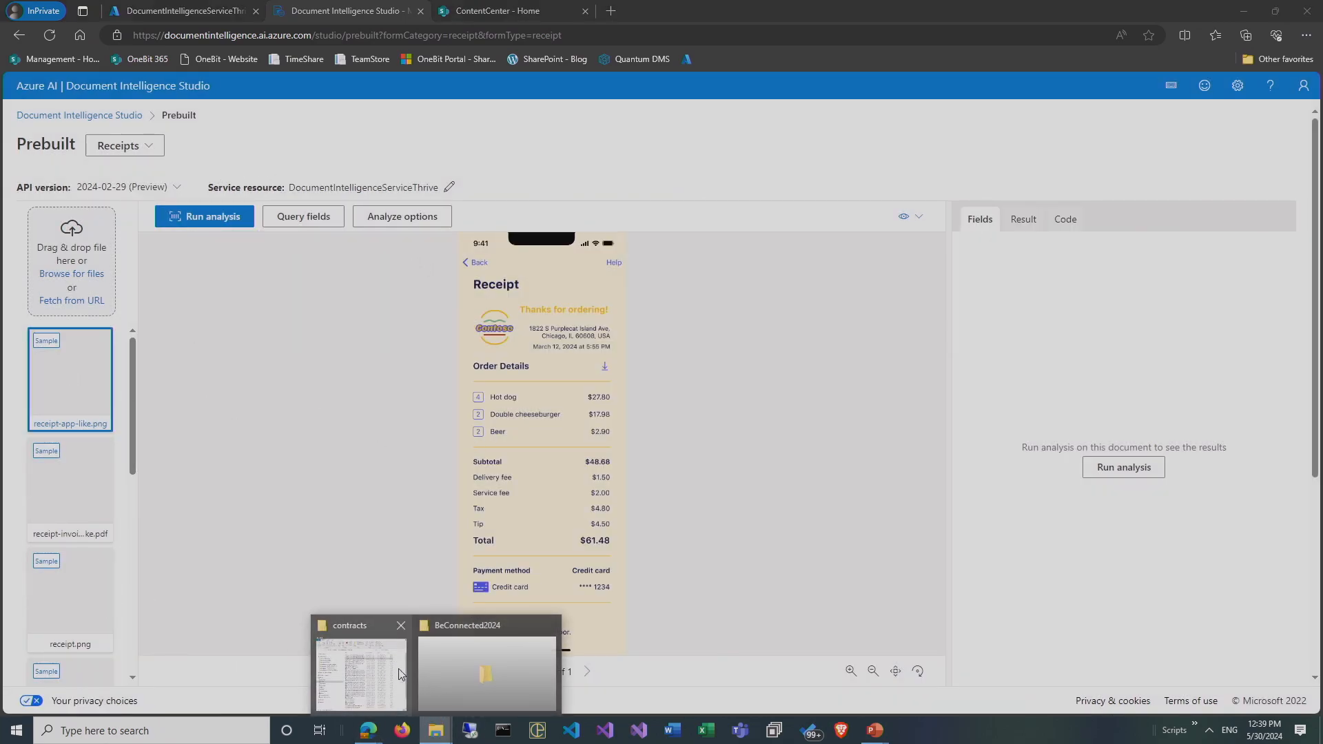
Load the Mexican restaurant receipt photo, run analysis, and enlarge it to review fields.
{"action": "left_click", "coordinate": [358, 673]}
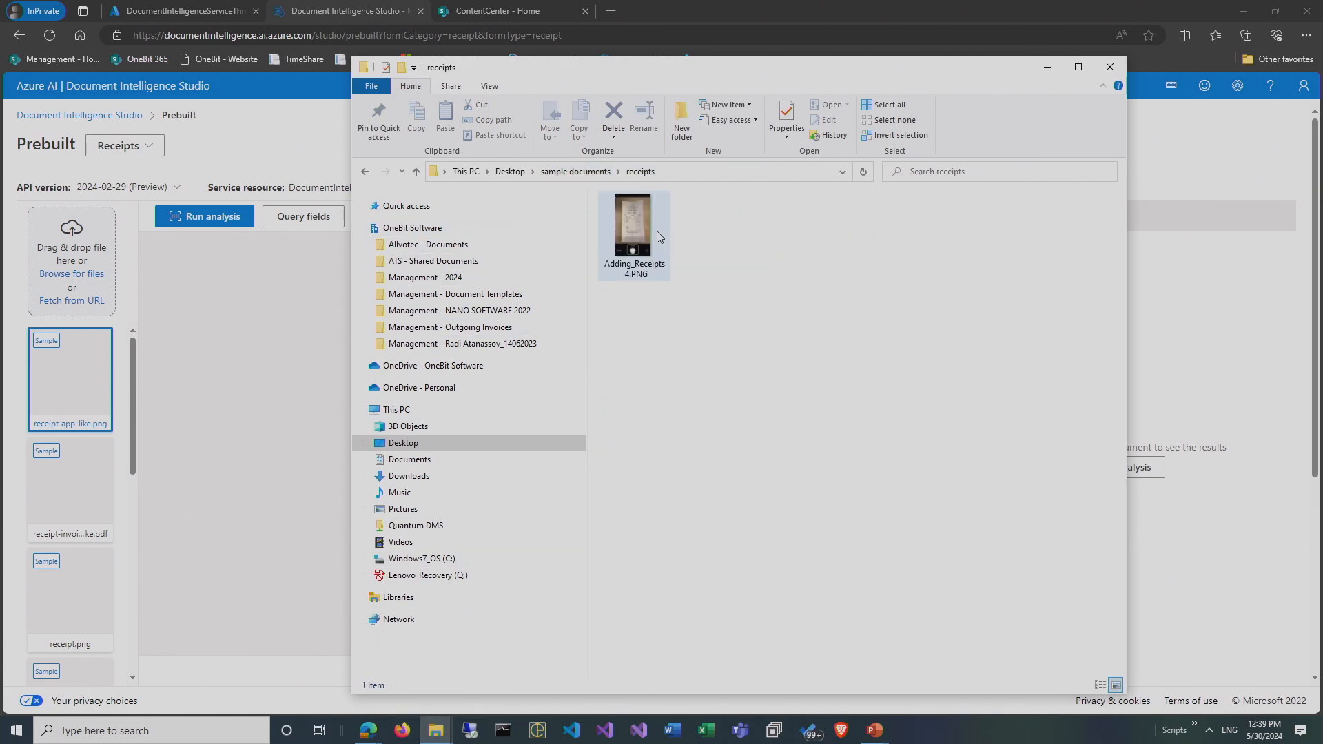
{"action": "double_click", "coordinate": [634, 224]}
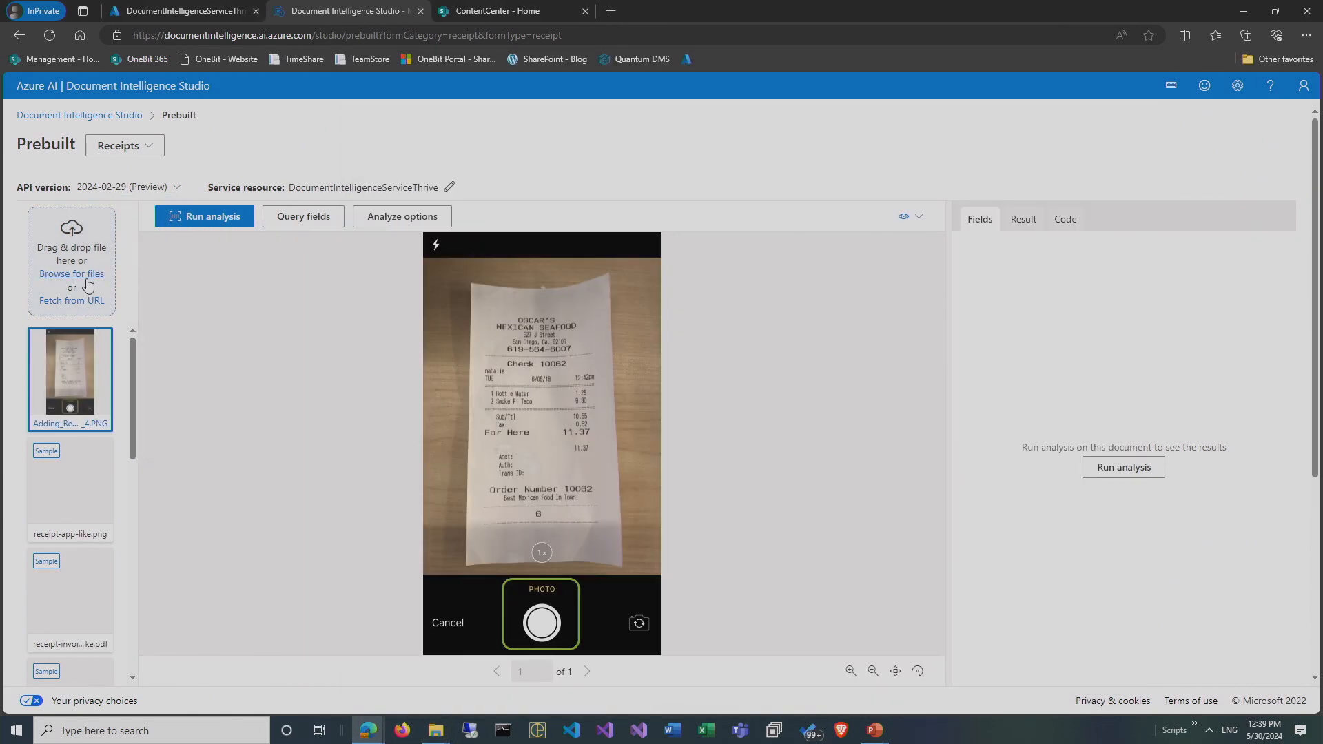
{"action": "mouse_move", "coordinate": [470, 549]}
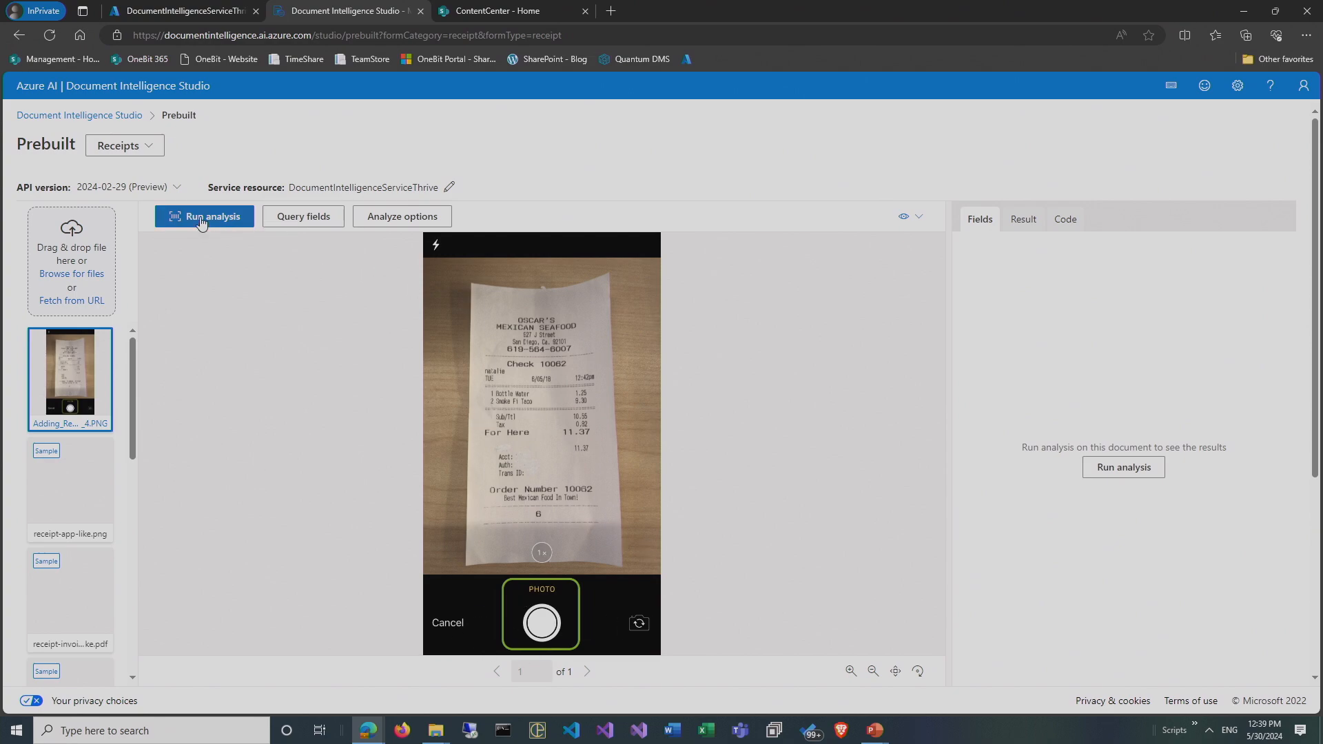
{"action": "left_click", "coordinate": [204, 216]}
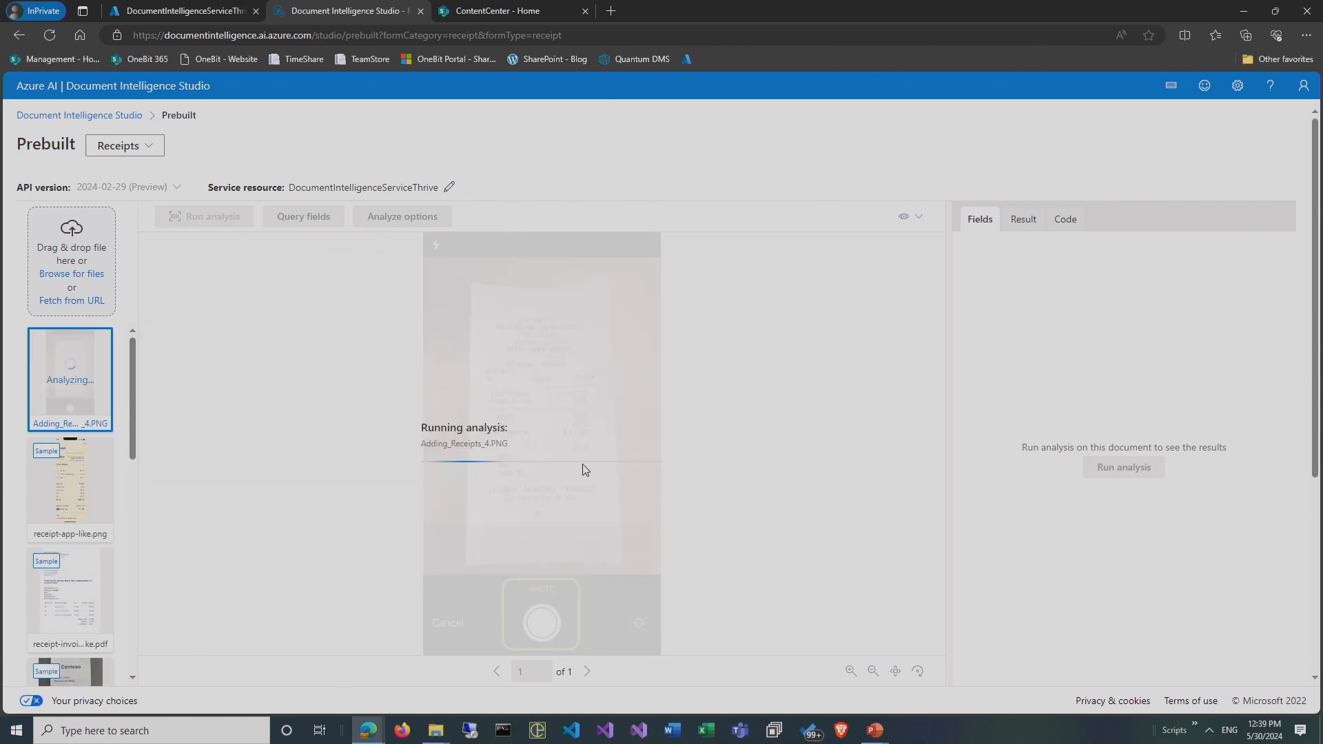
{"action": "mouse_move", "coordinate": [875, 632]}
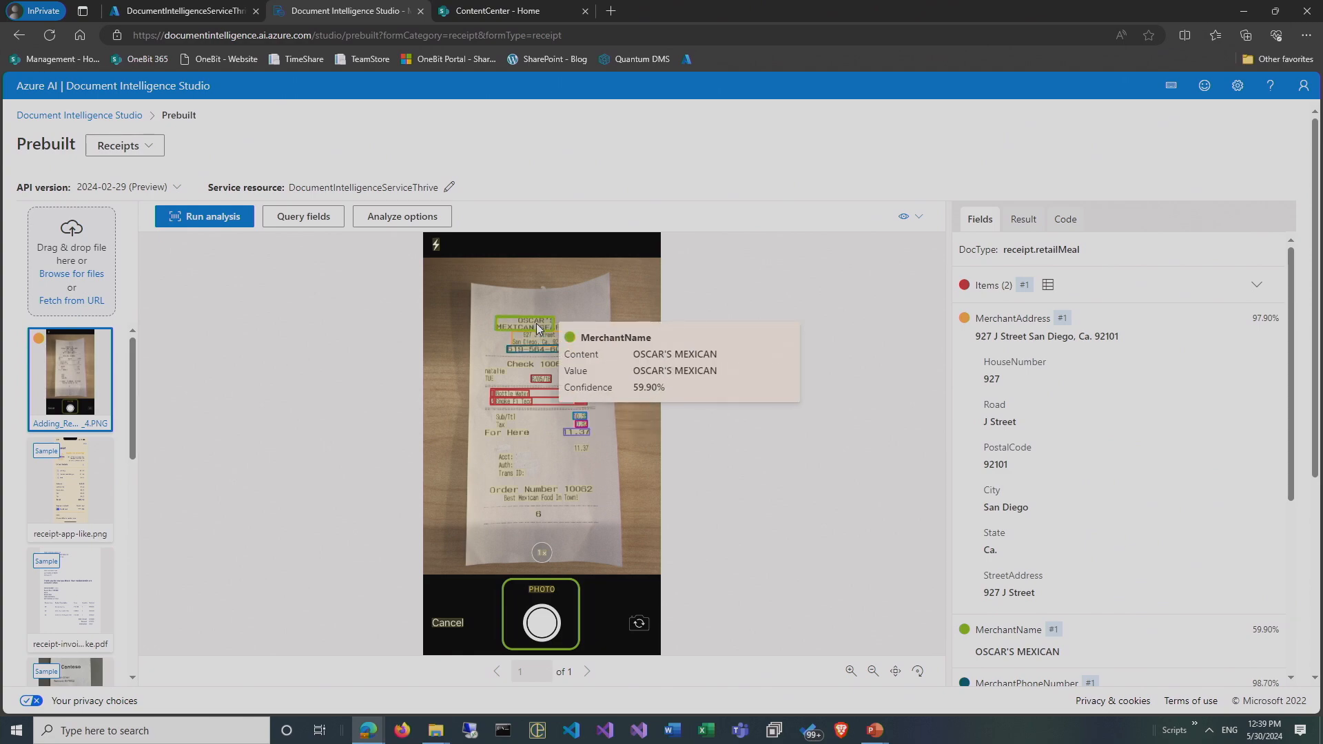
{"action": "mouse_move", "coordinate": [538, 356]}
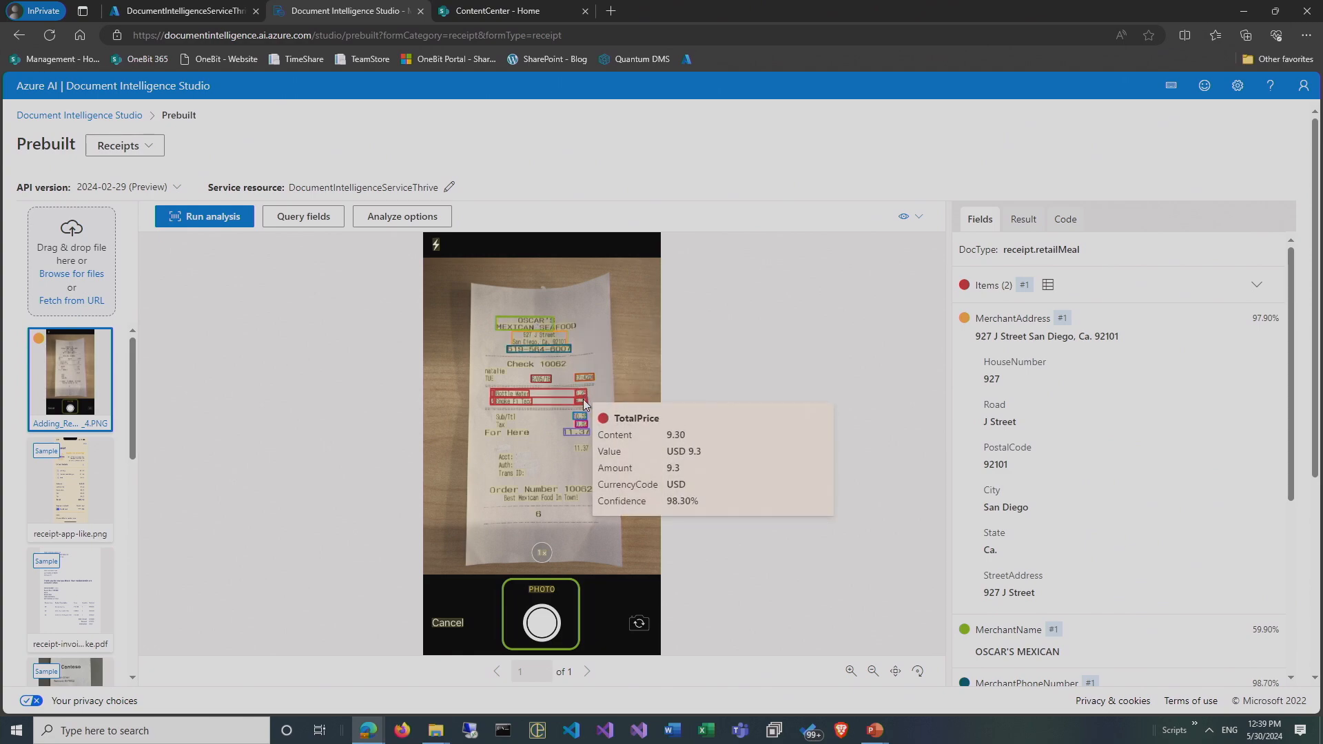
{"action": "mouse_move", "coordinate": [580, 435]}
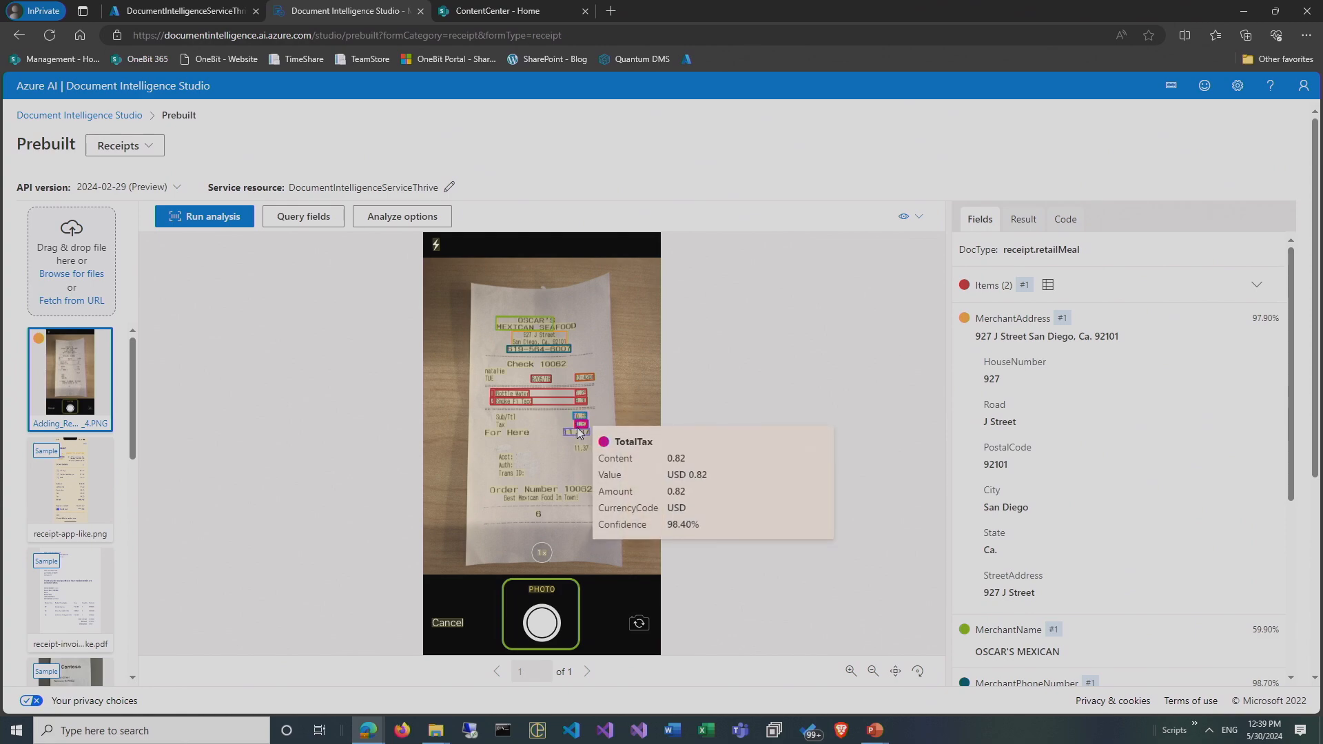
{"action": "left_click", "coordinate": [849, 671]}
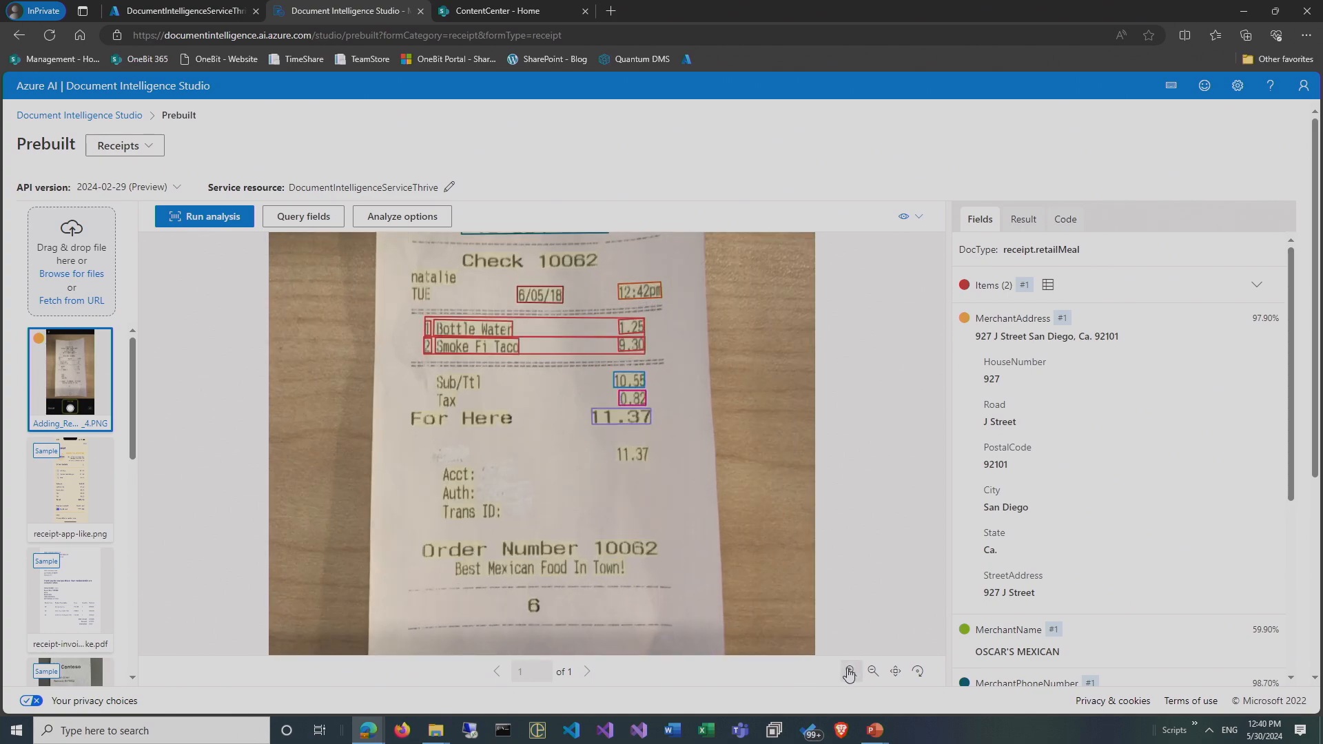
{"action": "left_click", "coordinate": [850, 673]}
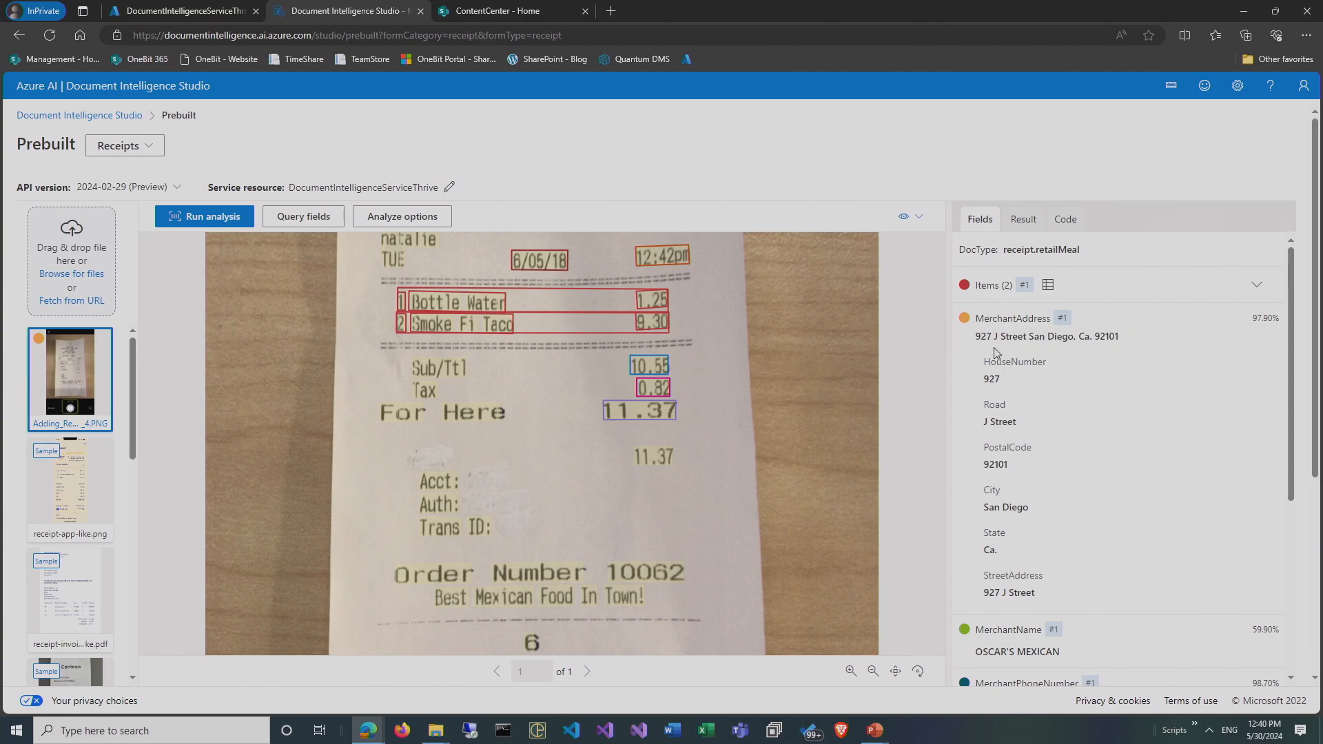
{"action": "mouse_move", "coordinate": [1017, 487]}
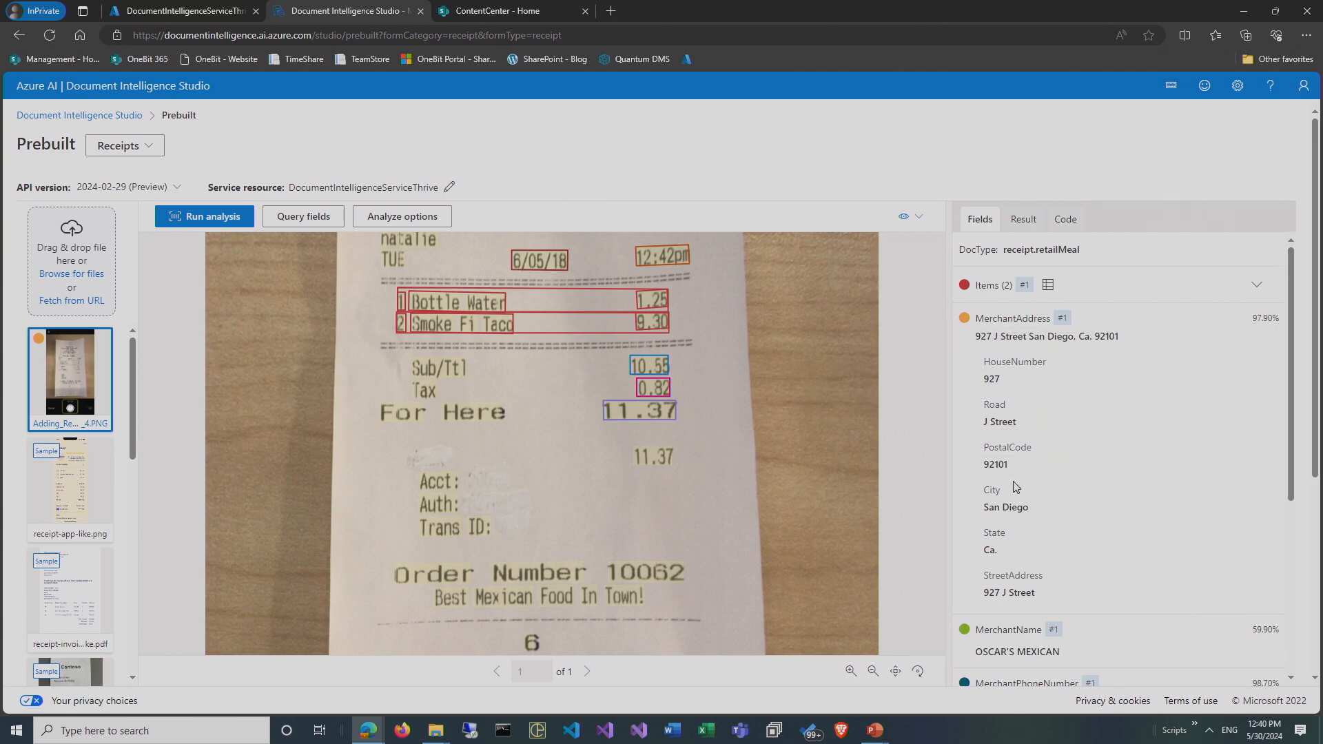
{"action": "mouse_move", "coordinate": [940, 425]}
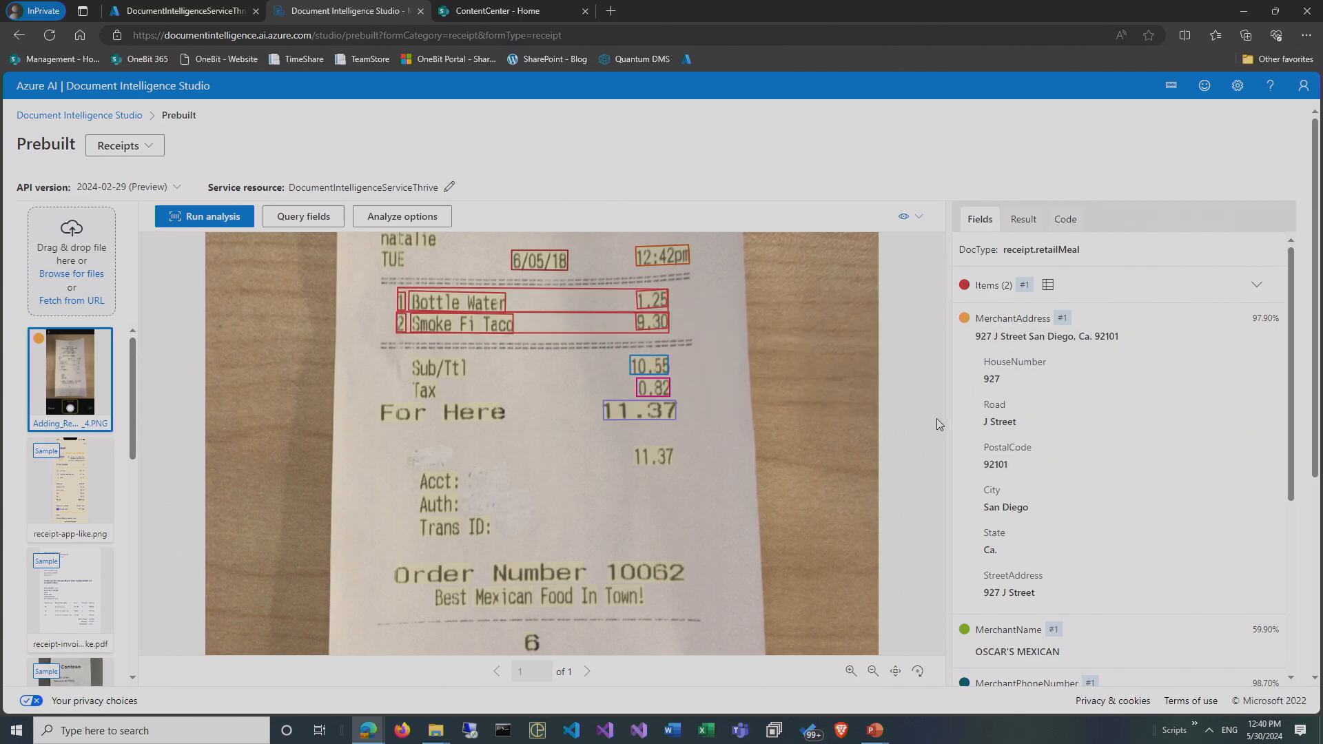
{"action": "mouse_move", "coordinate": [1022, 328]}
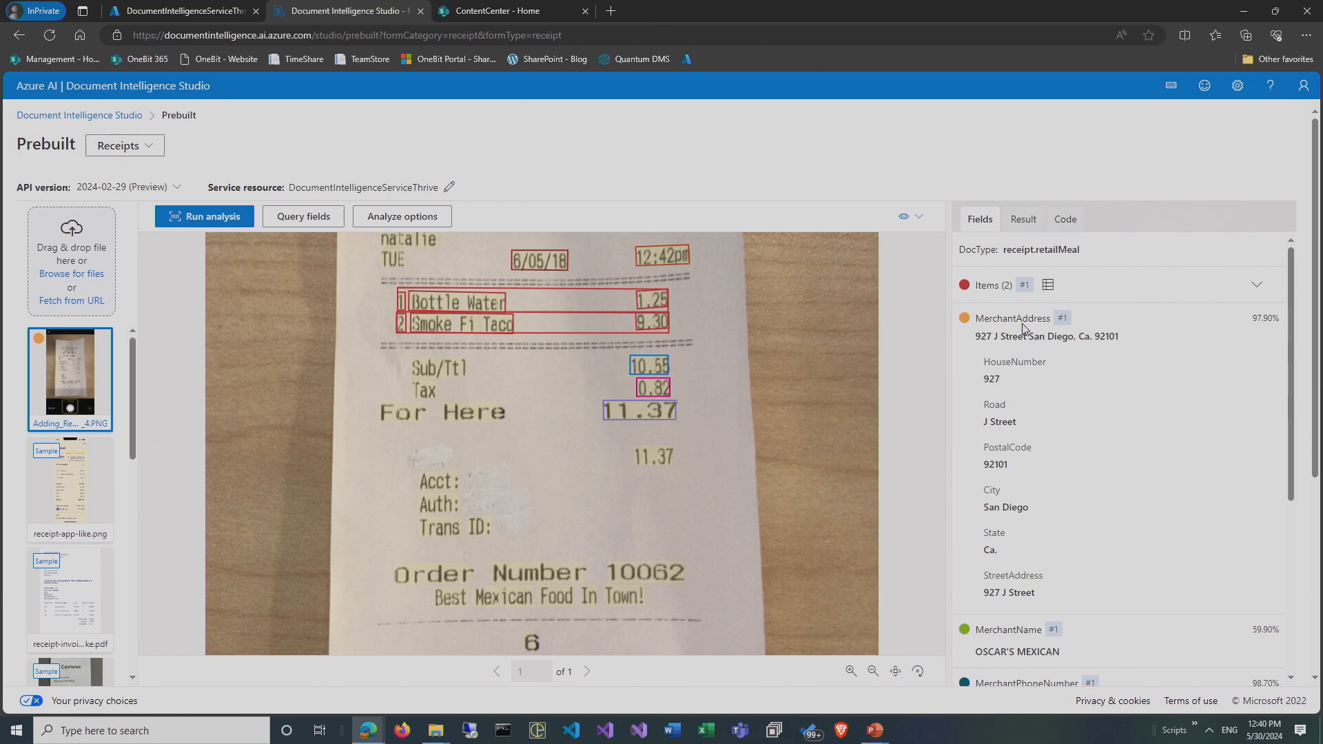
{"action": "scroll", "scroll_direction": "down", "scroll_amount": 3}
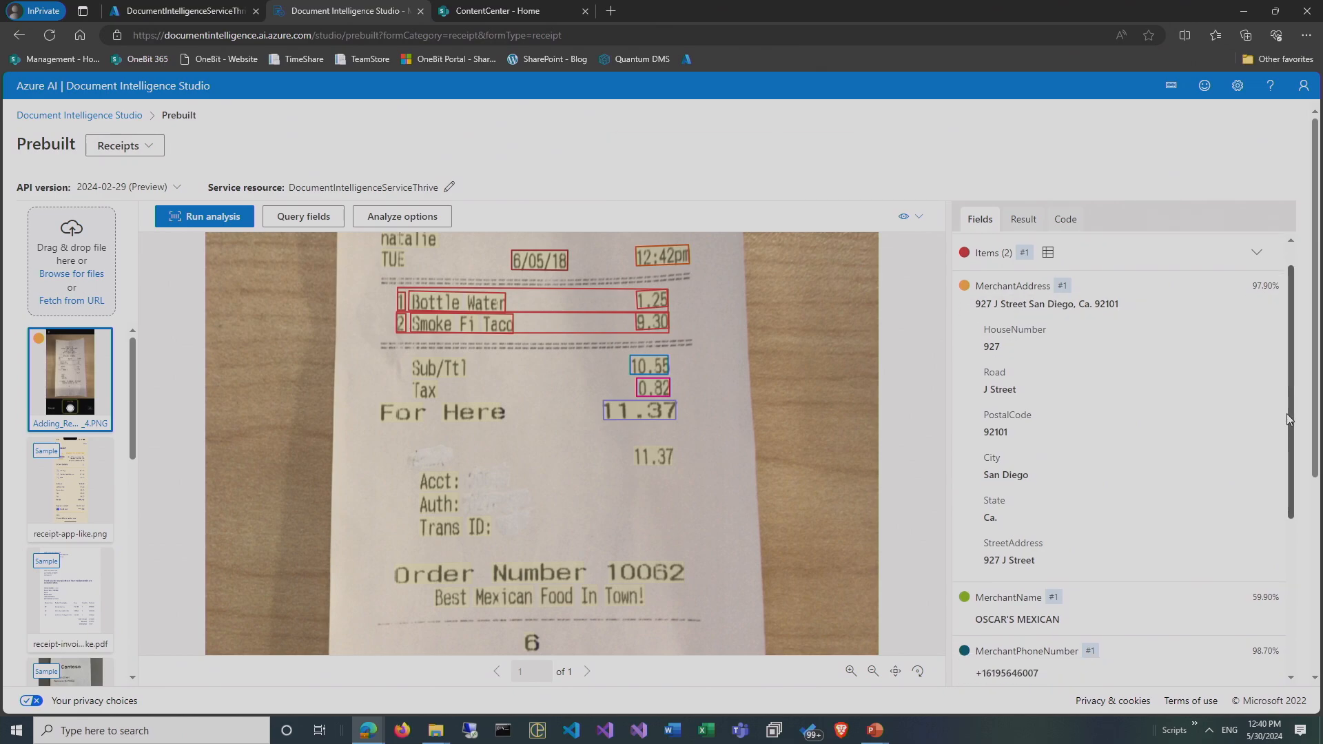
{"action": "scroll", "scroll_direction": "down", "scroll_amount": 3}
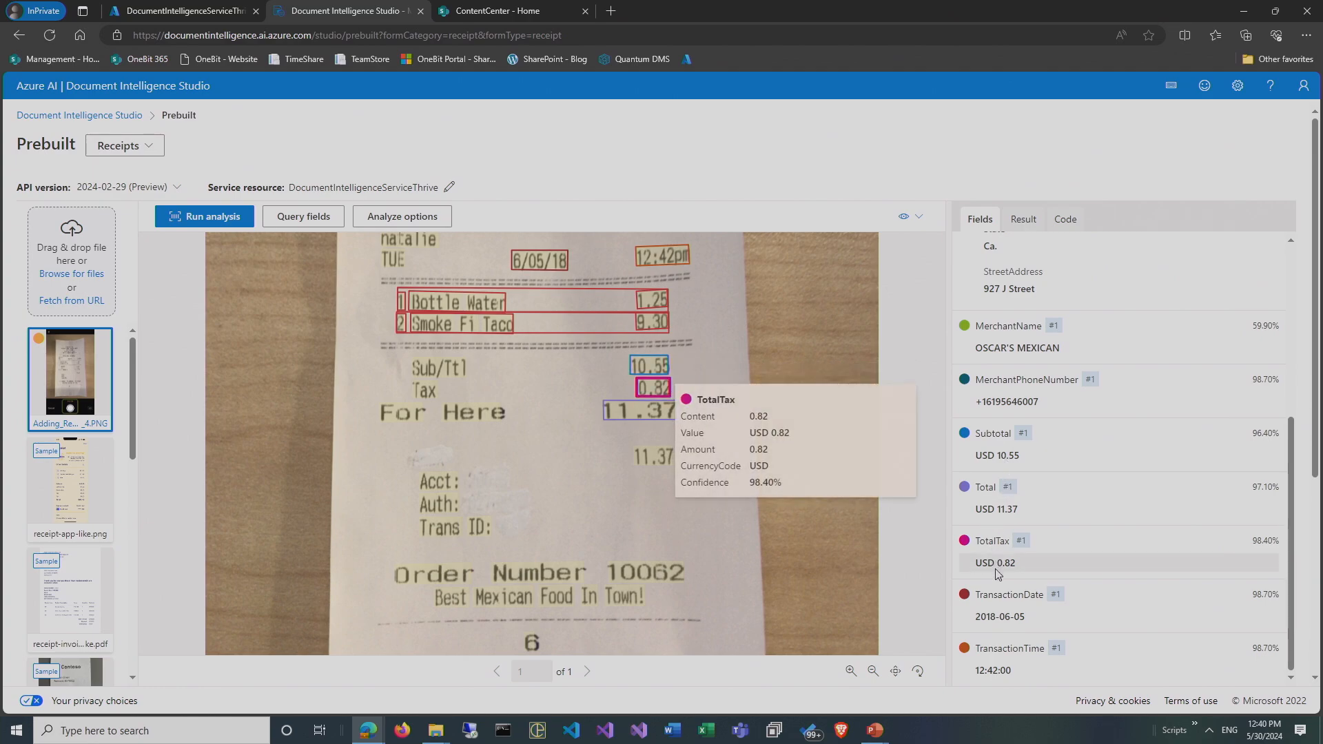
{"action": "mouse_move", "coordinate": [1044, 710]}
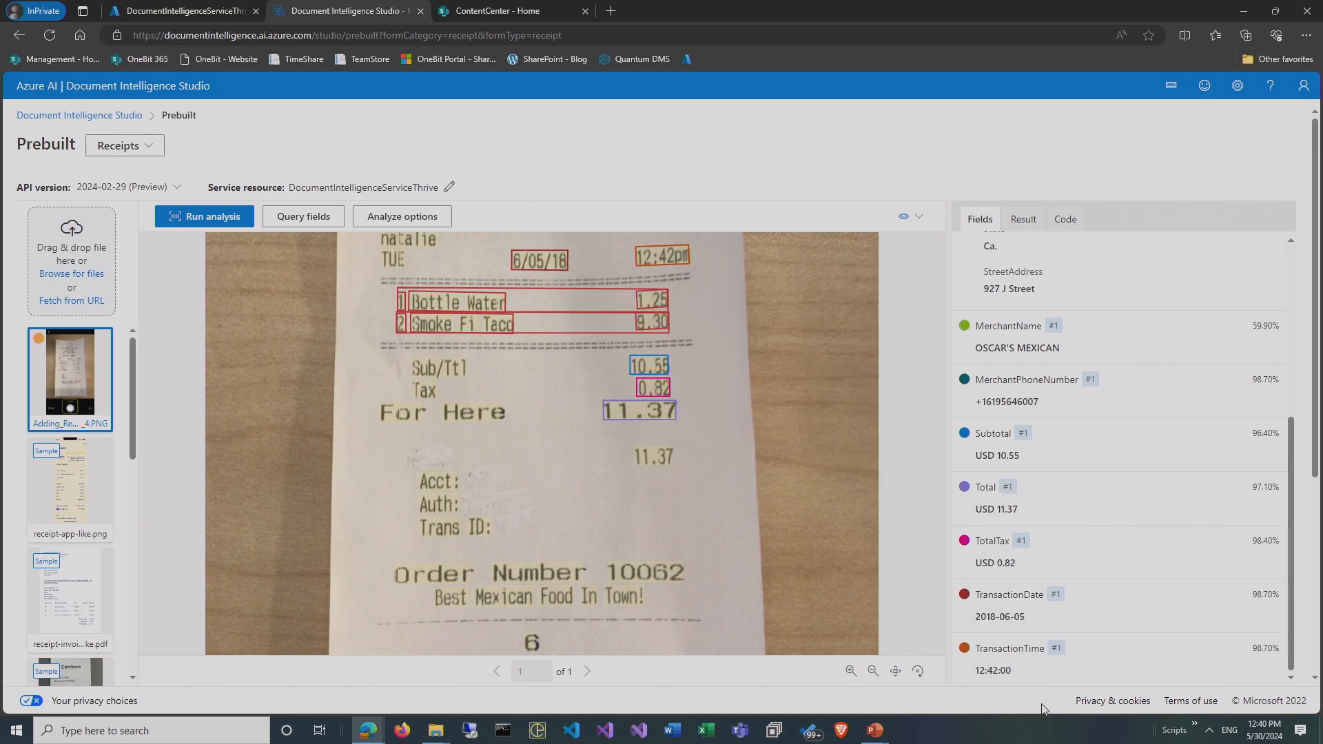
{"action": "mouse_move", "coordinate": [128, 421]}
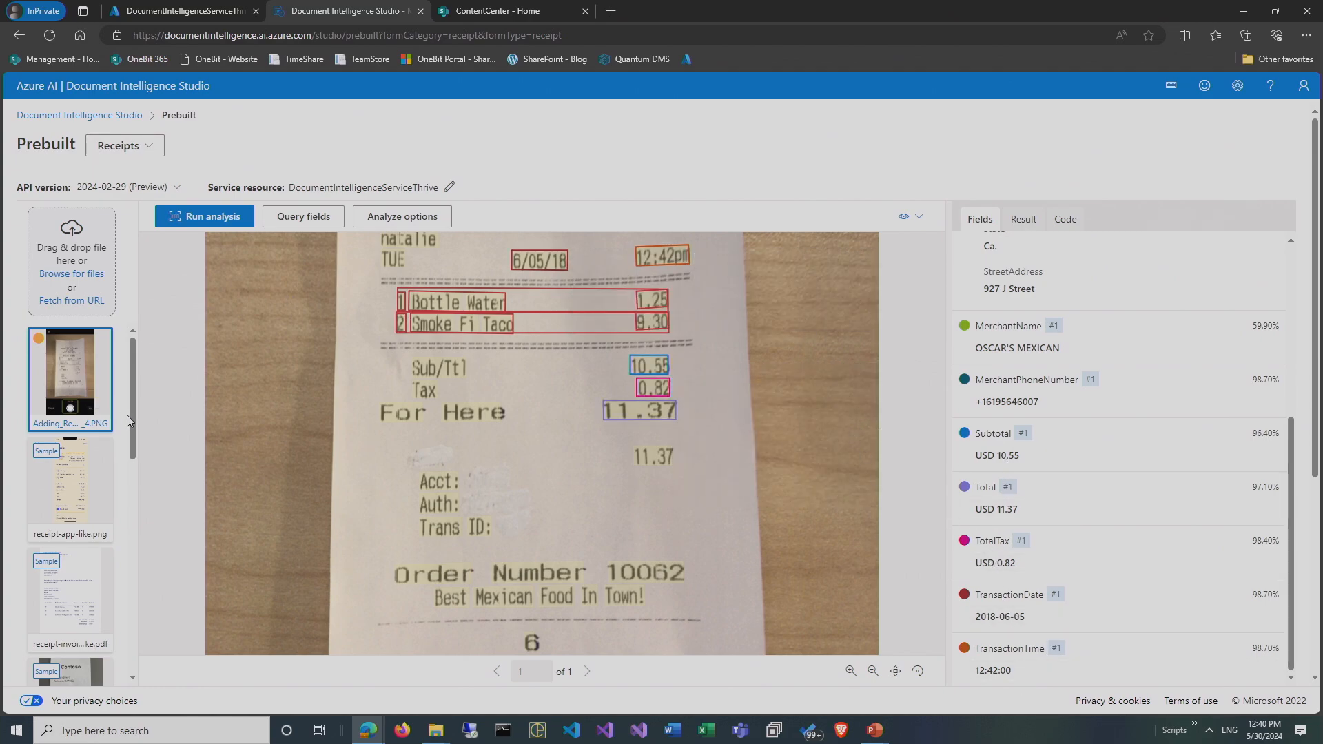
Preview the tip, Spanish and French sample receipts, then analyse the French receipt.
{"action": "left_click", "coordinate": [71, 474]}
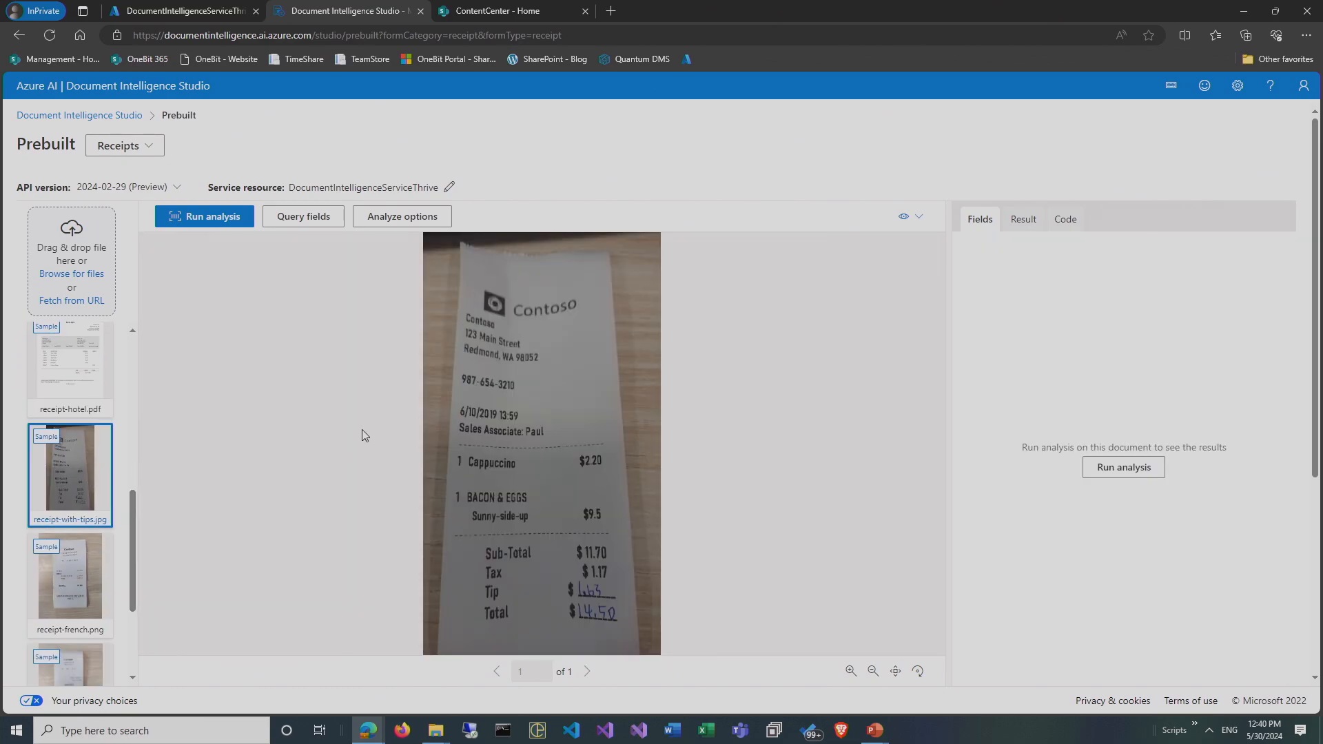
{"action": "scroll", "scroll_direction": "down", "scroll_amount": 3}
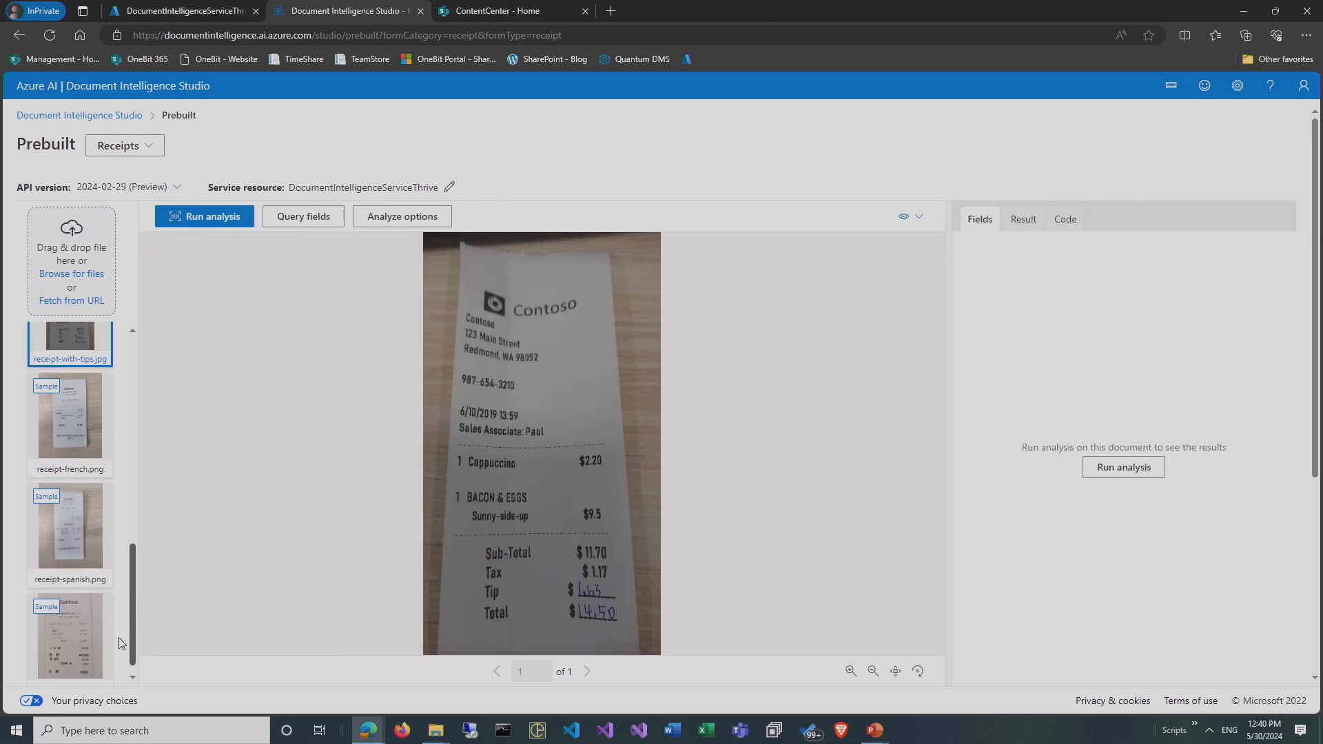
{"action": "left_click", "coordinate": [70, 528]}
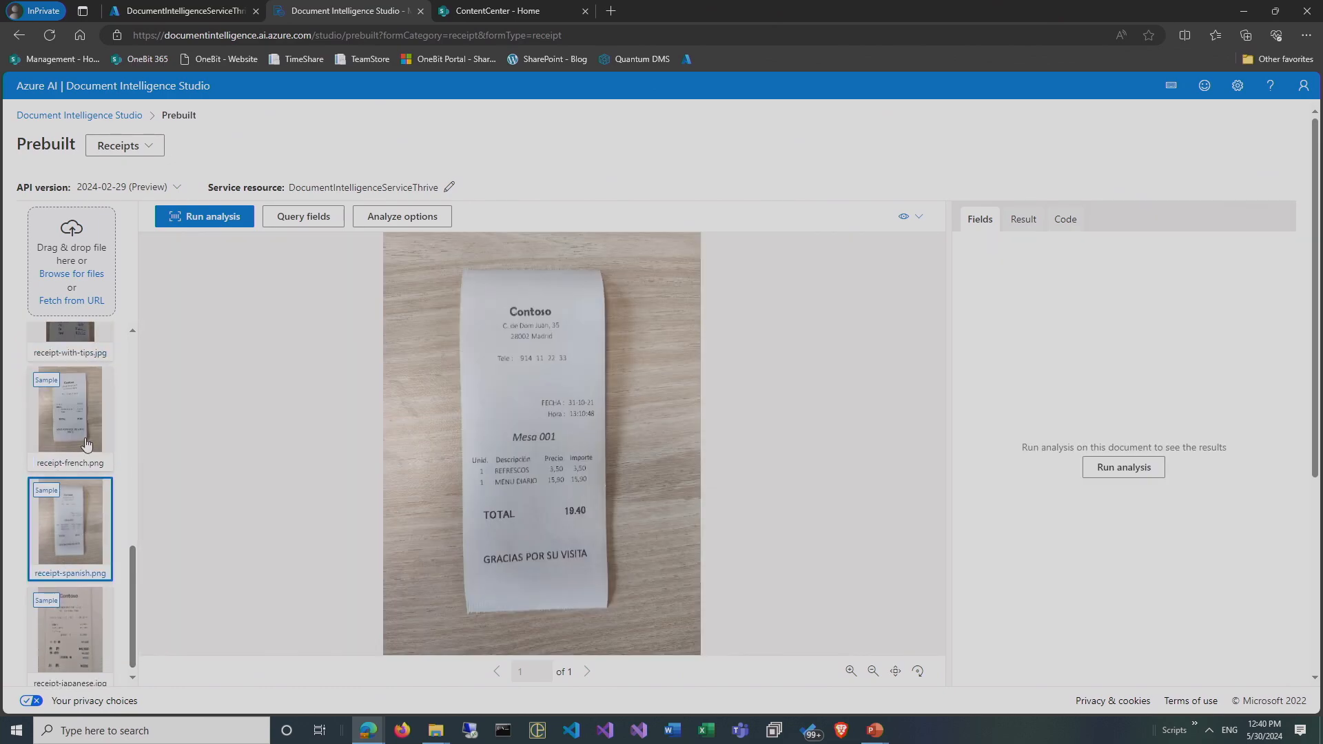
{"action": "left_click", "coordinate": [70, 413]}
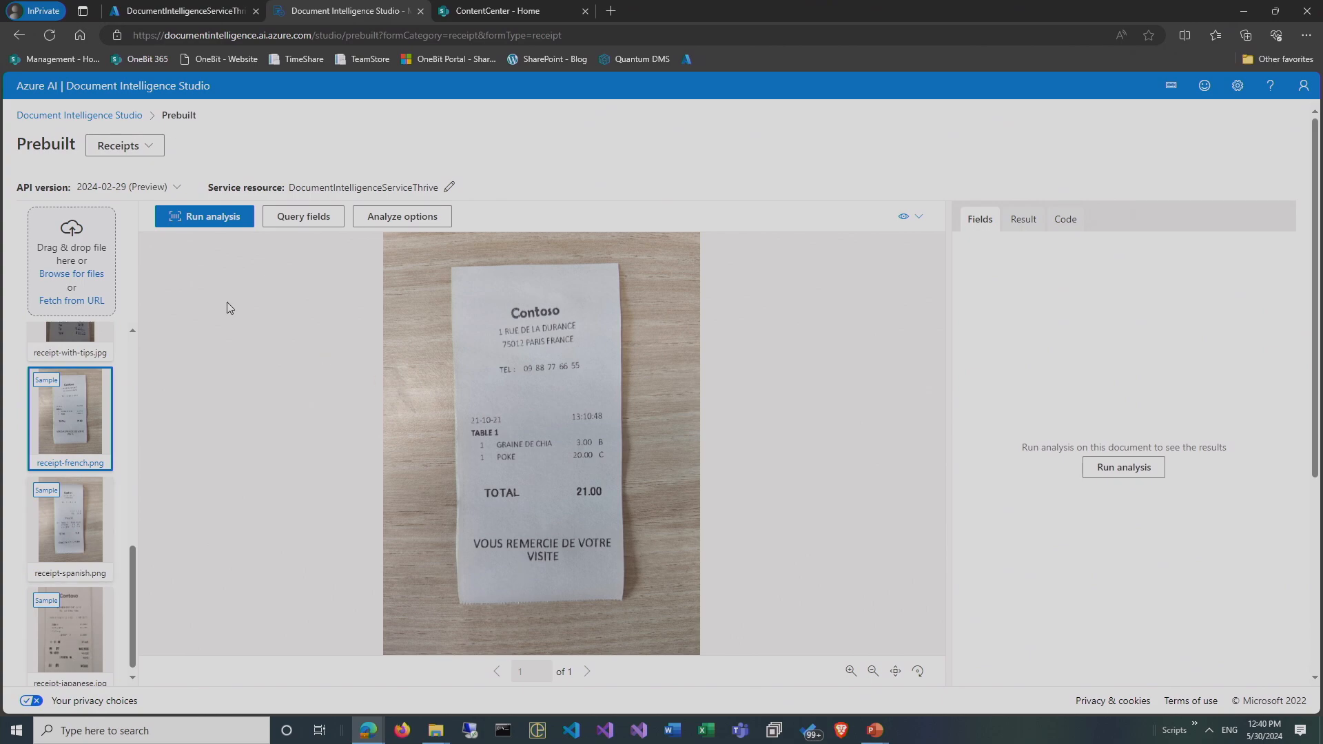
{"action": "left_click", "coordinate": [204, 216]}
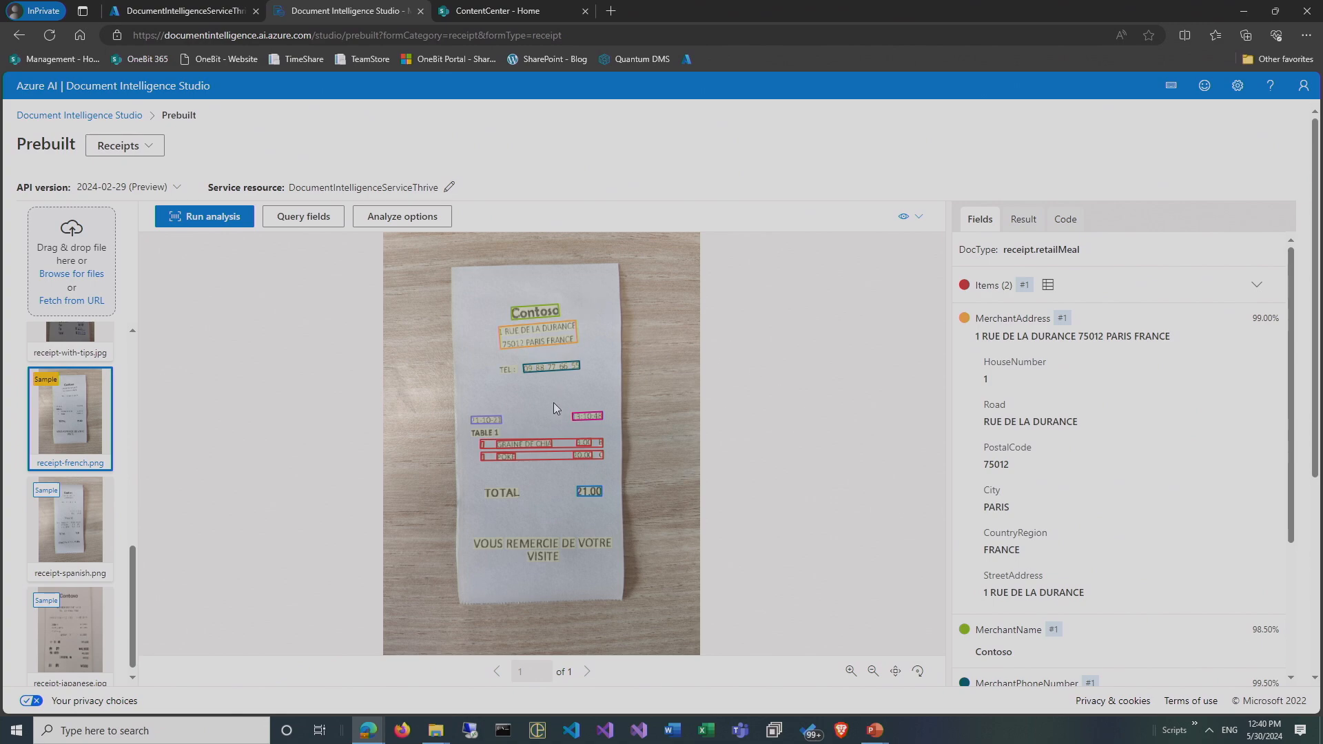
{"action": "mouse_move", "coordinate": [515, 550]}
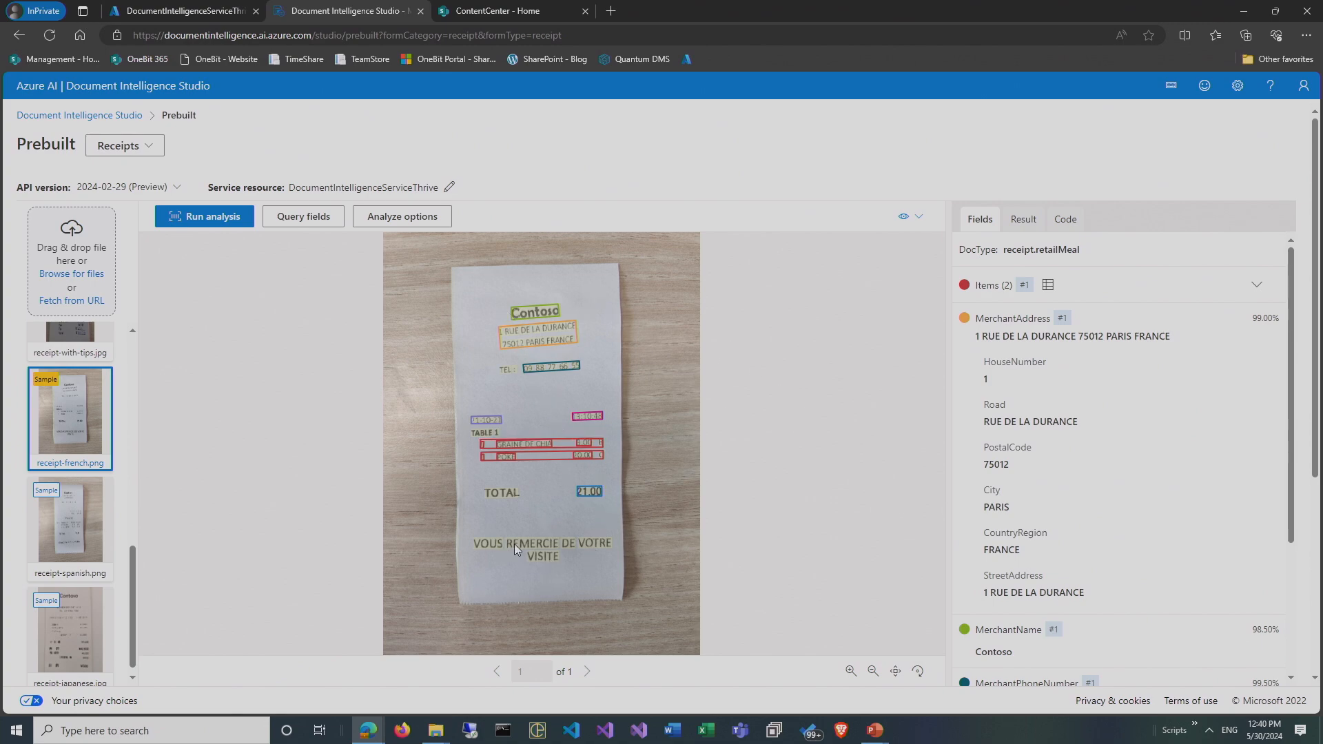
{"action": "mouse_move", "coordinate": [503, 512]}
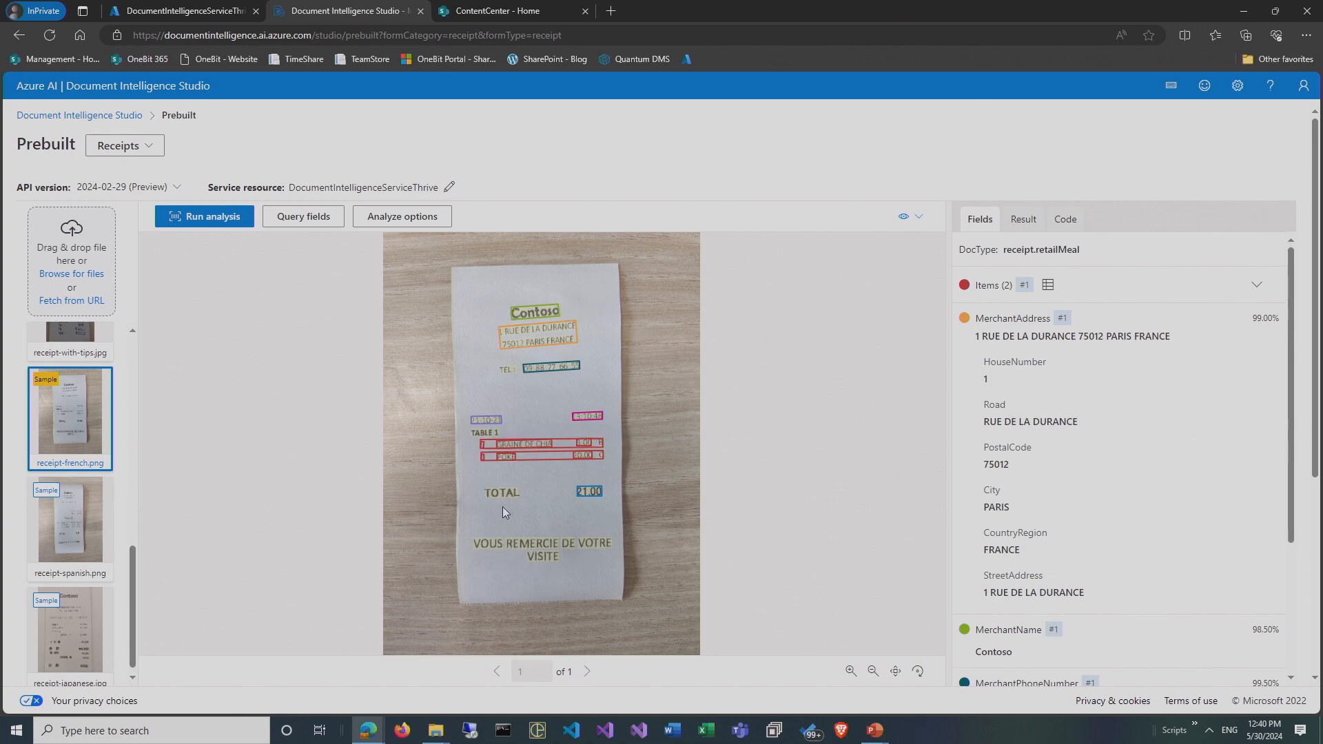
{"action": "mouse_move", "coordinate": [512, 495]}
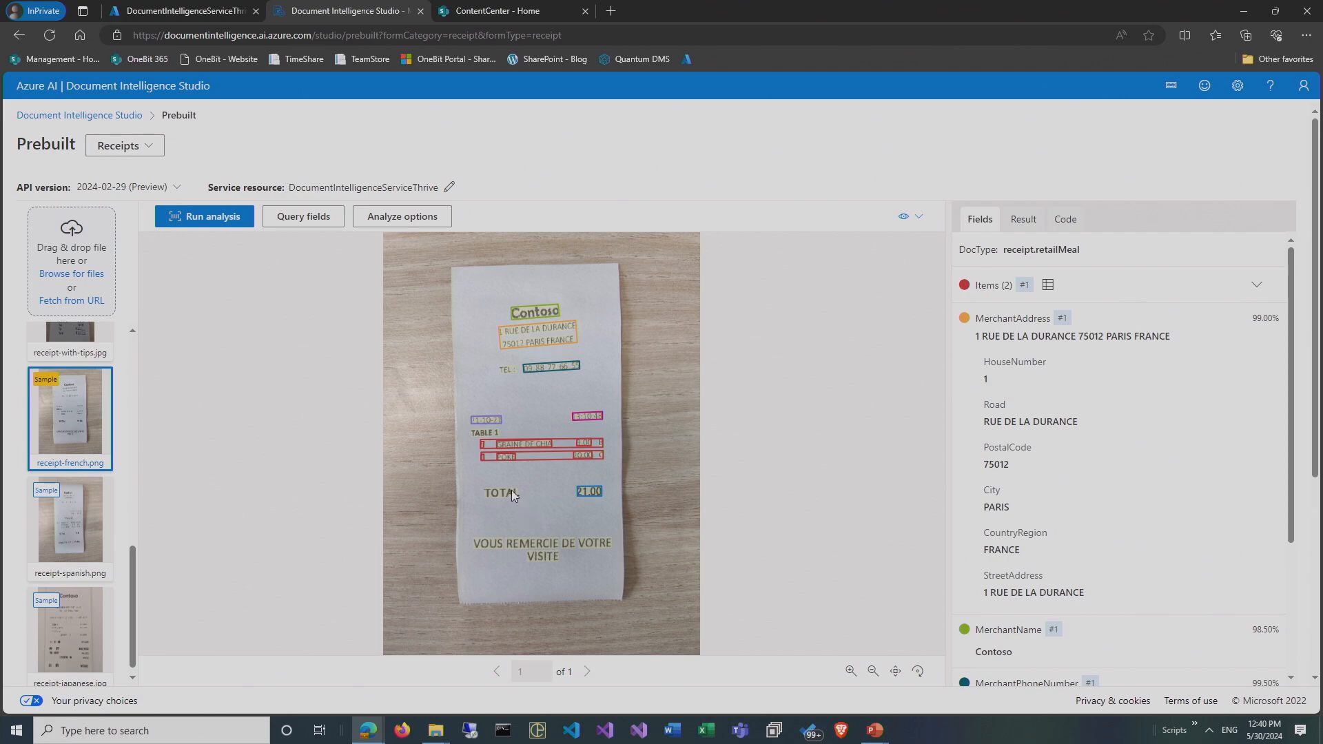
{"action": "mouse_move", "coordinate": [754, 460]}
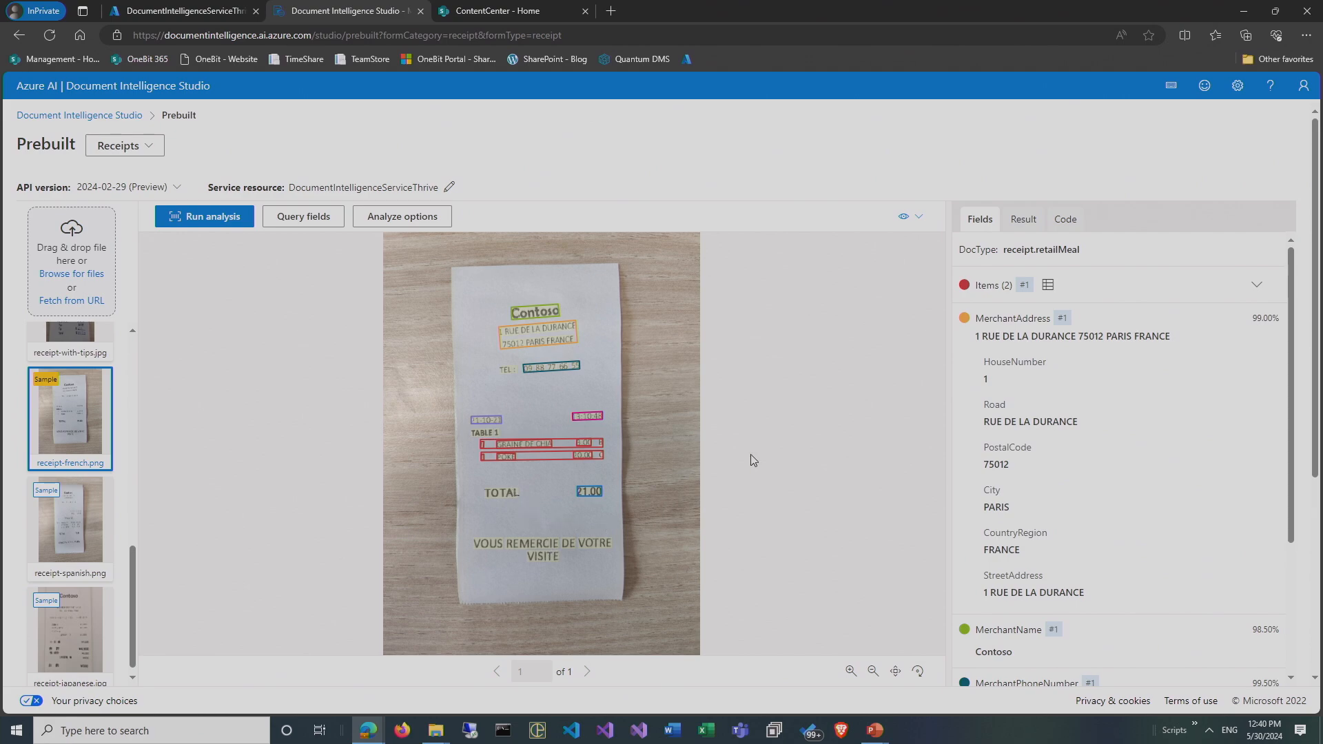
{"action": "mouse_move", "coordinate": [234, 193]}
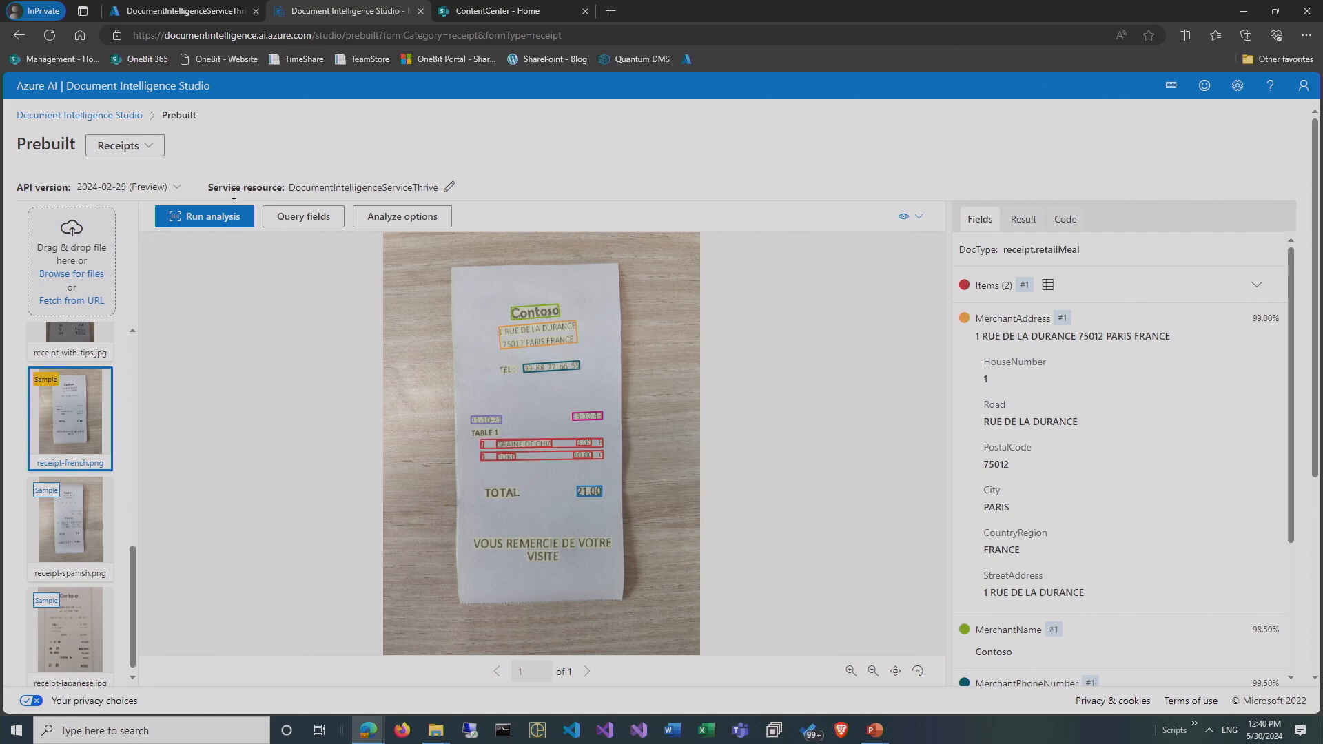
{"action": "mouse_move", "coordinate": [160, 161]}
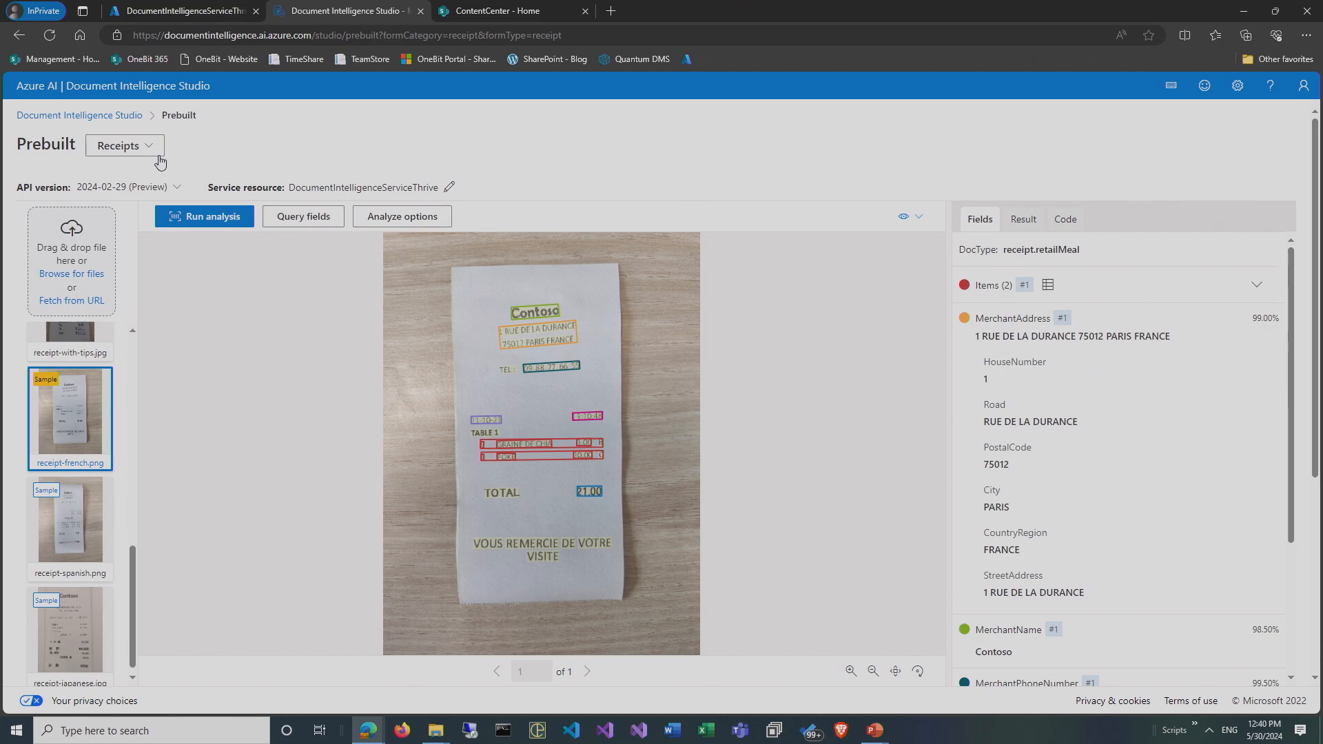
Return to the studio home and open the Custom classification model page.
{"action": "left_click", "coordinate": [79, 115]}
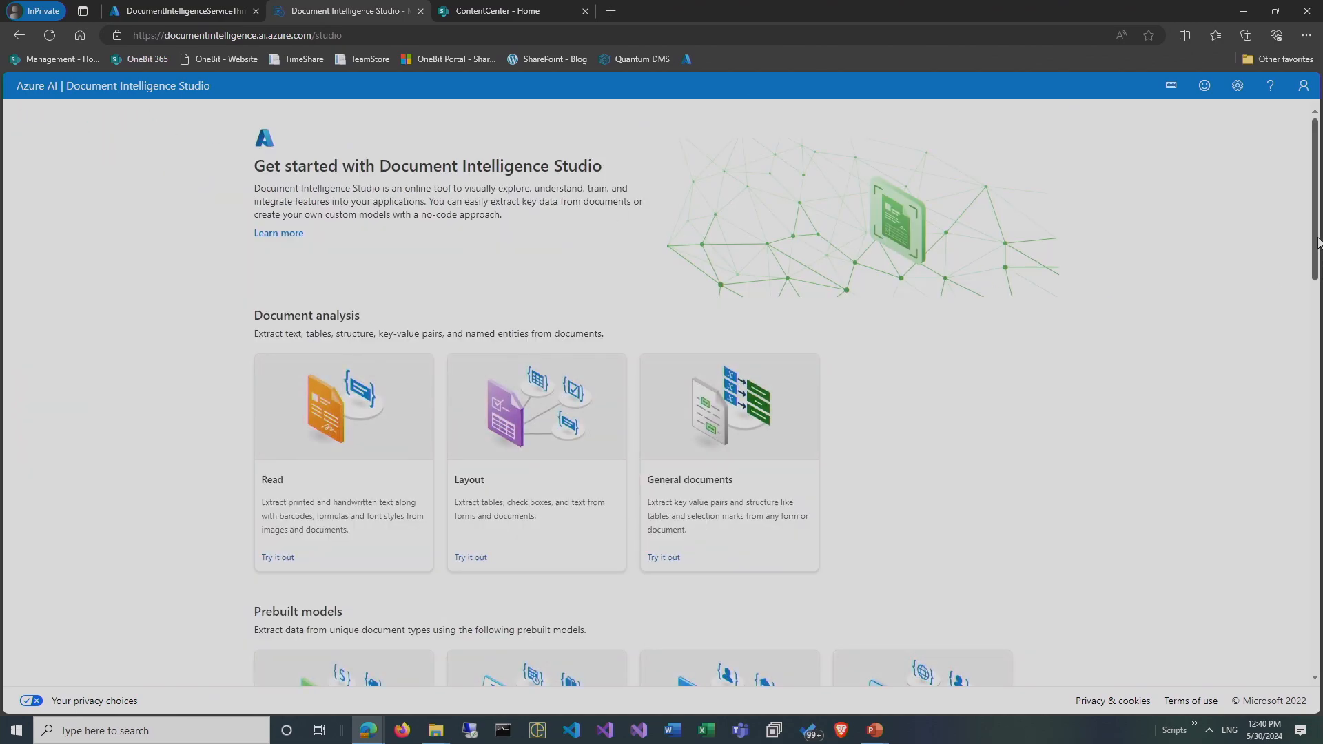
{"action": "scroll", "scroll_direction": "down", "scroll_amount": 3}
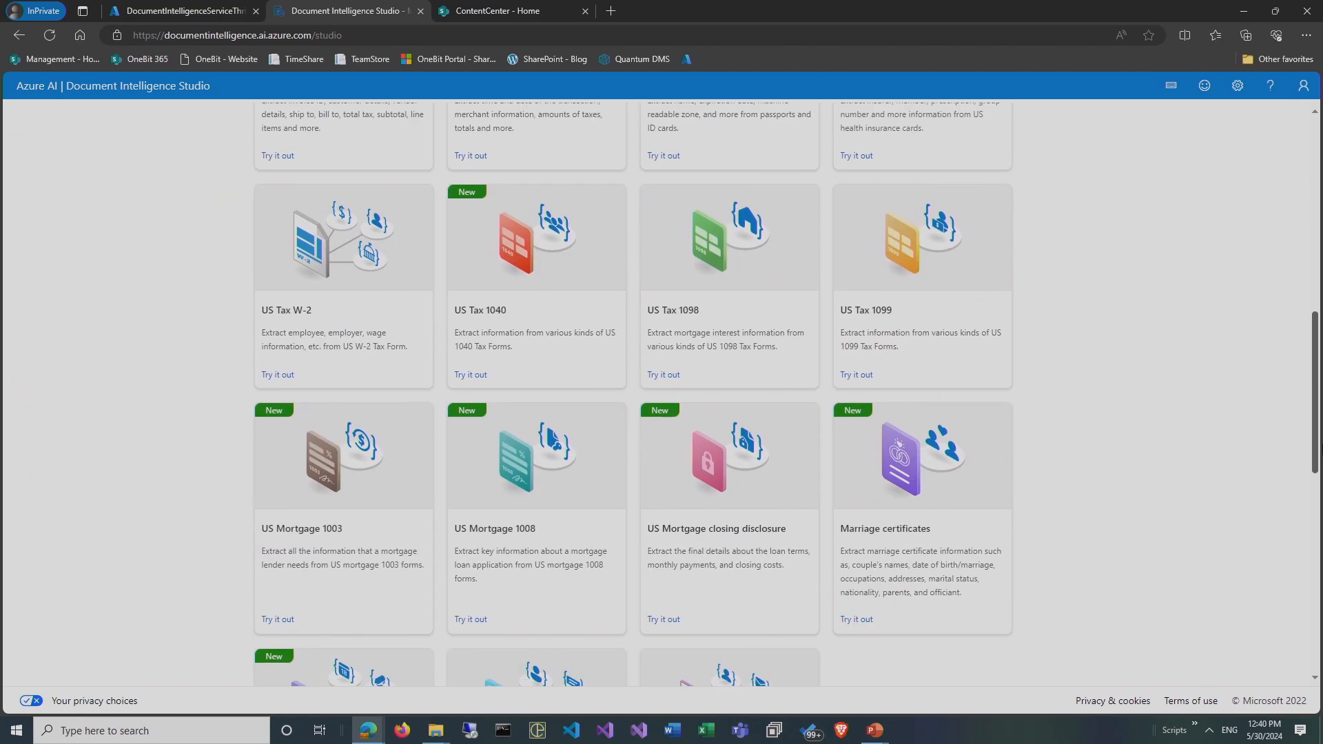
{"action": "scroll", "scroll_direction": "down", "scroll_amount": 3}
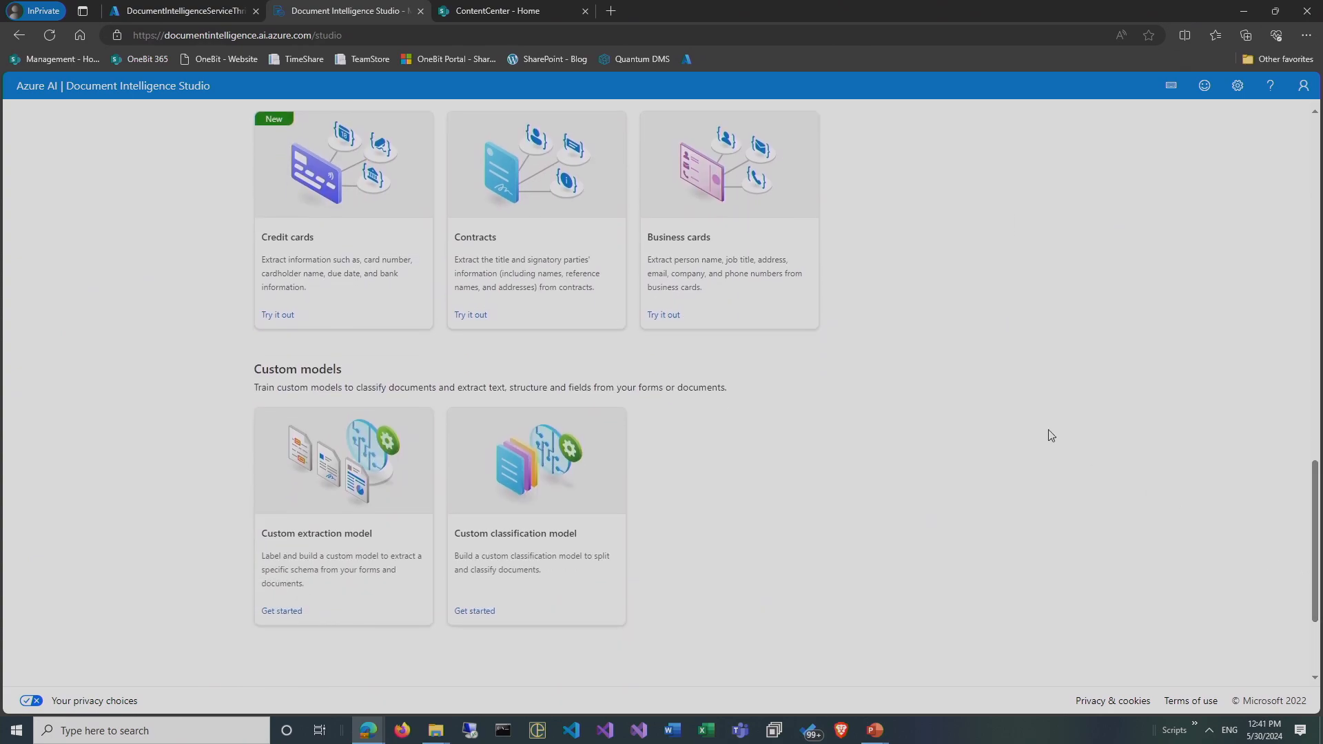
{"action": "mouse_move", "coordinate": [519, 469]}
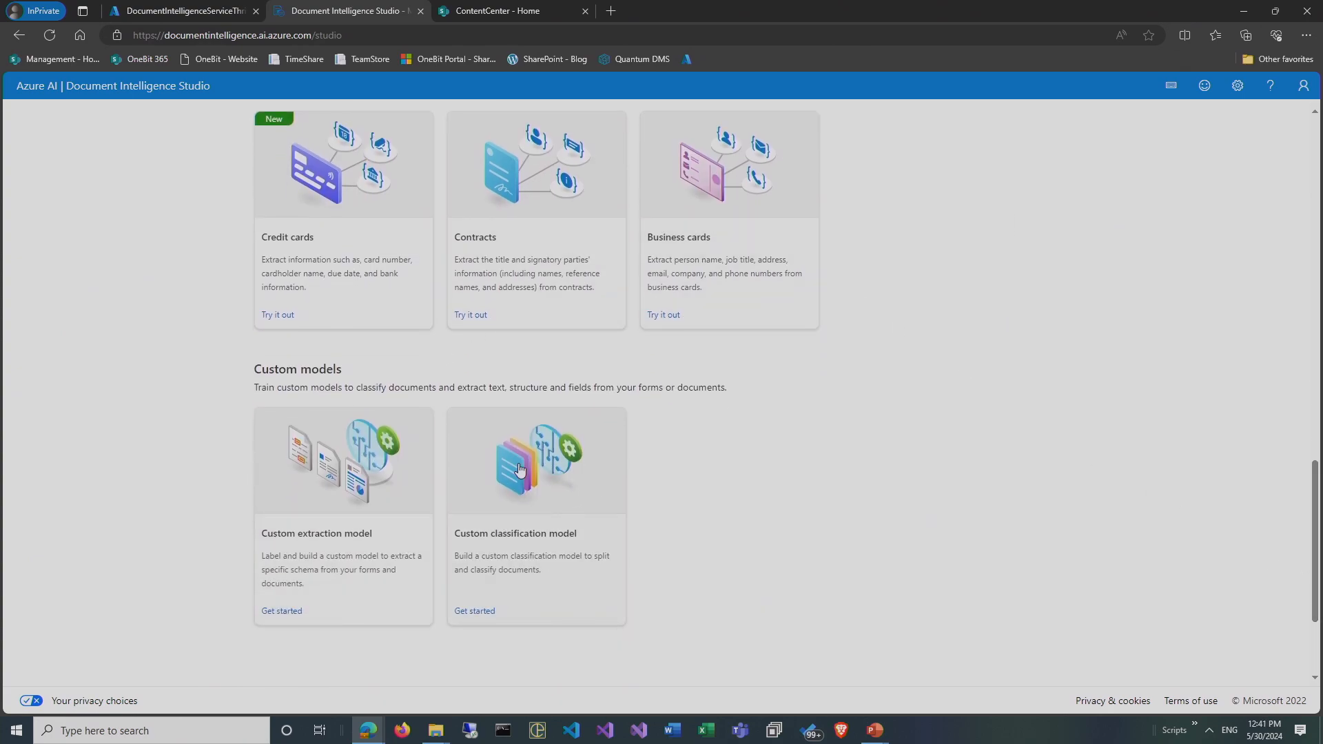
{"action": "mouse_move", "coordinate": [599, 534]}
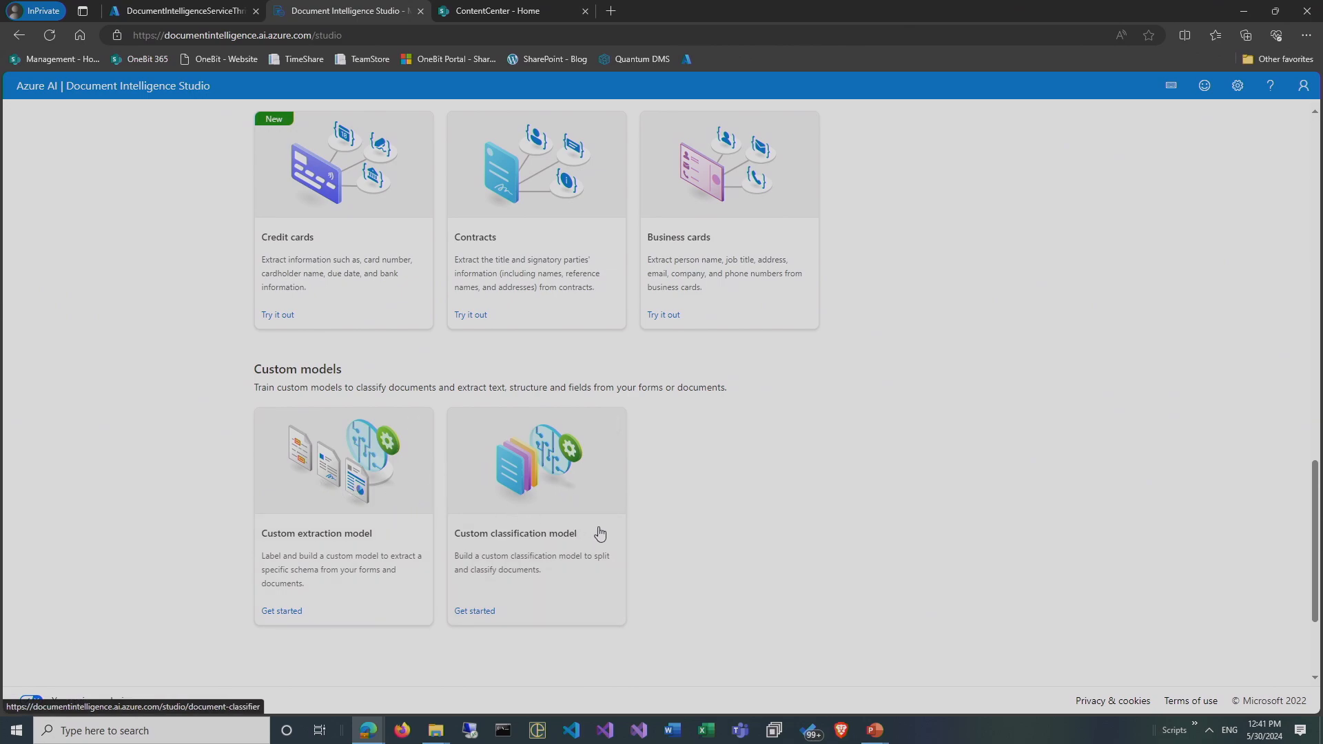
{"action": "left_click", "coordinate": [474, 611]}
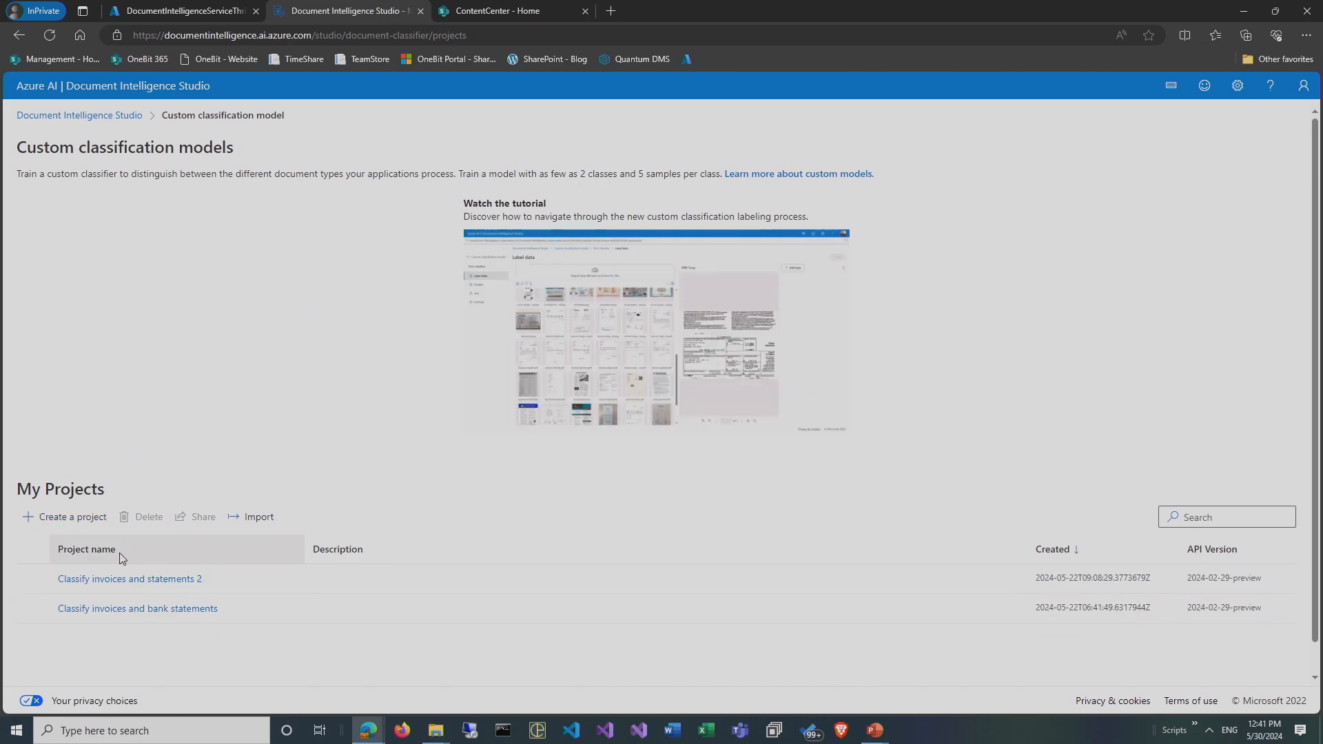
Cancel a new-project dialog and open the Classify invoices and bank statements project.
{"action": "left_click", "coordinate": [72, 516]}
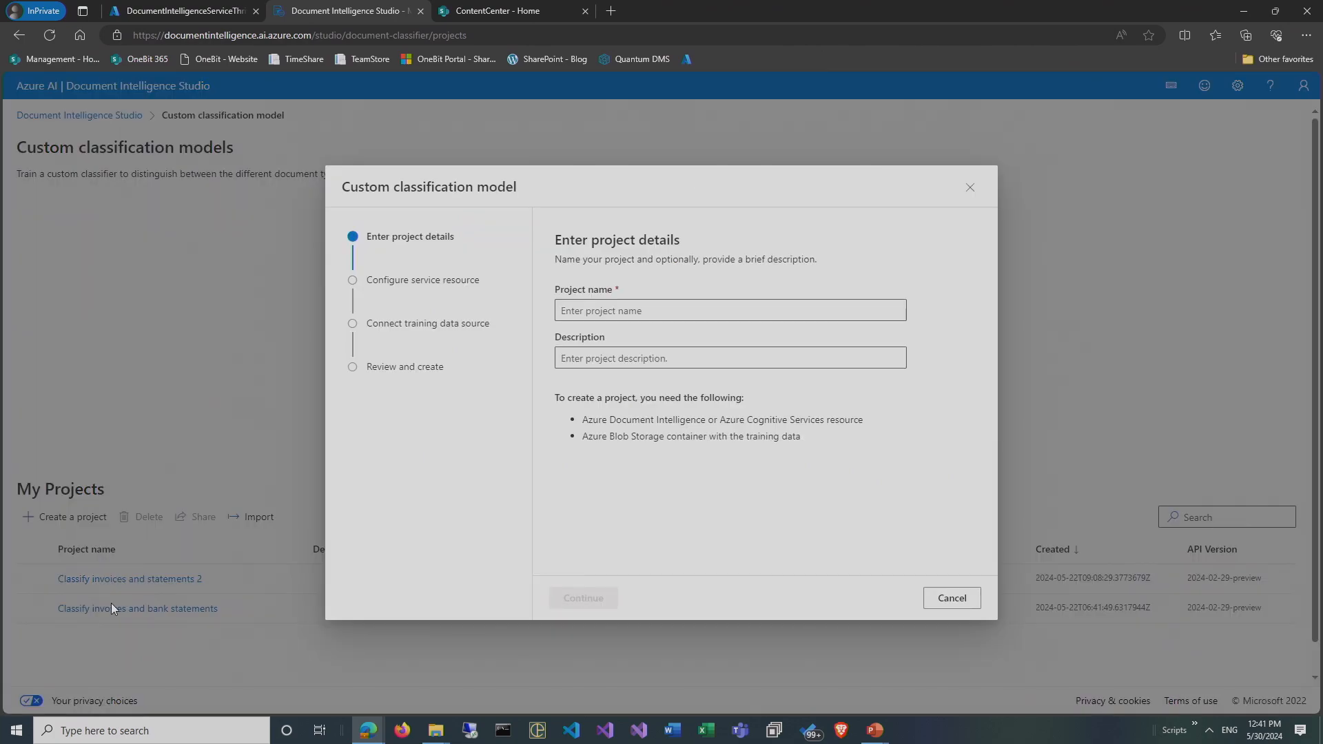
{"action": "mouse_move", "coordinate": [387, 298]}
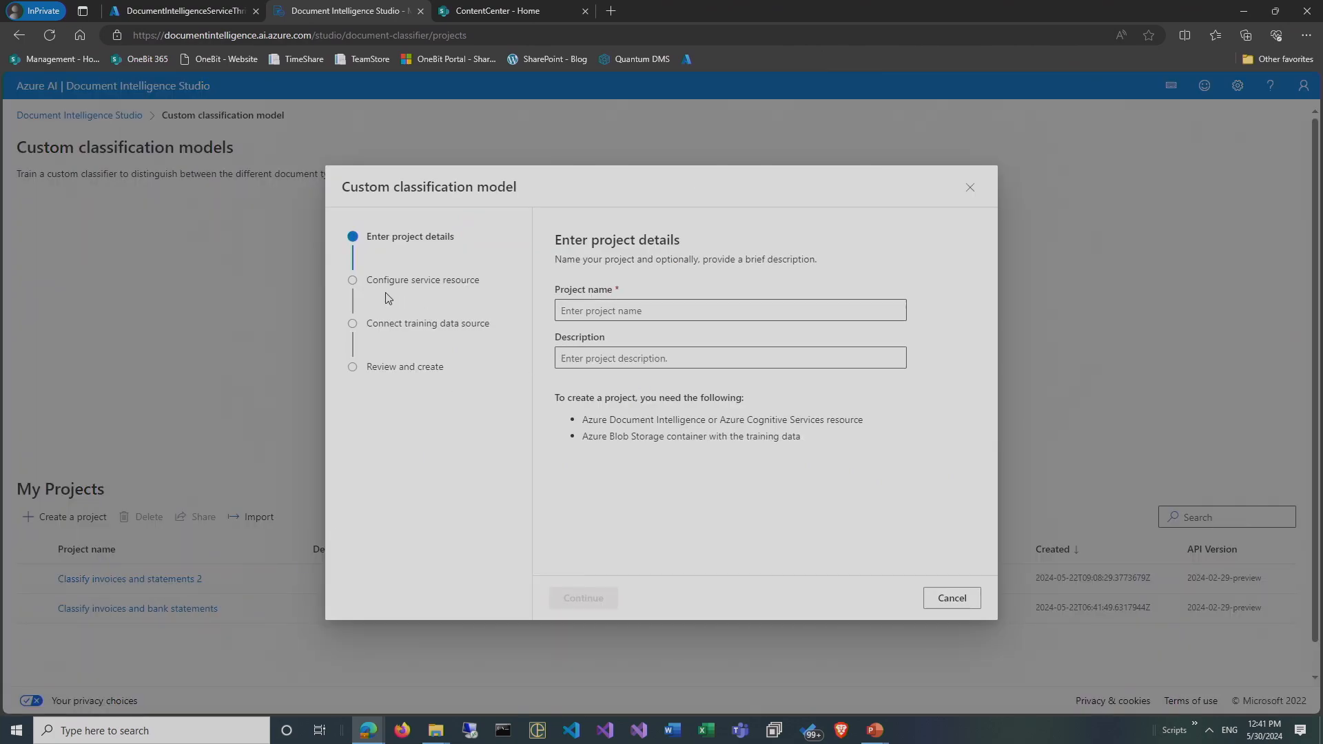
{"action": "left_click", "coordinate": [951, 598]}
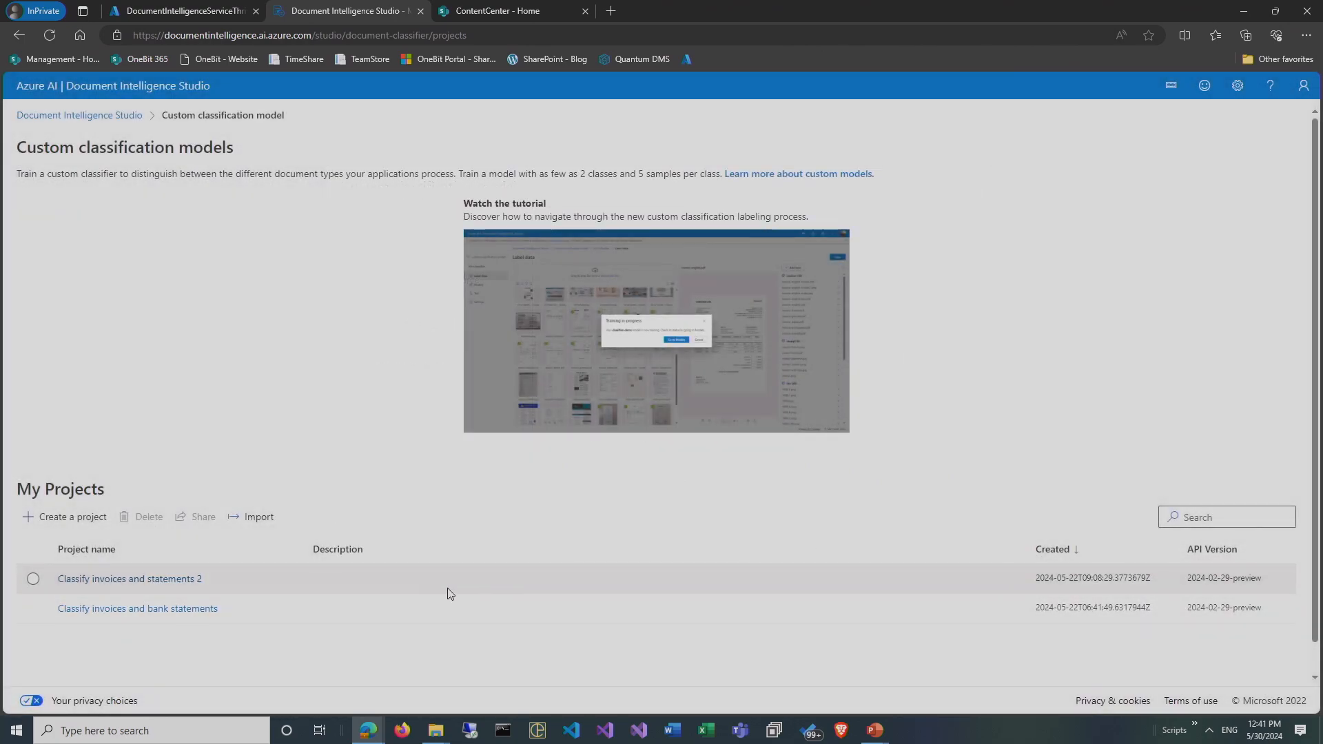
{"action": "left_click", "coordinate": [129, 579]}
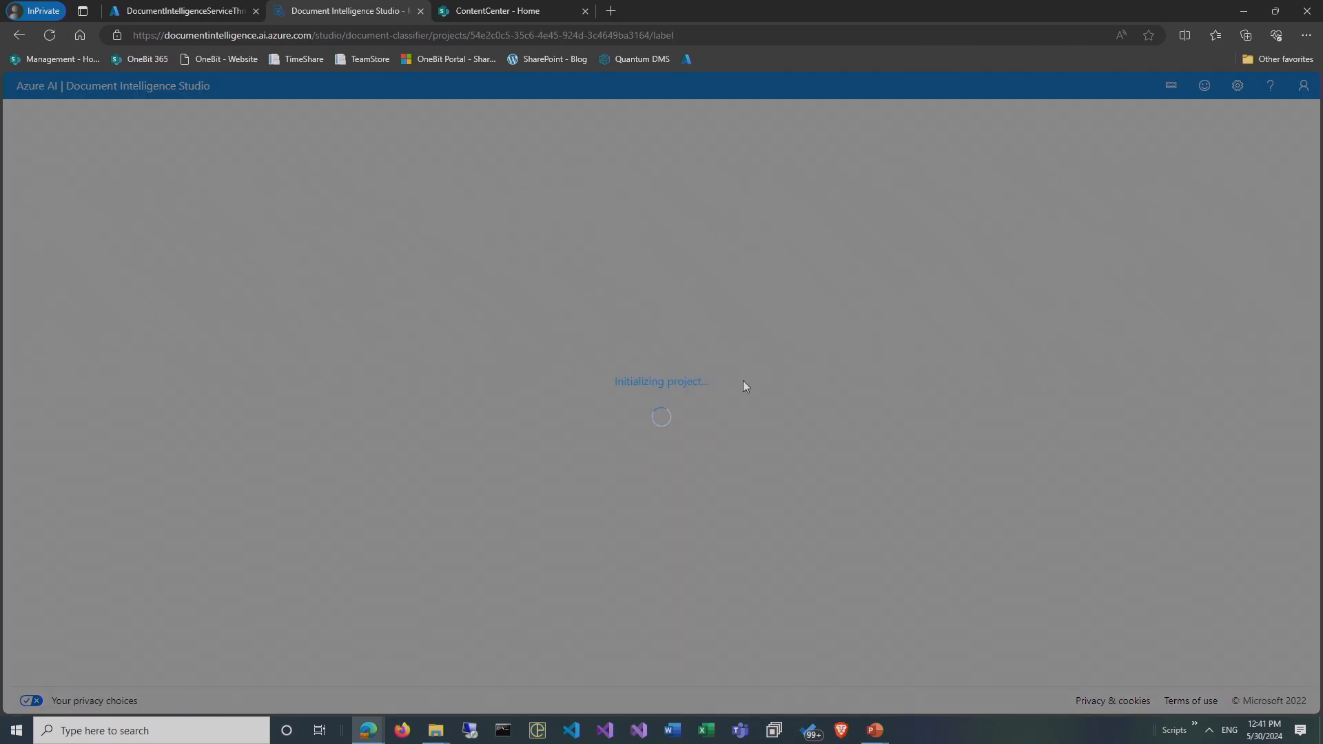
{"action": "mouse_move", "coordinate": [749, 384]}
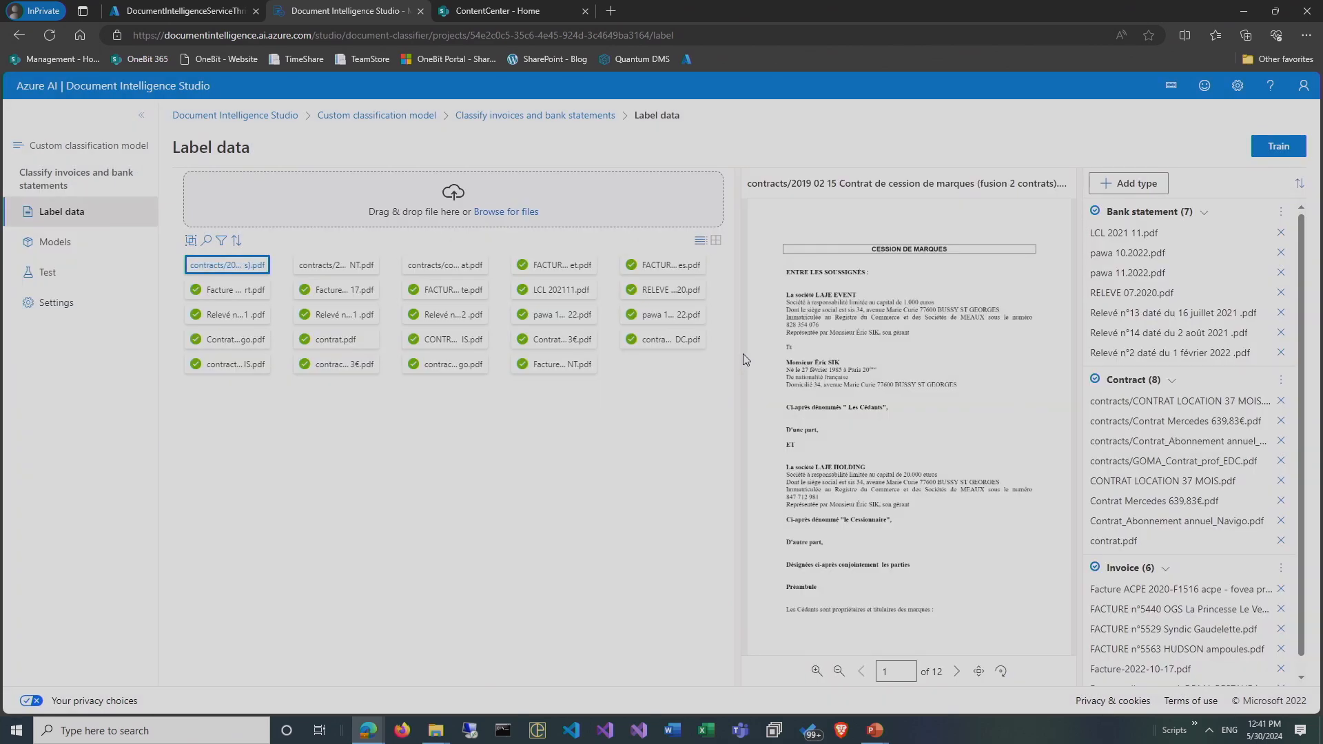
{"action": "mouse_move", "coordinate": [642, 450]}
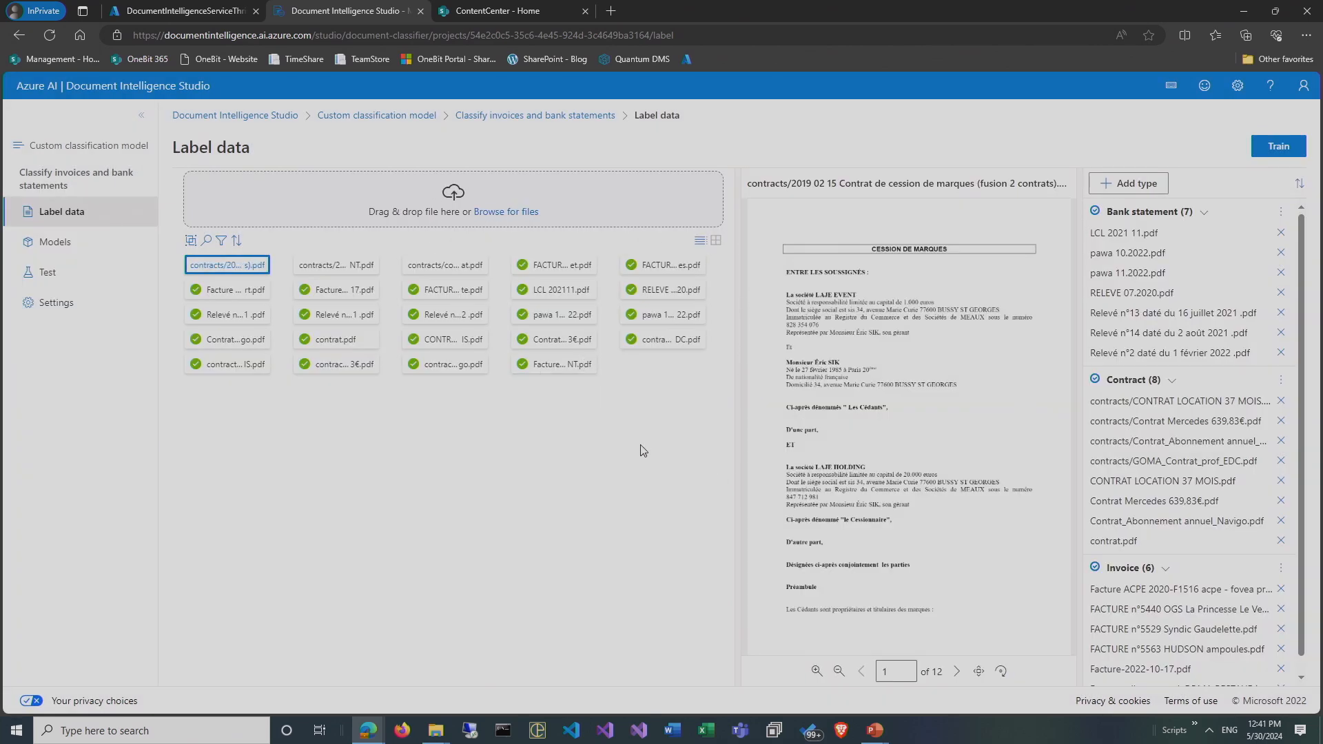
Preview a bank statement and the Contrat Mercedes PDF, then collapse the file lists.
{"action": "left_click", "coordinate": [445, 290]}
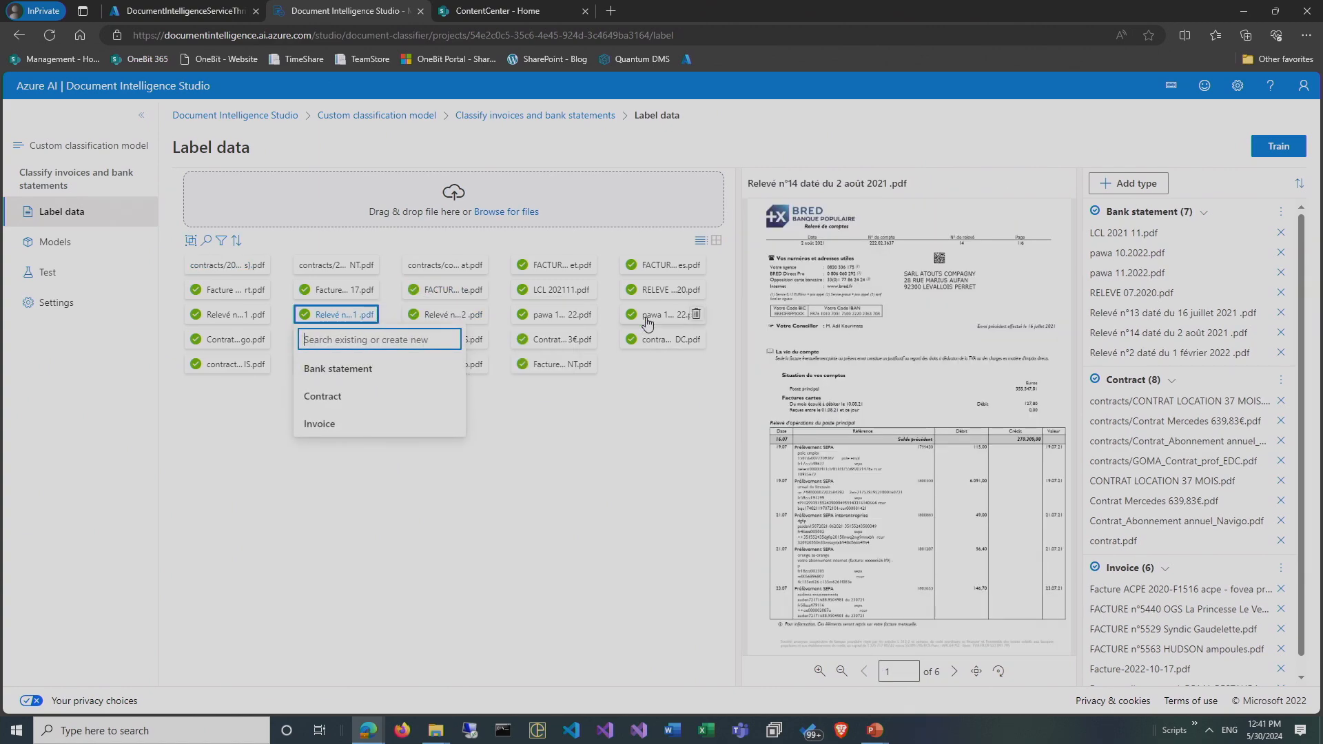
{"action": "left_click", "coordinate": [553, 339]}
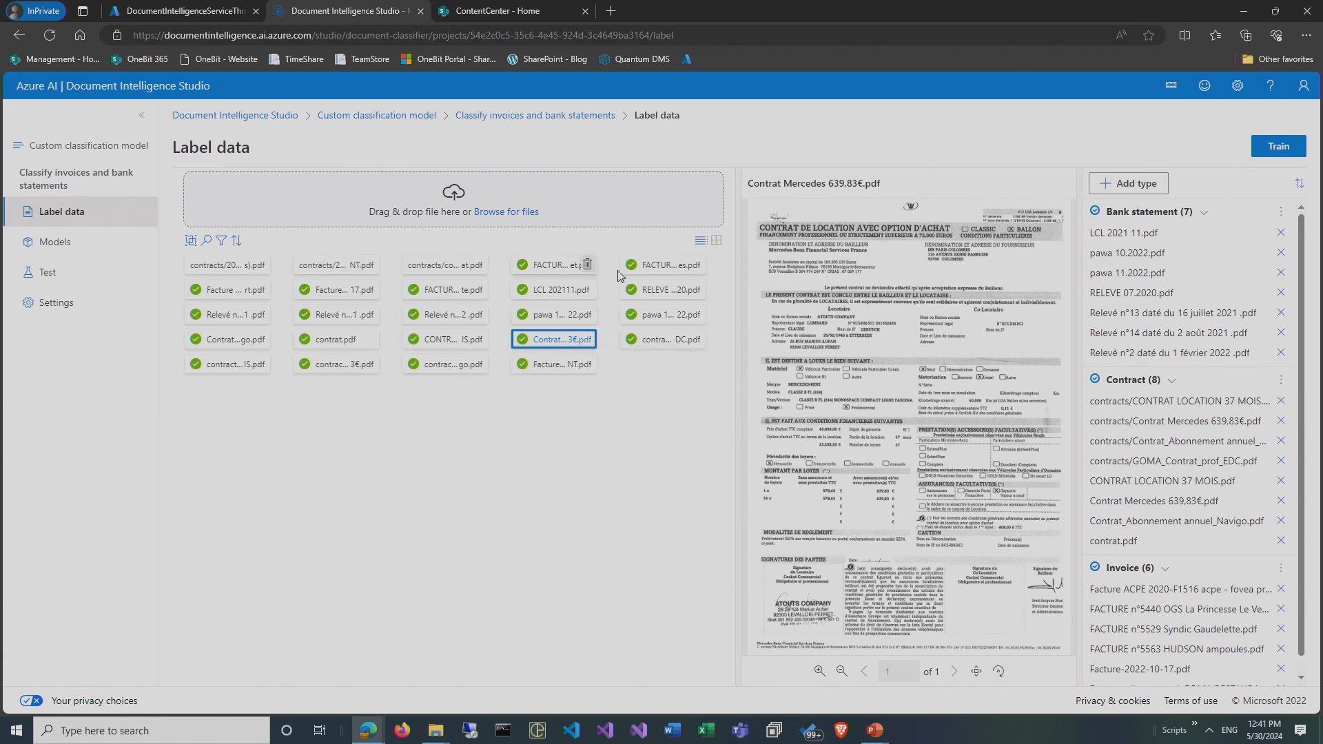
{"action": "left_click", "coordinate": [1204, 211]}
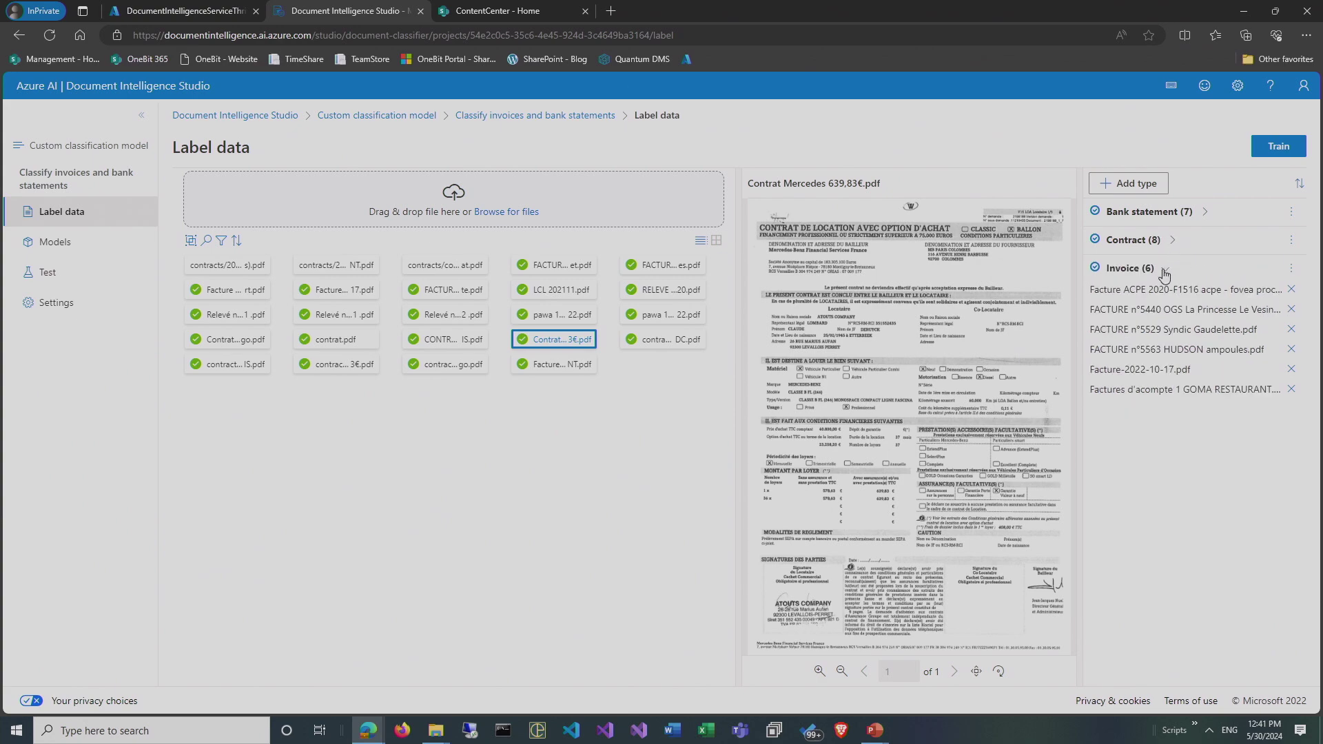
{"action": "left_click", "coordinate": [1126, 268]}
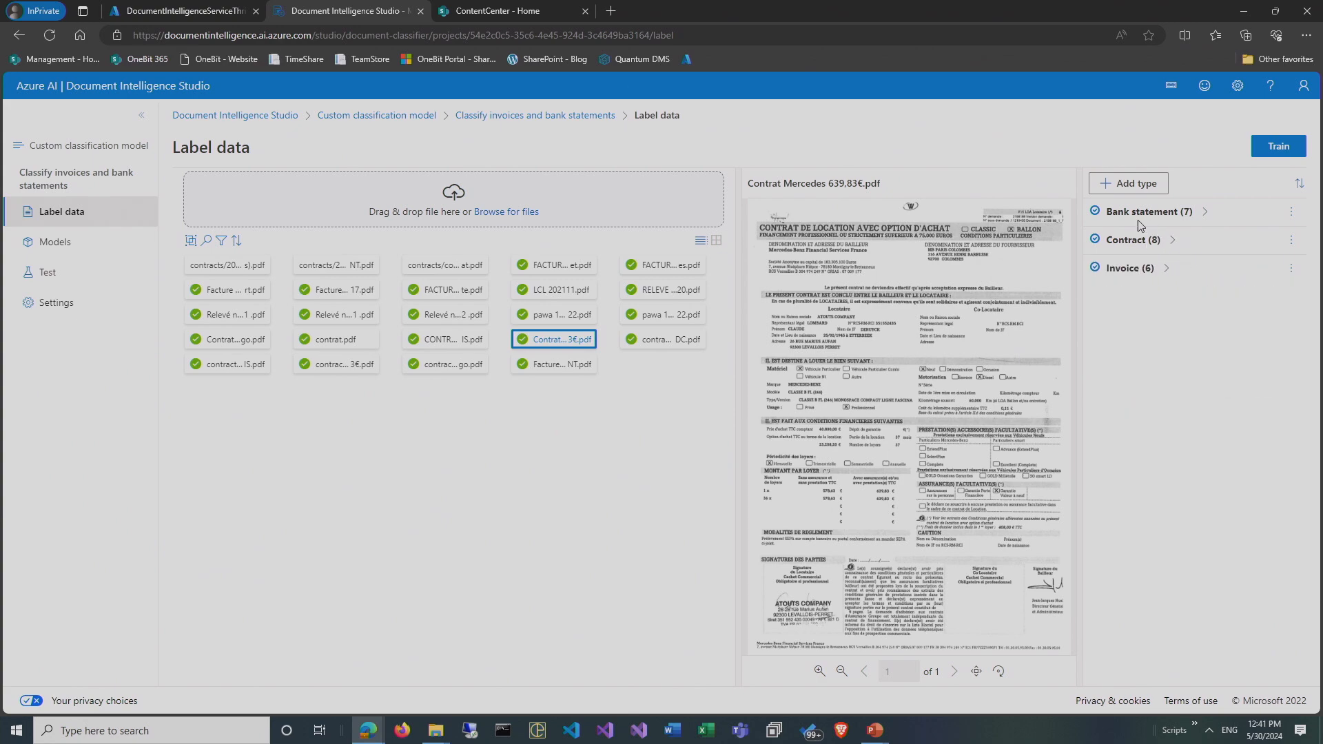
{"action": "mouse_move", "coordinate": [1136, 188]}
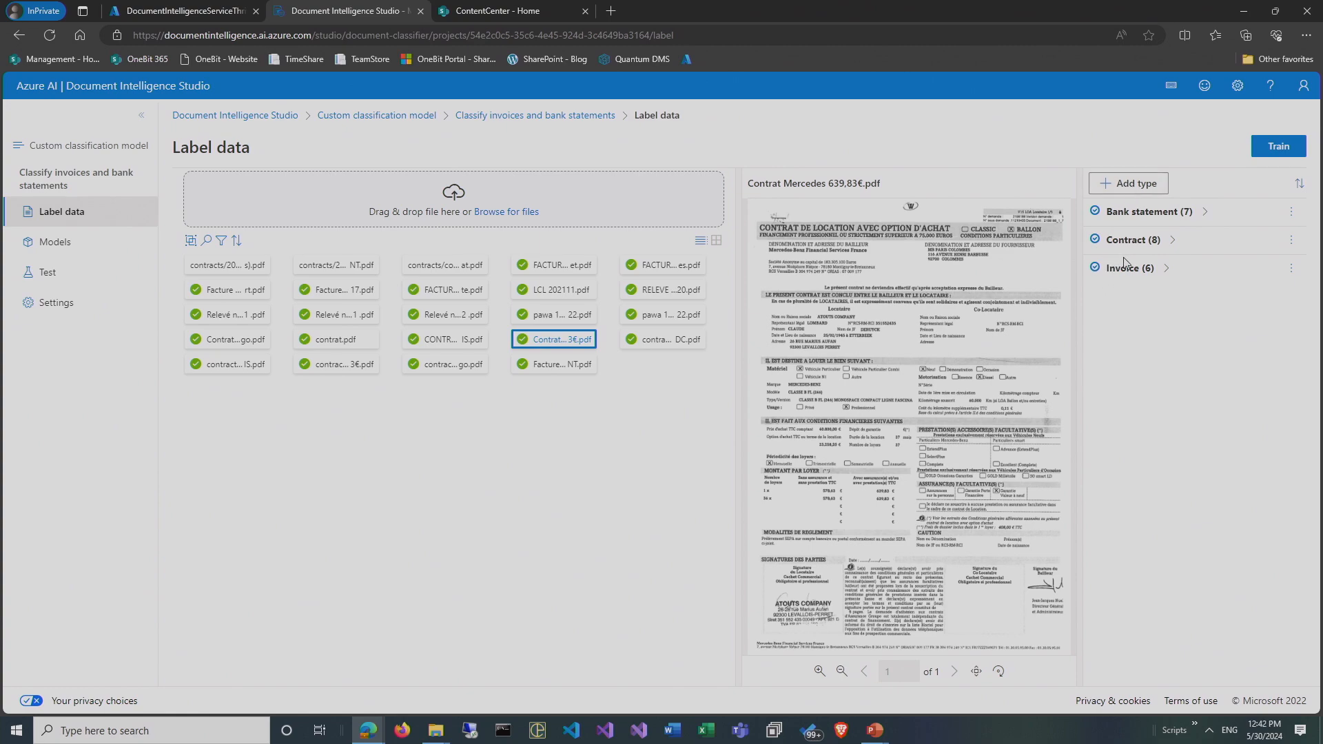
Label the remaining contract files, including the trademark contract, as Contract, reviewing Invoice files.
{"action": "left_click", "coordinate": [1133, 183]}
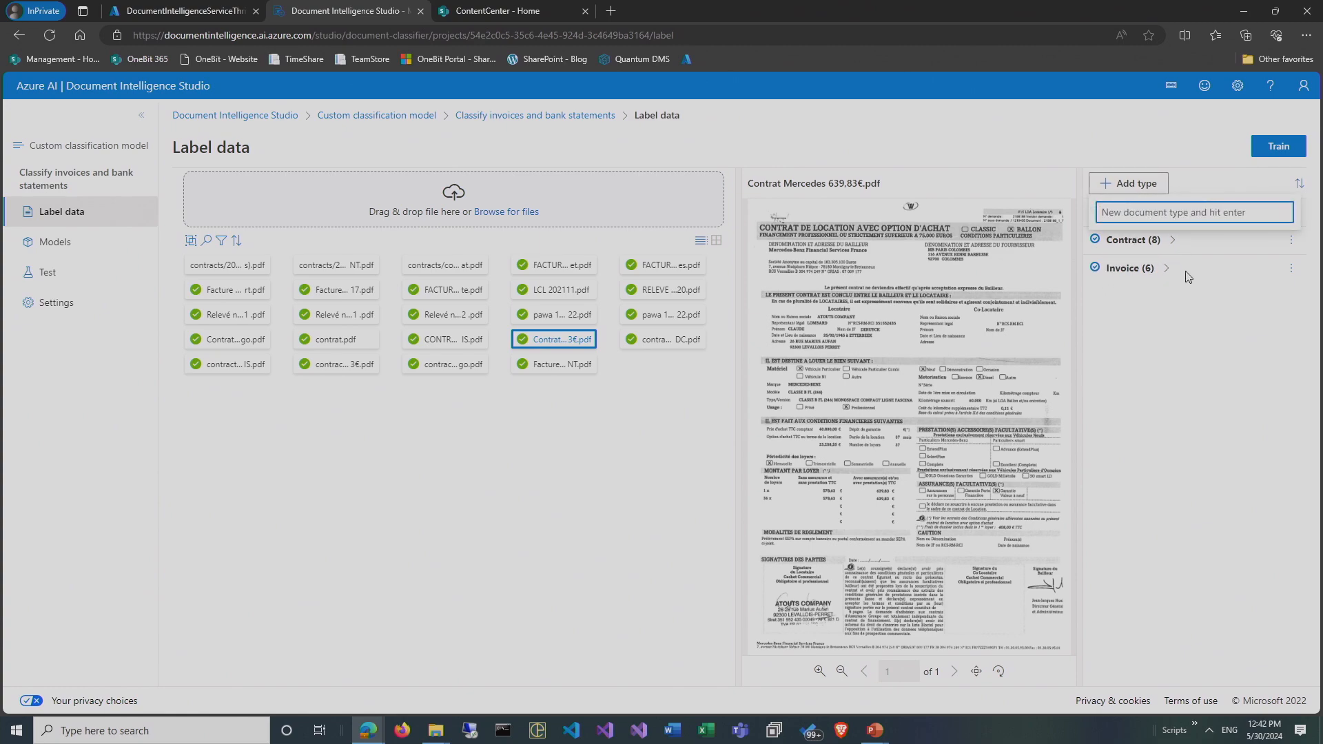
{"action": "left_click", "coordinate": [1167, 268]}
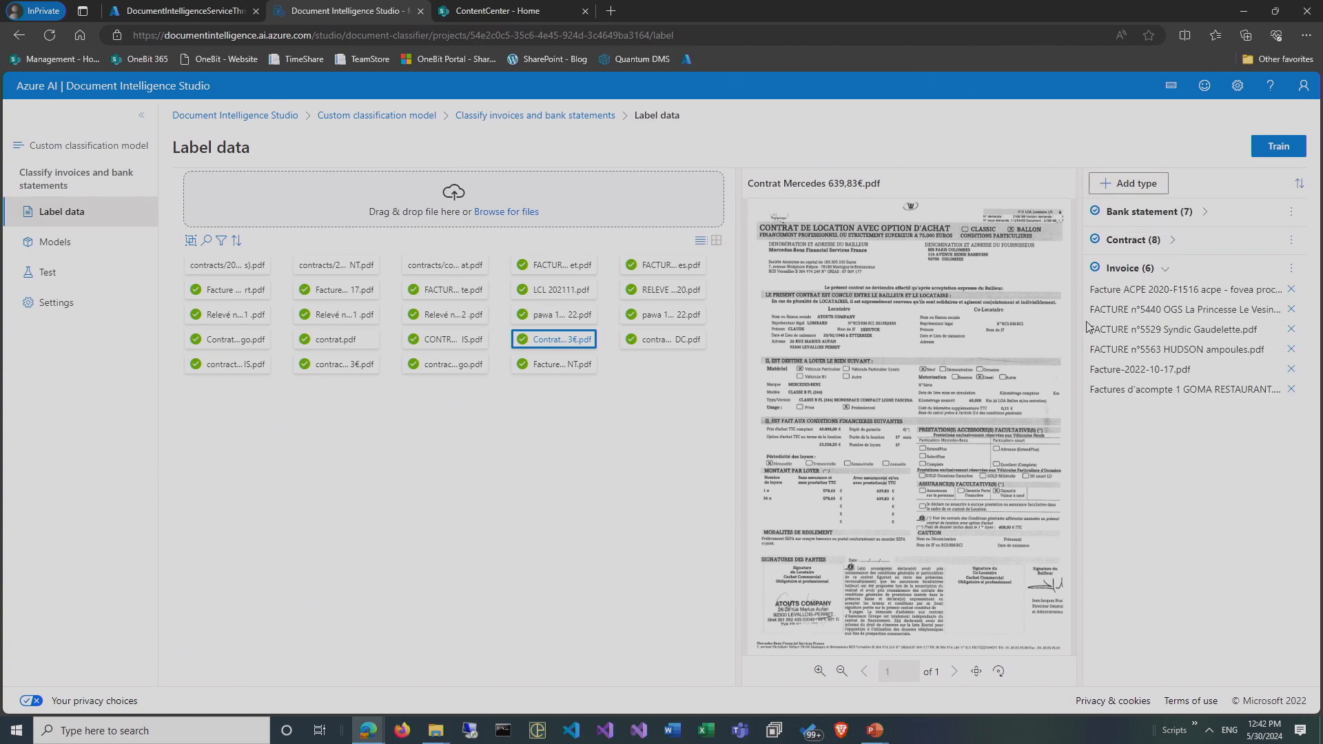
{"action": "mouse_move", "coordinate": [425, 268]}
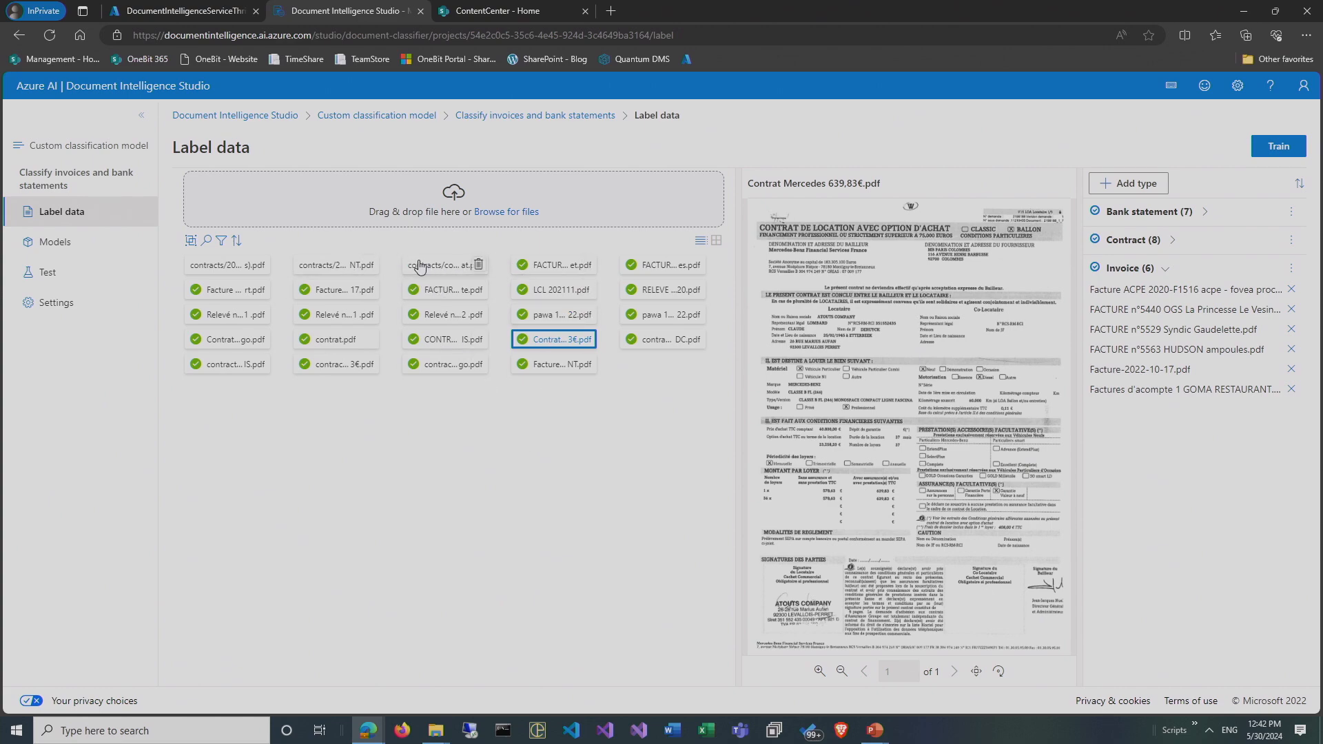
{"action": "left_click", "coordinate": [444, 265]}
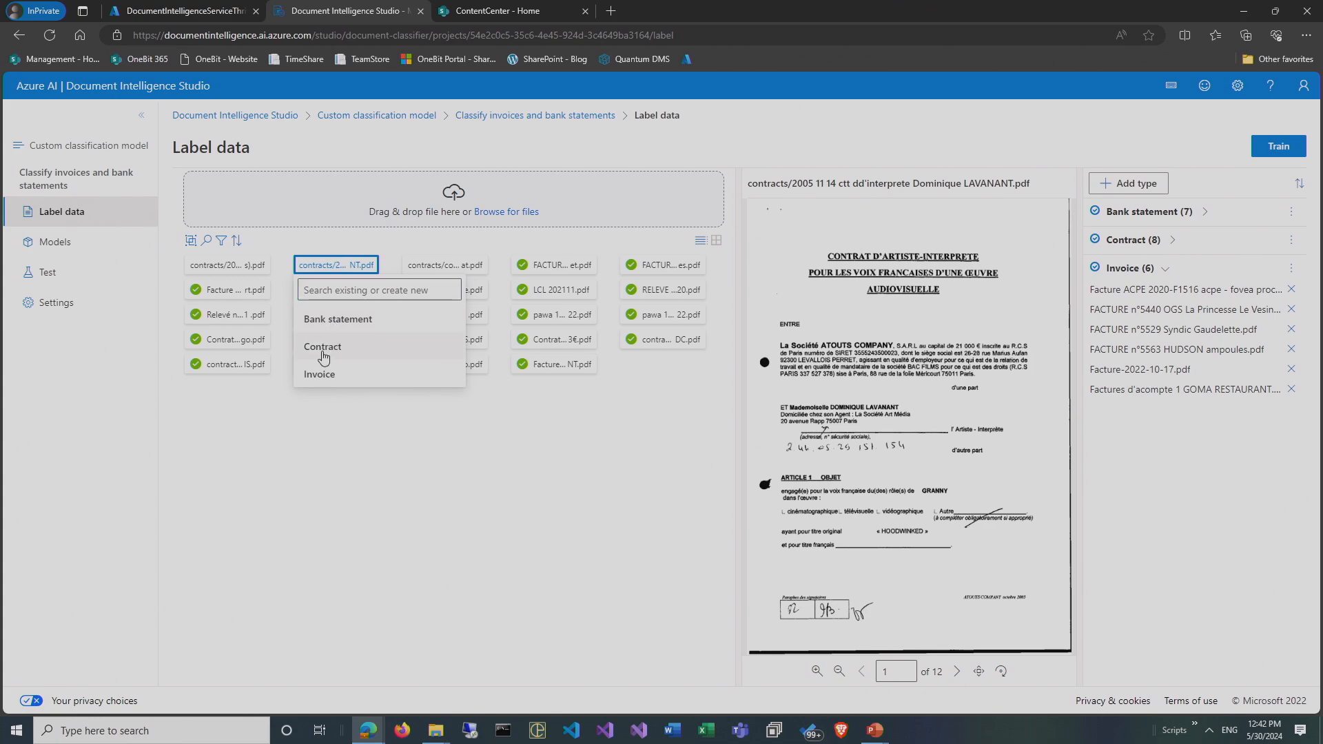
{"action": "left_click", "coordinate": [322, 346]}
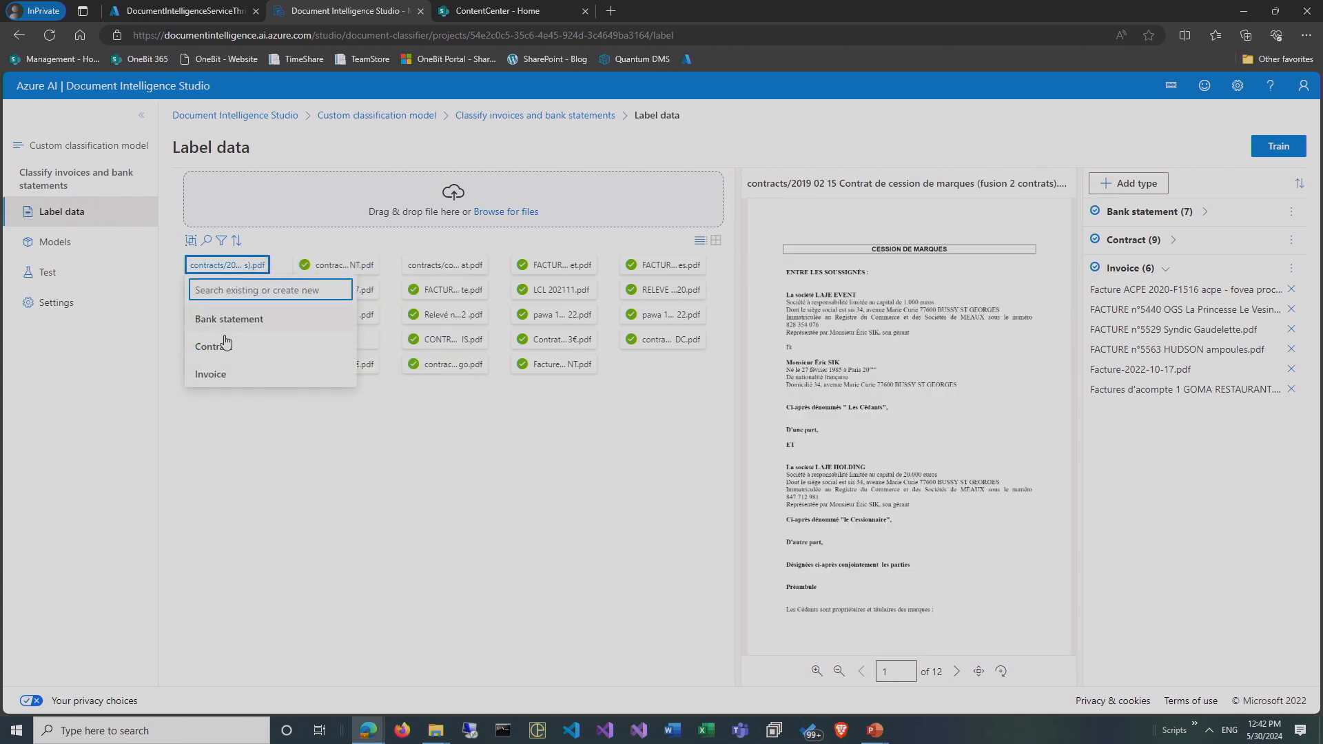
{"action": "mouse_move", "coordinate": [214, 346]}
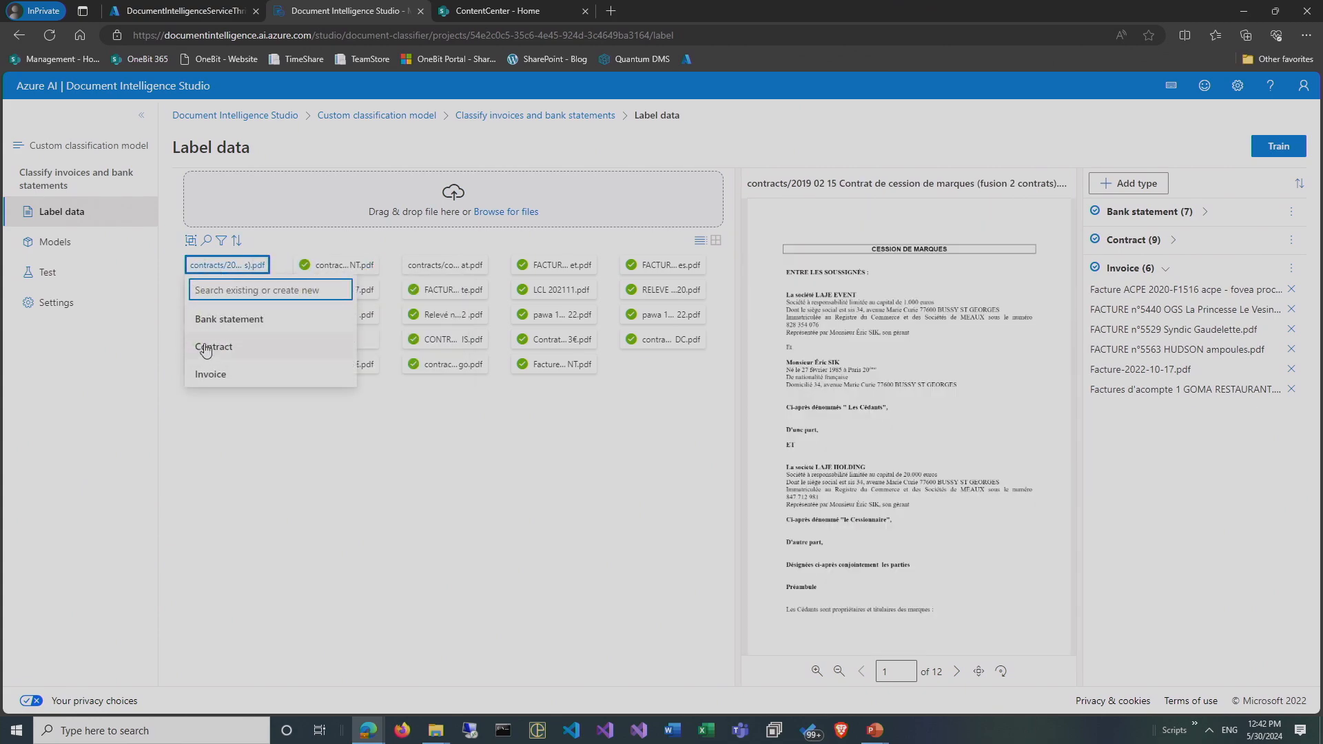
{"action": "left_click", "coordinate": [214, 347]}
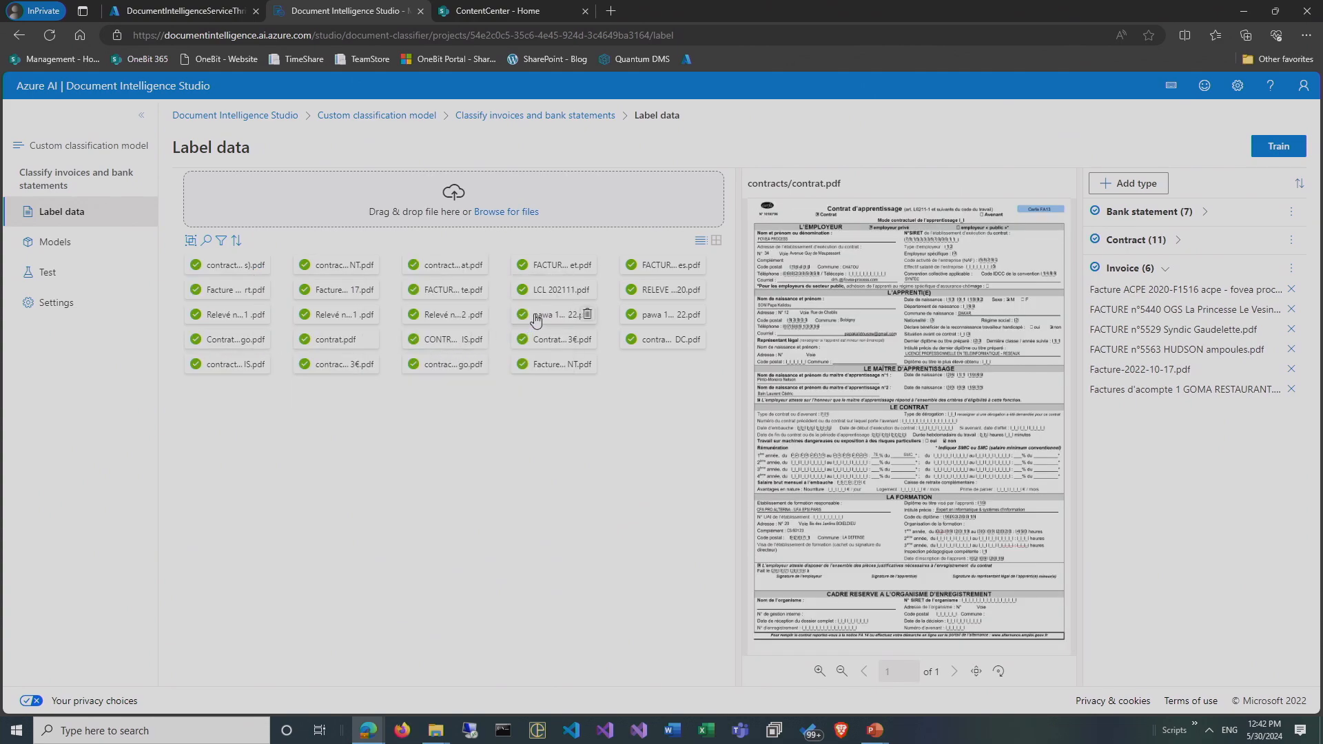
{"action": "left_click", "coordinate": [553, 290]}
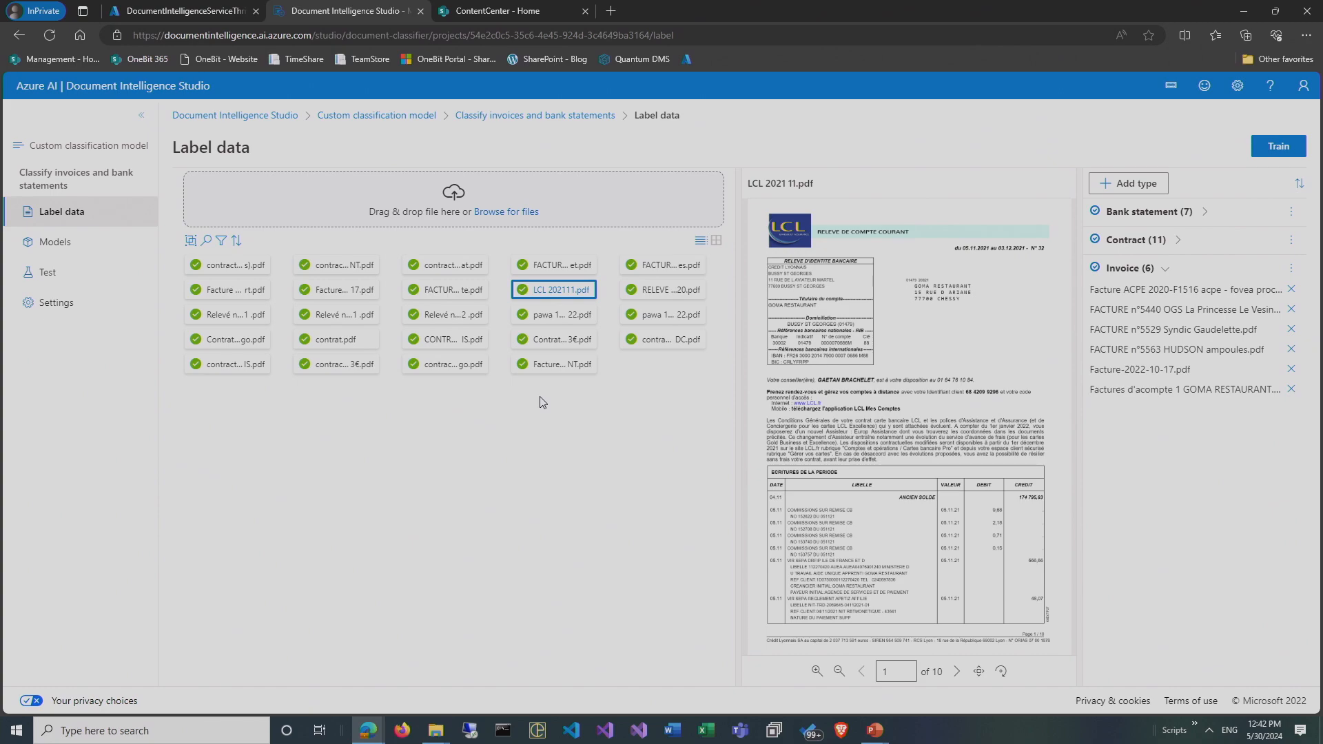
{"action": "mouse_move", "coordinate": [533, 433]}
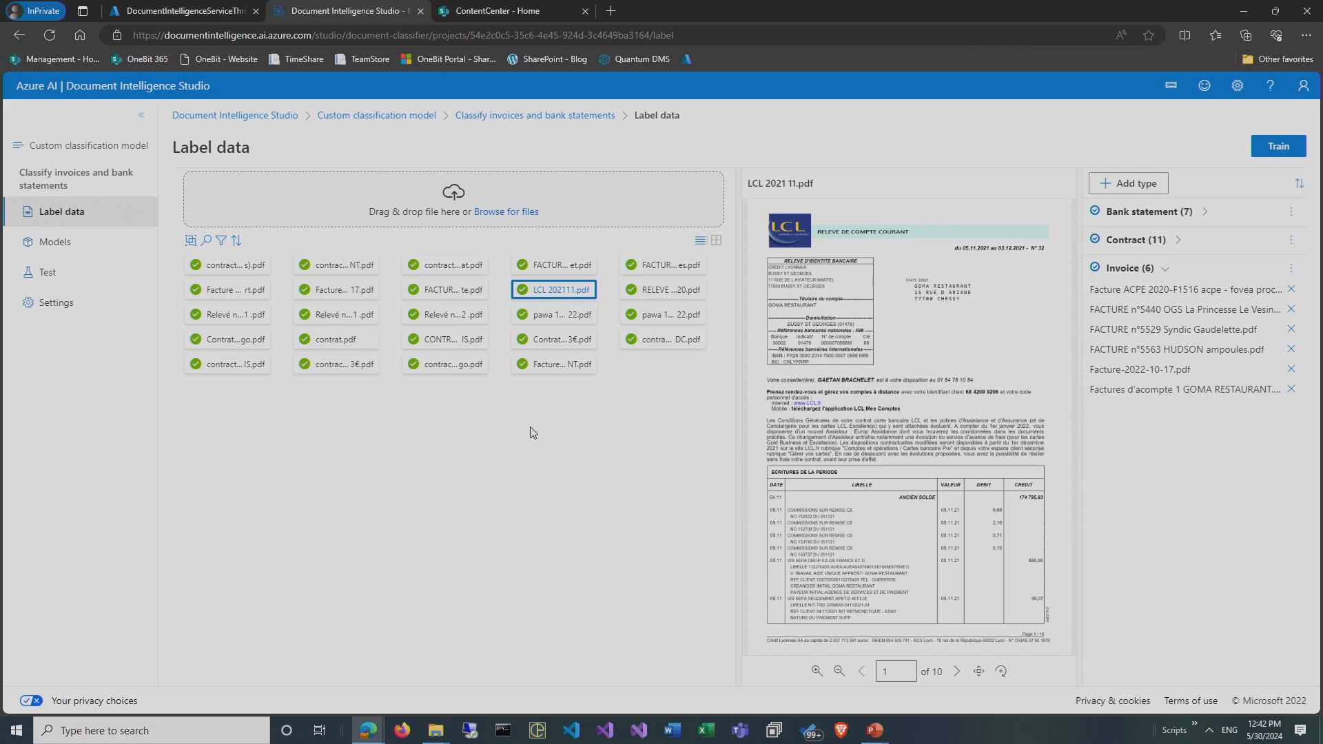
{"action": "mouse_move", "coordinate": [968, 302]}
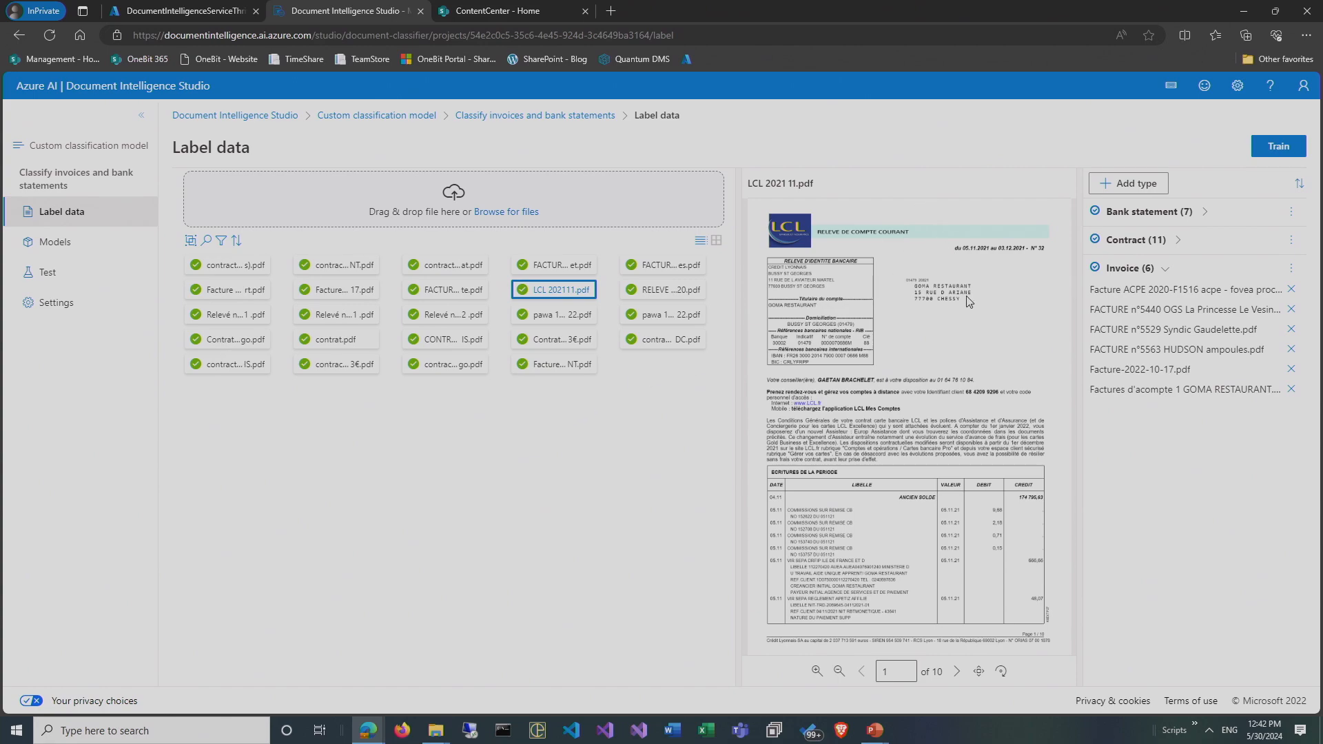
{"action": "left_click", "coordinate": [1167, 267]}
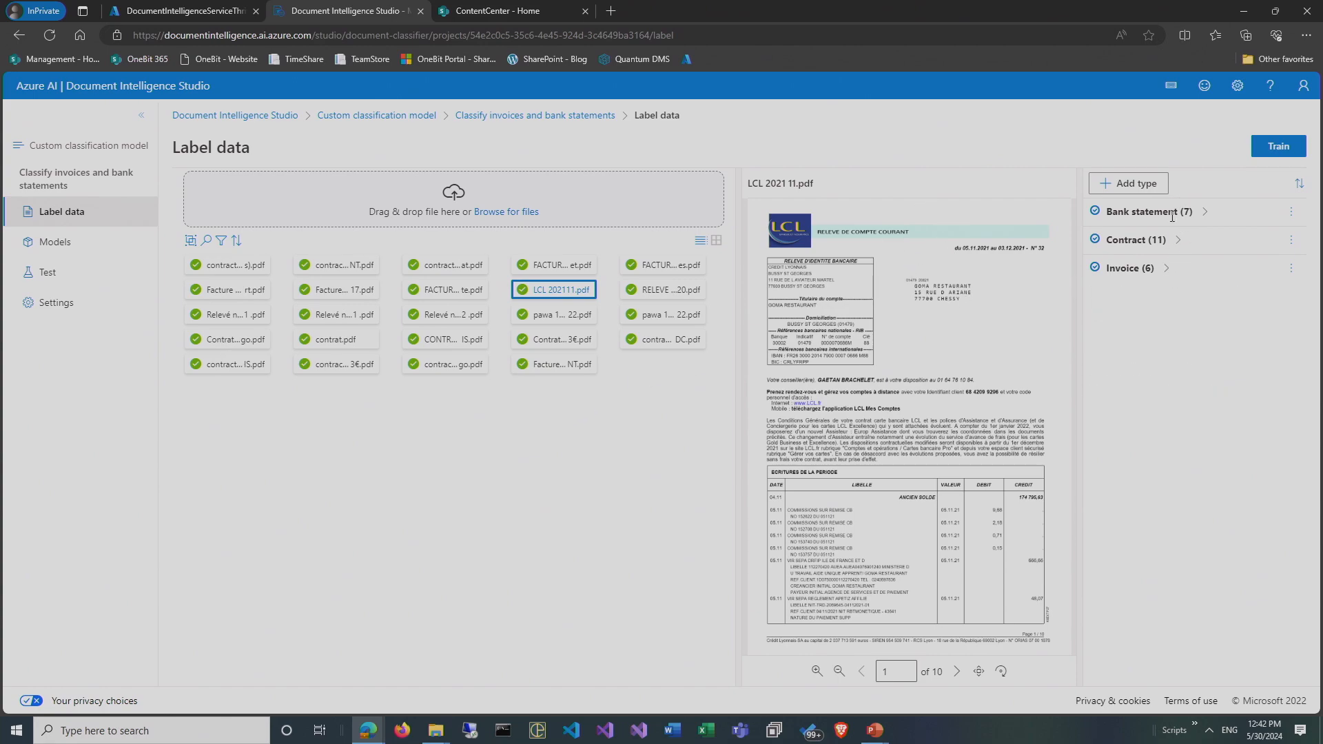
{"action": "mouse_move", "coordinate": [1170, 211]}
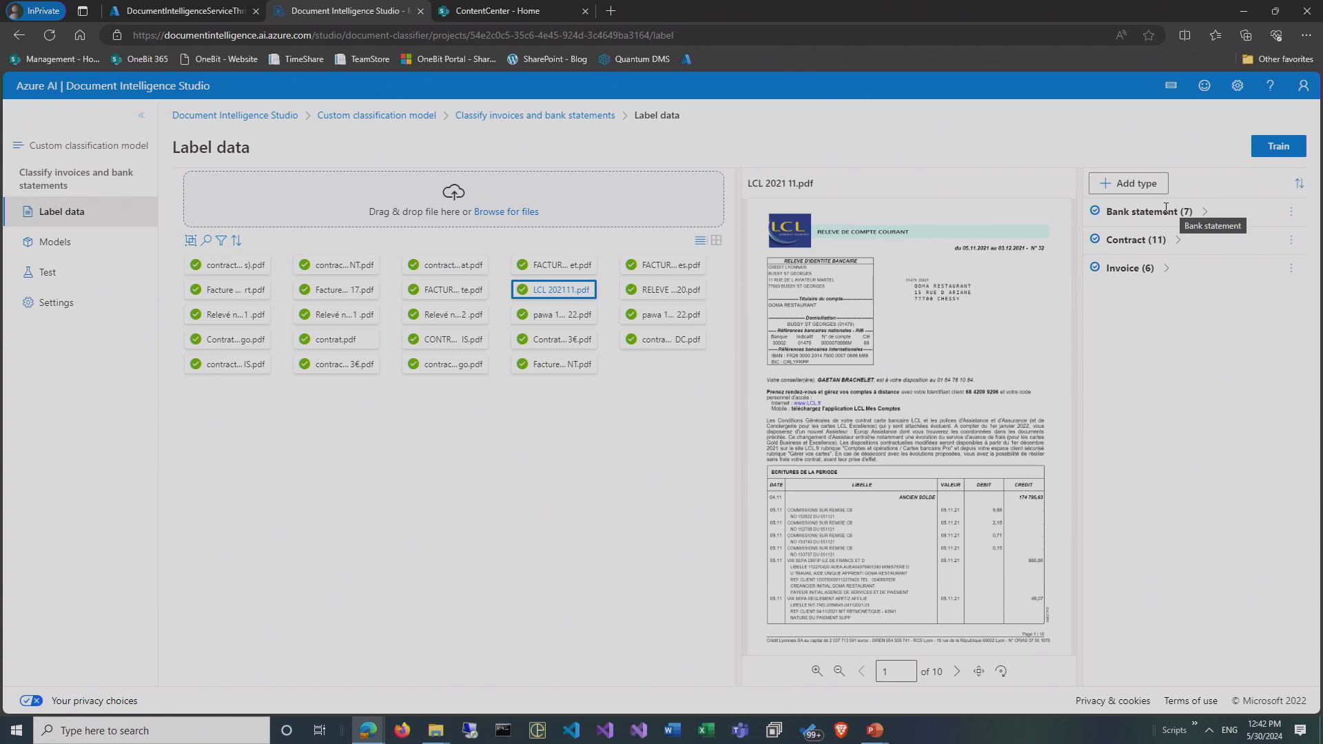
{"action": "mouse_move", "coordinate": [1163, 268]}
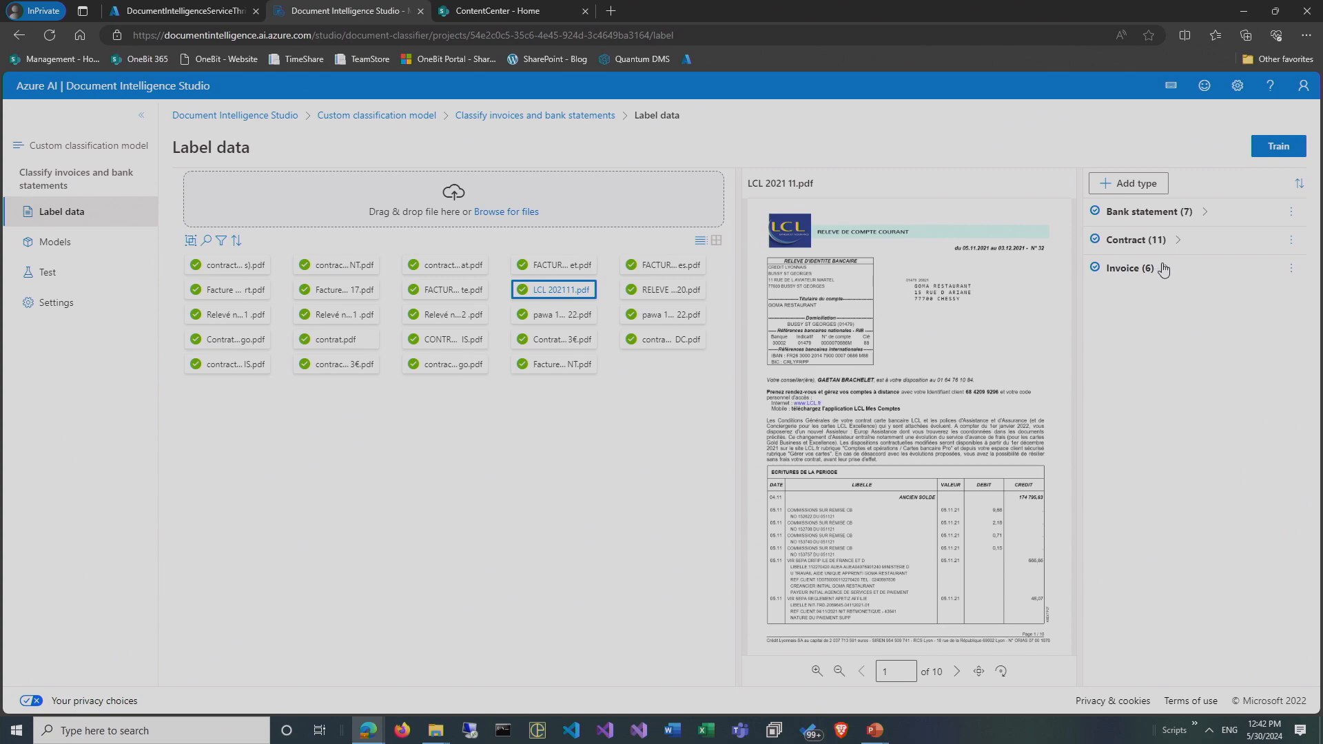
{"action": "mouse_move", "coordinate": [1146, 308]}
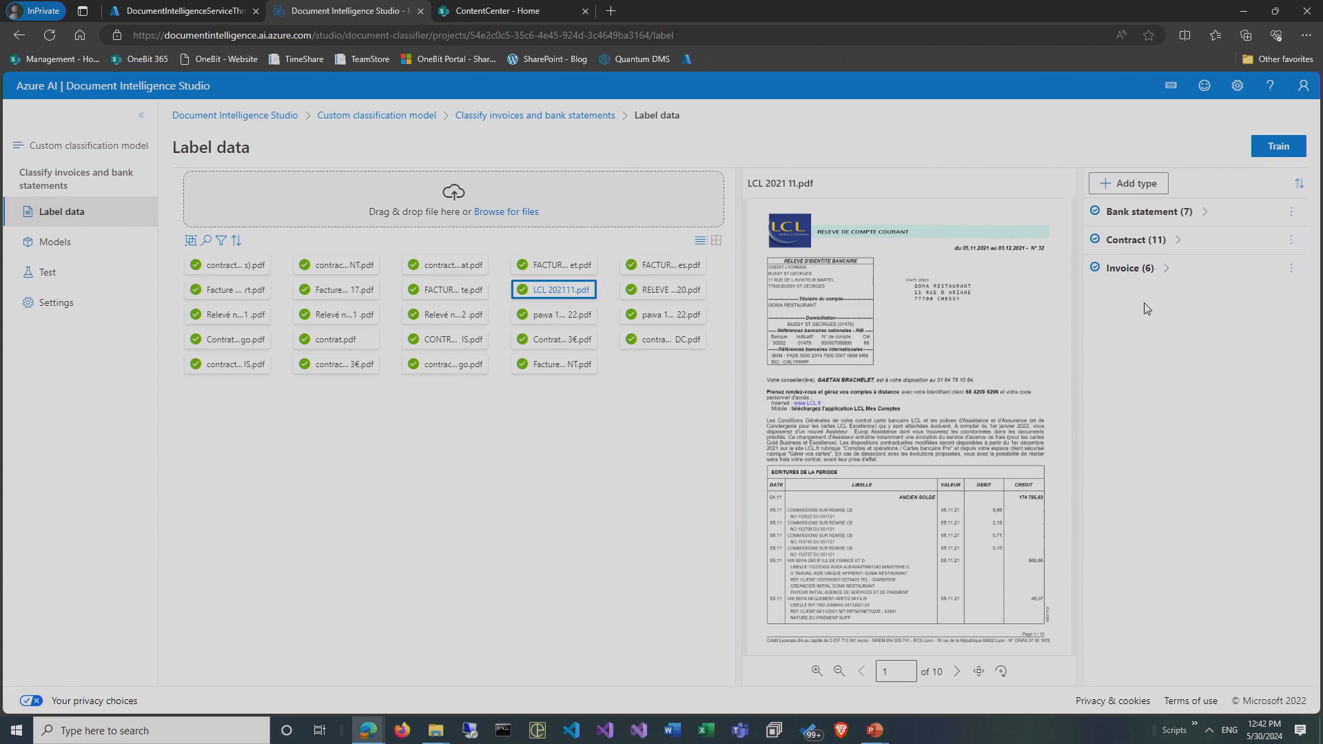
{"action": "mouse_move", "coordinate": [1136, 371]}
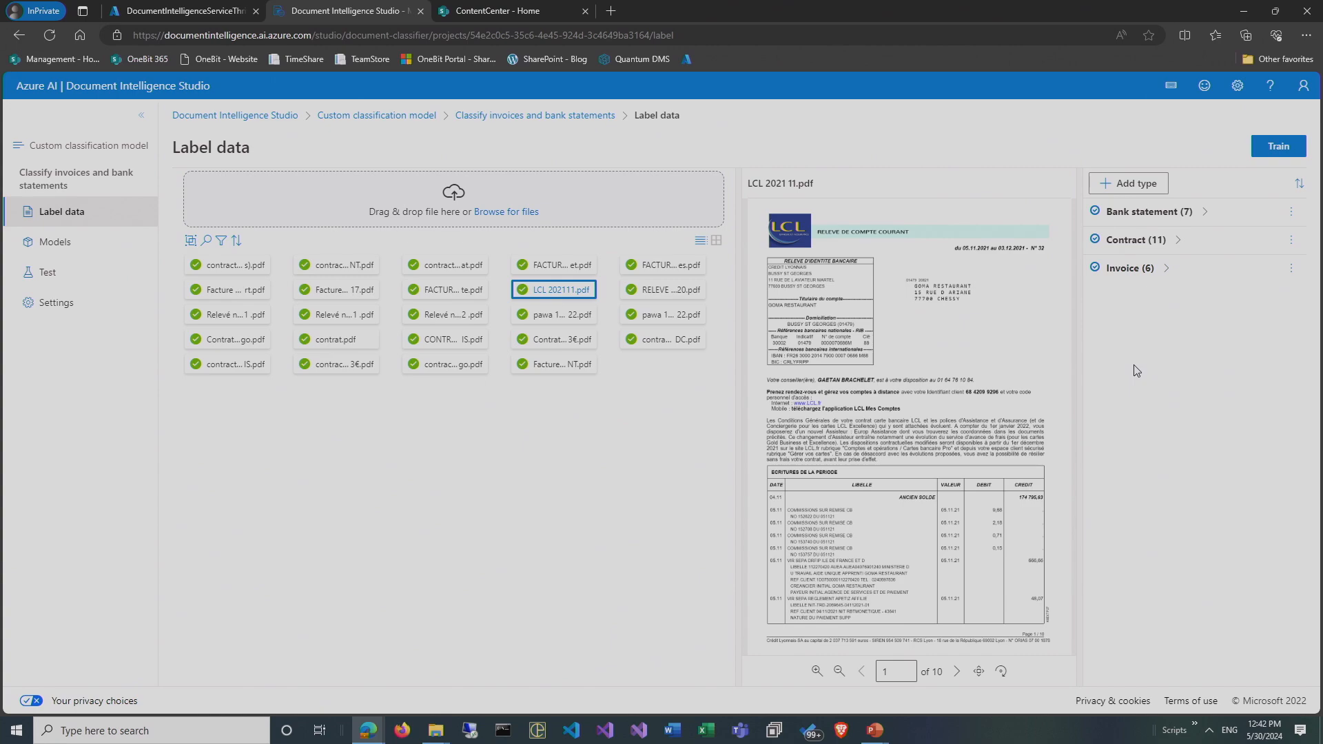
{"action": "mouse_move", "coordinate": [678, 362]}
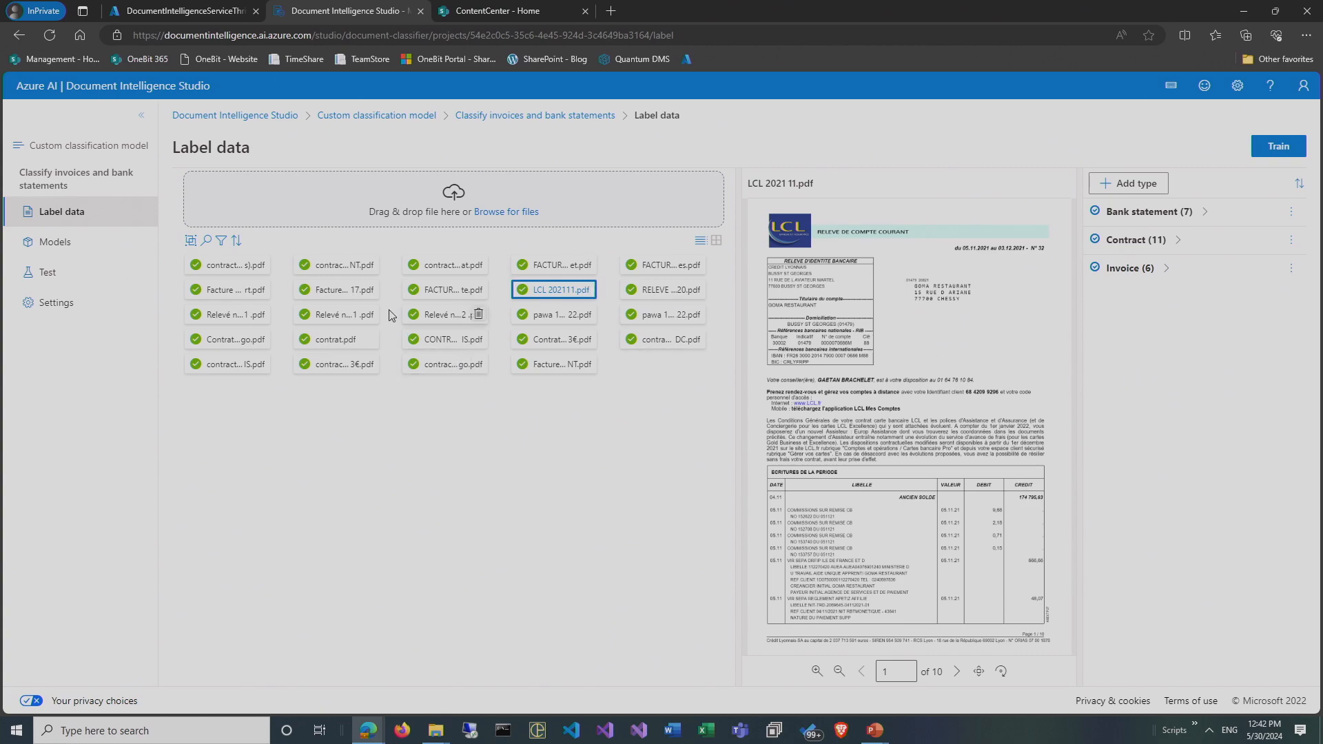
Train a classifier with Model ID BeConnectedClassifier, confirming the OCR version matches.
{"action": "left_click", "coordinate": [1278, 146]}
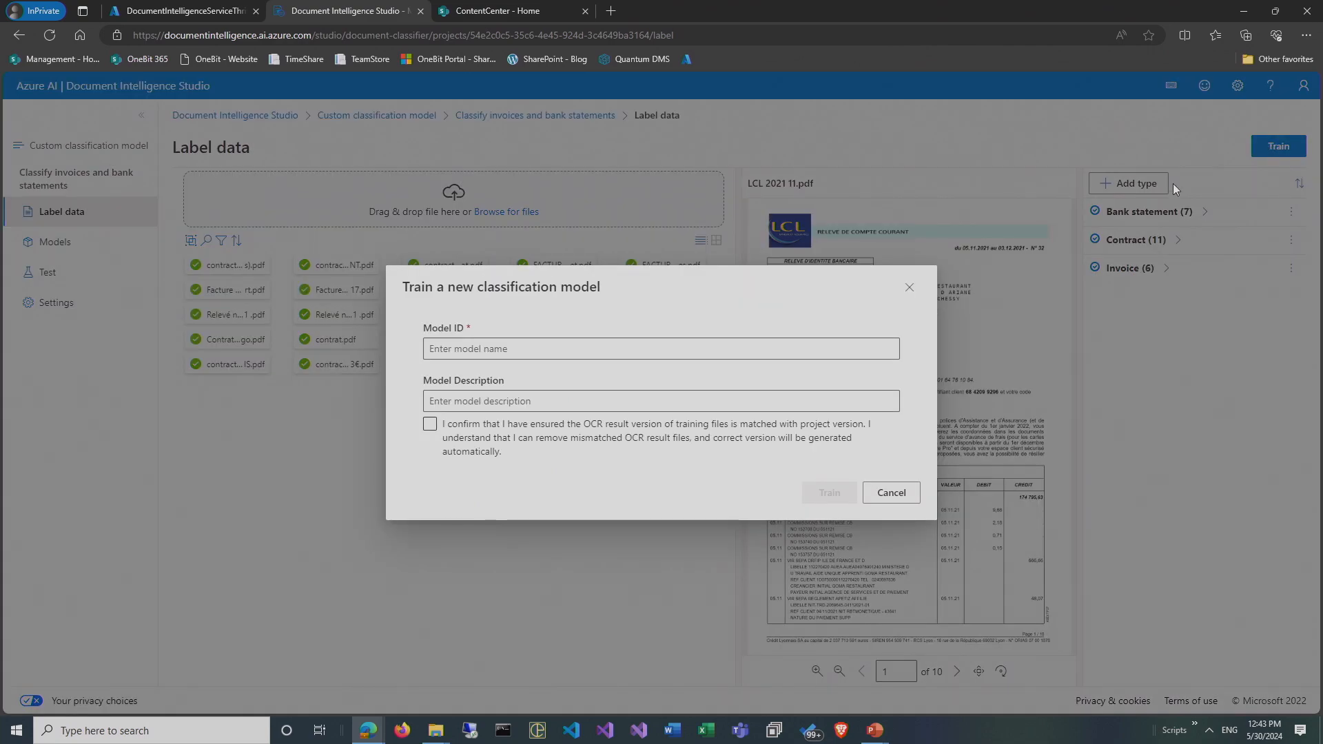
{"action": "left_click", "coordinate": [661, 348]}
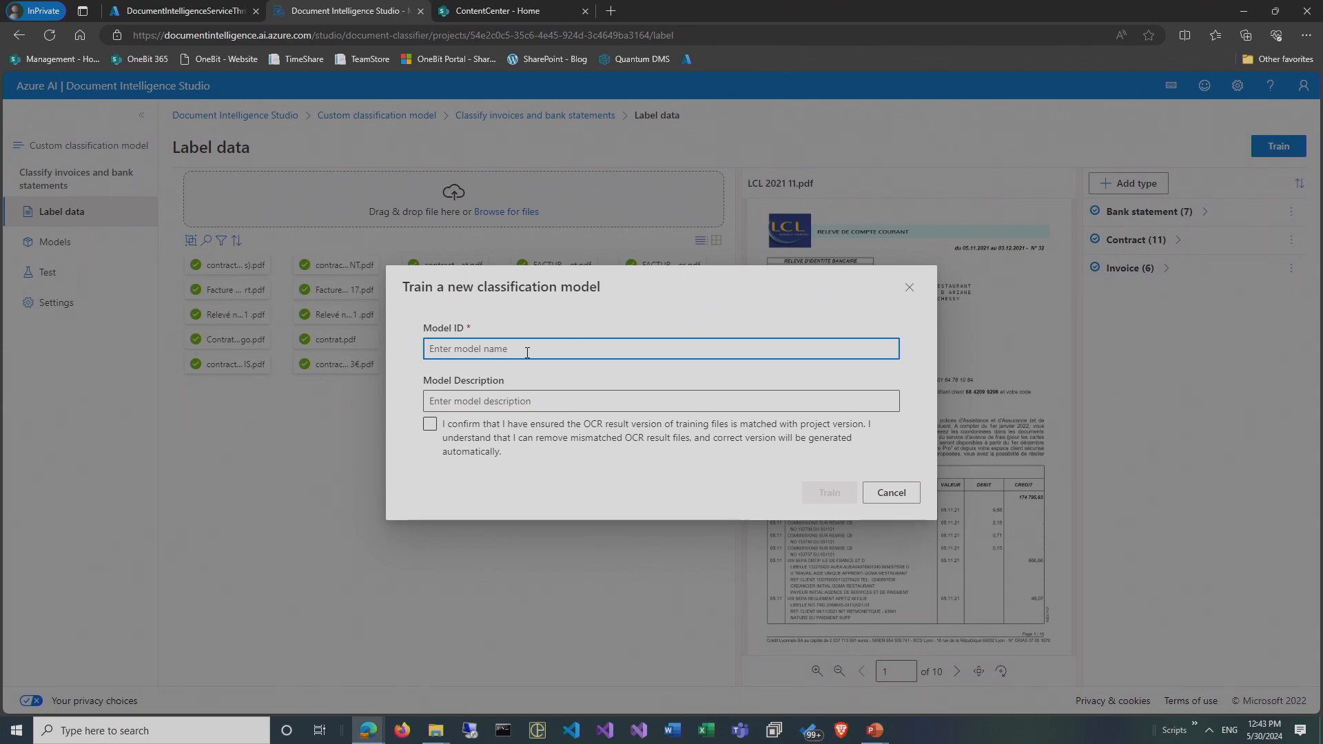
{"action": "type", "text": "BeConnectedClassifier"}
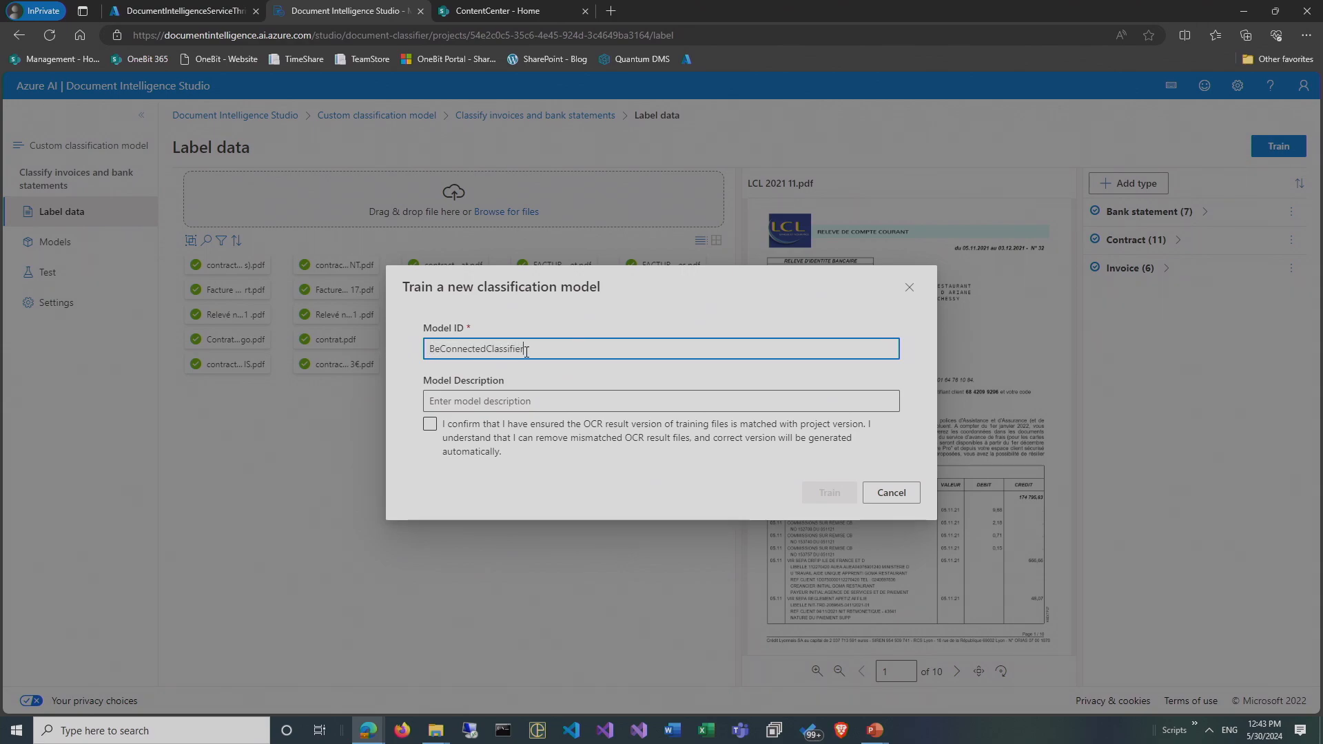
{"action": "left_click", "coordinate": [429, 424]}
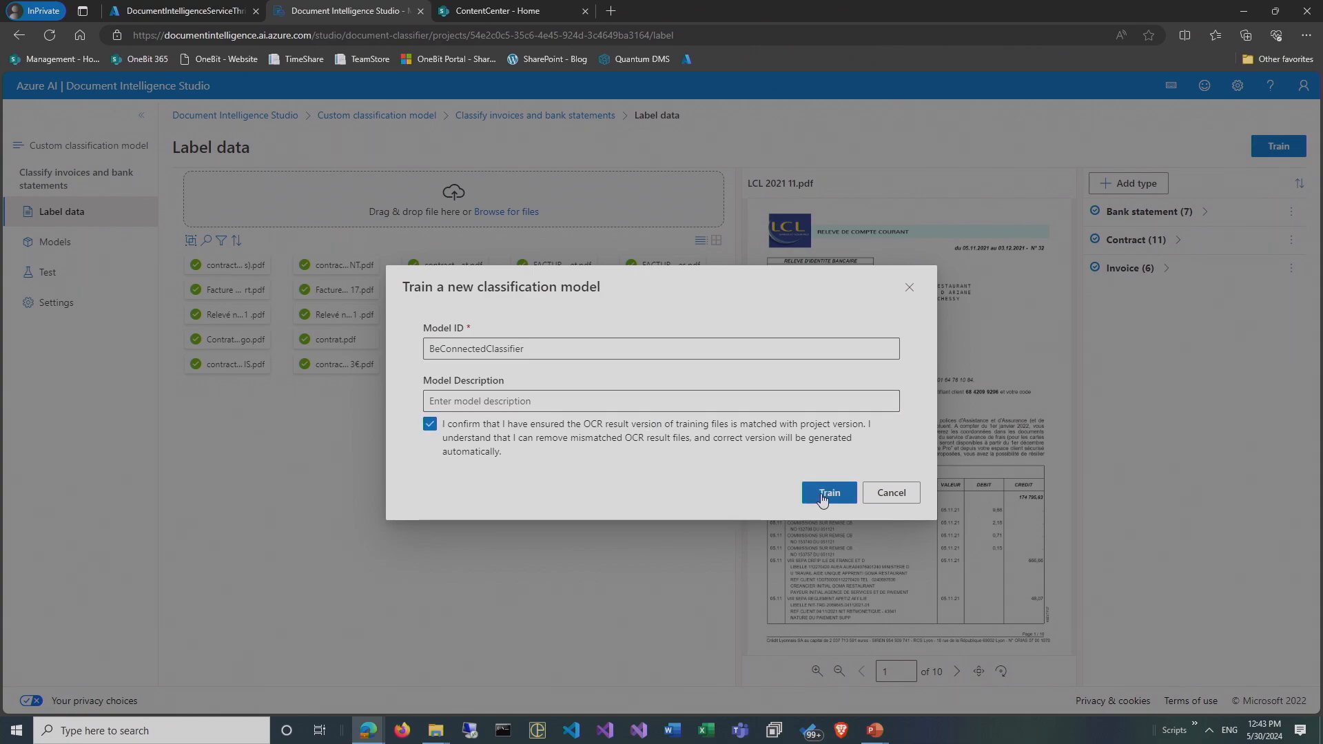
{"action": "left_click", "coordinate": [828, 493]}
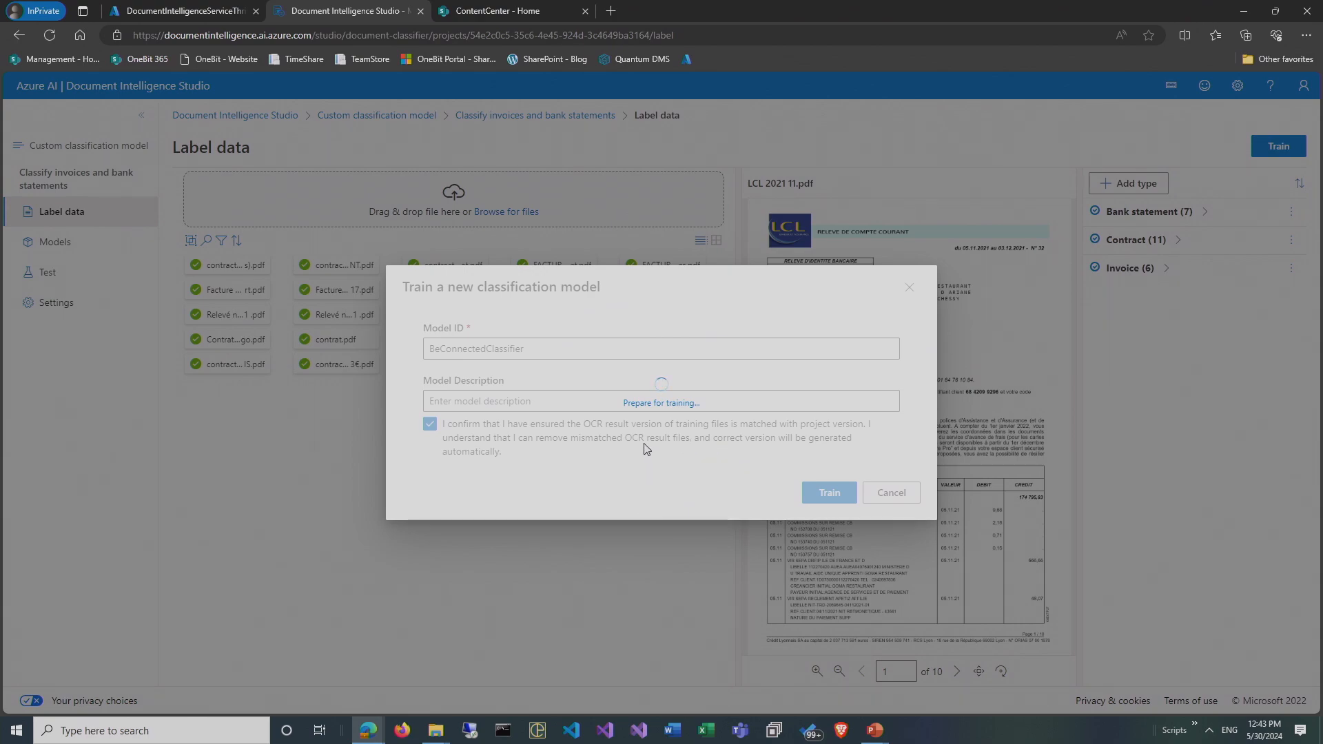
{"action": "mouse_move", "coordinate": [575, 441]}
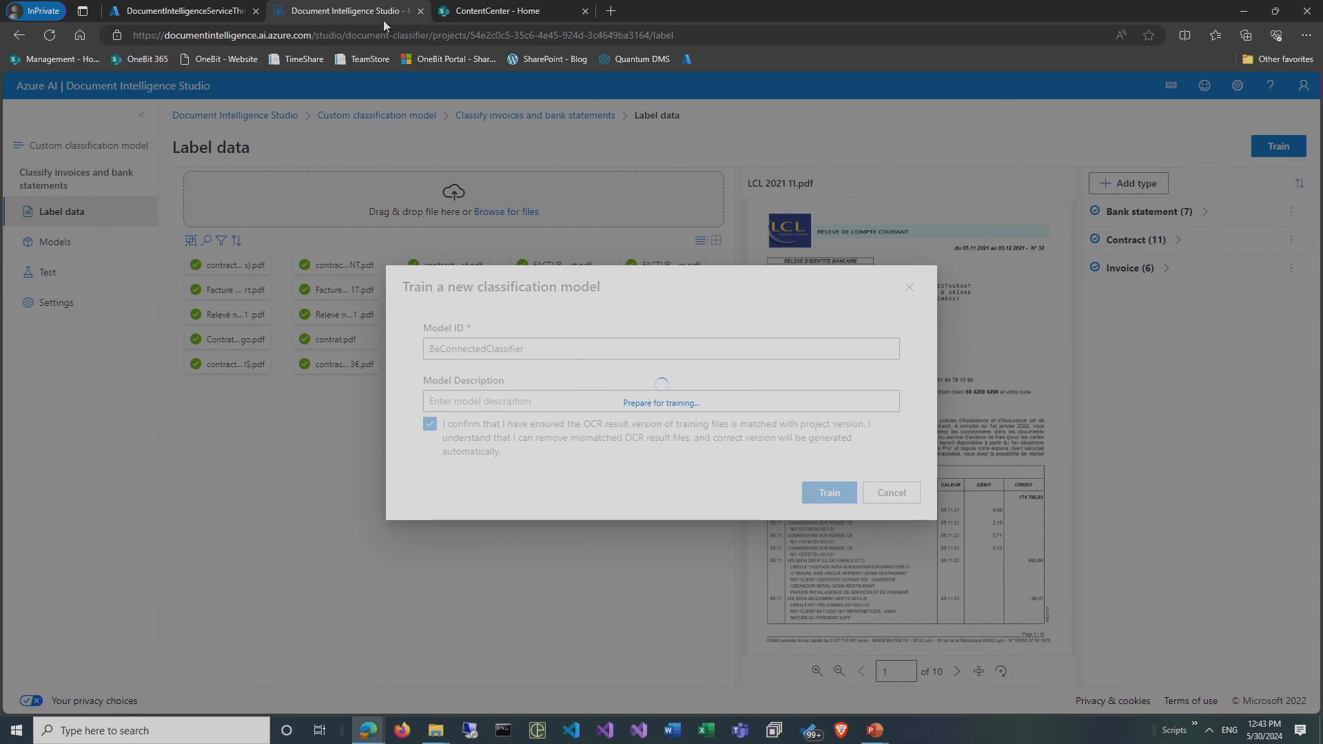
{"action": "left_click", "coordinate": [827, 492]}
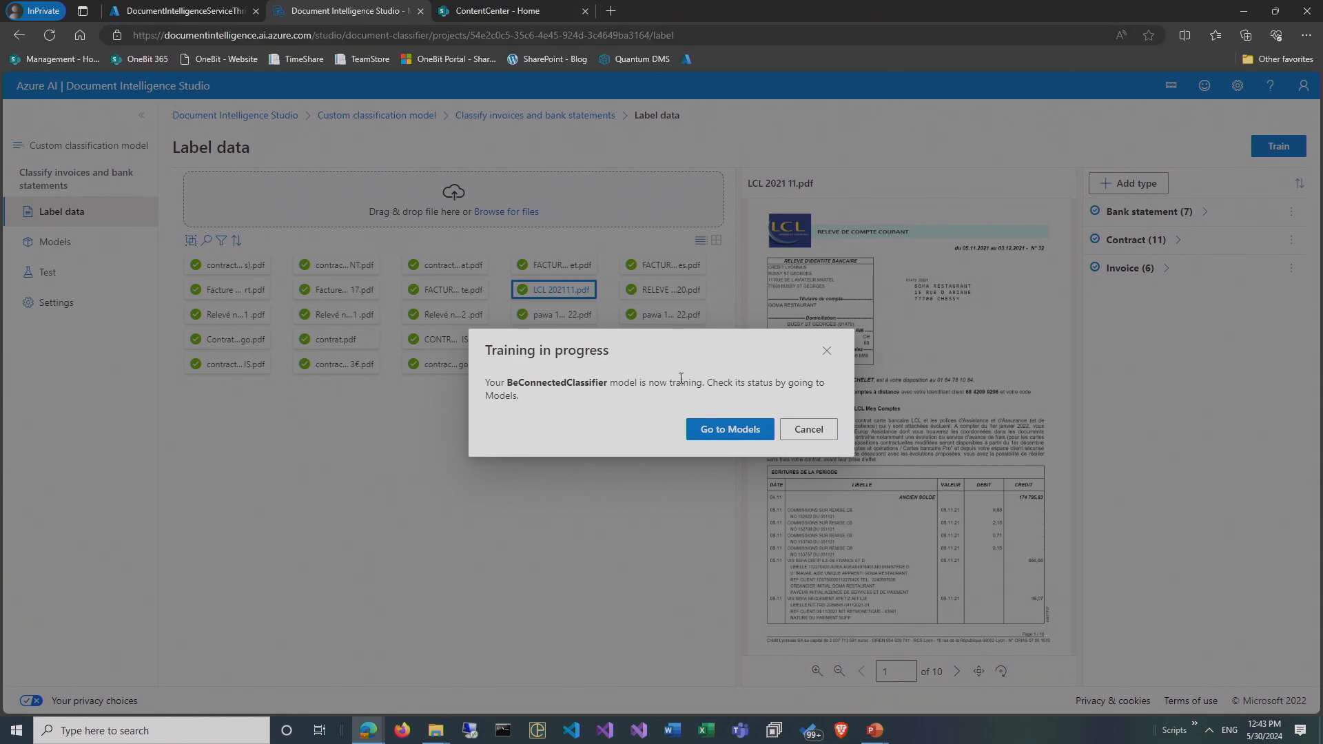
Select BeConnectedClassifier in Models, refresh its status, and close both 429 rate-limit errors.
{"action": "left_click", "coordinate": [730, 429]}
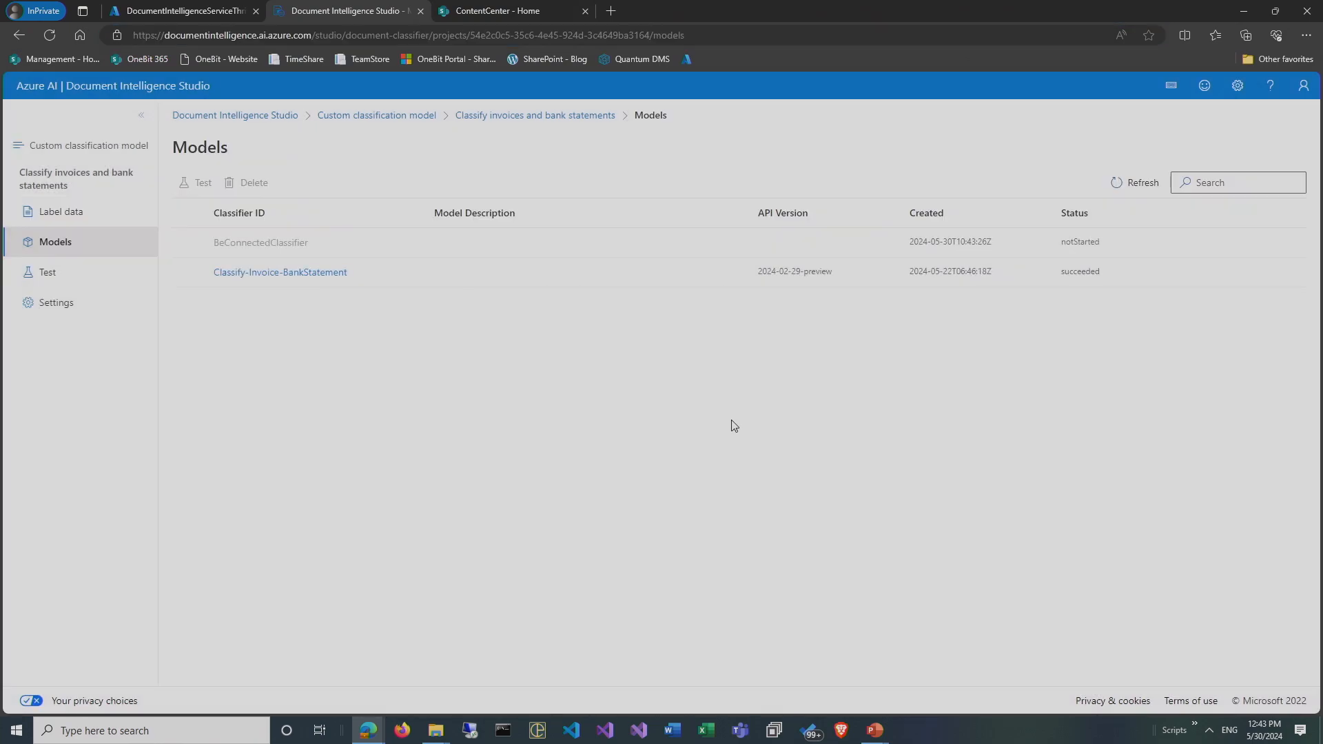
{"action": "left_click", "coordinate": [262, 241]}
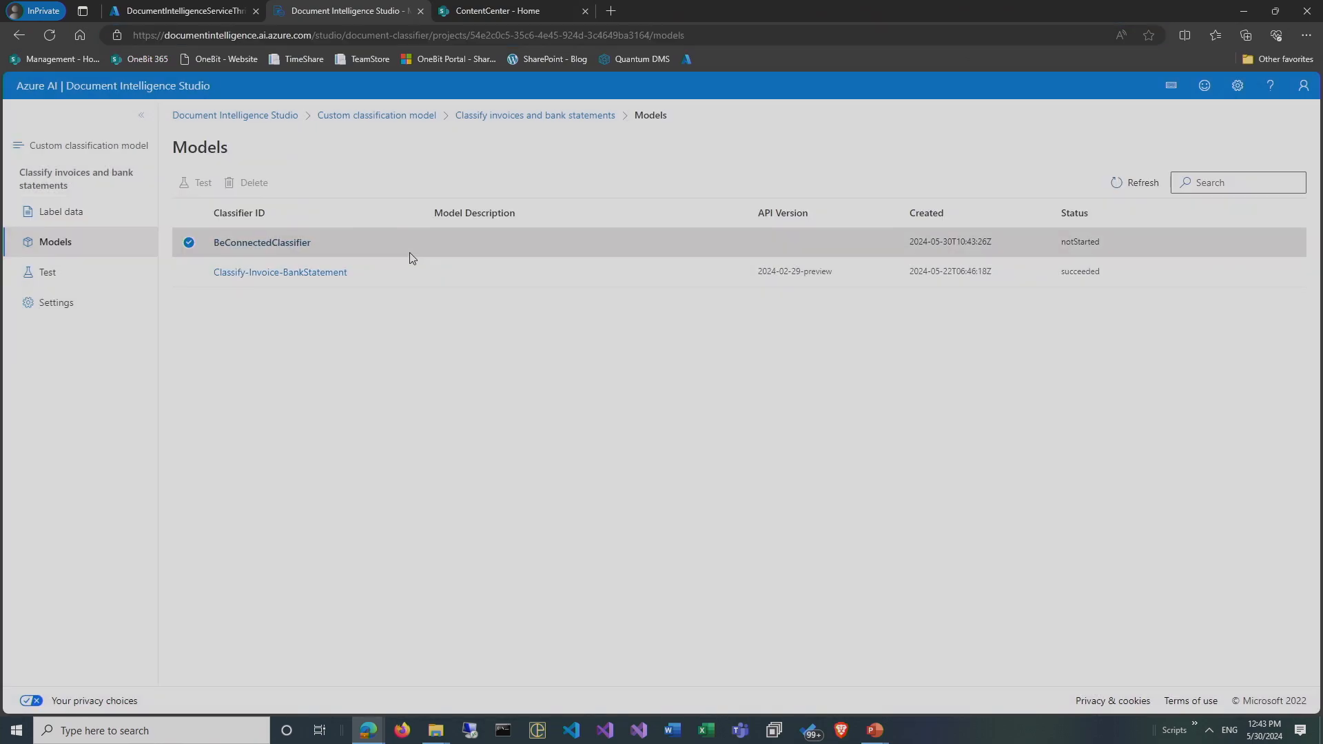
{"action": "mouse_move", "coordinate": [1076, 346]}
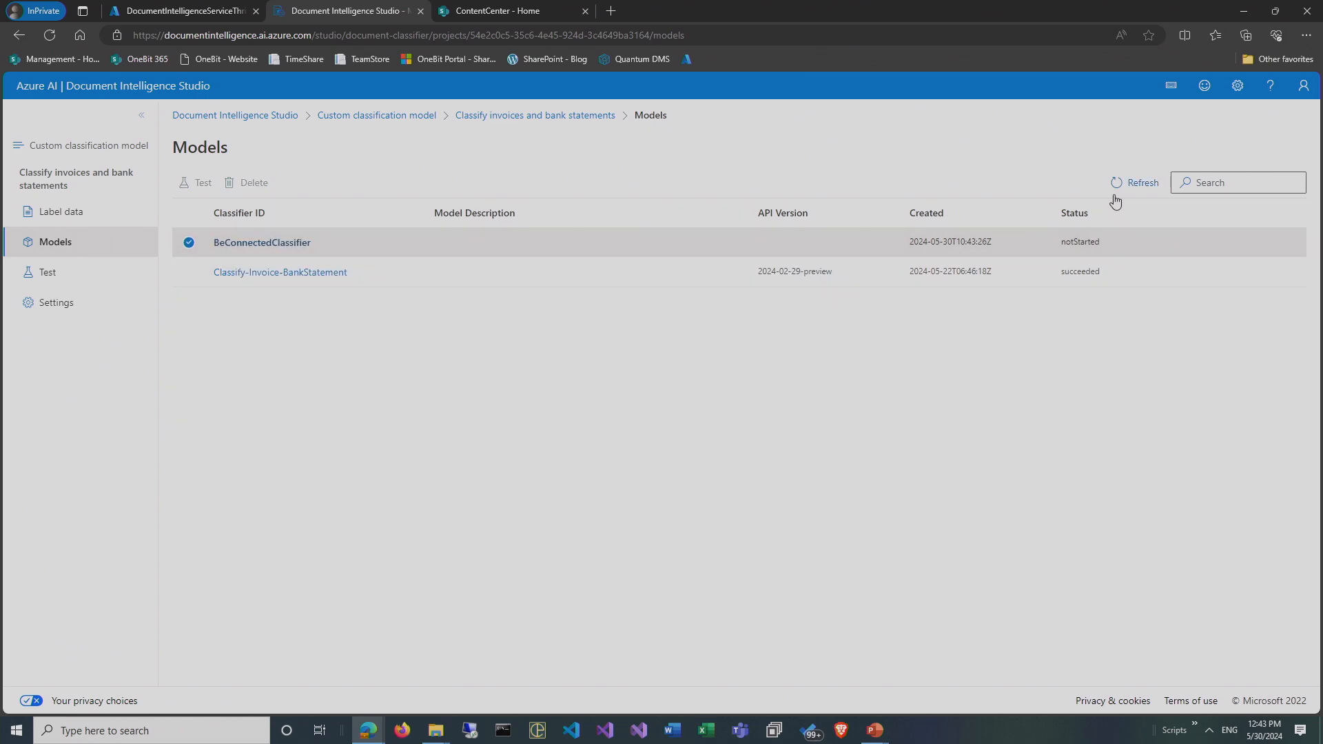
{"action": "left_click", "coordinate": [1138, 182]}
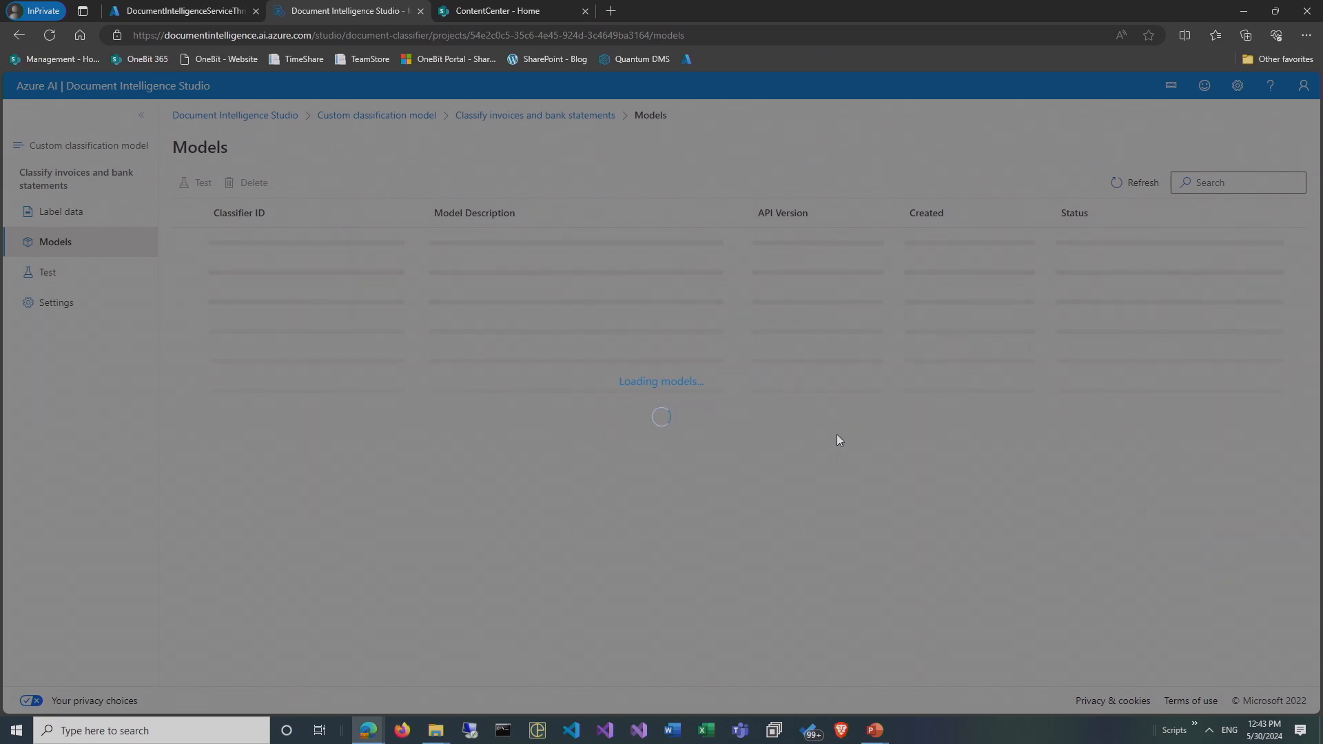
{"action": "mouse_move", "coordinate": [665, 391]}
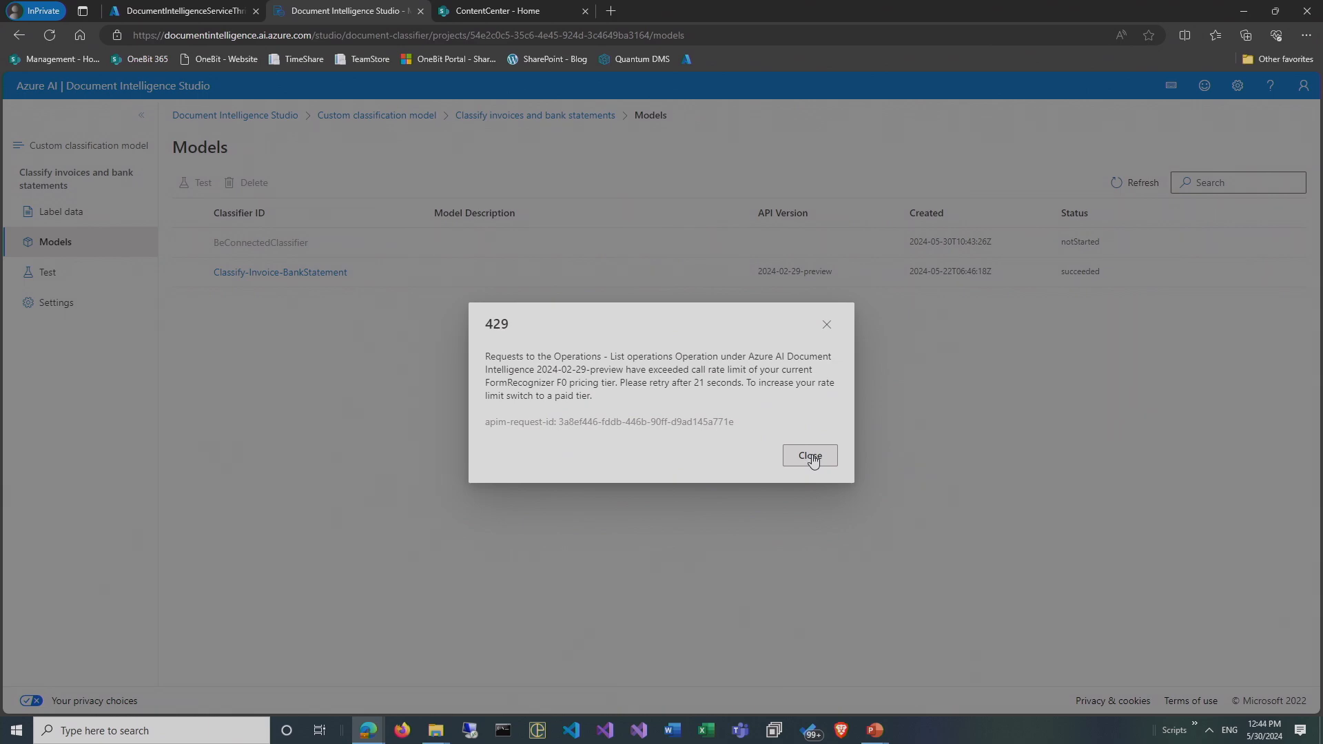
{"action": "left_click", "coordinate": [809, 456]}
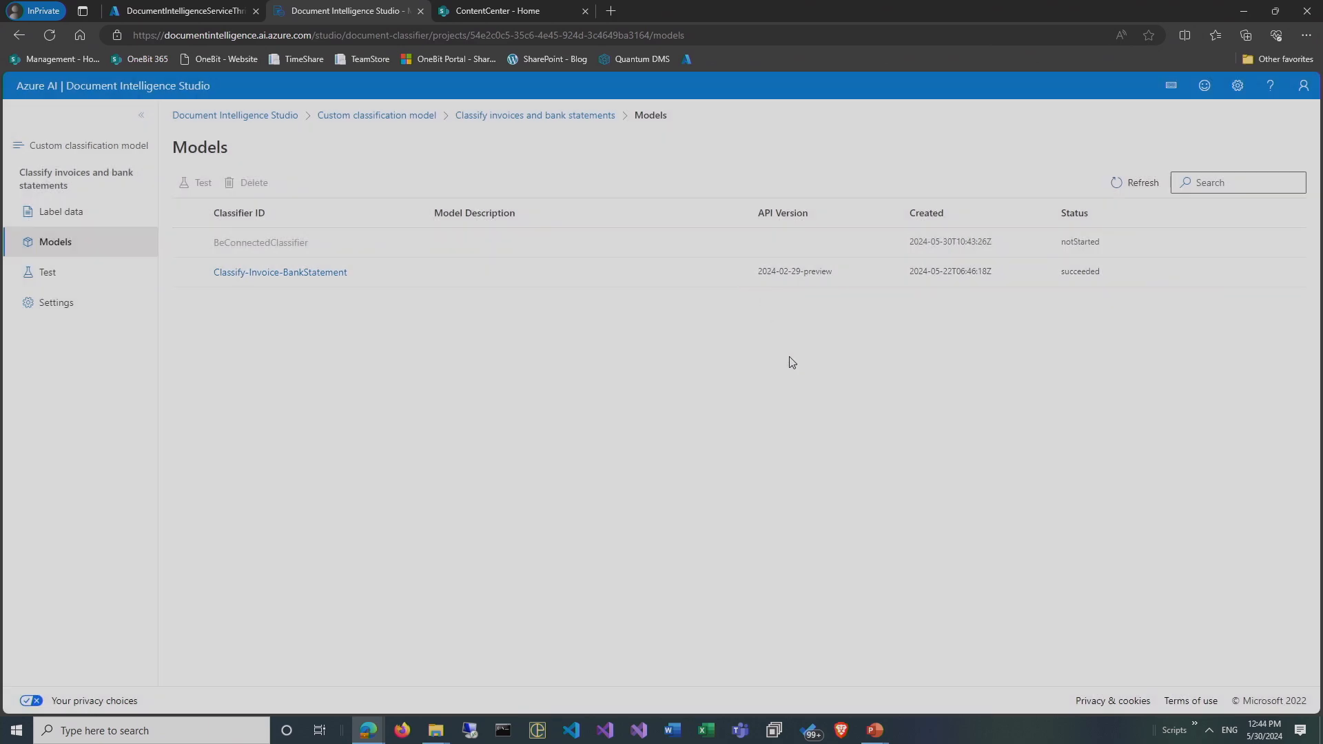
{"action": "left_click", "coordinate": [1143, 182]}
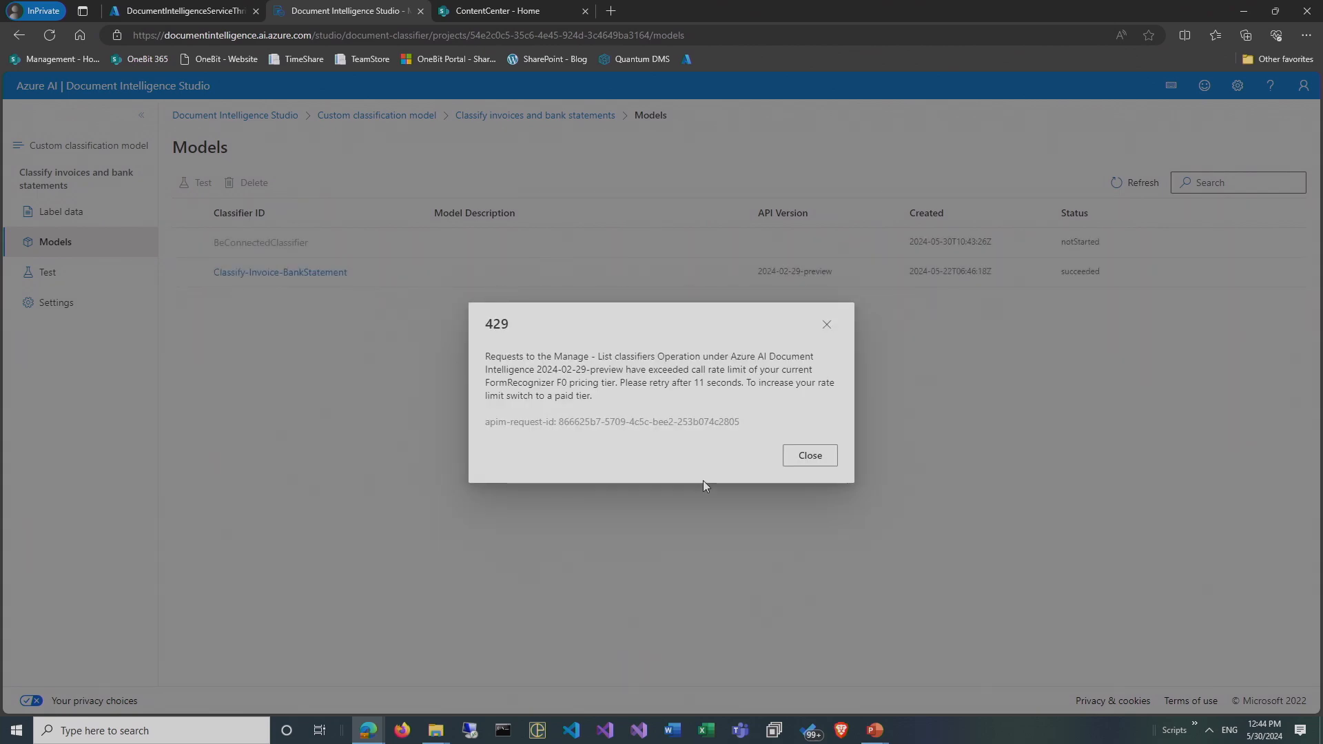
{"action": "left_click", "coordinate": [808, 456]}
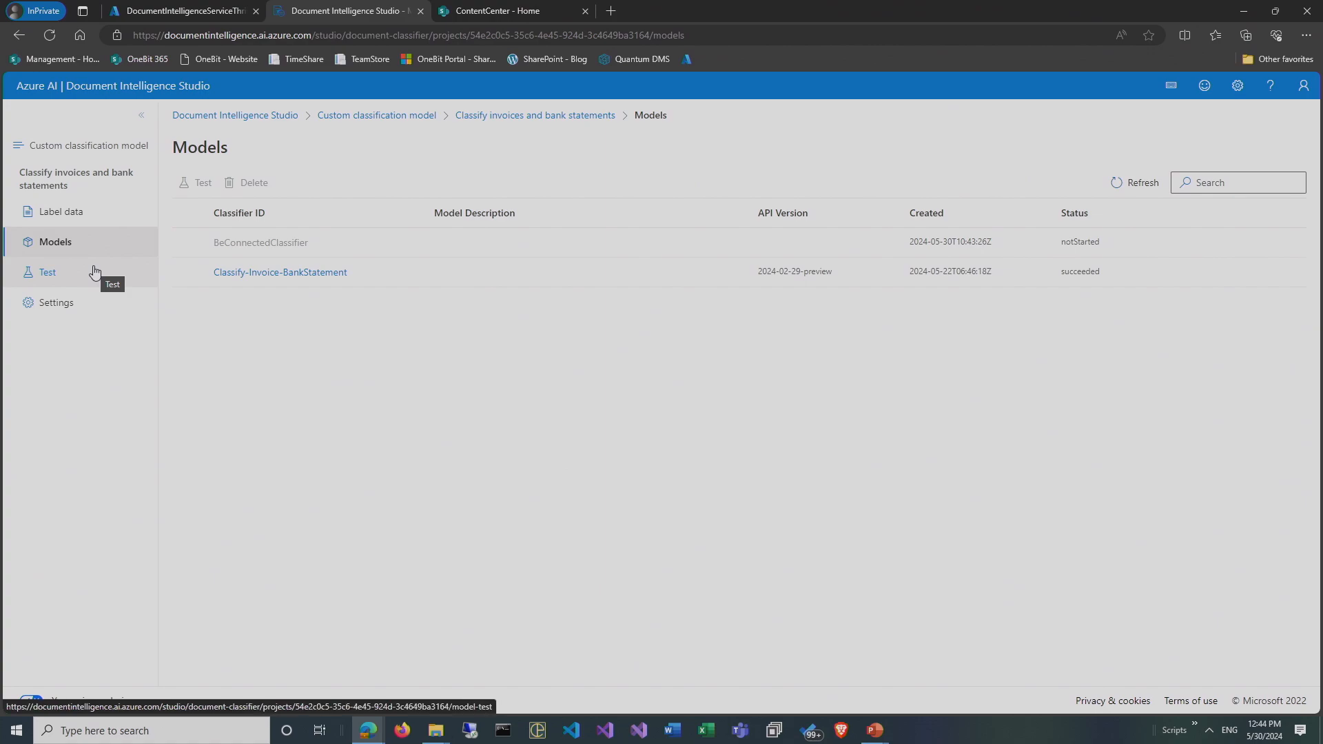
{"action": "mouse_move", "coordinate": [88, 277]}
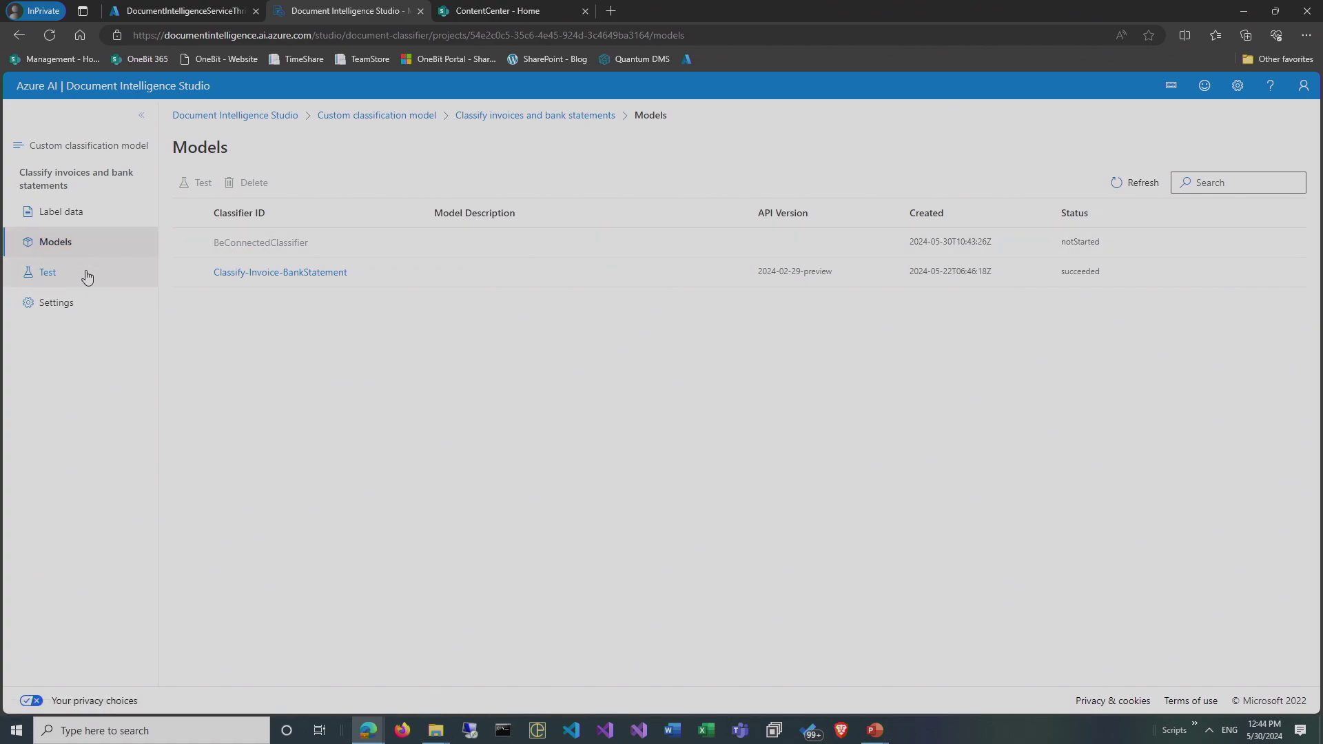
Load GOMA_JUL1.pdf from sample documents > bank statement onto the Test page.
{"action": "left_click", "coordinate": [48, 271]}
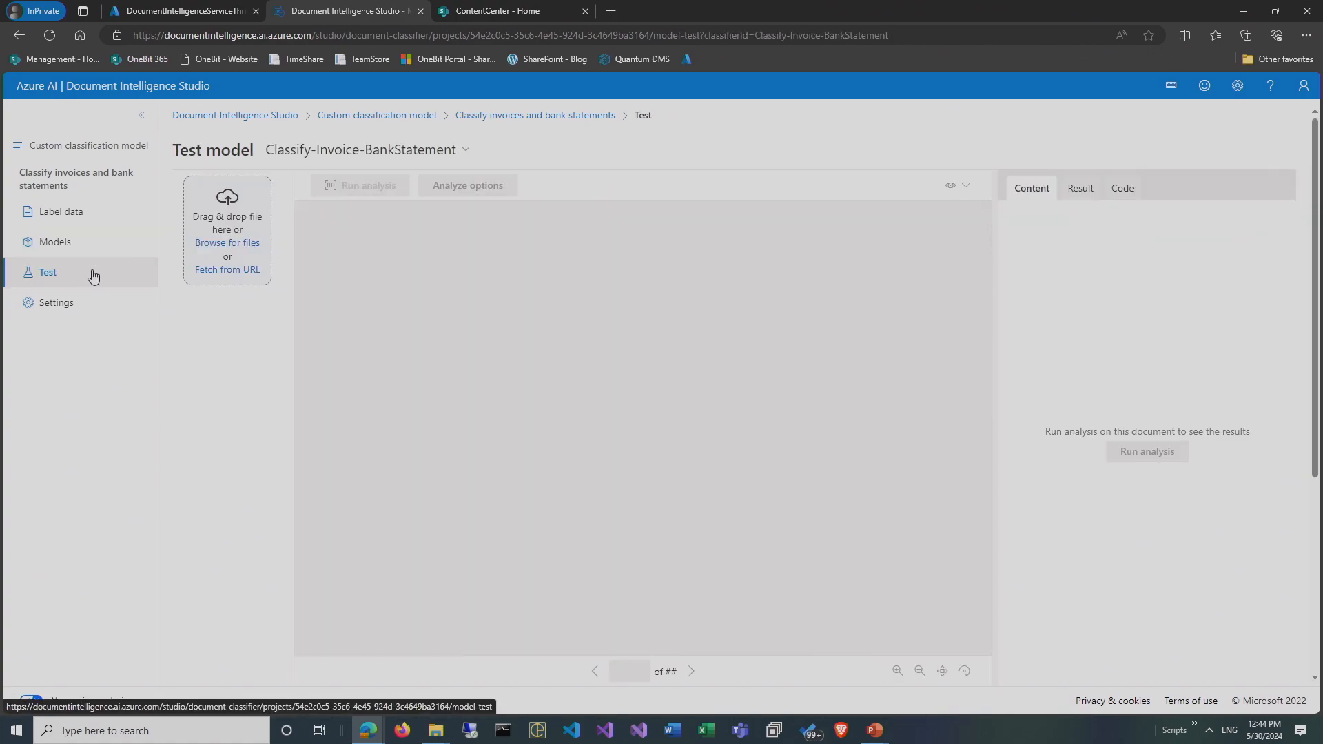
{"action": "mouse_move", "coordinate": [189, 262]}
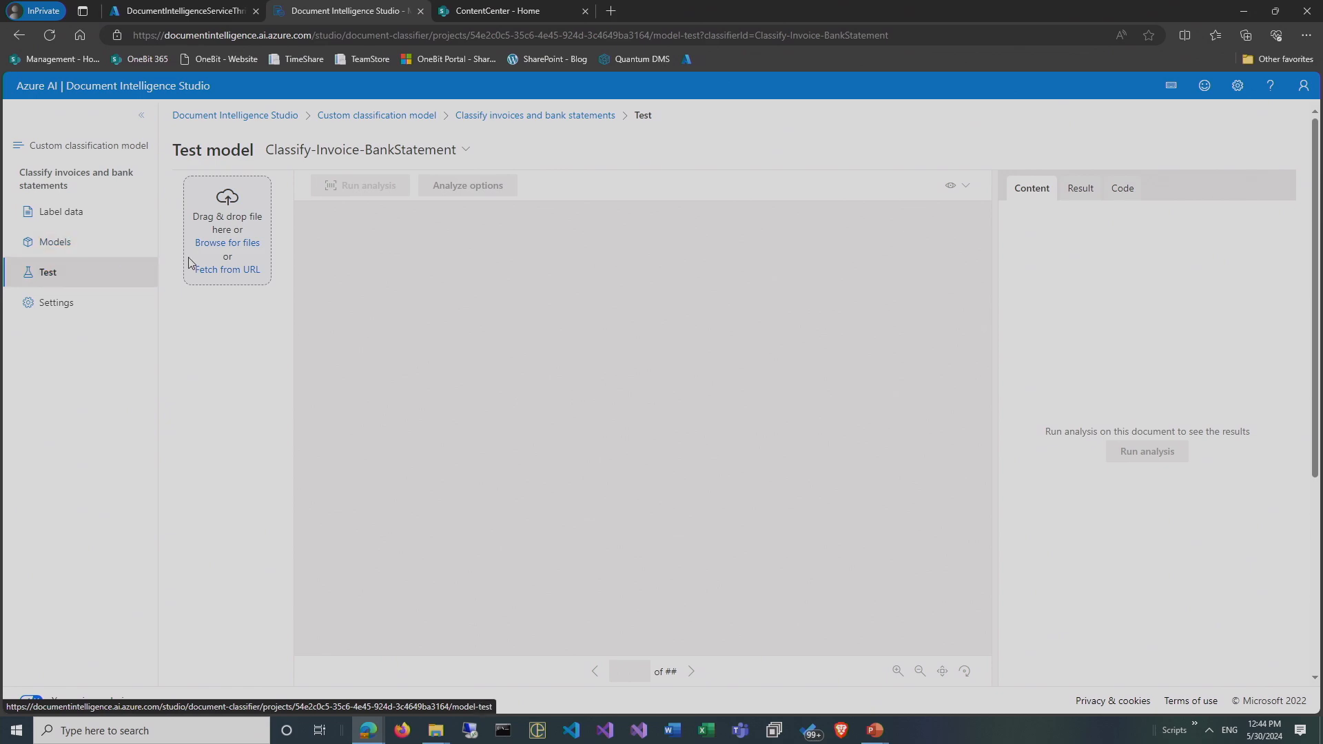
{"action": "mouse_move", "coordinate": [435, 730]}
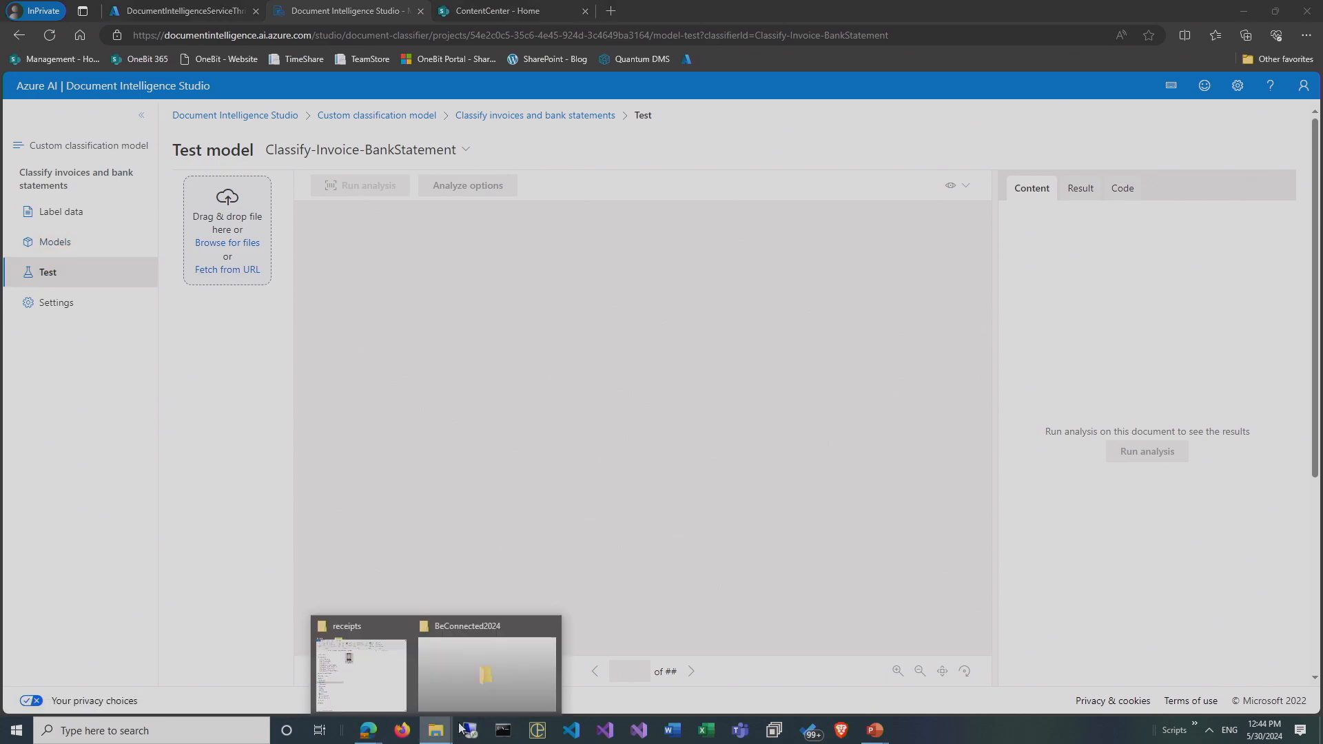
{"action": "left_click", "coordinate": [360, 675]}
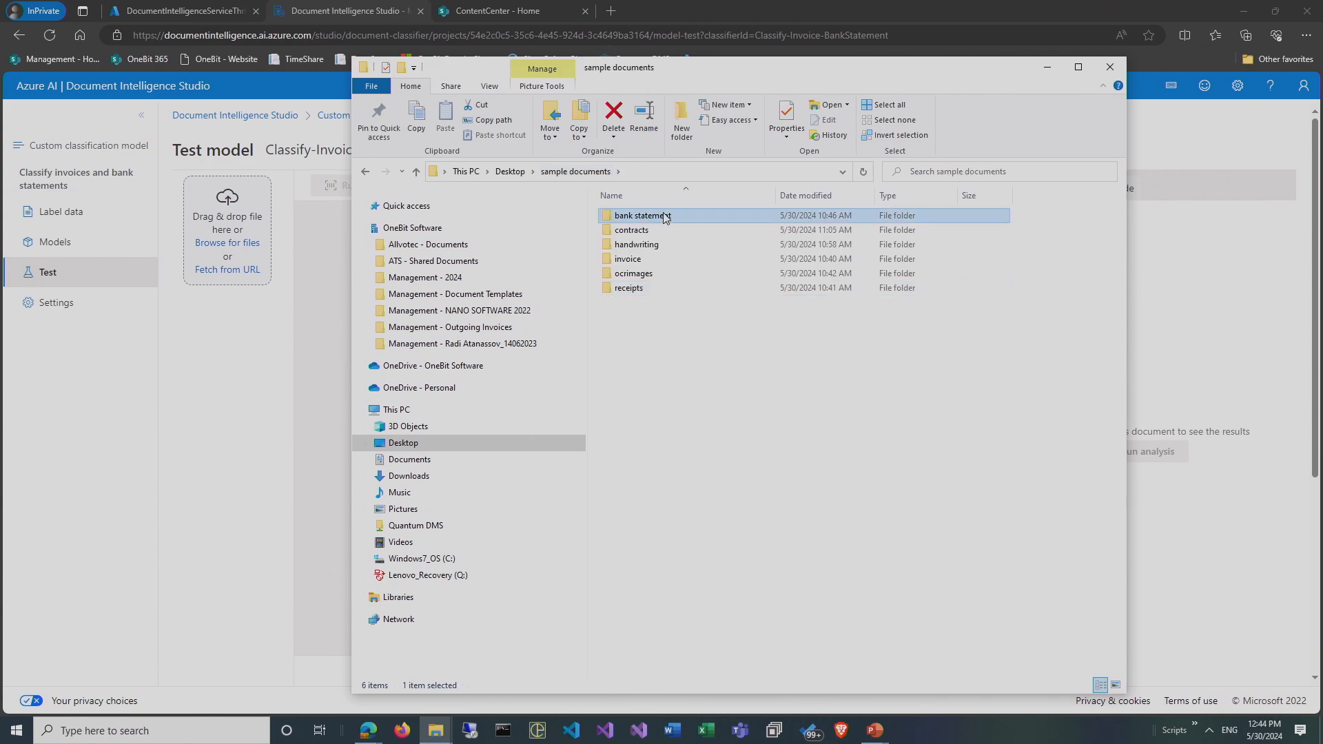
{"action": "double_click", "coordinate": [643, 215]}
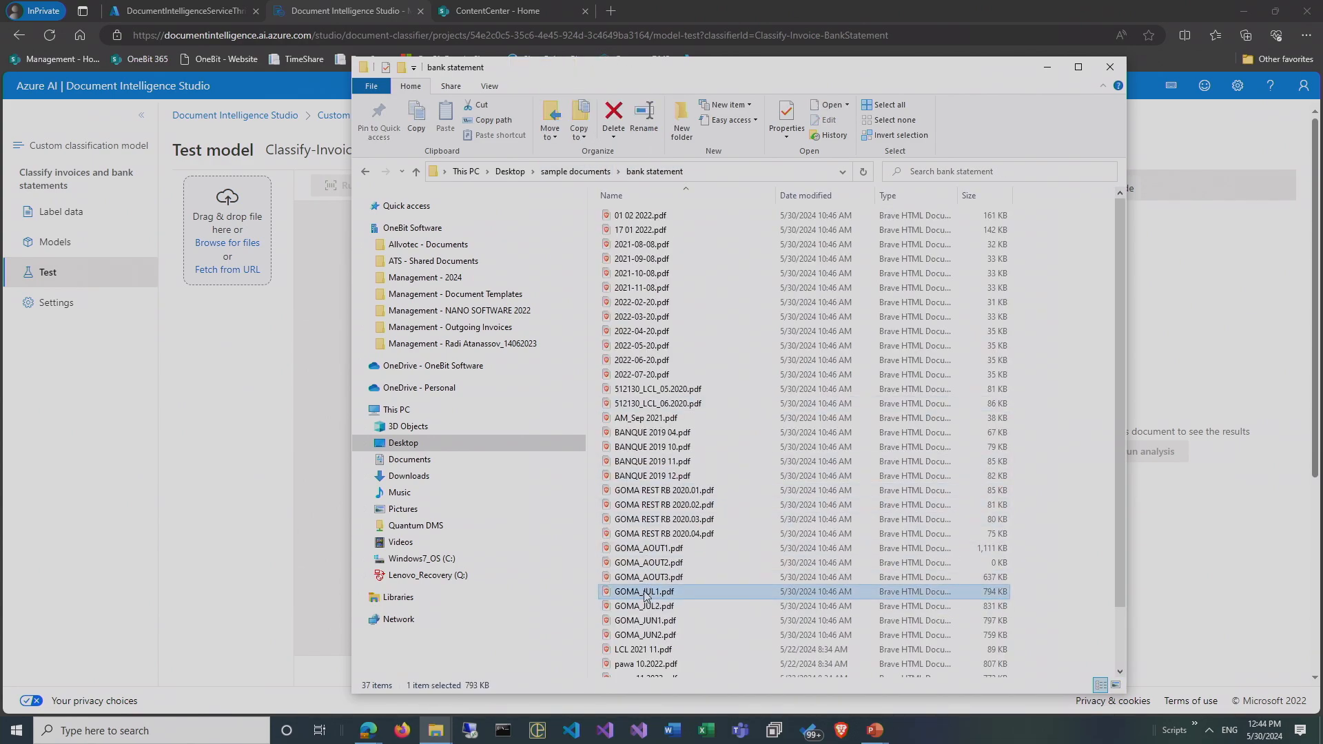
{"action": "double_click", "coordinate": [644, 592]}
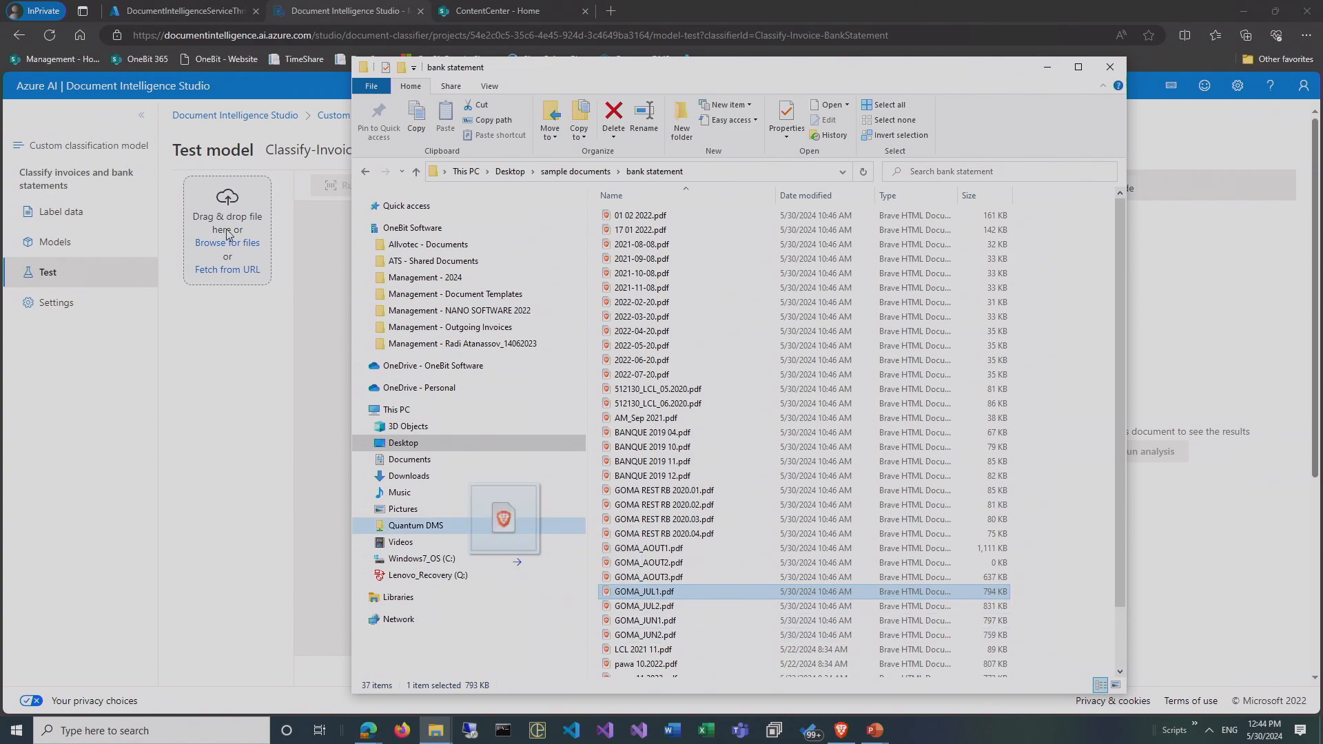
{"action": "double_click", "coordinate": [645, 590]}
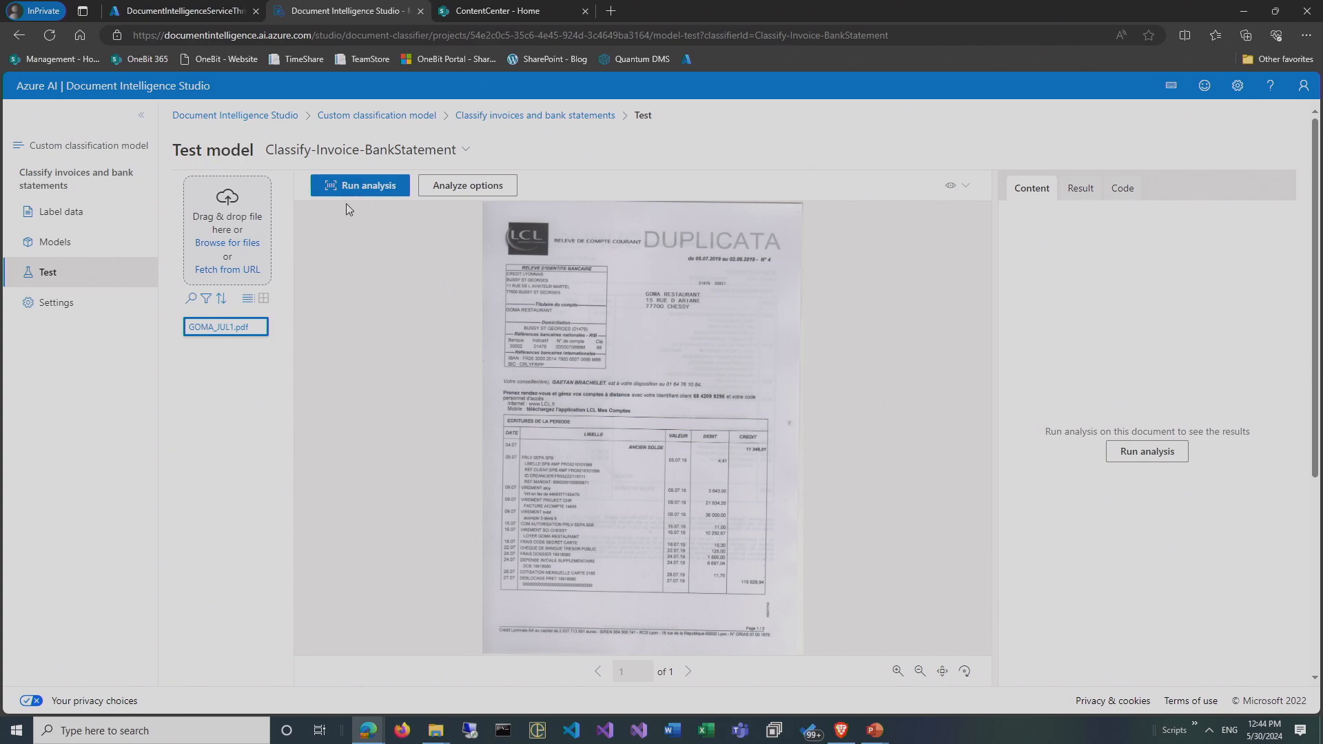
{"action": "mouse_move", "coordinate": [454, 164]}
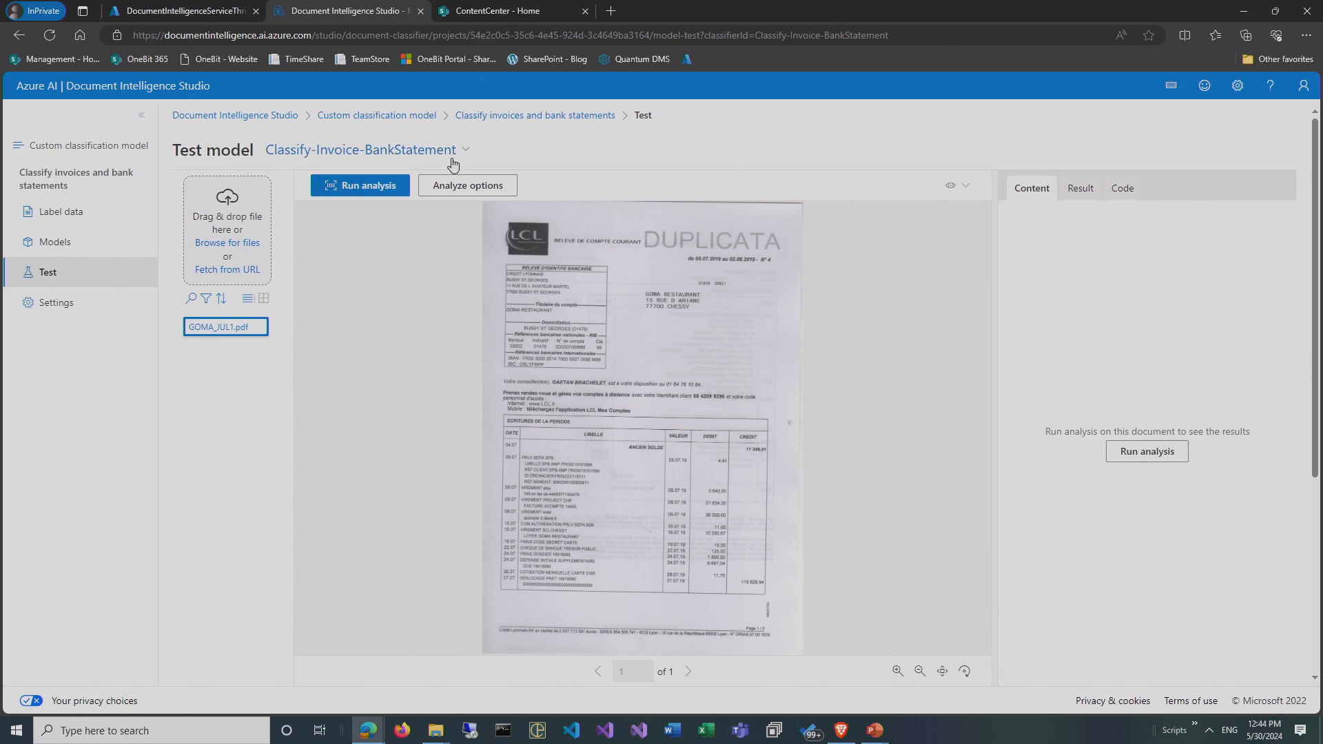
{"action": "mouse_move", "coordinate": [423, 176]}
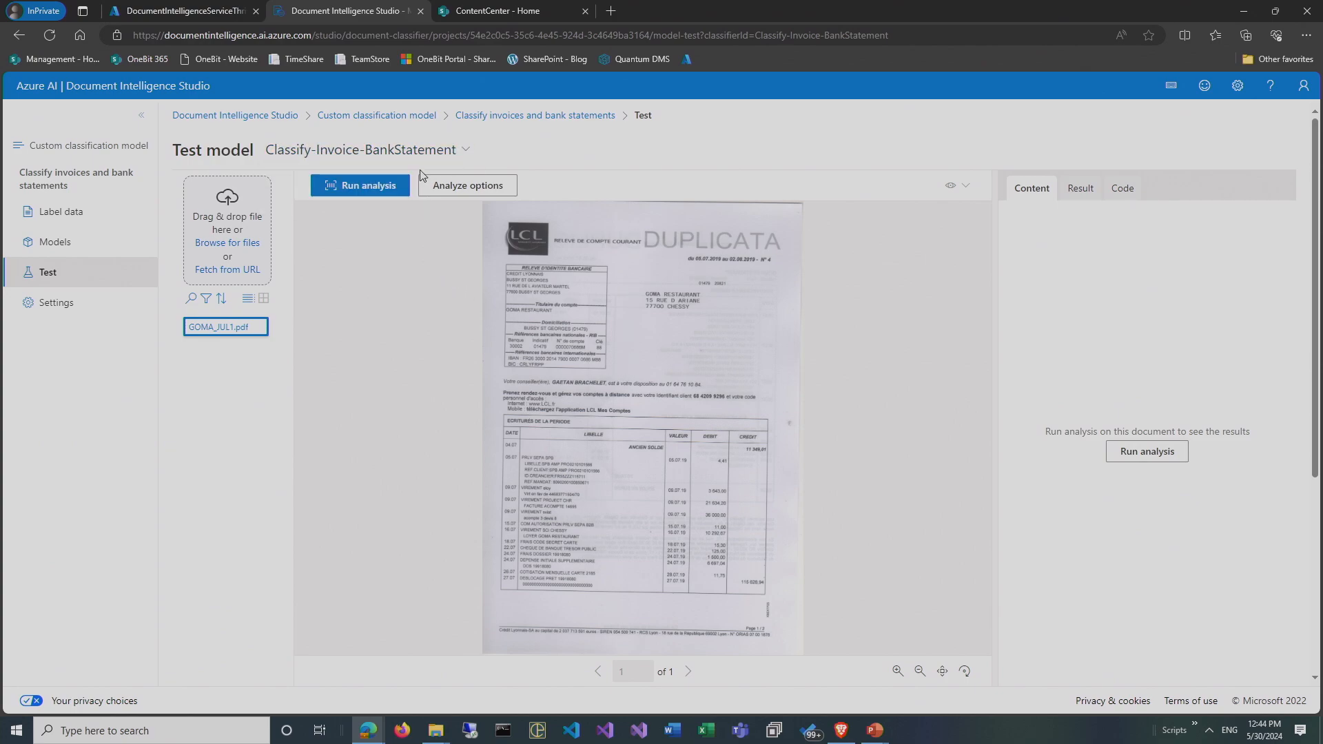
Run analysis on GOMA_JUL1.pdf: classified as Bank statement at 40.80% confidence.
{"action": "left_click", "coordinate": [360, 185]}
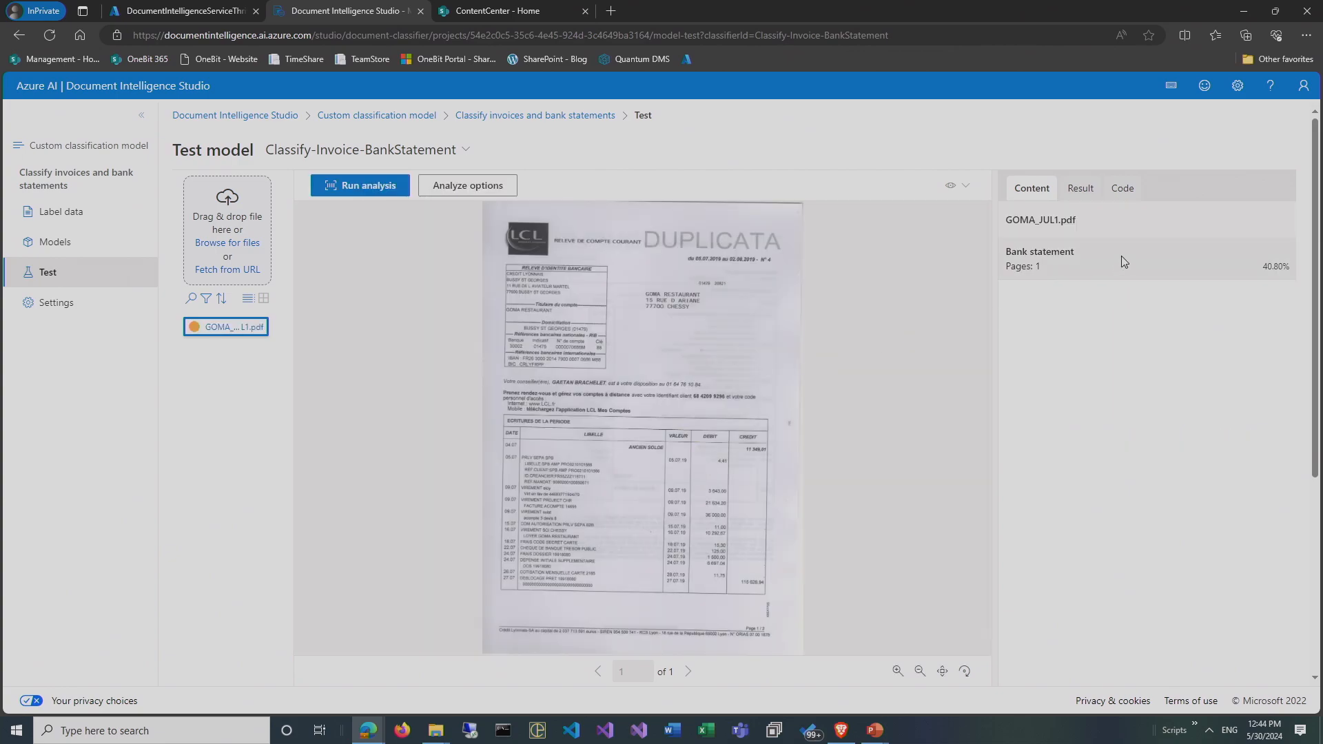
{"action": "mouse_move", "coordinate": [1264, 280]}
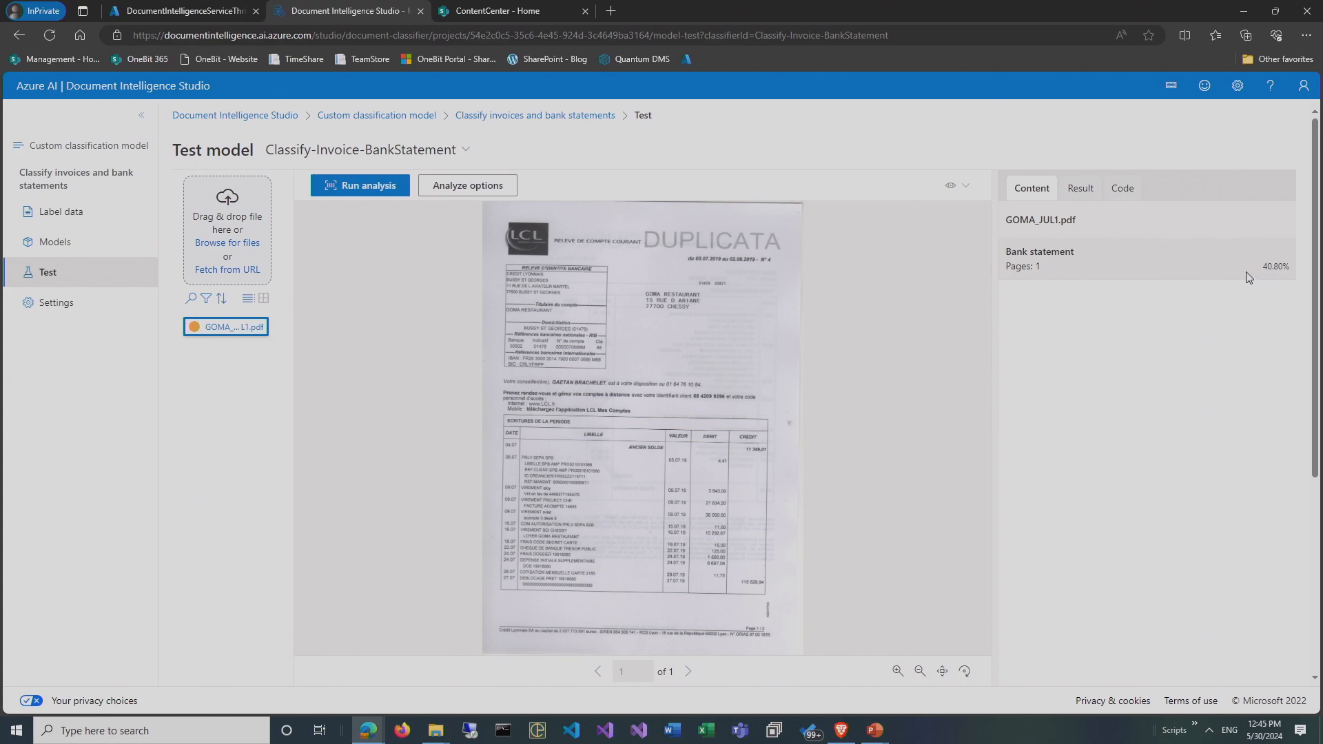
{"action": "mouse_move", "coordinate": [1191, 253]}
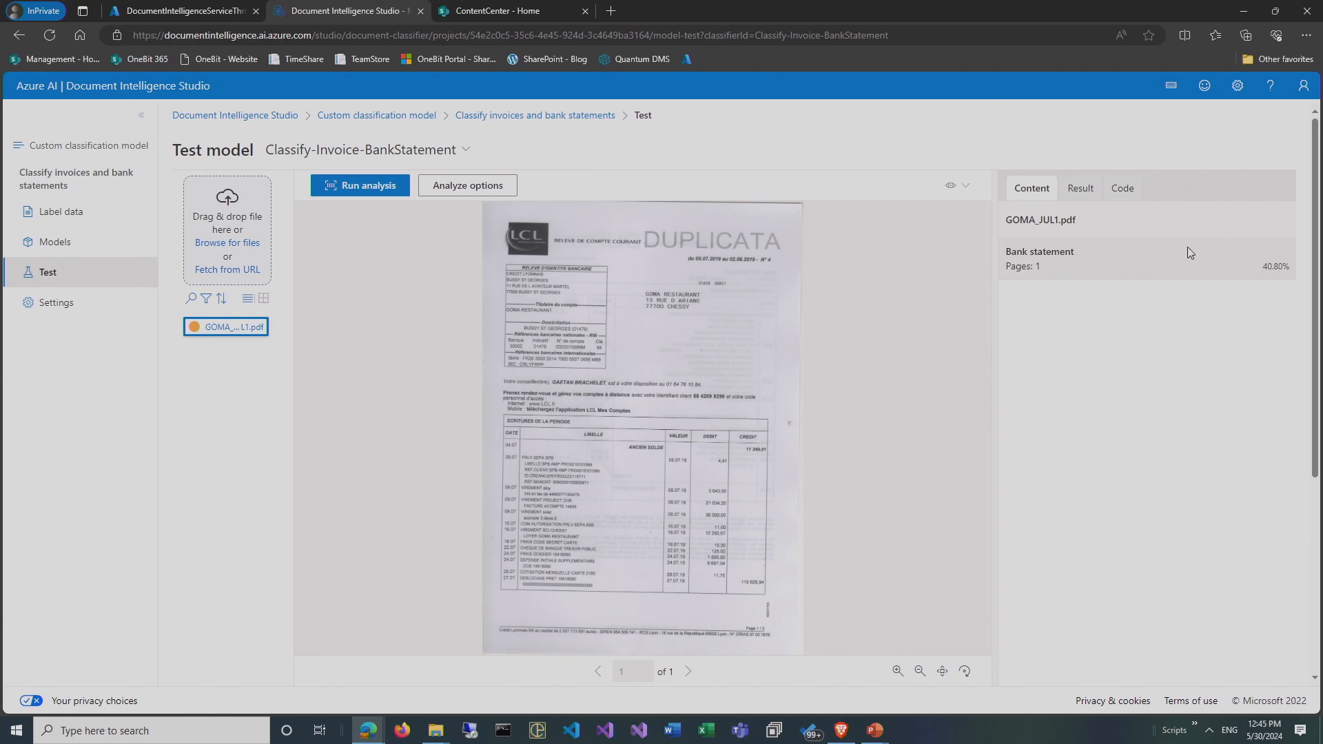
{"action": "mouse_move", "coordinate": [1110, 280]}
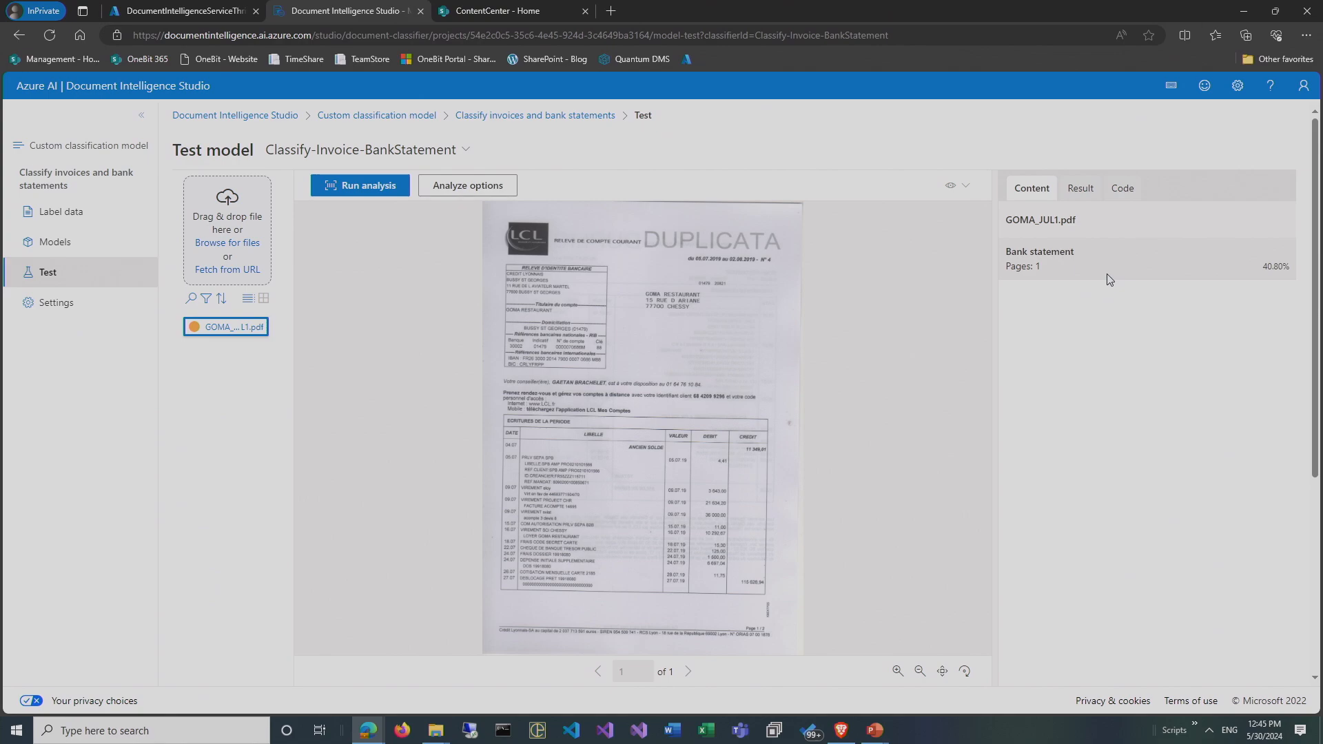
{"action": "mouse_move", "coordinate": [1070, 275]}
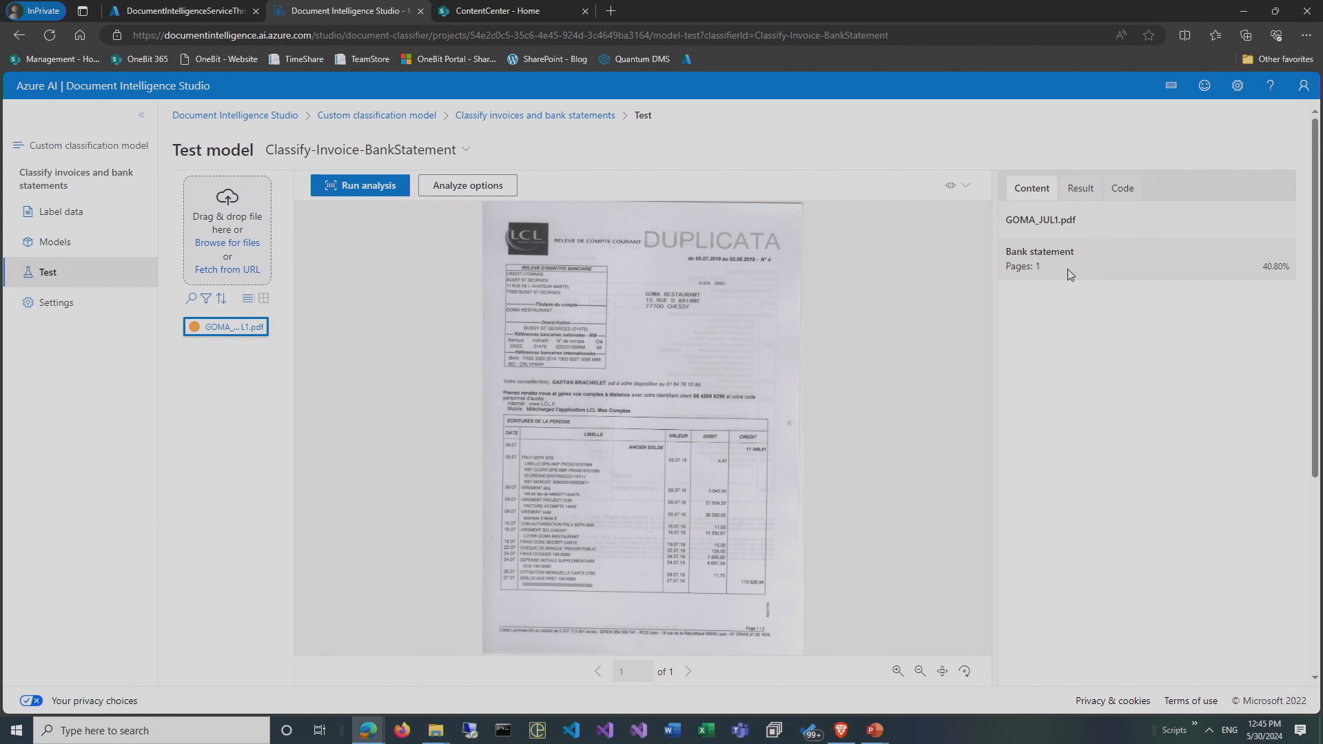
{"action": "mouse_move", "coordinate": [1129, 304]}
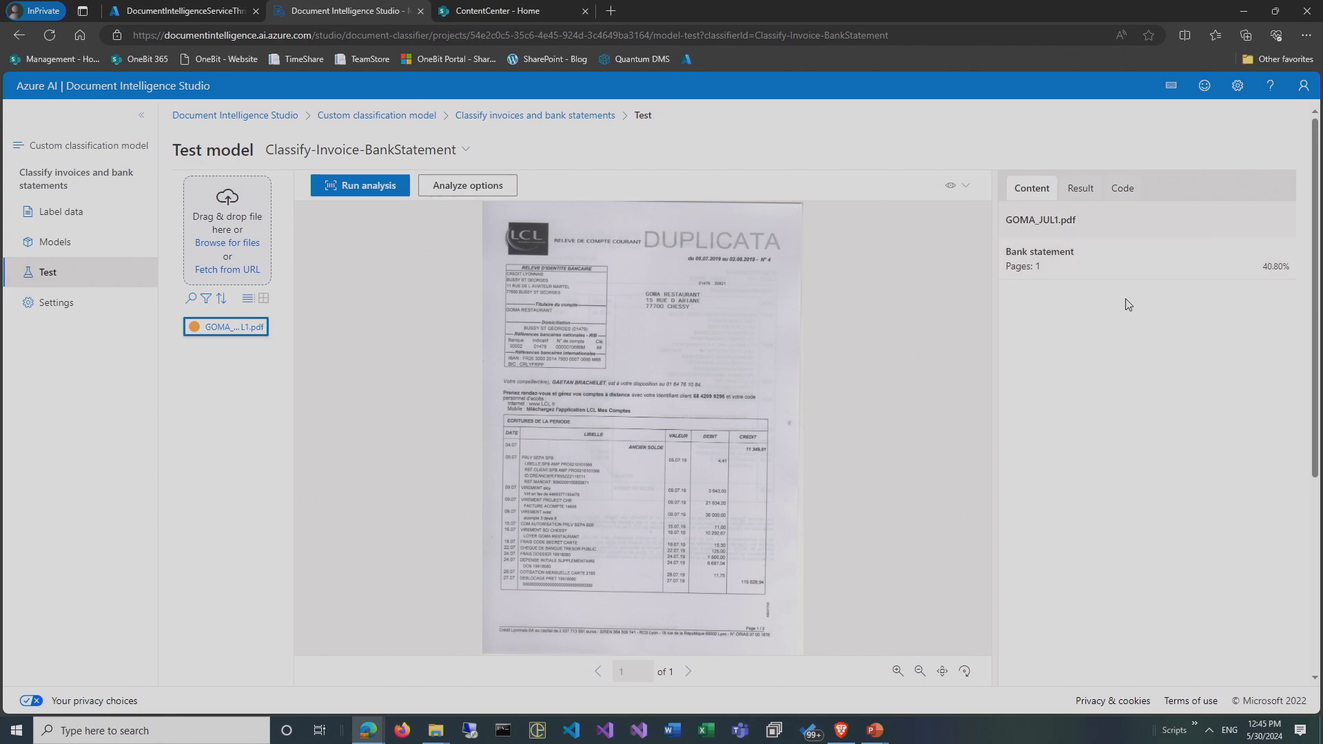
{"action": "mouse_move", "coordinate": [645, 356]}
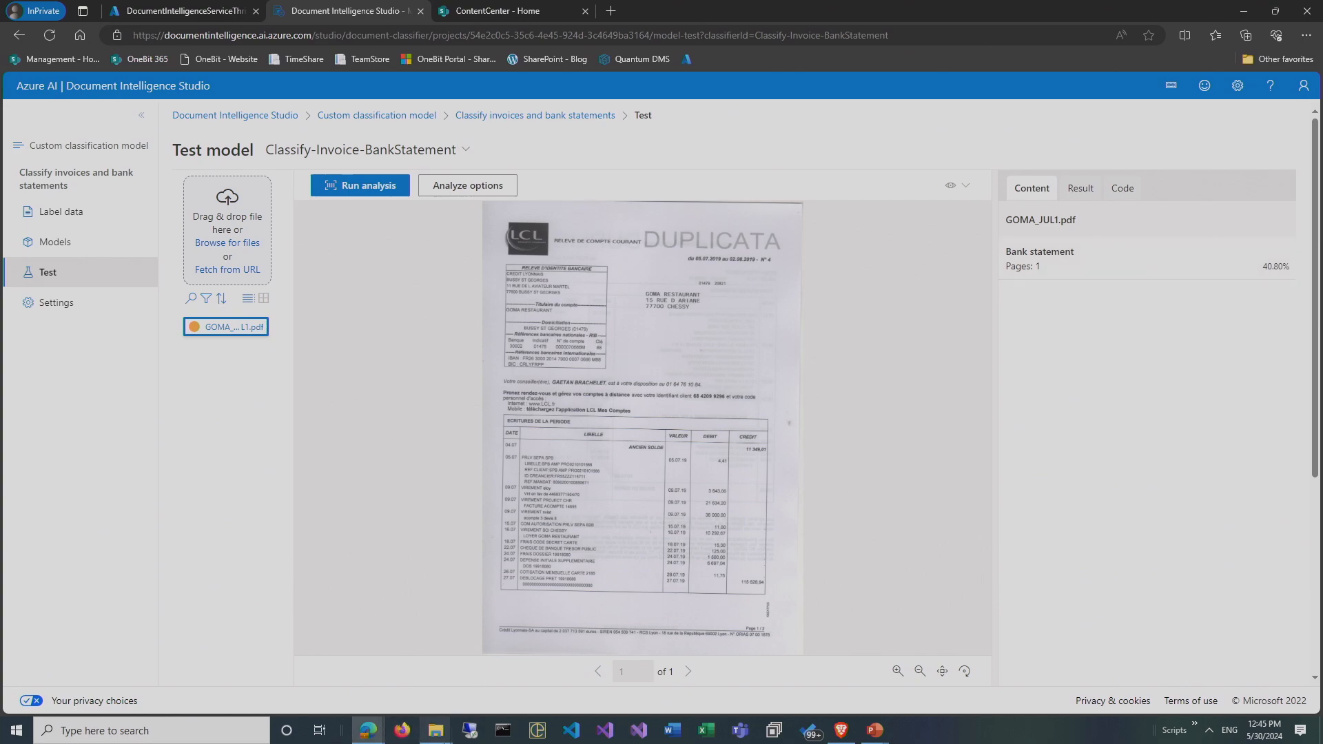
{"action": "mouse_move", "coordinate": [435, 730]}
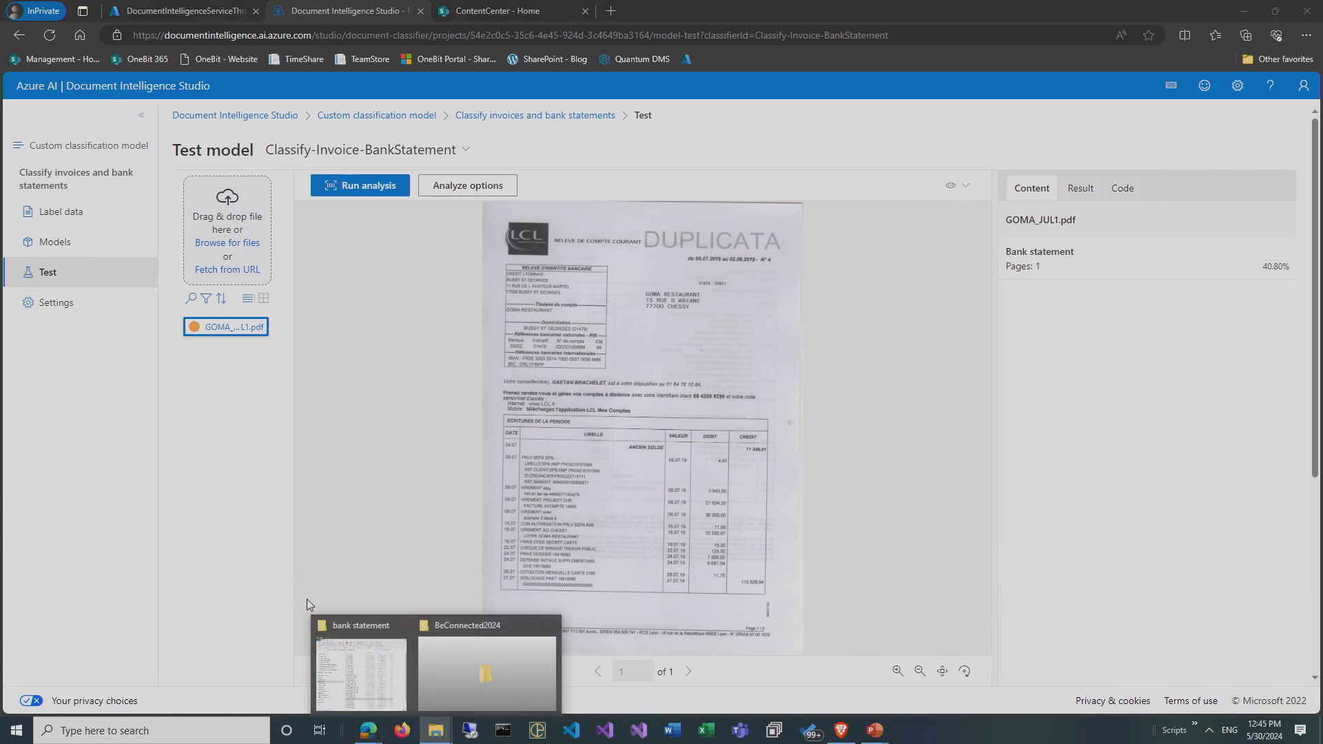
Load FACTURE n°5563 HUDSON ampoules.pdf from the invoice sample folder onto the test page.
{"action": "left_click", "coordinate": [360, 671]}
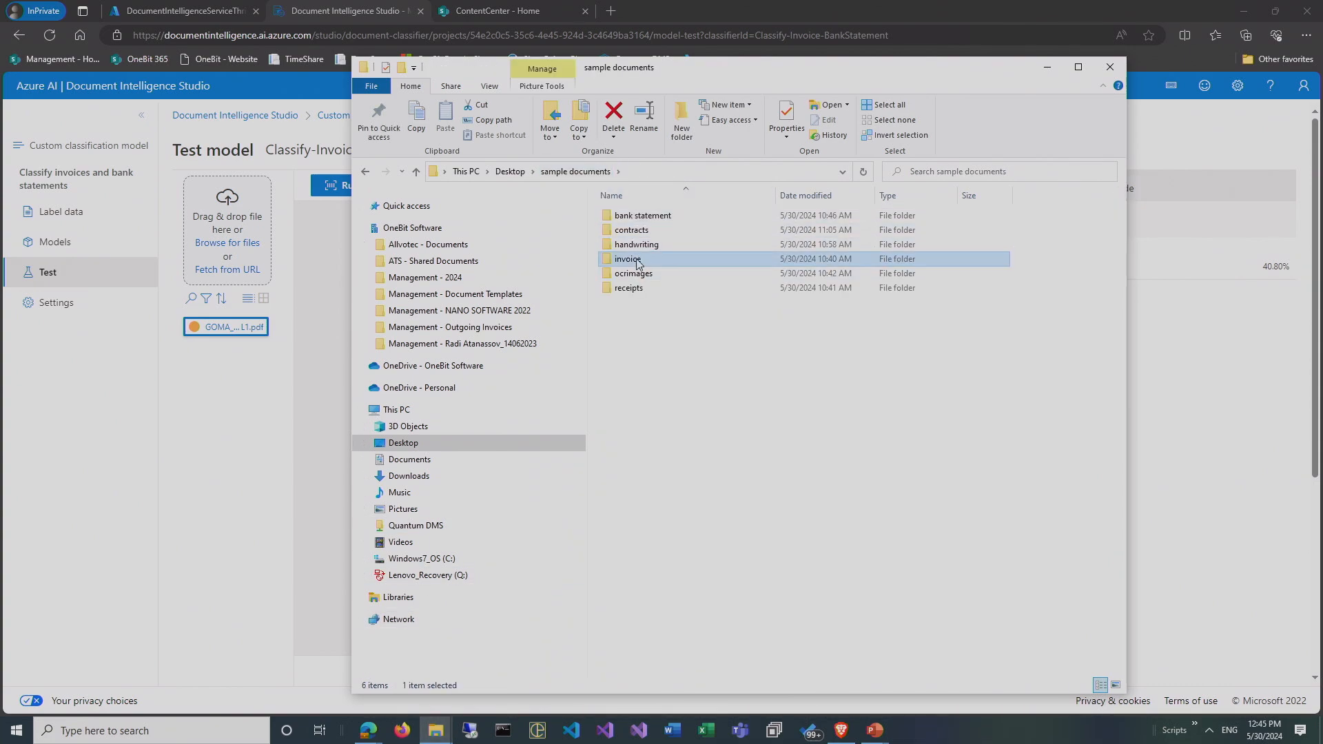
{"action": "double_click", "coordinate": [628, 259]}
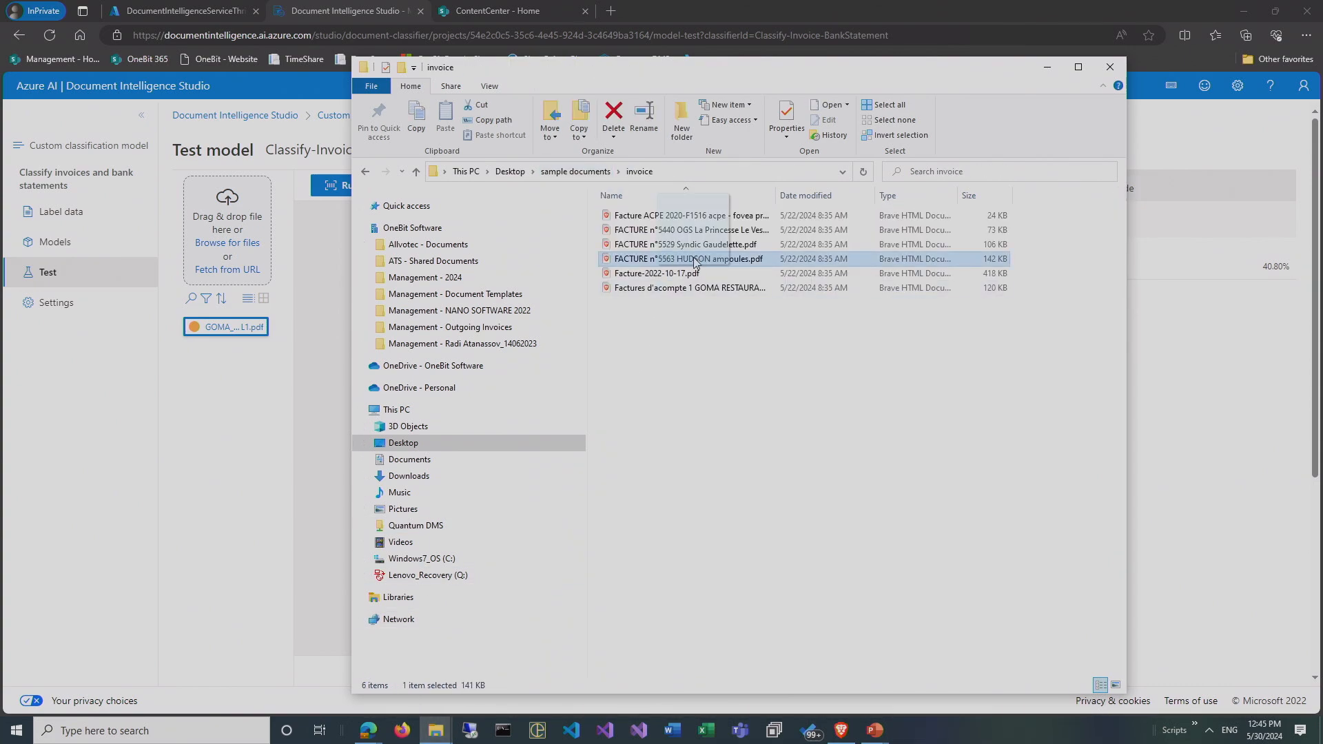
{"action": "double_click", "coordinate": [687, 259]}
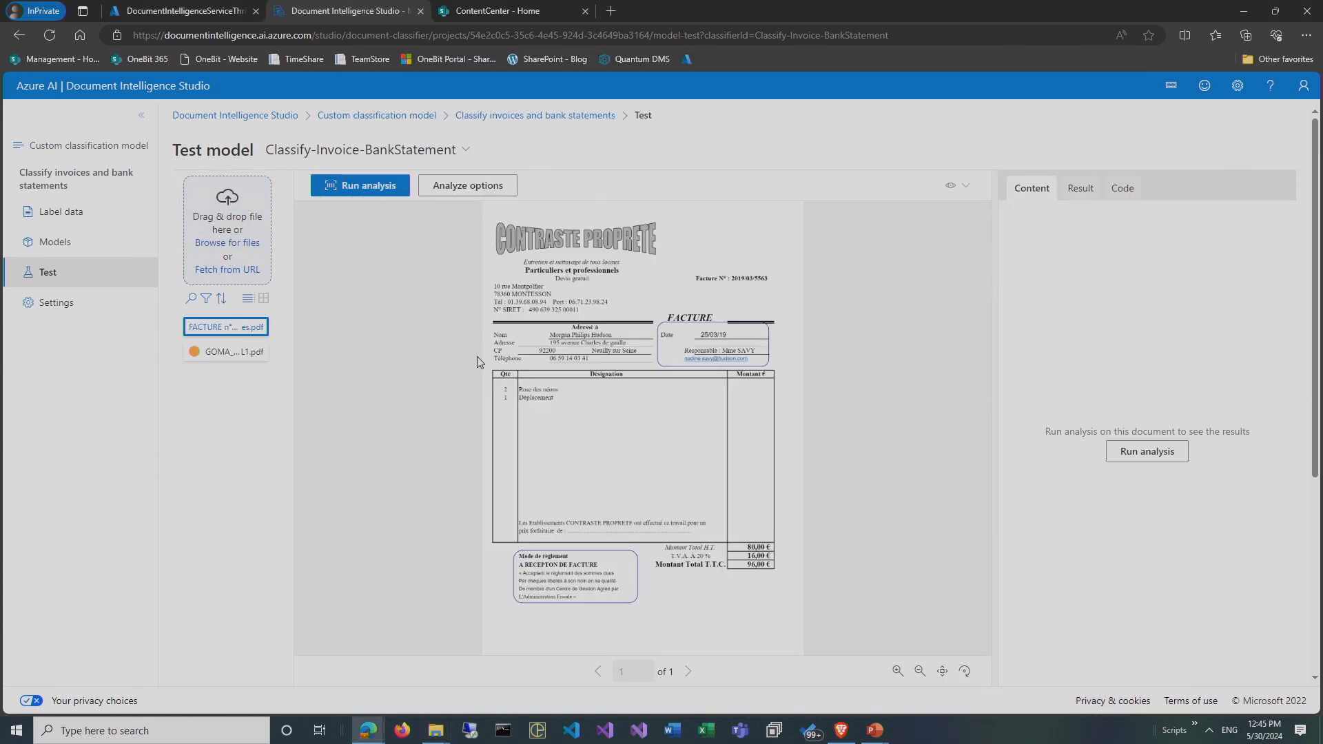
Classify the HUDSON invoice (Invoice, 42%) and go to the project's Label data page.
{"action": "left_click", "coordinate": [360, 185]}
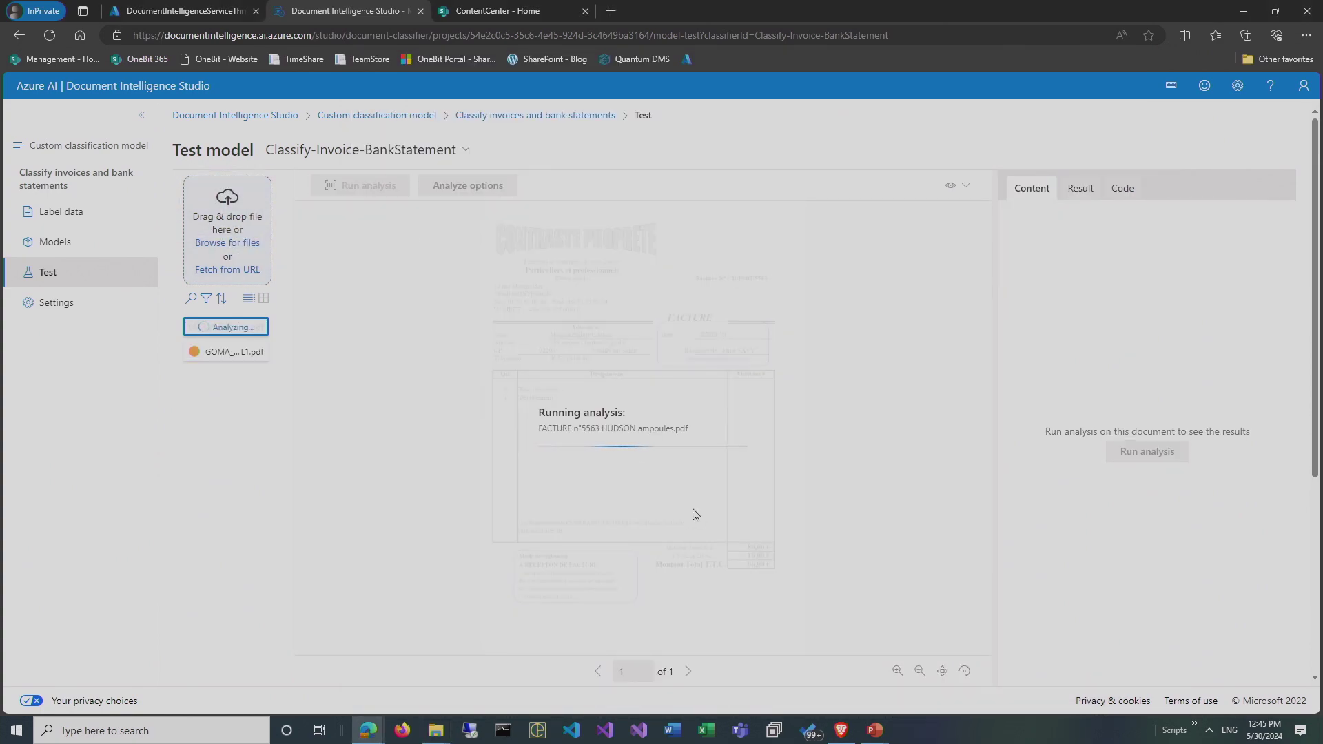
{"action": "mouse_move", "coordinate": [645, 439]}
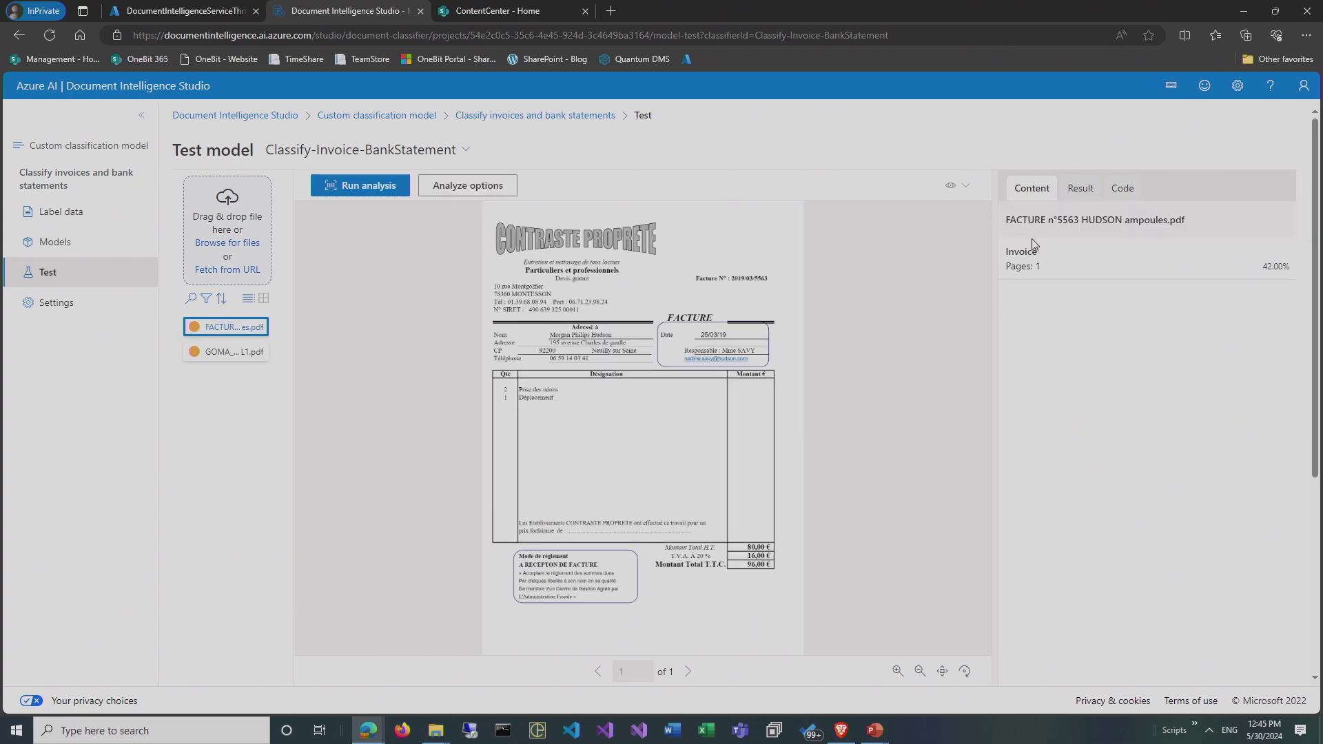
{"action": "mouse_move", "coordinate": [335, 312]}
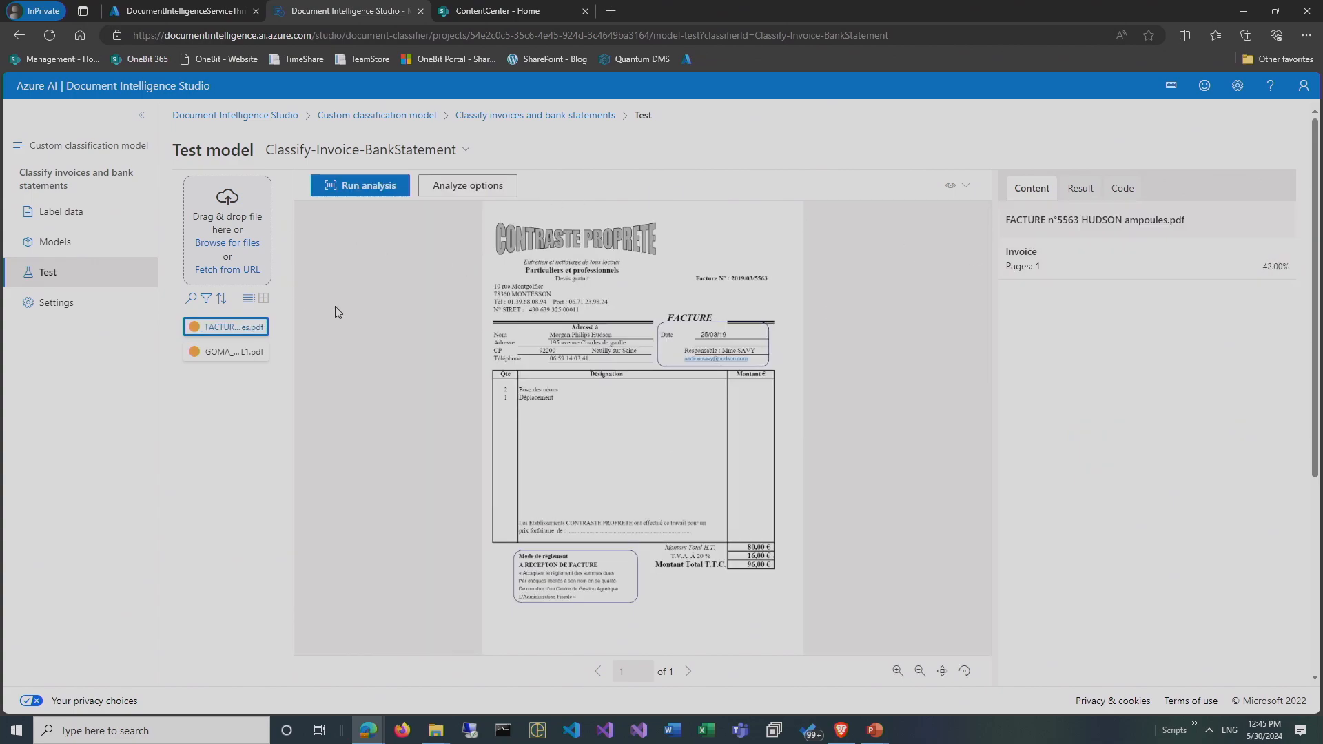
{"action": "mouse_move", "coordinate": [351, 320]}
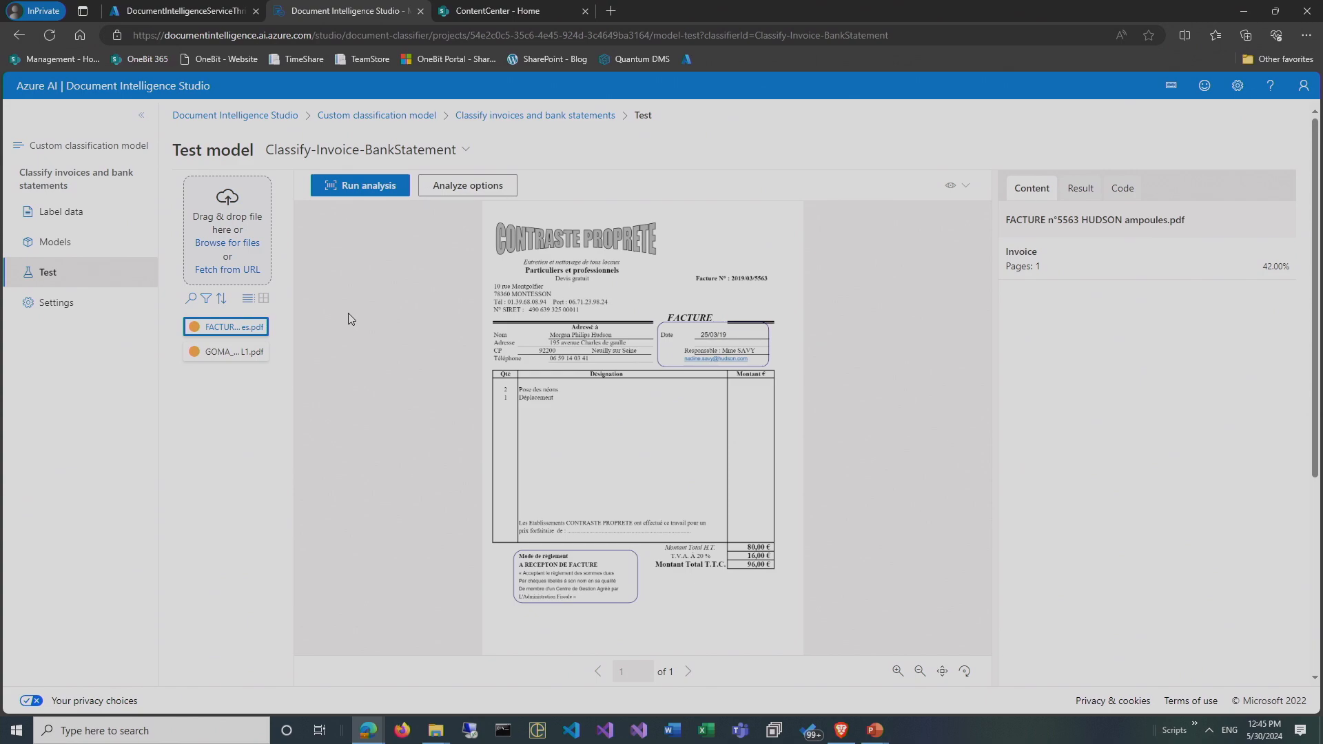
{"action": "mouse_move", "coordinate": [236, 160]}
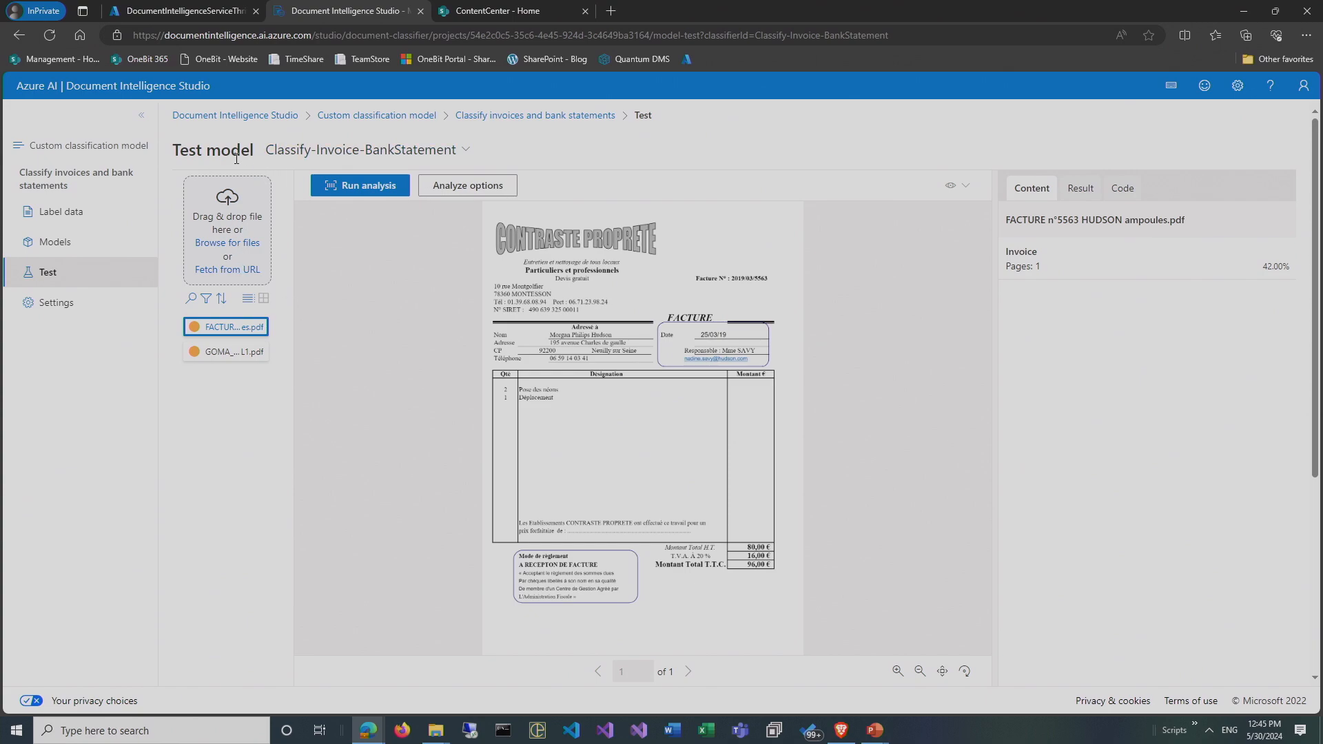
{"action": "left_click", "coordinate": [375, 115]}
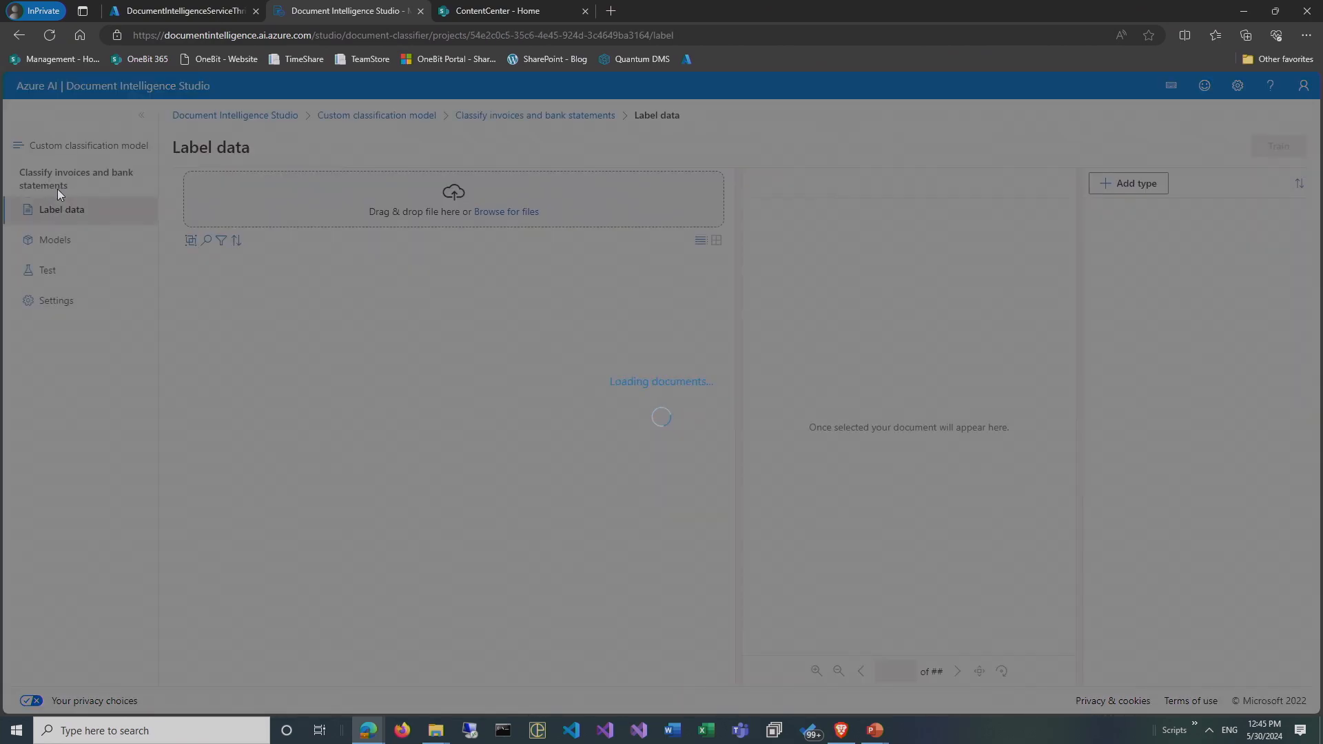
Select BeConnectedClassifier in Models, review its Bank statement, Contract and Invoice classes, and begin testing.
{"action": "left_click", "coordinate": [55, 241]}
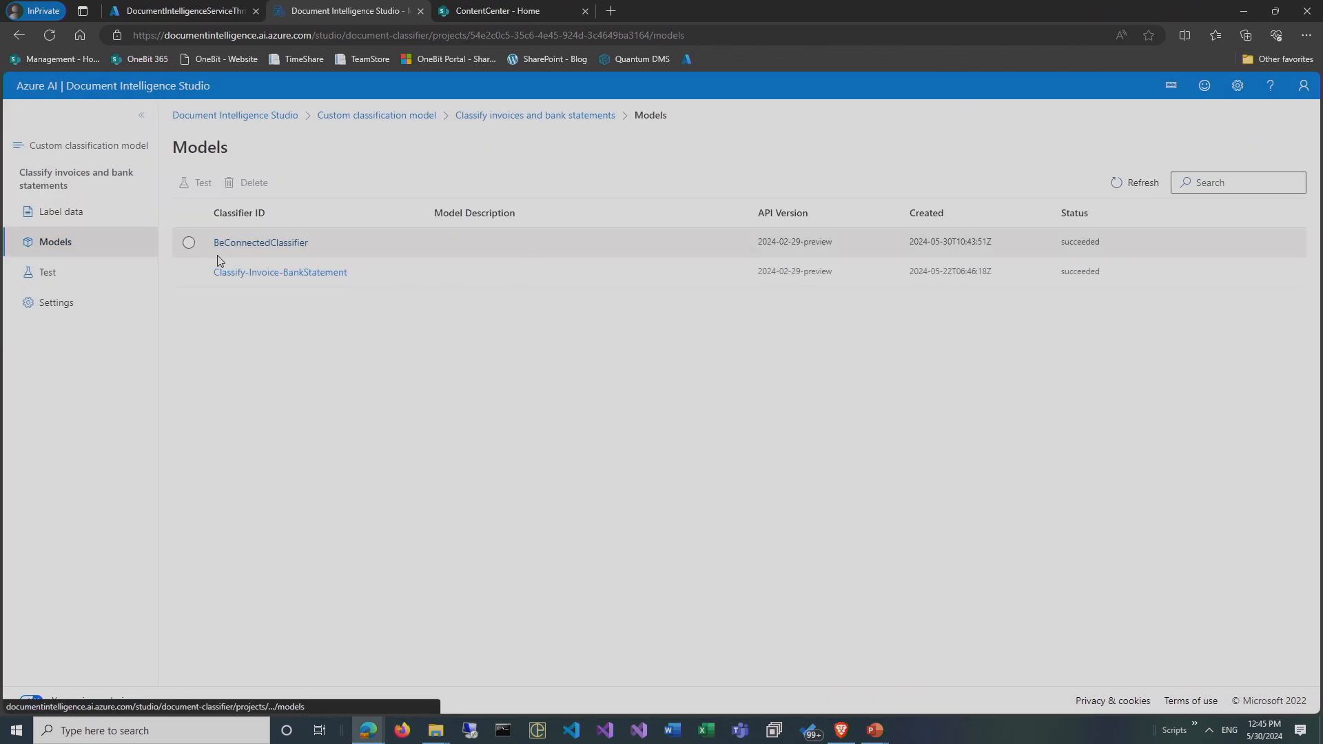
{"action": "left_click", "coordinate": [188, 243]}
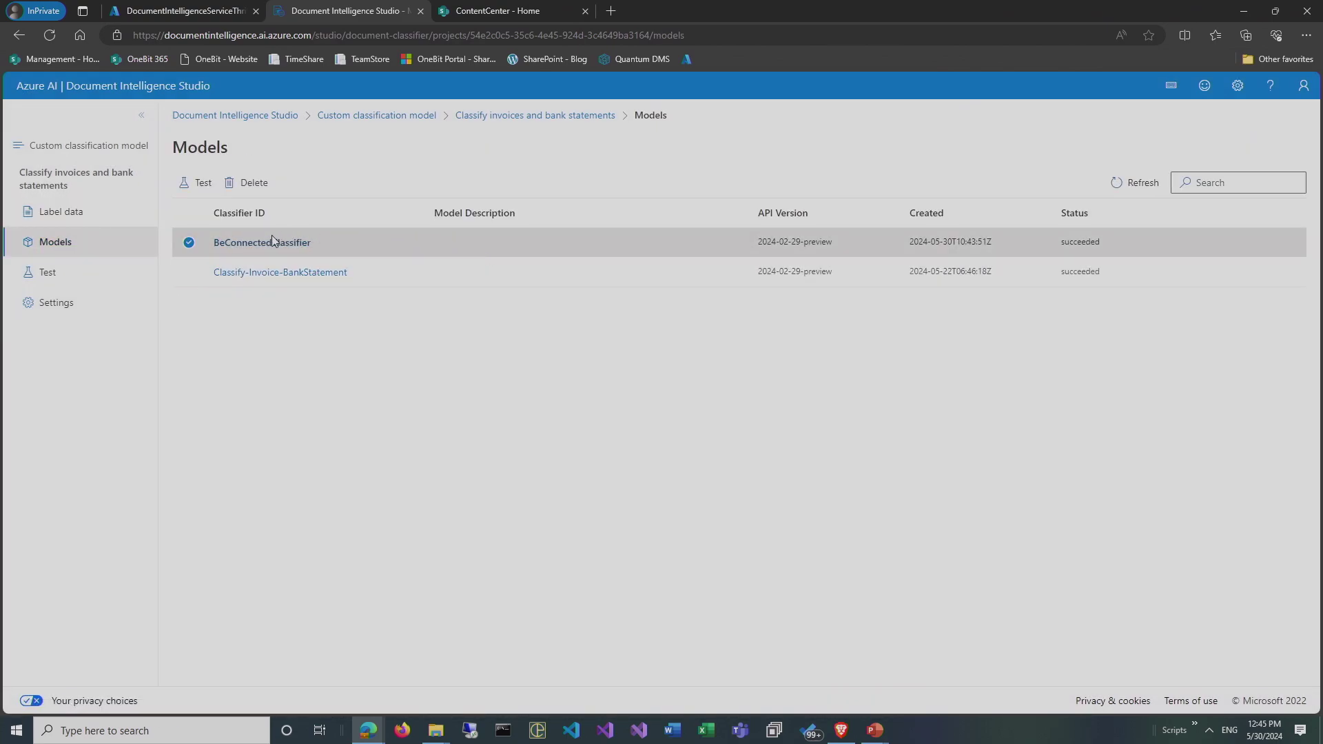
{"action": "left_click", "coordinate": [262, 242]}
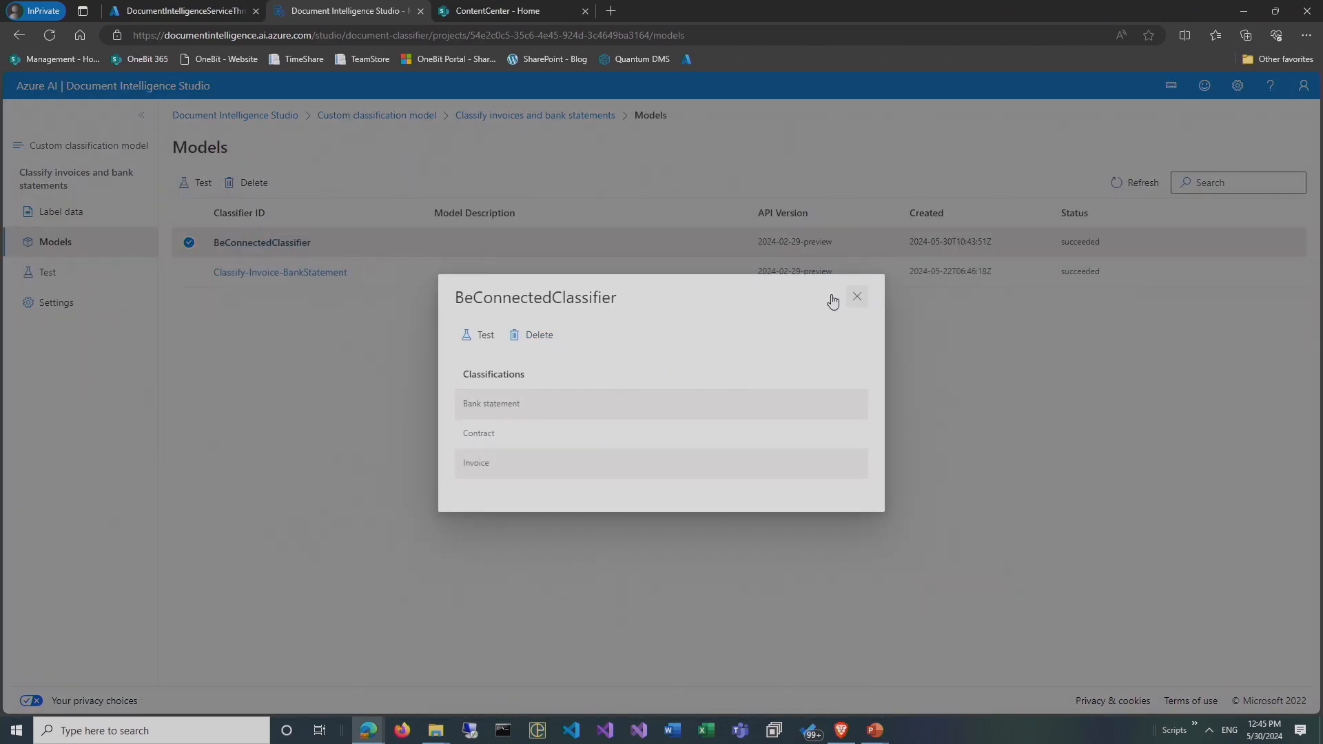
{"action": "left_click", "coordinate": [477, 334]}
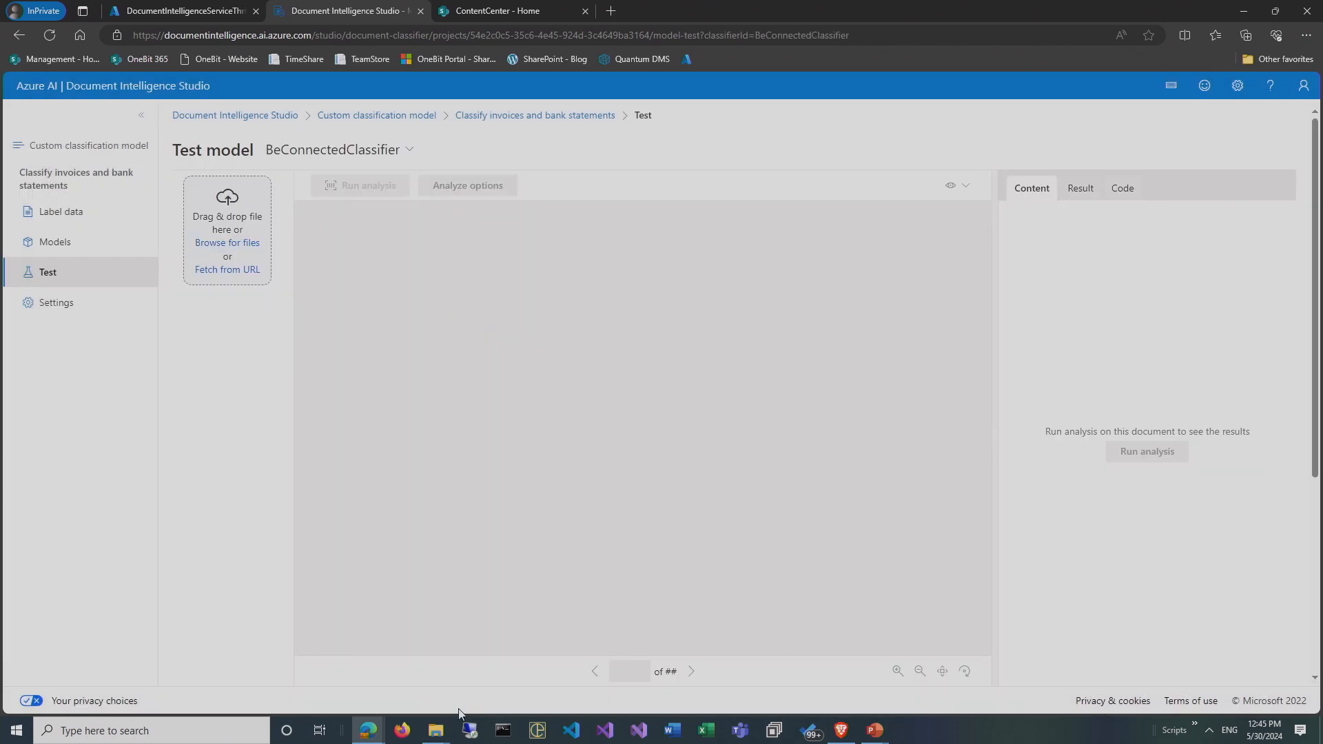
Classify FACTURE n°5563 HUDSON ampoules.pdf, which returns Invoice at 87.80% confidence.
{"action": "left_click", "coordinate": [227, 242]}
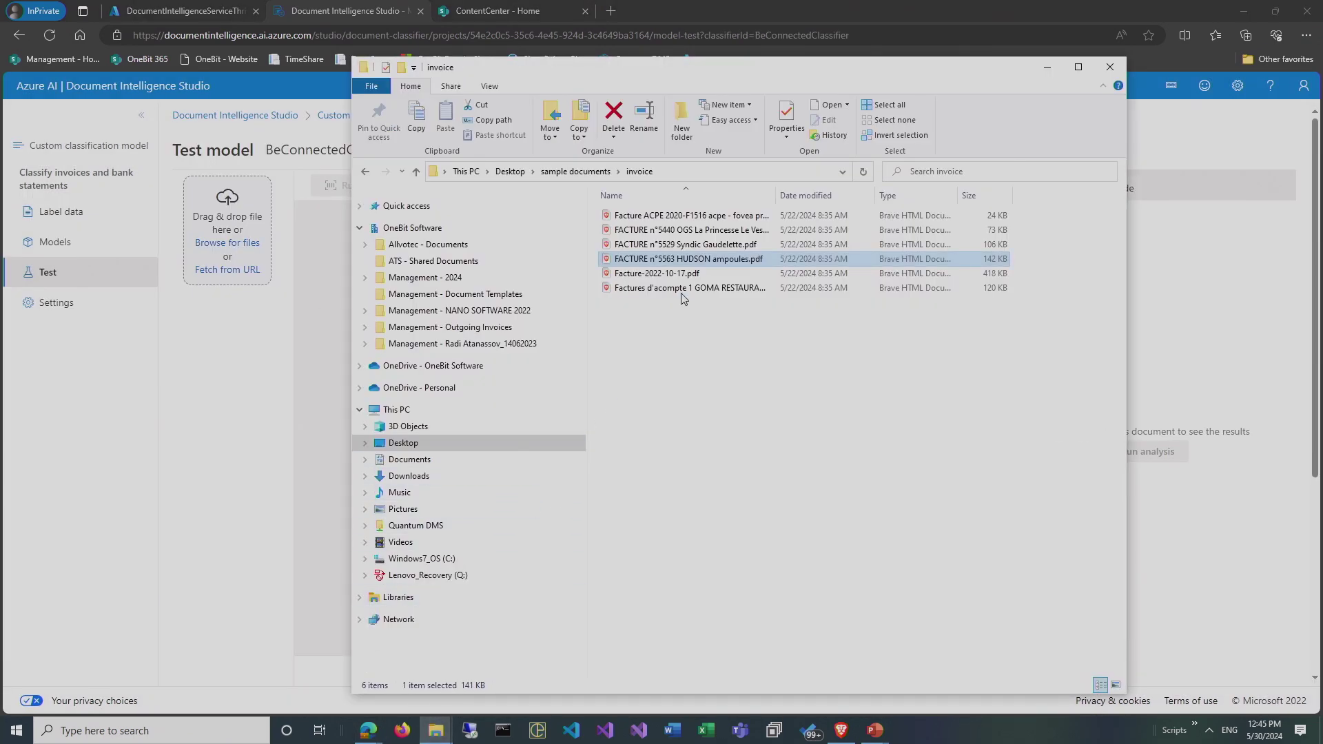
{"action": "double_click", "coordinate": [688, 258]}
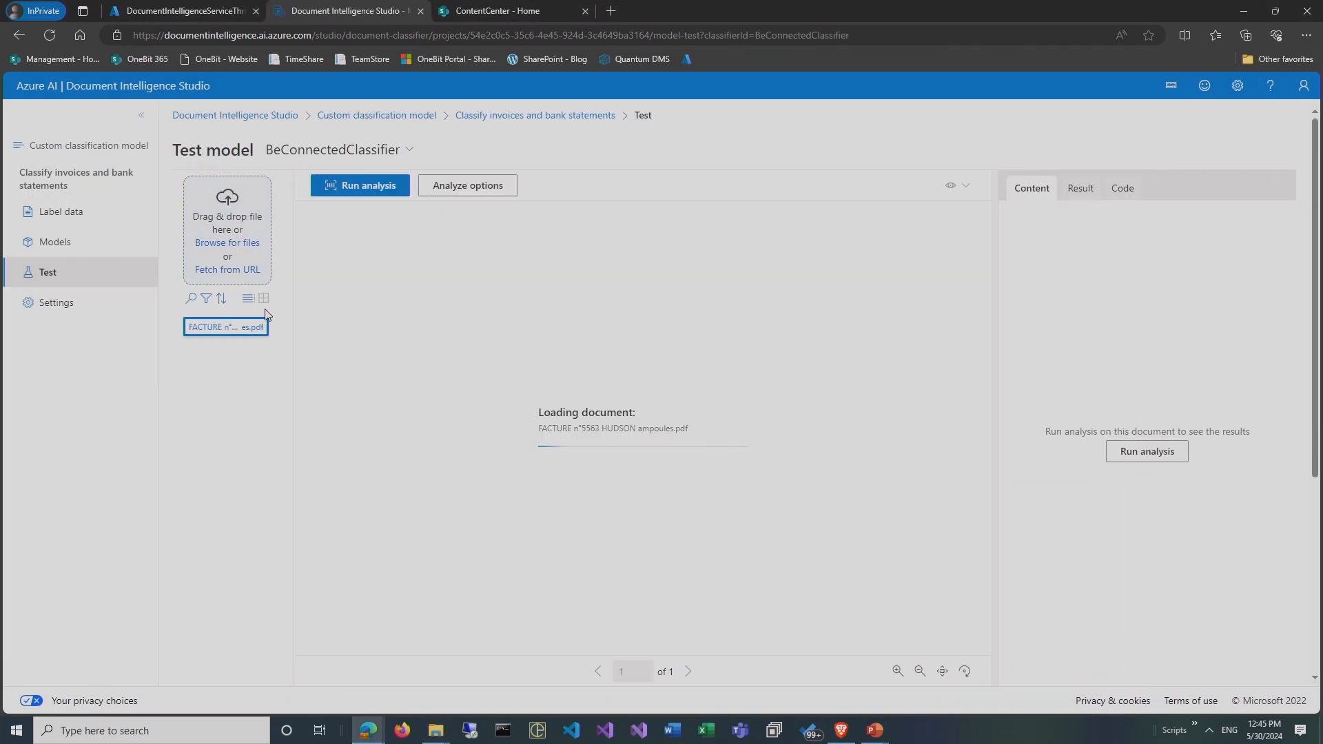
{"action": "left_click", "coordinate": [360, 185]}
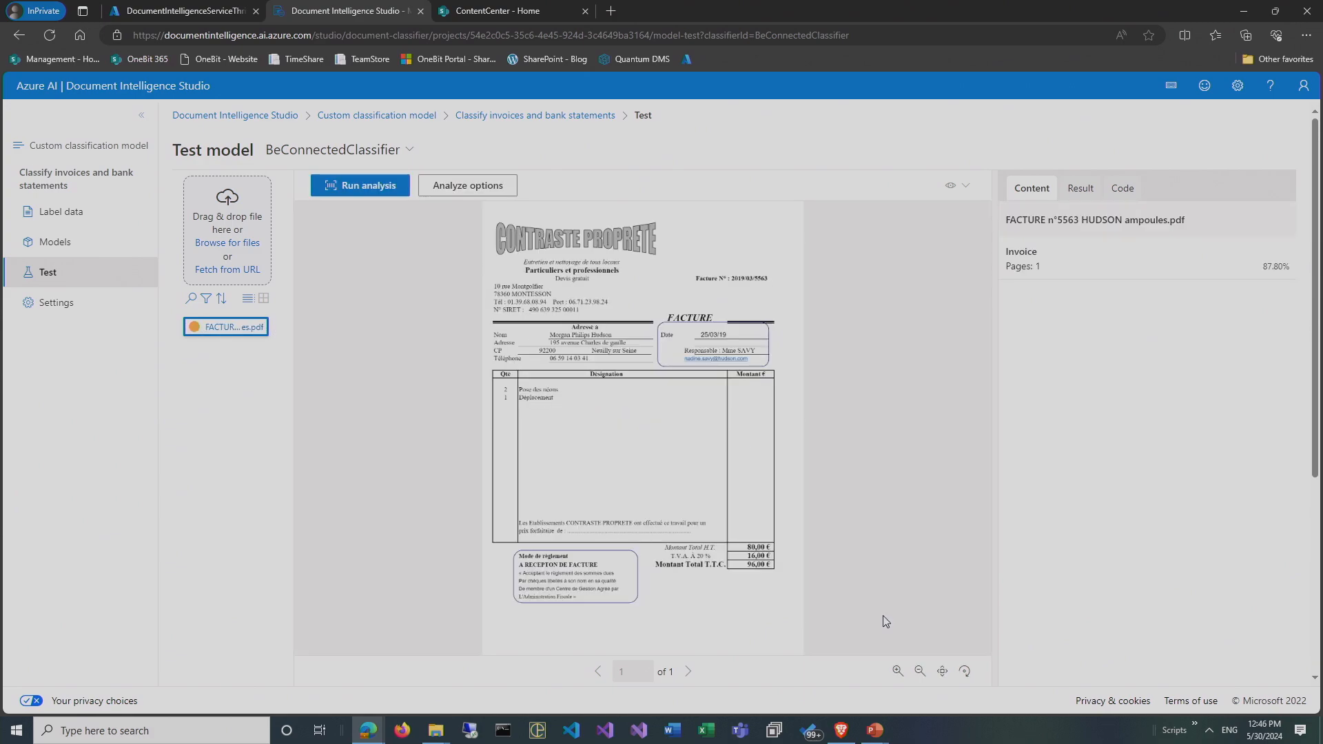
{"action": "mouse_move", "coordinate": [1176, 369]}
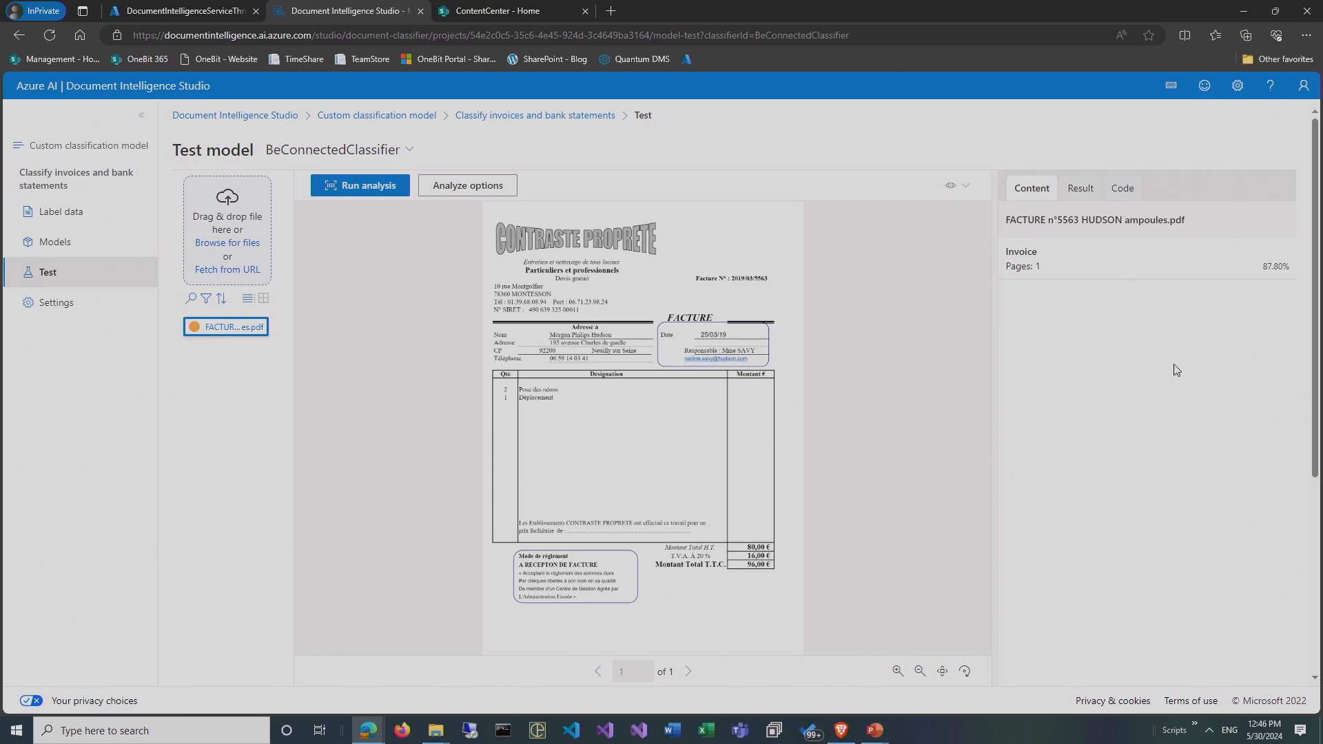
{"action": "mouse_move", "coordinate": [794, 347]}
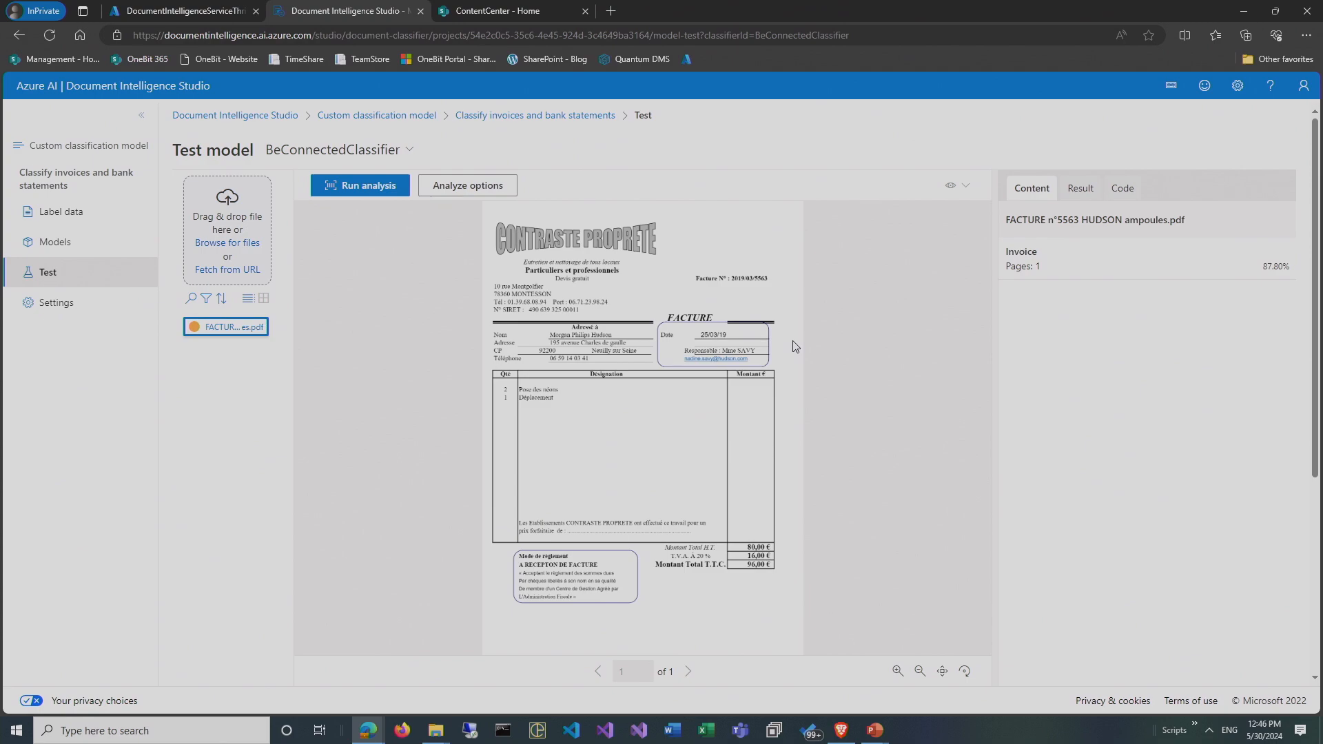
{"action": "mouse_move", "coordinate": [582, 337]}
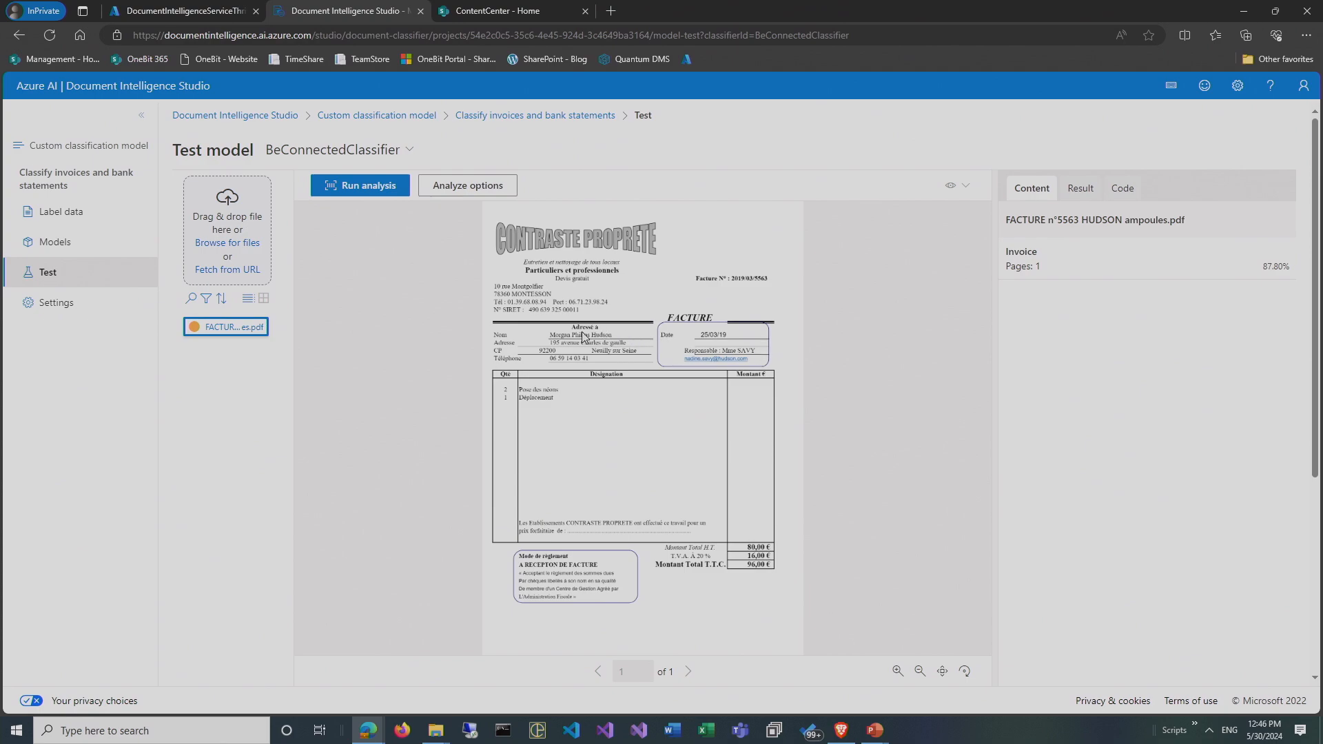
{"action": "mouse_move", "coordinate": [236, 116]}
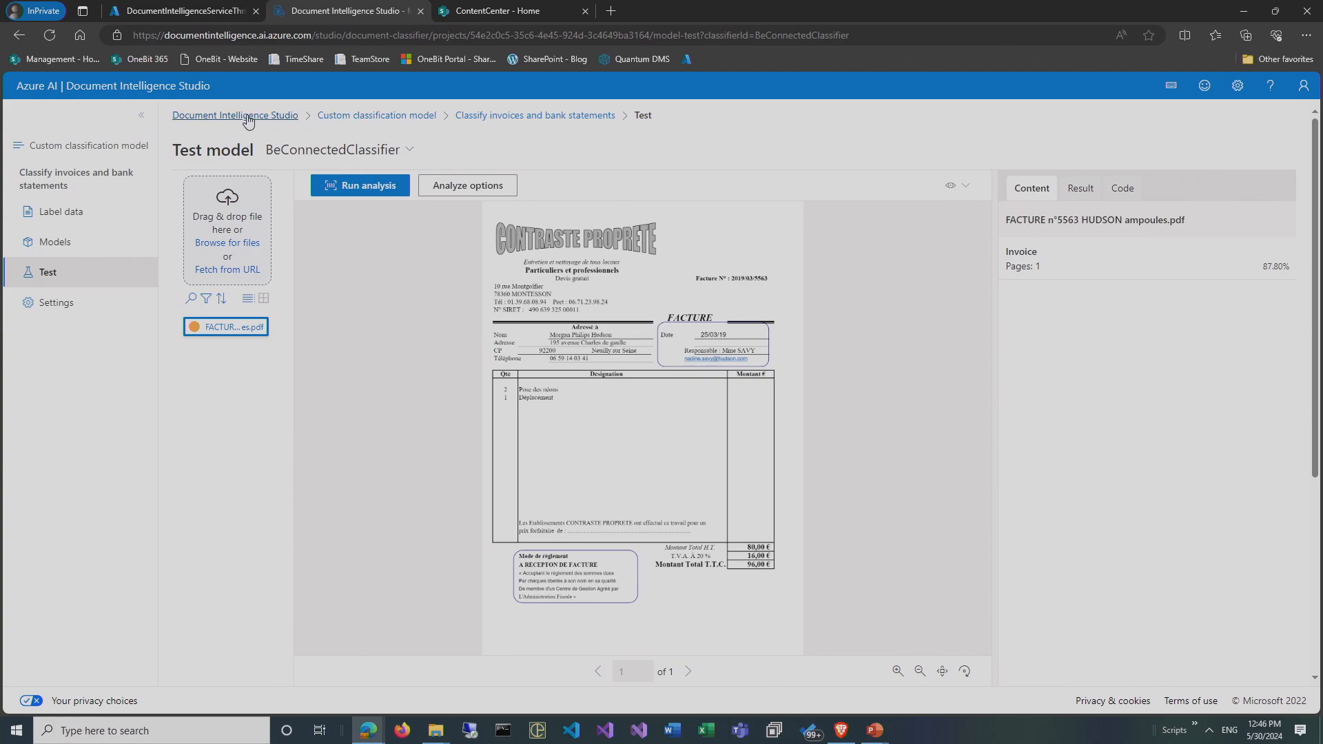
Go back to the studio home and scroll down to Custom extraction model.
{"action": "left_click", "coordinate": [234, 116]}
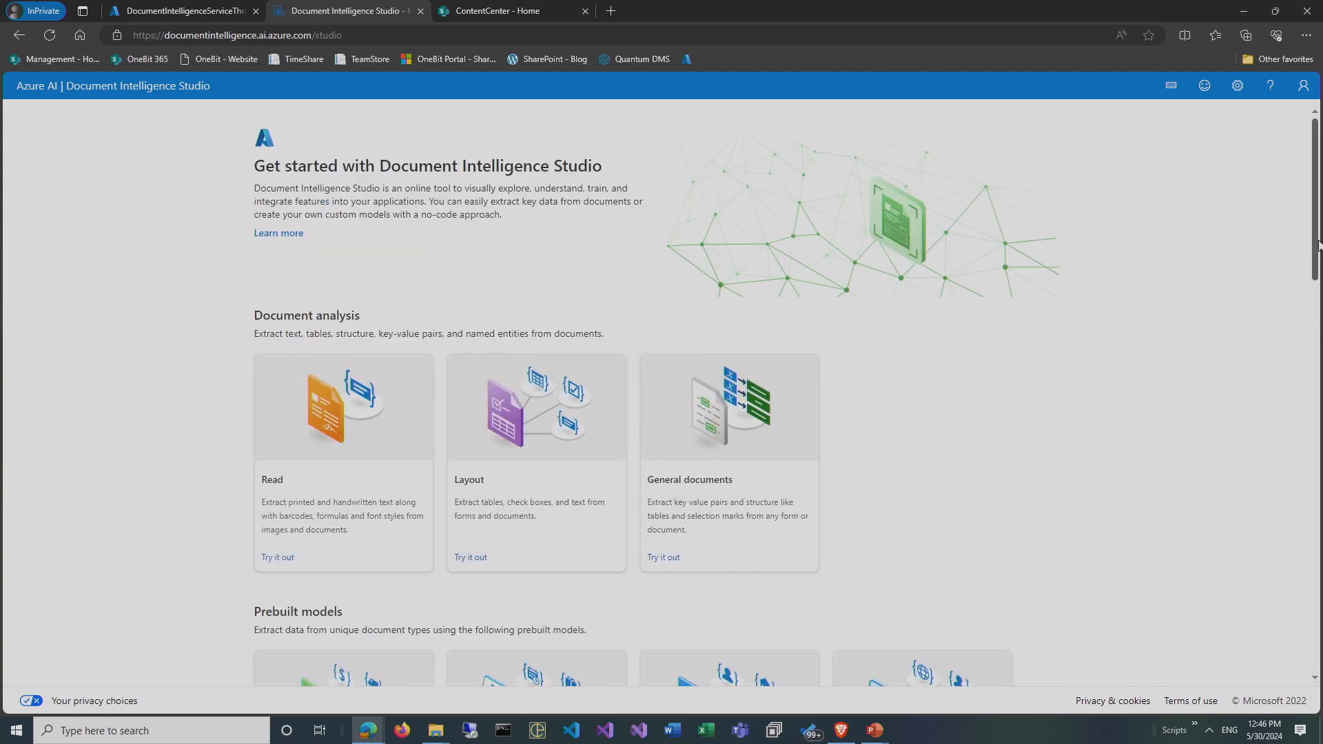
{"action": "scroll", "scroll_direction": "down", "scroll_amount": 3}
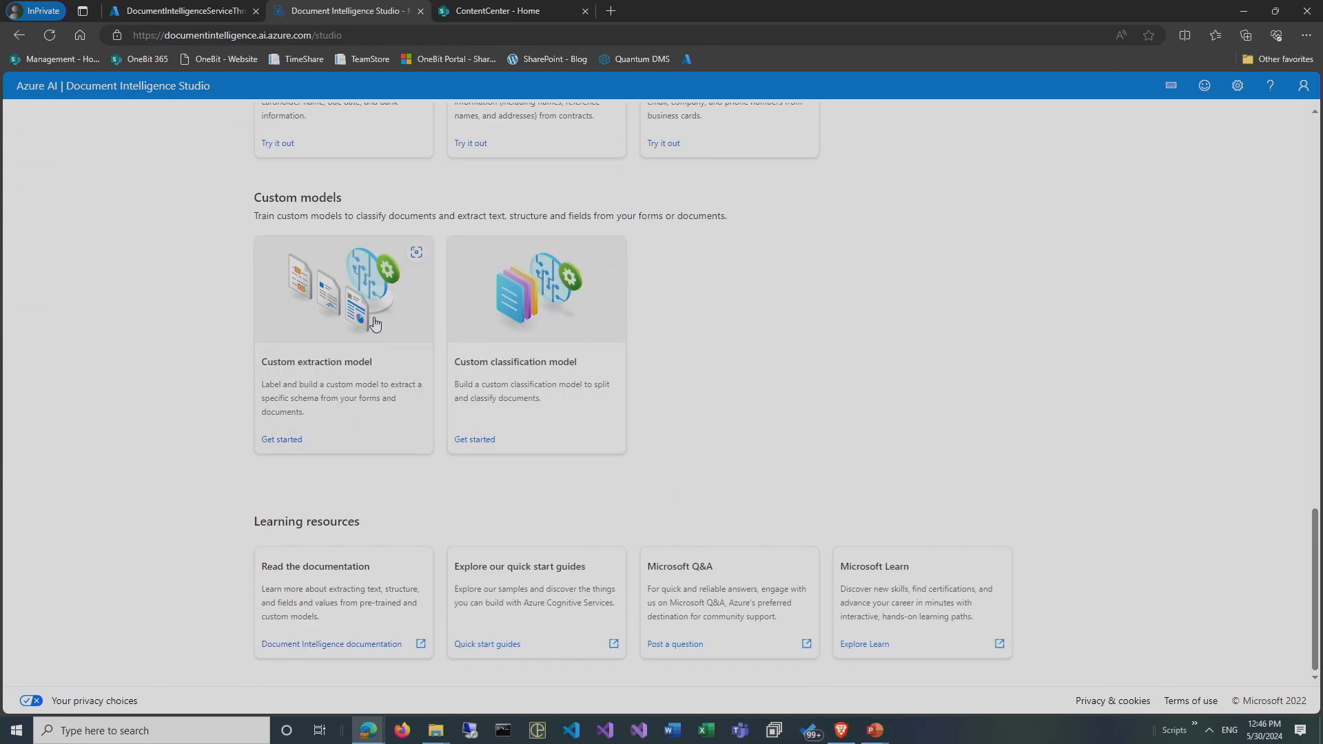
{"action": "mouse_move", "coordinate": [370, 322]}
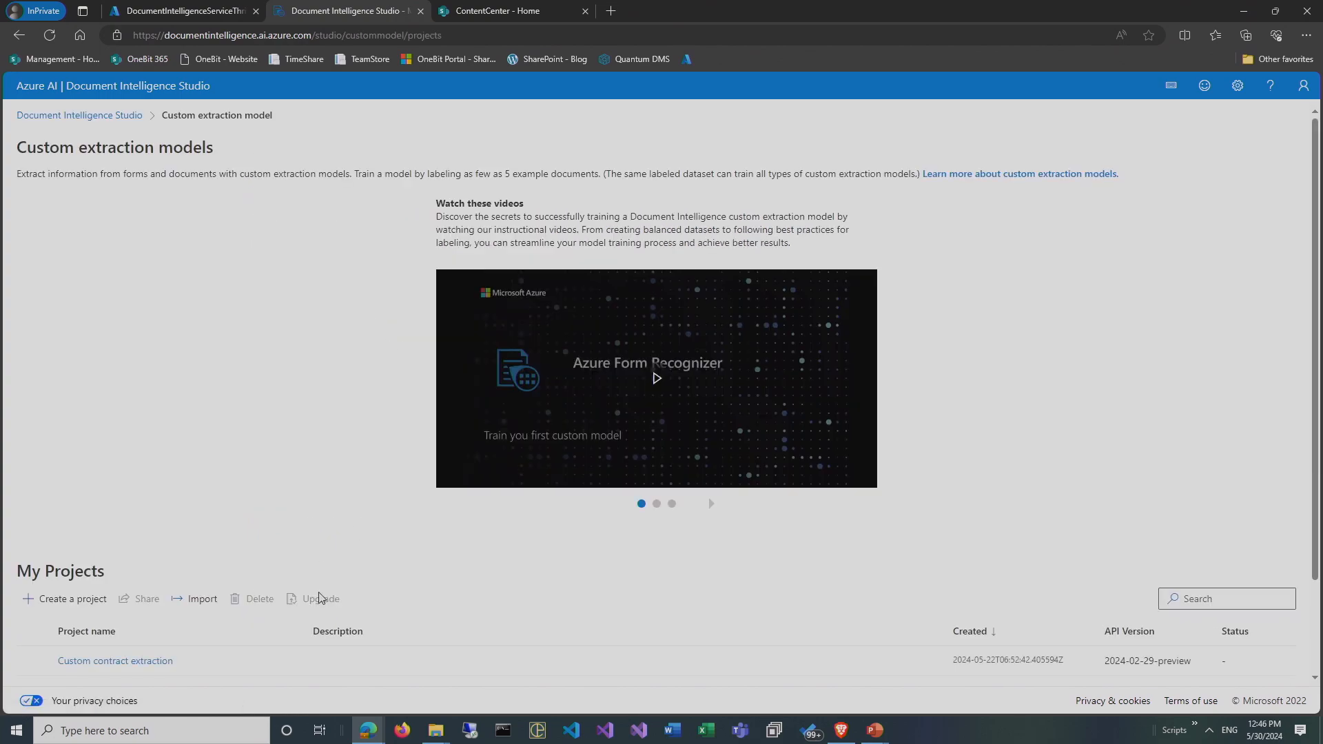
{"action": "scroll", "scroll_direction": "down", "scroll_amount": 3}
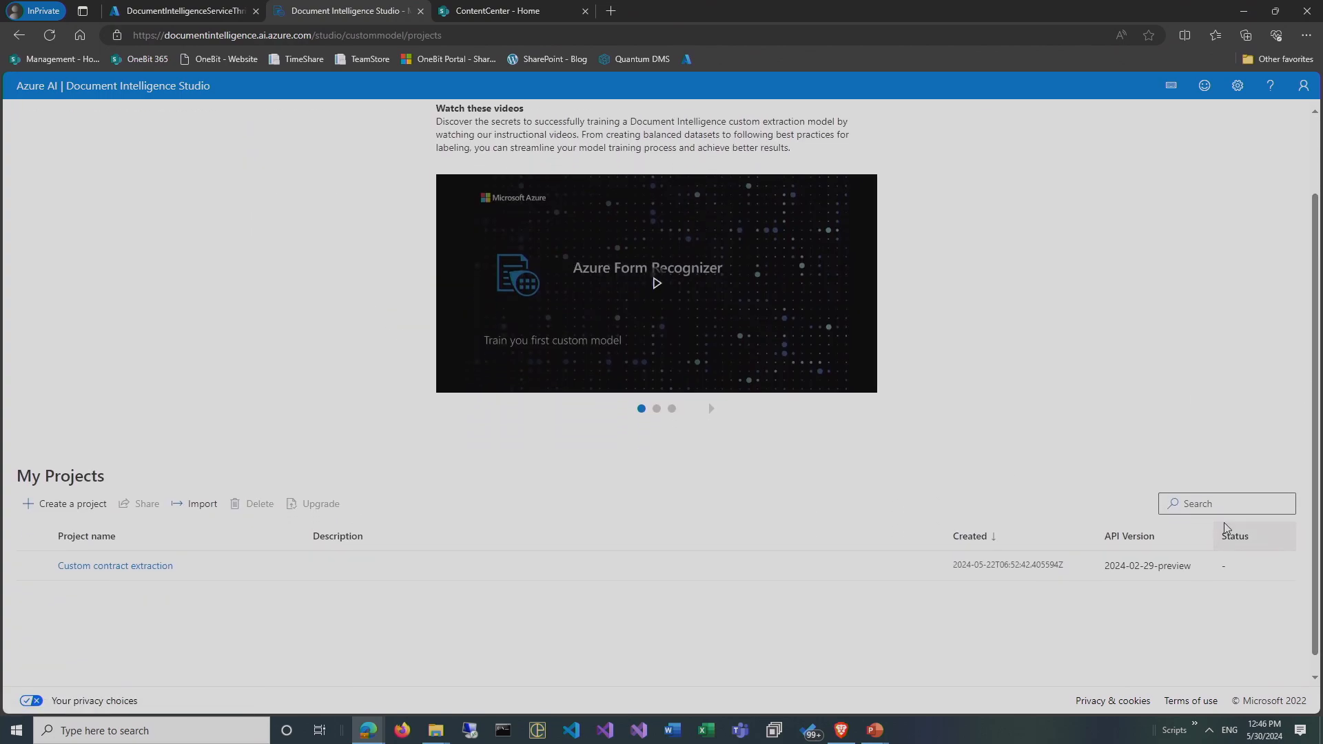
{"action": "mouse_move", "coordinate": [247, 448]}
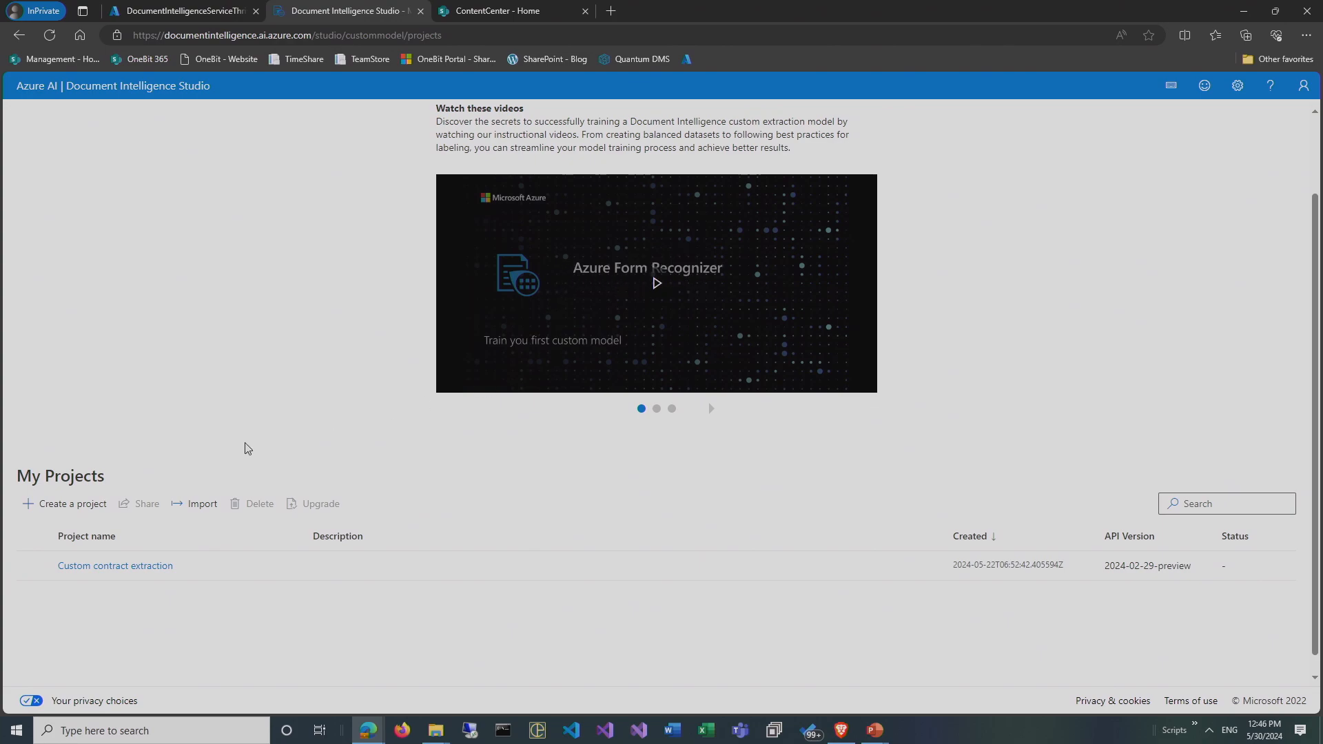
Open the Custom contract extraction project and start adding contract files to it.
{"action": "left_click", "coordinate": [115, 565]}
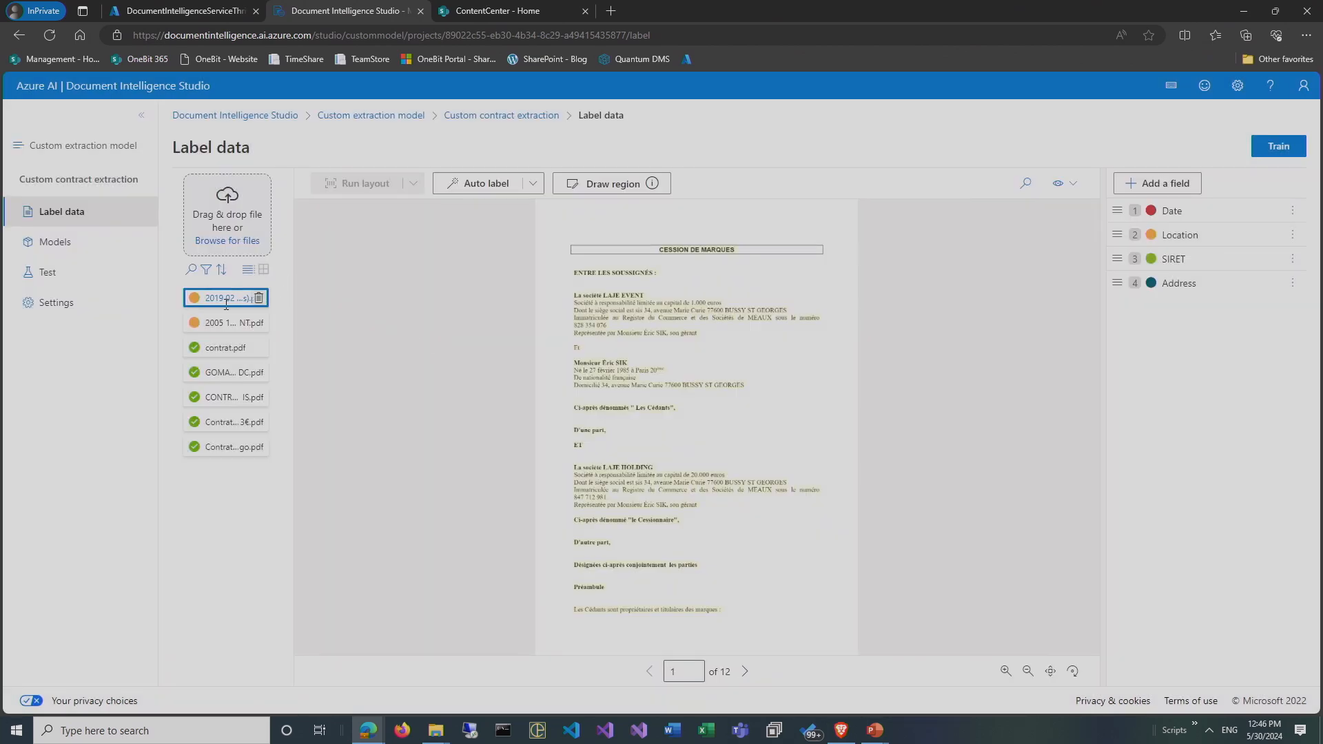
{"action": "mouse_move", "coordinate": [343, 661]}
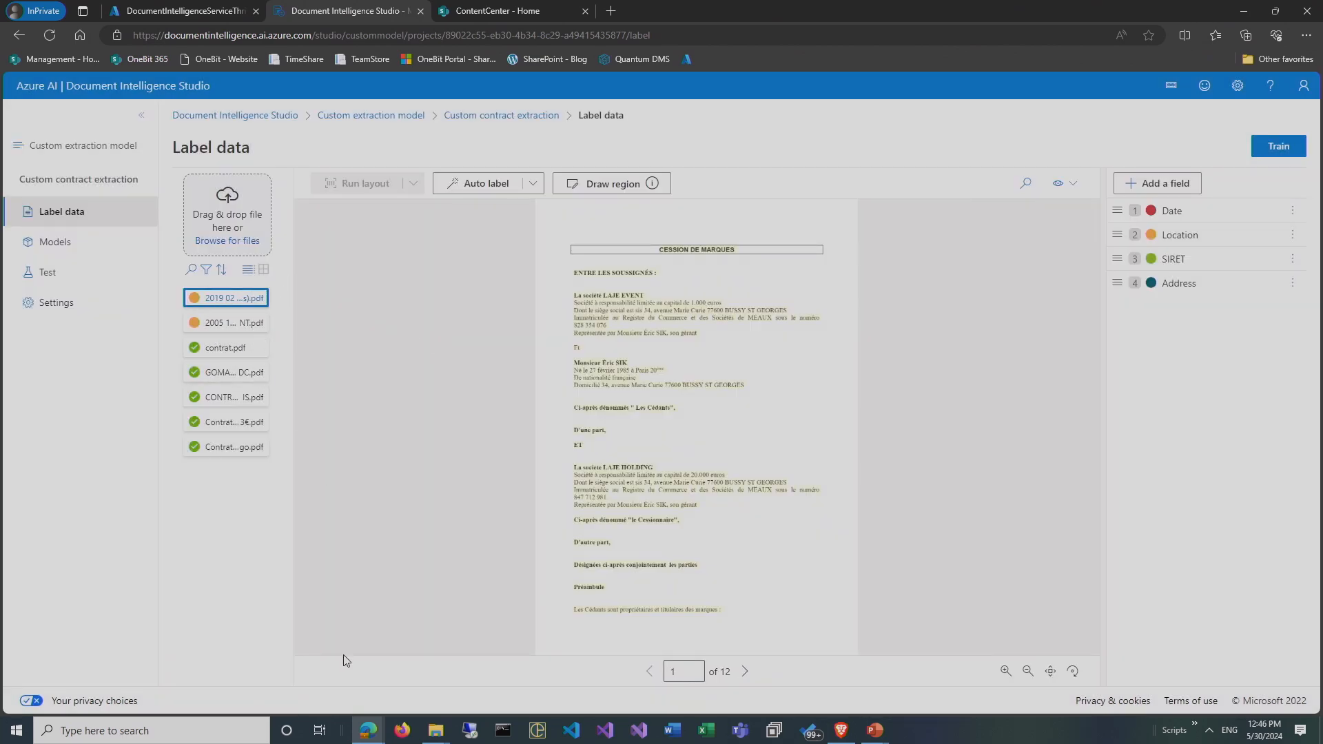
{"action": "left_click", "coordinate": [435, 730]}
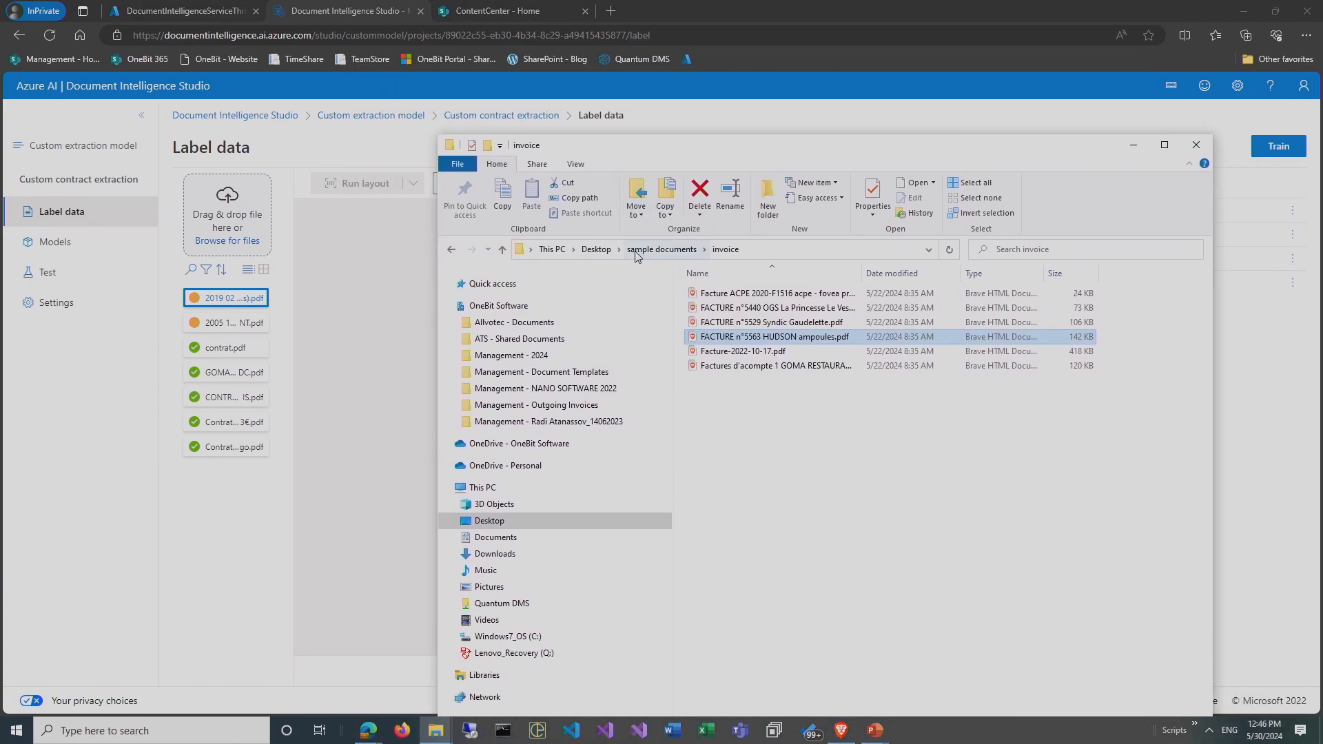
Switch from the invoice folder to sample documents > contracts and pick the 2005 10 26 contract.
{"action": "left_click", "coordinate": [662, 249]}
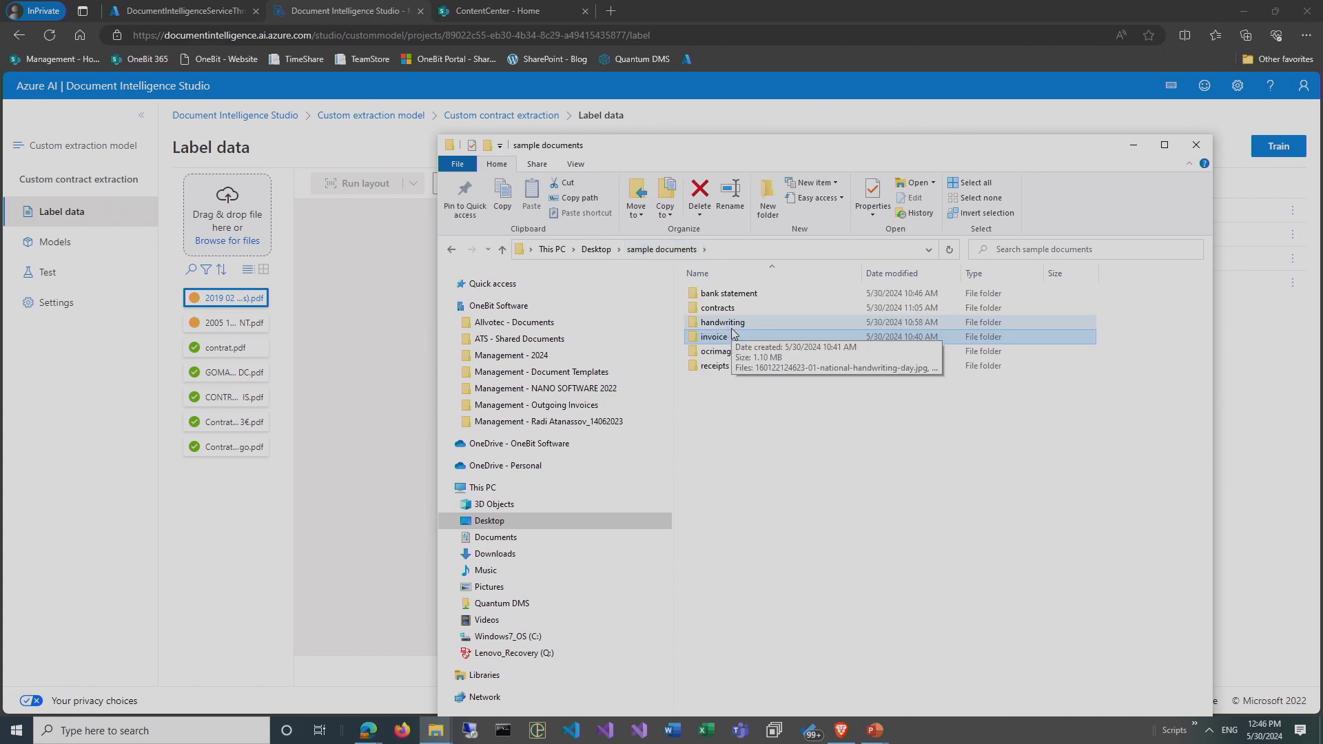
{"action": "left_click", "coordinate": [717, 308]}
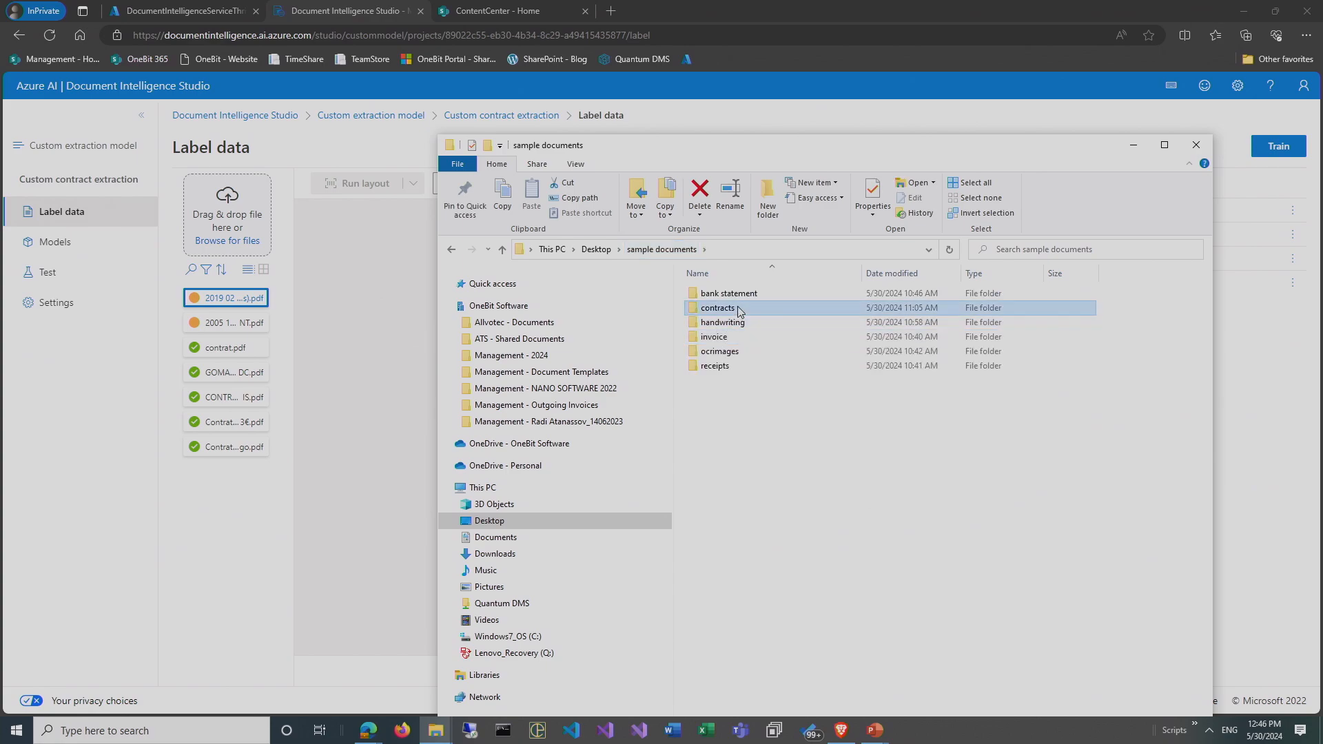
{"action": "double_click", "coordinate": [719, 307]}
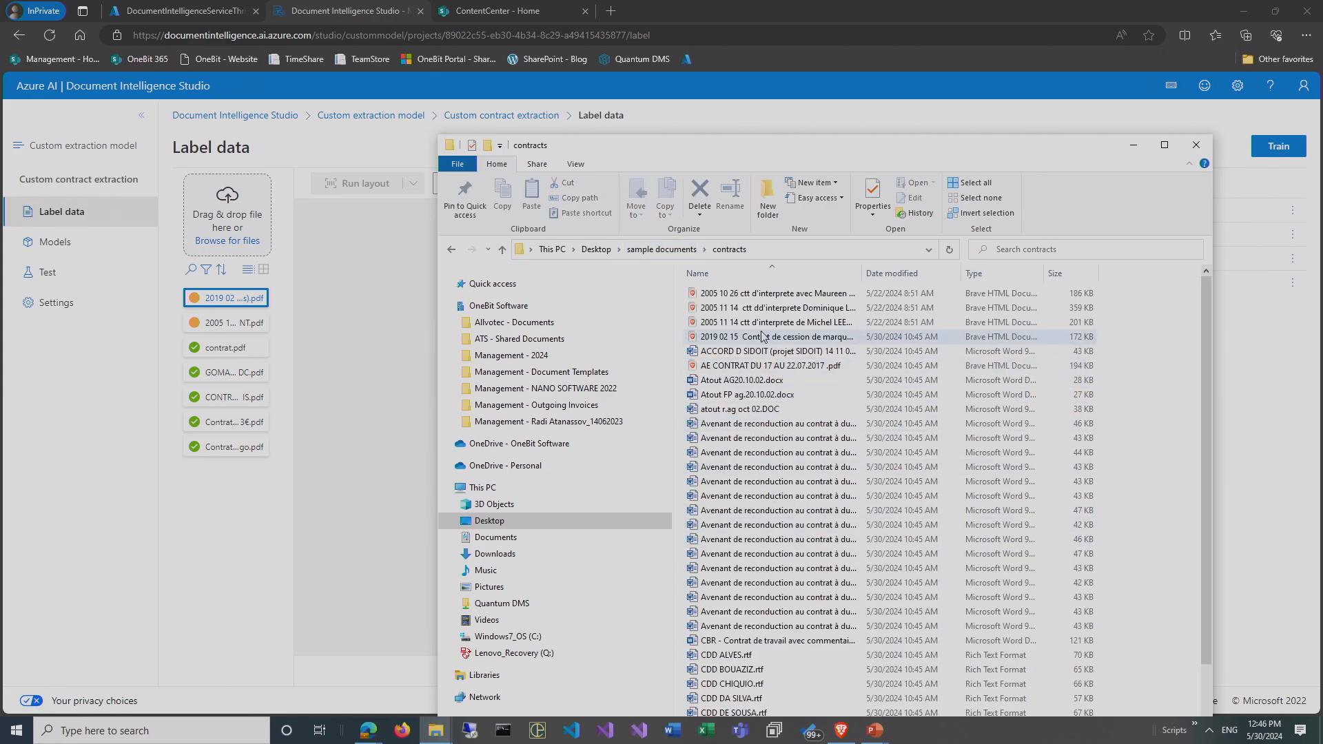
{"action": "left_click", "coordinate": [768, 337]}
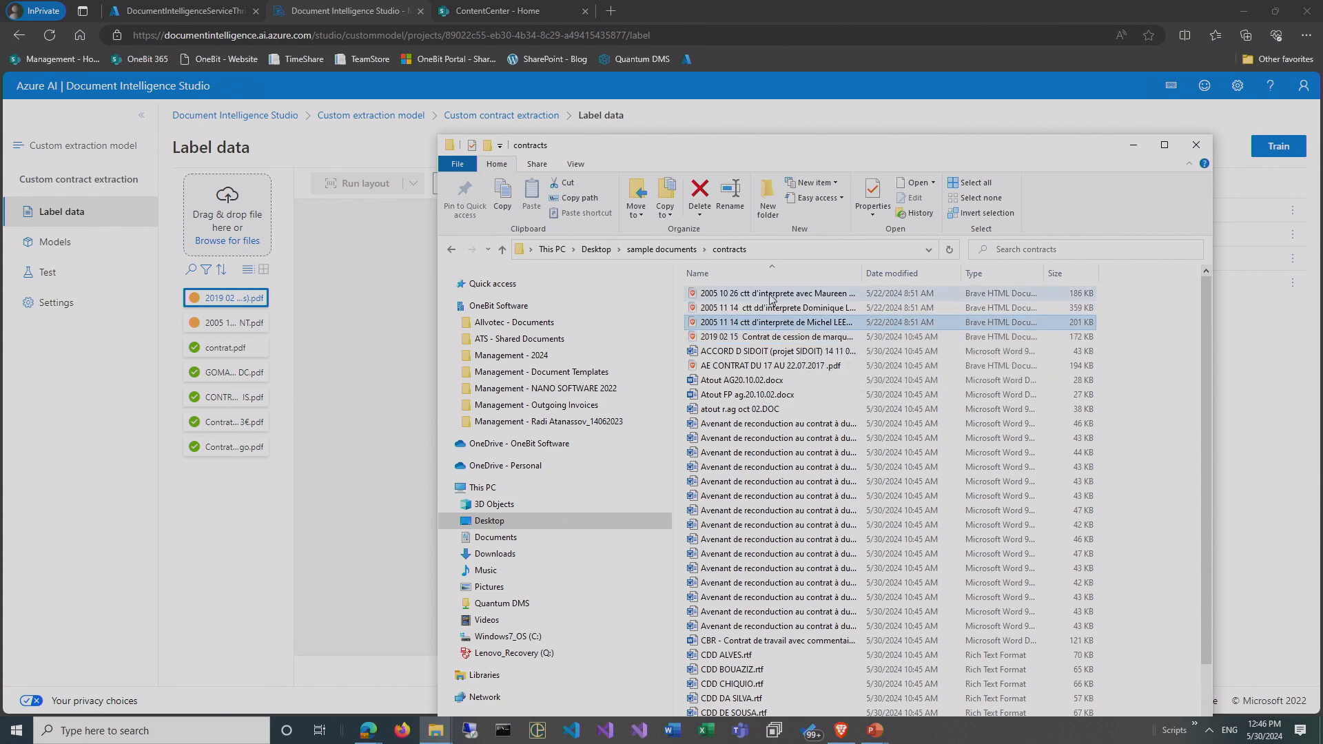
{"action": "left_click", "coordinate": [777, 293]}
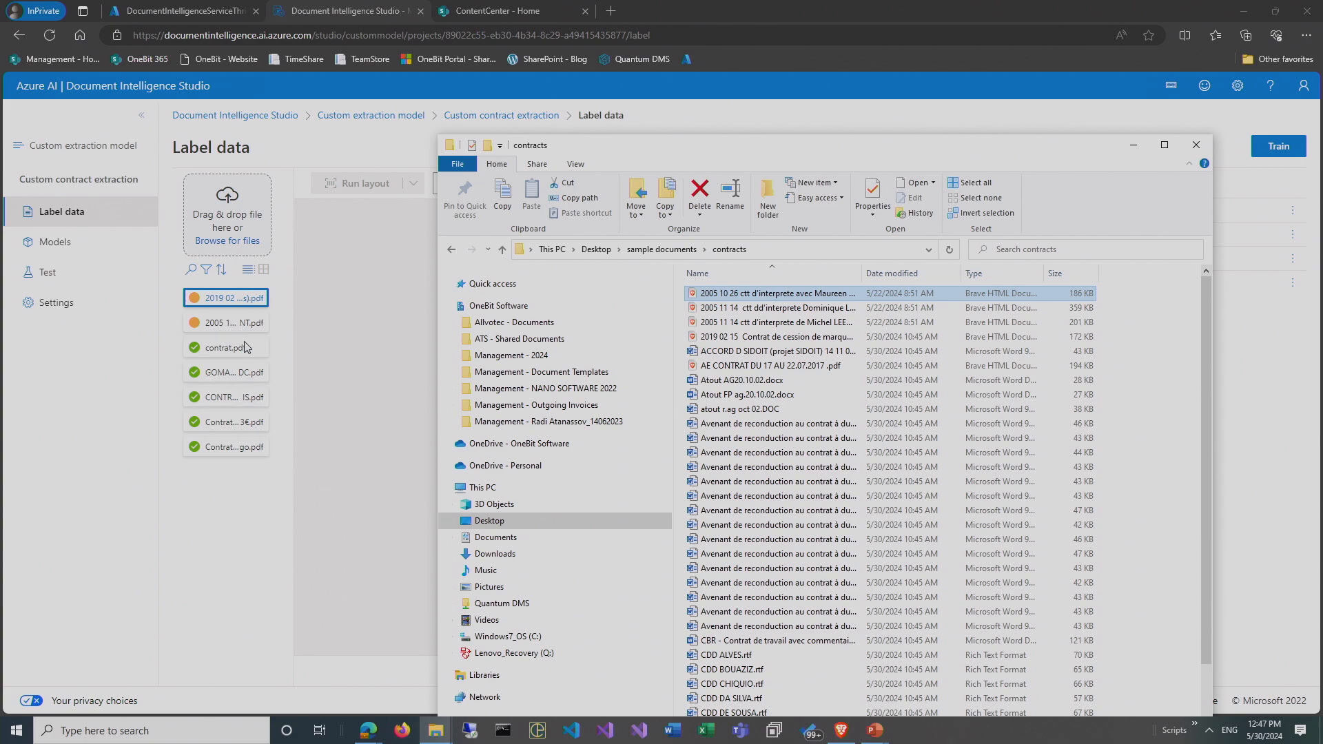
{"action": "mouse_move", "coordinate": [218, 329]}
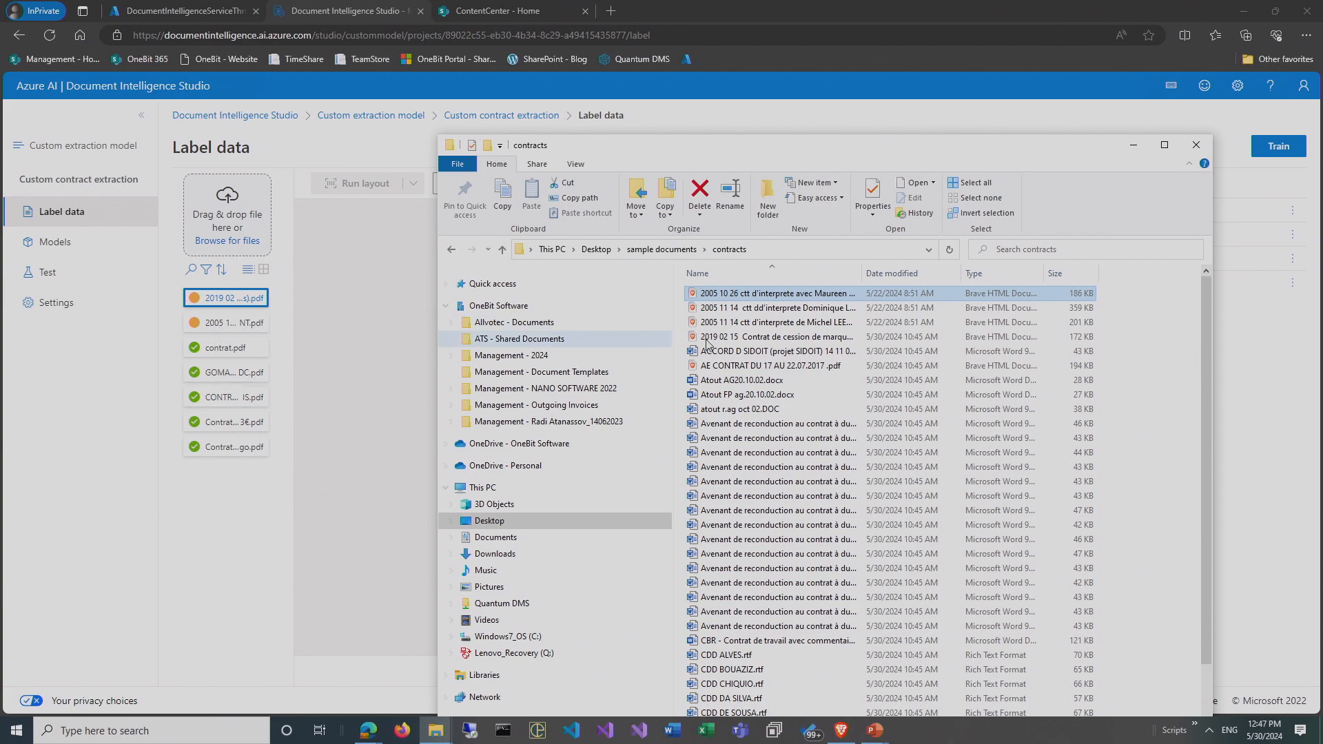
{"action": "mouse_move", "coordinate": [238, 217]}
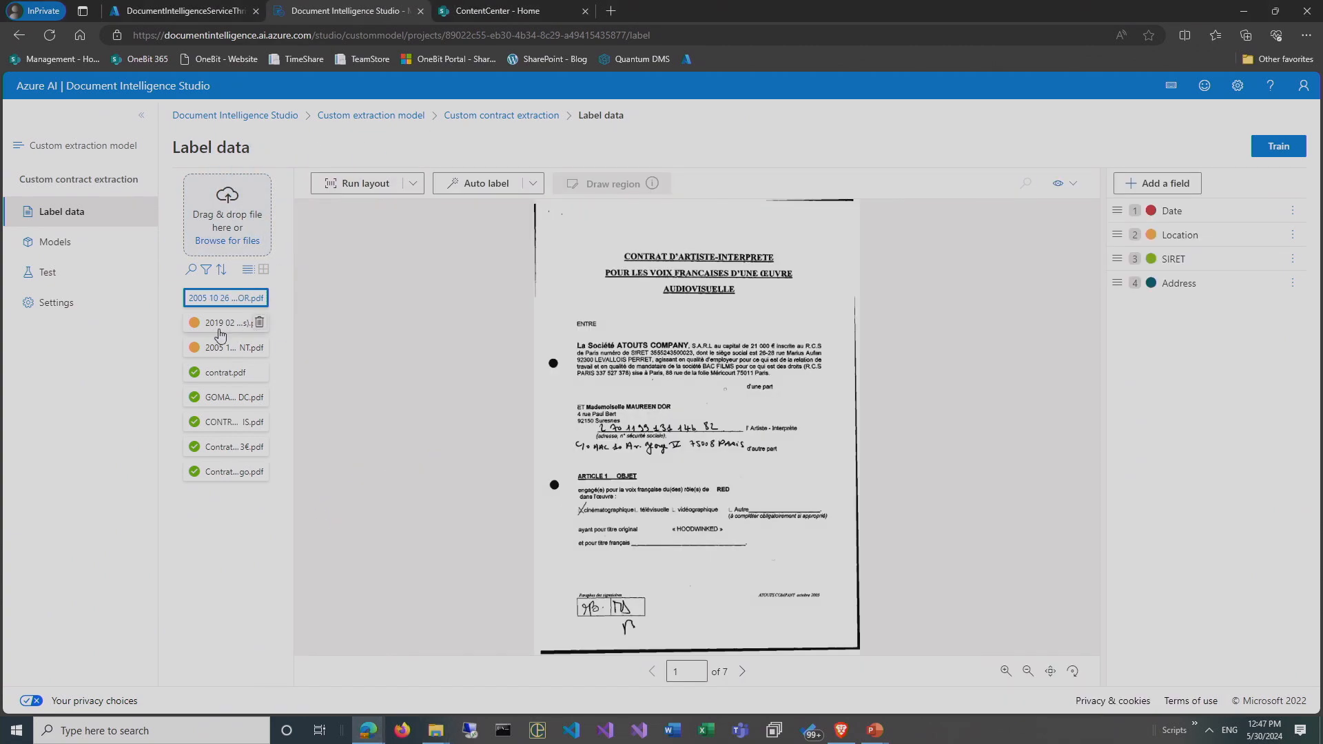
Load the 12-page 2005 artiste contract (2005 1…NT.pdf) into the labelling viewer.
{"action": "left_click", "coordinate": [233, 347]}
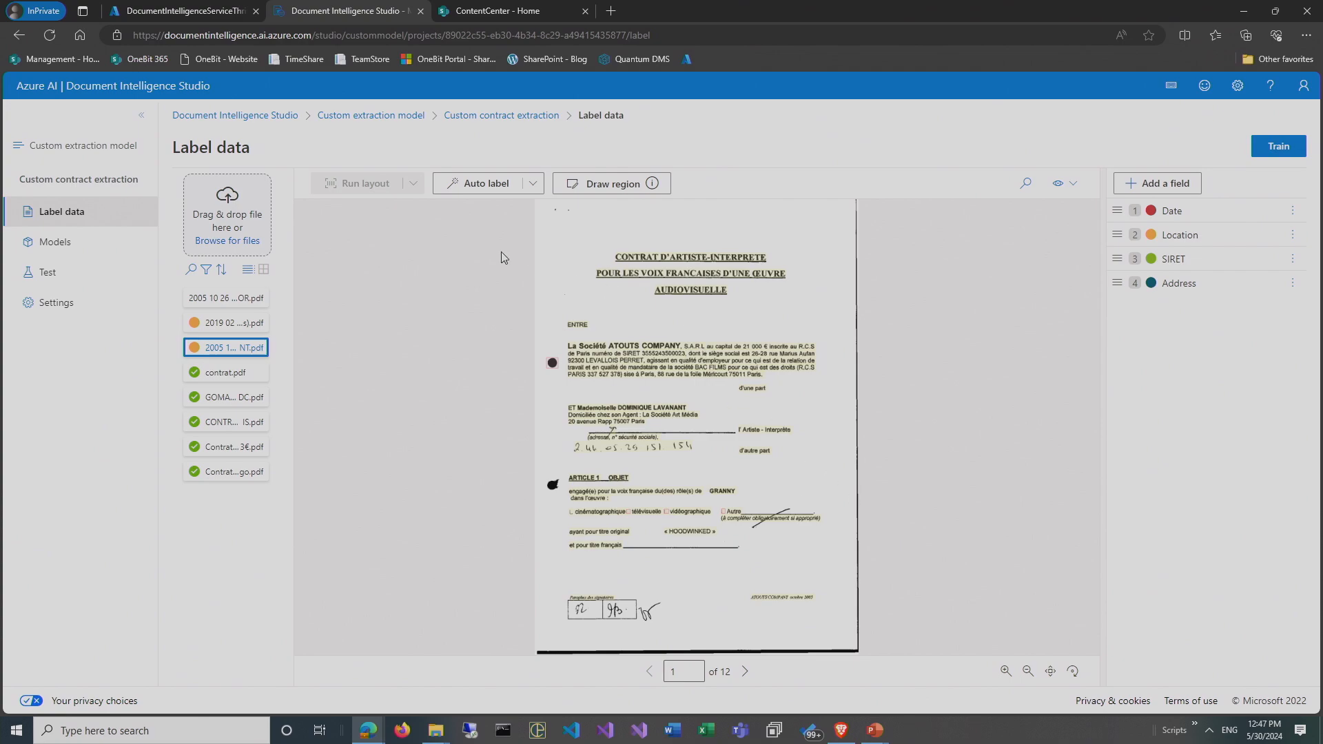
{"action": "mouse_move", "coordinate": [1148, 218]}
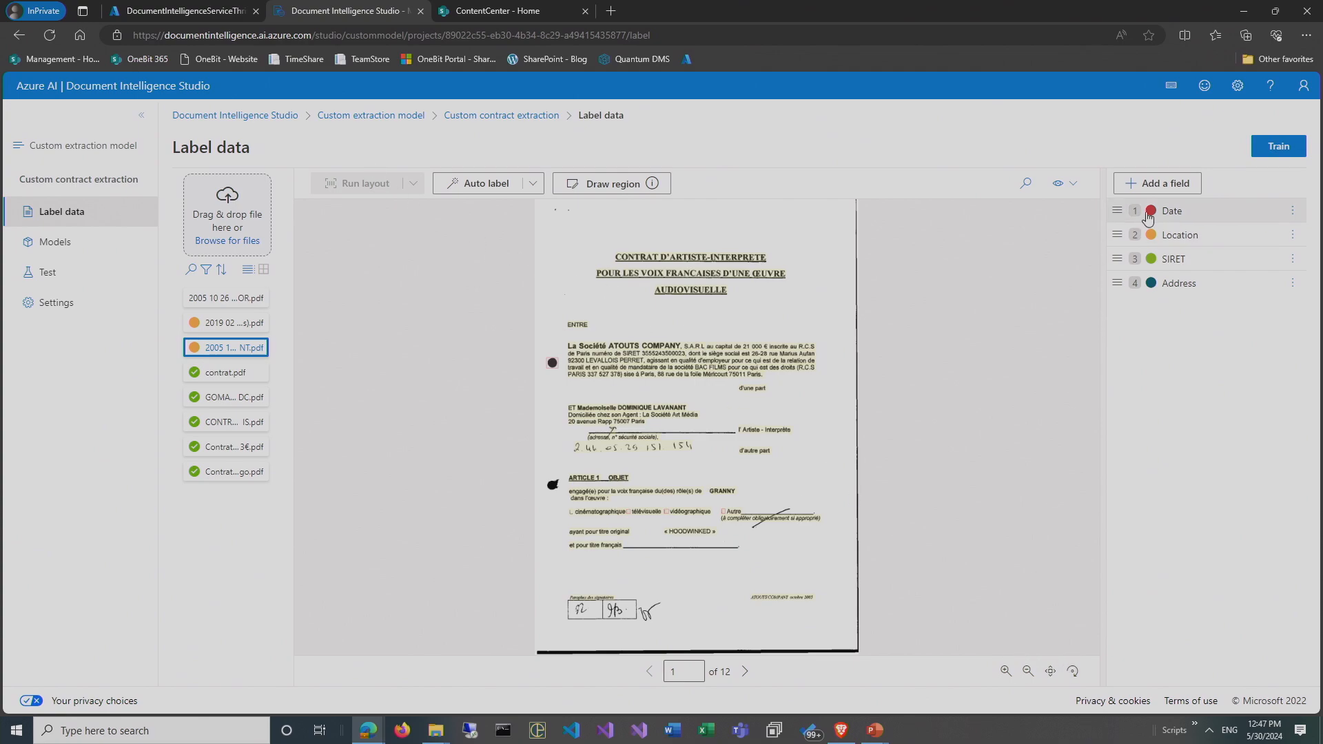
{"action": "mouse_move", "coordinate": [1174, 222]}
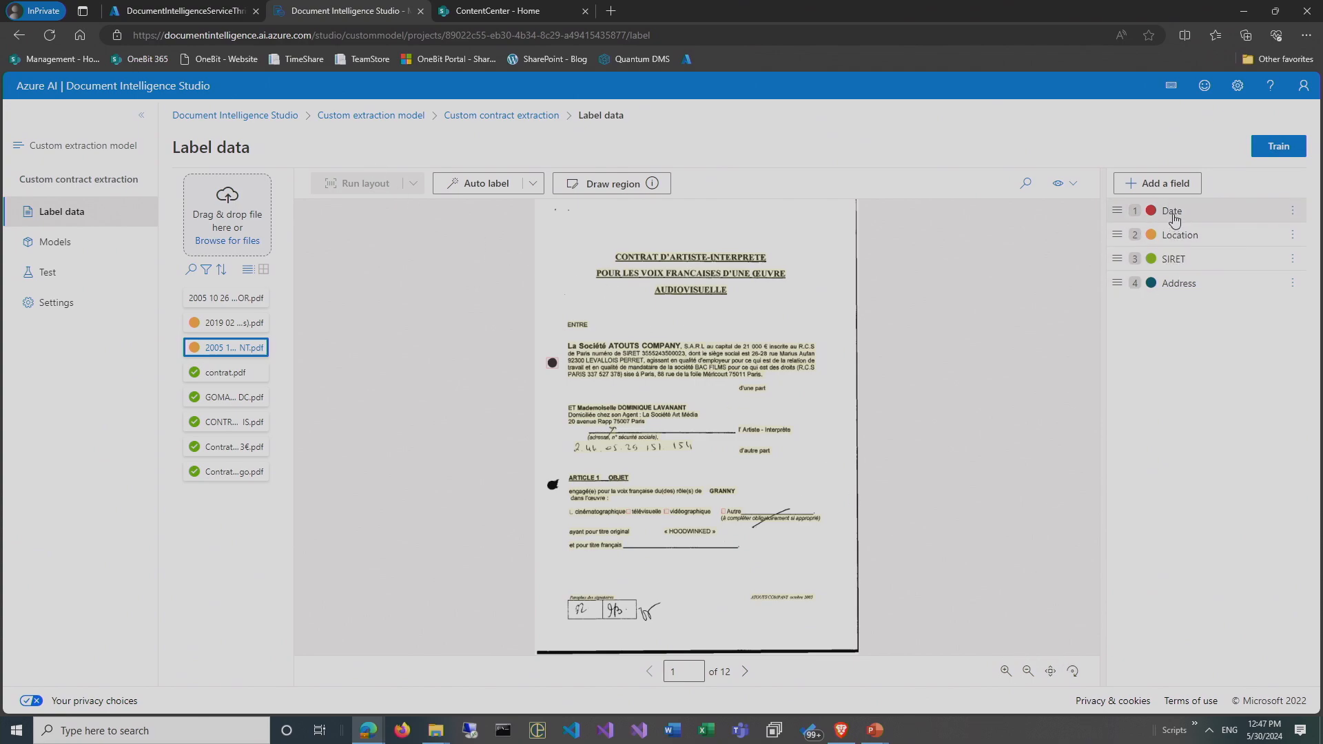
{"action": "mouse_move", "coordinate": [1172, 259]}
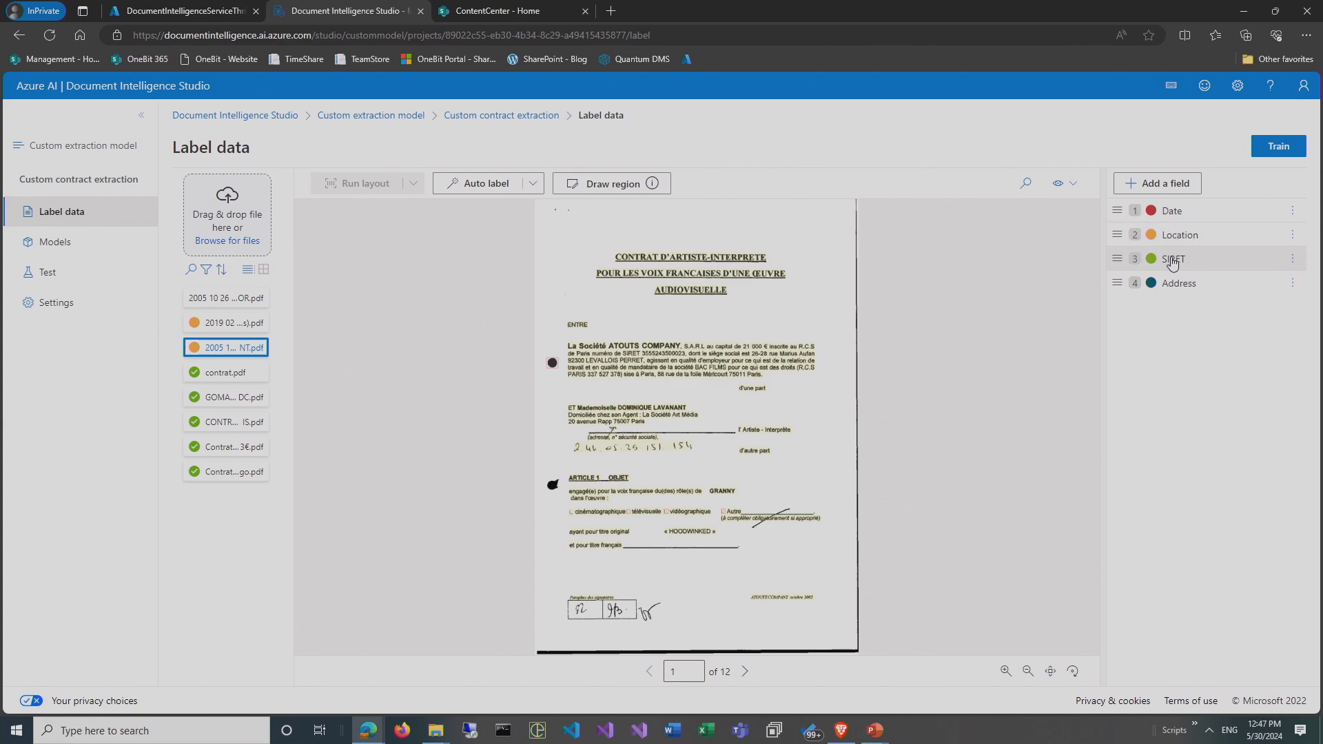
{"action": "mouse_move", "coordinate": [1192, 270]}
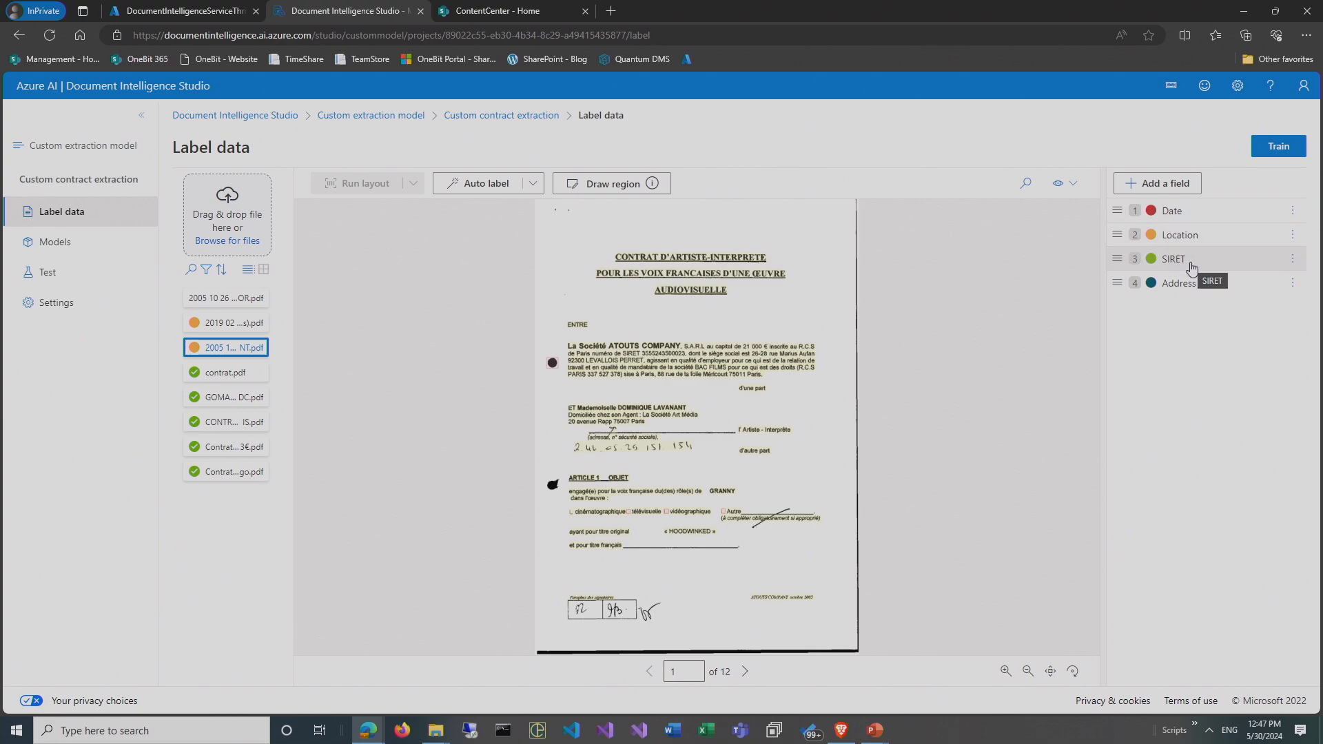
{"action": "mouse_move", "coordinate": [1176, 283]}
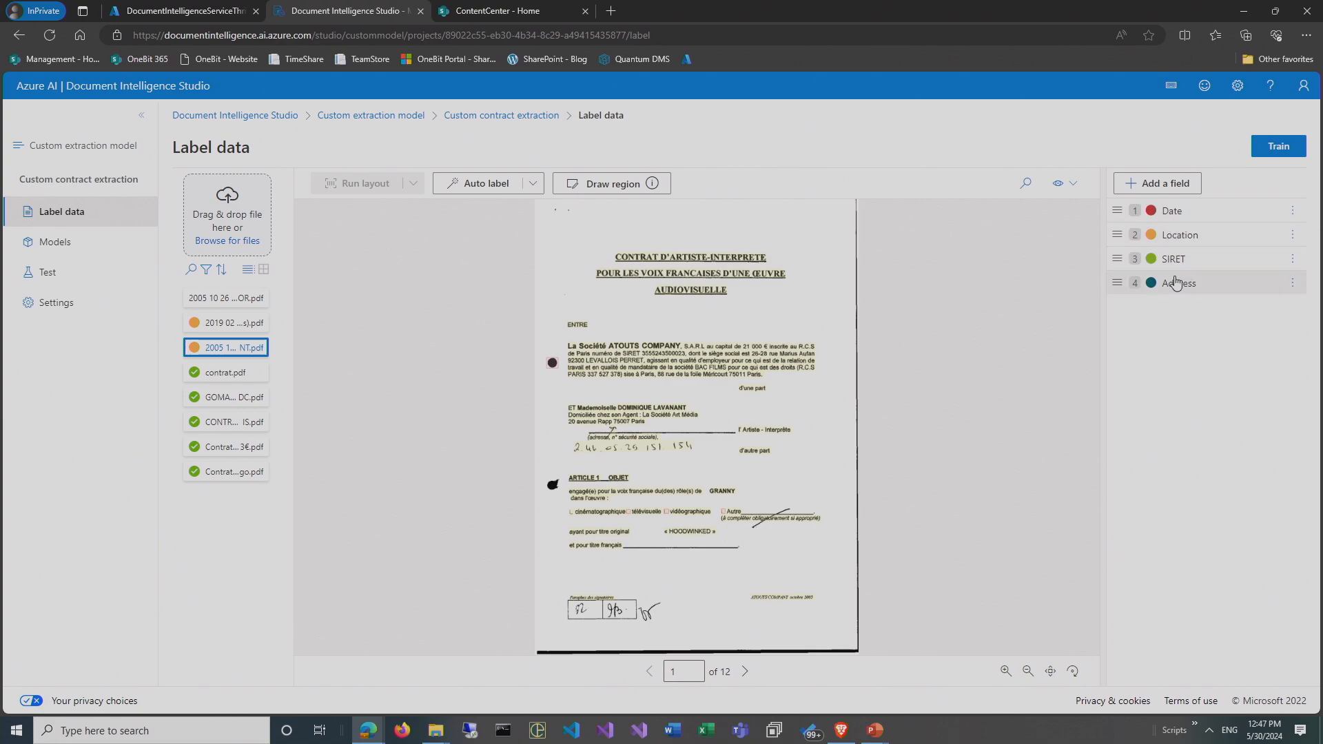
Add a field named Signature after Date, Location, SIRET and Address.
{"action": "left_click", "coordinate": [1162, 184]}
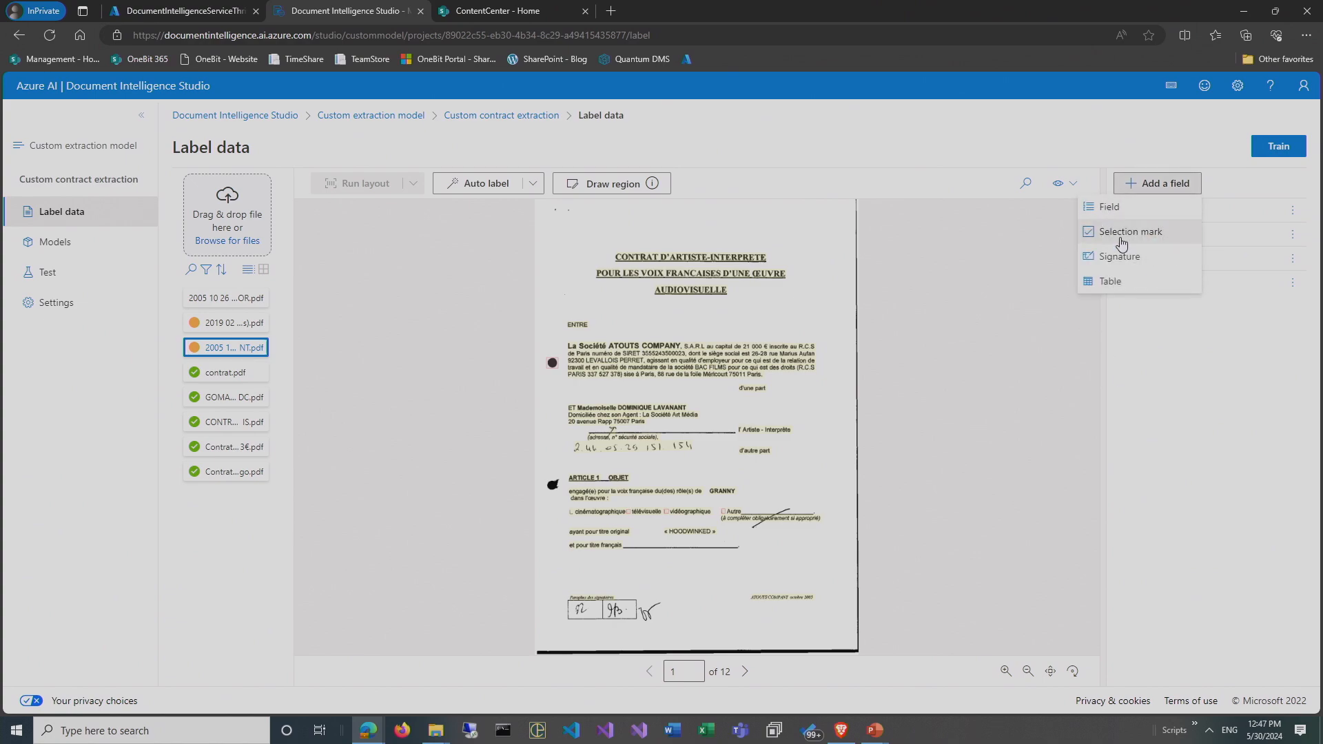
{"action": "mouse_move", "coordinate": [1128, 218]}
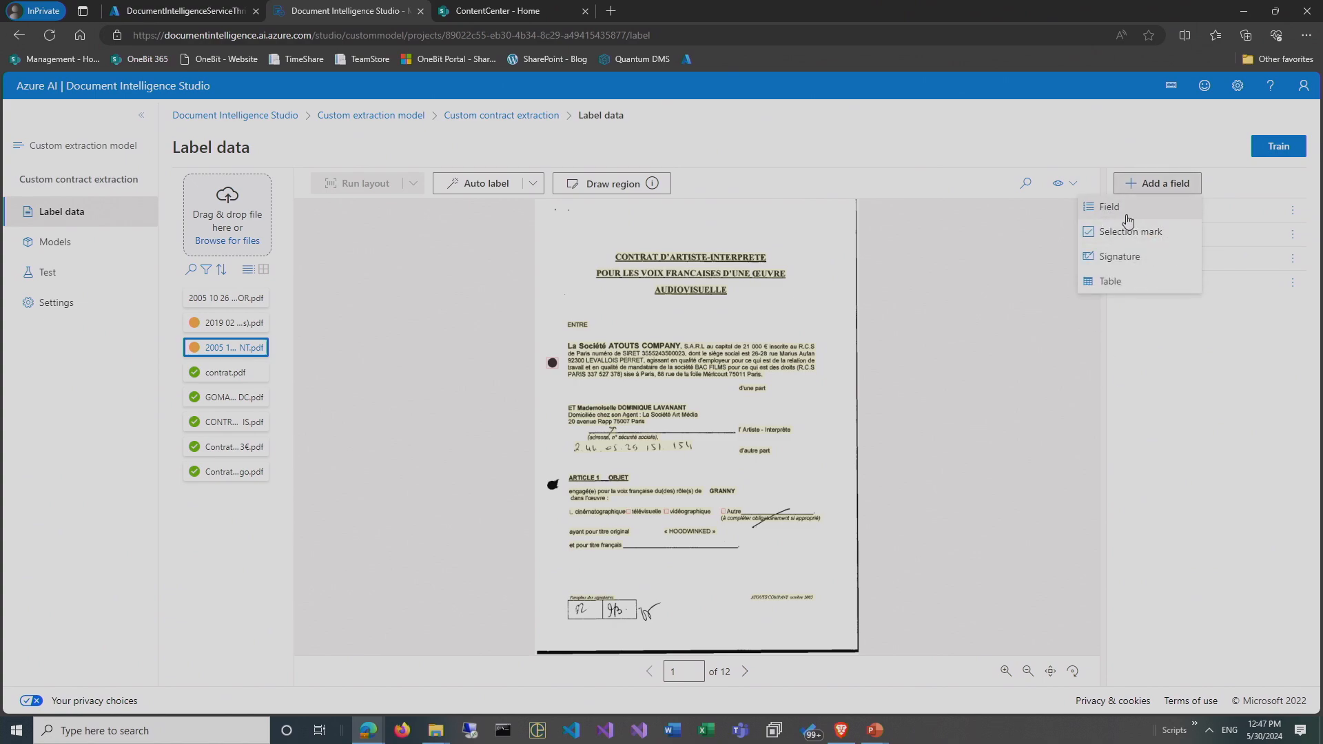
{"action": "mouse_move", "coordinate": [1131, 258]}
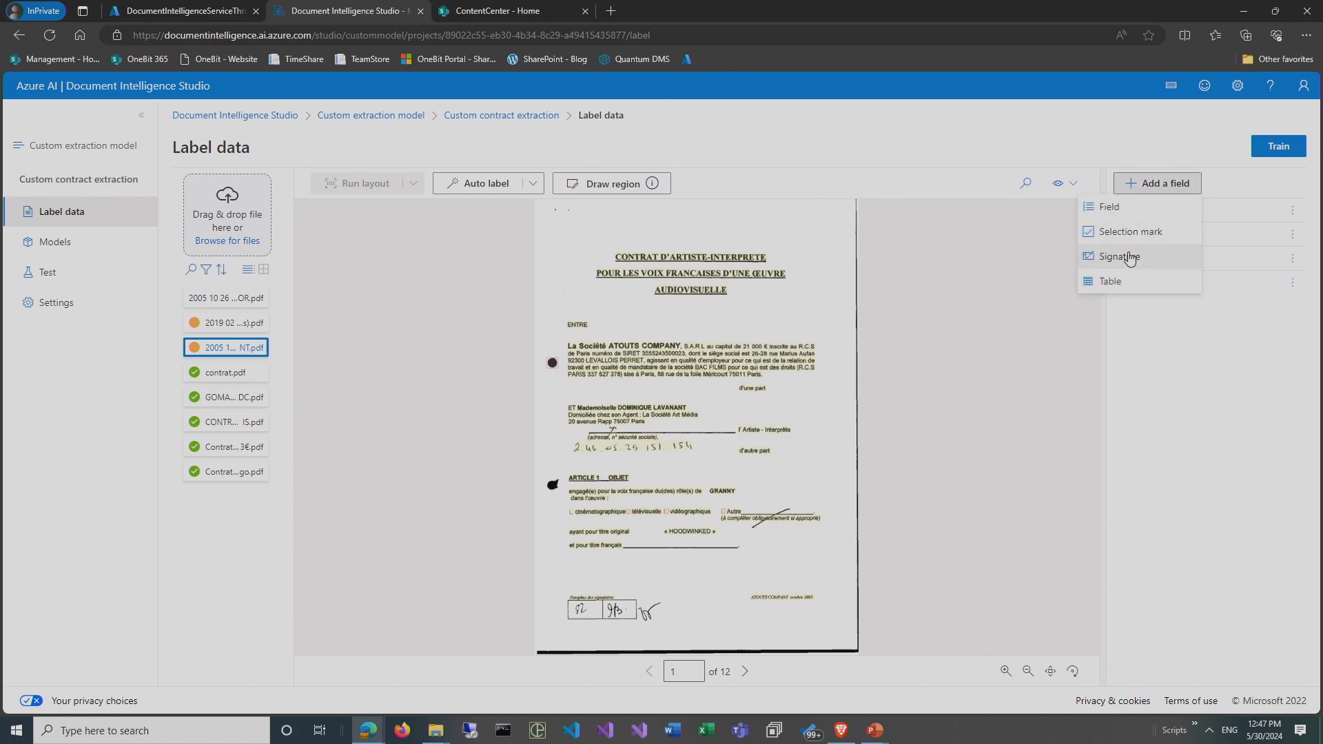
{"action": "mouse_move", "coordinate": [646, 623]}
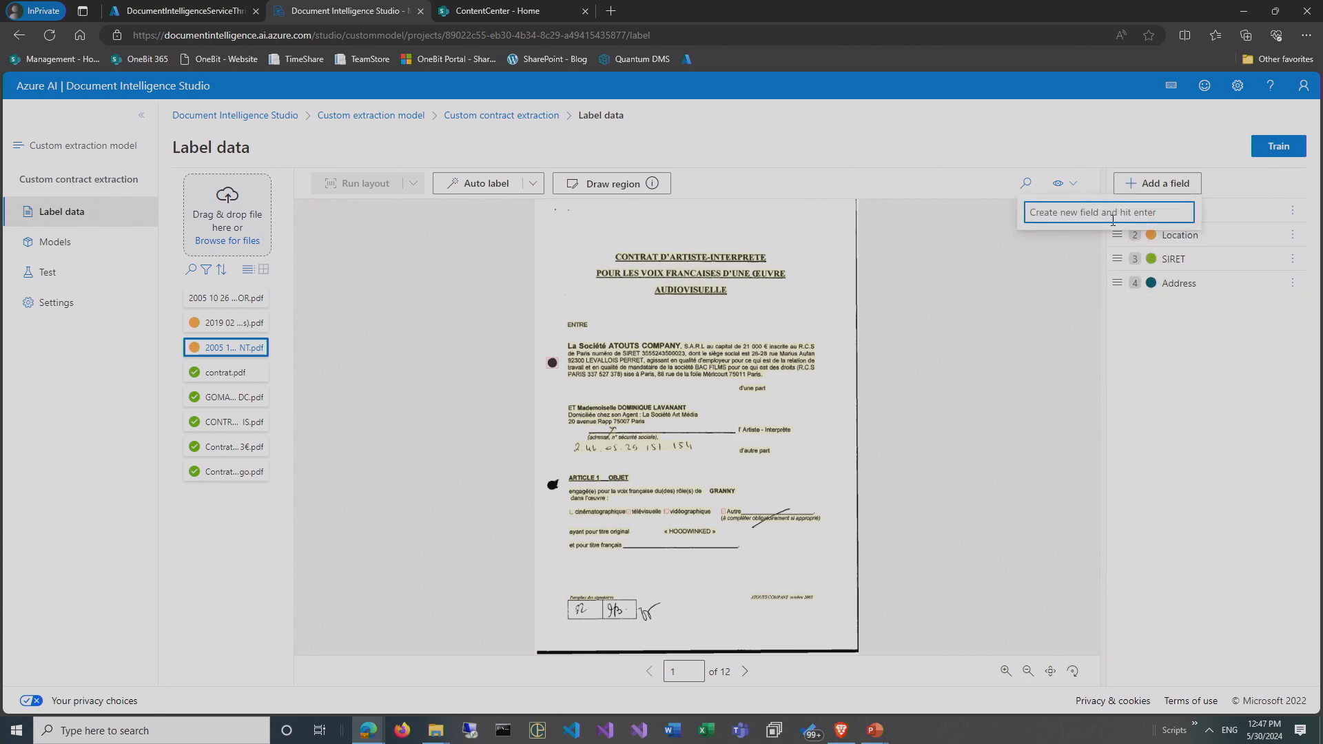
{"action": "type", "text": "Signatu"}
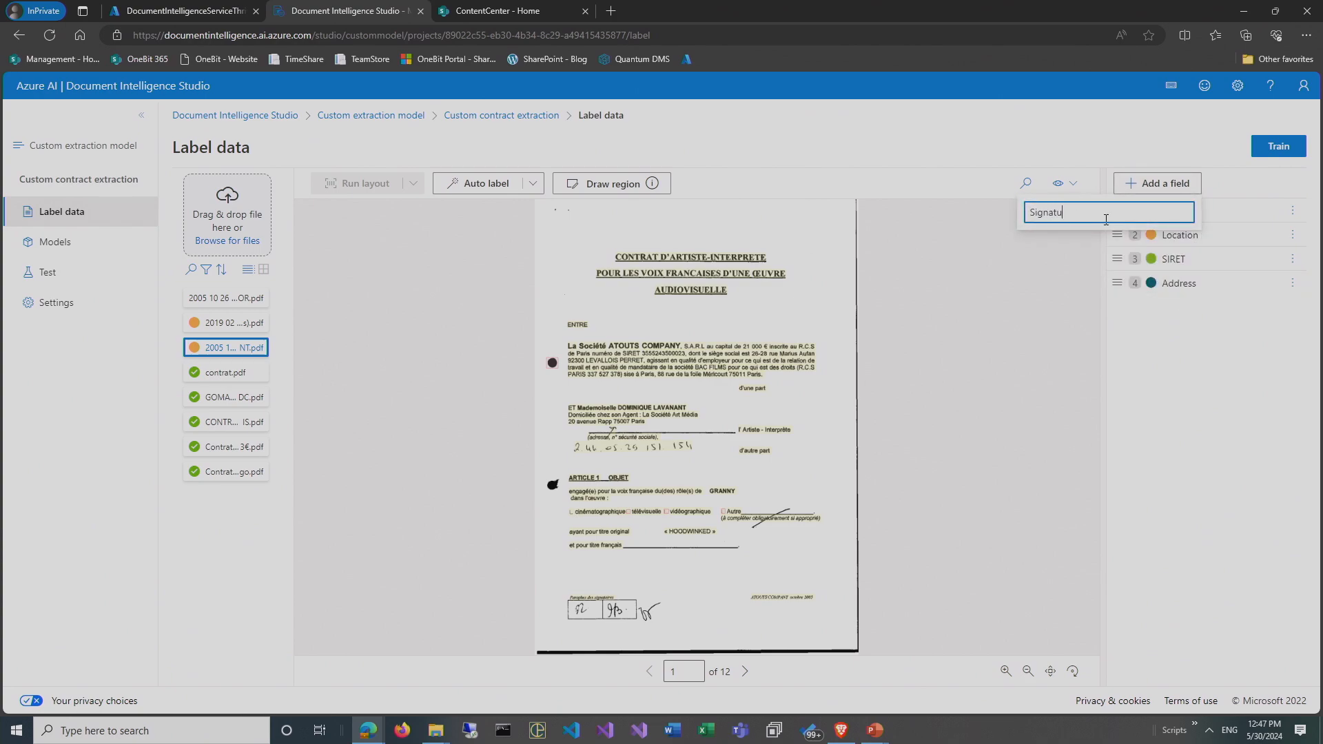
{"action": "key", "text": "Return"}
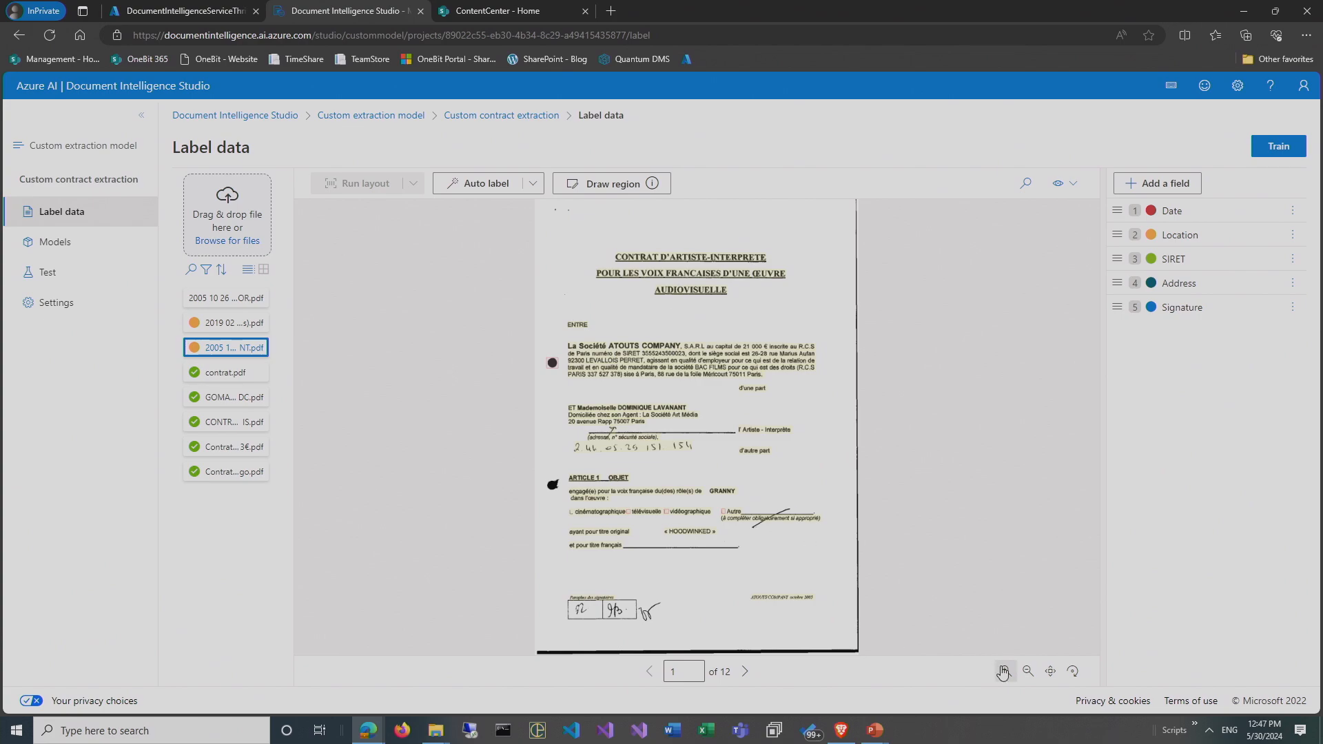
{"action": "left_click", "coordinate": [1005, 671]}
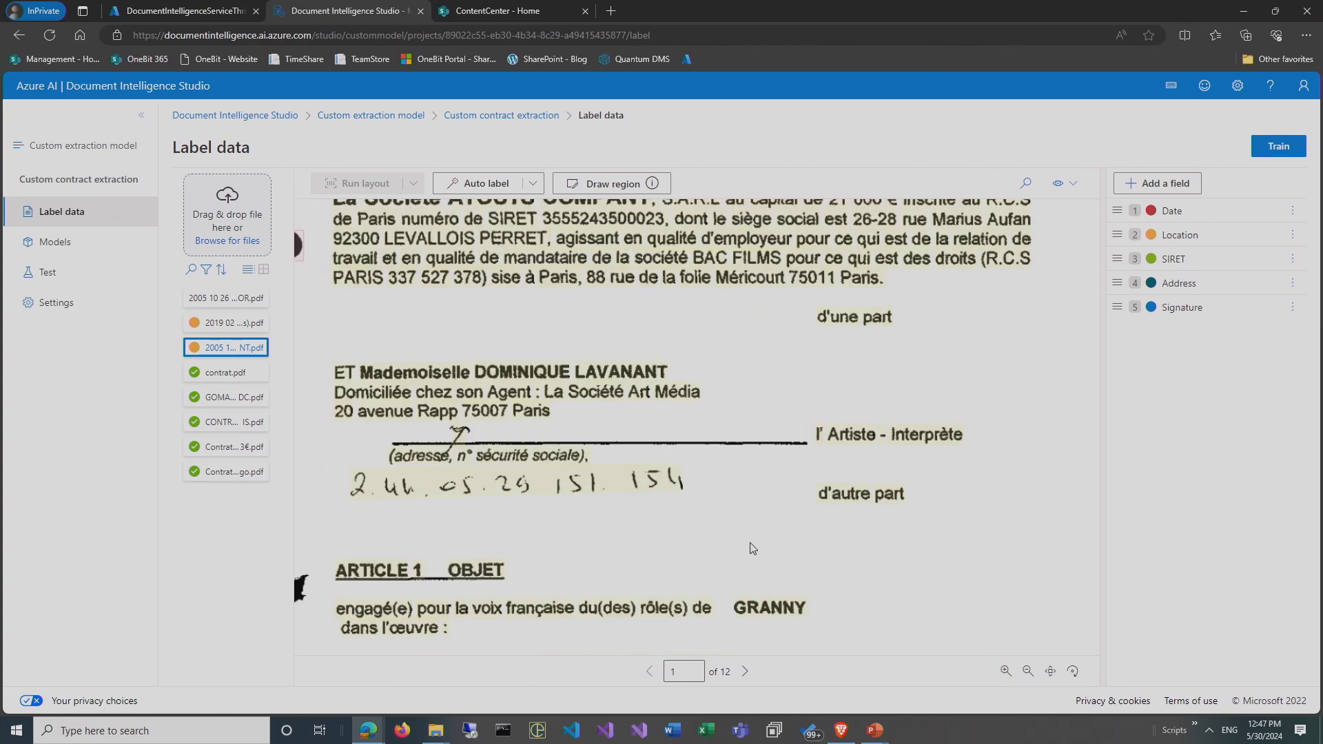
{"action": "scroll", "scroll_direction": "down", "scroll_amount": 3}
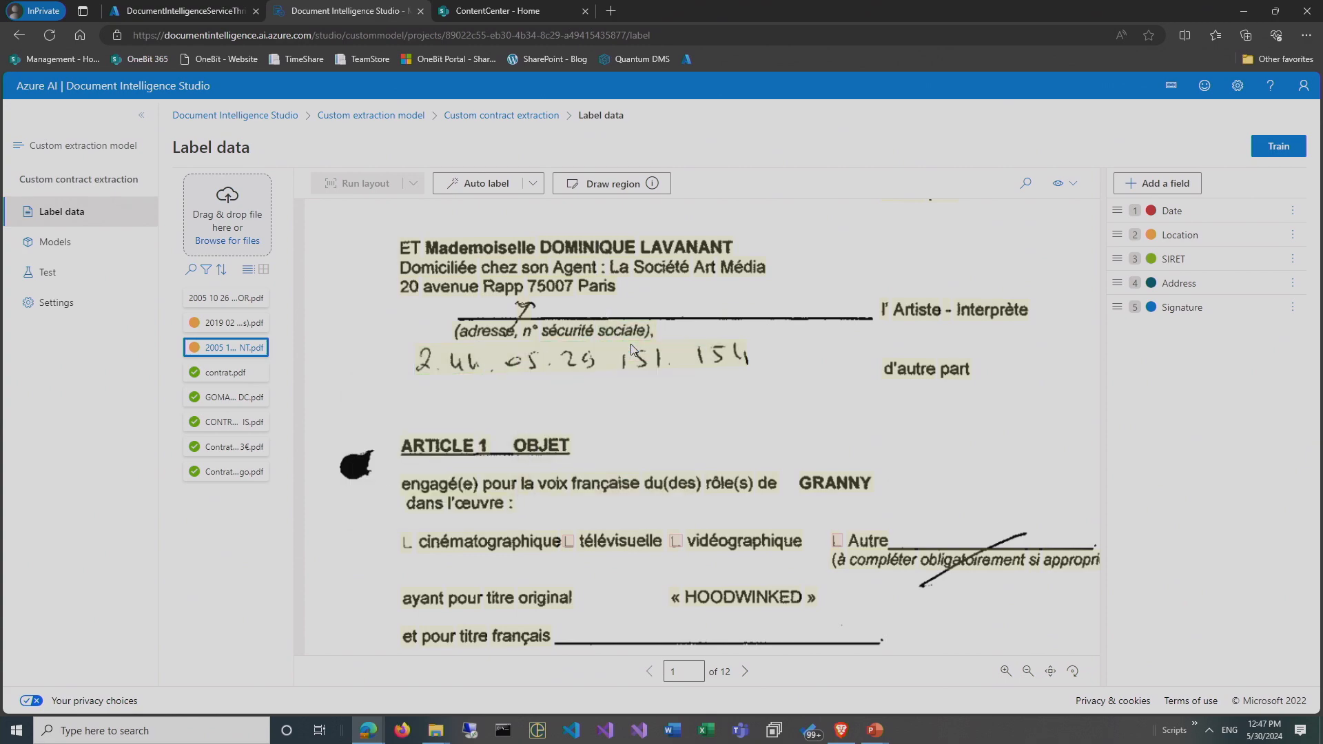
{"action": "left_click", "coordinate": [612, 183]}
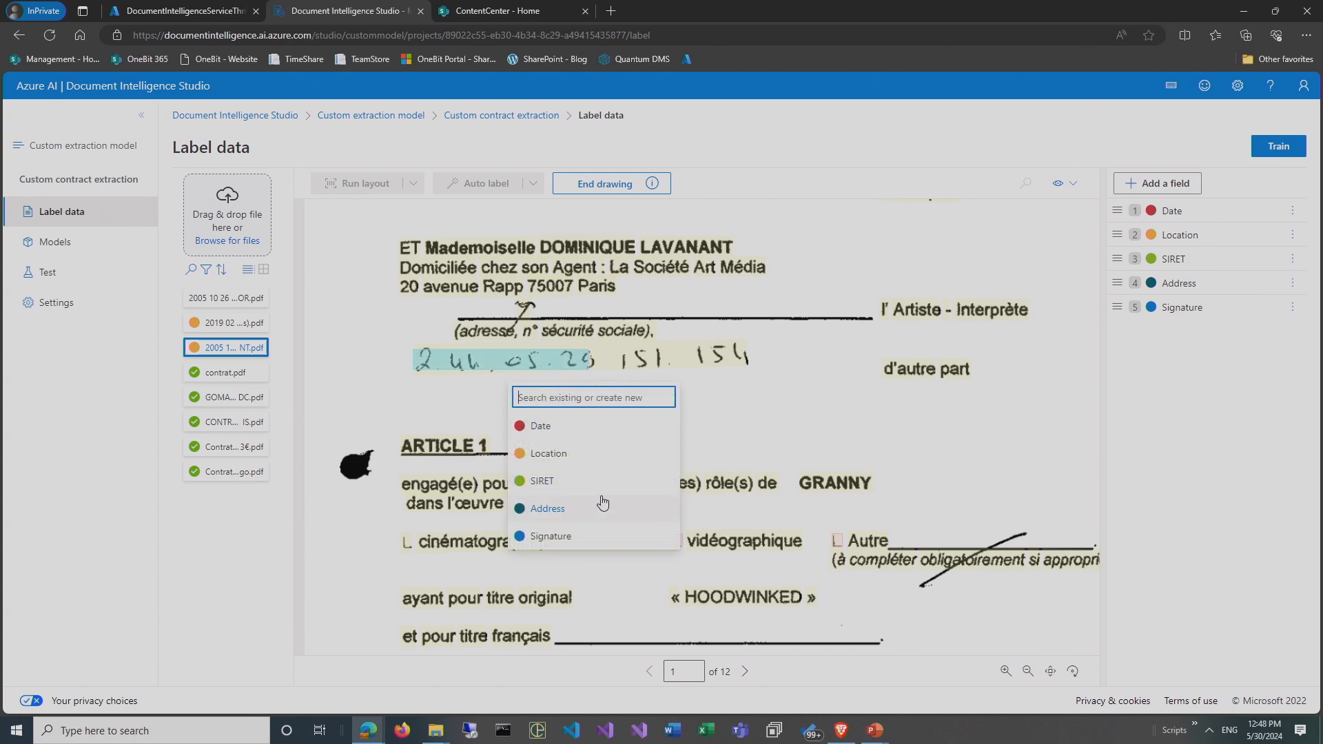
{"action": "left_click", "coordinate": [609, 184]}
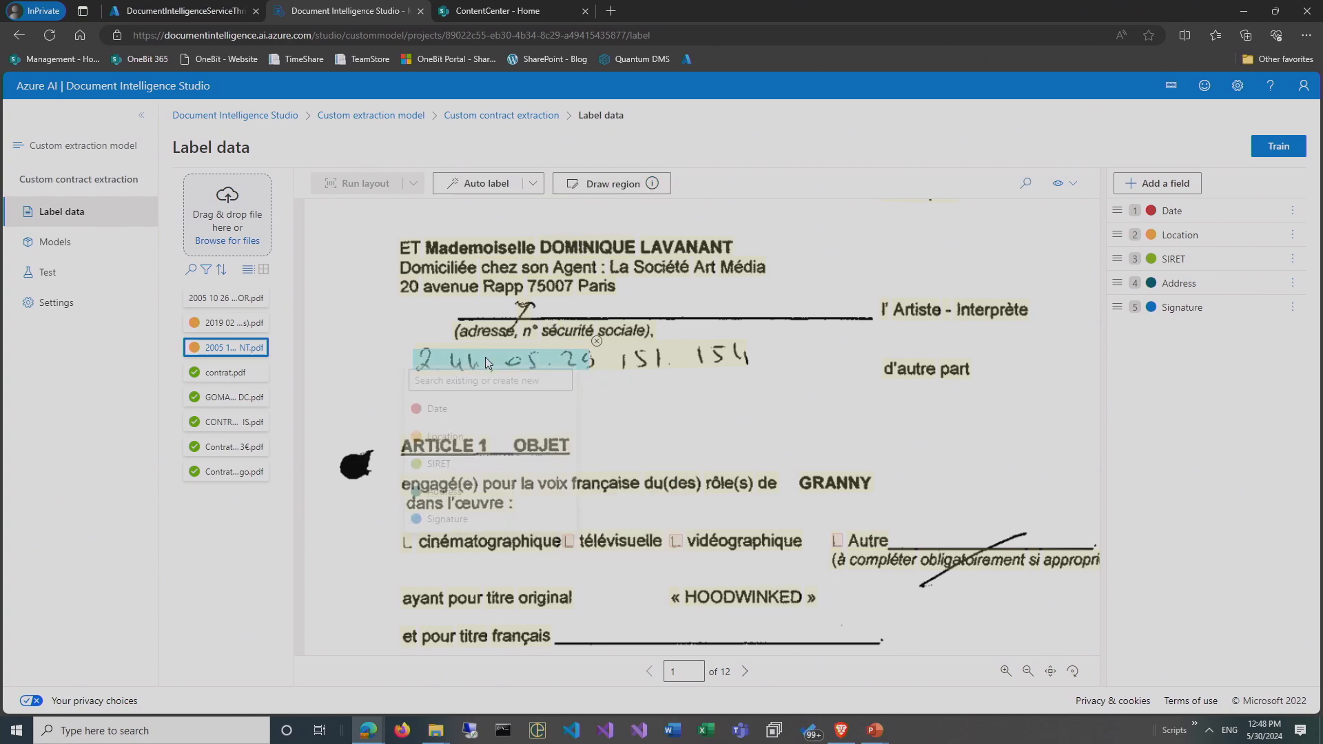
{"action": "left_click", "coordinate": [540, 342]}
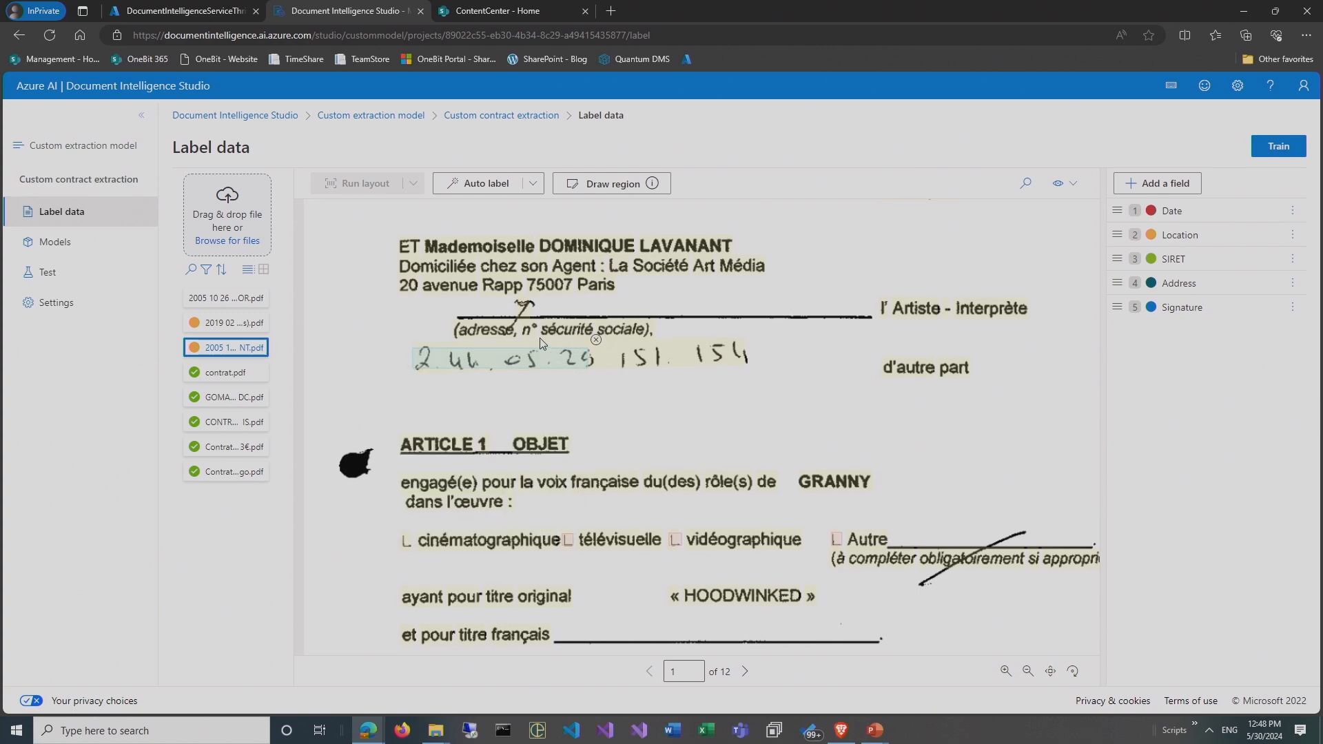
{"action": "mouse_move", "coordinate": [597, 346]}
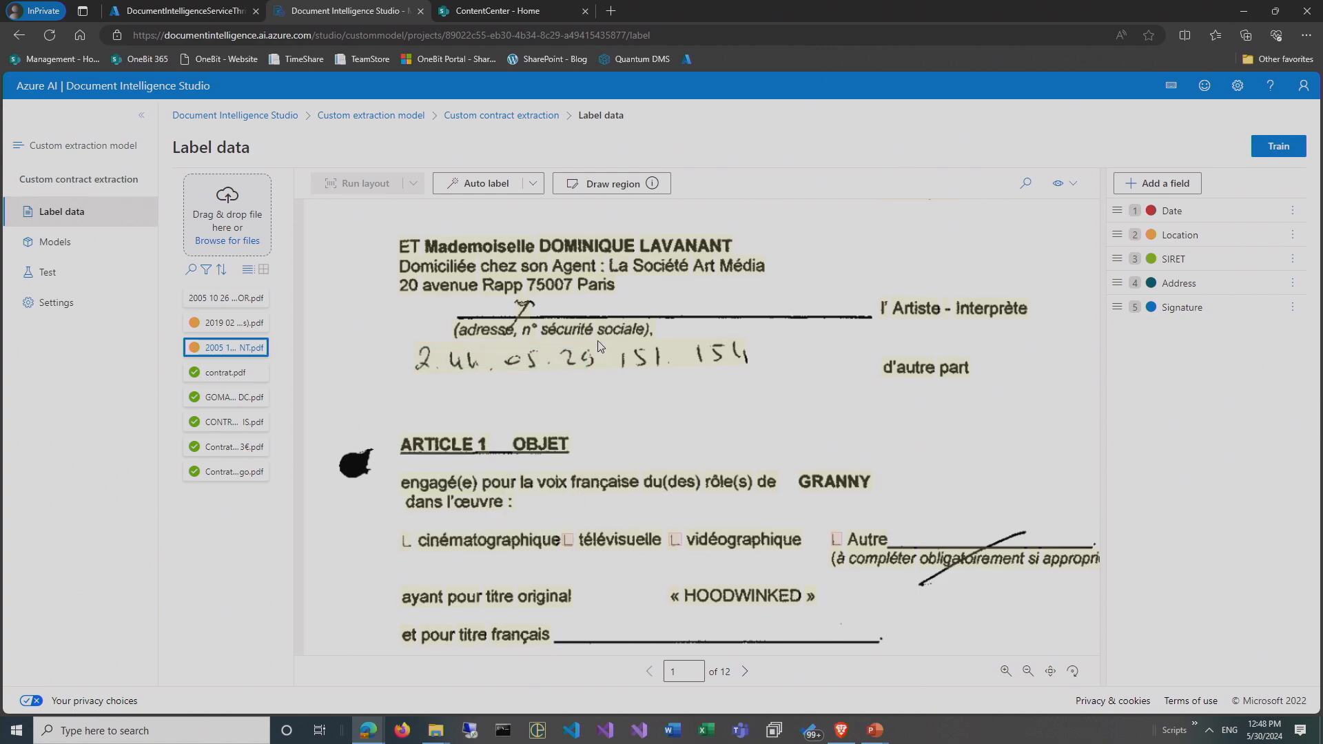
{"action": "scroll", "scroll_direction": "down", "scroll_amount": 3}
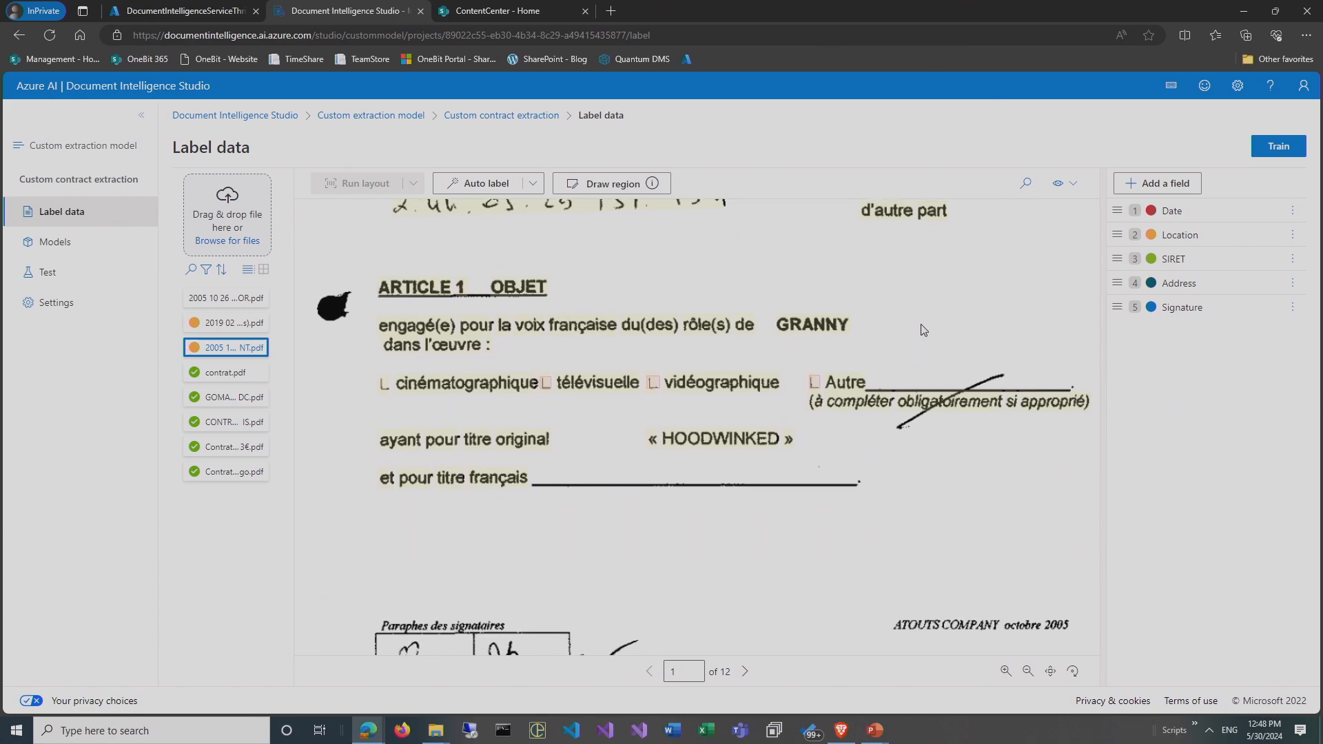
{"action": "scroll", "scroll_direction": "up", "scroll_amount": 3}
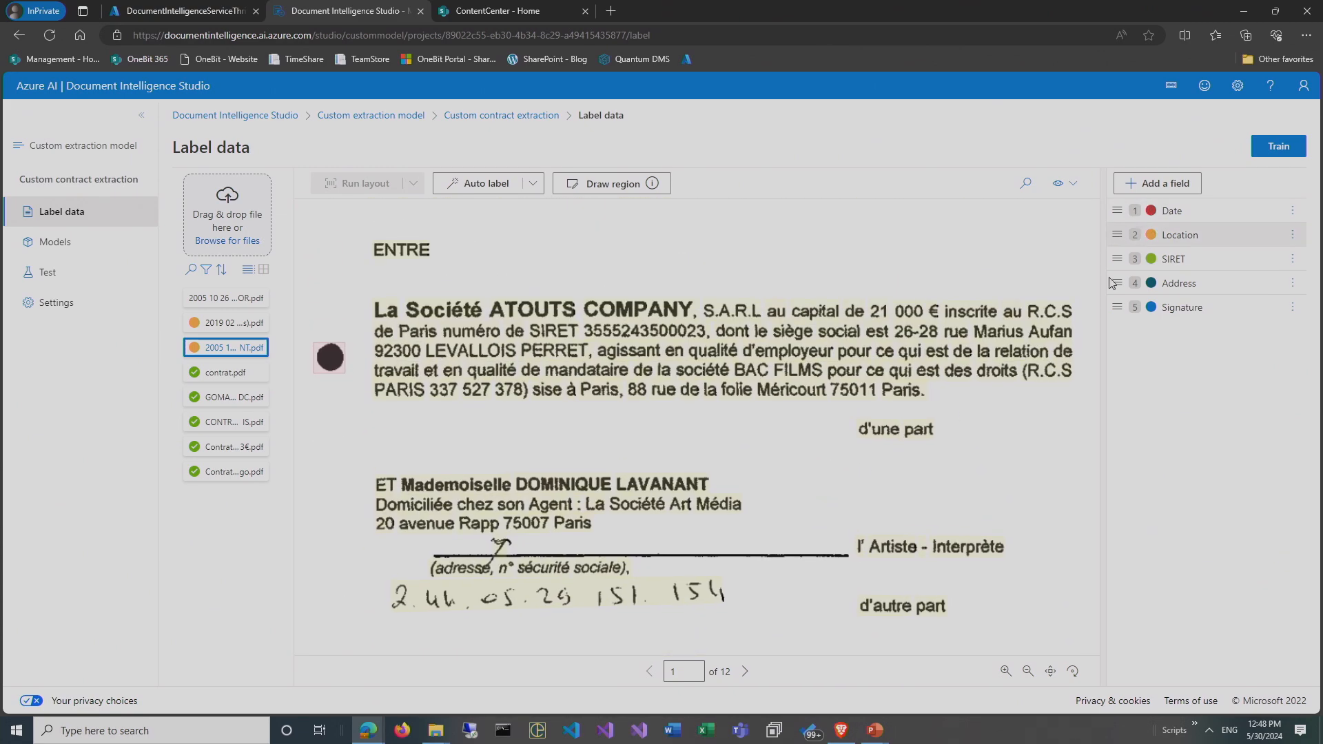
Label 2 Novembre 2005 as Date and the Clichy address as Address, then return to page 1.
{"action": "left_click", "coordinate": [746, 671]}
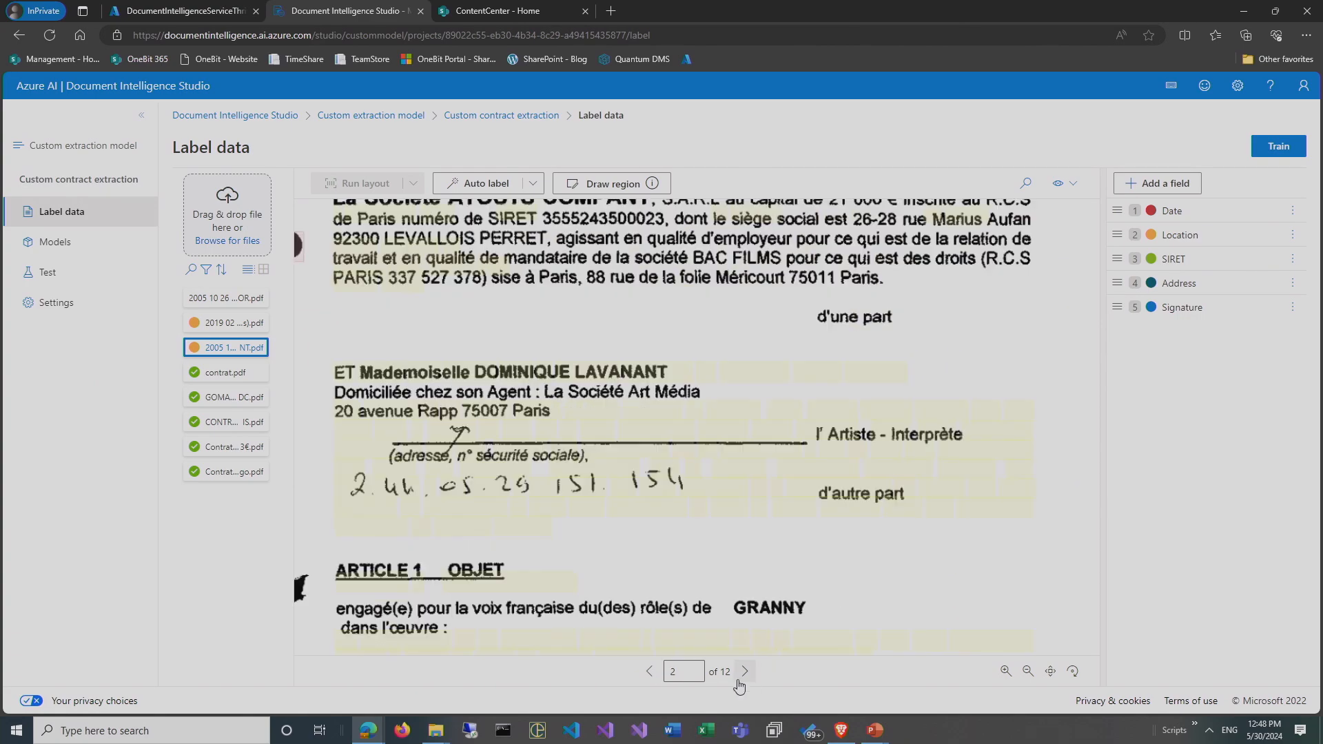
{"action": "scroll", "scroll_direction": "down", "scroll_amount": 3}
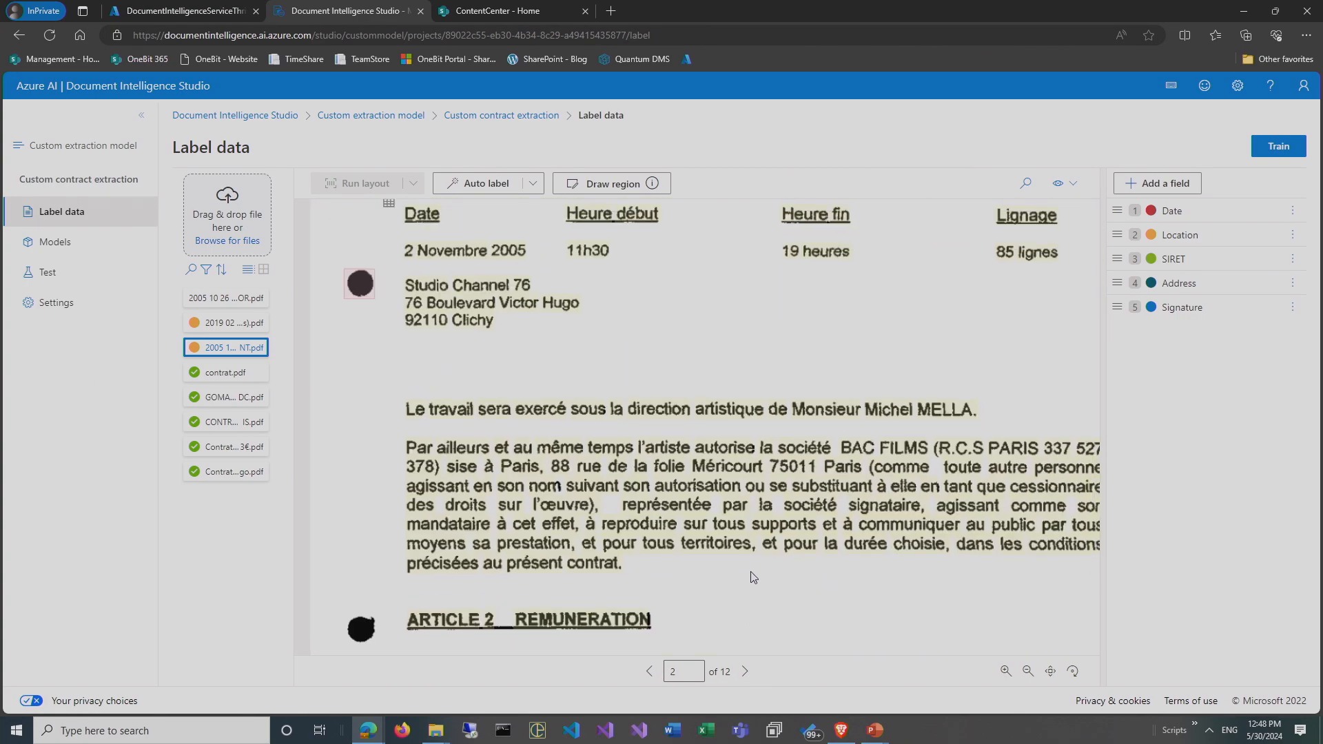
{"action": "scroll", "scroll_direction": "up", "scroll_amount": 3}
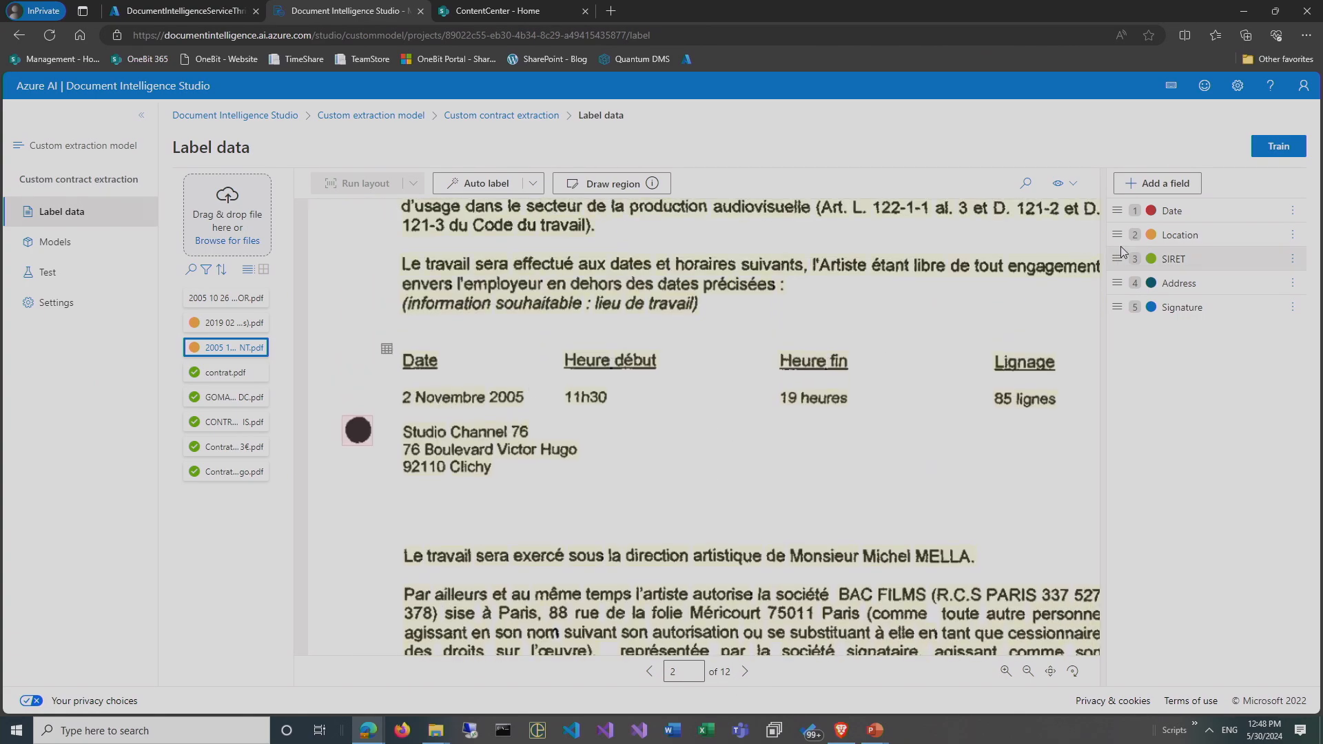
{"action": "mouse_move", "coordinate": [403, 405]}
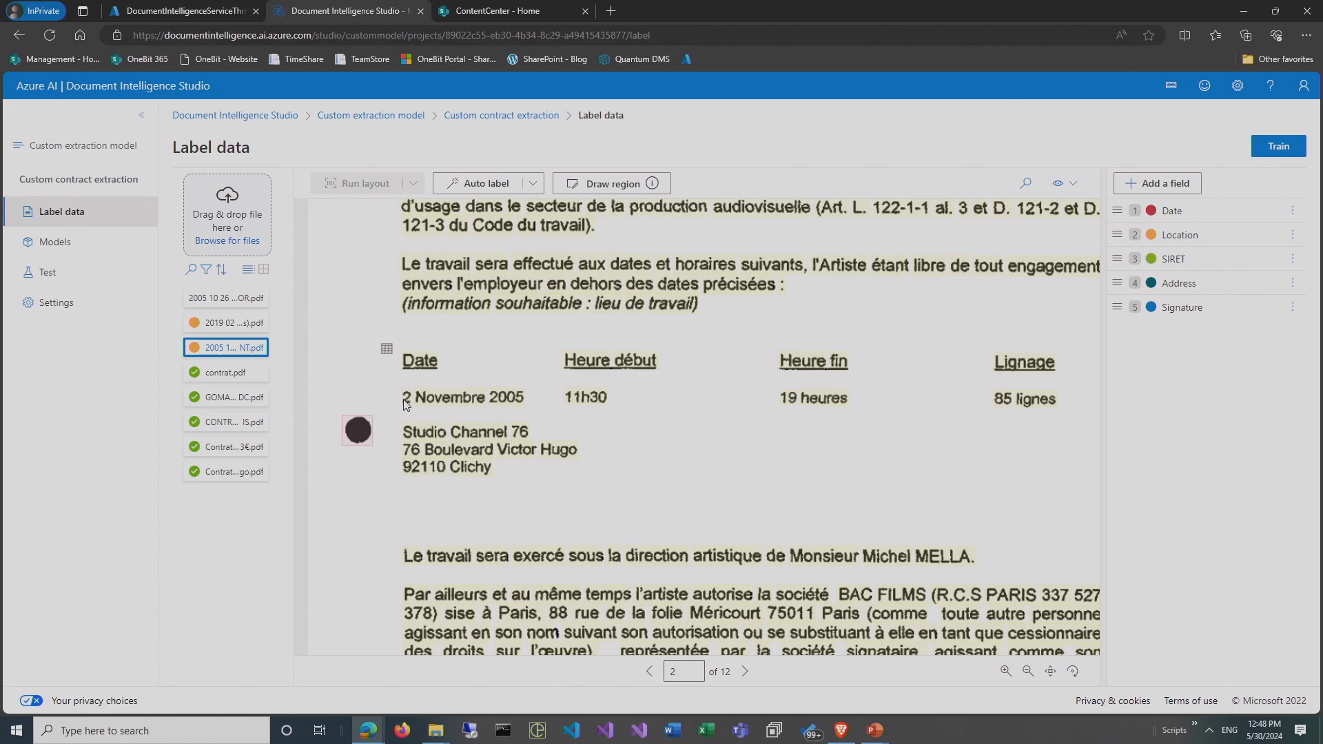
{"action": "left_click", "coordinate": [462, 398]}
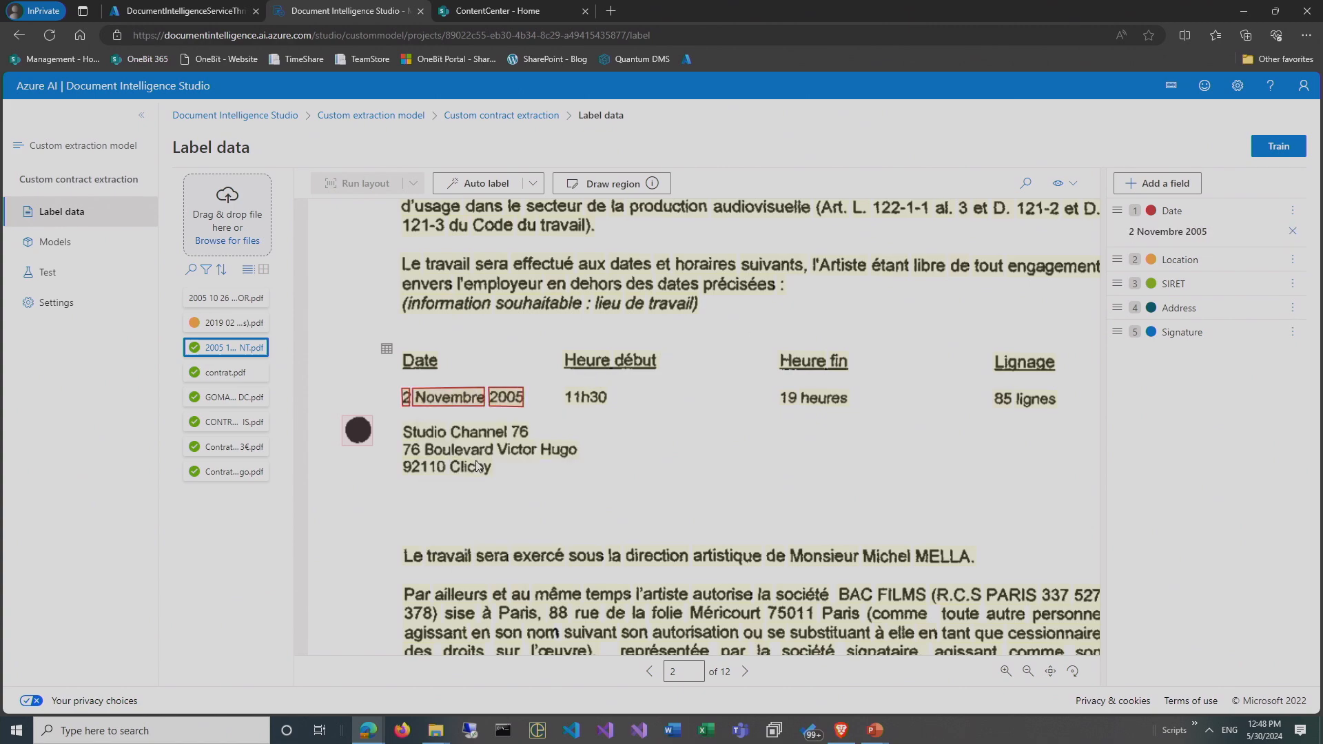
{"action": "mouse_move", "coordinate": [1087, 317]}
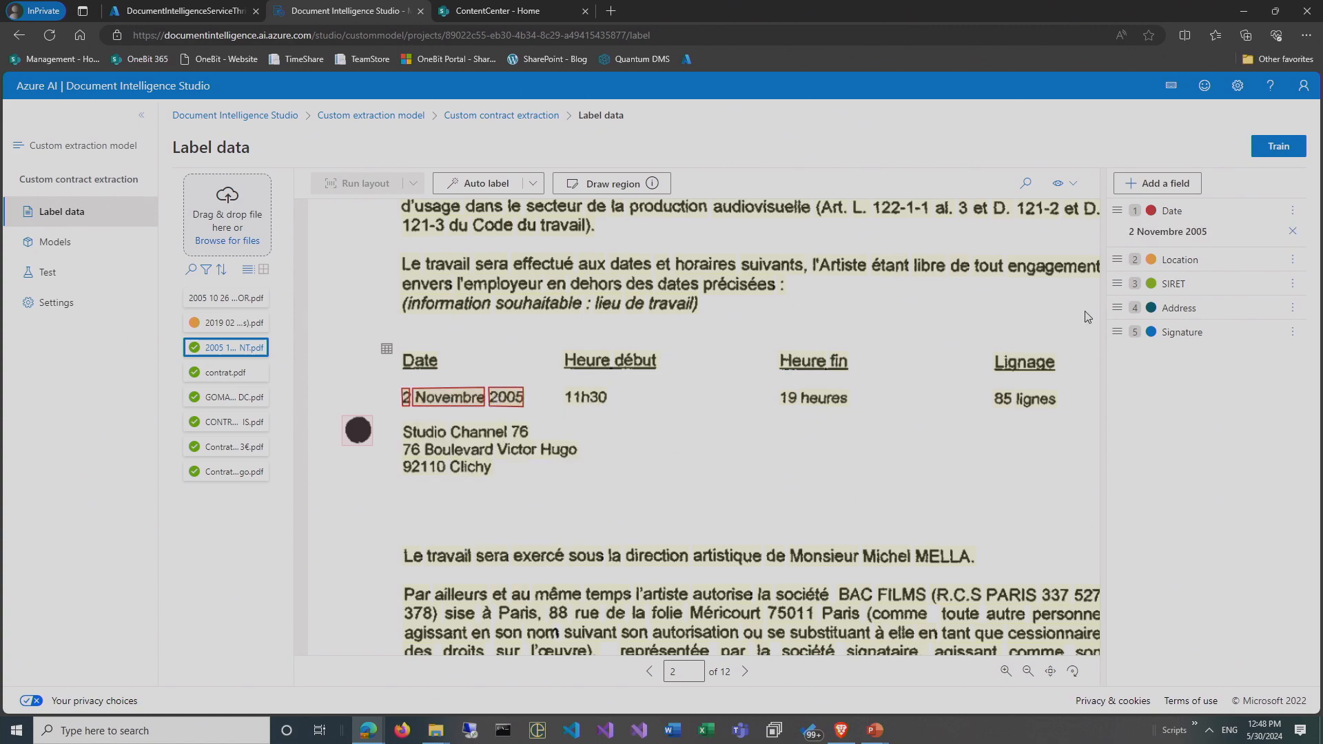
{"action": "mouse_move", "coordinate": [1179, 308]}
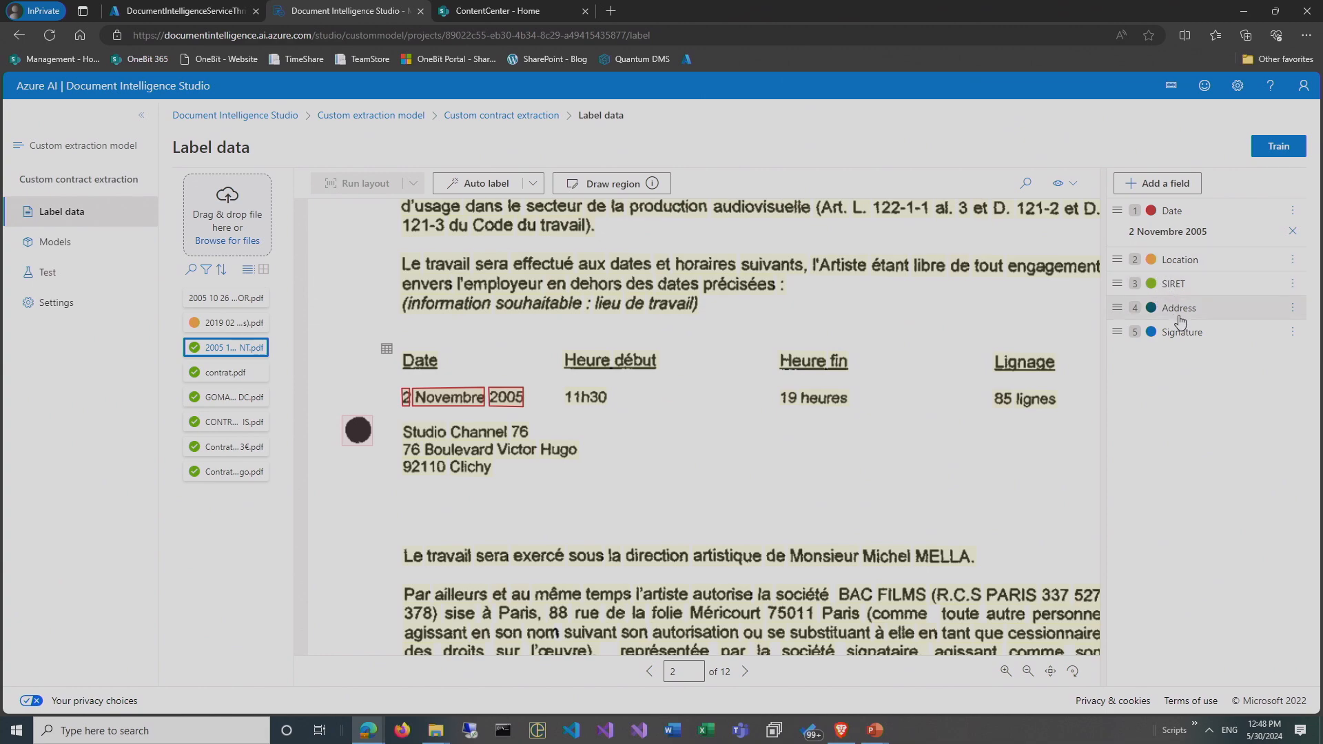
{"action": "mouse_move", "coordinate": [409, 455]}
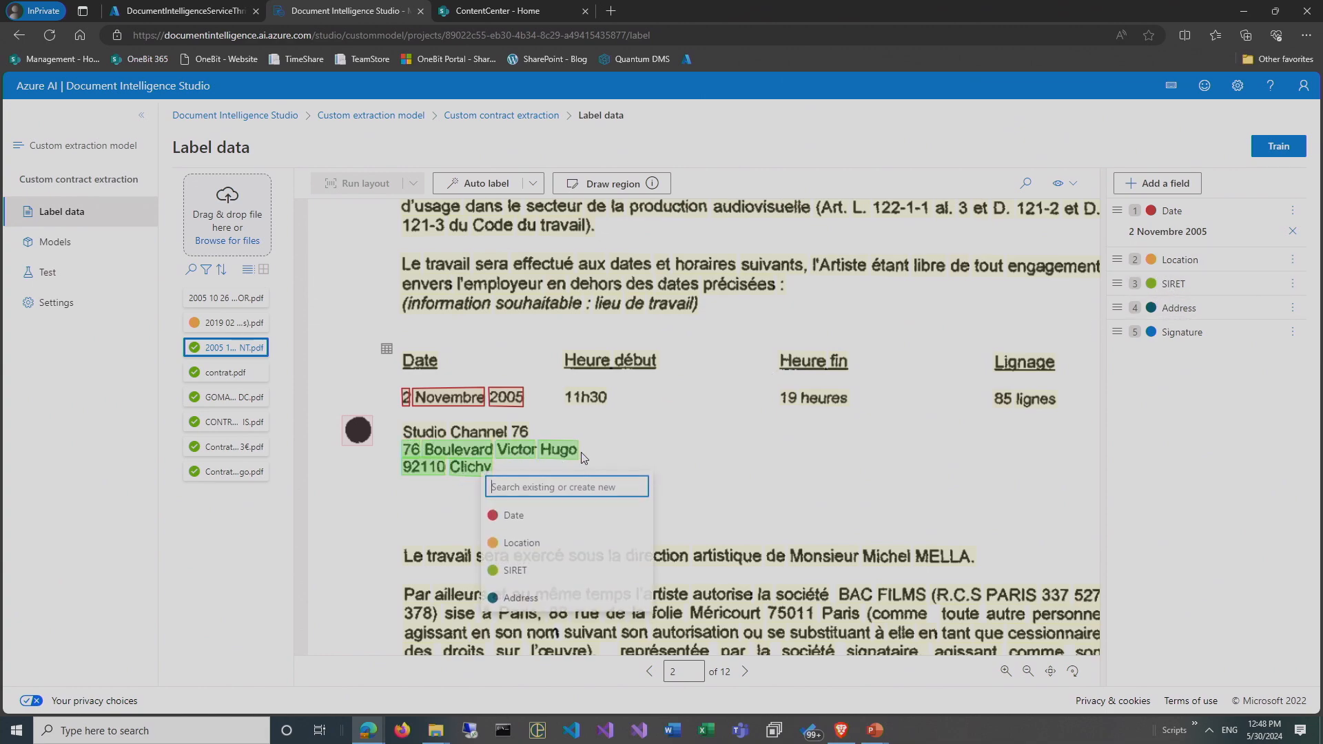
{"action": "left_click", "coordinate": [522, 598]}
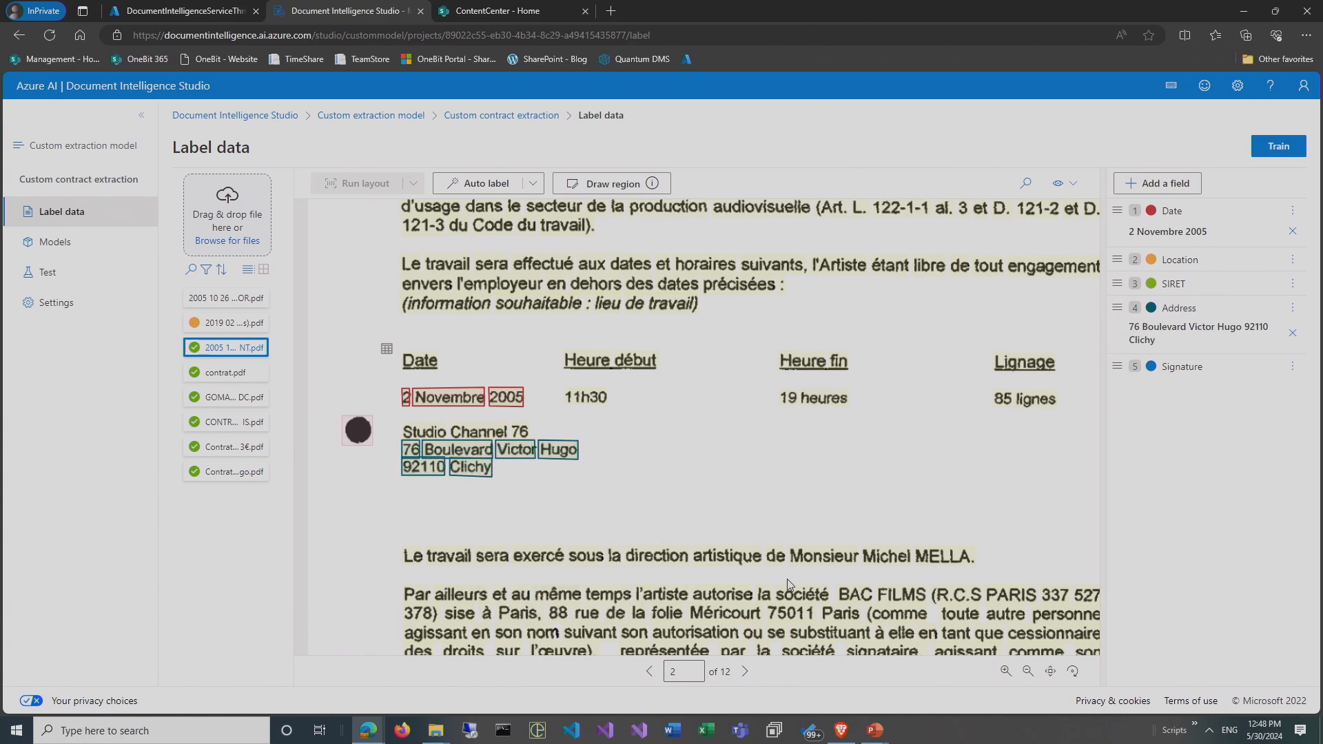
{"action": "left_click", "coordinate": [650, 671]}
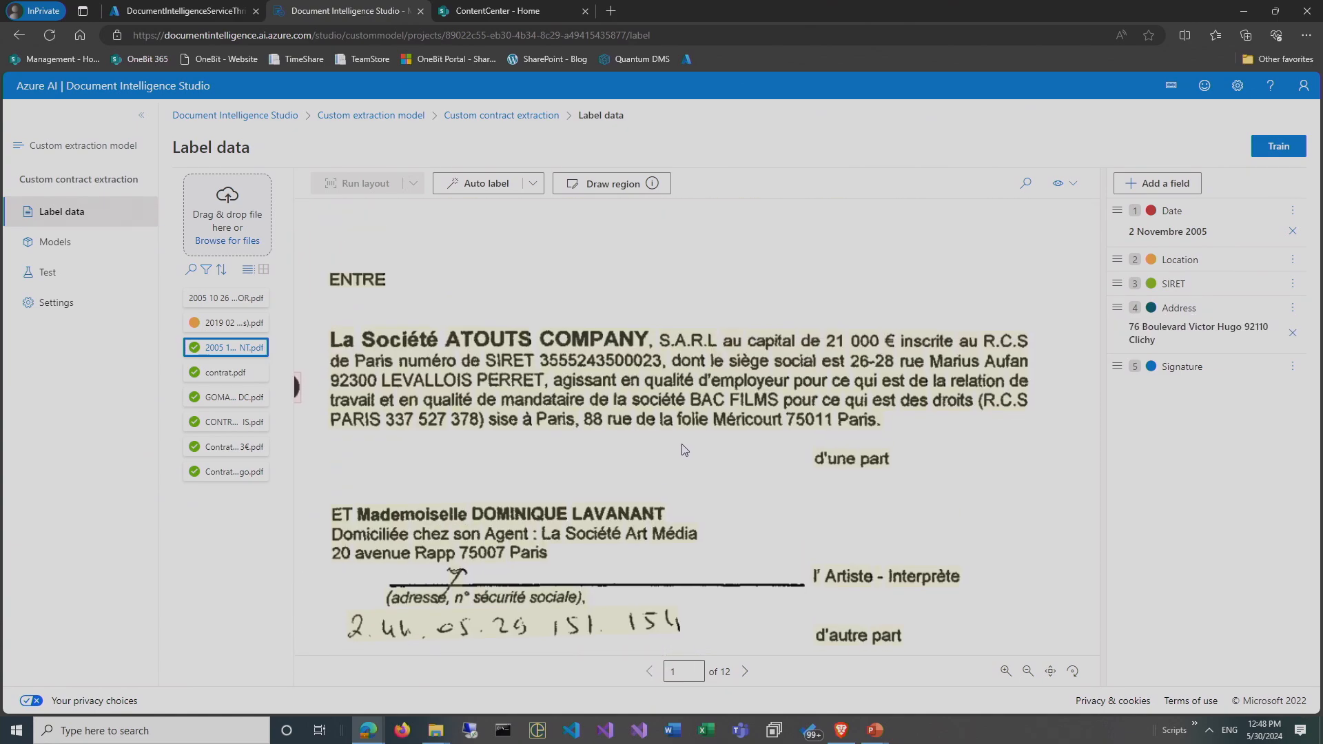
Select the SIRET number and Paris, then remove the wrongly assigned Location value.
{"action": "left_click", "coordinate": [599, 366]}
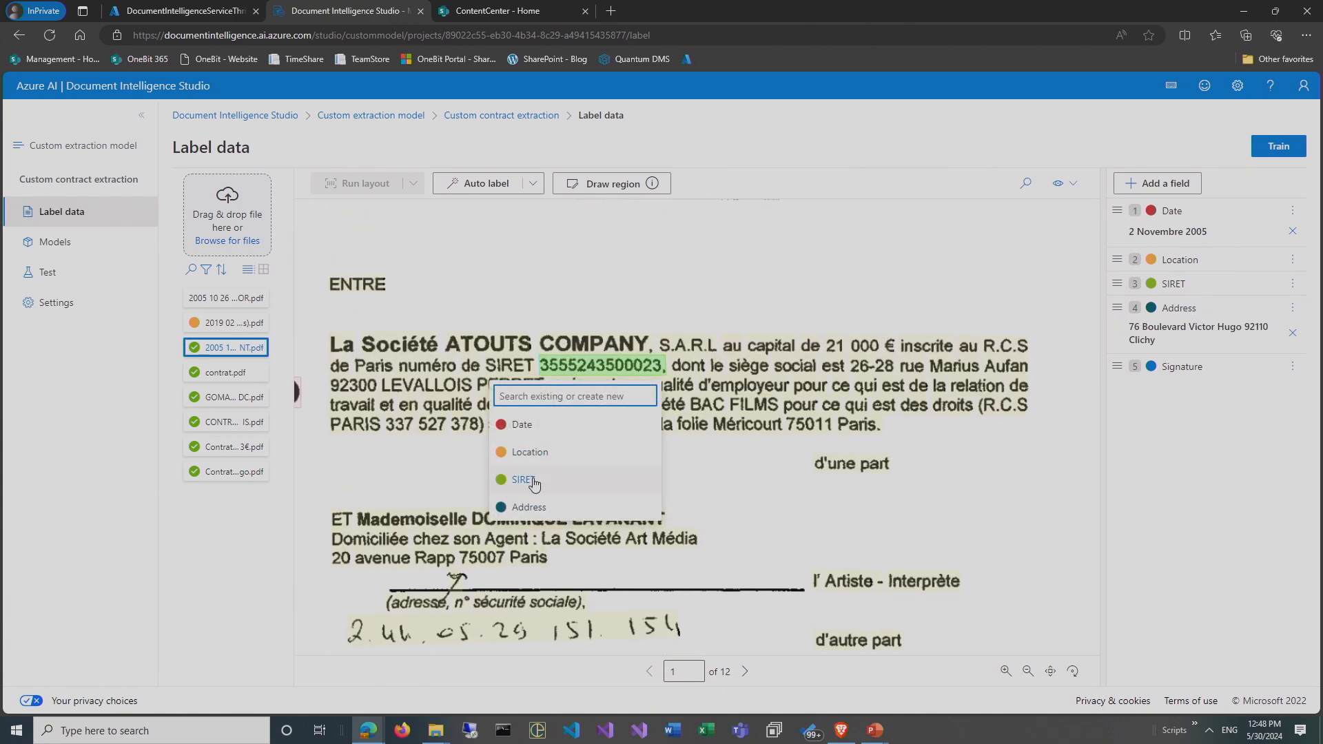
{"action": "left_click", "coordinate": [523, 478]}
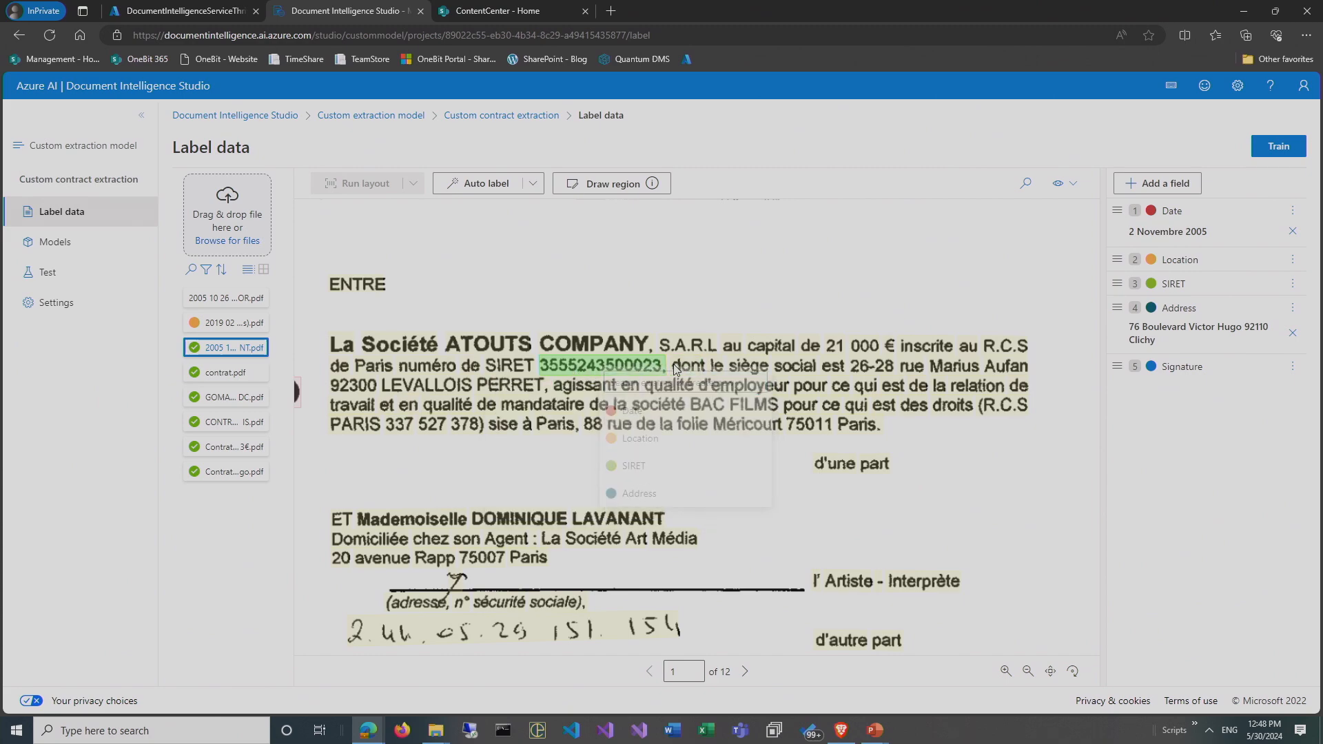
{"action": "left_click", "coordinate": [633, 465]}
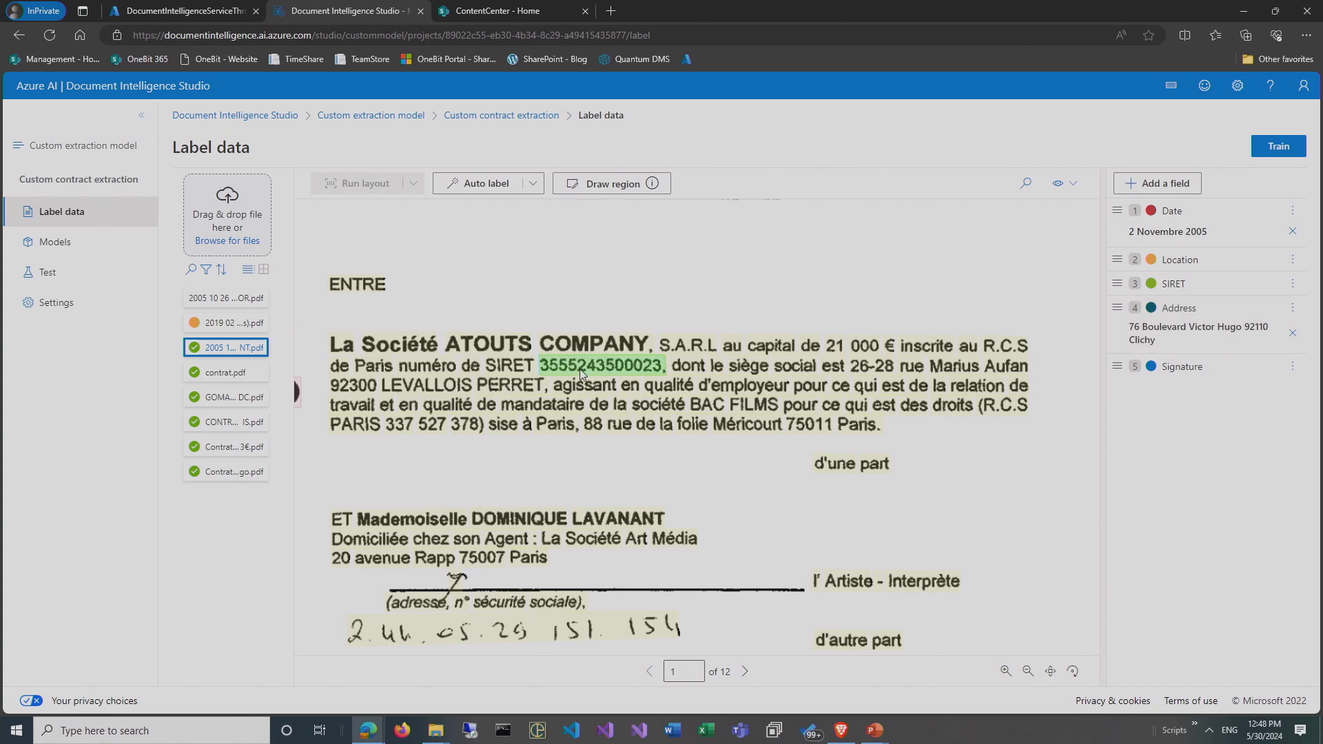
{"action": "left_click", "coordinate": [601, 366]}
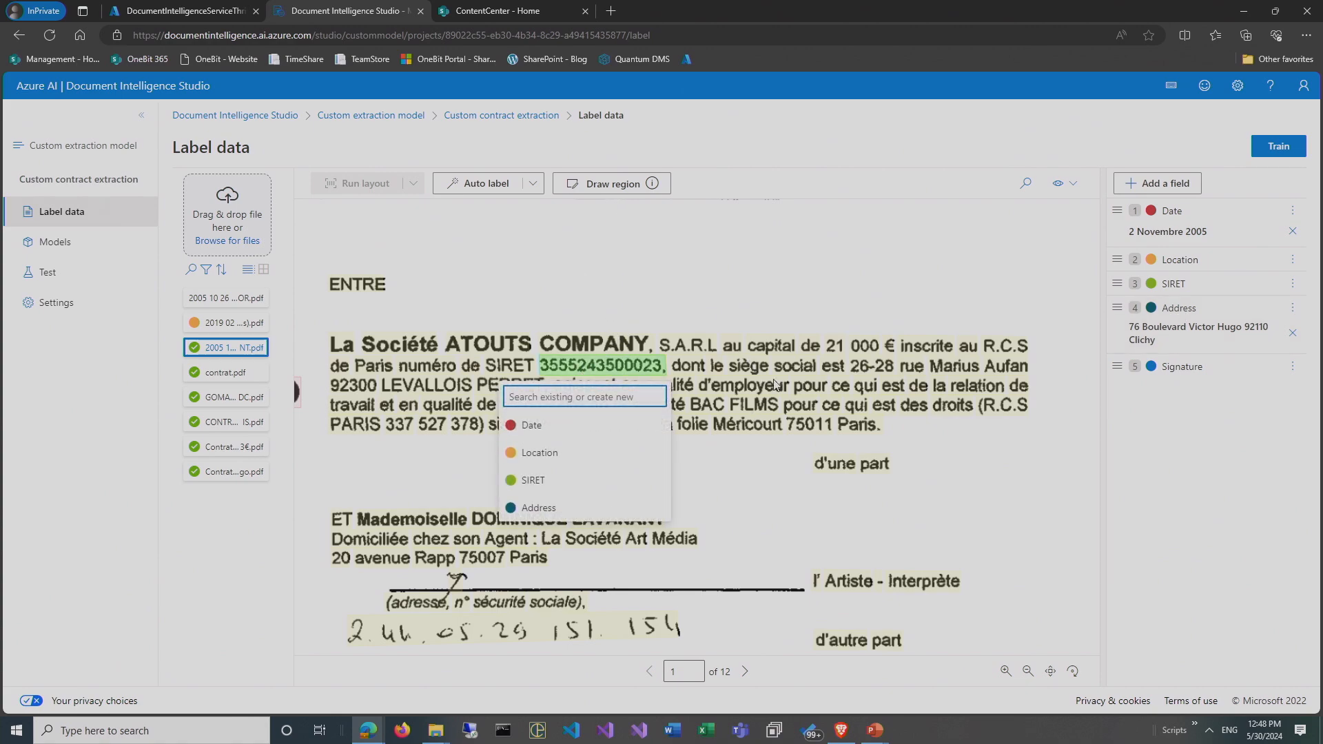
{"action": "left_click", "coordinate": [650, 386]}
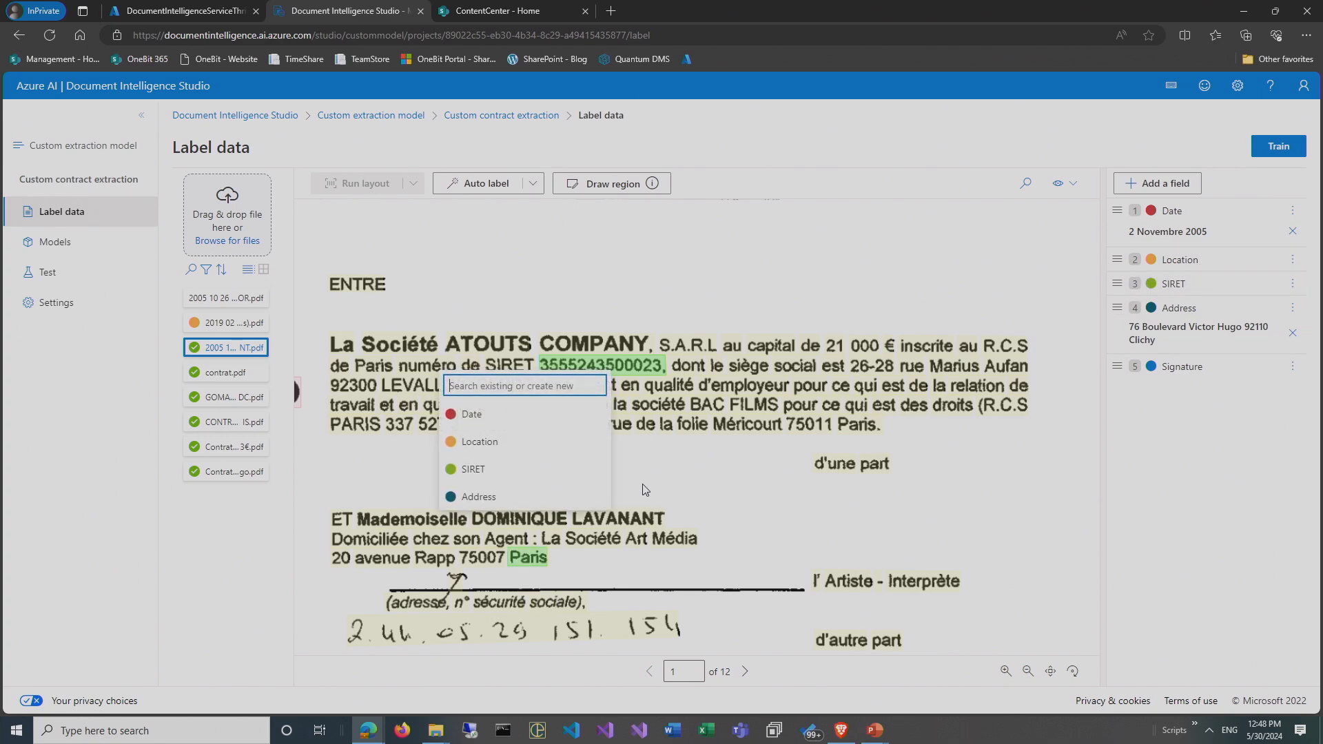
{"action": "left_click", "coordinate": [478, 441]}
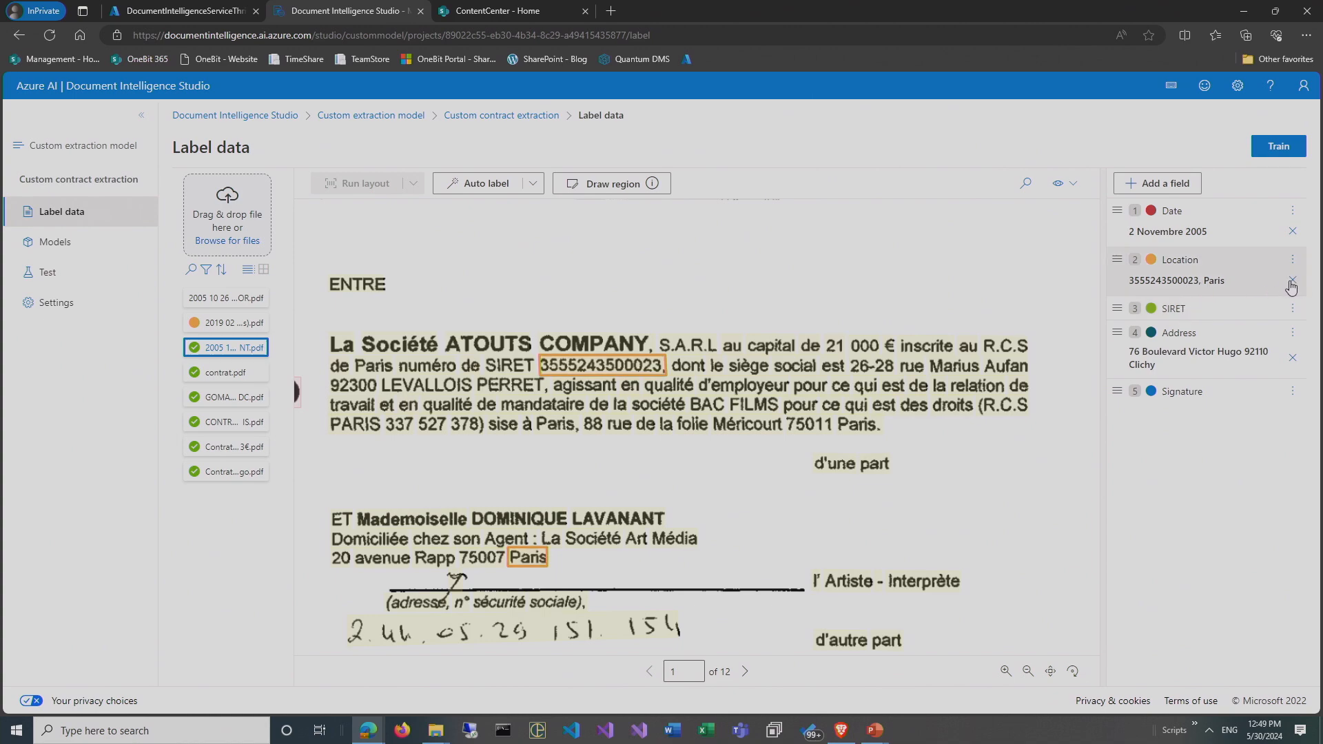
{"action": "left_click", "coordinate": [1292, 280]}
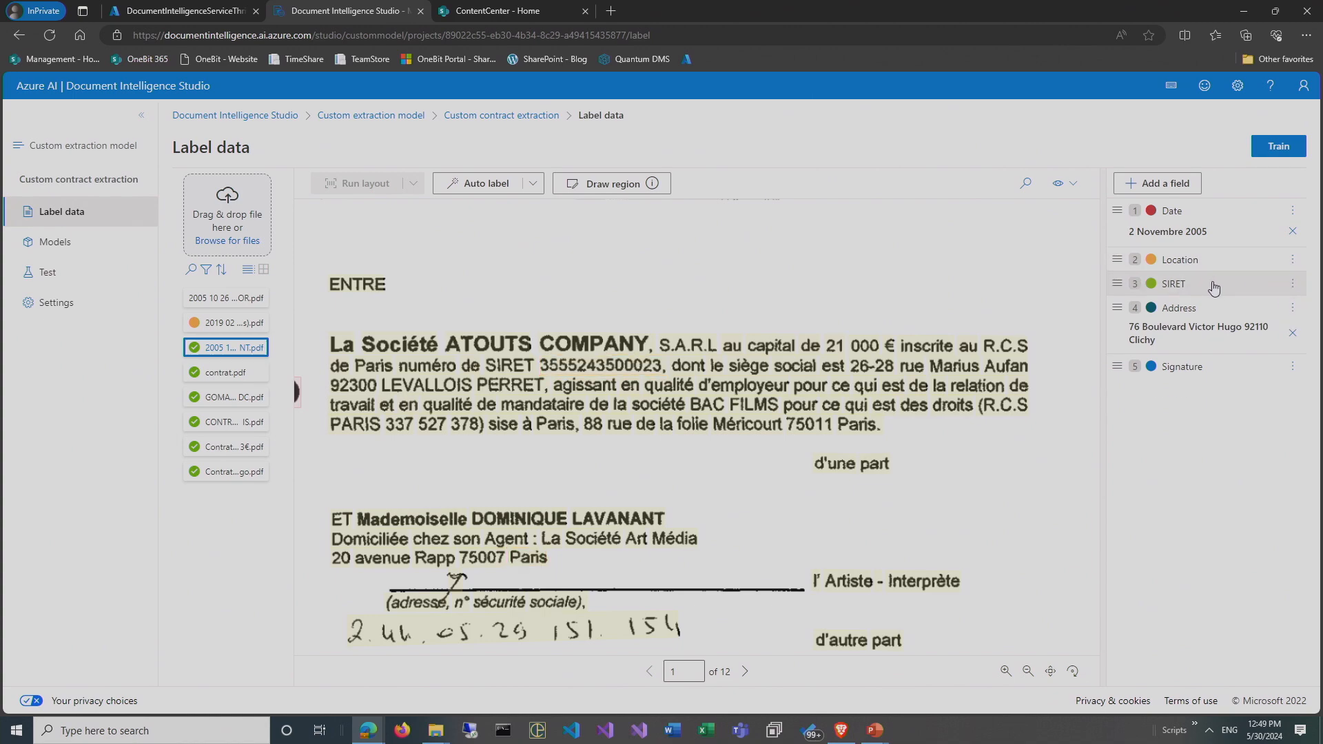
{"action": "mouse_move", "coordinate": [534, 560]}
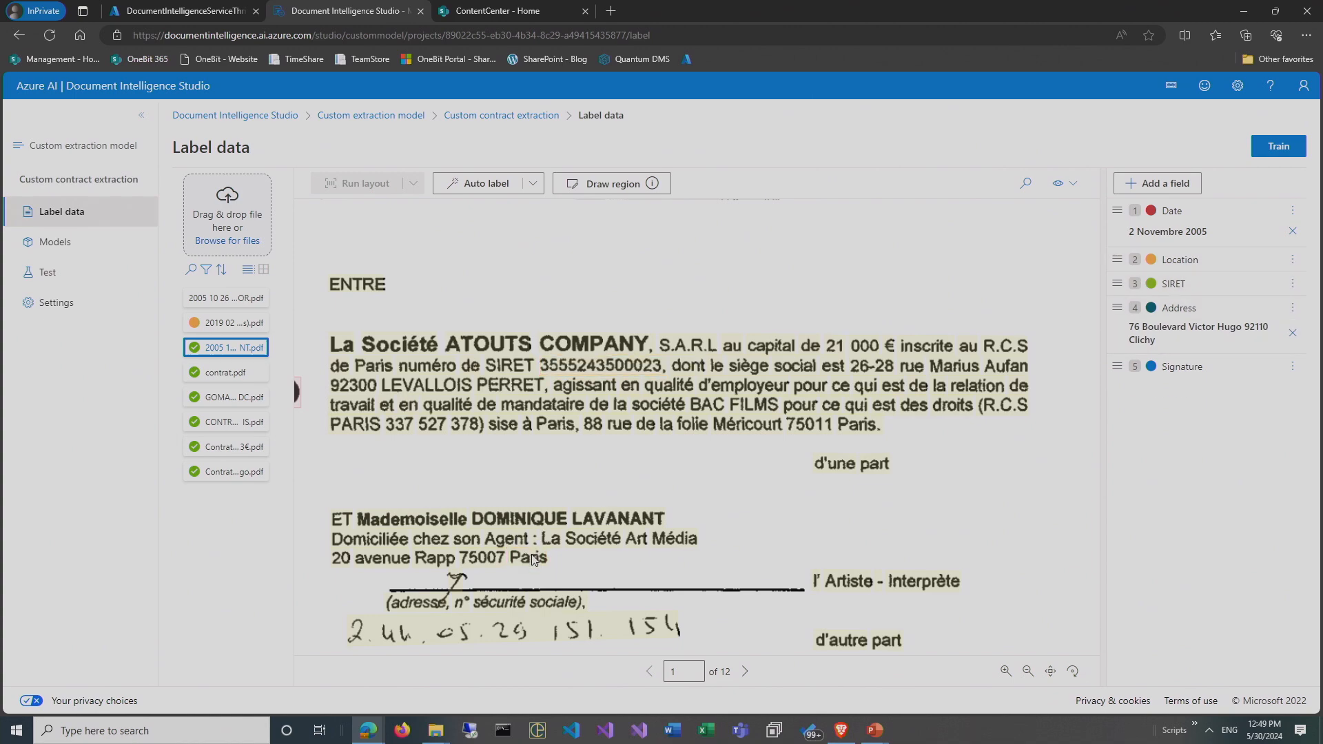
{"action": "left_click", "coordinate": [533, 558]}
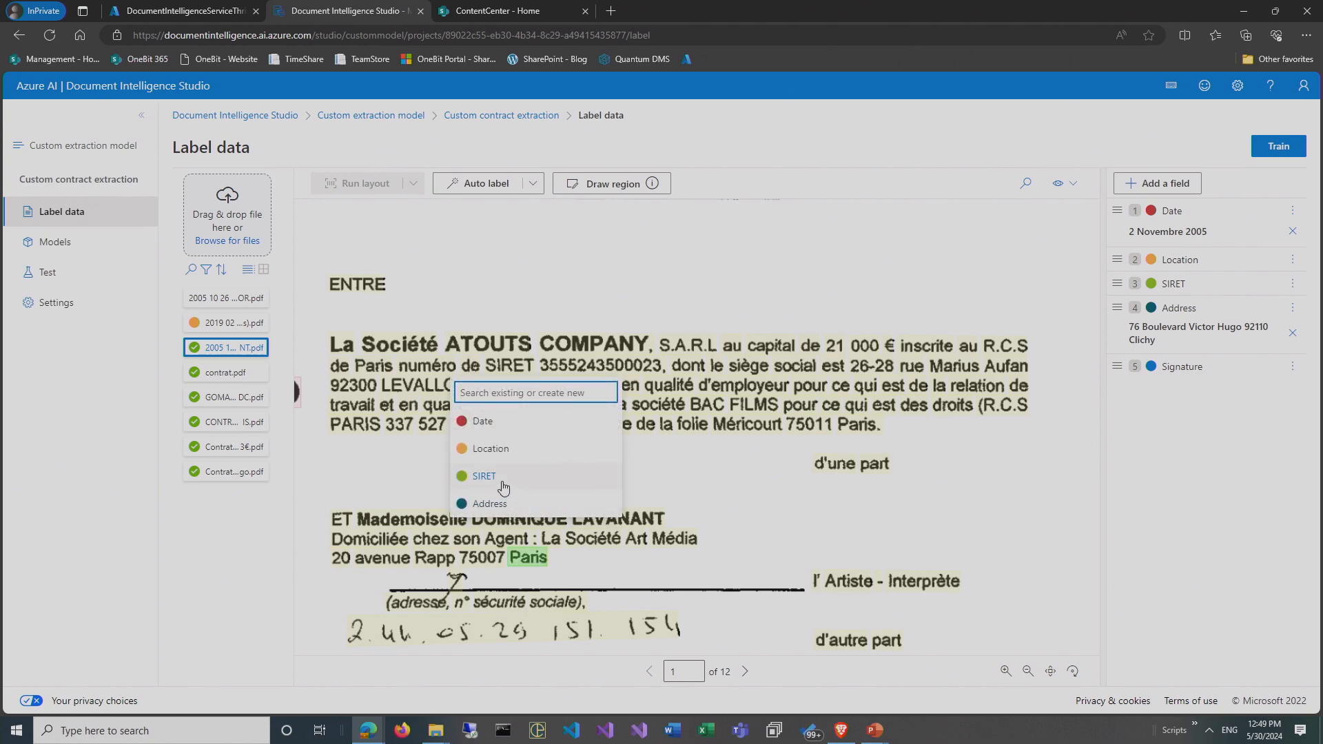
{"action": "left_click", "coordinate": [490, 448]}
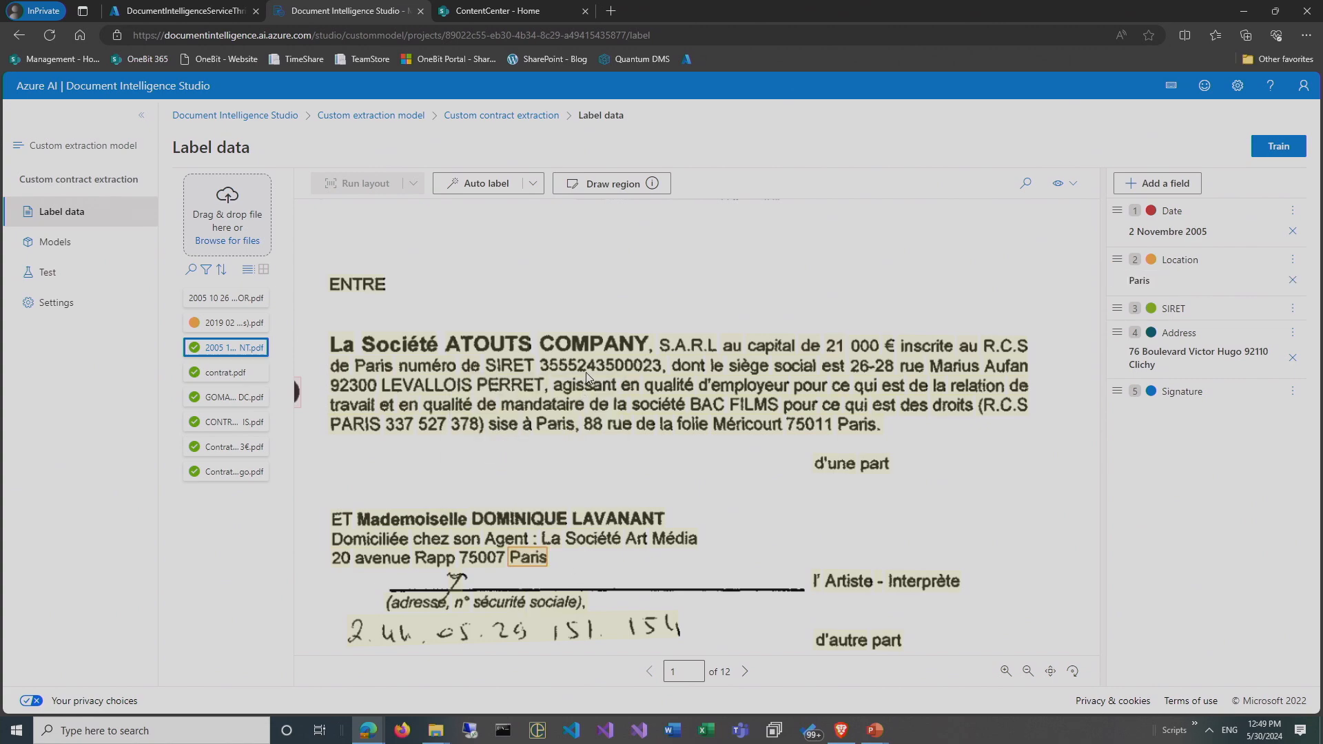
{"action": "left_click", "coordinate": [601, 366]}
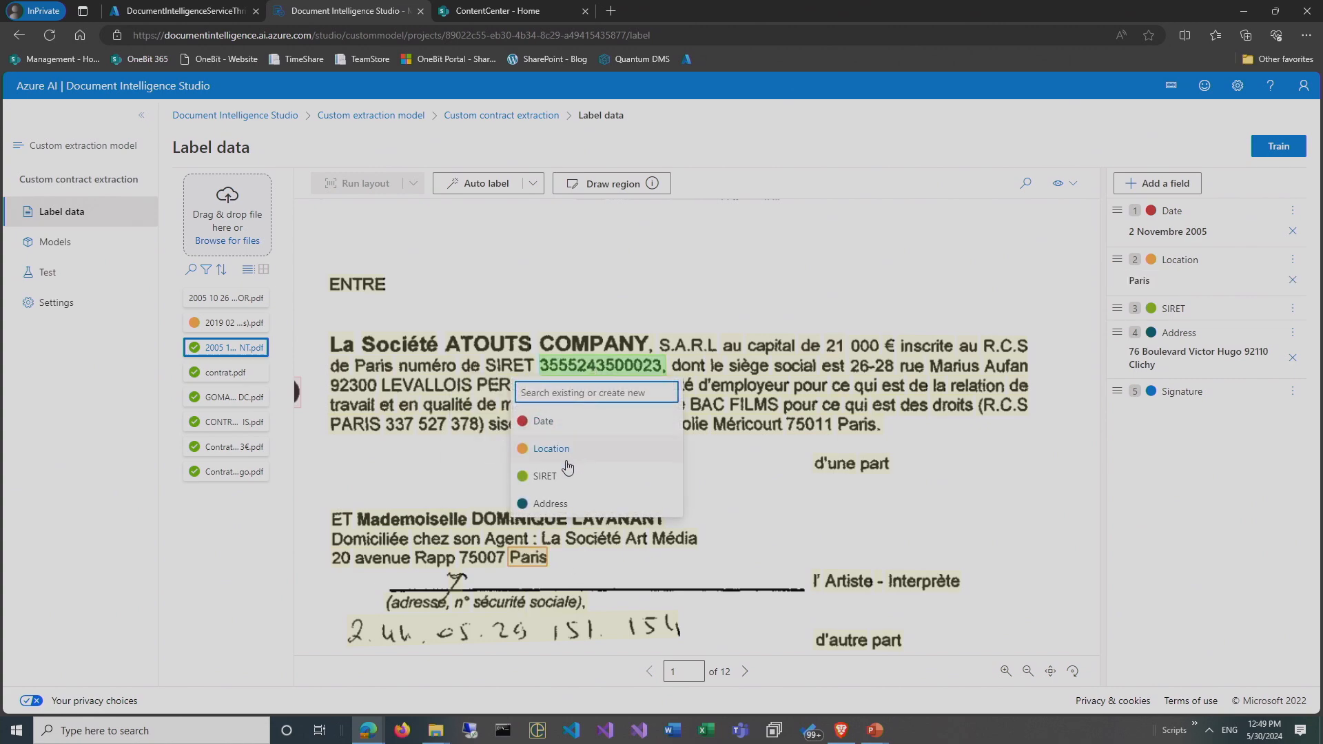
{"action": "left_click", "coordinate": [545, 475]}
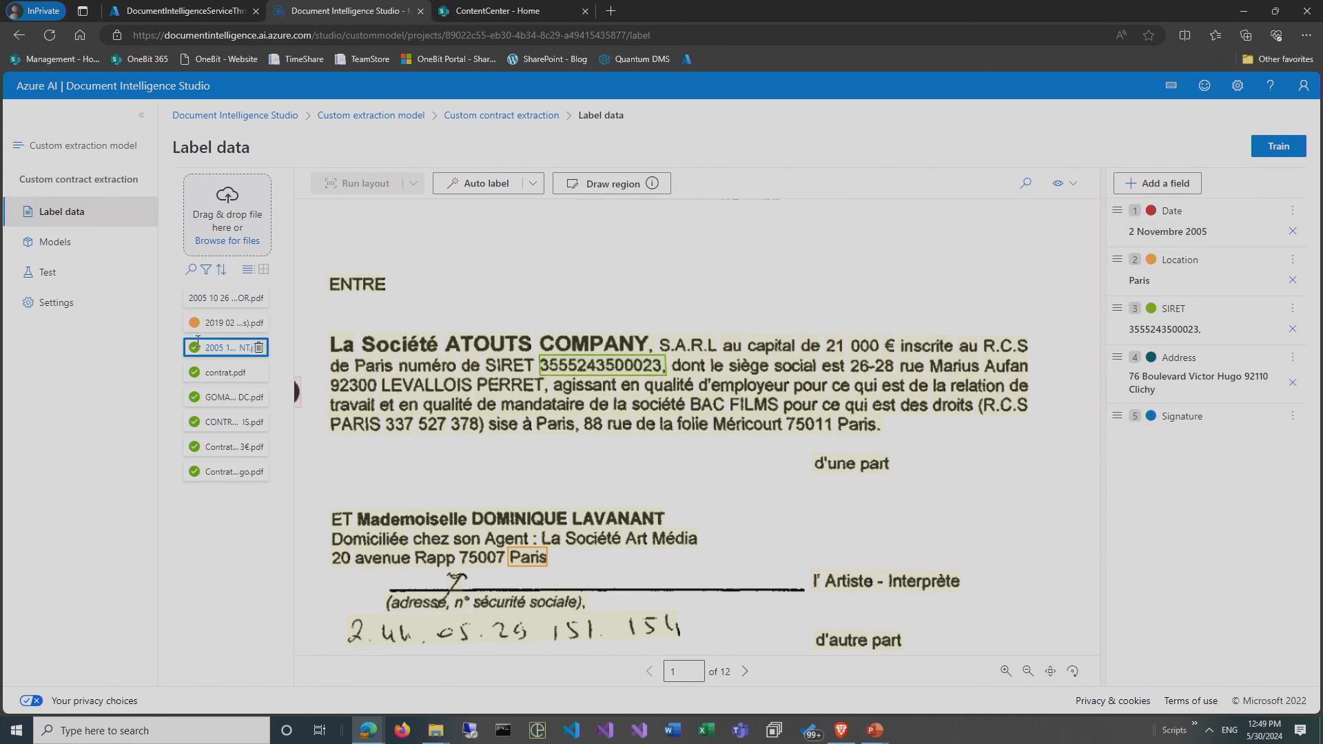
Open the 2019 CESSION DE MARQUES contract and label the LAJE EVENT Bussy St Georges address as Address.
{"action": "left_click", "coordinate": [226, 323]}
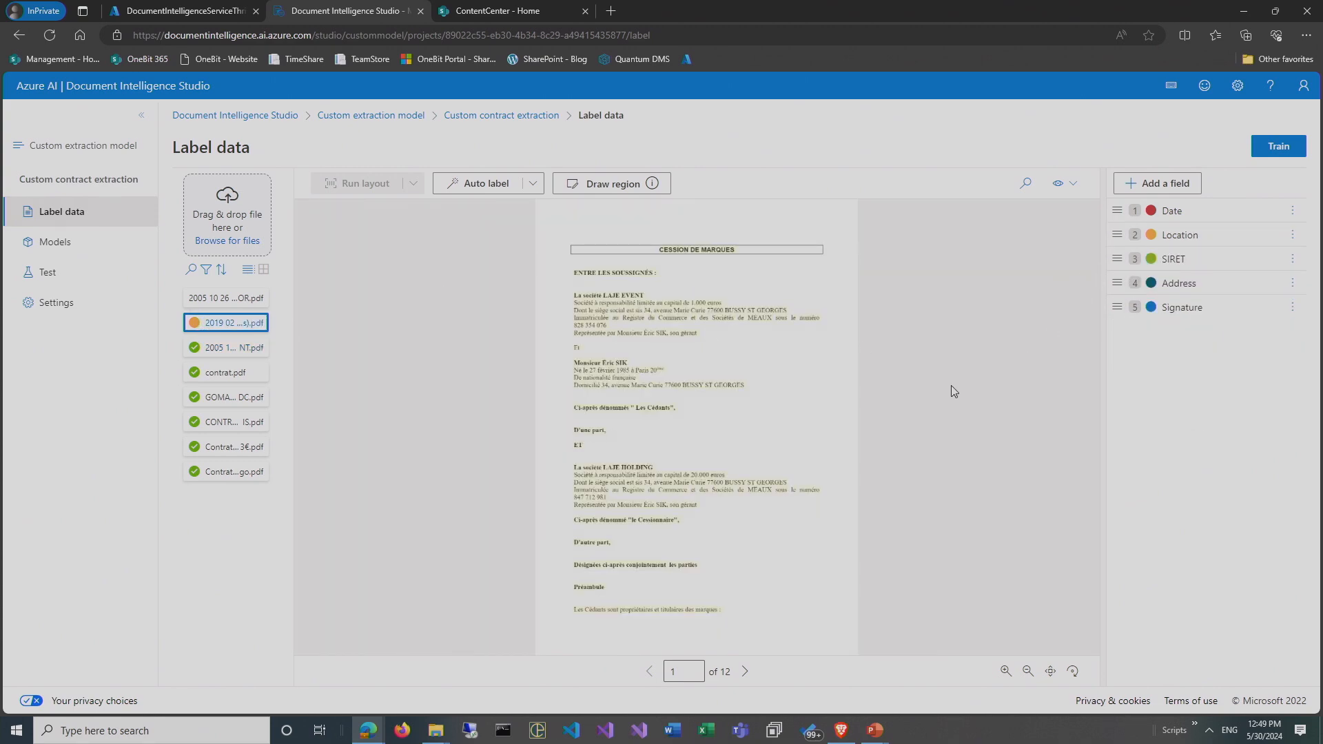
{"action": "mouse_move", "coordinate": [1001, 670]}
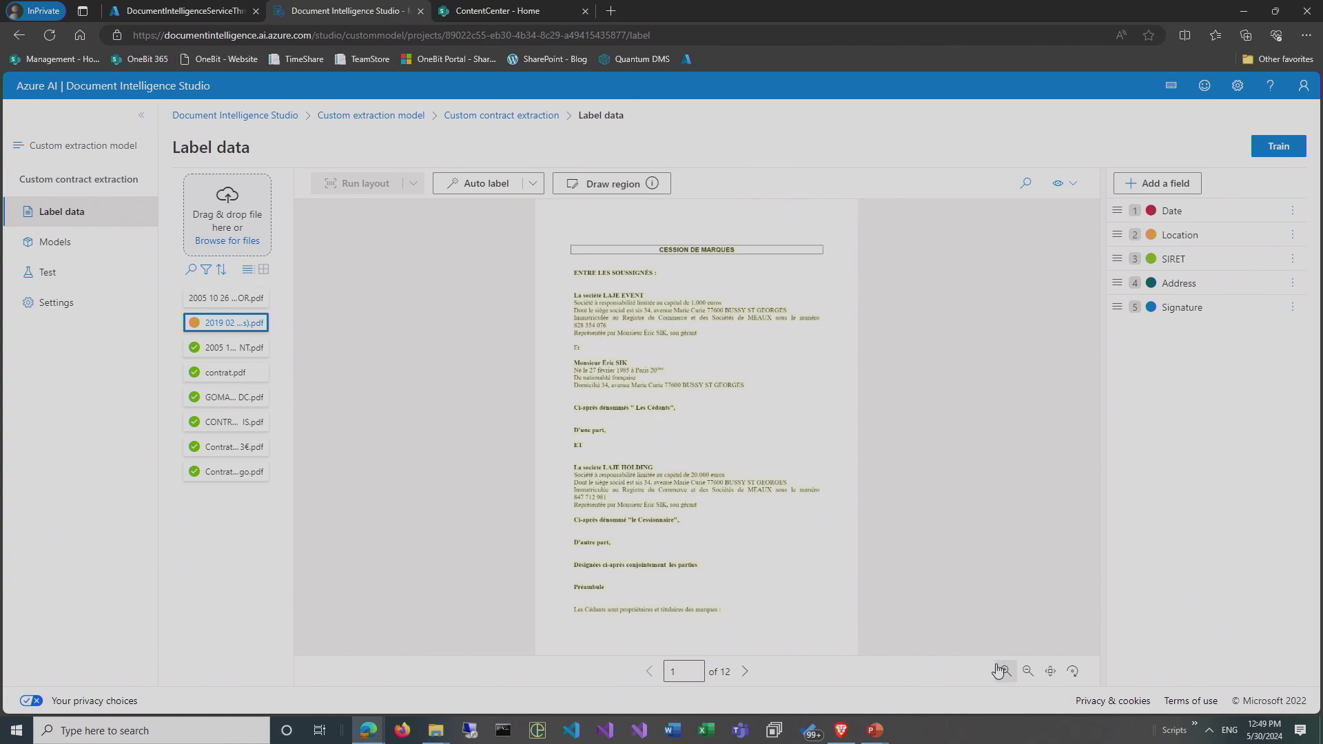
{"action": "left_click", "coordinate": [1007, 671]}
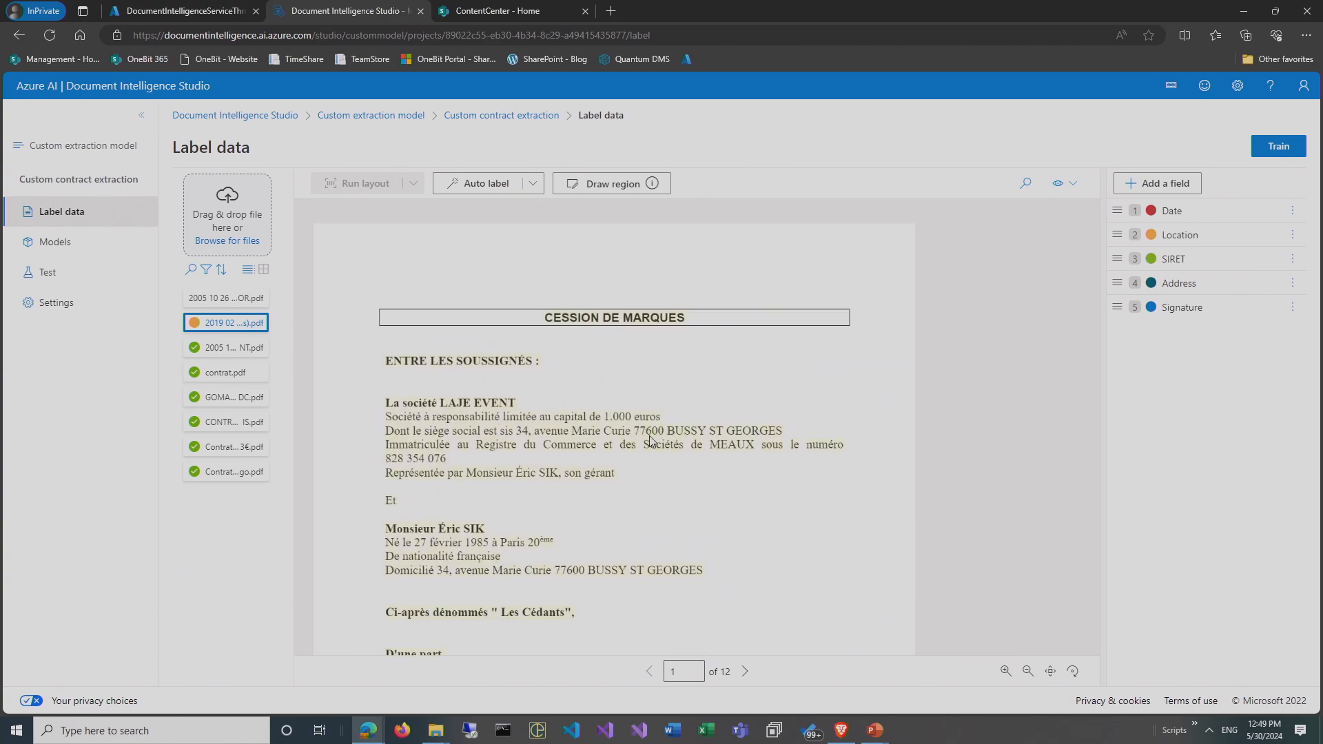
{"action": "mouse_move", "coordinate": [532, 437]}
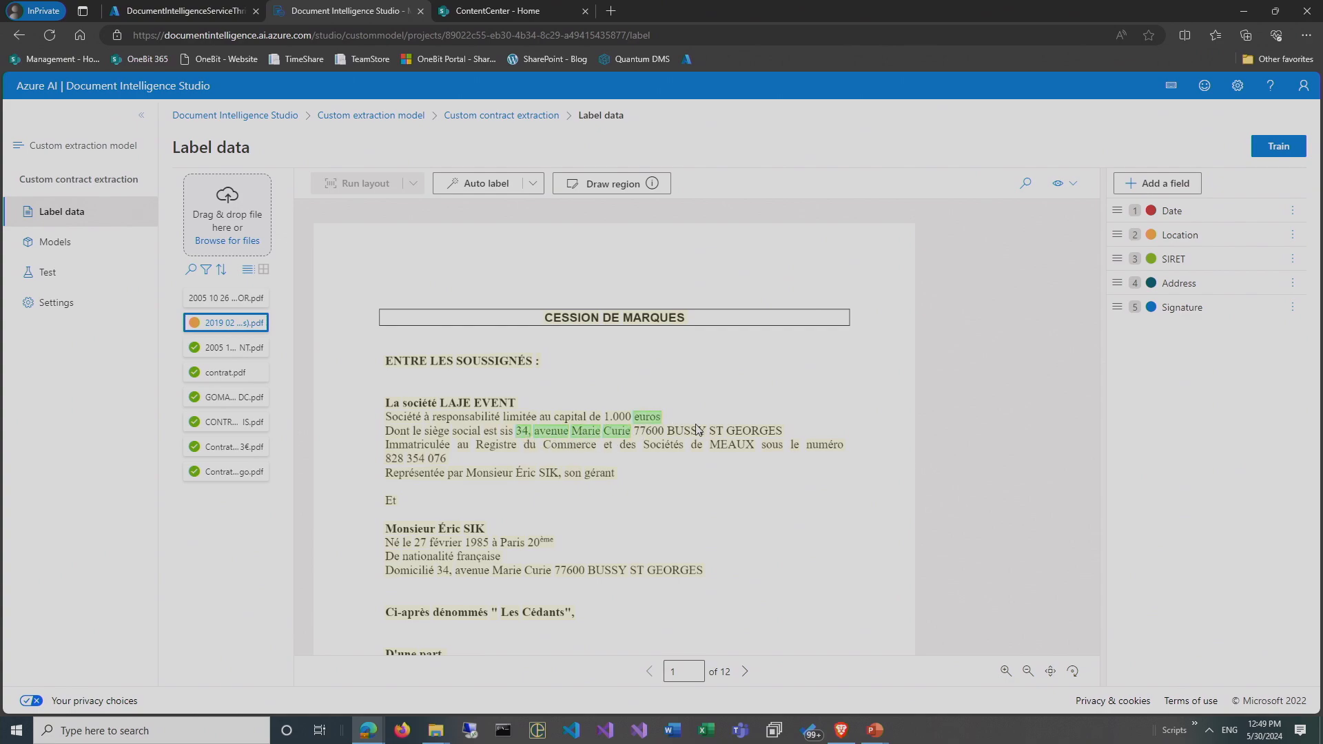
{"action": "left_click", "coordinate": [728, 430]}
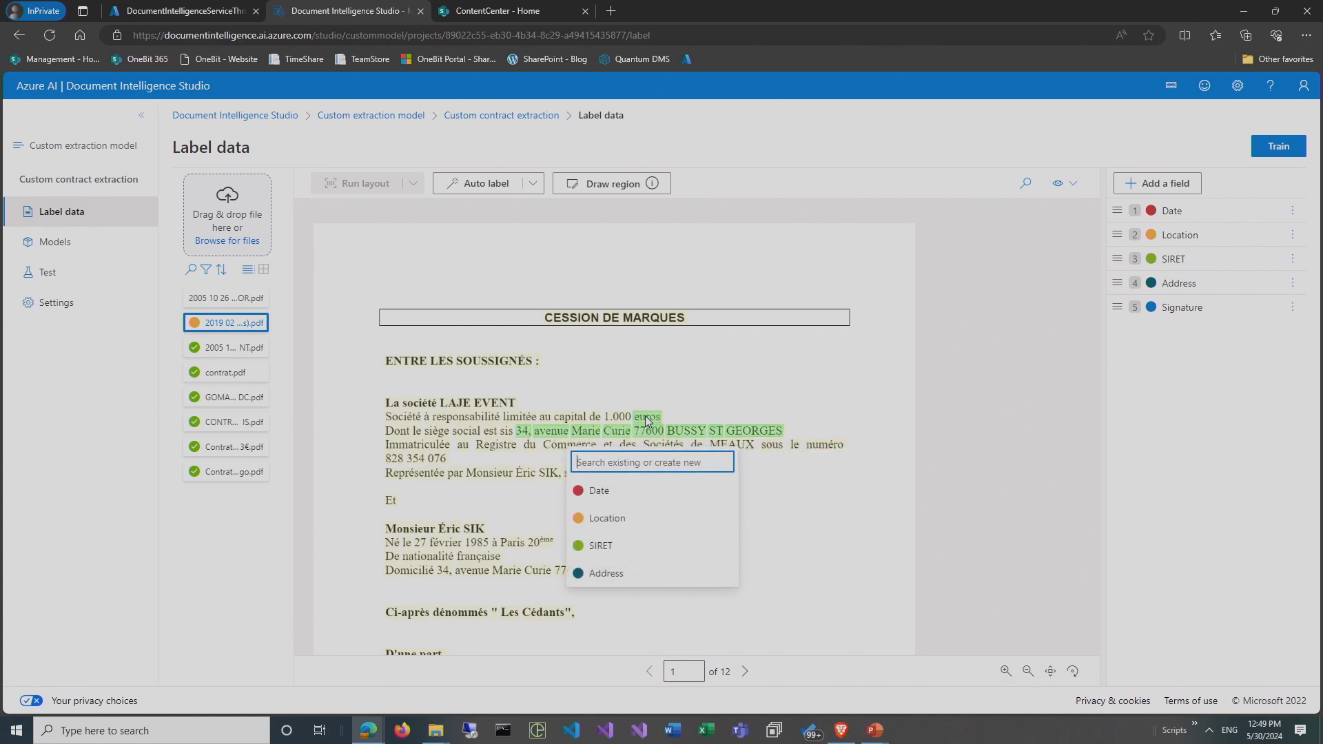
{"action": "left_click", "coordinate": [605, 573]}
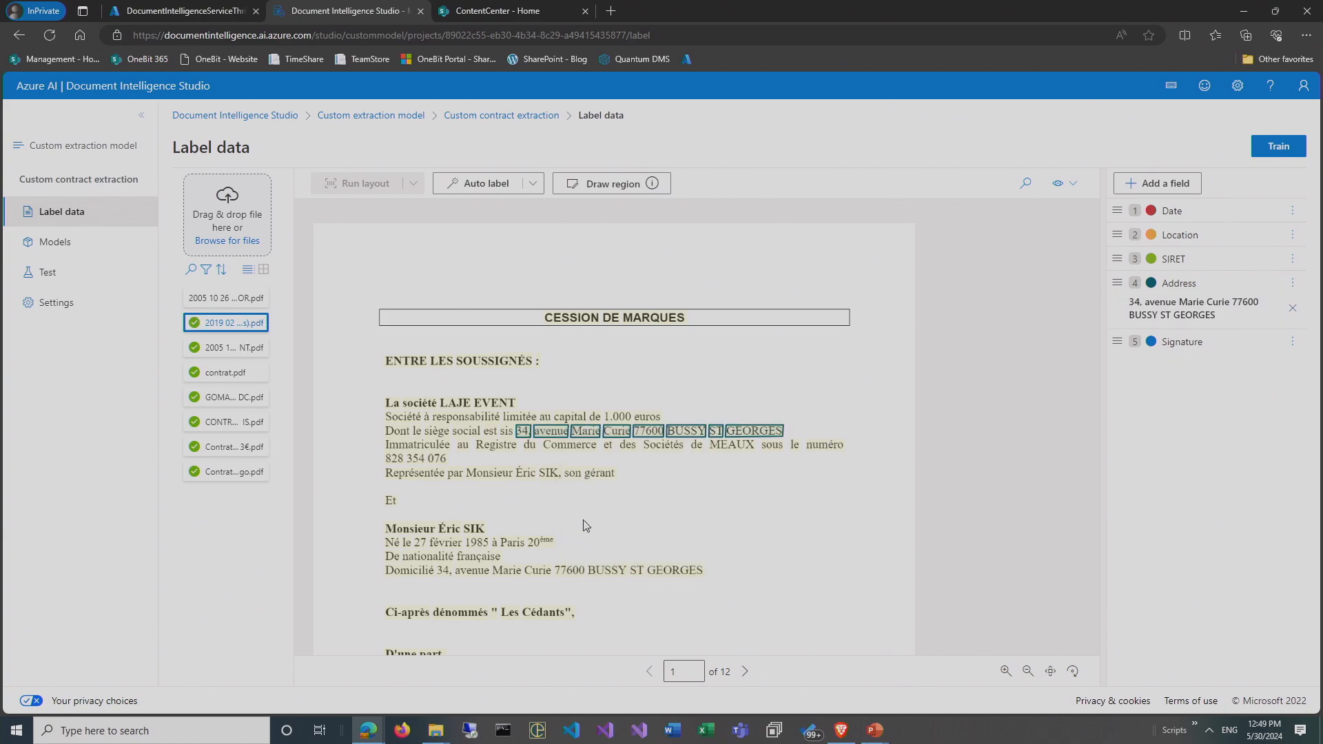
{"action": "mouse_move", "coordinate": [455, 564]}
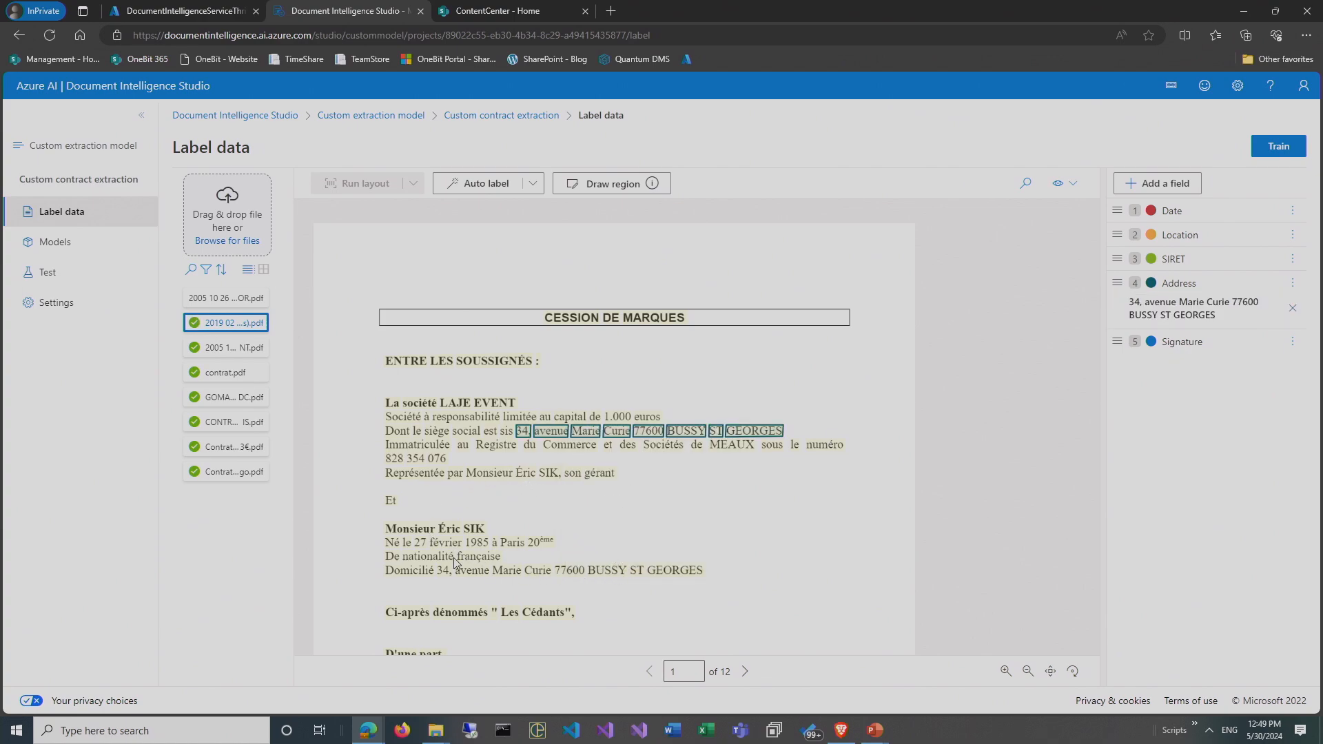
{"action": "mouse_move", "coordinate": [791, 446]}
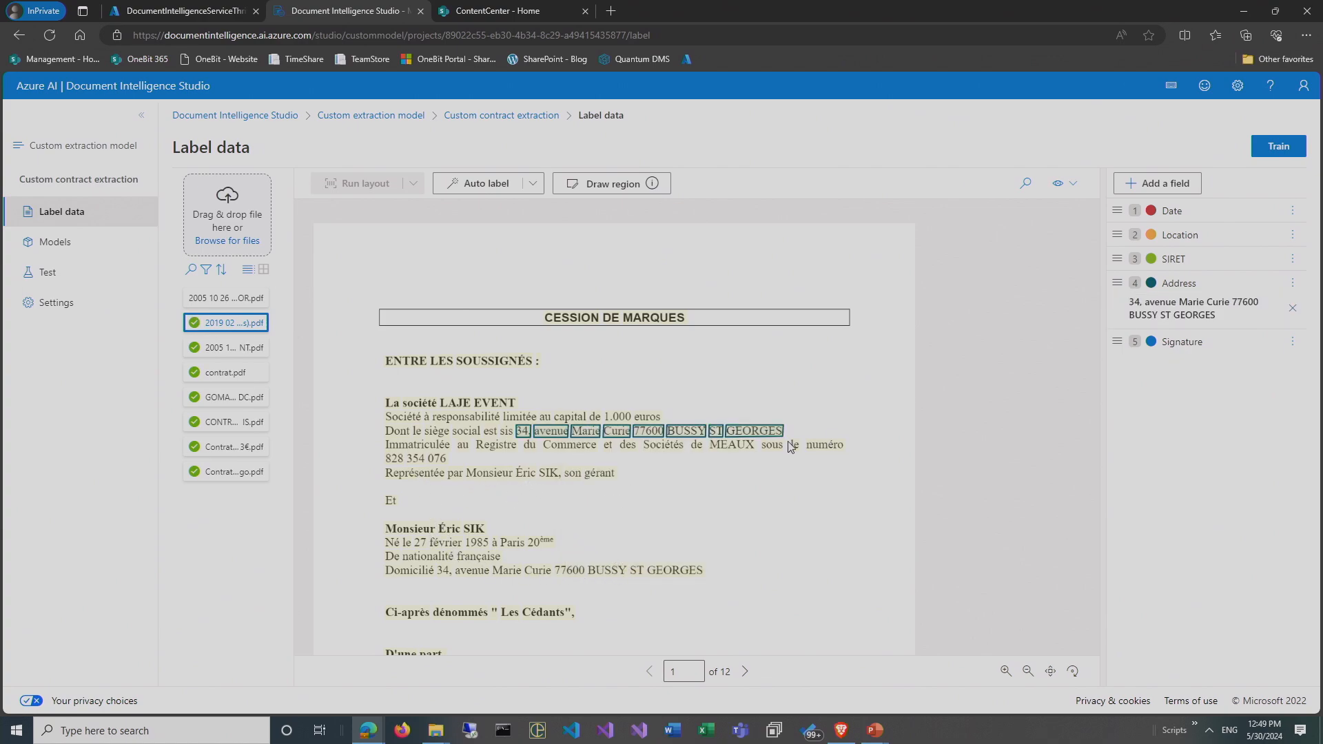
{"action": "mouse_move", "coordinate": [1076, 519]}
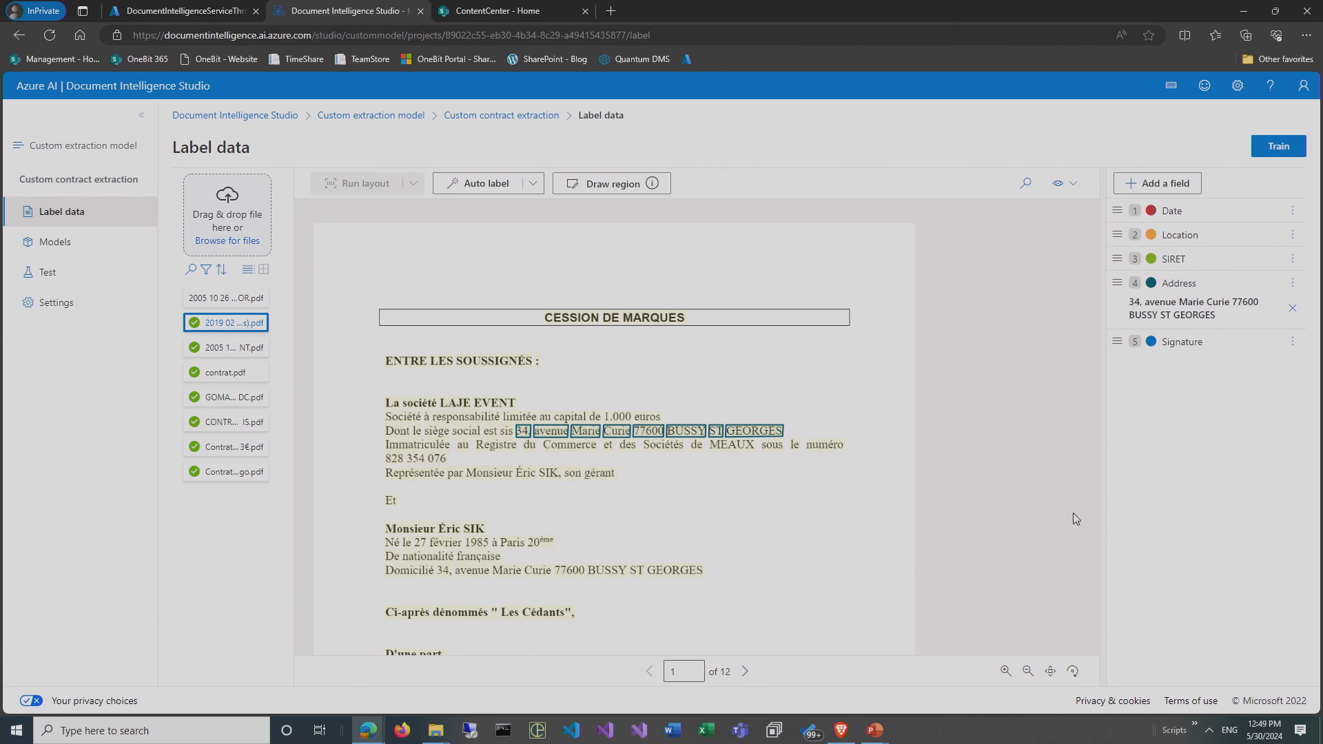
{"action": "scroll", "scroll_direction": "down", "scroll_amount": 3}
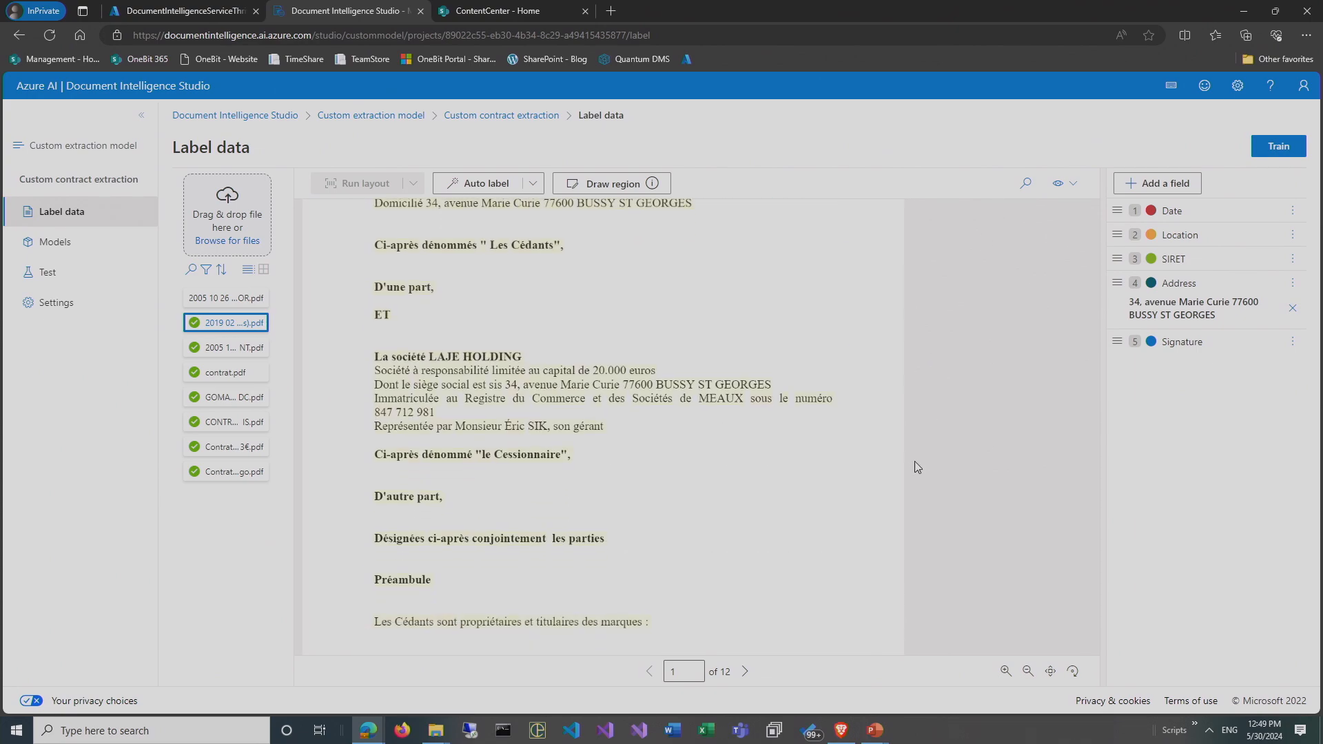
{"action": "scroll", "scroll_direction": "up", "scroll_amount": 3}
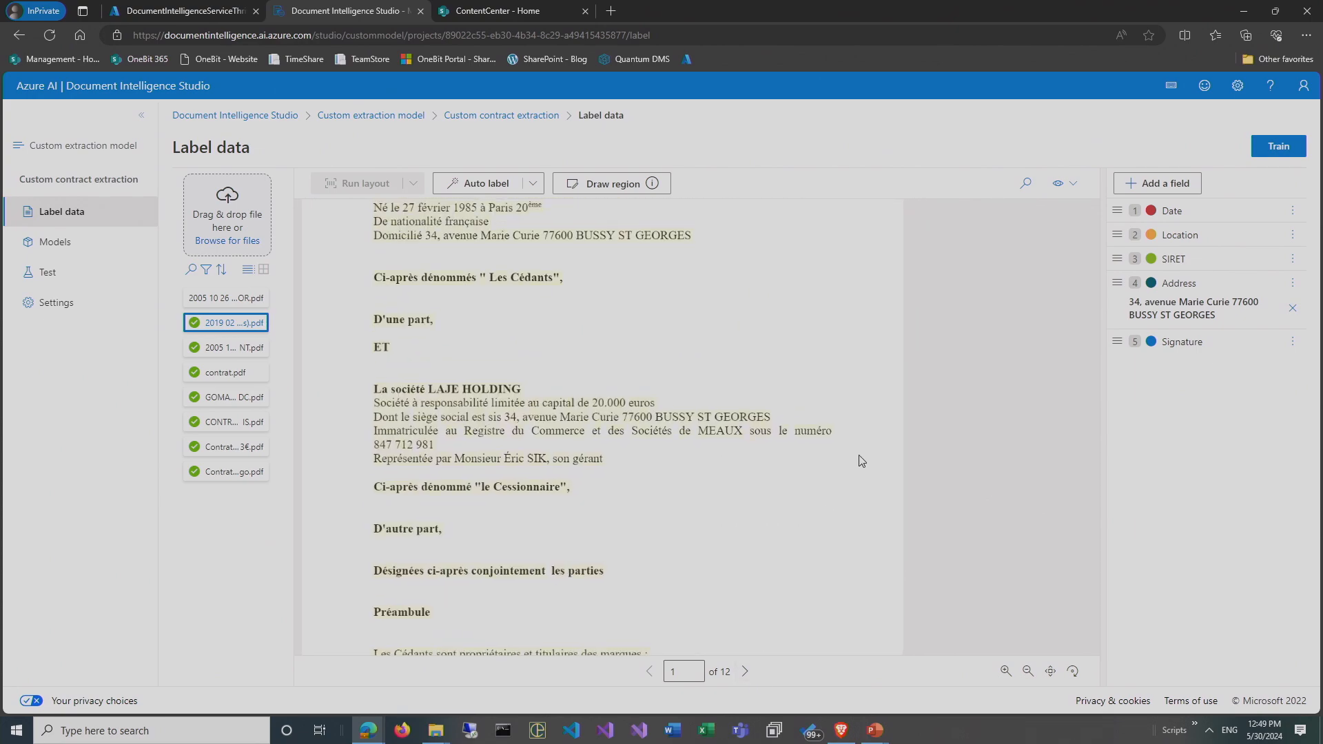
{"action": "left_click", "coordinate": [225, 298]}
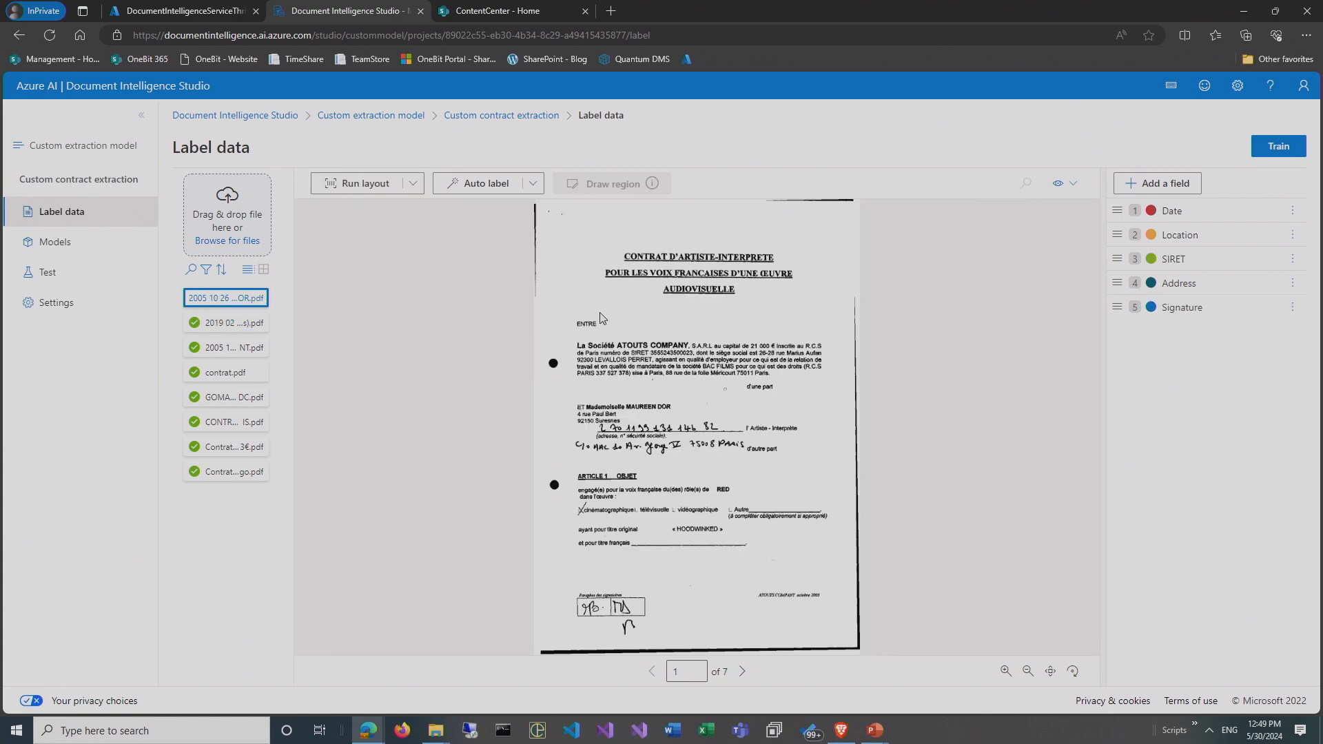
{"action": "mouse_move", "coordinate": [808, 353]}
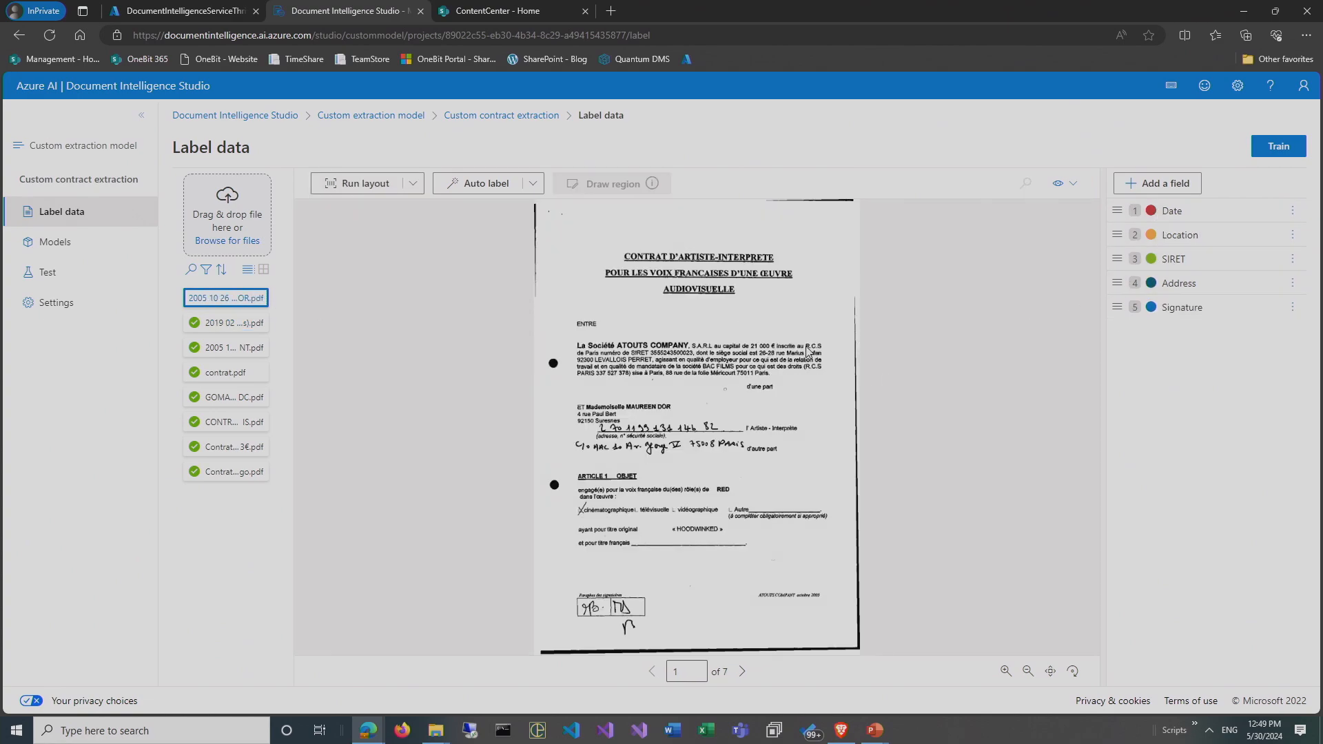
{"action": "left_click", "coordinate": [1007, 671]}
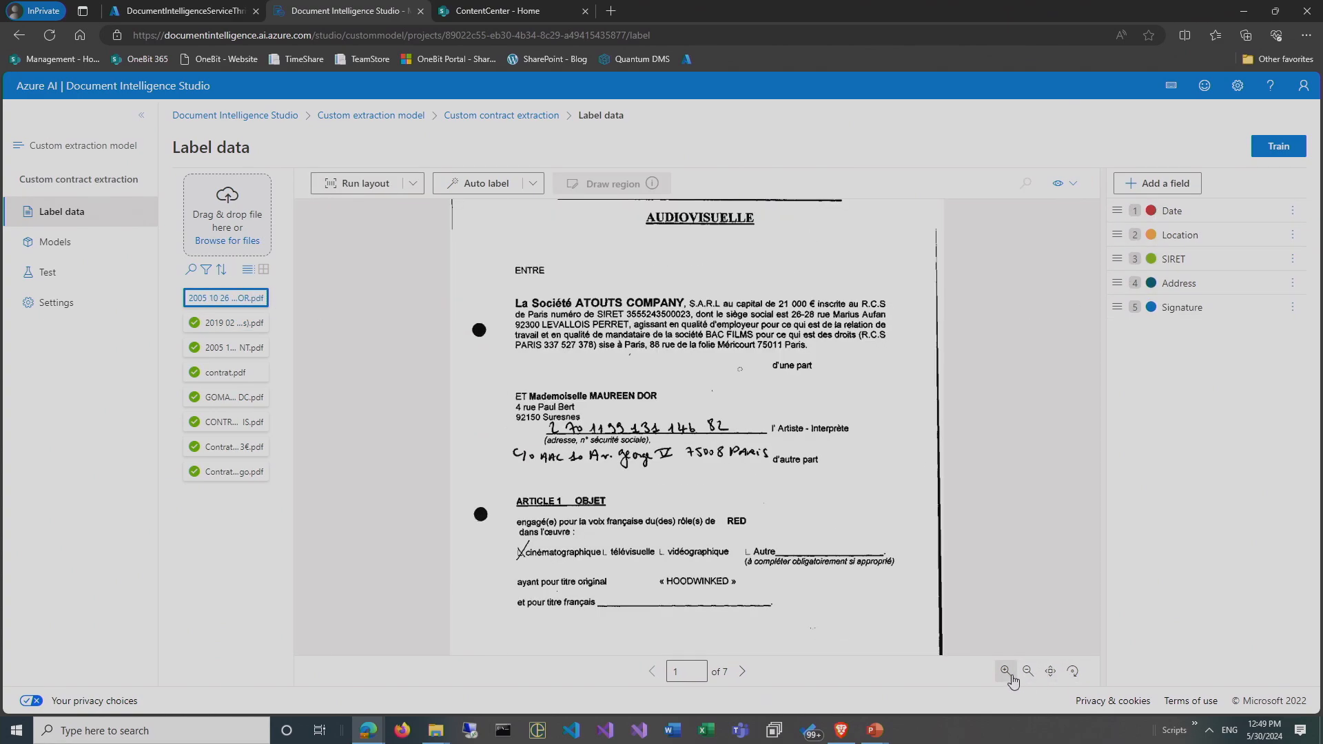
{"action": "left_click", "coordinate": [1005, 670]}
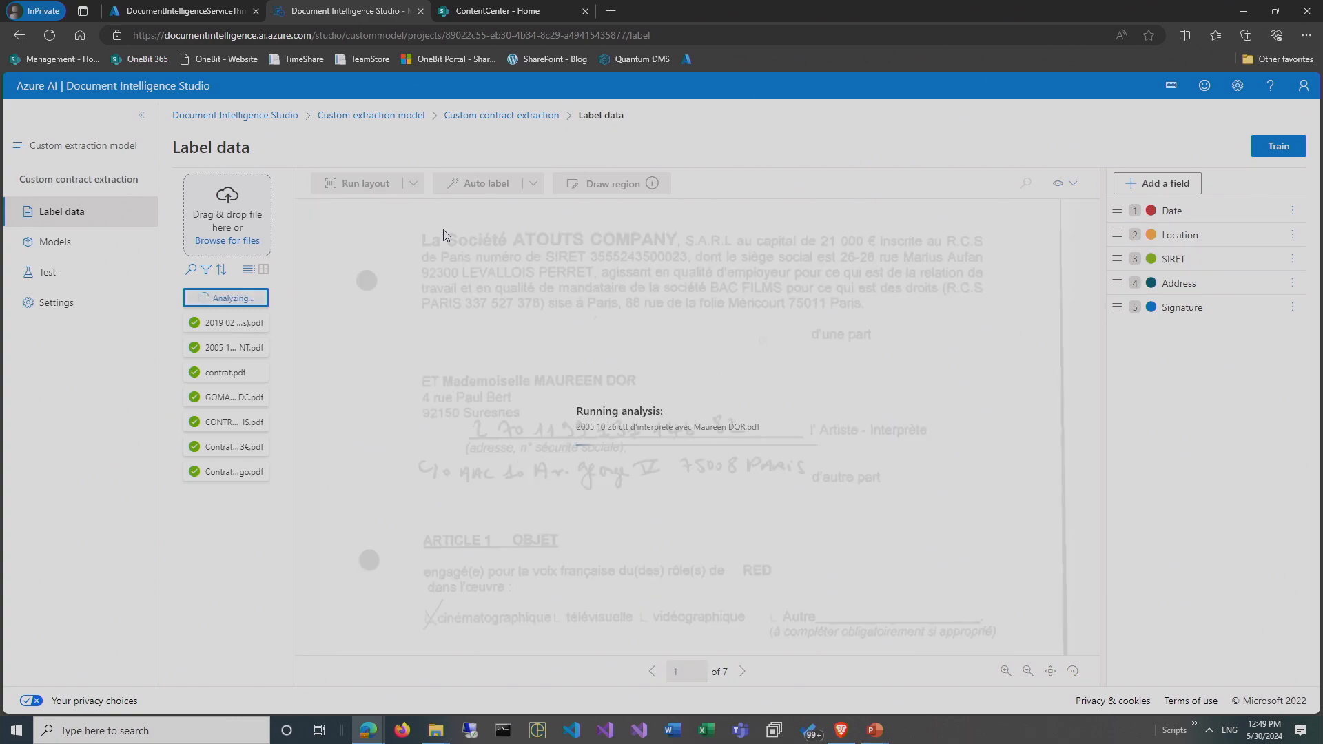
{"action": "mouse_move", "coordinate": [608, 282]}
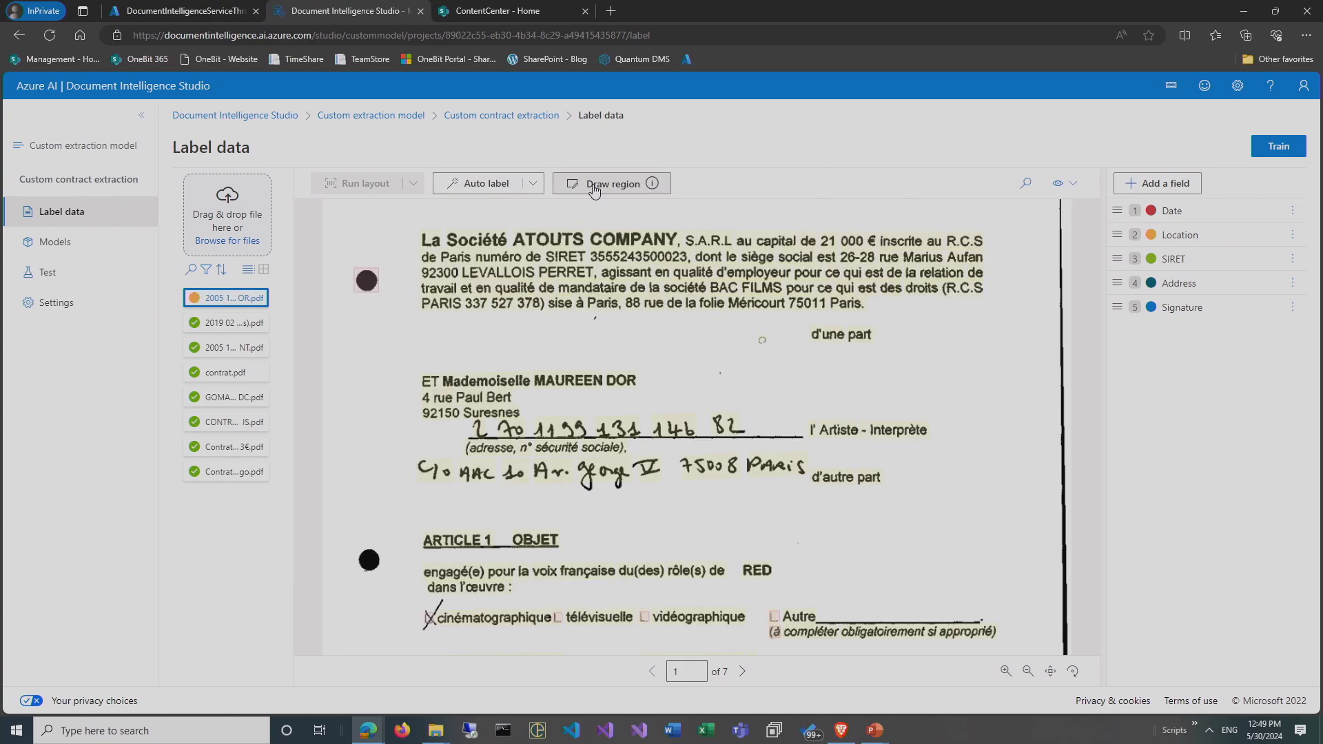
{"action": "left_click", "coordinate": [611, 183]}
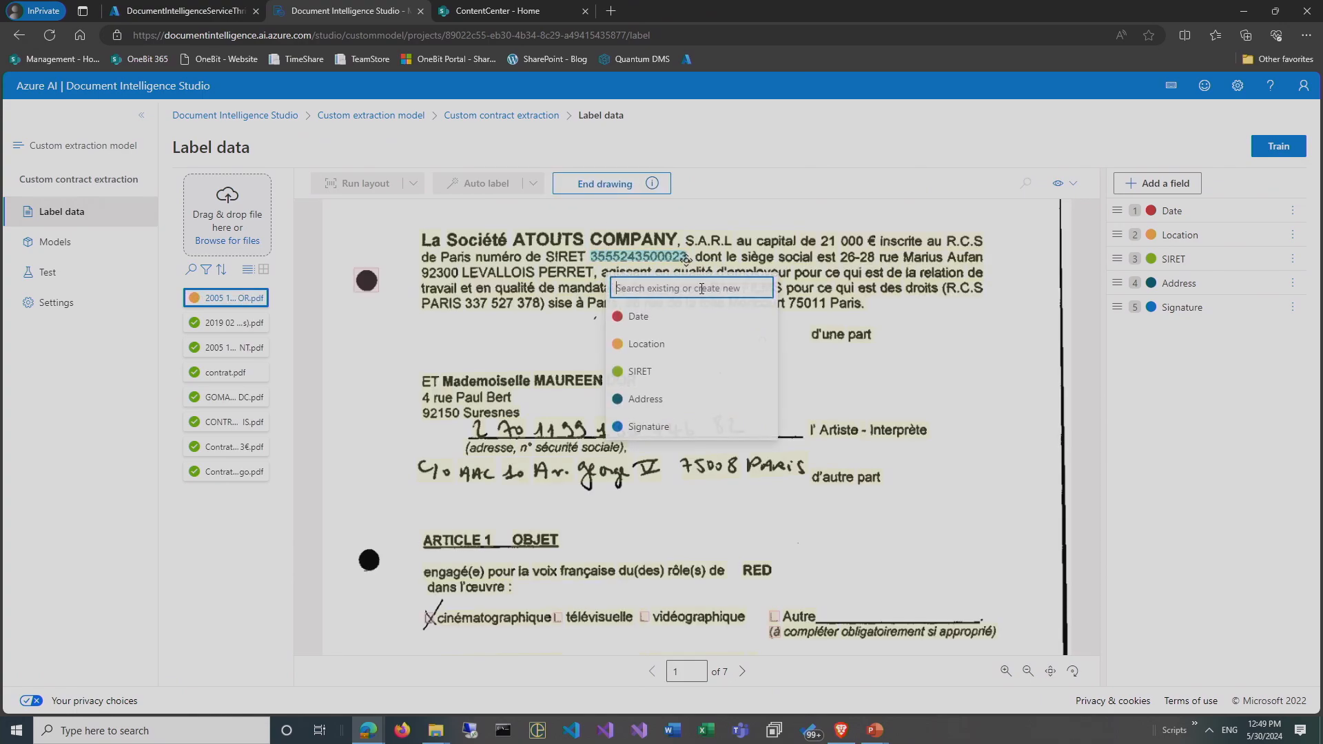
{"action": "left_click", "coordinate": [639, 372]}
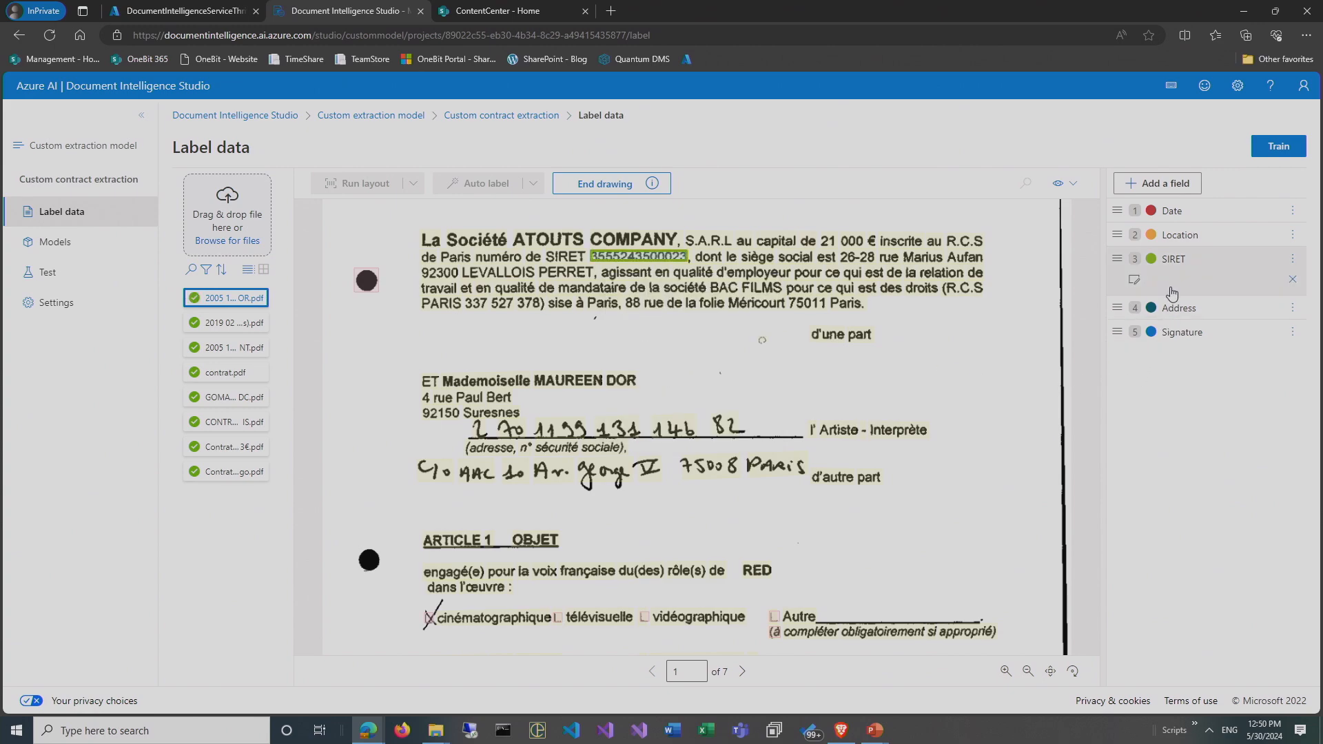
{"action": "mouse_move", "coordinate": [783, 214]}
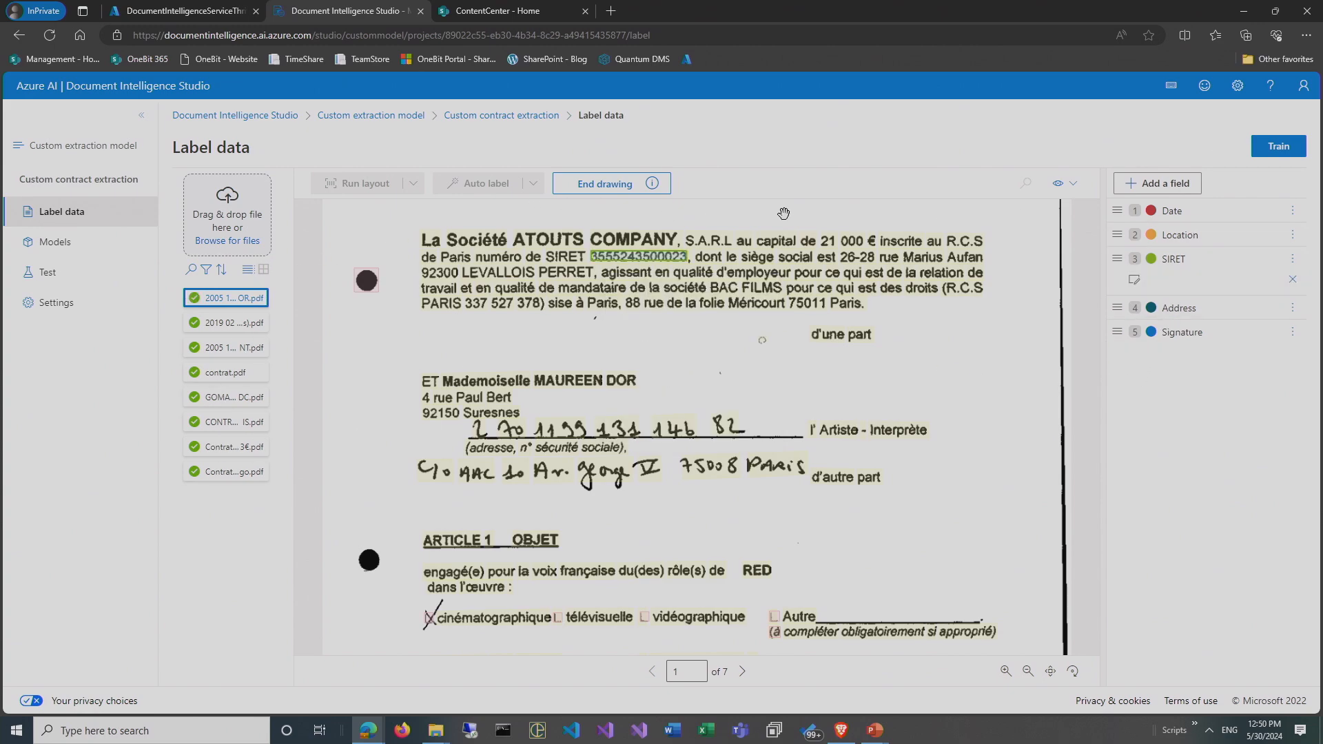
{"action": "mouse_move", "coordinate": [1280, 145]}
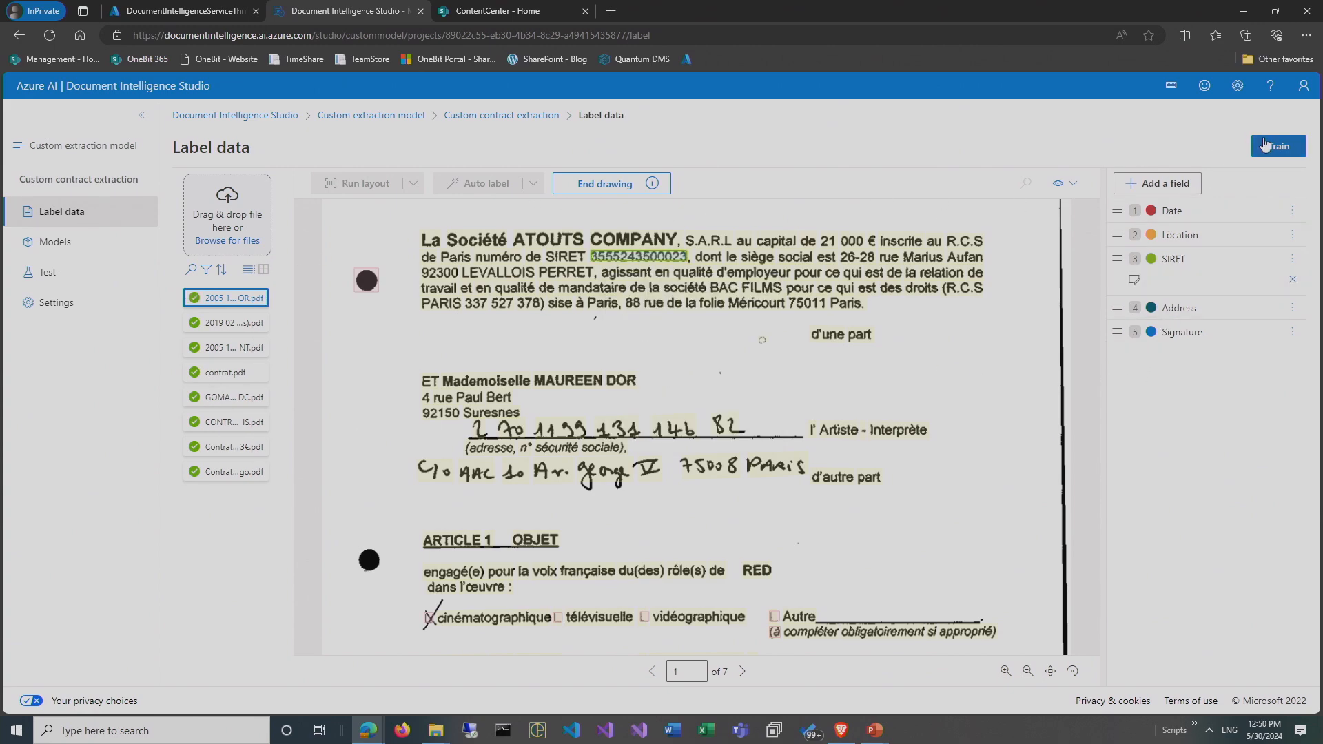
{"action": "mouse_move", "coordinate": [1278, 146]}
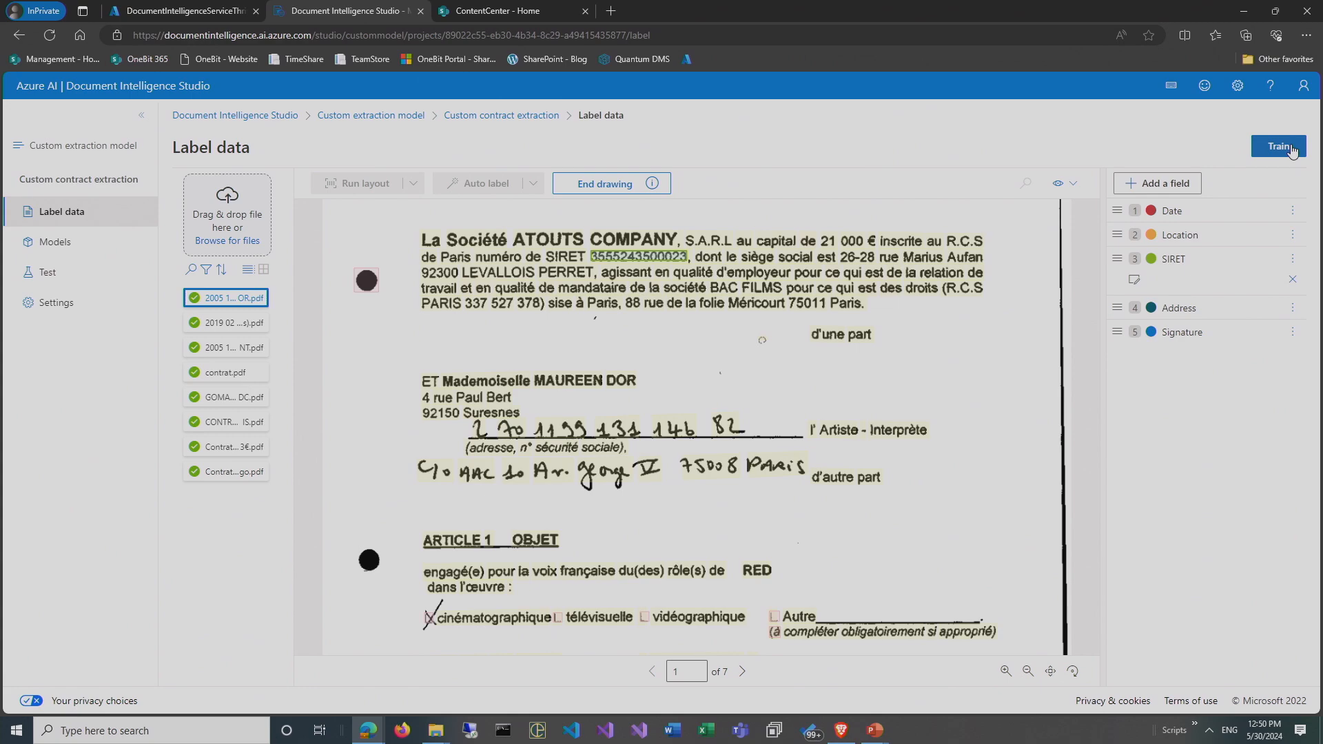
Train a Neural build-mode model with Model ID BeConnectedContractExtraction.
{"action": "left_click", "coordinate": [1278, 146]}
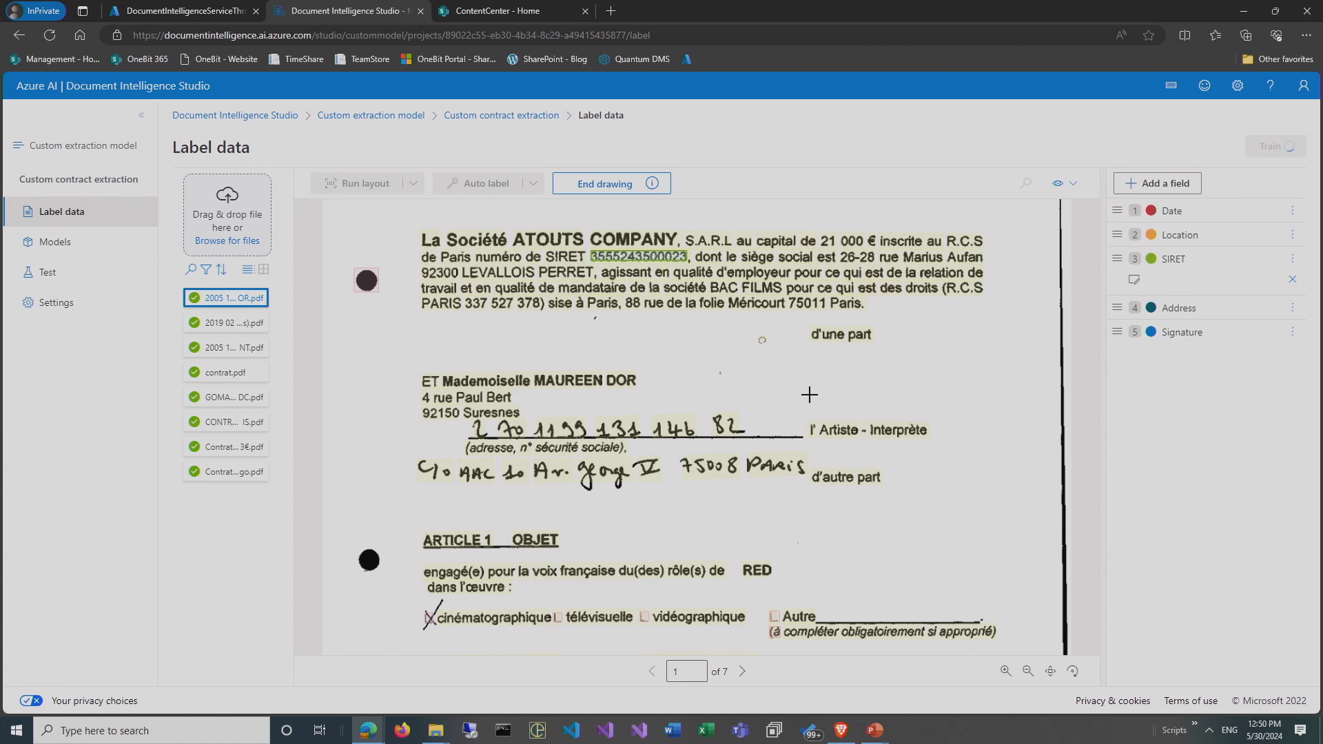
{"action": "left_click", "coordinate": [1276, 146]}
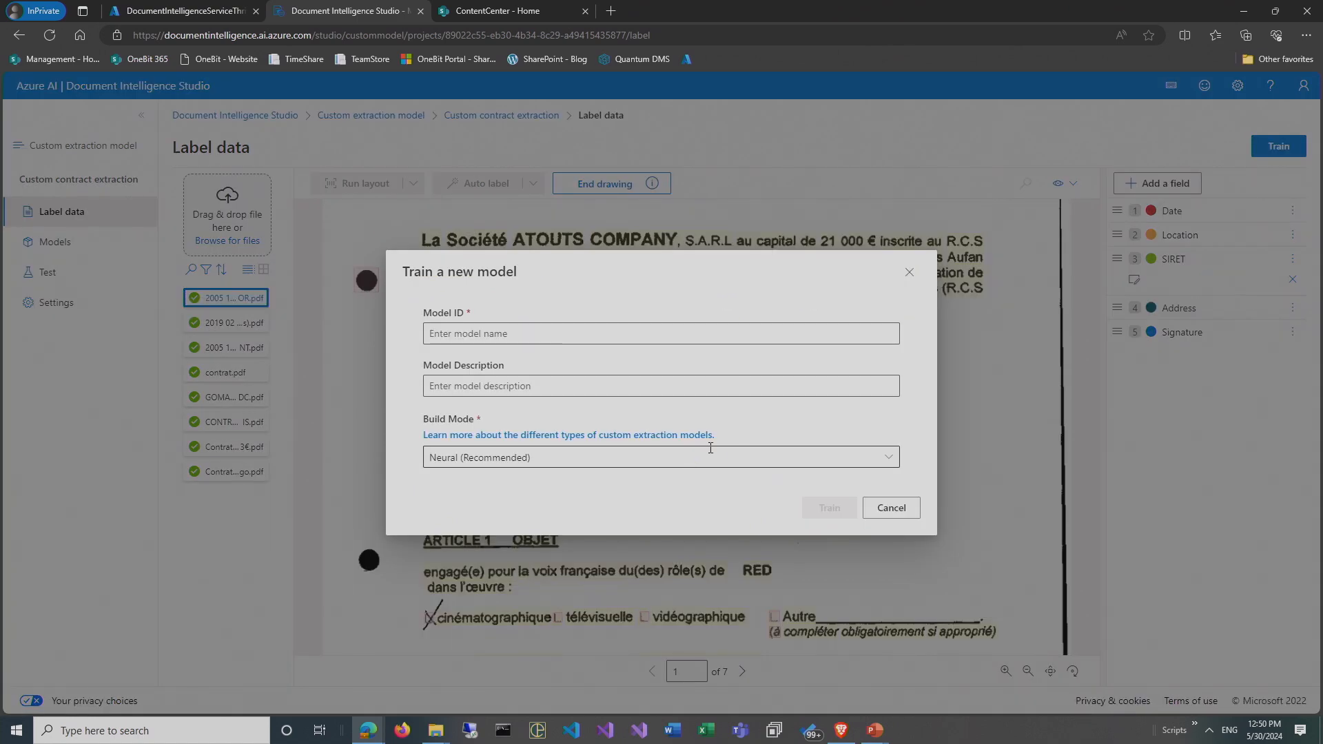
{"action": "type", "text": "Be"}
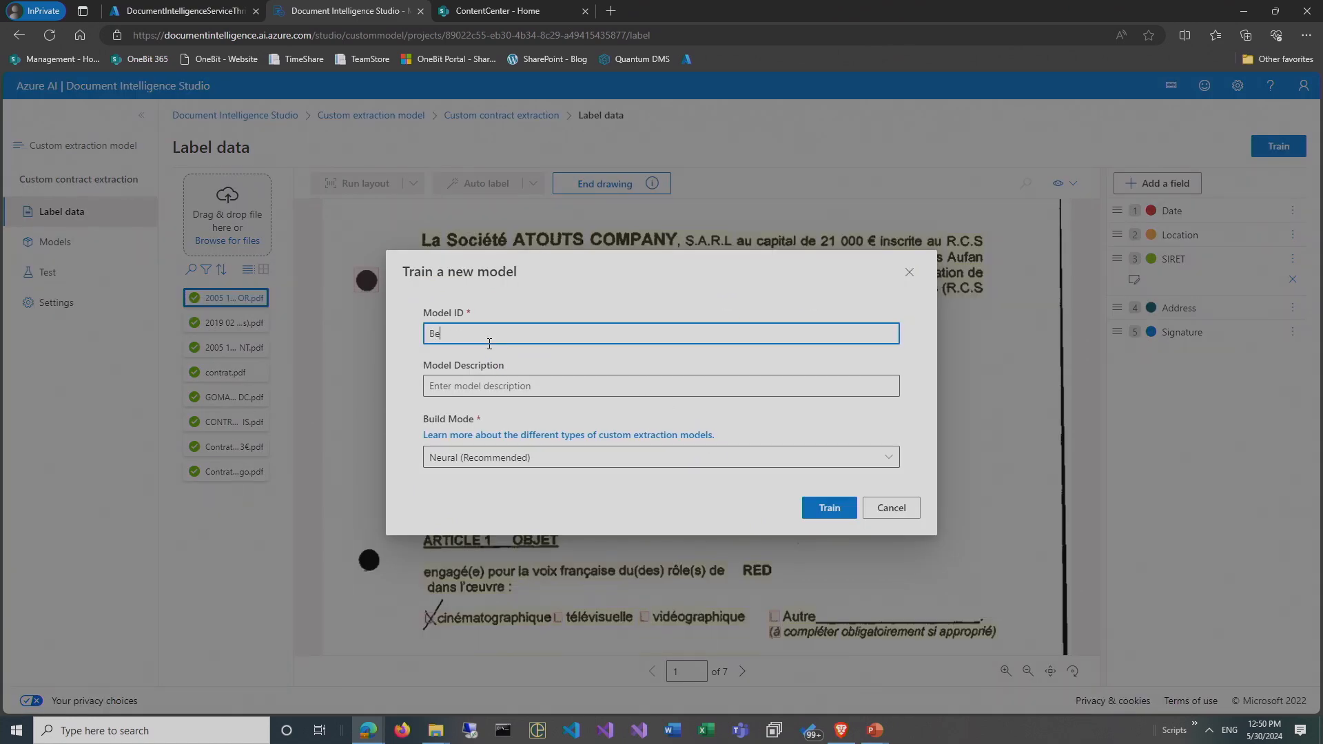
{"action": "type", "text": "Connected"}
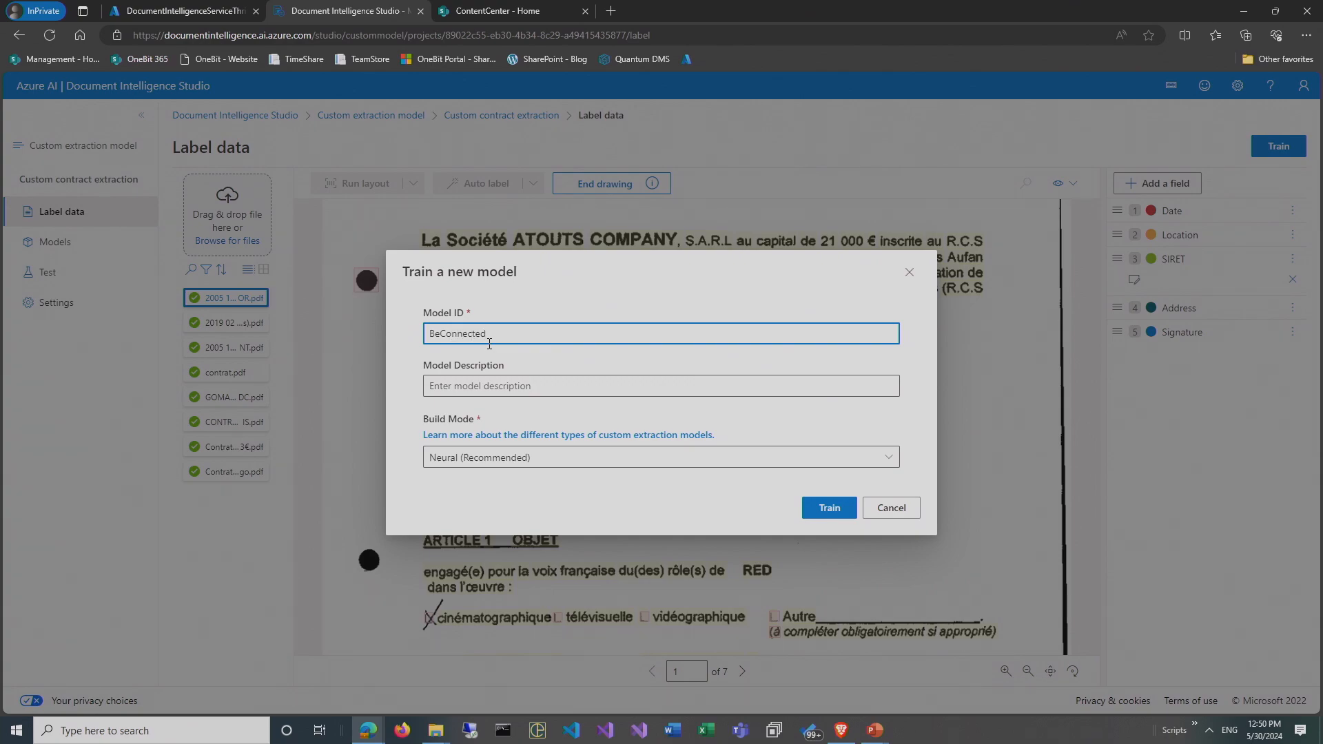
{"action": "type", "text": "ContractExtraction"}
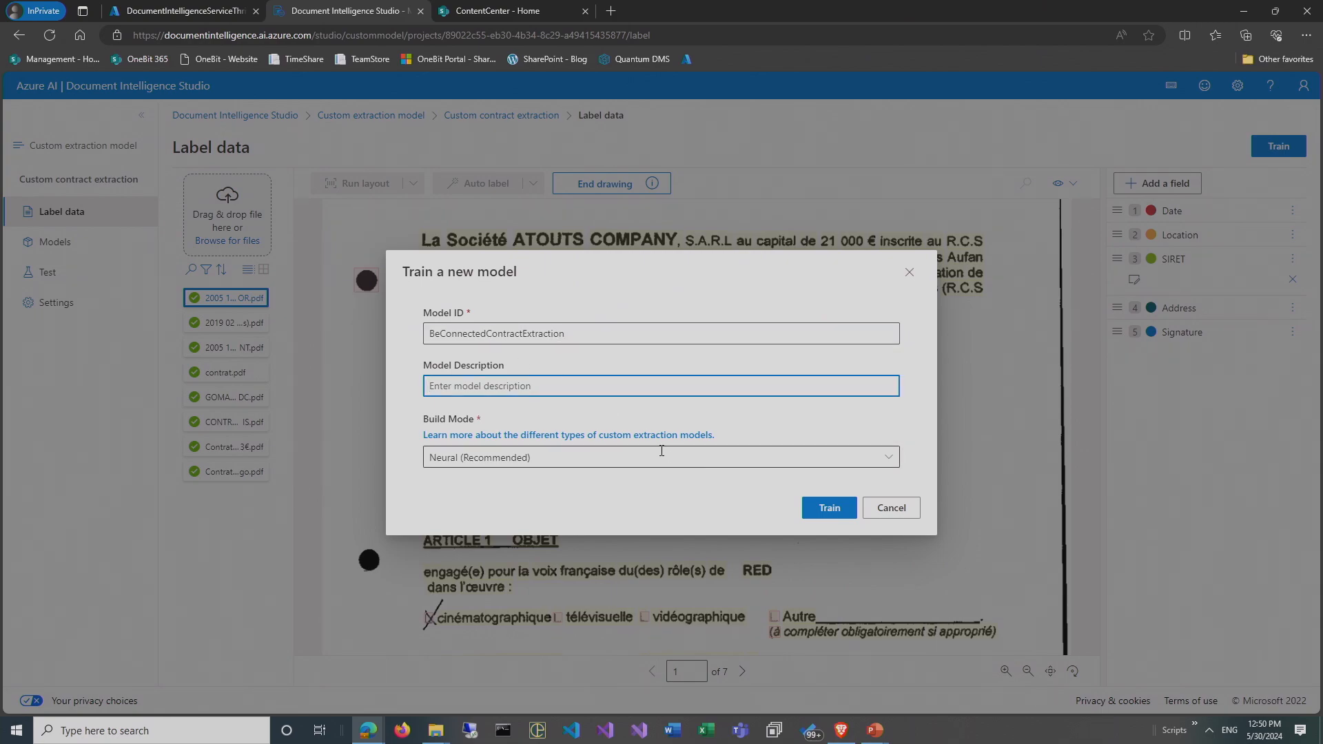
{"action": "left_click", "coordinate": [661, 456]}
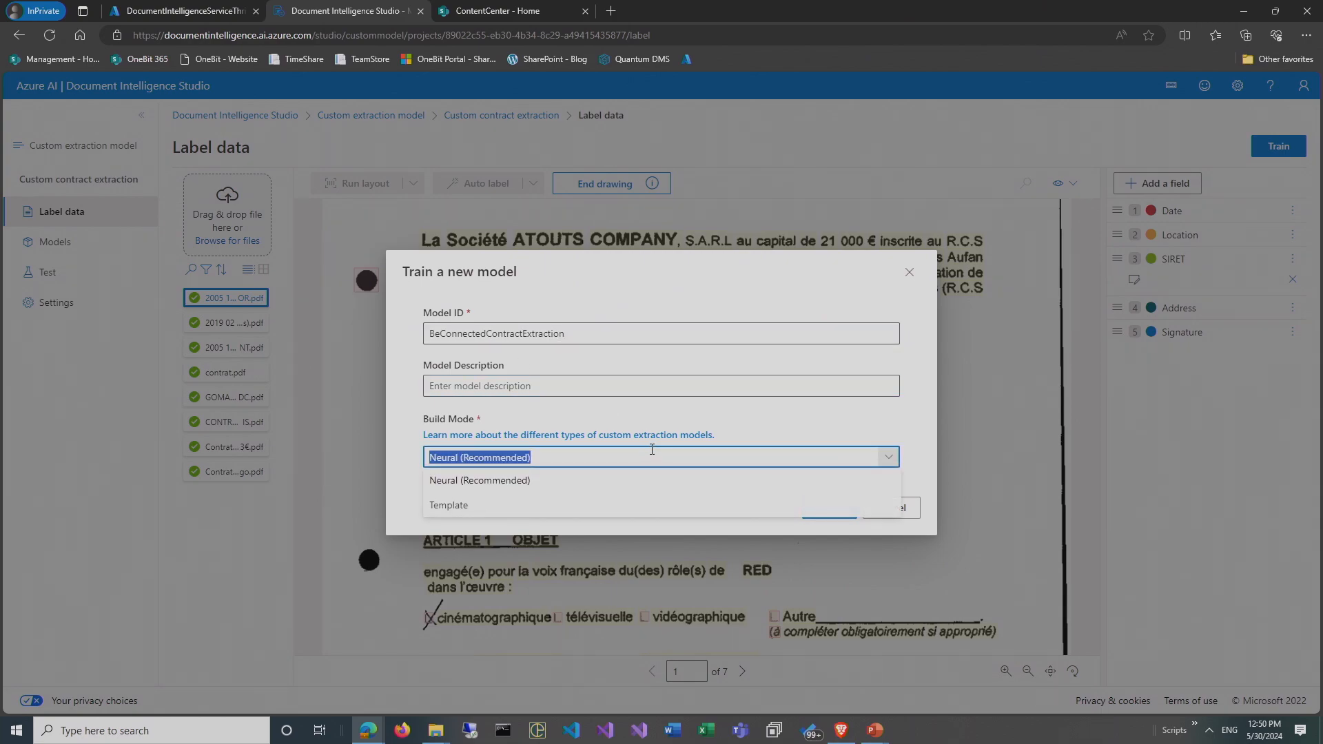
{"action": "mouse_move", "coordinate": [572, 480]}
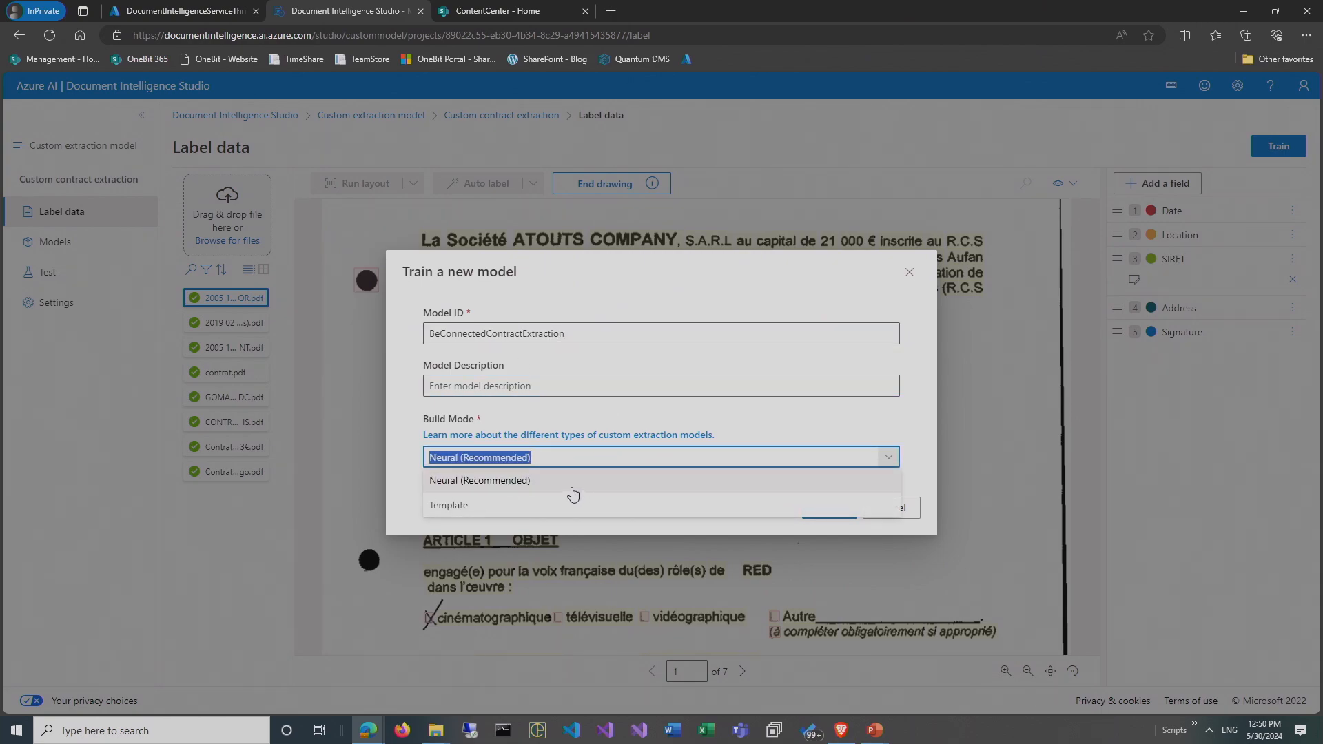
{"action": "mouse_move", "coordinate": [571, 484]}
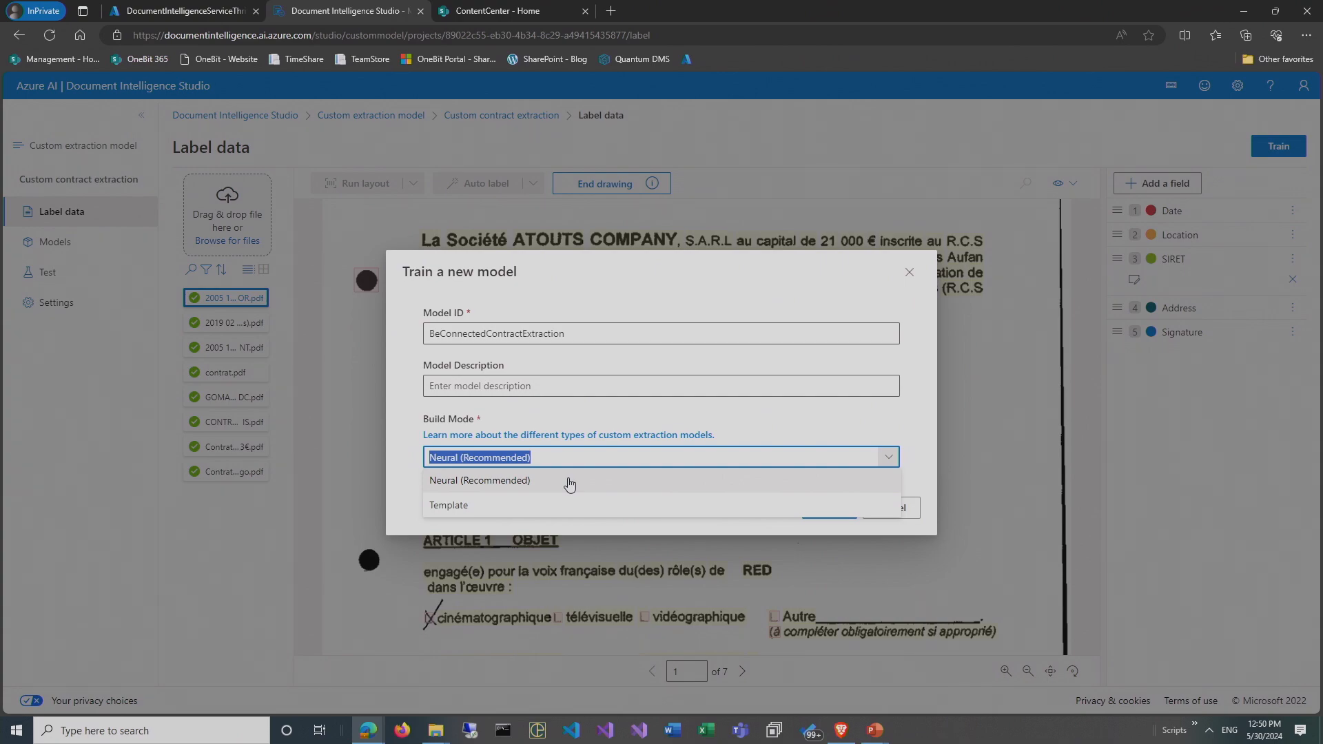
{"action": "mouse_move", "coordinate": [635, 466]}
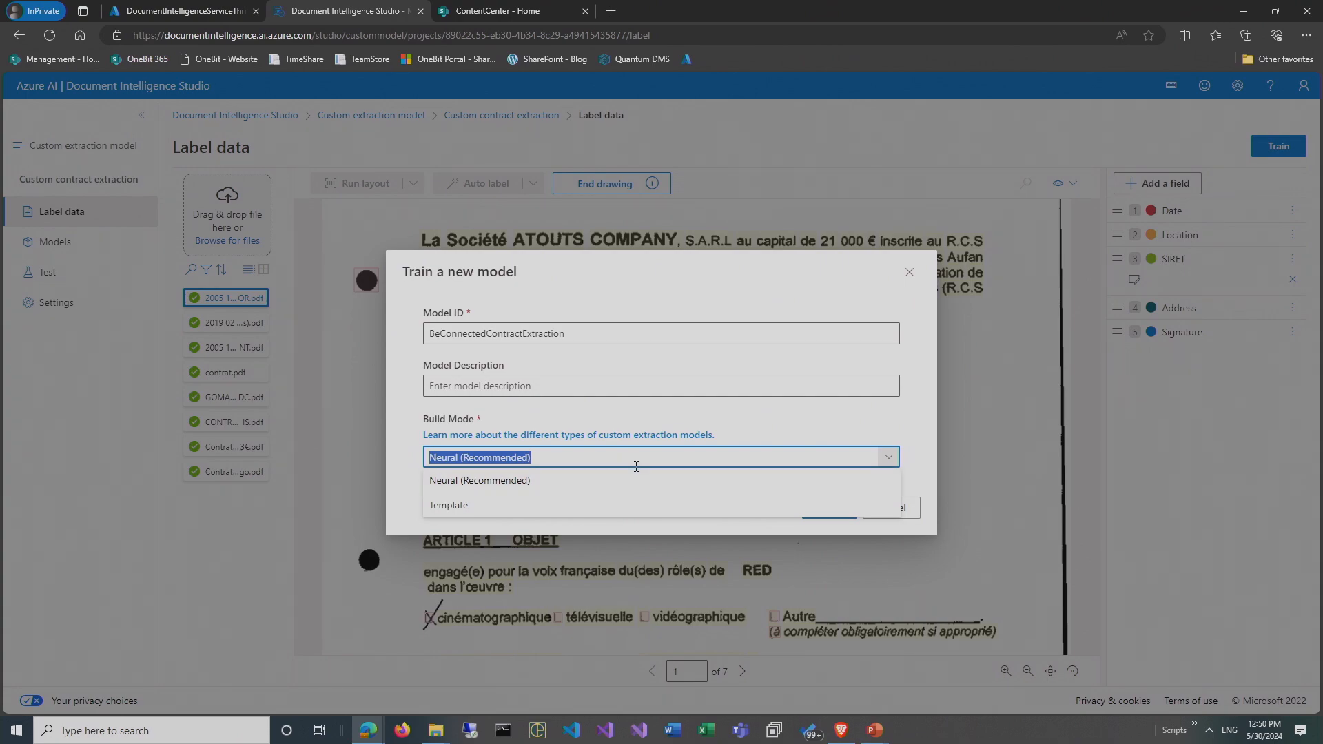
{"action": "left_click", "coordinate": [480, 481]}
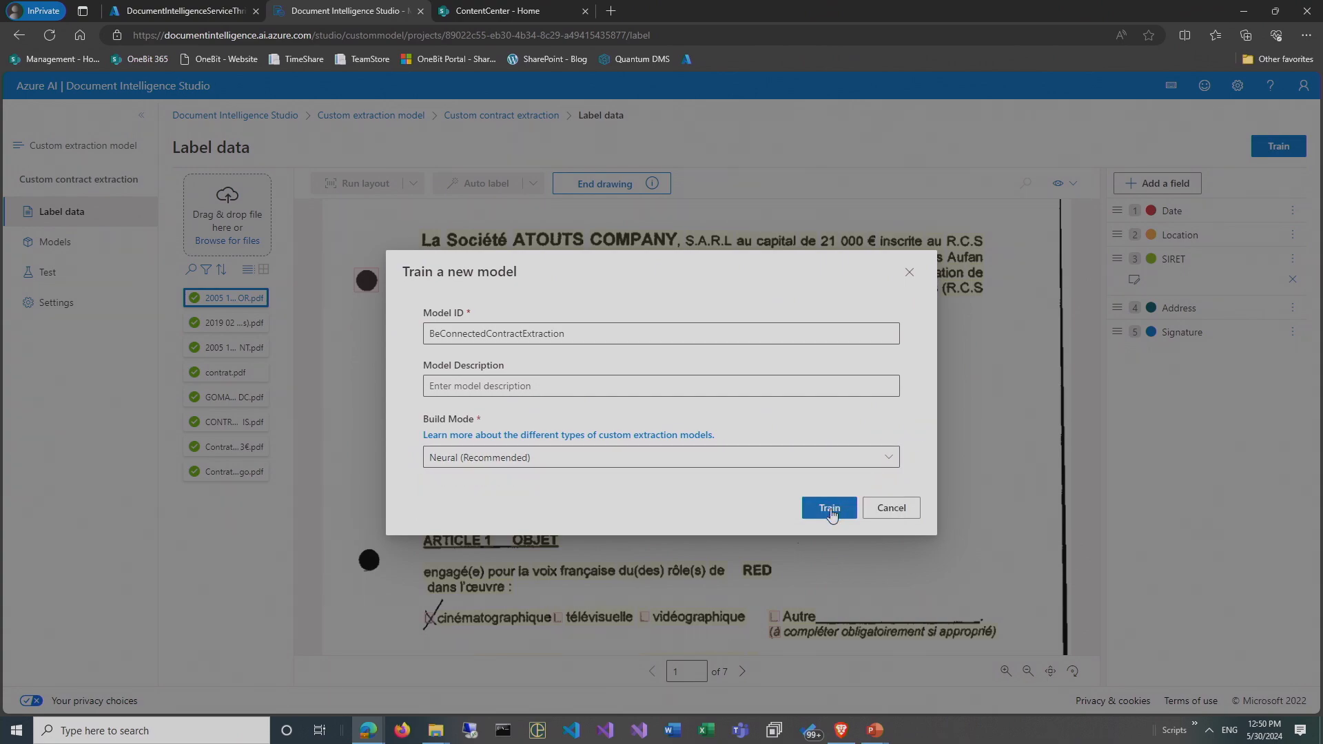
{"action": "left_click", "coordinate": [829, 507]}
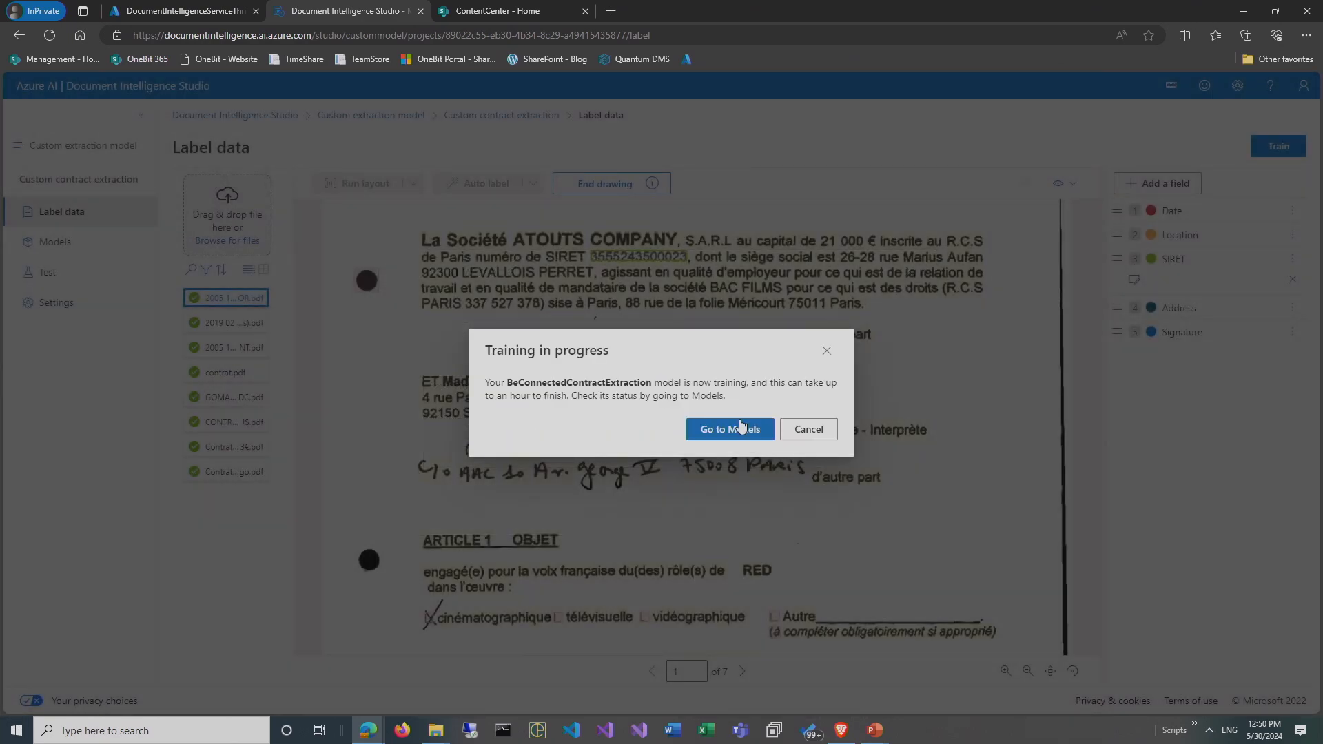
Go to Models and check BeConnectedContractExtraction's status, still running.
{"action": "left_click", "coordinate": [729, 428]}
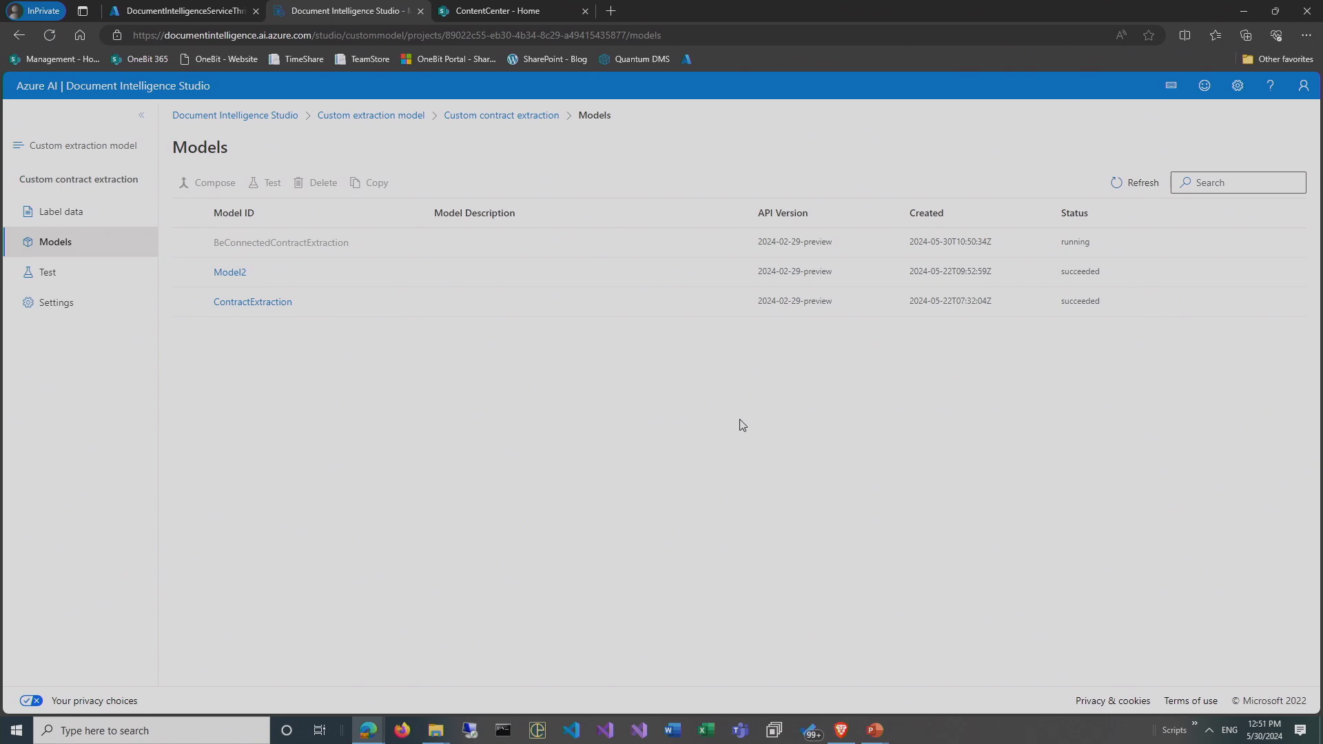
{"action": "mouse_move", "coordinate": [610, 405]}
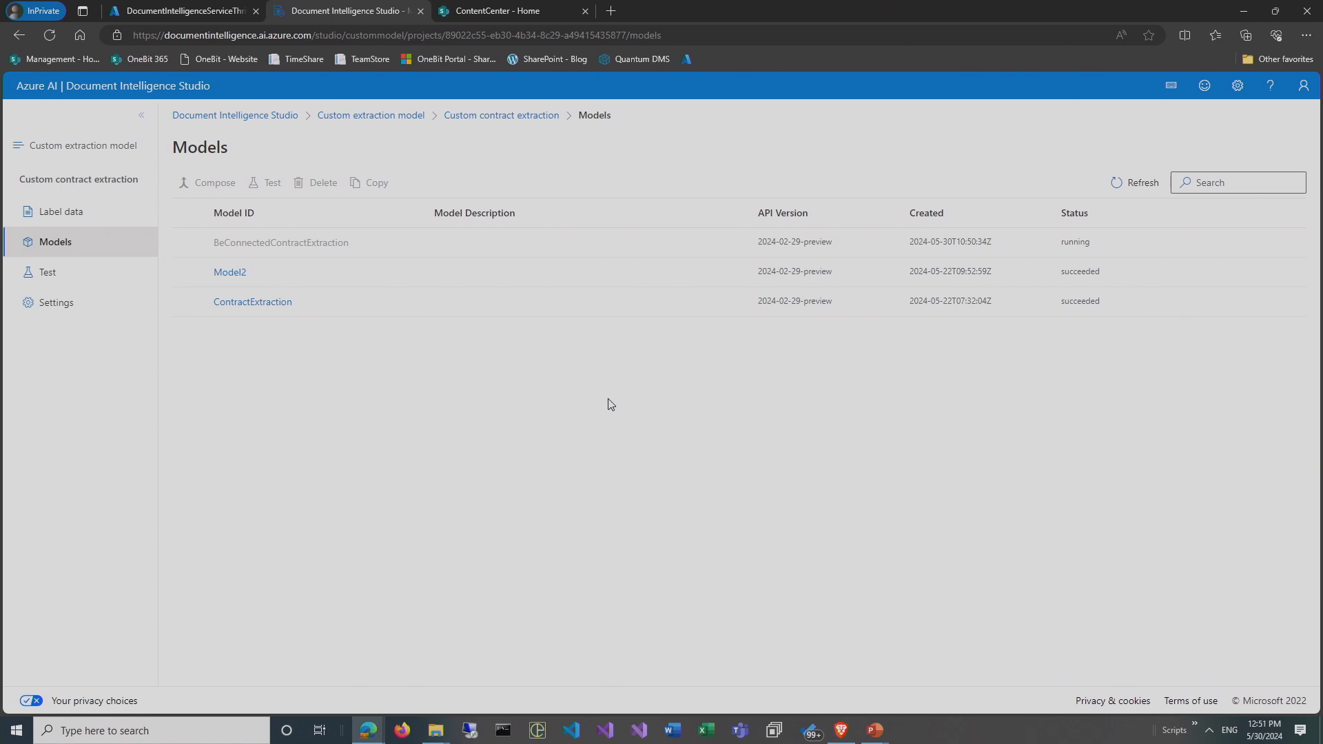
{"action": "mouse_move", "coordinate": [251, 301]}
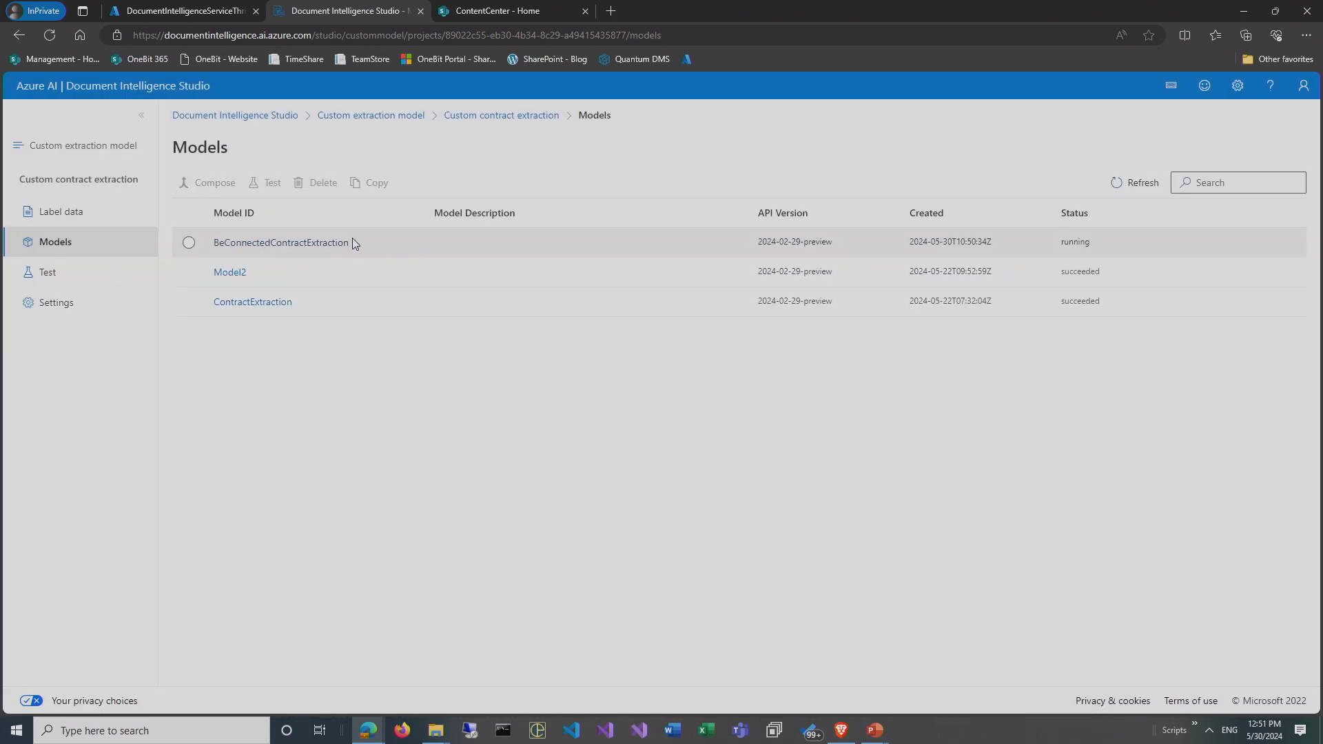
{"action": "mouse_move", "coordinate": [361, 245]}
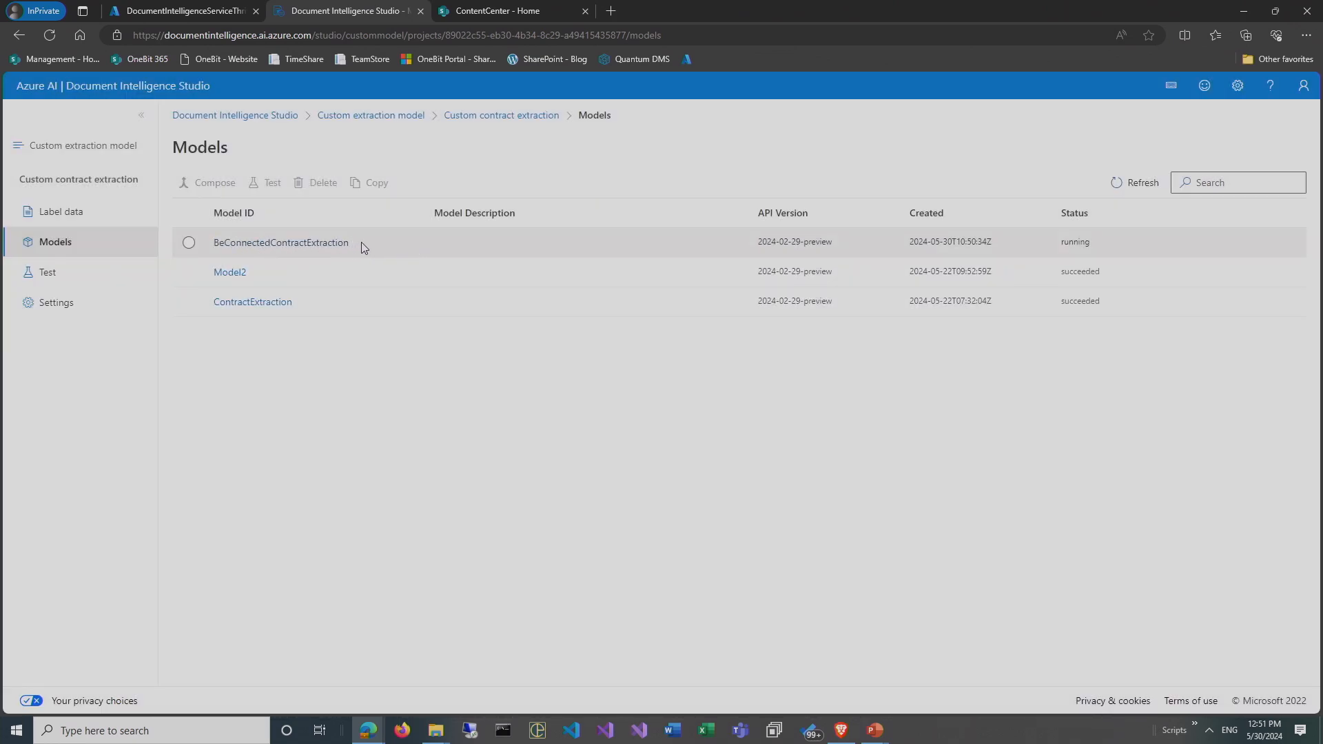
{"action": "mouse_move", "coordinate": [414, 238]}
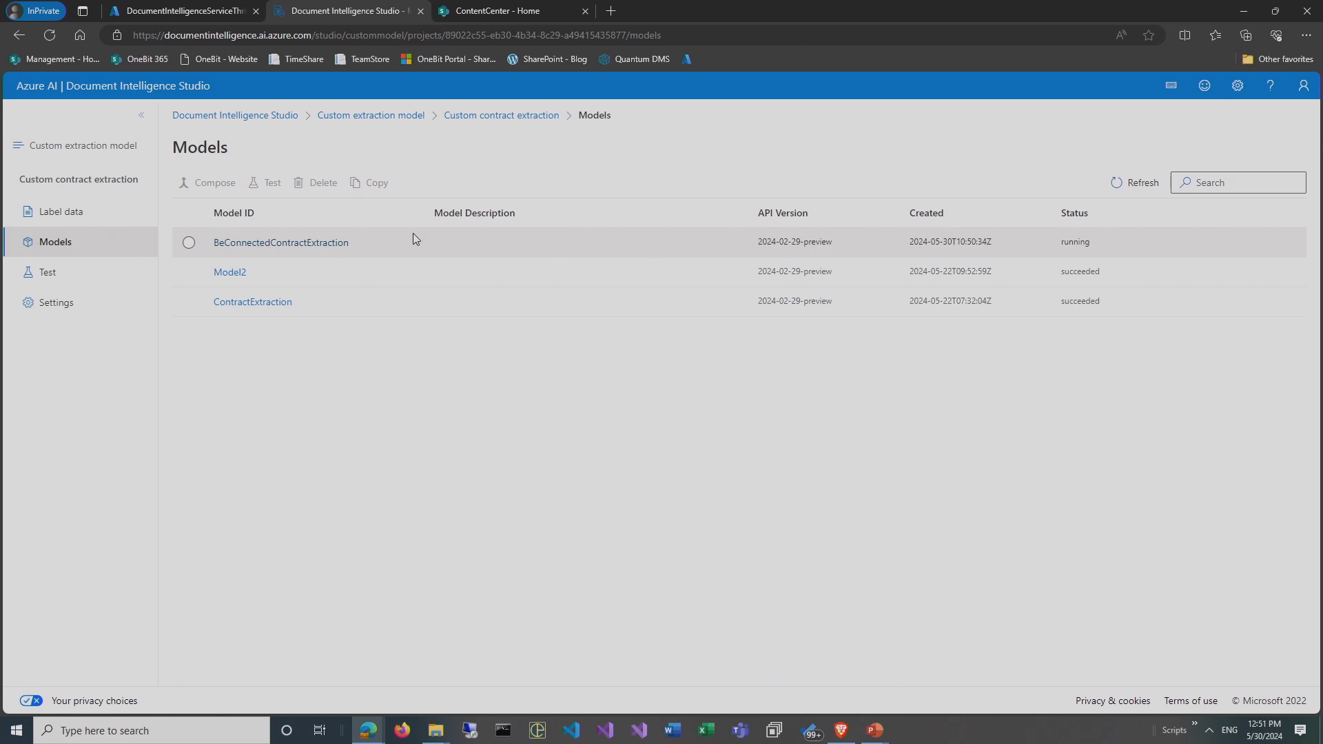
{"action": "mouse_move", "coordinate": [353, 245]}
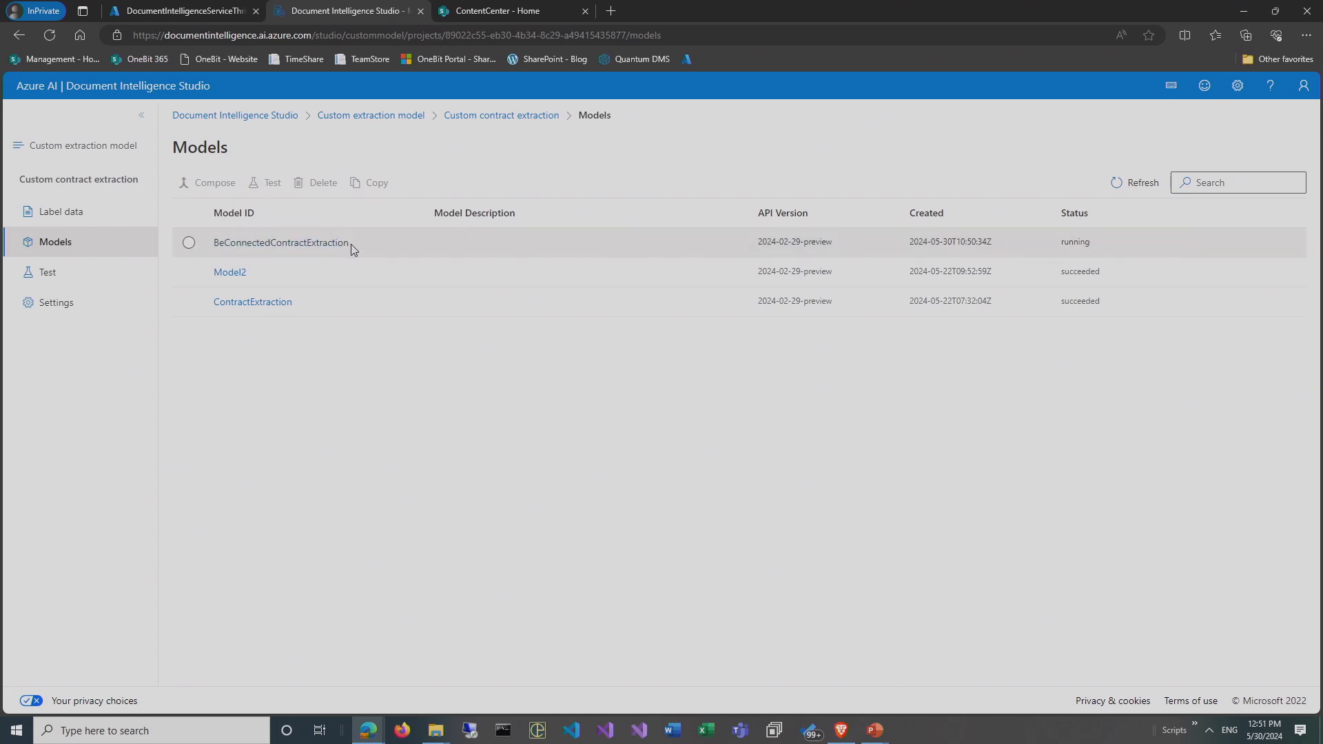
{"action": "mouse_move", "coordinate": [70, 277]}
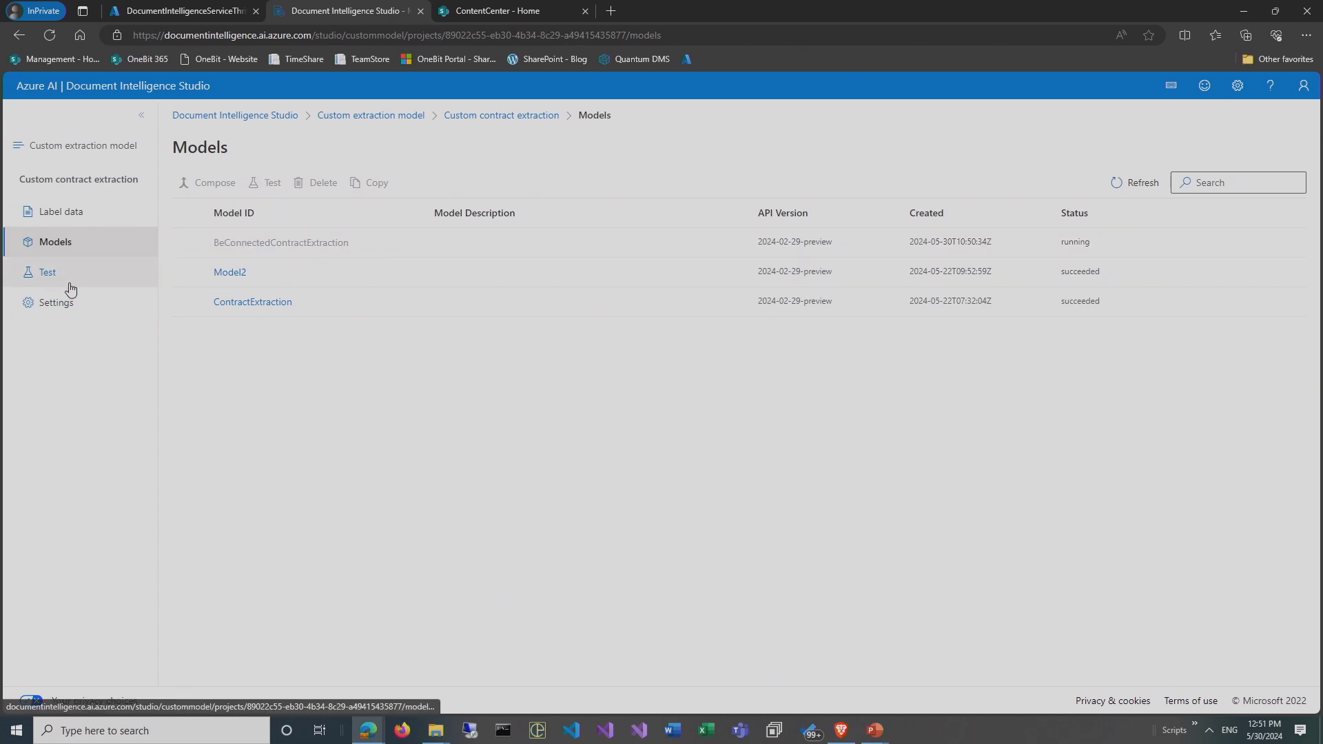
{"action": "mouse_move", "coordinate": [861, 732]}
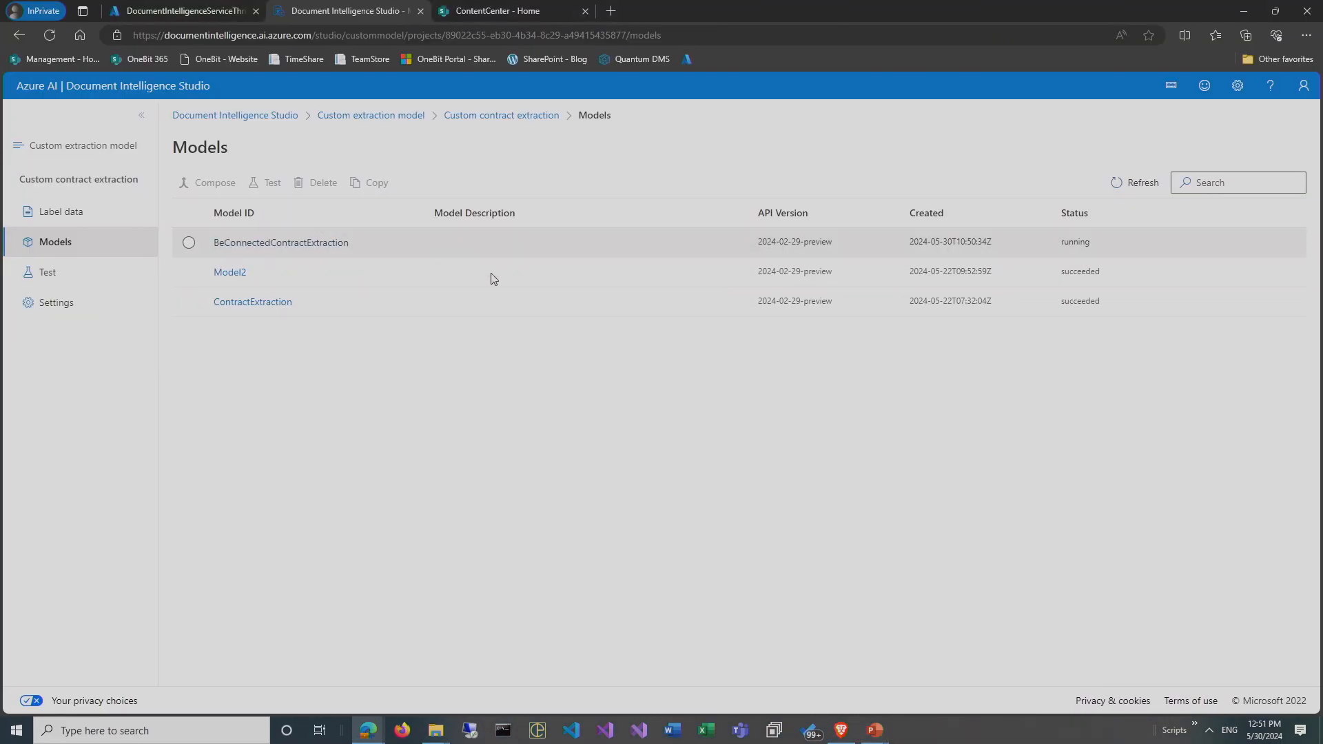
{"action": "left_click", "coordinate": [873, 730]}
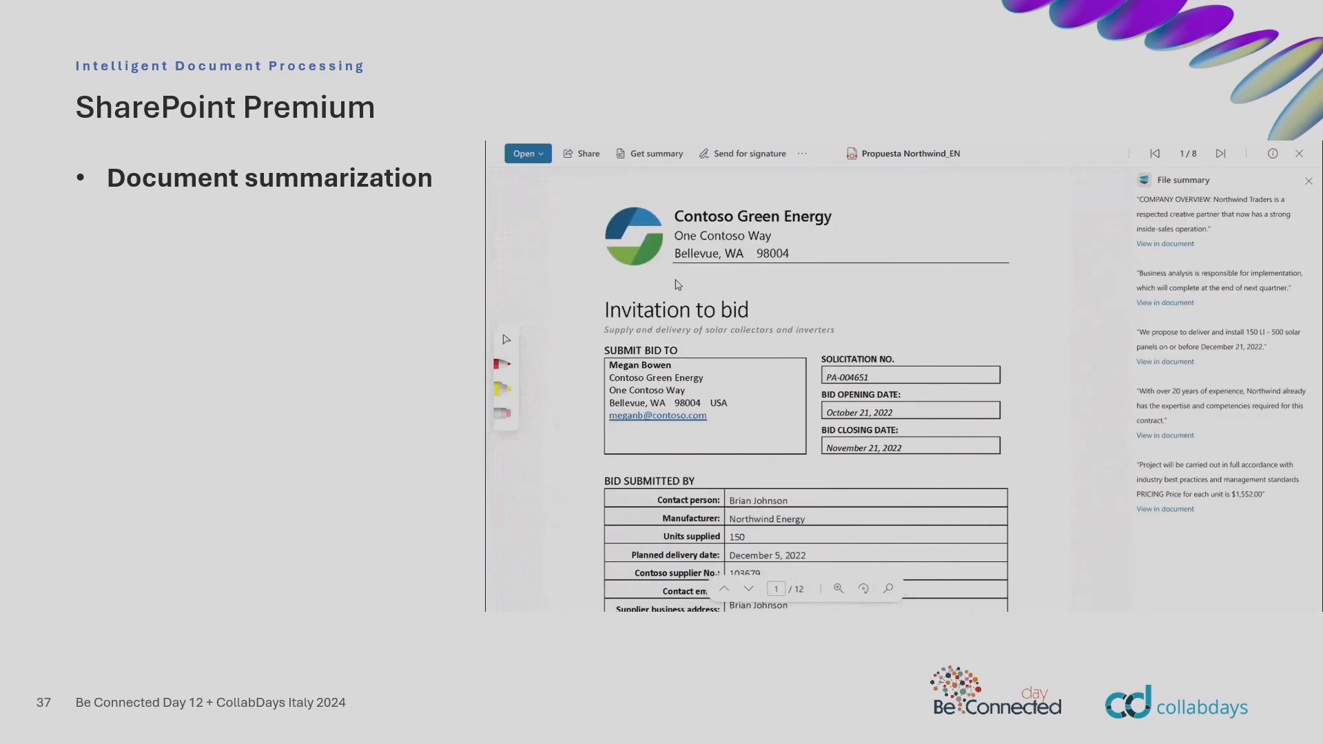
{"action": "mouse_move", "coordinate": [1165, 362]}
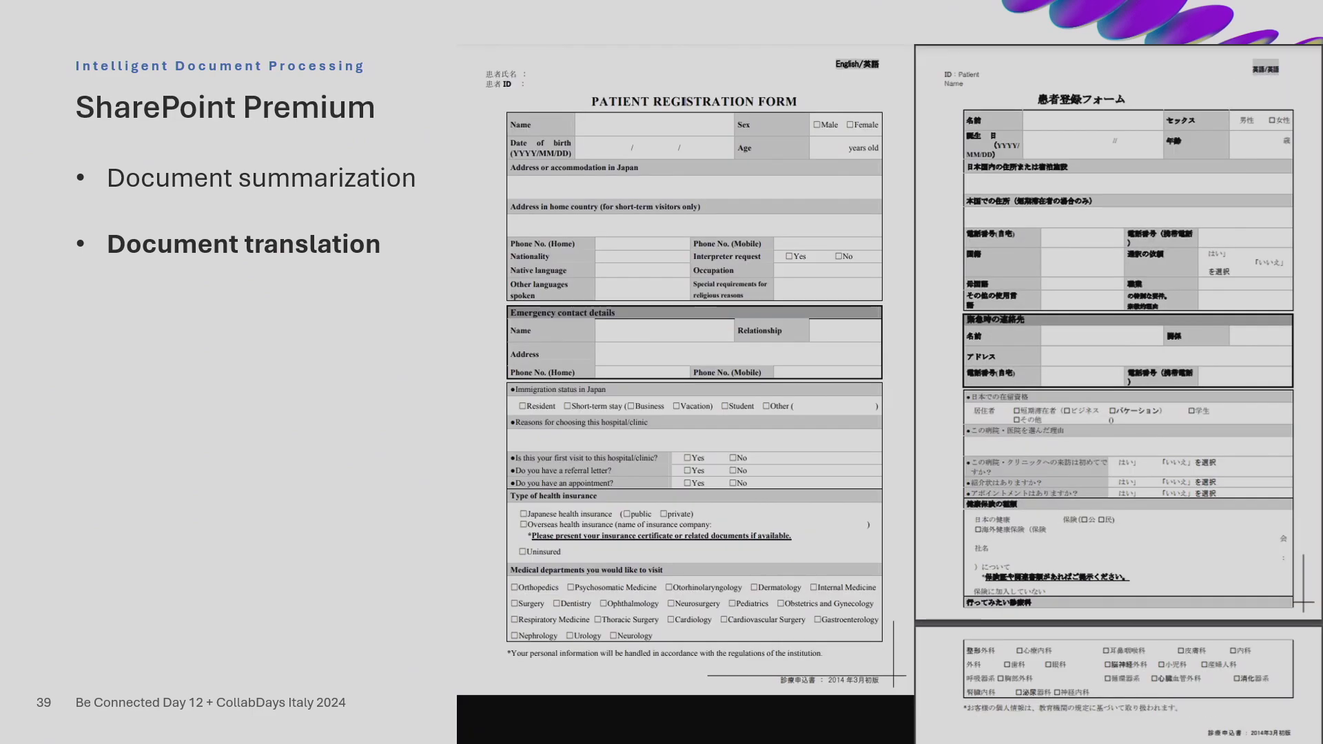
Advance to slide 40, Content assembly.
{"action": "key", "text": "Right"}
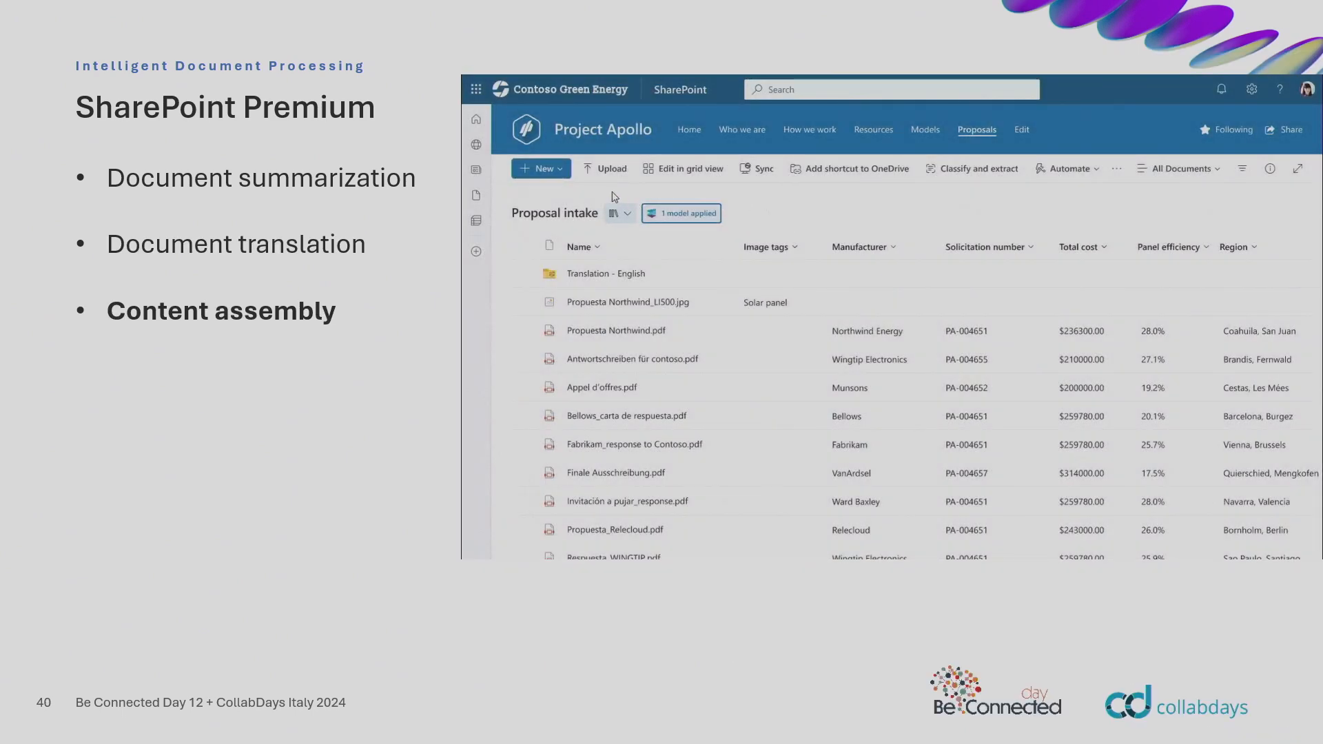
Play the Content assembly demo video on slide 40.
{"action": "left_click", "coordinate": [537, 168]}
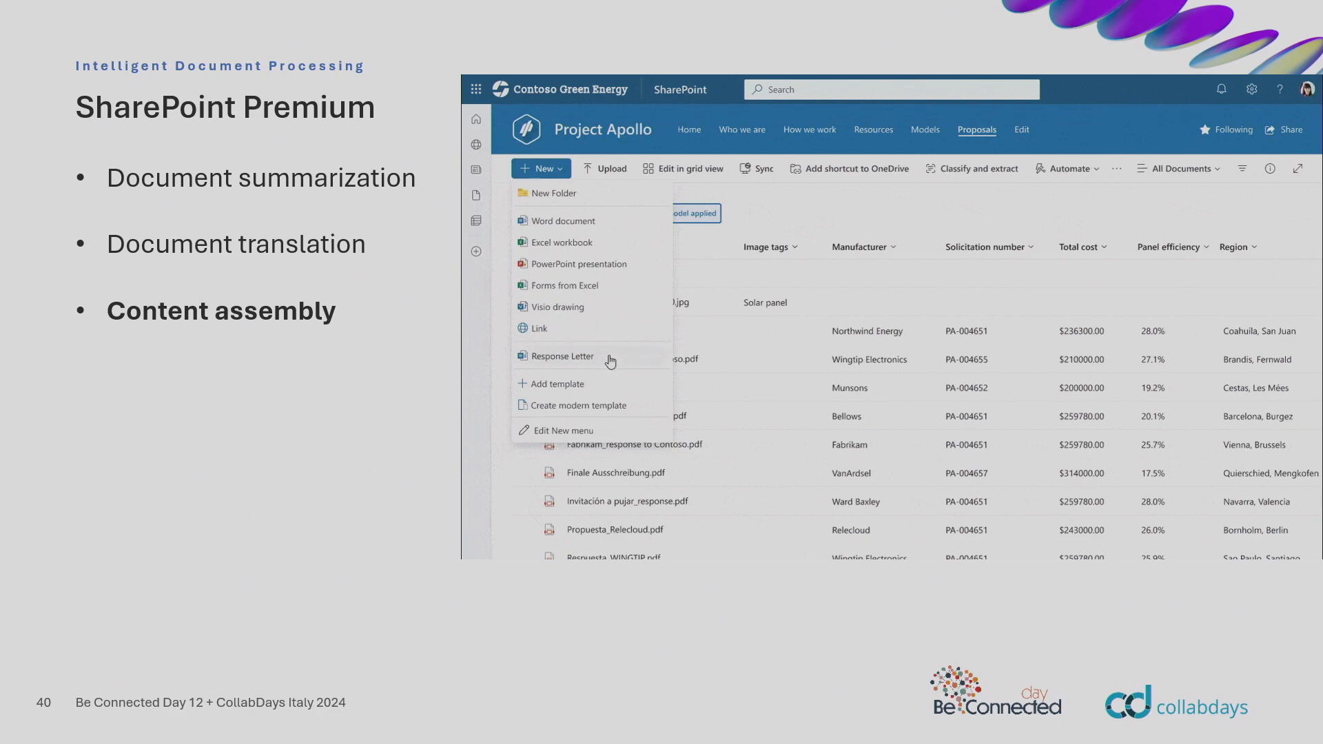
{"action": "mouse_move", "coordinate": [560, 174]}
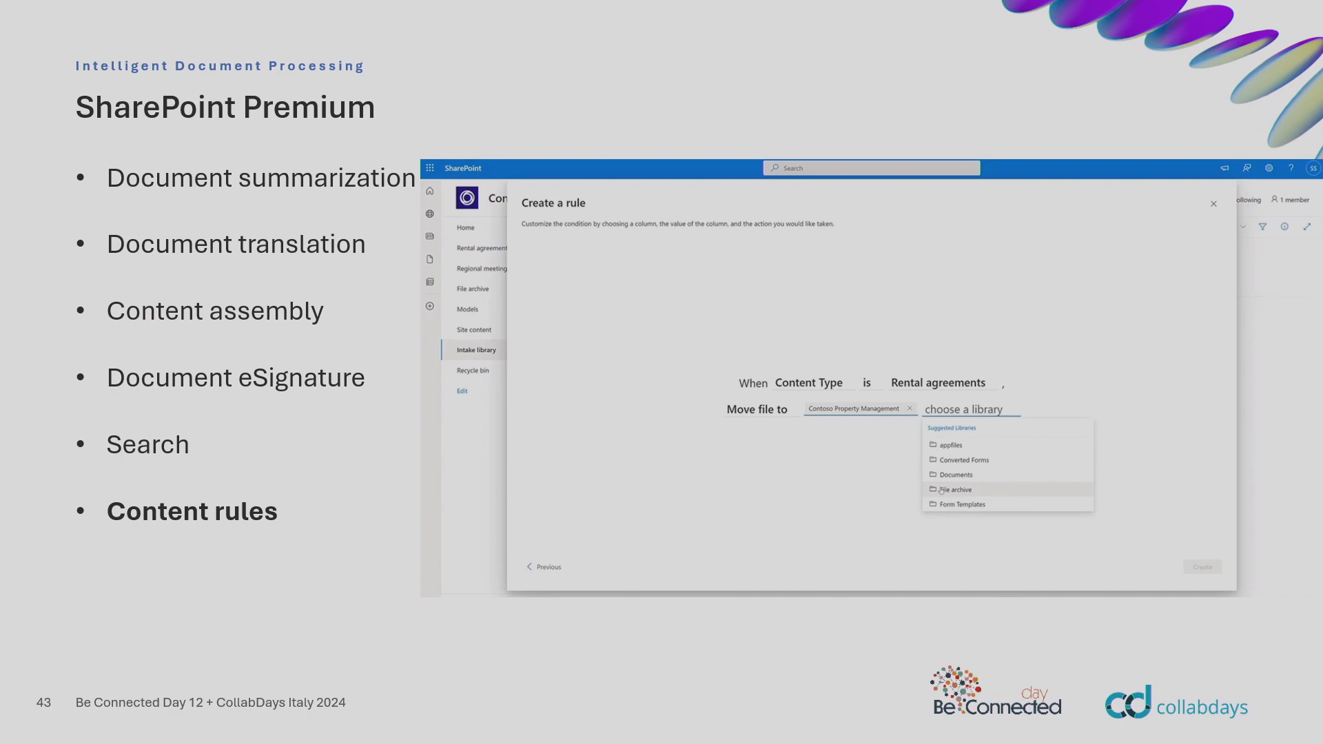
Advance past slide 44, Image tagging, to slide 45, SharePoint Premium #2.
{"action": "key", "text": "Right"}
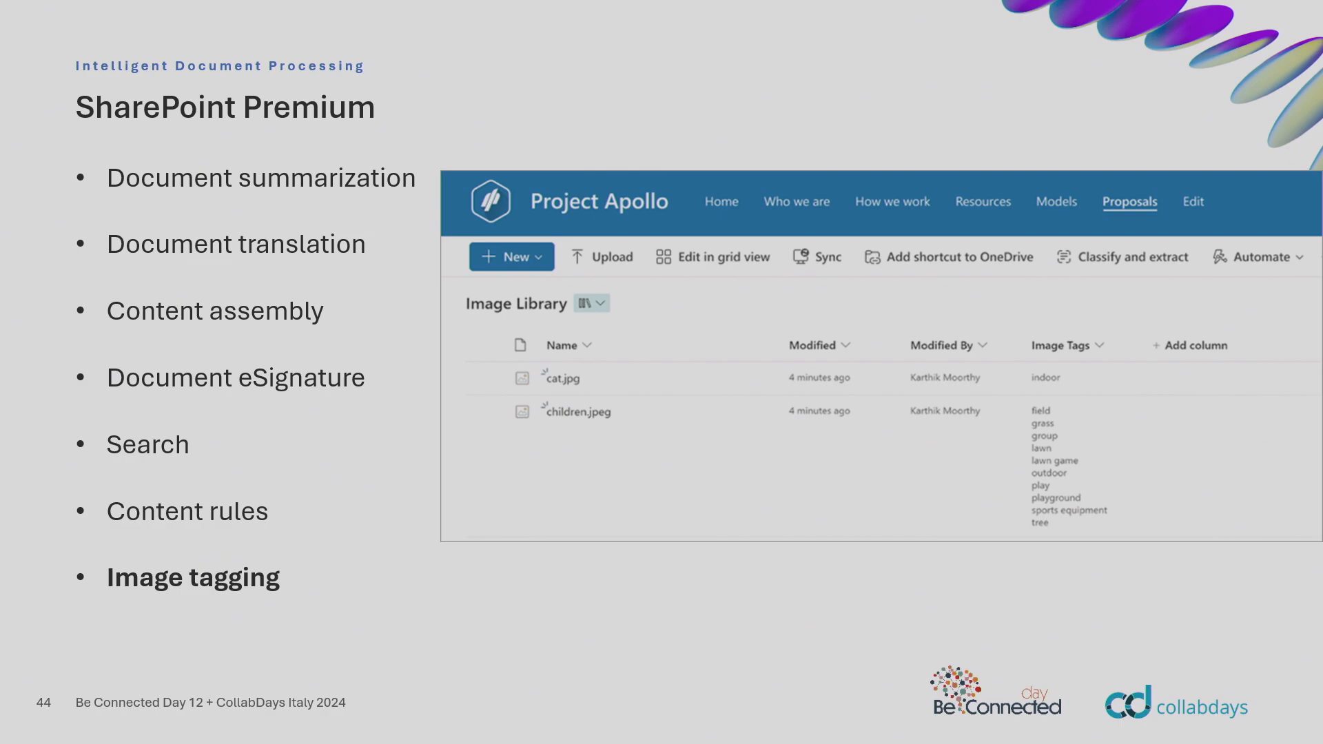
{"action": "key", "text": "Right"}
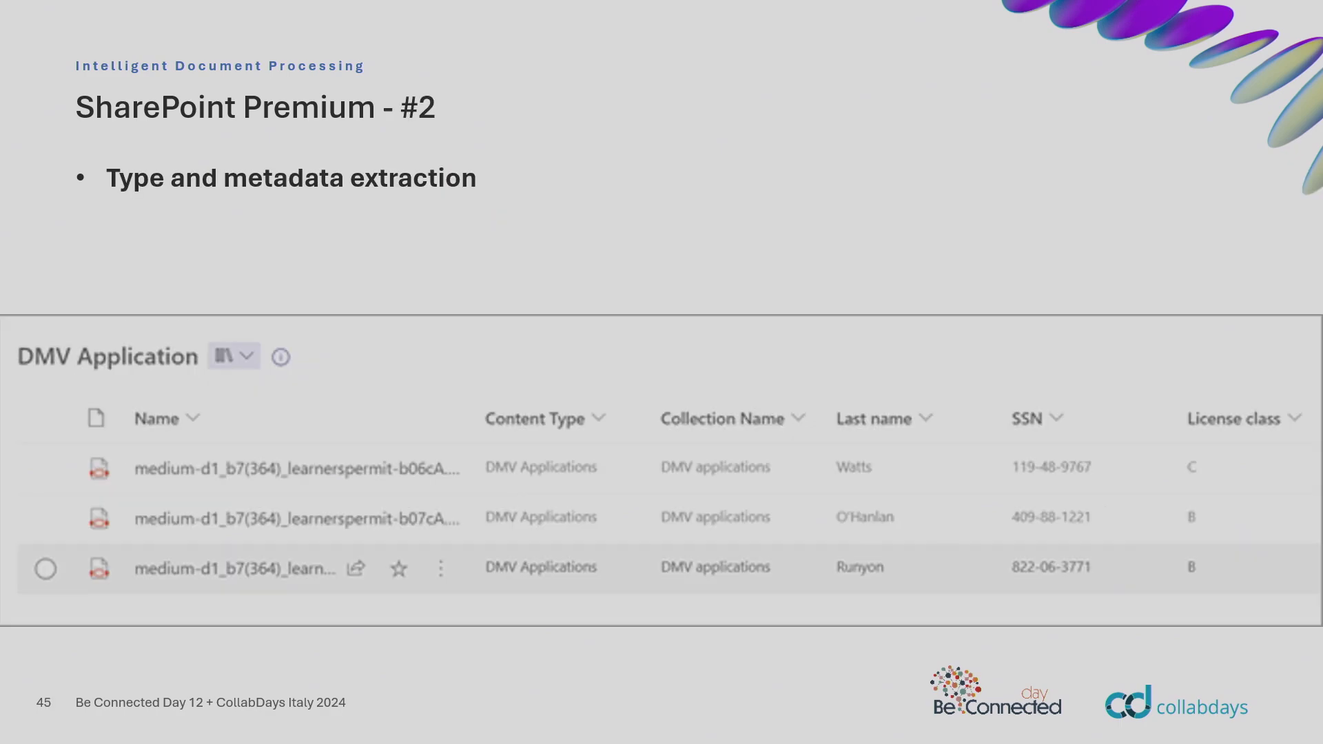
Advance to slide 46, OCR, with the Extracted Text library example.
{"action": "key", "text": "Right"}
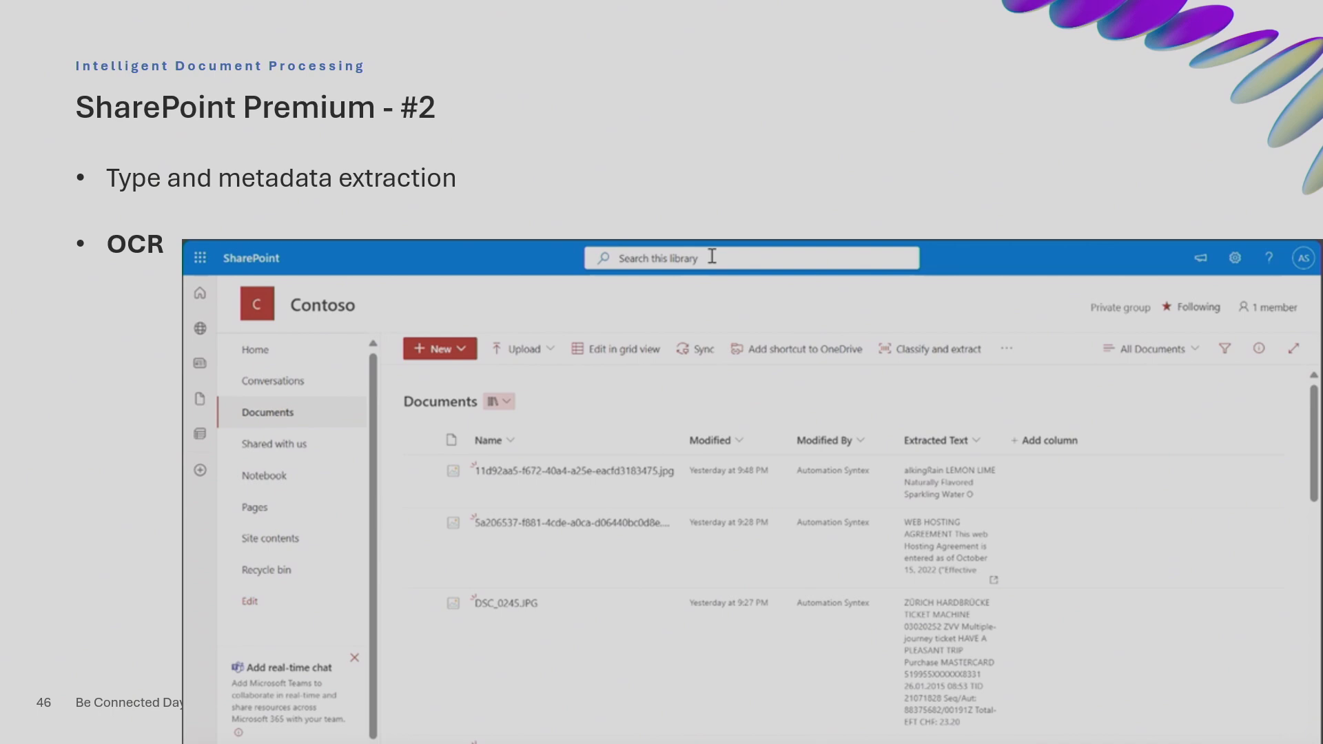
{"action": "key", "text": "right"}
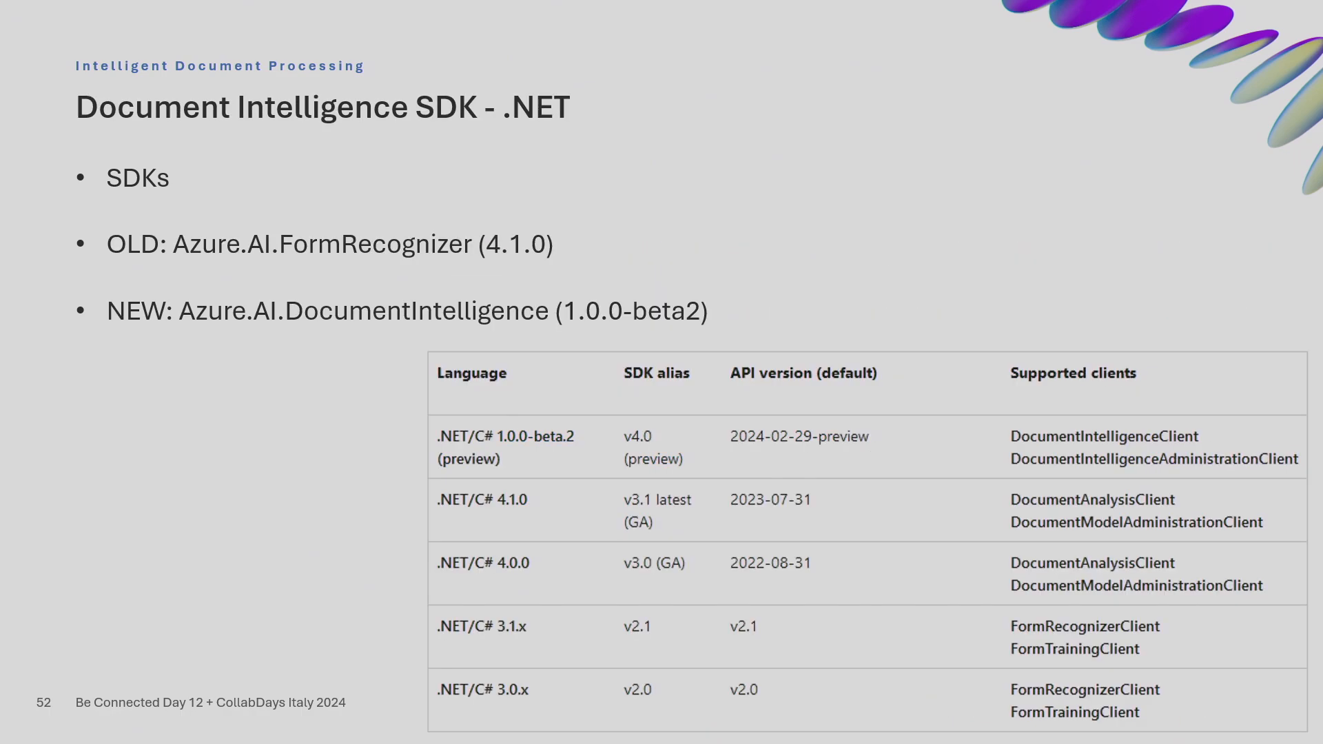
{"action": "mouse_move", "coordinate": [392, 249]}
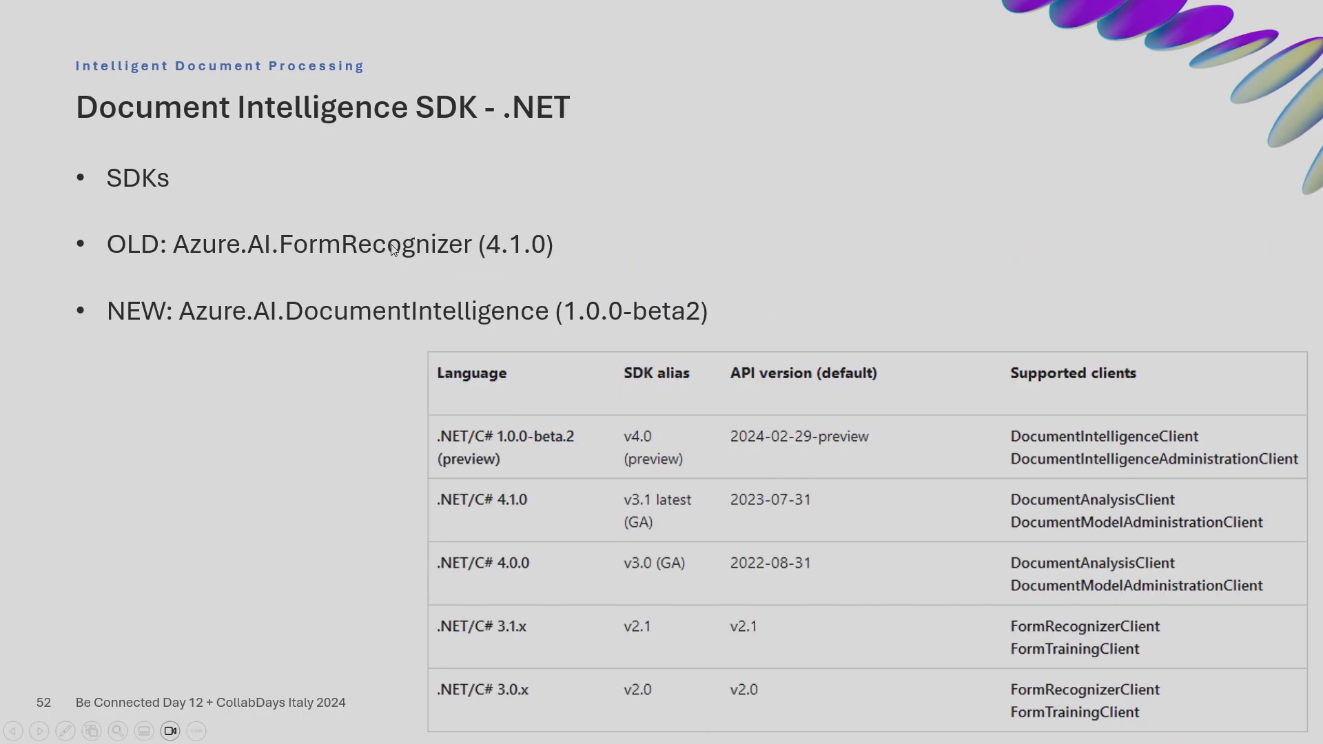
{"action": "mouse_move", "coordinate": [661, 246]}
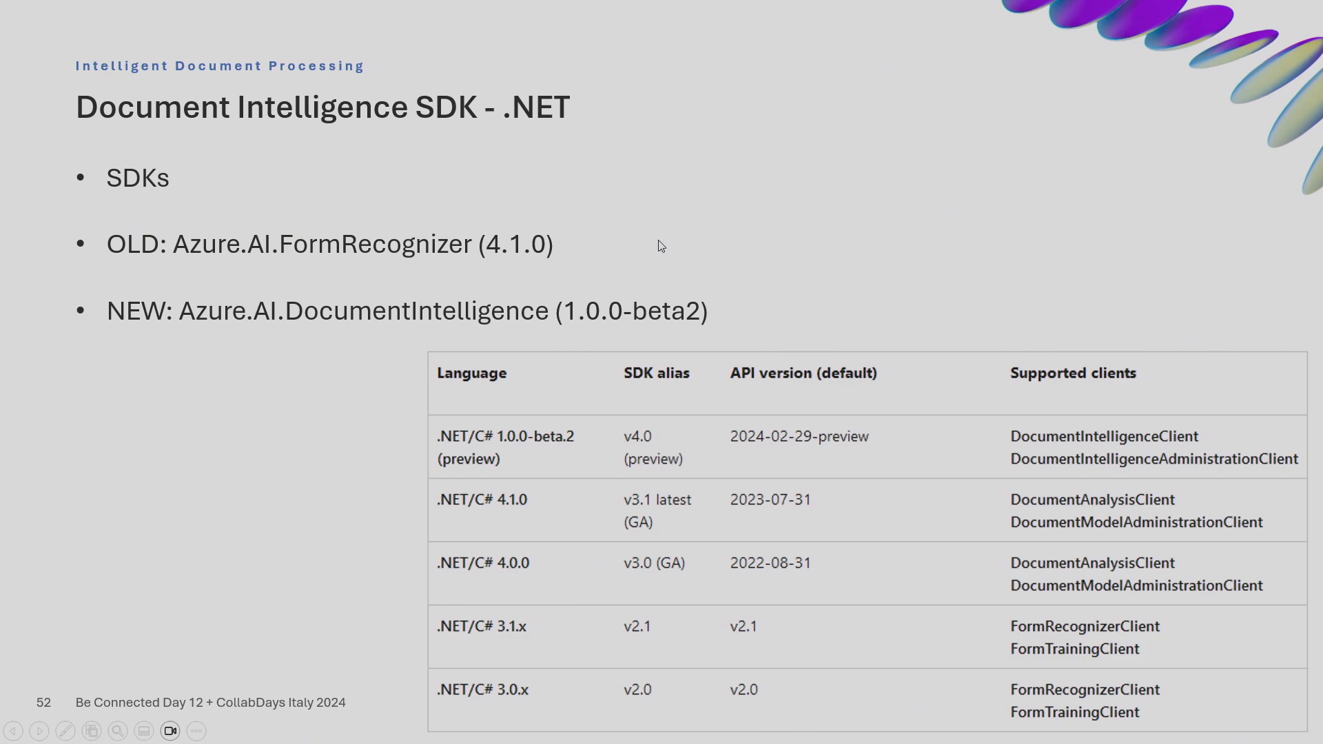
{"action": "mouse_move", "coordinate": [743, 289]}
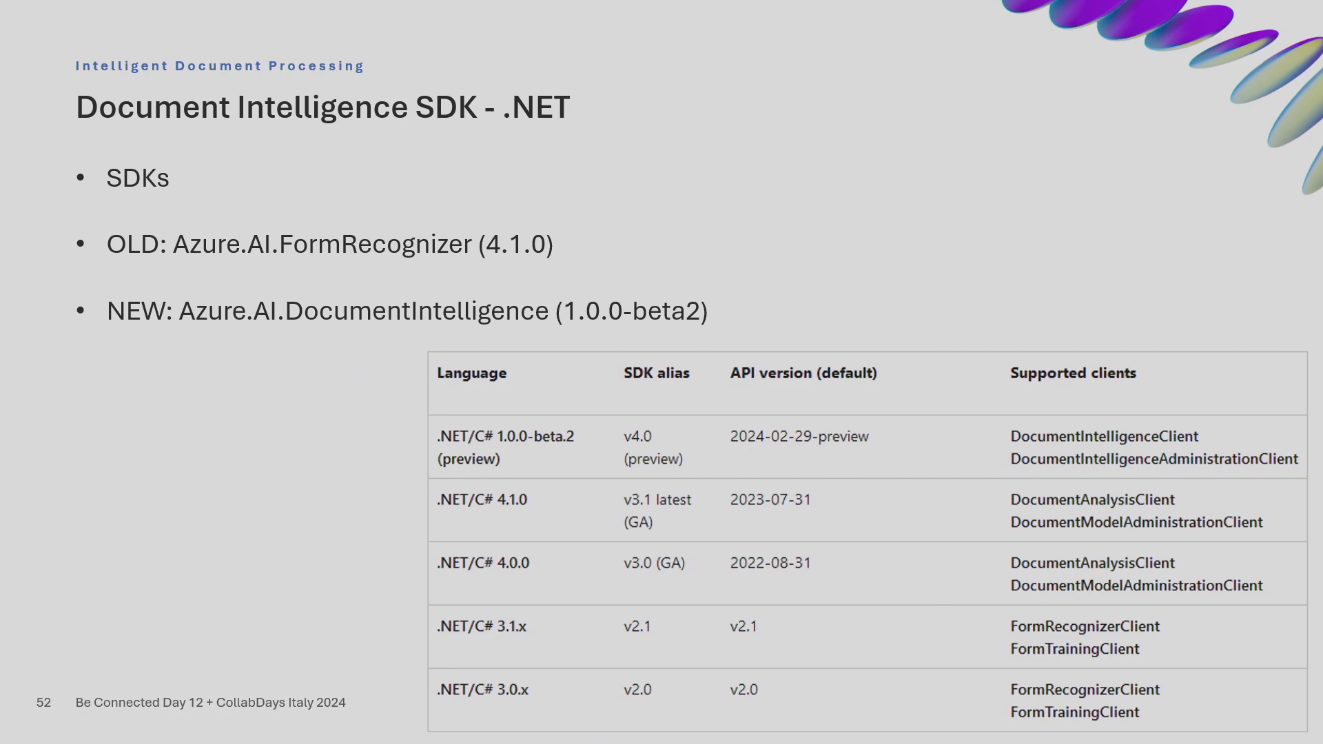
{"action": "mouse_move", "coordinate": [1063, 507]}
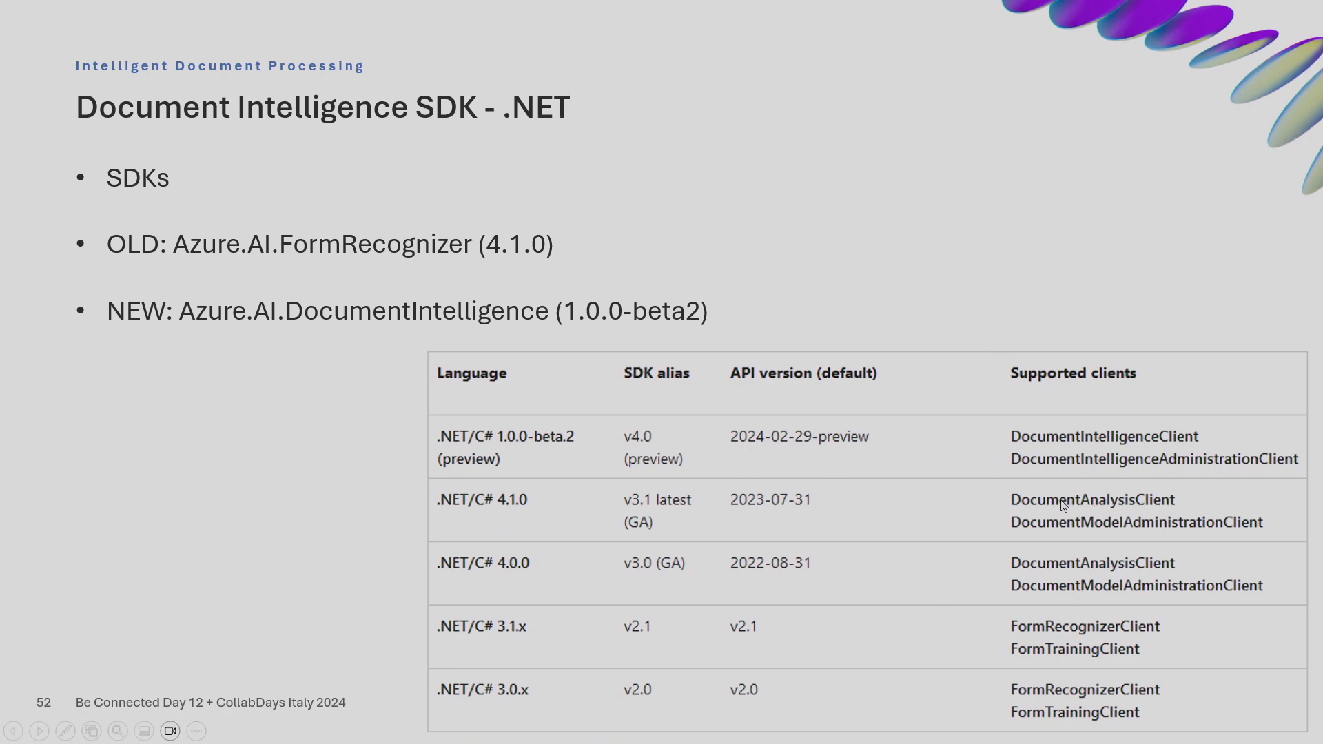
{"action": "mouse_move", "coordinate": [1098, 516]}
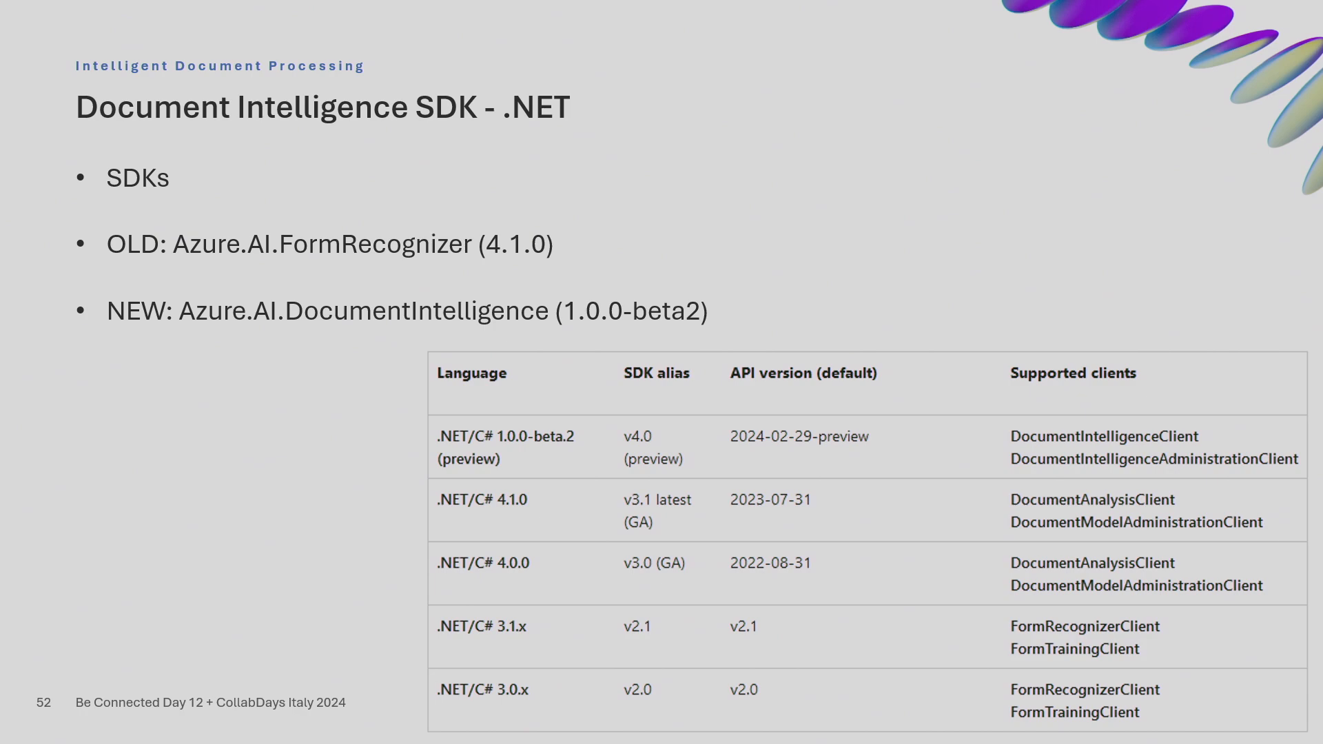
Step ahead to the SDK installation slide, then back to slide 52.
{"action": "key", "text": "Right"}
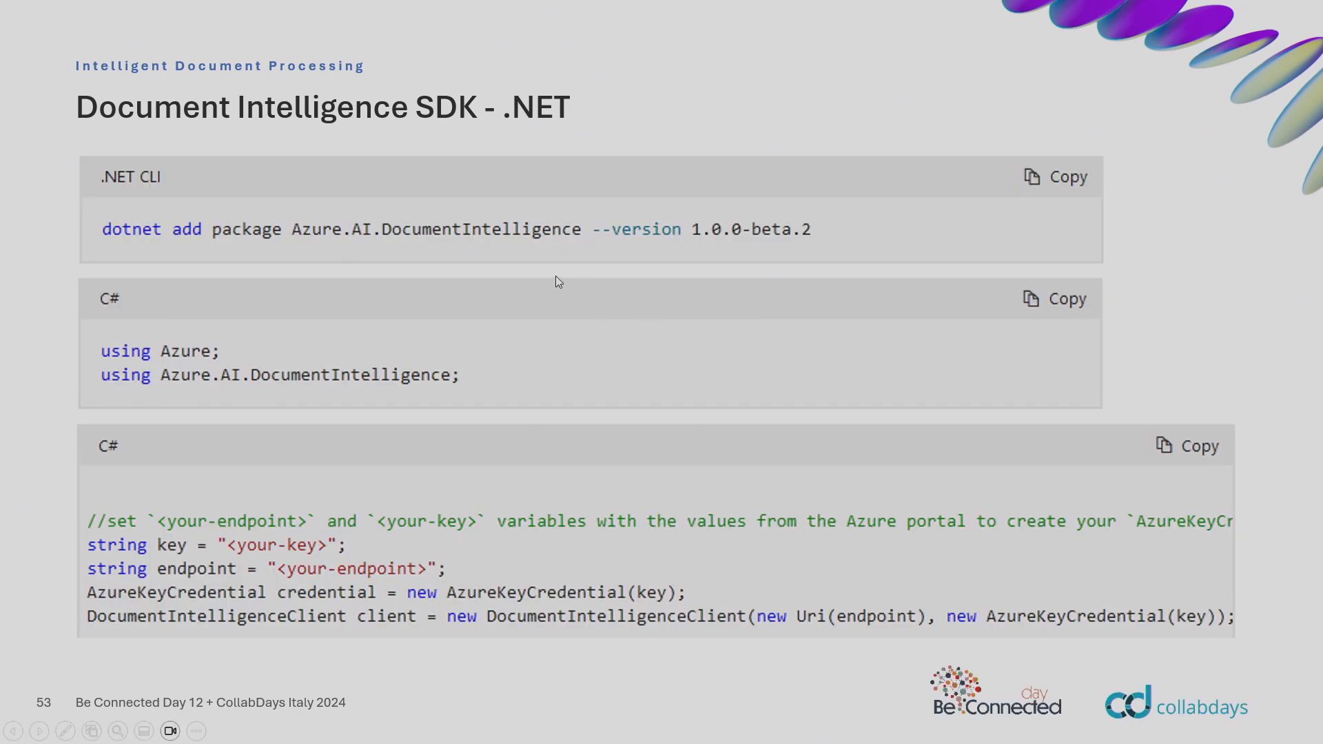
{"action": "mouse_move", "coordinate": [657, 260]}
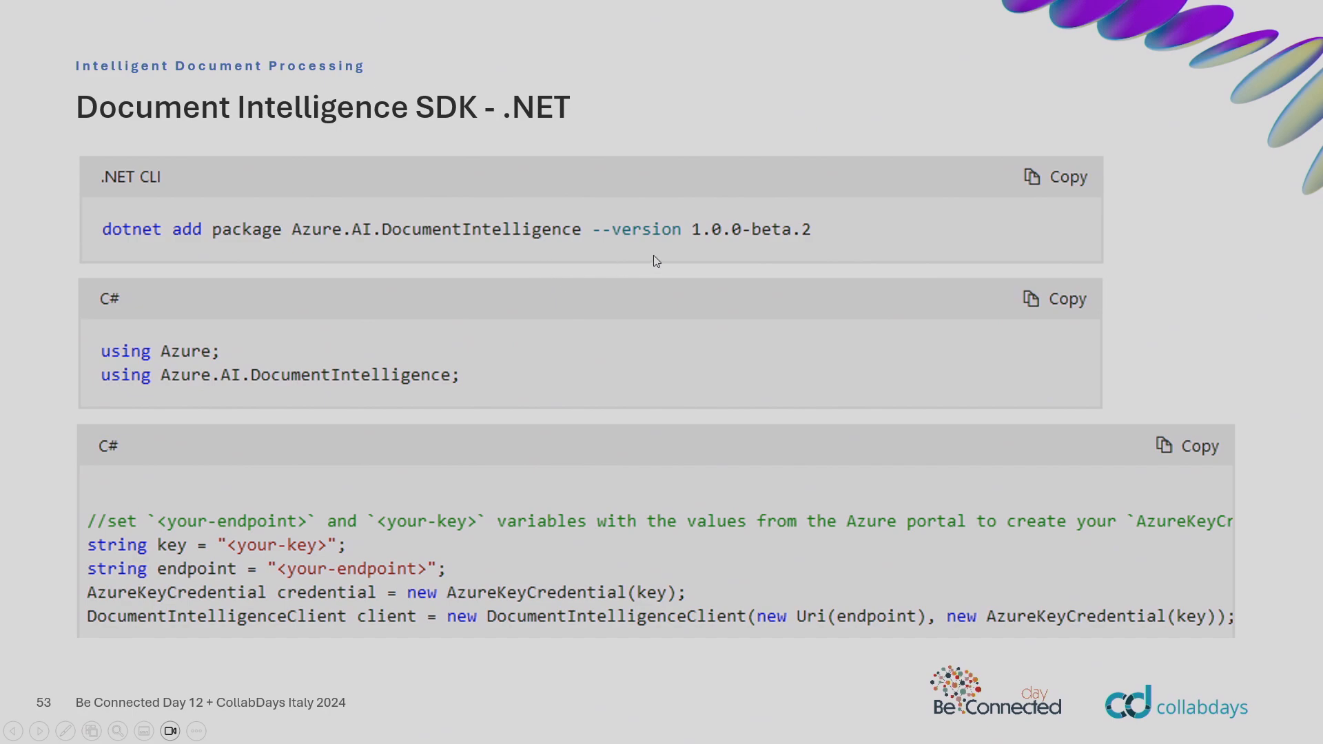
{"action": "mouse_move", "coordinate": [870, 238]}
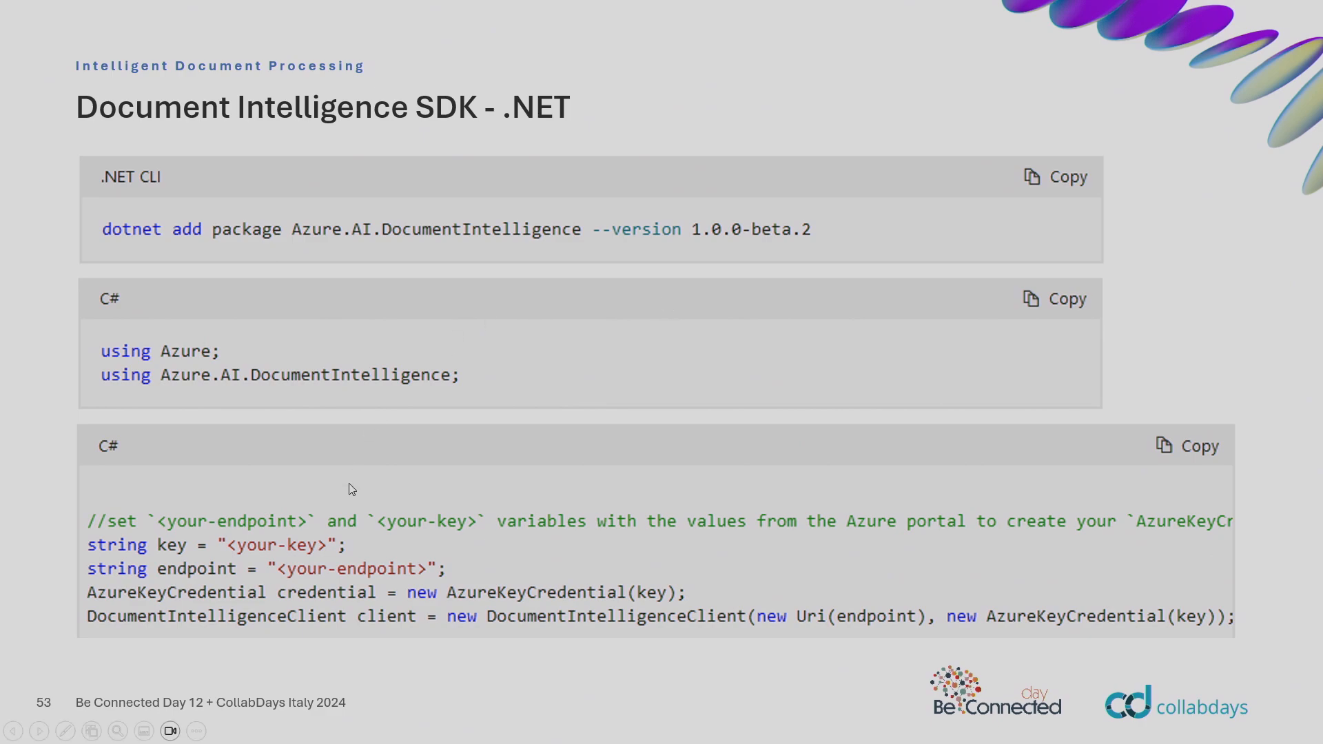
{"action": "key", "text": "Left"}
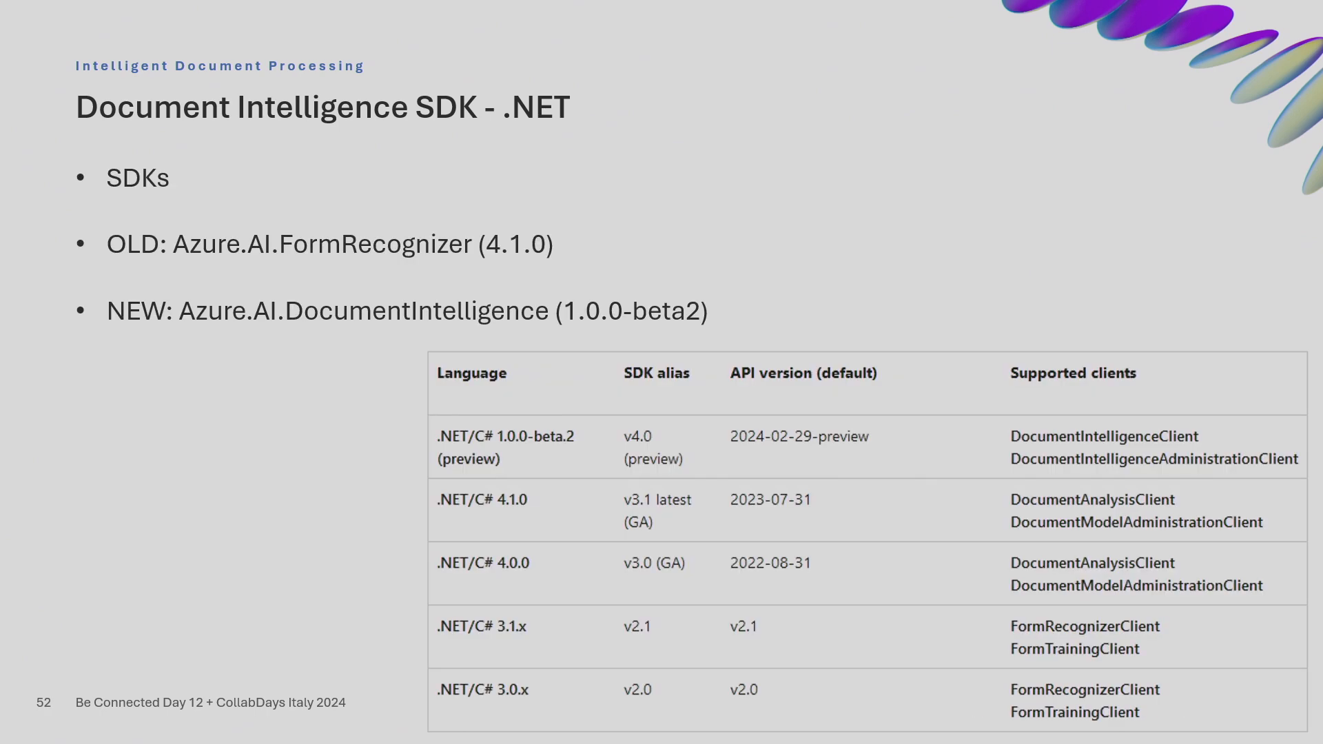
Leave the slides to show BeConnectedContractExtraction still running in the Models list.
{"action": "key", "text": "Right"}
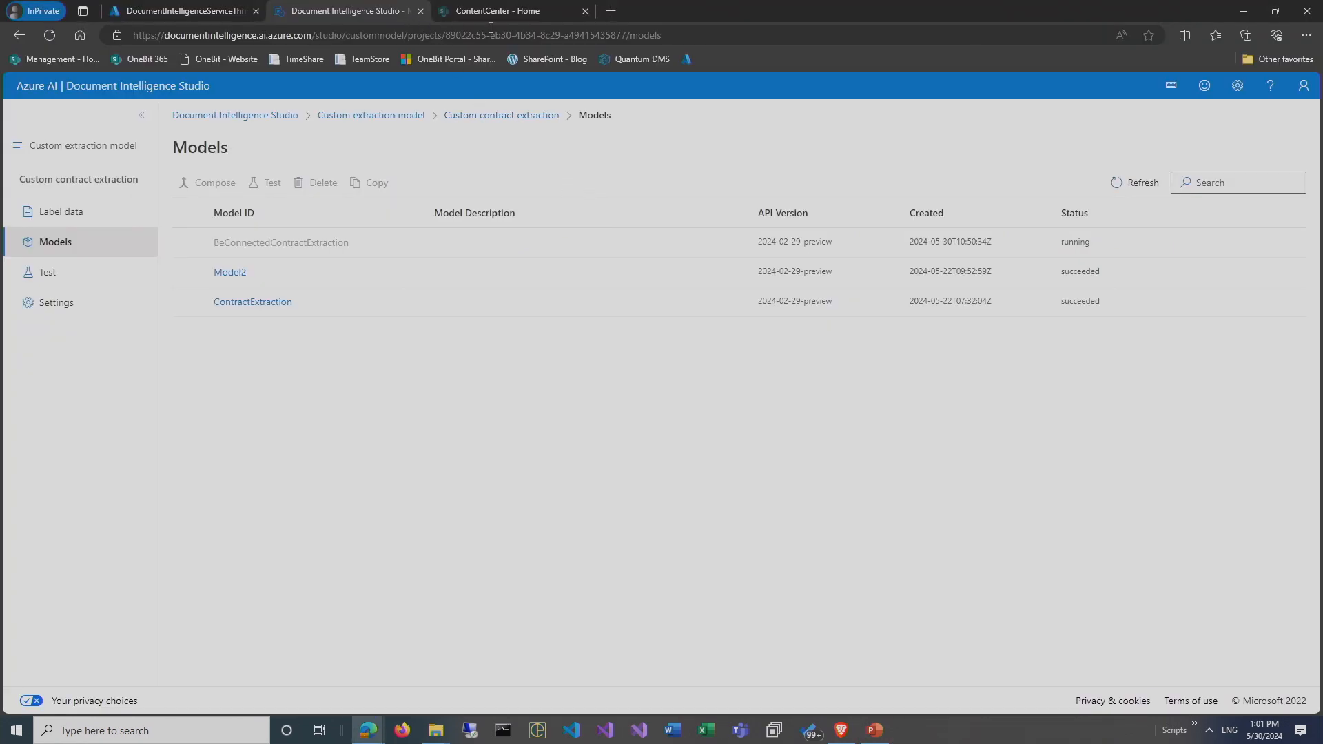
Switch to the ContentCenter tab and scroll down to the two classifier models.
{"action": "left_click", "coordinate": [506, 10]}
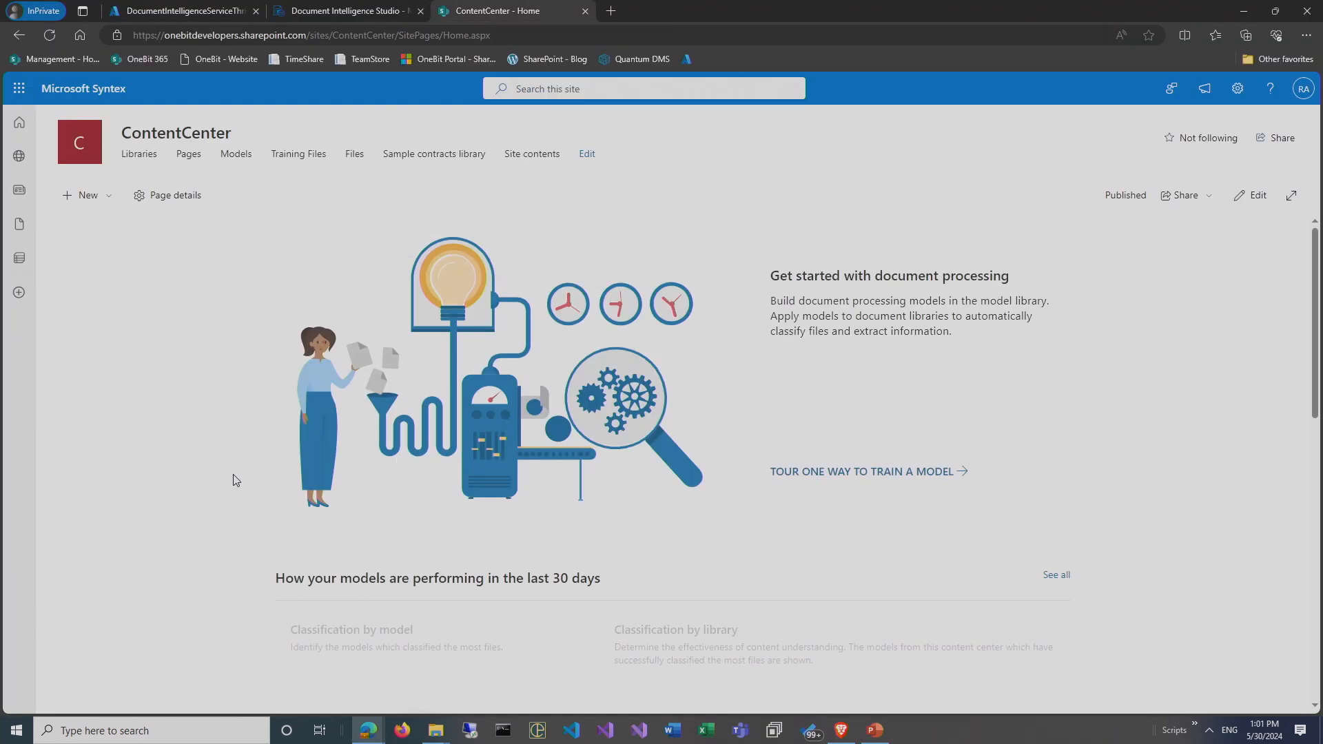
{"action": "mouse_move", "coordinate": [522, 116]}
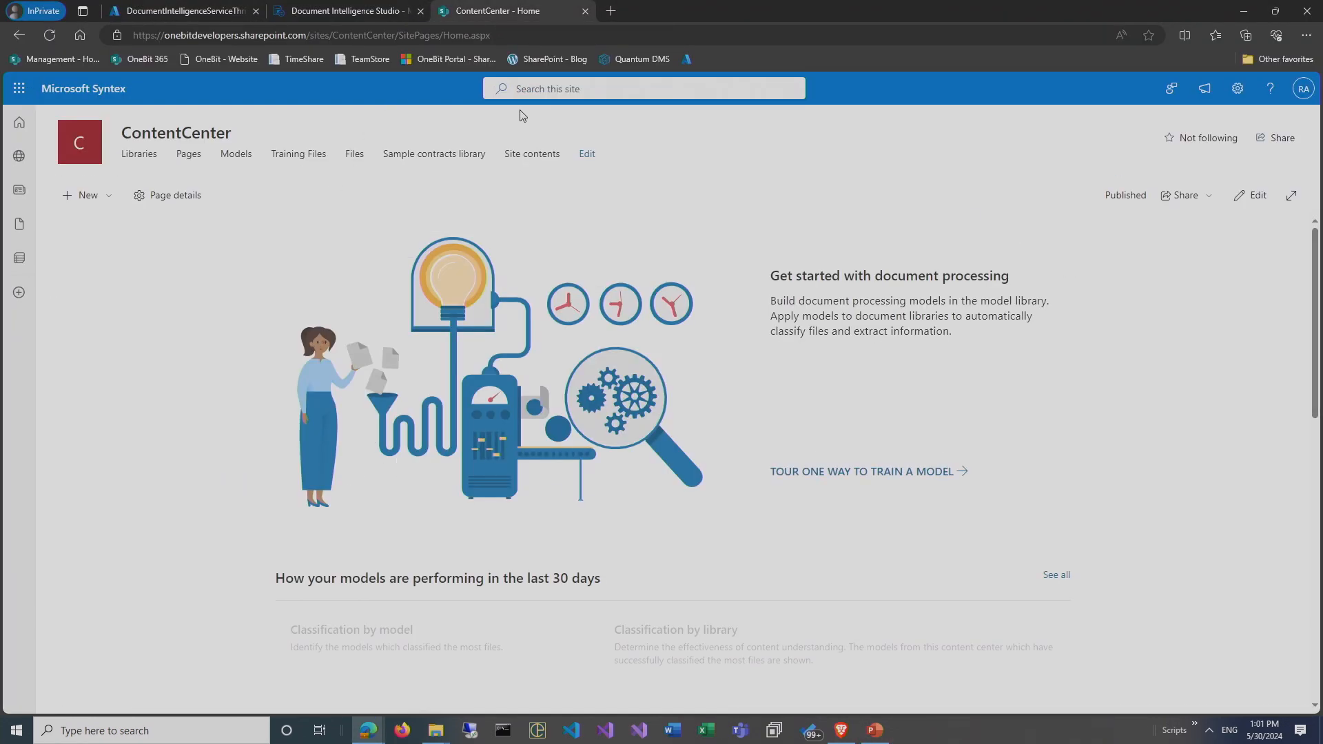
{"action": "mouse_move", "coordinate": [172, 133]}
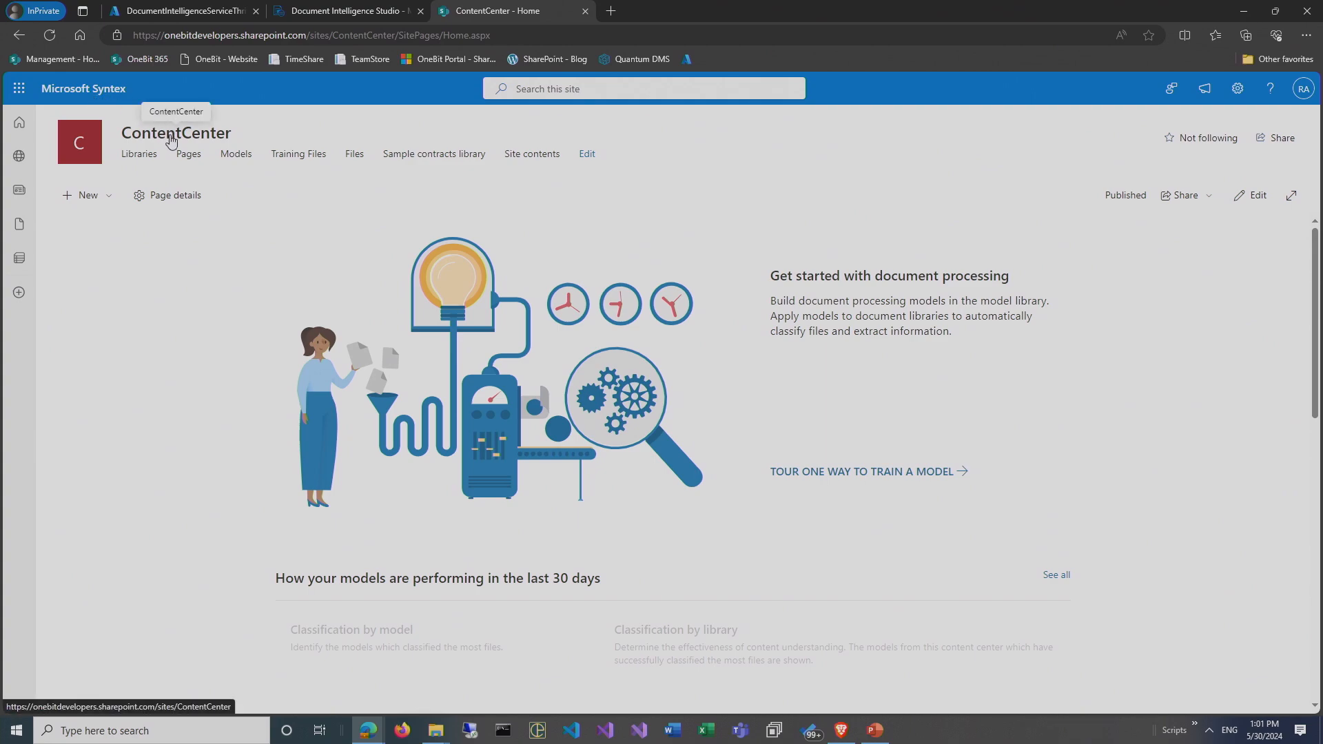
{"action": "mouse_move", "coordinate": [251, 136]}
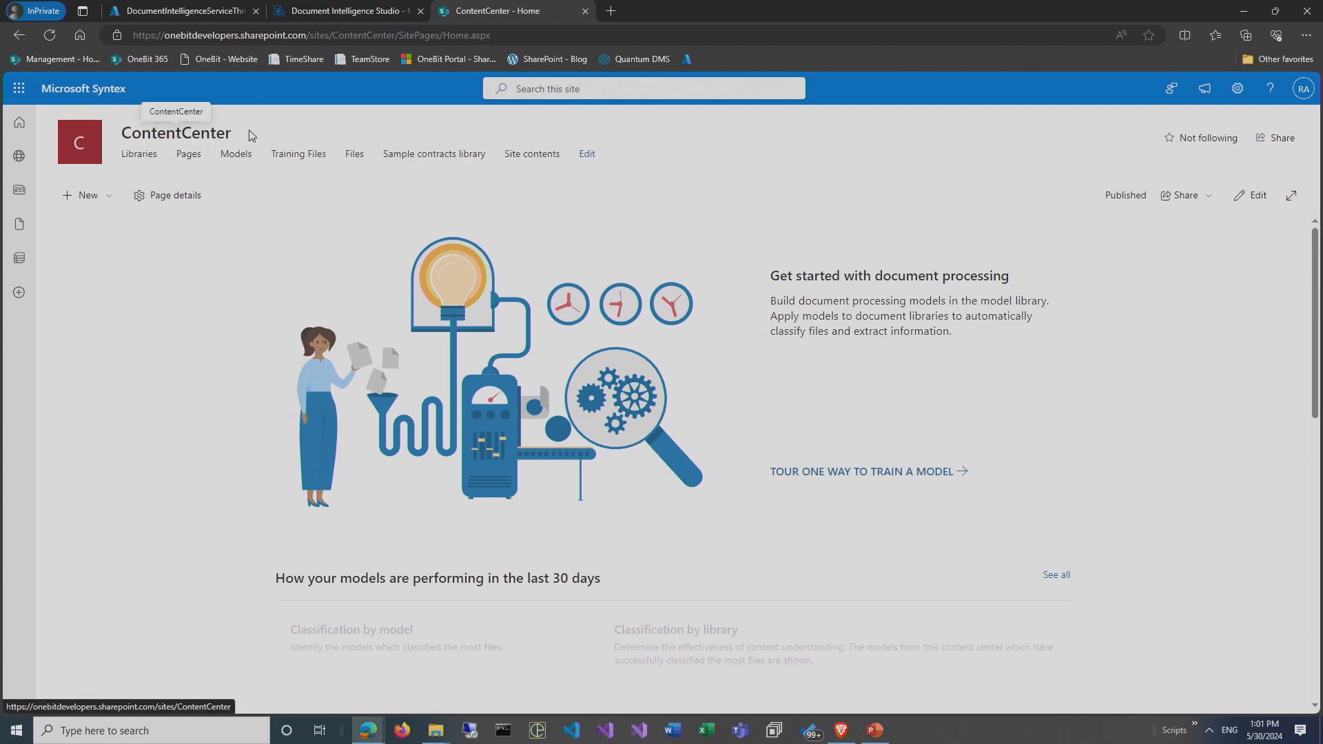
{"action": "mouse_move", "coordinate": [422, 131]}
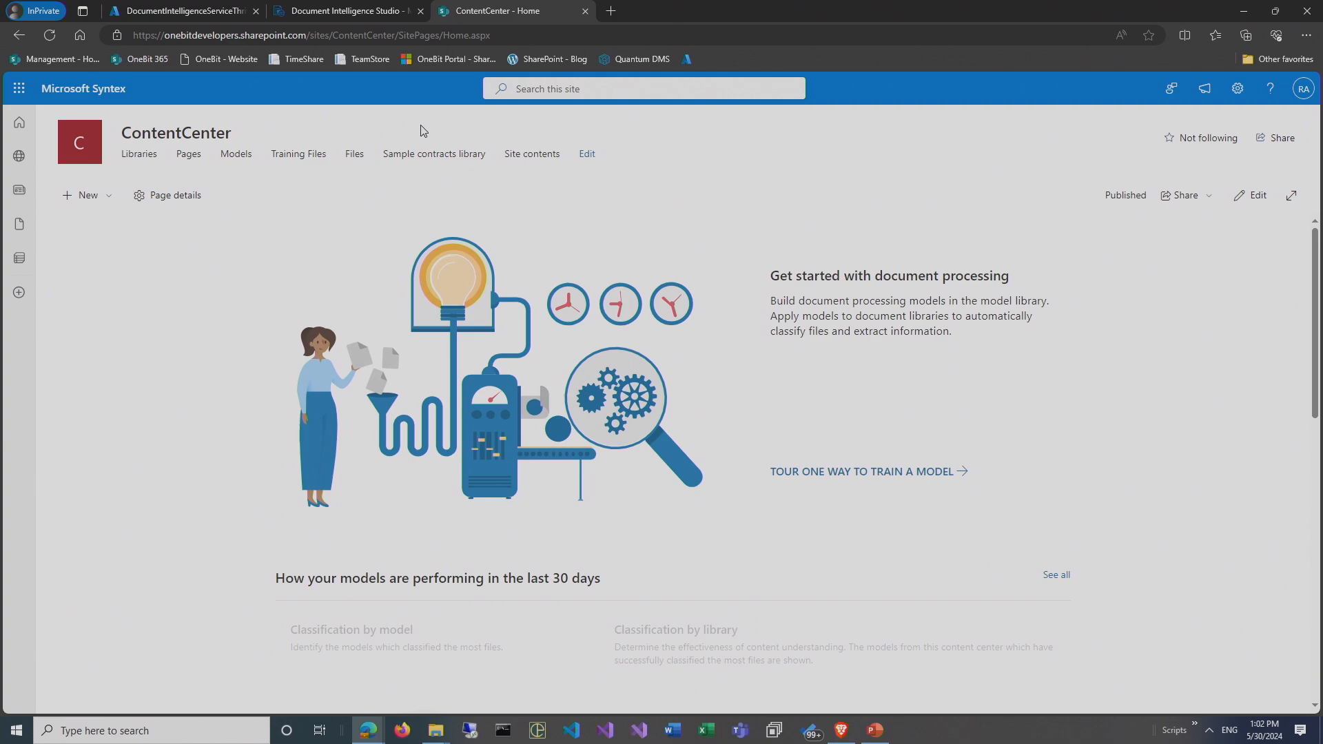
{"action": "mouse_move", "coordinate": [392, 151]}
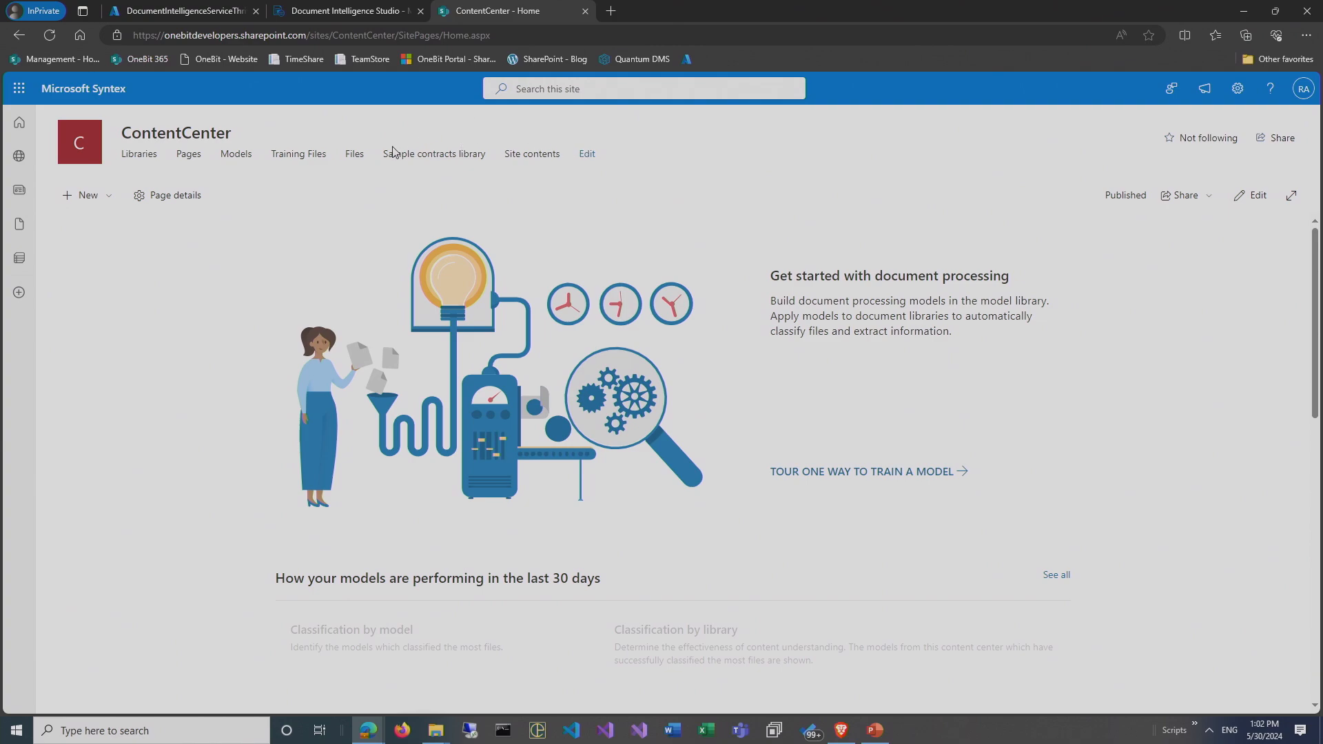
{"action": "scroll", "scroll_direction": "down", "scroll_amount": 3}
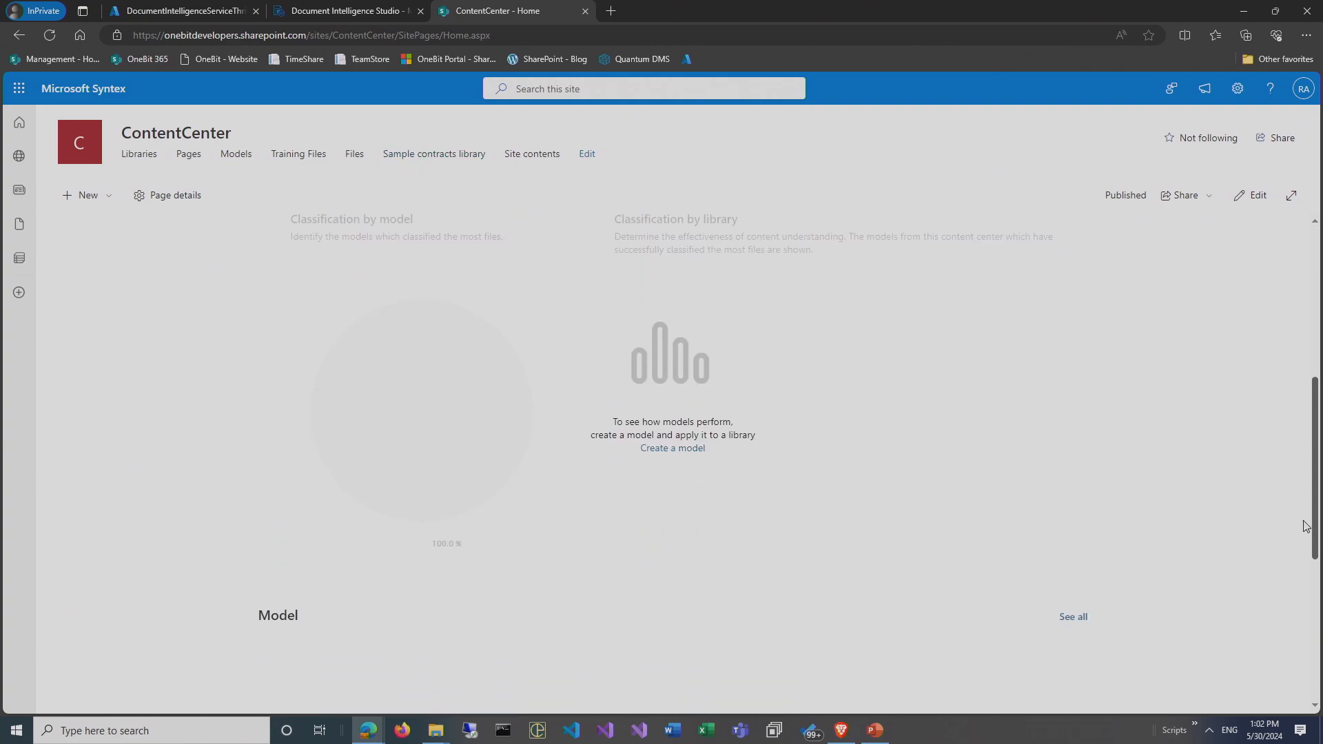
{"action": "scroll", "scroll_direction": "up", "scroll_amount": 3}
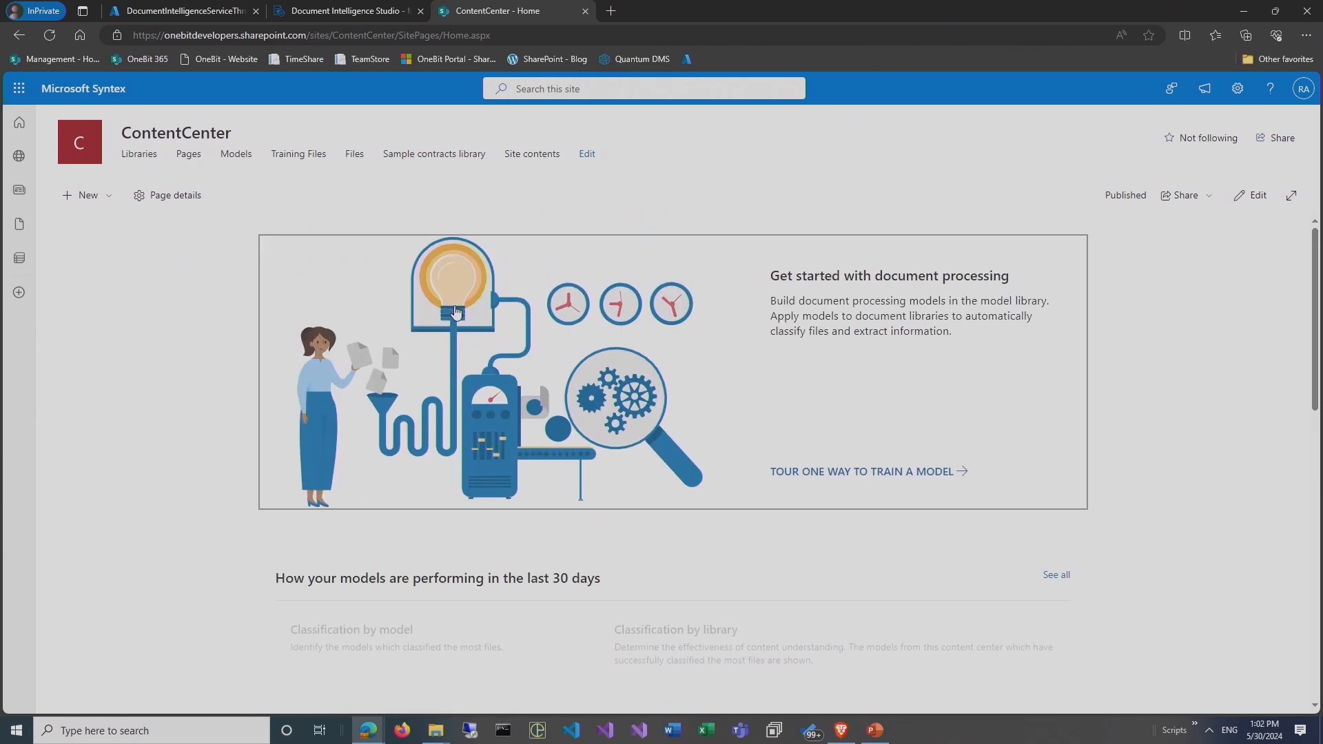
{"action": "mouse_move", "coordinate": [800, 389]}
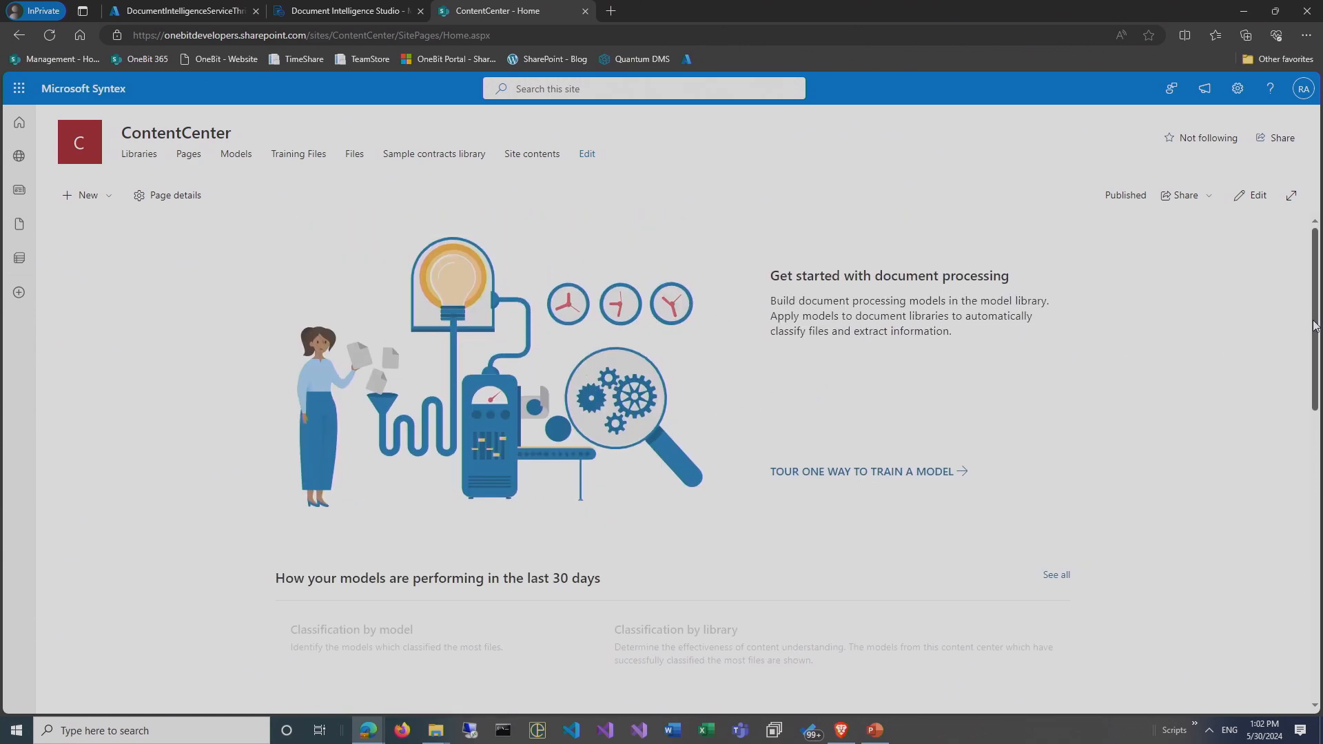
{"action": "scroll", "scroll_direction": "down", "scroll_amount": 3}
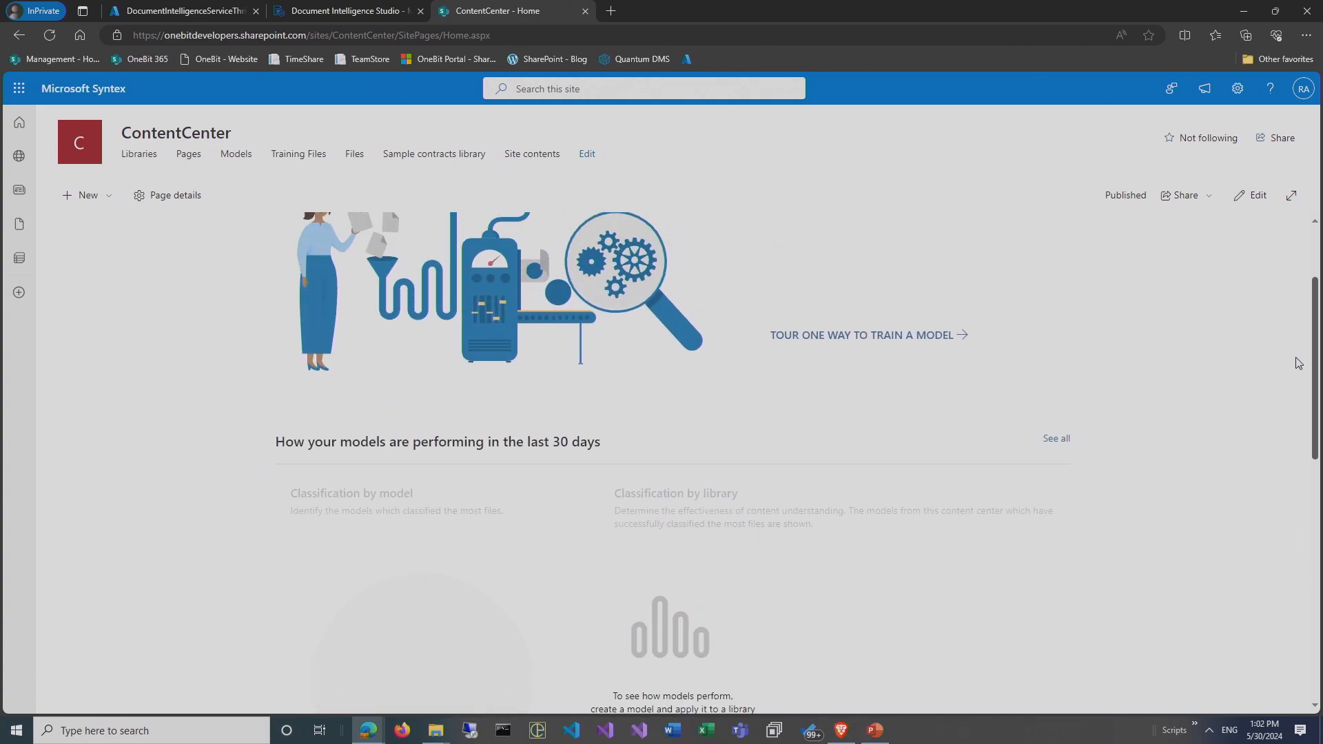
{"action": "scroll", "scroll_direction": "down", "scroll_amount": 3}
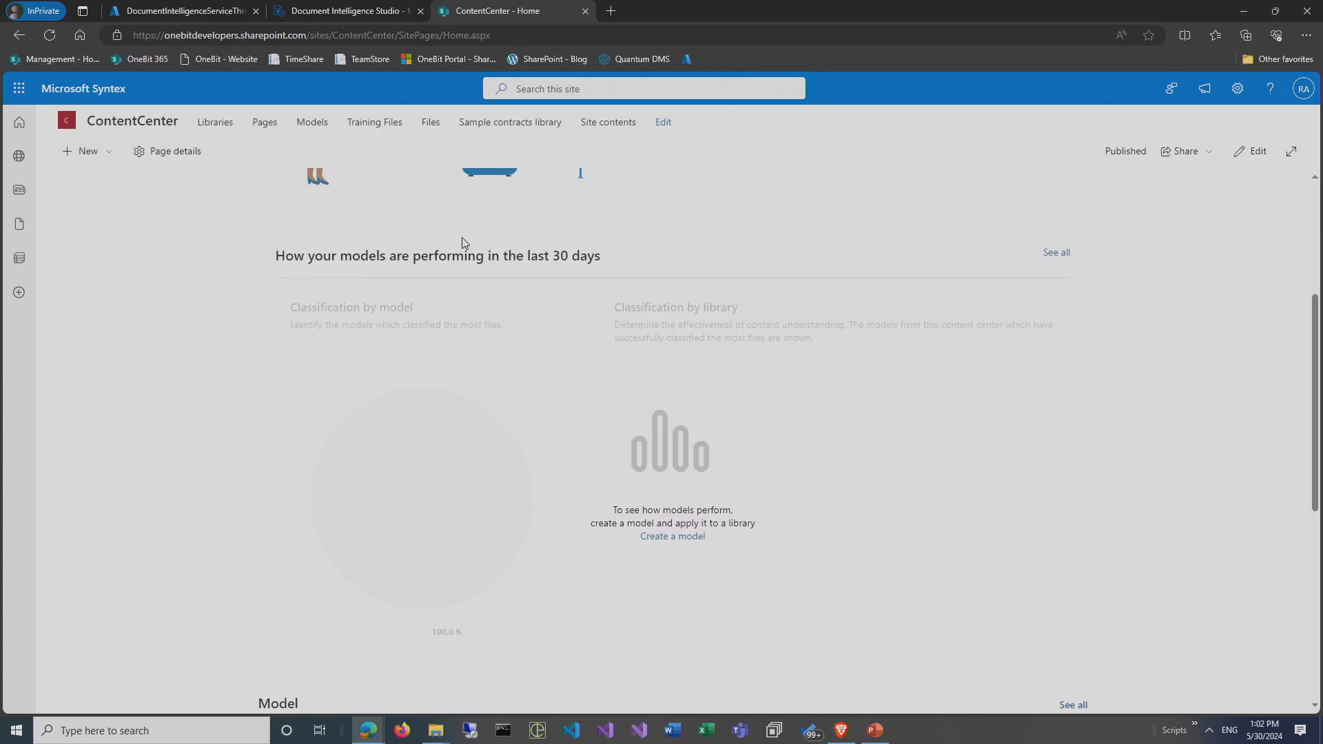
{"action": "mouse_move", "coordinate": [1315, 349]}
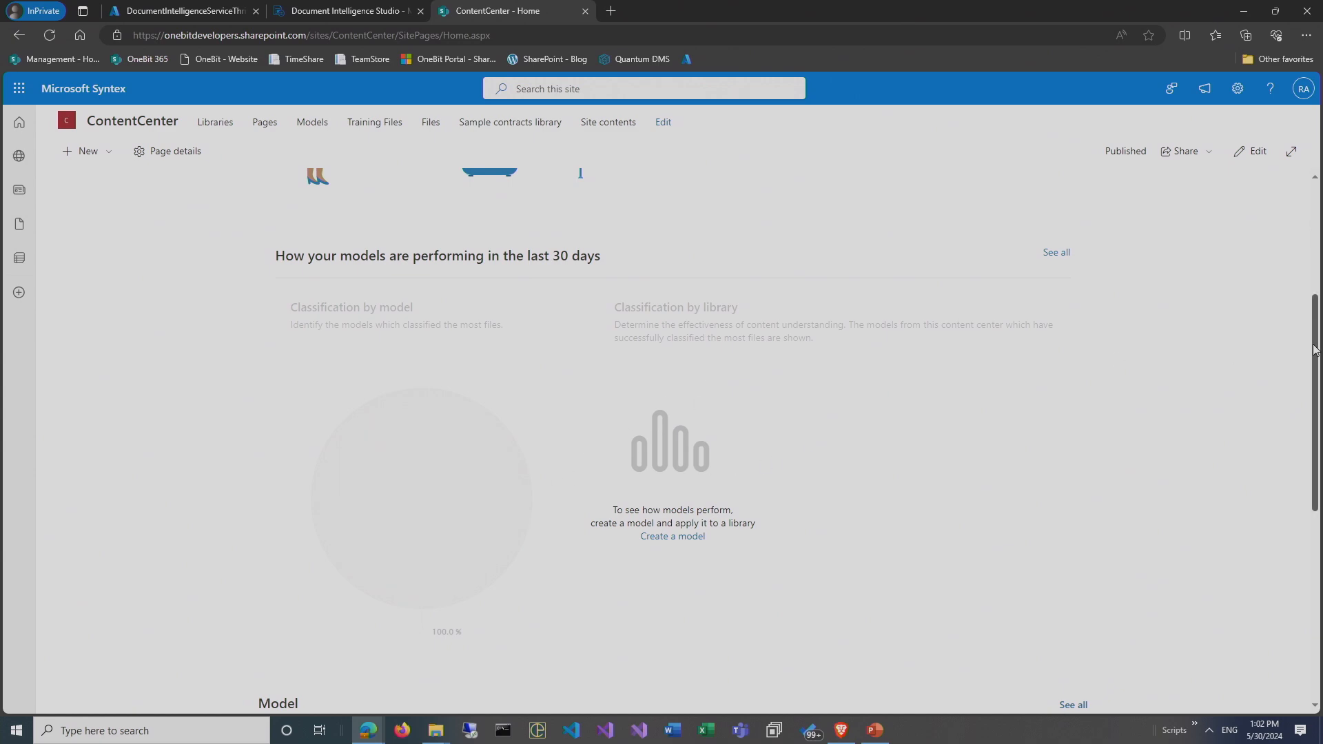
{"action": "scroll", "scroll_direction": "down", "scroll_amount": 3}
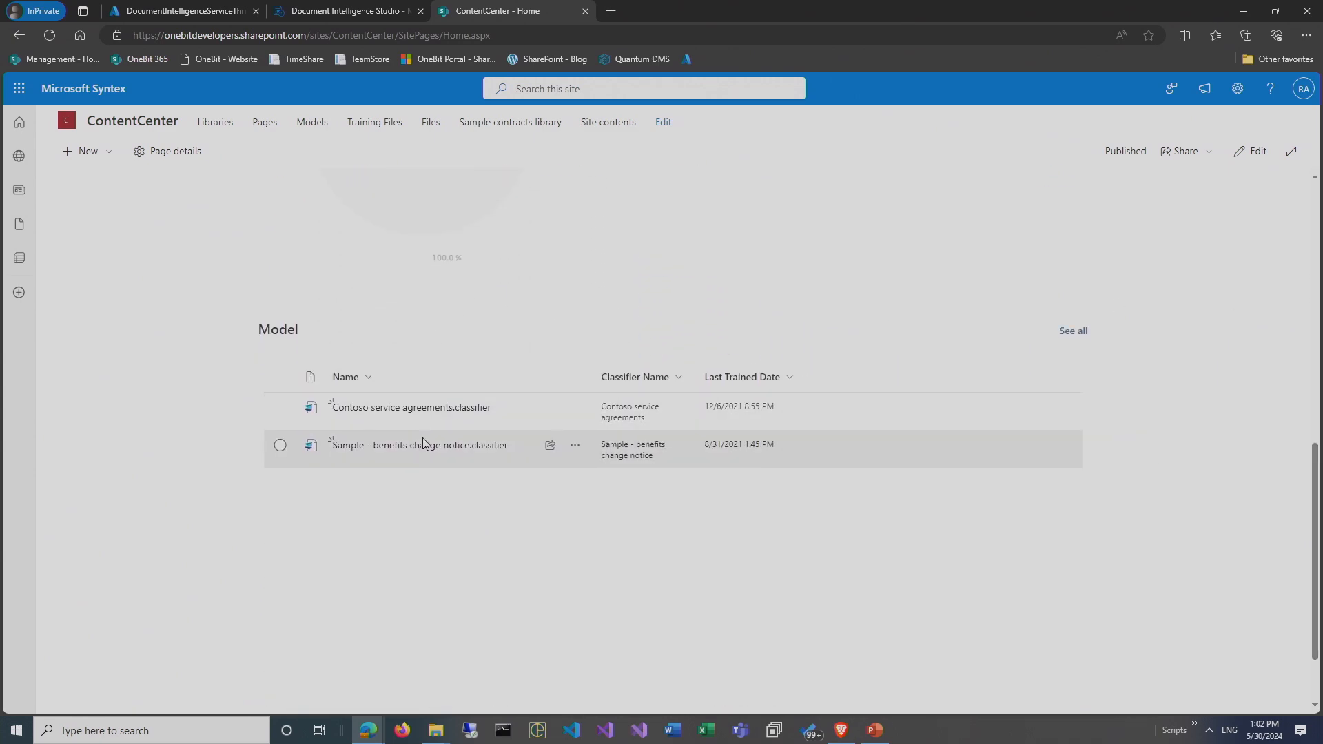
{"action": "mouse_move", "coordinate": [422, 430]}
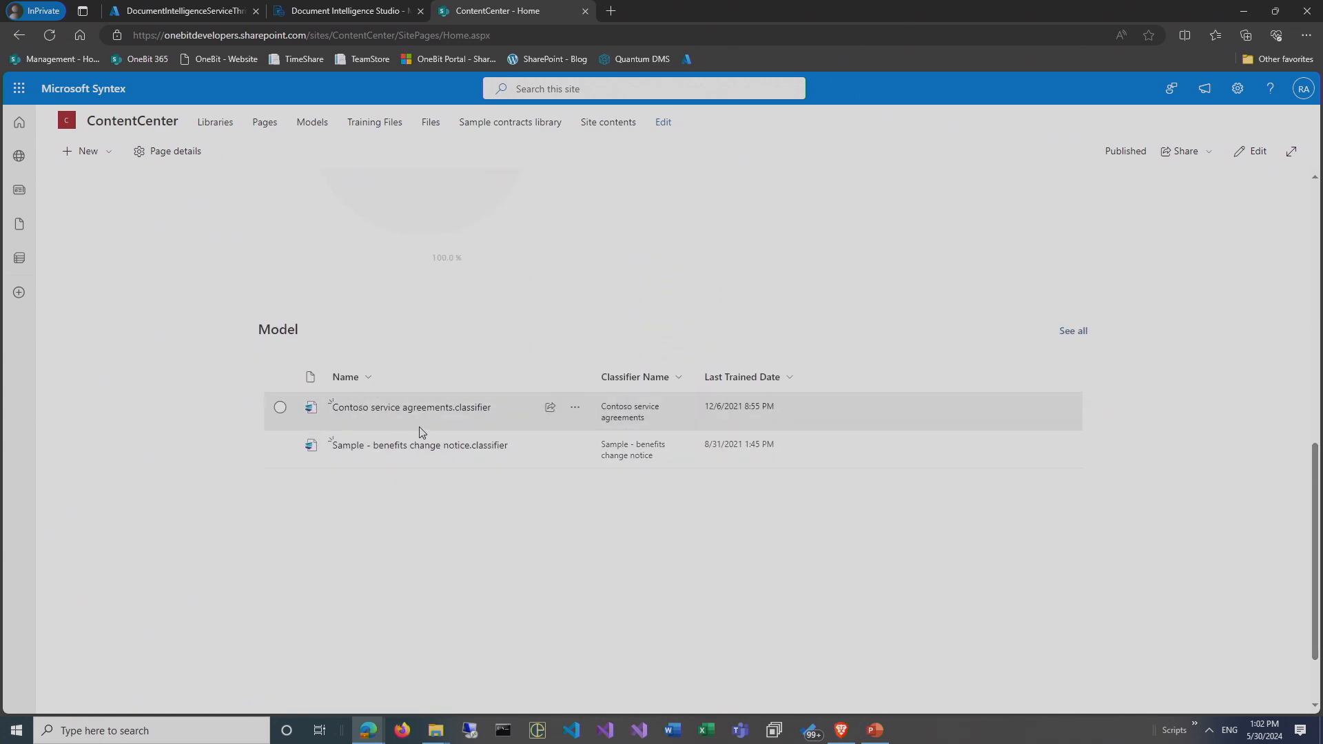
{"action": "mouse_move", "coordinate": [416, 421]}
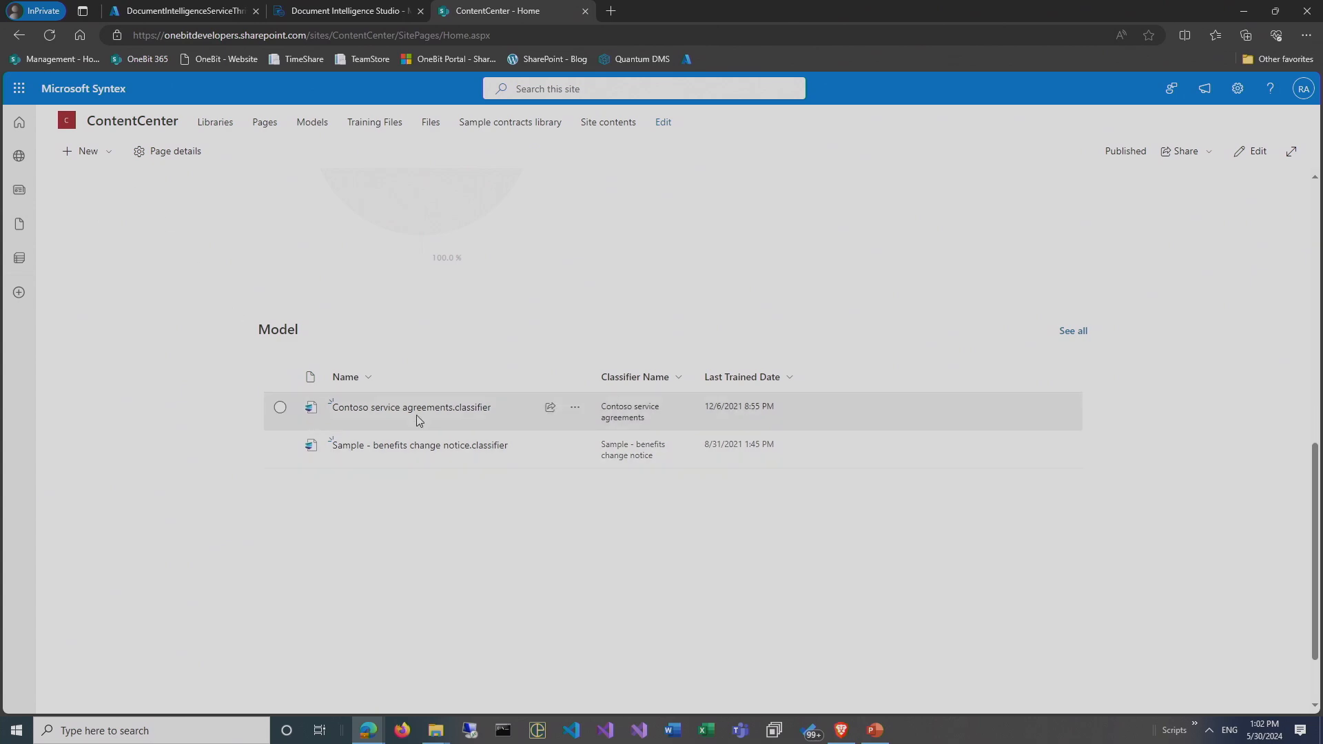
{"action": "mouse_move", "coordinate": [411, 407]}
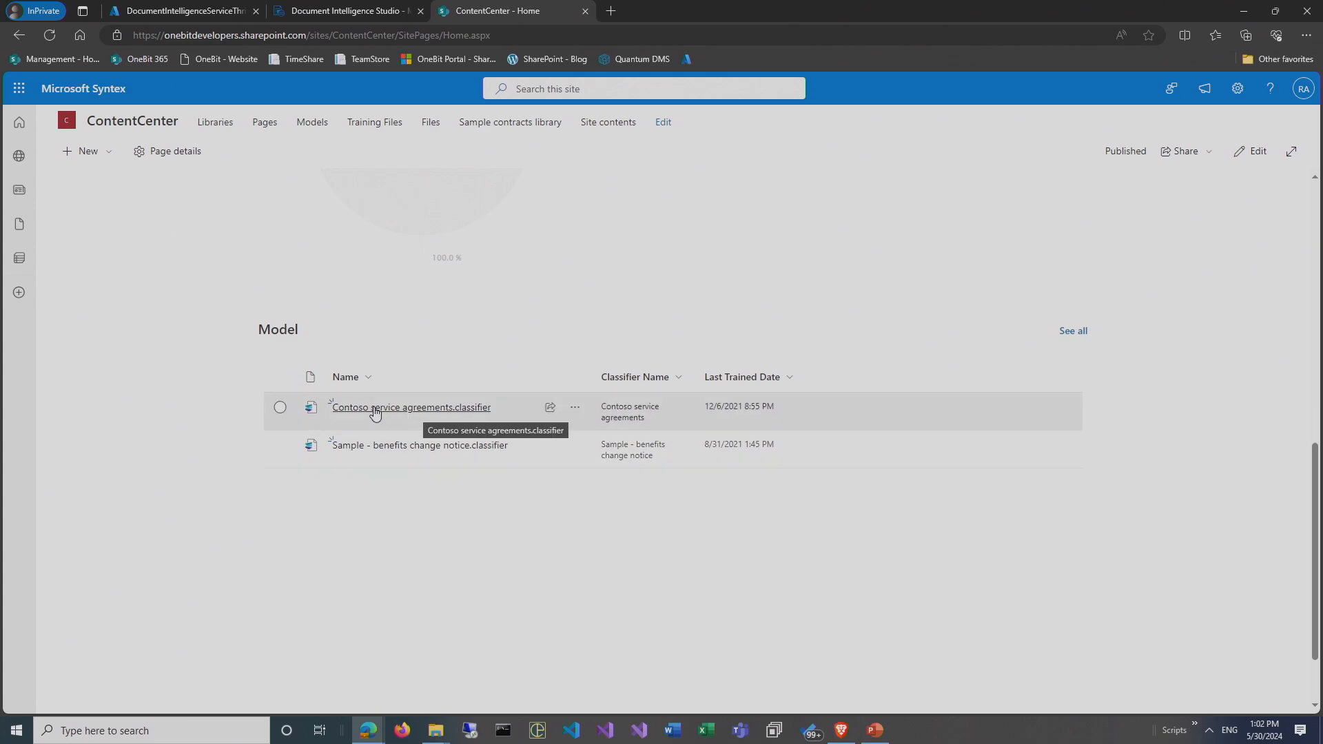
Open the Contoso service agreements model, browse its example files, and cancel Add from library.
{"action": "left_click", "coordinate": [411, 407]}
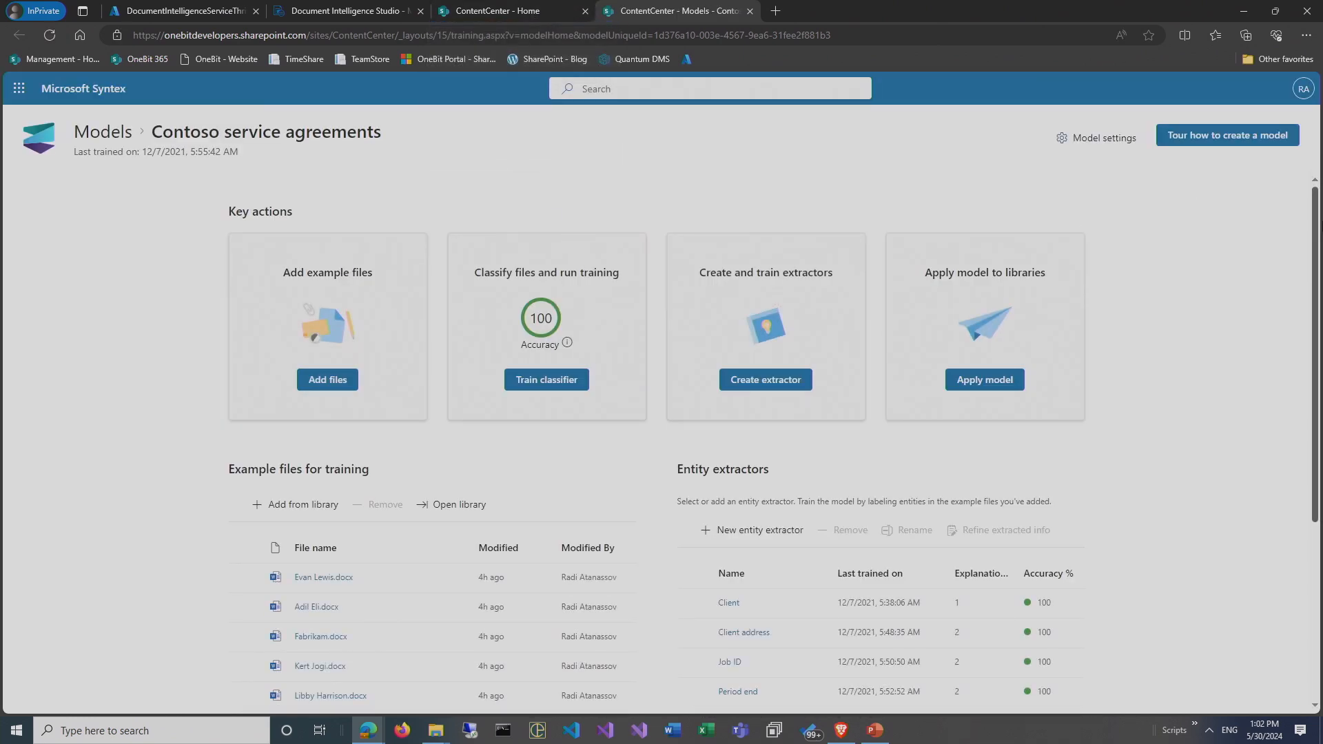
{"action": "scroll", "scroll_direction": "down", "scroll_amount": 3}
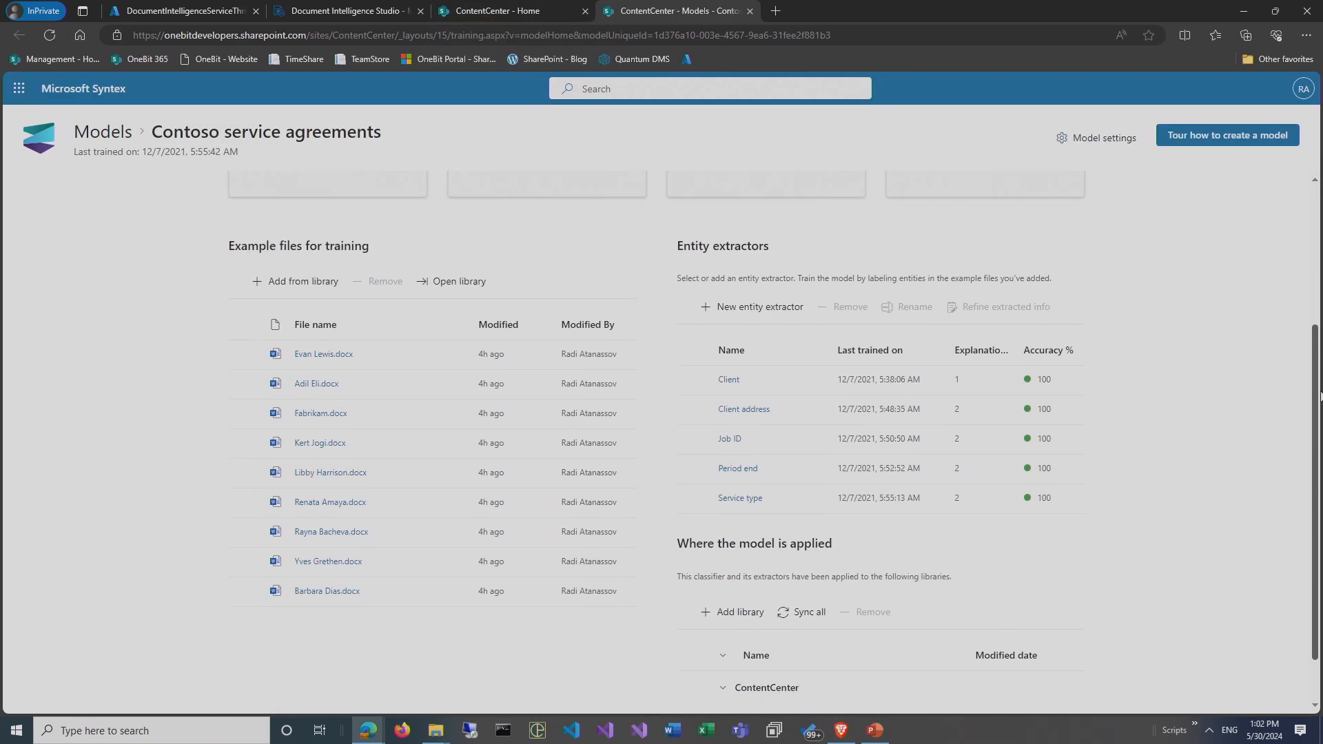
{"action": "scroll", "scroll_direction": "up", "scroll_amount": 3}
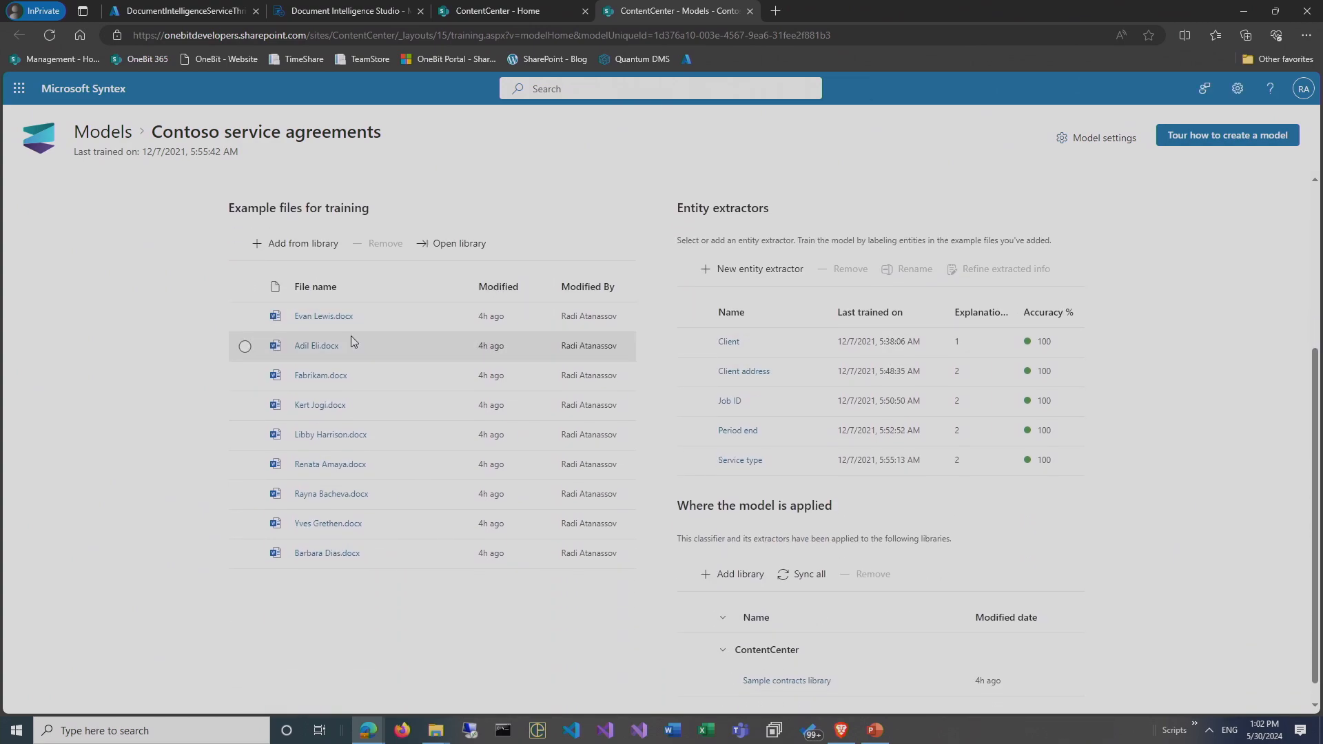
{"action": "mouse_move", "coordinate": [328, 523]}
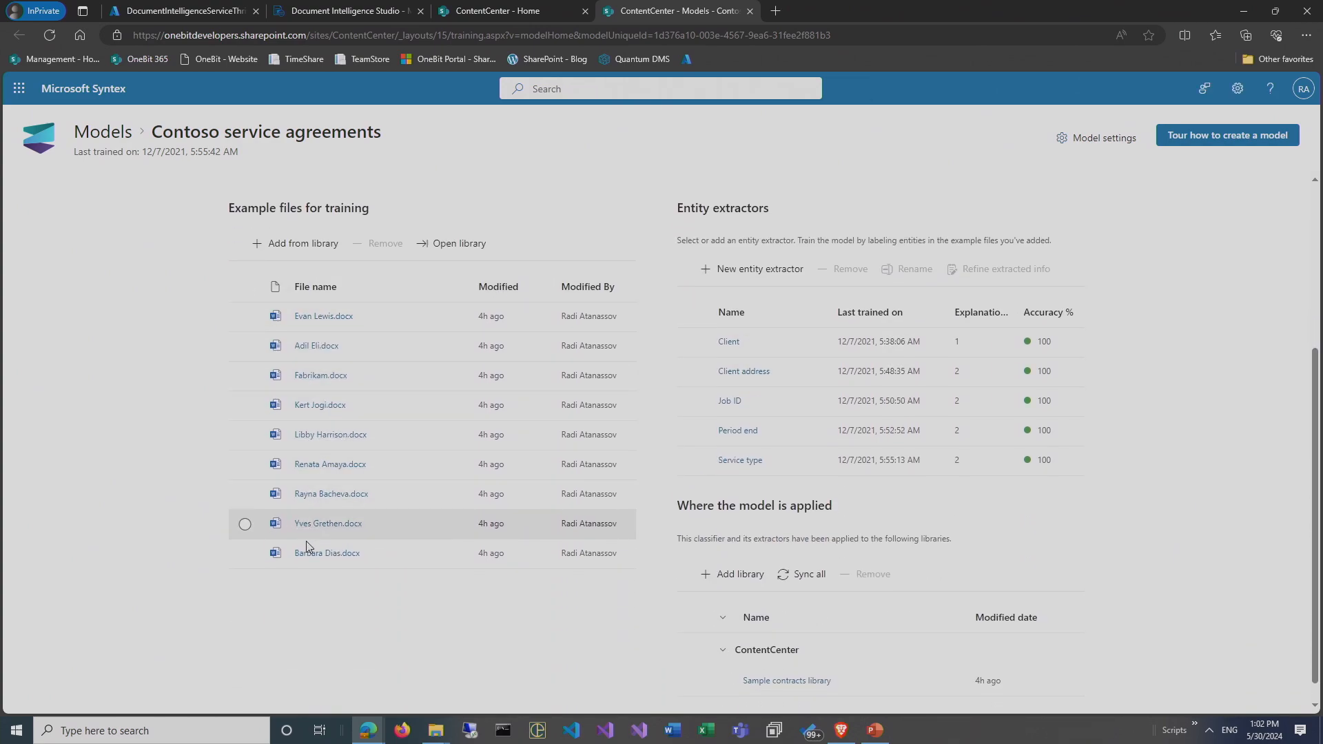
{"action": "left_click", "coordinate": [301, 244]}
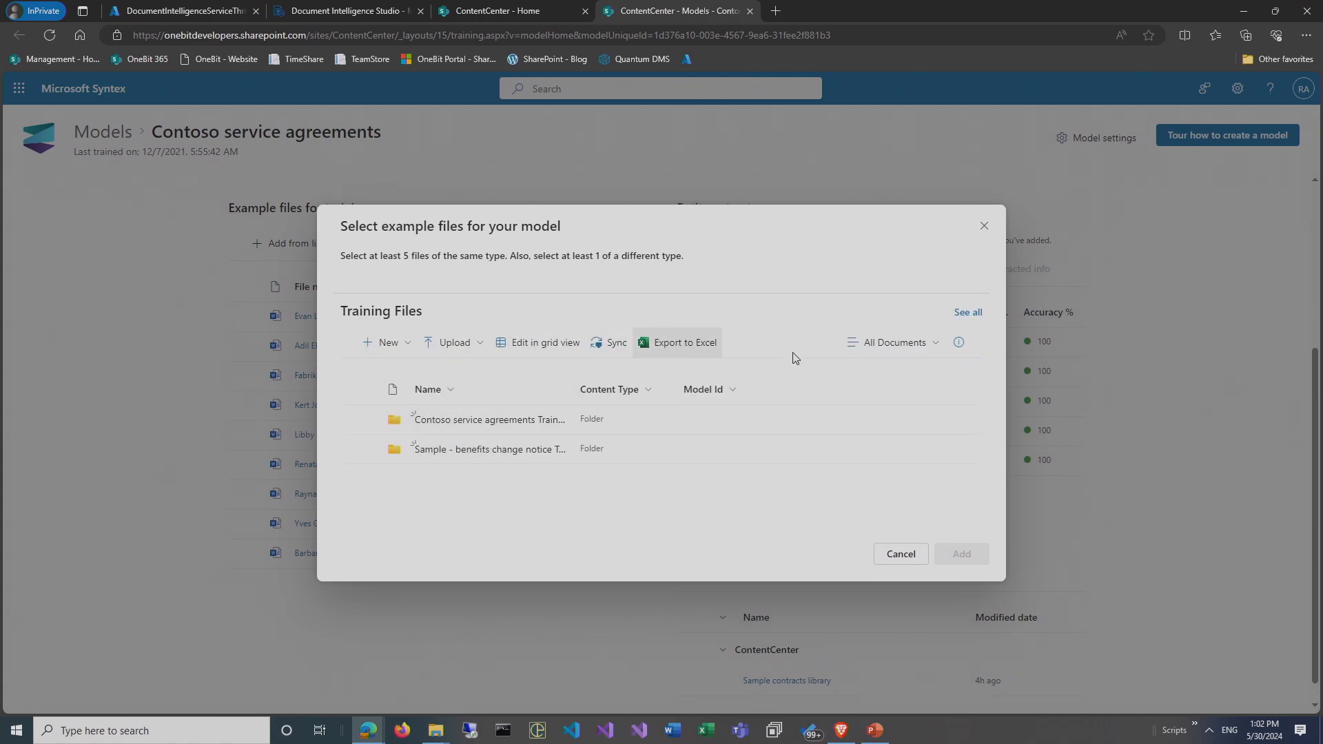
{"action": "mouse_move", "coordinate": [899, 553]}
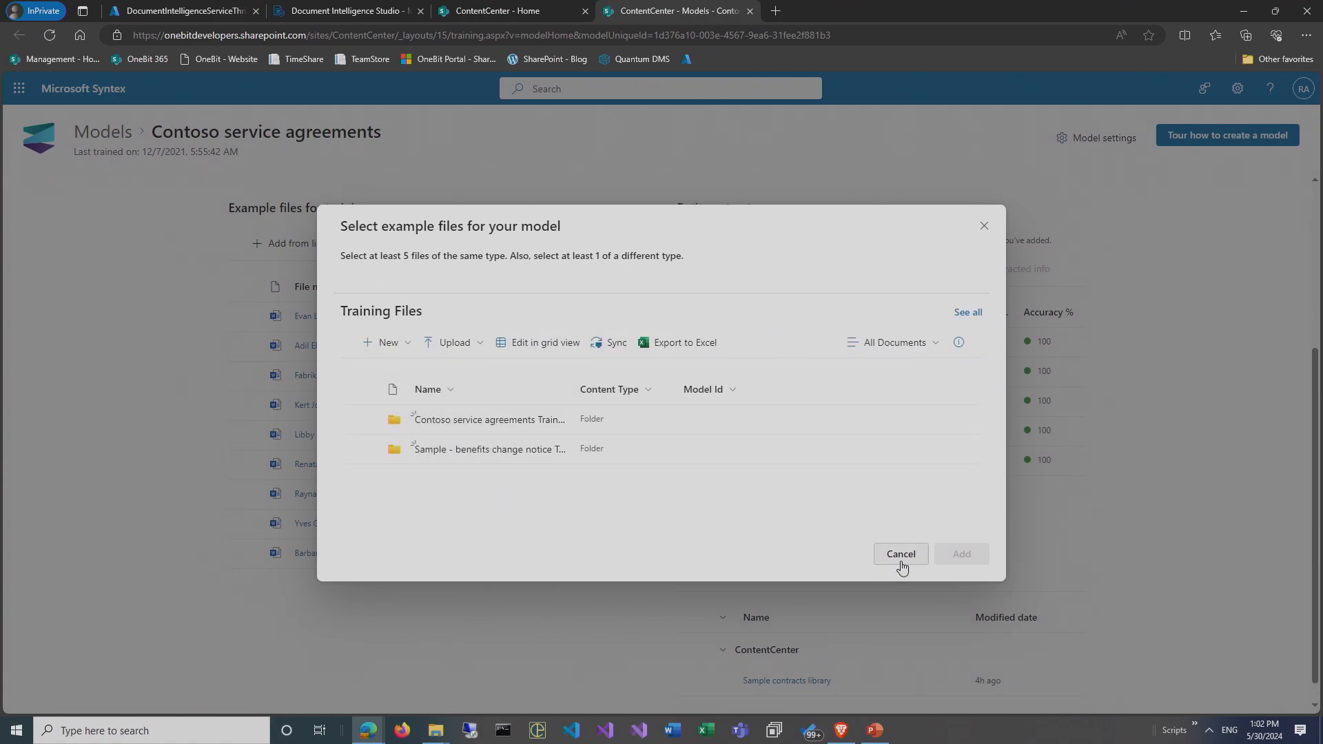
{"action": "left_click", "coordinate": [901, 554]}
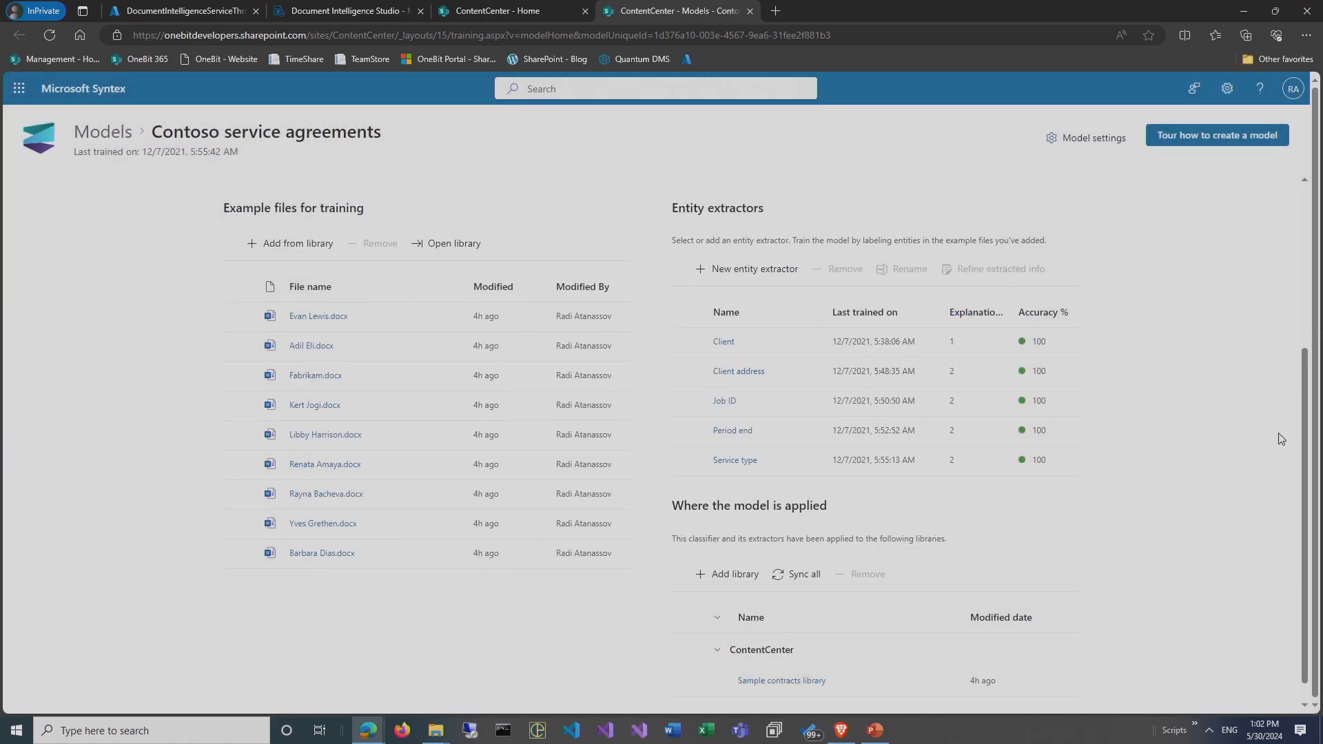
{"action": "scroll", "scroll_direction": "up", "scroll_amount": 3}
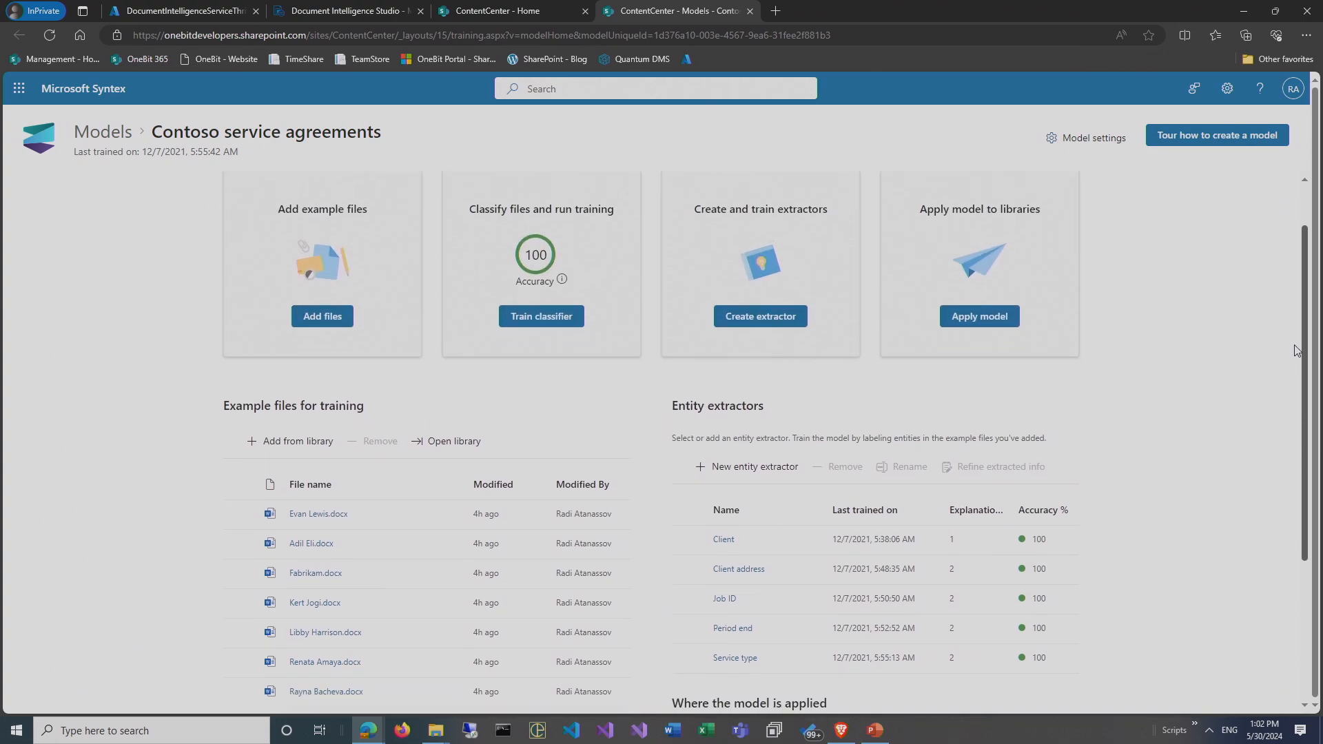
Open the classifier's labeling page and preview Barbara Dias, Fabrikam and Libby Harrison files.
{"action": "left_click", "coordinate": [541, 316]}
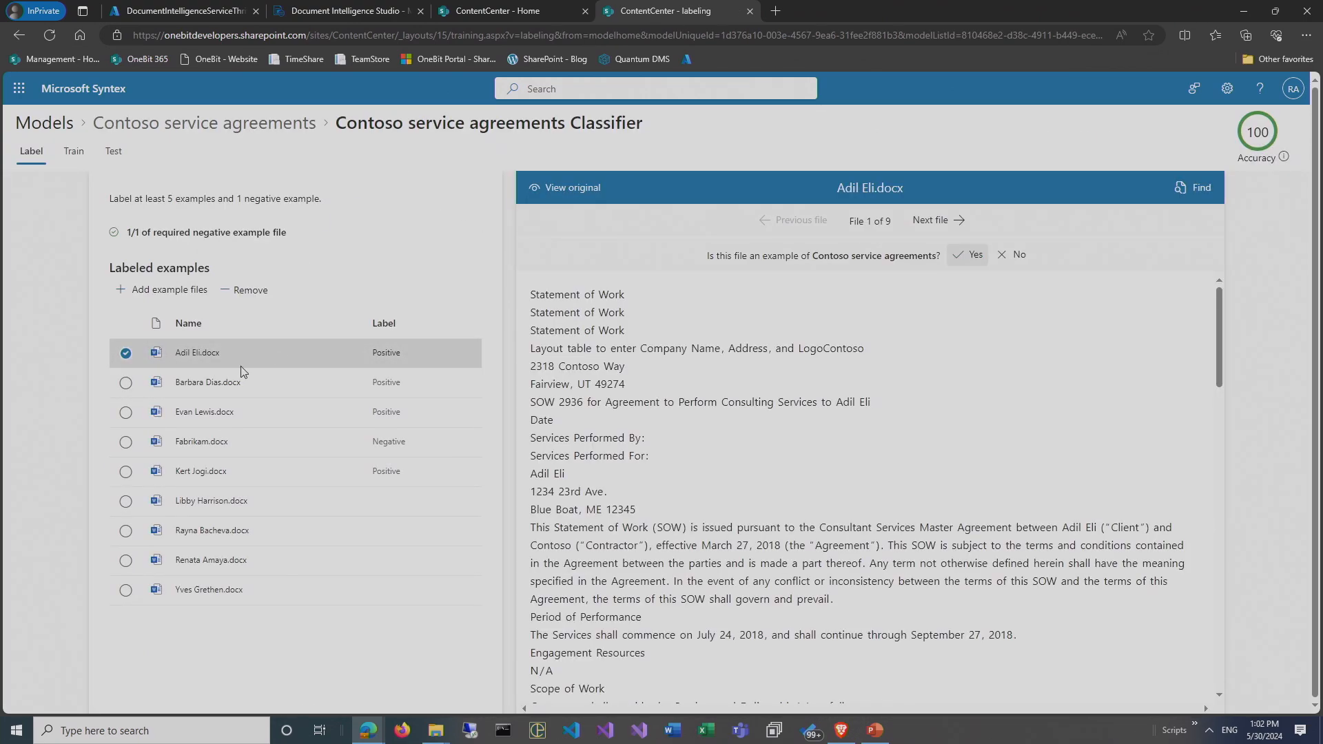
{"action": "mouse_move", "coordinate": [374, 280]}
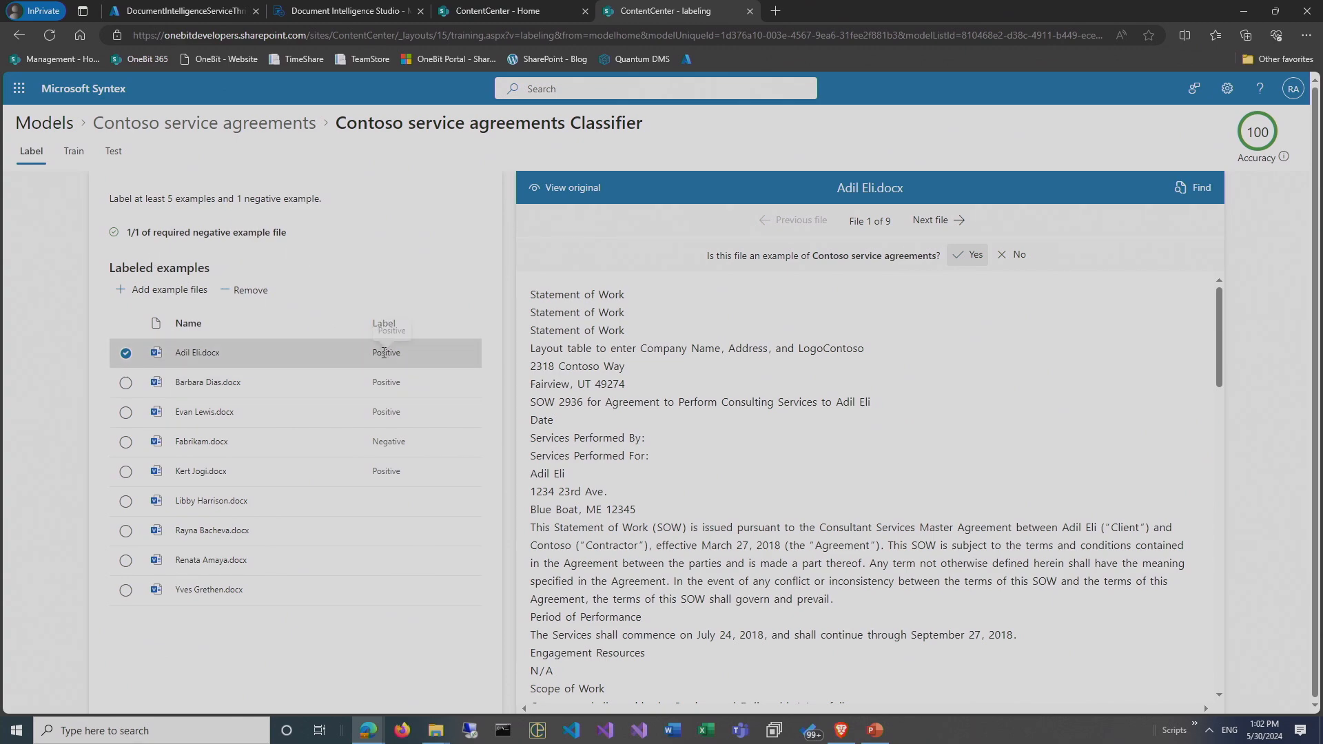
{"action": "mouse_move", "coordinate": [285, 158]}
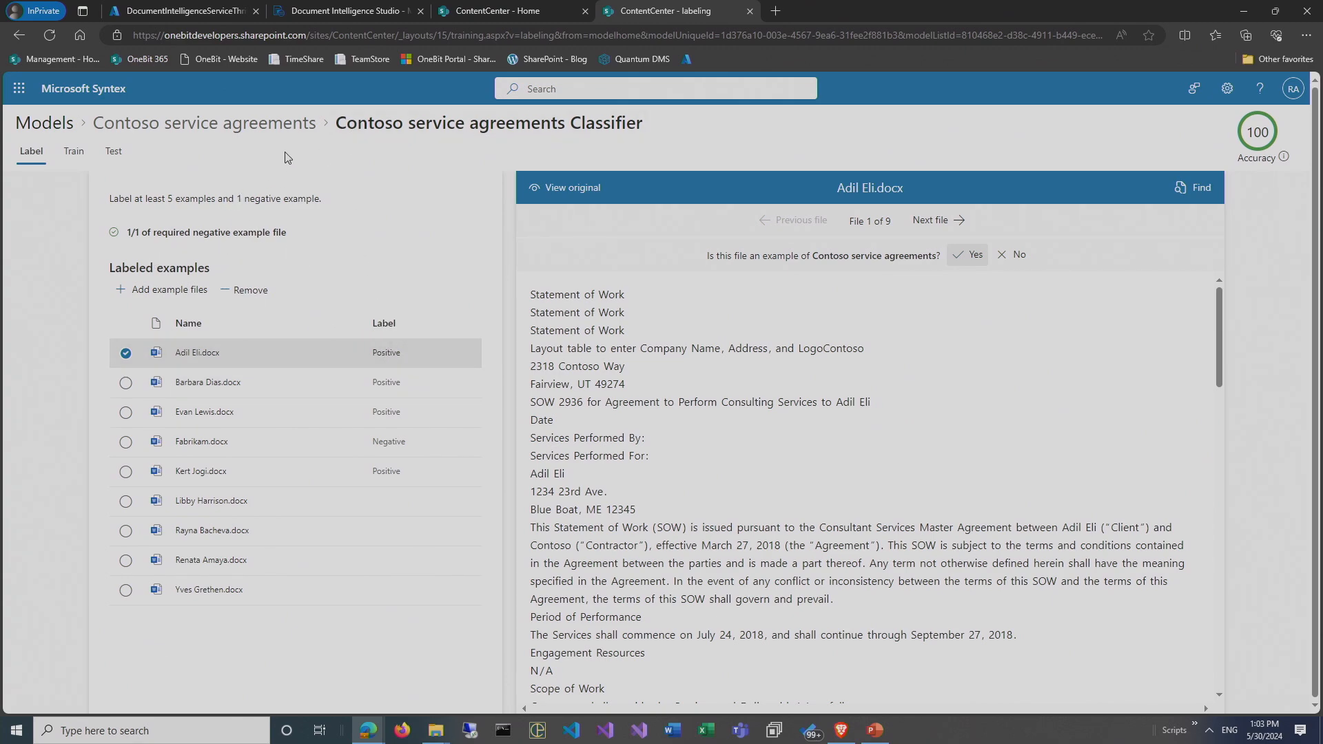
{"action": "mouse_move", "coordinate": [541, 123]}
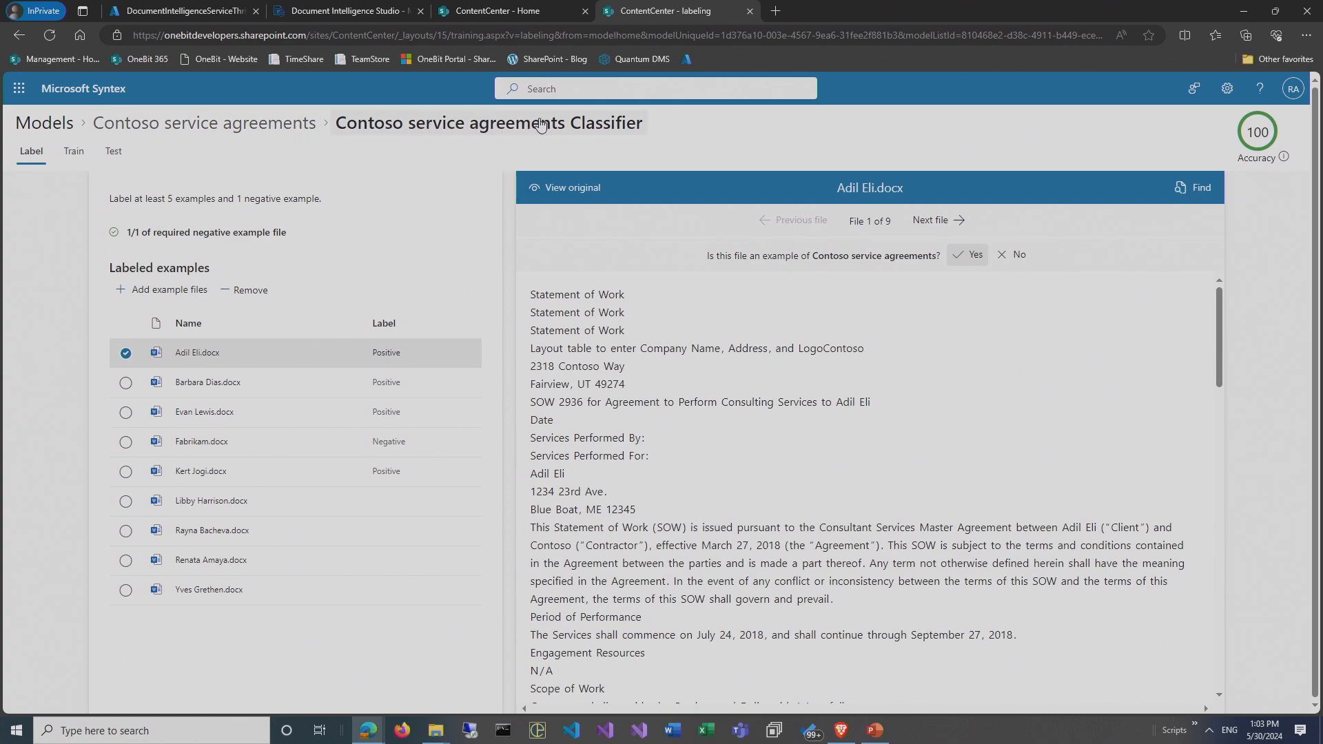
{"action": "mouse_move", "coordinate": [392, 380]}
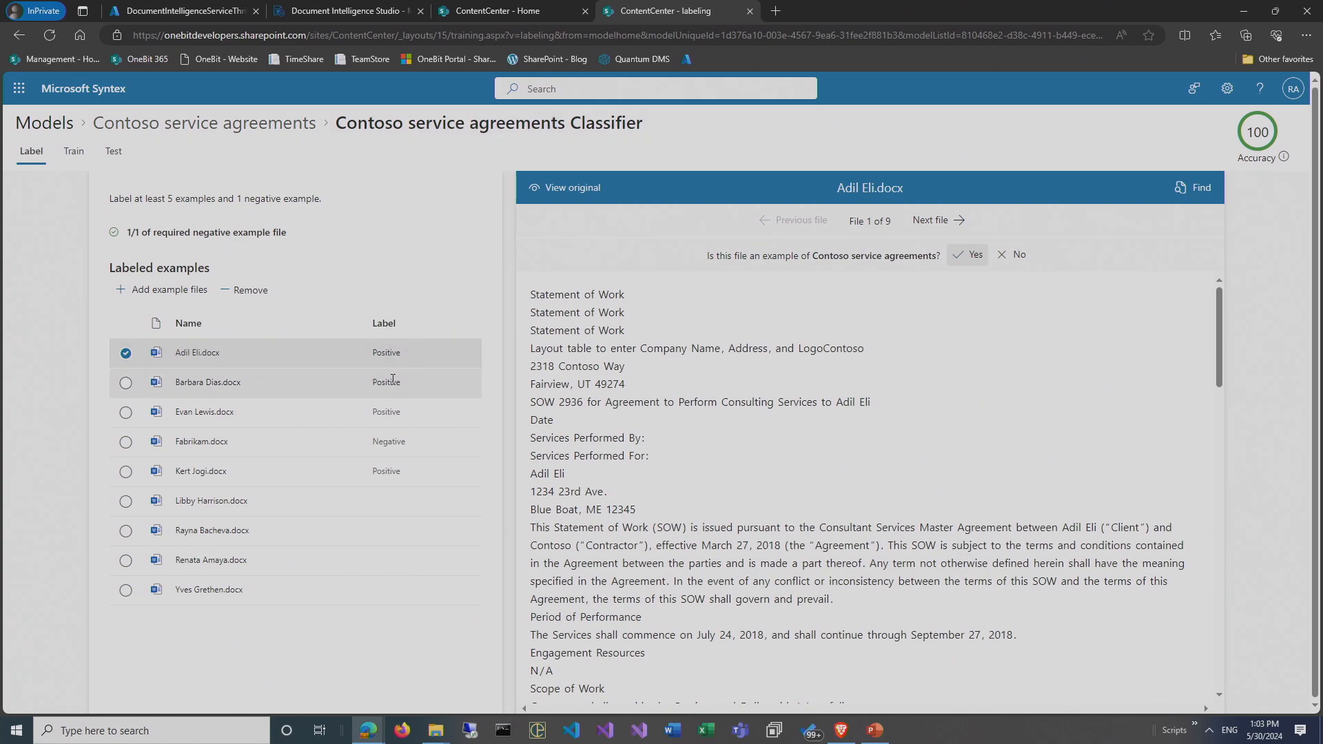
{"action": "mouse_move", "coordinate": [709, 265]}
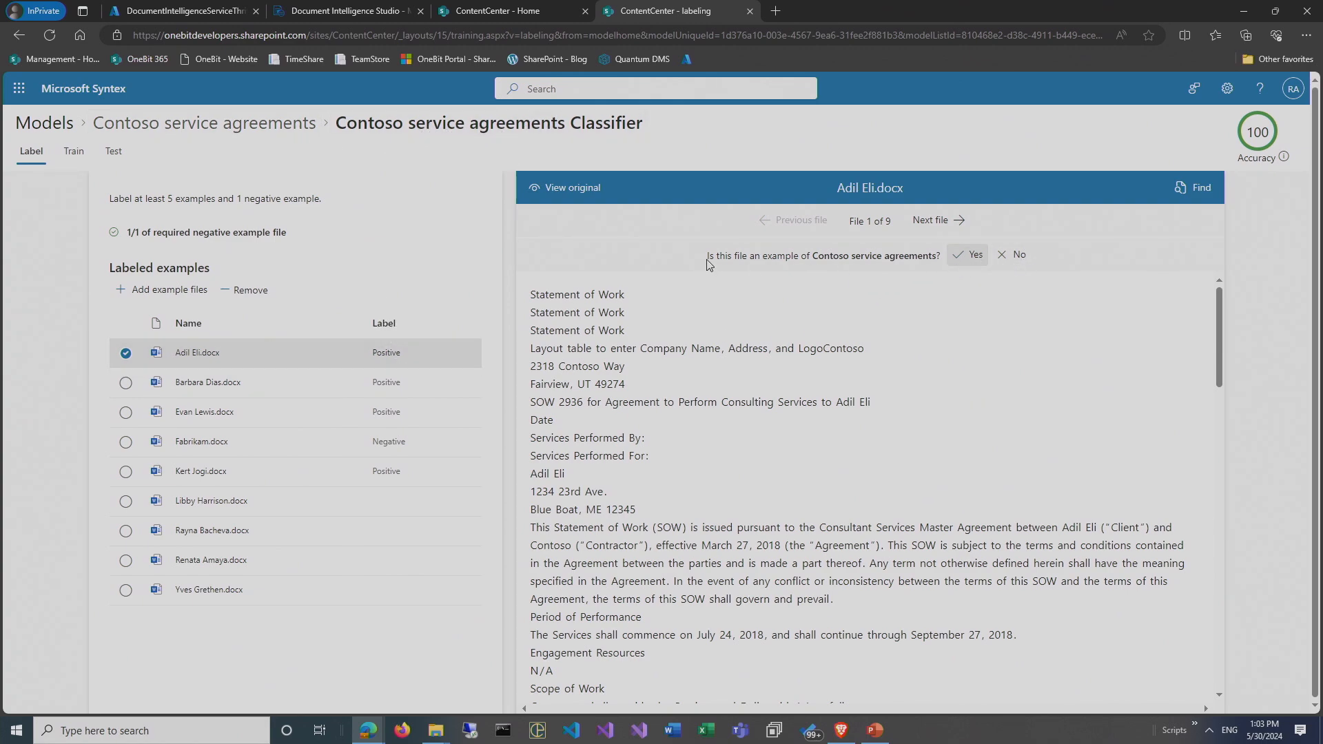
{"action": "double_click", "coordinate": [858, 255]}
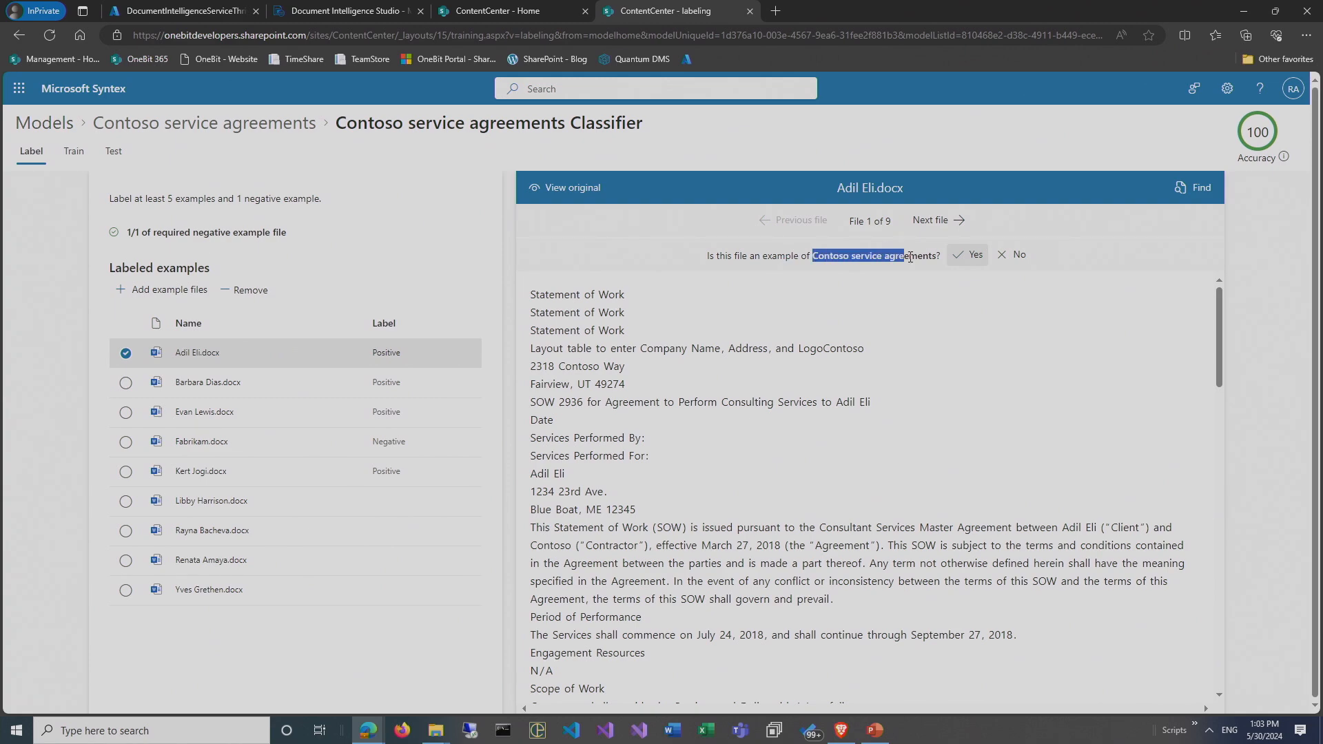
{"action": "left_click", "coordinate": [208, 383]}
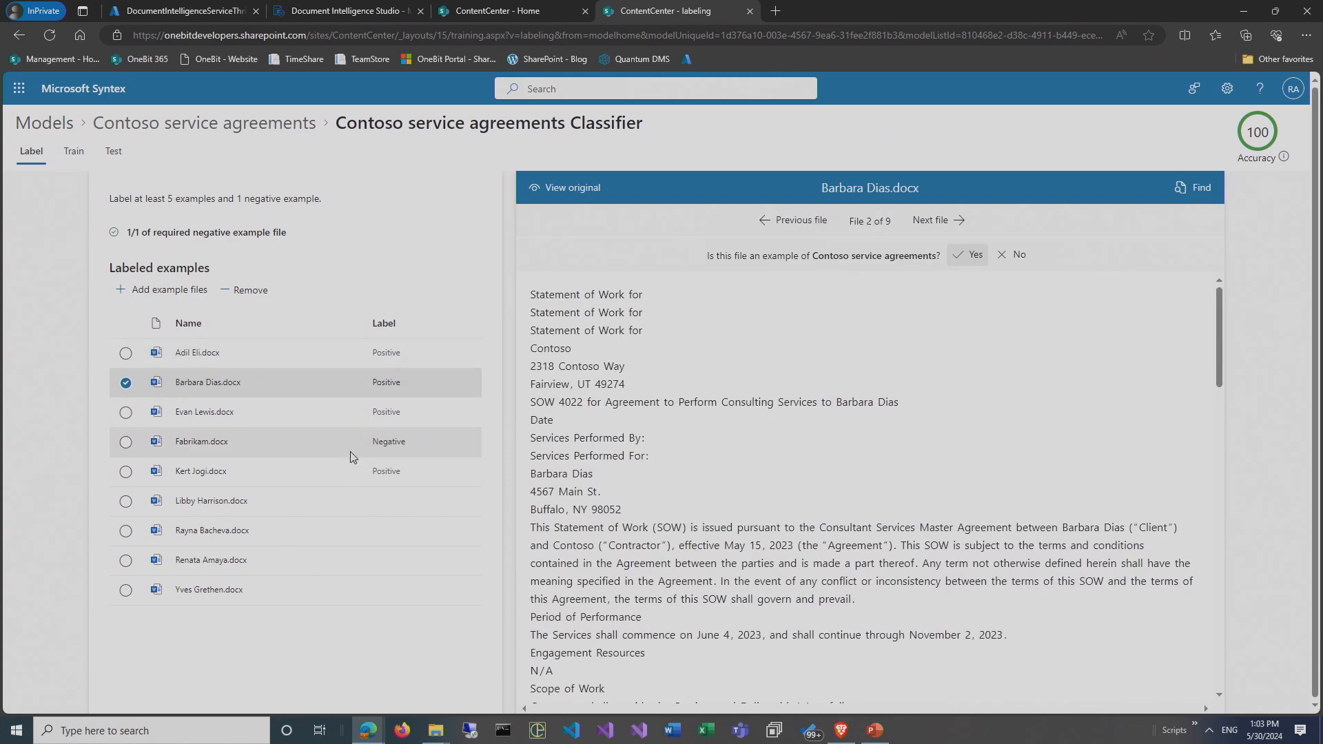
{"action": "left_click", "coordinate": [200, 441]}
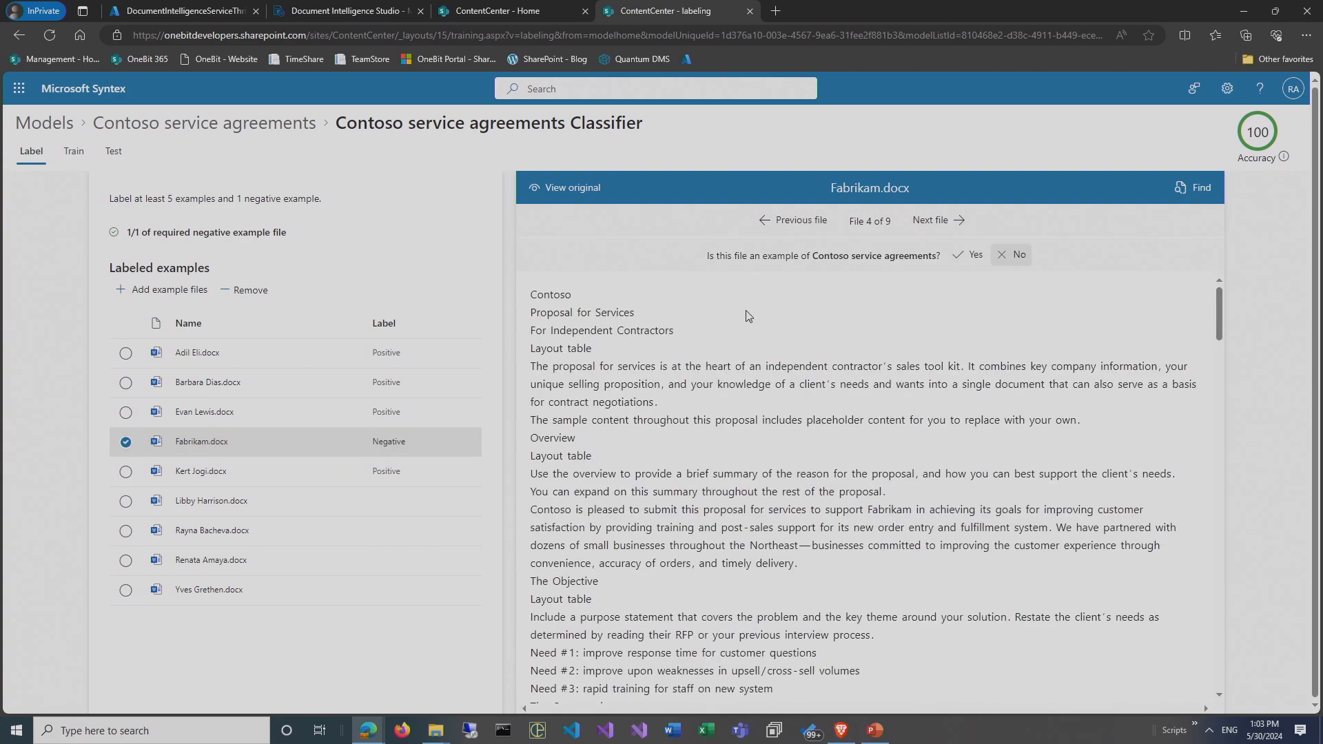
{"action": "mouse_move", "coordinate": [579, 399]}
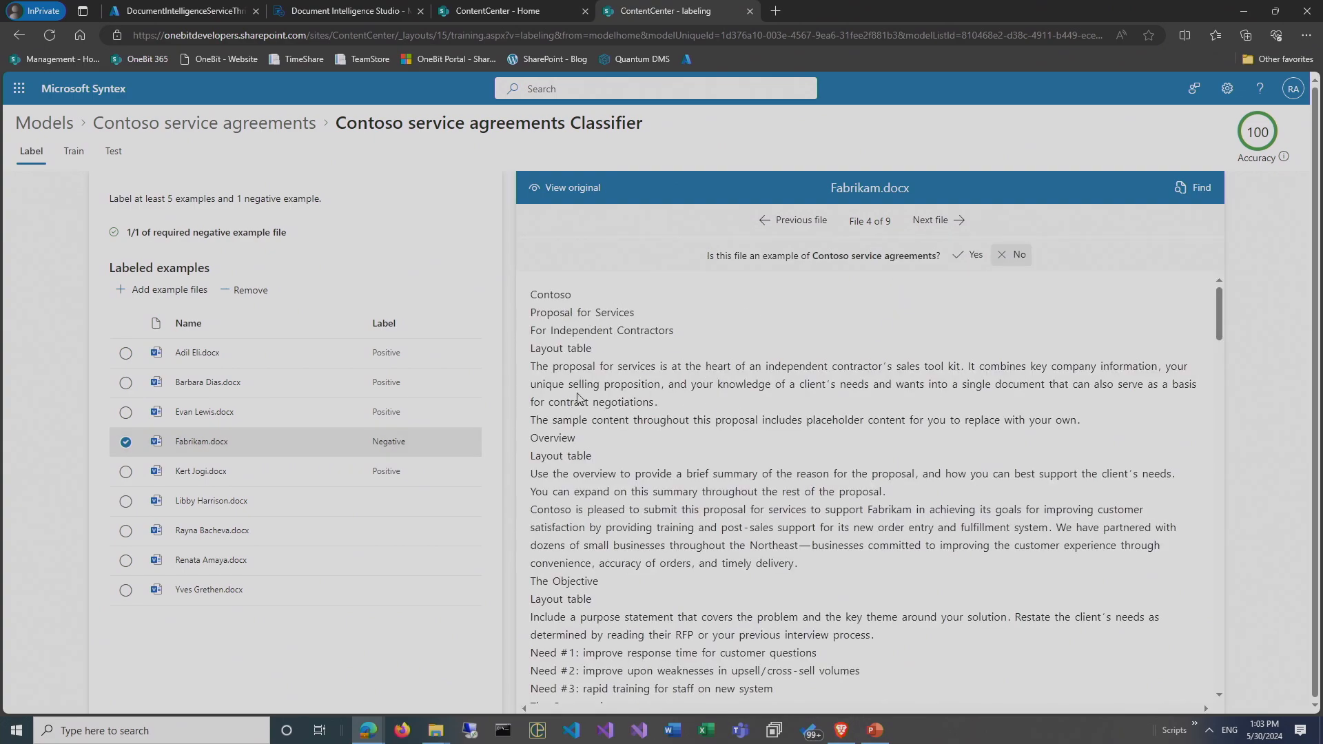
{"action": "mouse_move", "coordinate": [255, 450]}
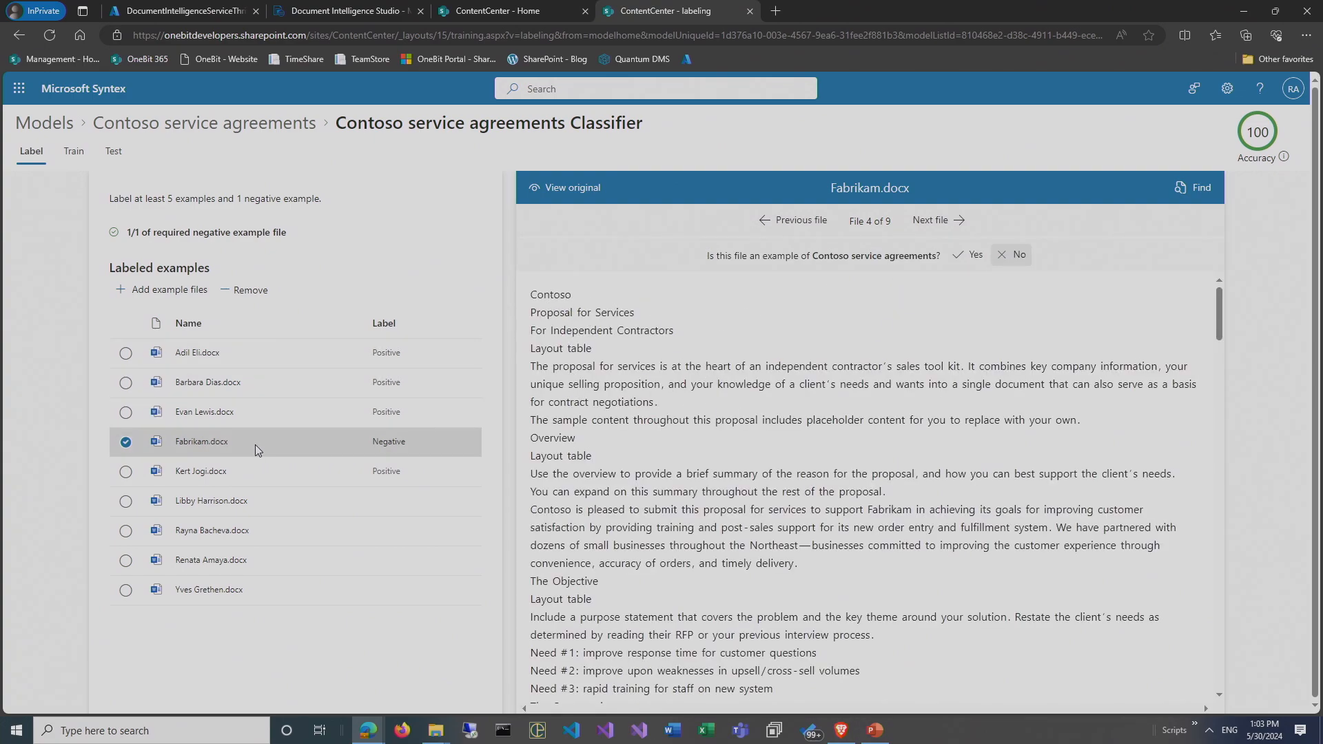
{"action": "left_click", "coordinate": [211, 500]}
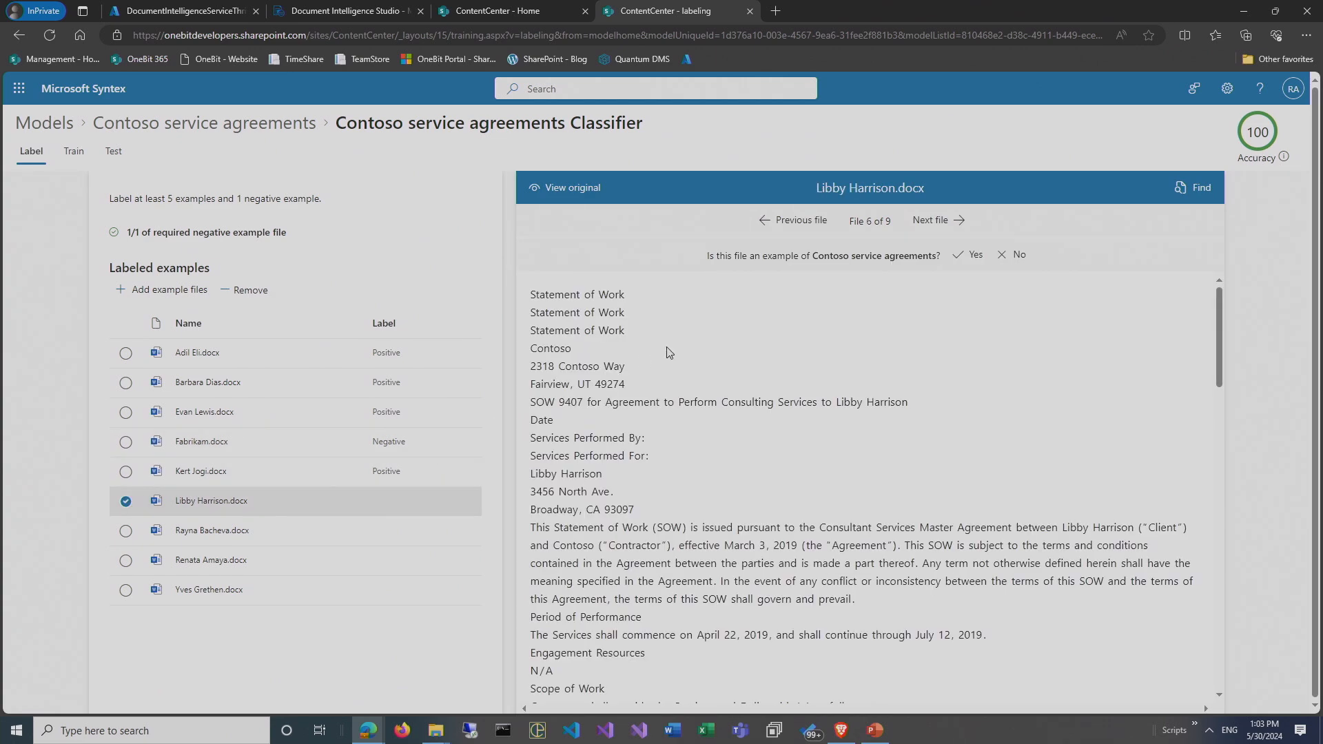
{"action": "mouse_move", "coordinate": [591, 312]}
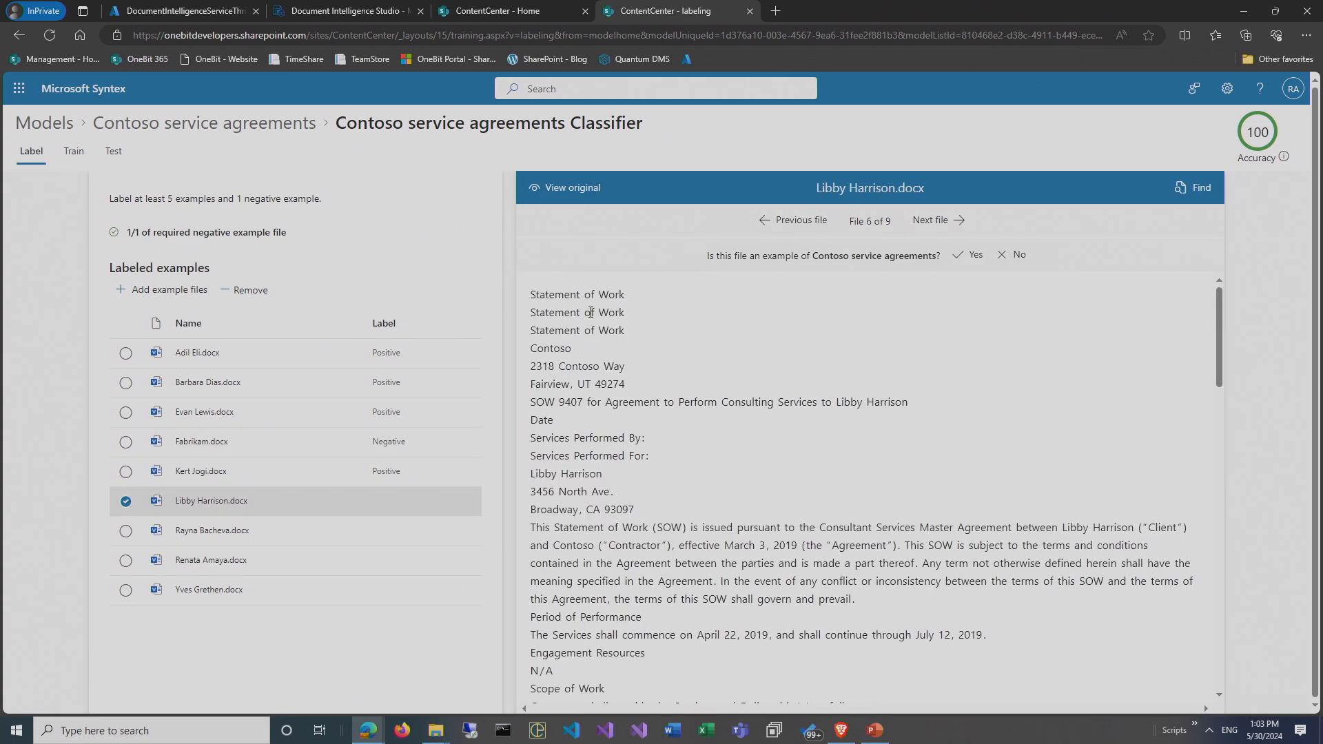
{"action": "left_click", "coordinate": [1012, 255]}
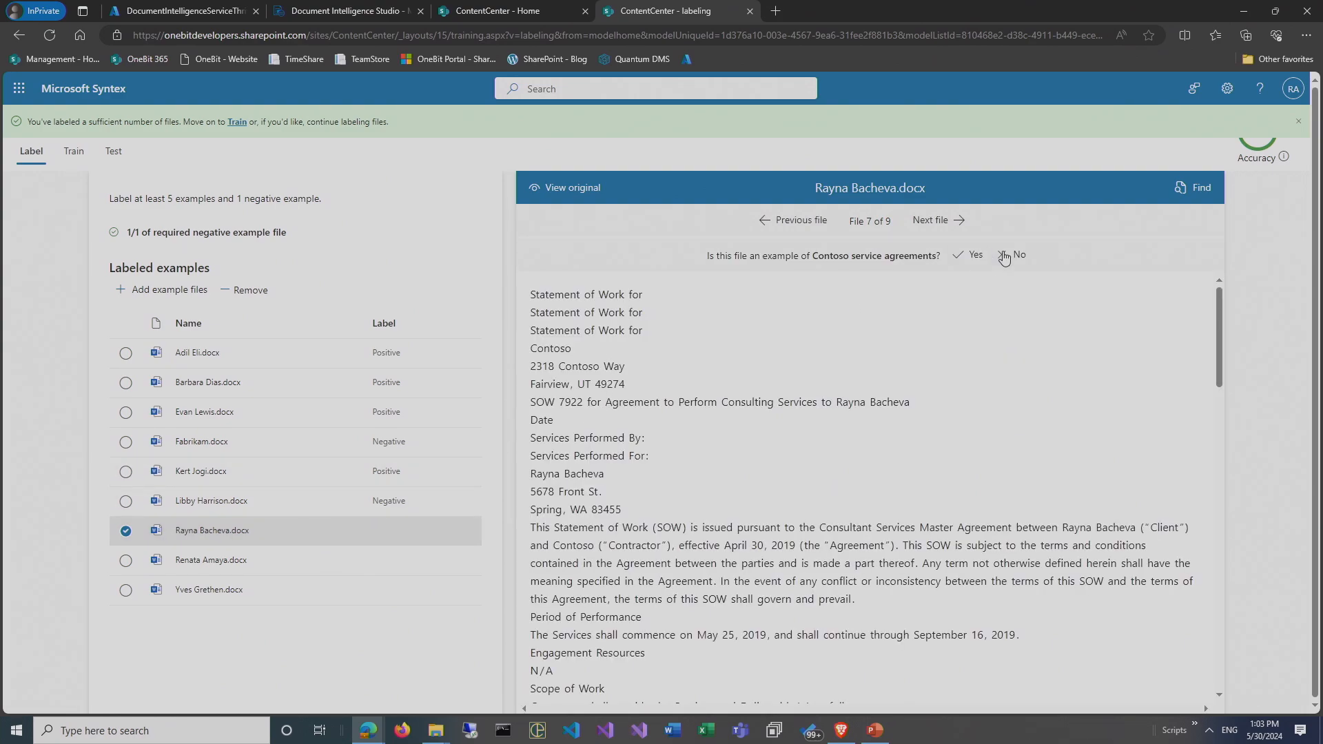
{"action": "left_click", "coordinate": [1020, 255]}
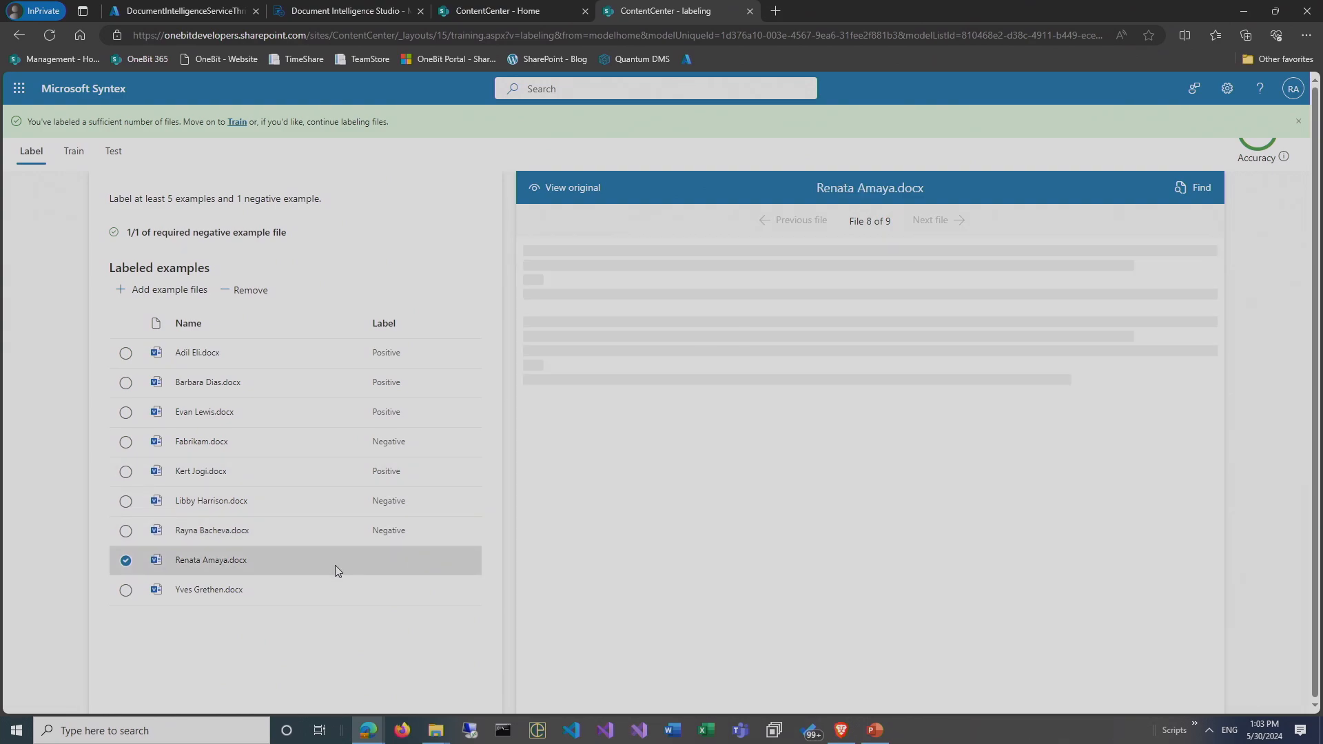
{"action": "left_click", "coordinate": [208, 589]}
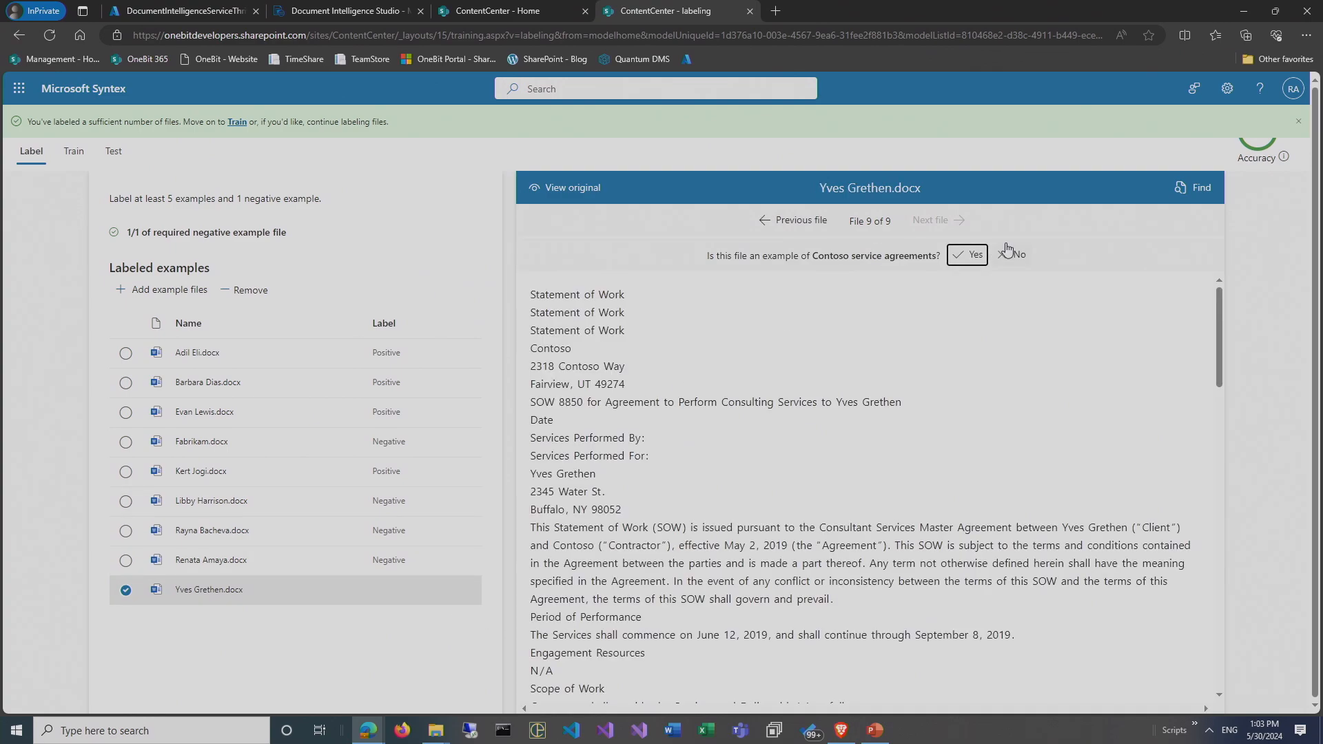
{"action": "left_click", "coordinate": [198, 352]}
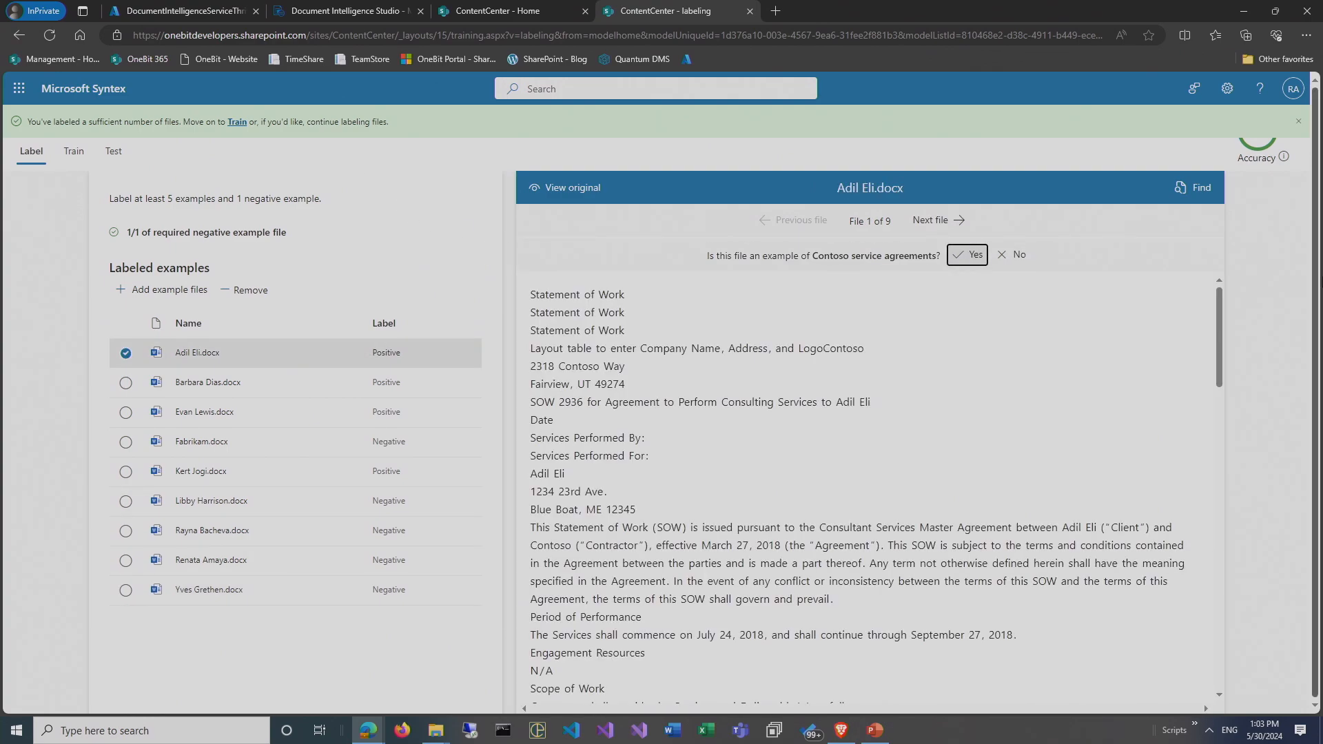
{"action": "left_click", "coordinate": [1298, 121]}
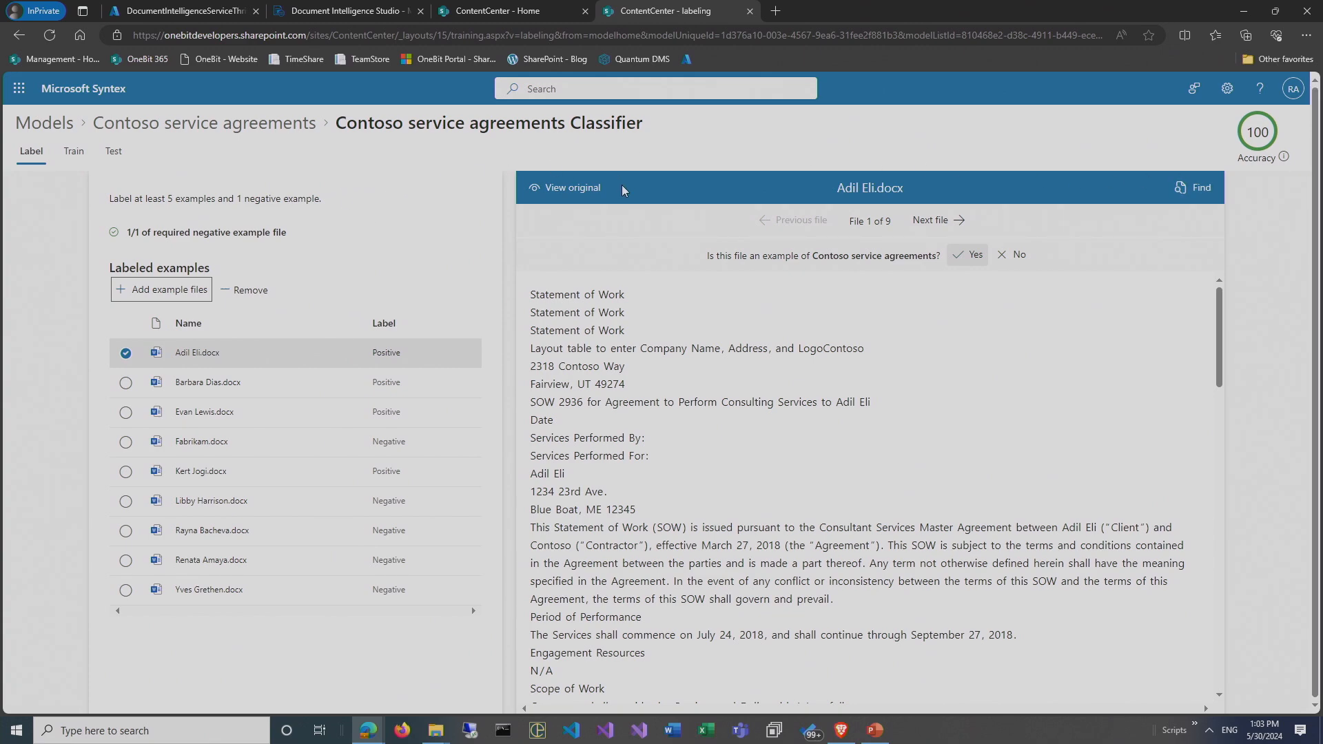
Train the Contoso service agreements classifier and open Barbara Dias.docx to inspect its mismatch.
{"action": "left_click", "coordinate": [72, 151]}
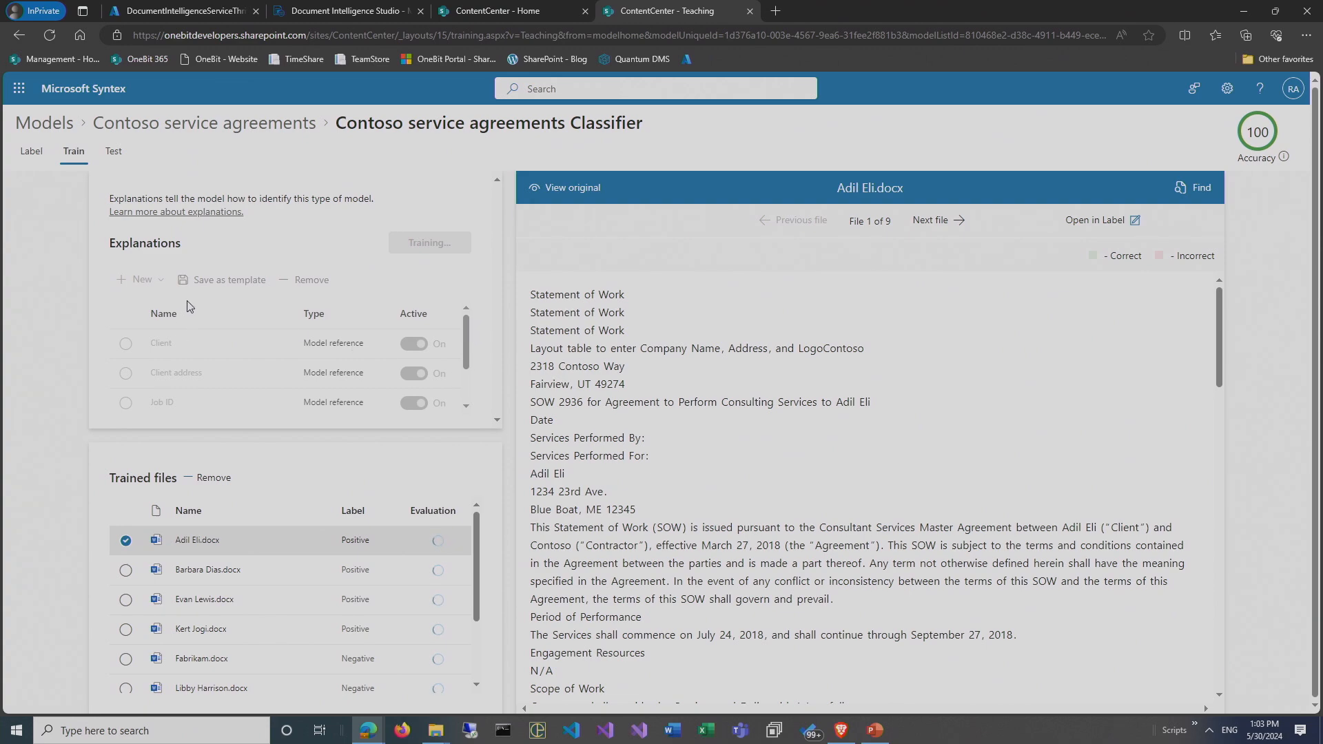
{"action": "mouse_move", "coordinate": [283, 402]}
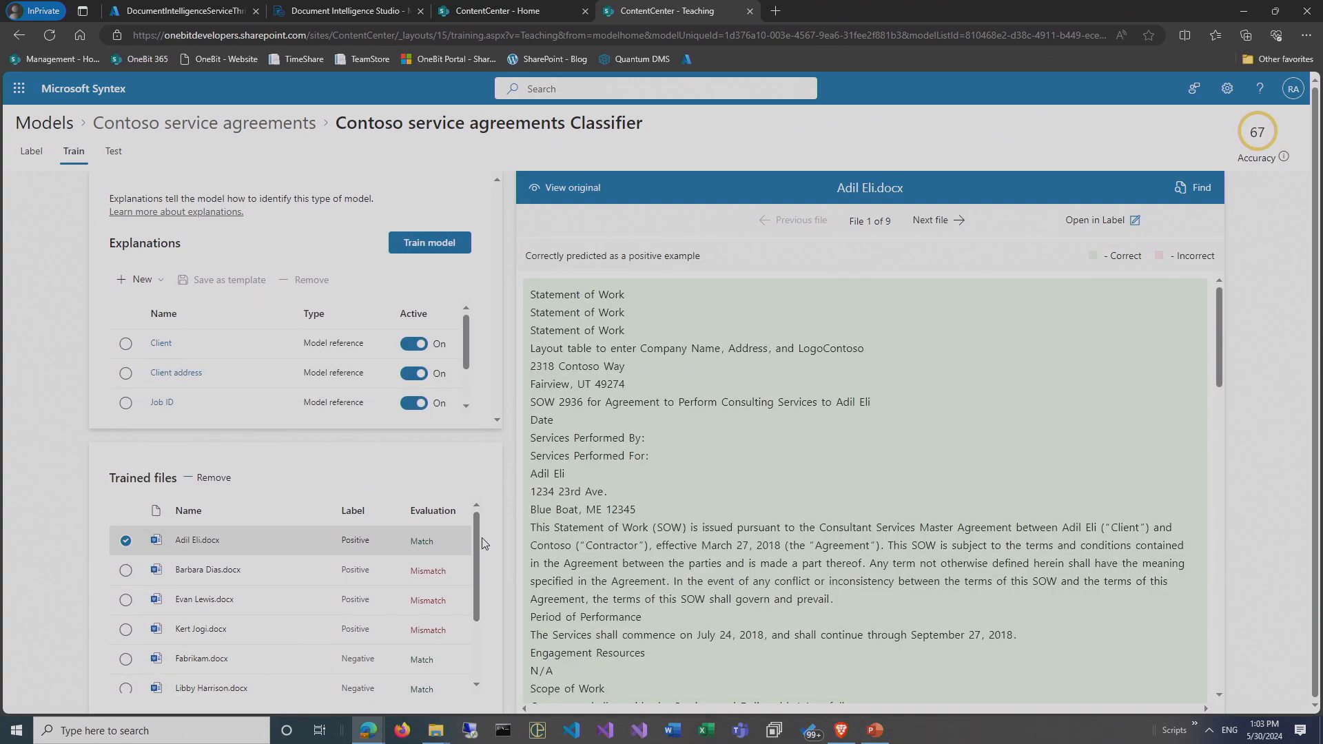
{"action": "mouse_move", "coordinate": [299, 575]}
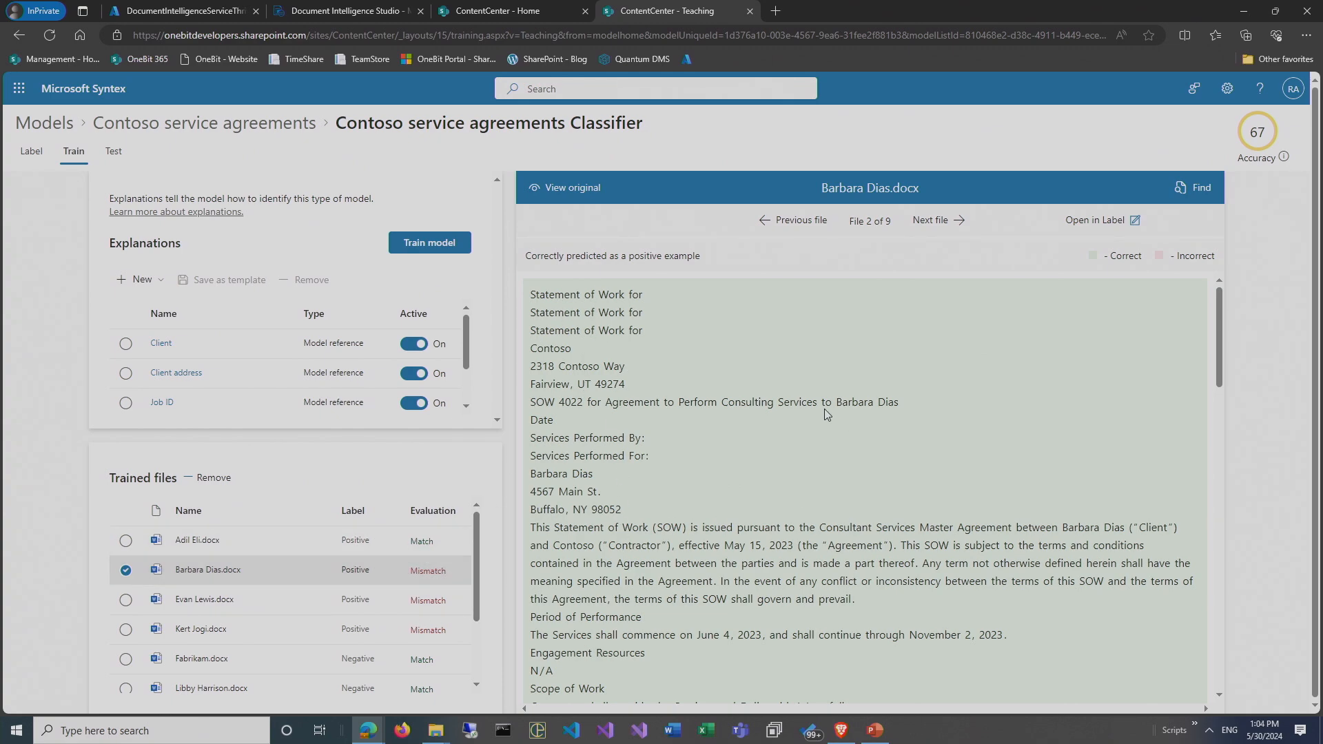
{"action": "mouse_move", "coordinate": [777, 504]}
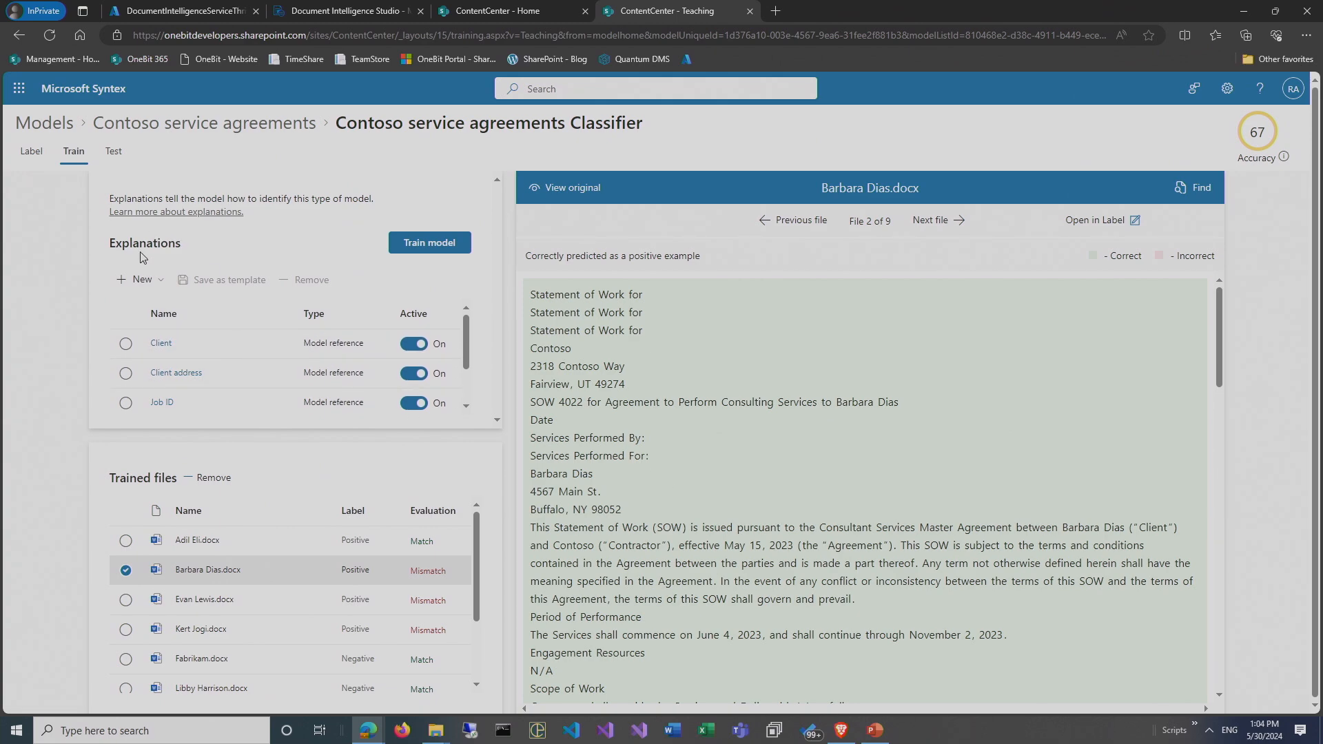
{"action": "mouse_move", "coordinate": [277, 262]}
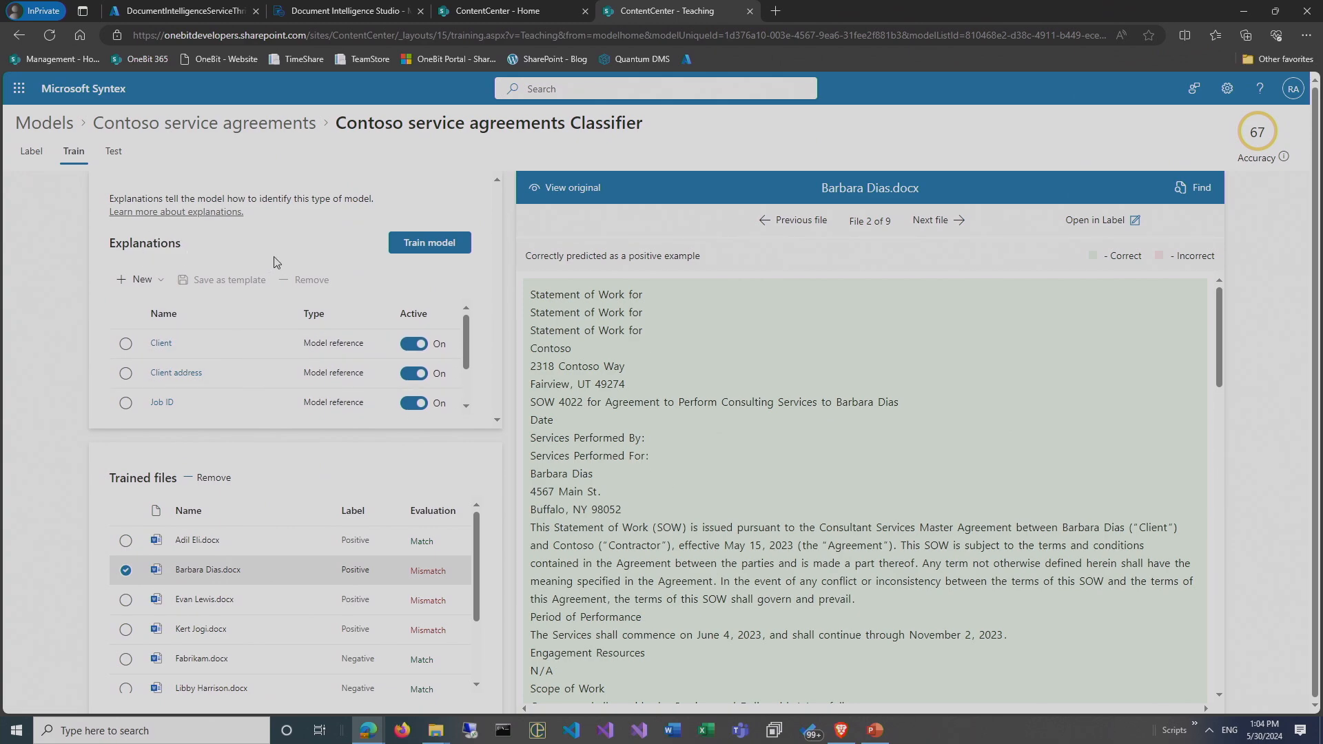
{"action": "mouse_move", "coordinate": [244, 355]}
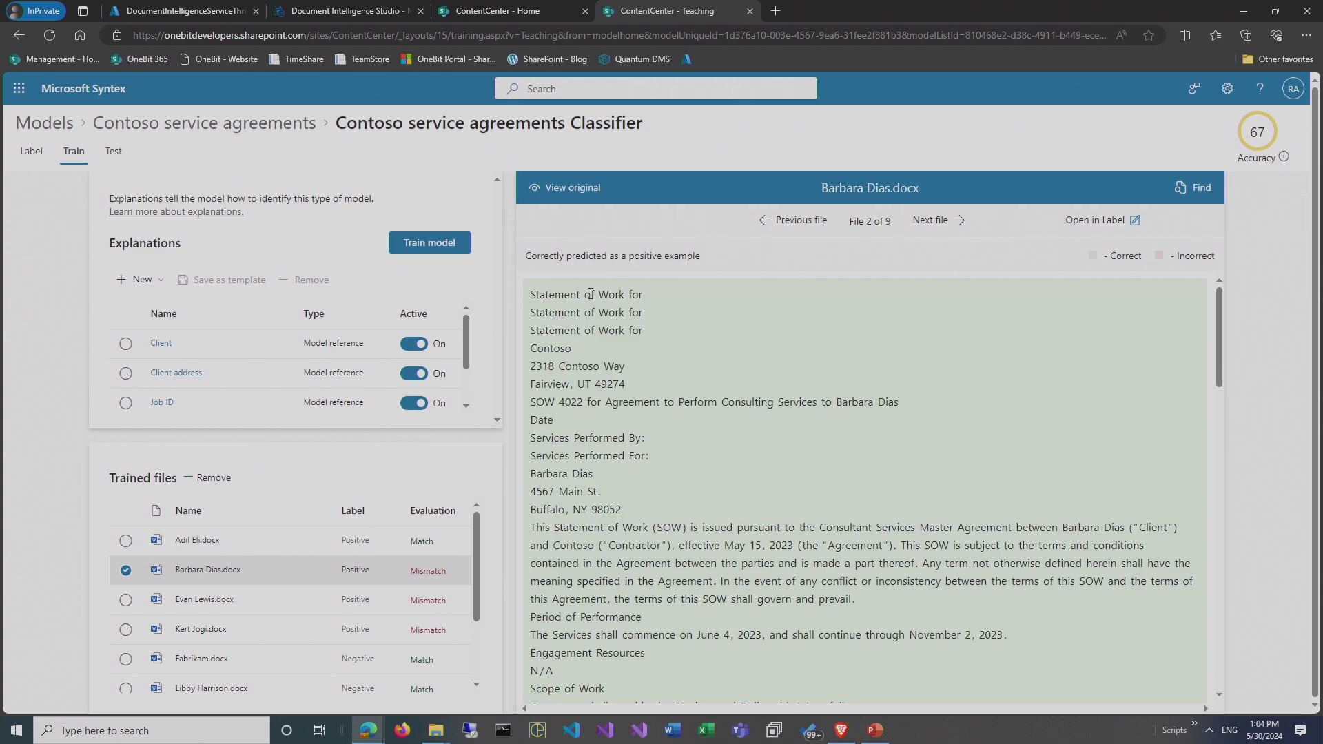
{"action": "mouse_move", "coordinate": [268, 282]}
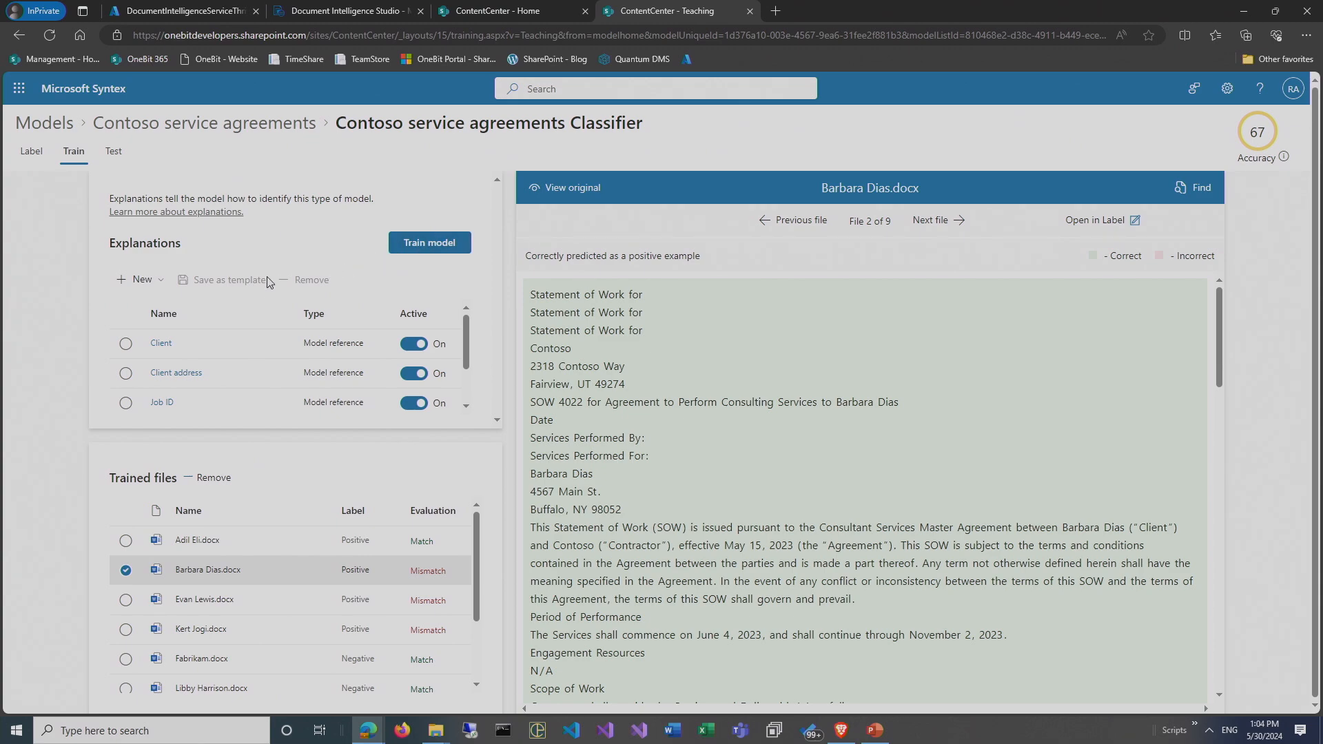
{"action": "left_click", "coordinate": [138, 279]}
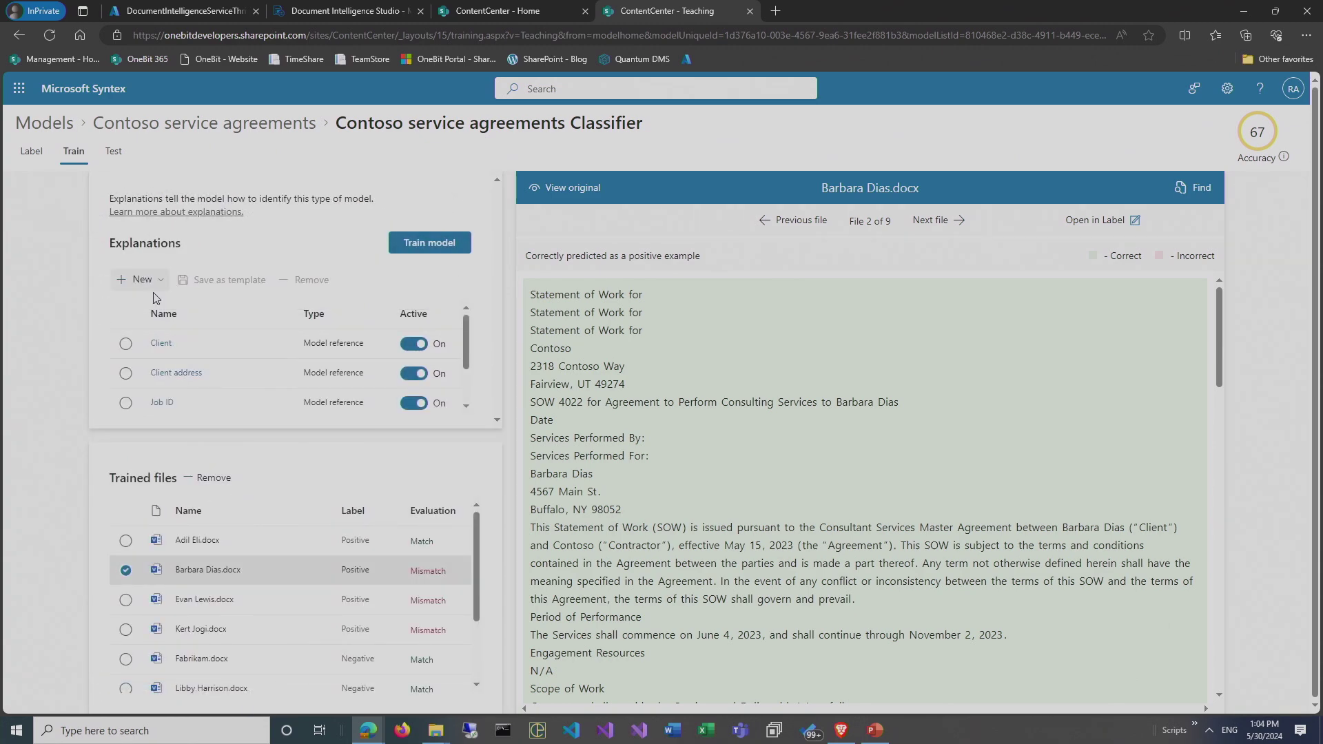
Choose the '6 to 17 digit numbers' template under New > From a template.
{"action": "left_click", "coordinate": [139, 279]}
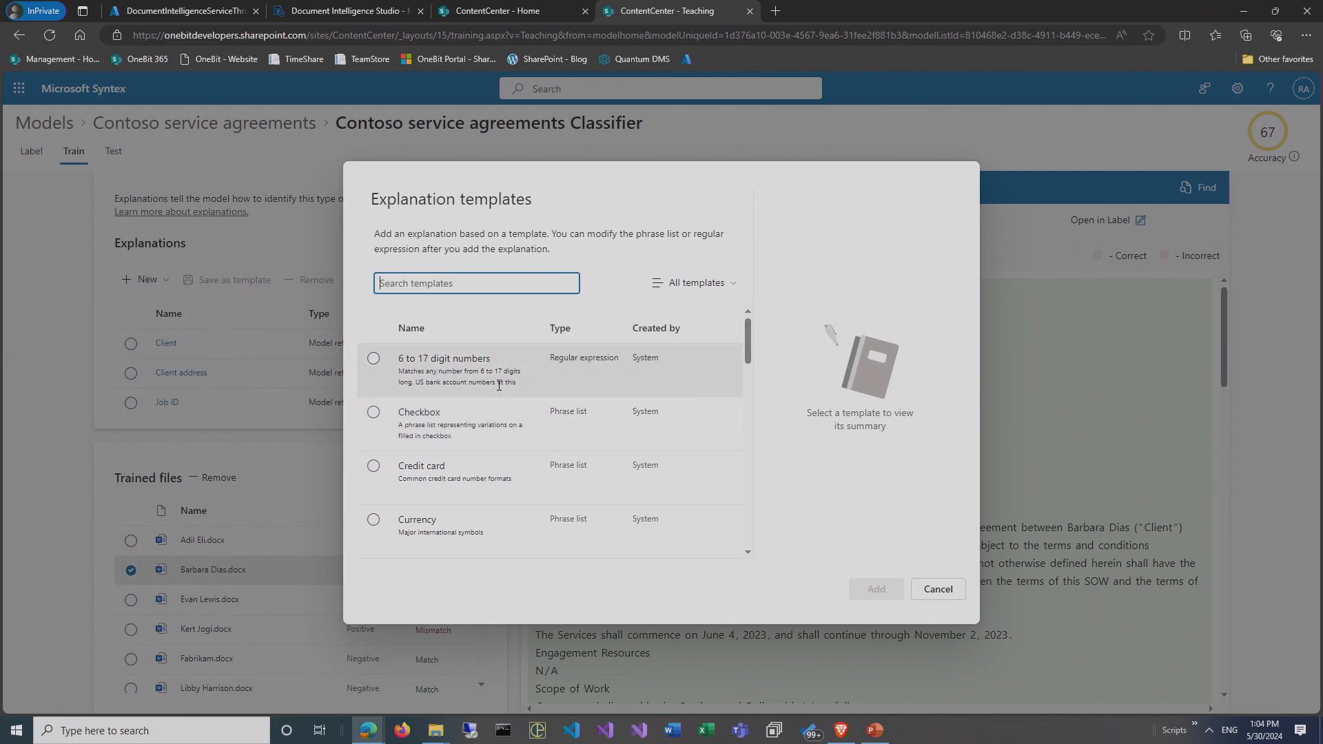
{"action": "left_click", "coordinate": [374, 358]}
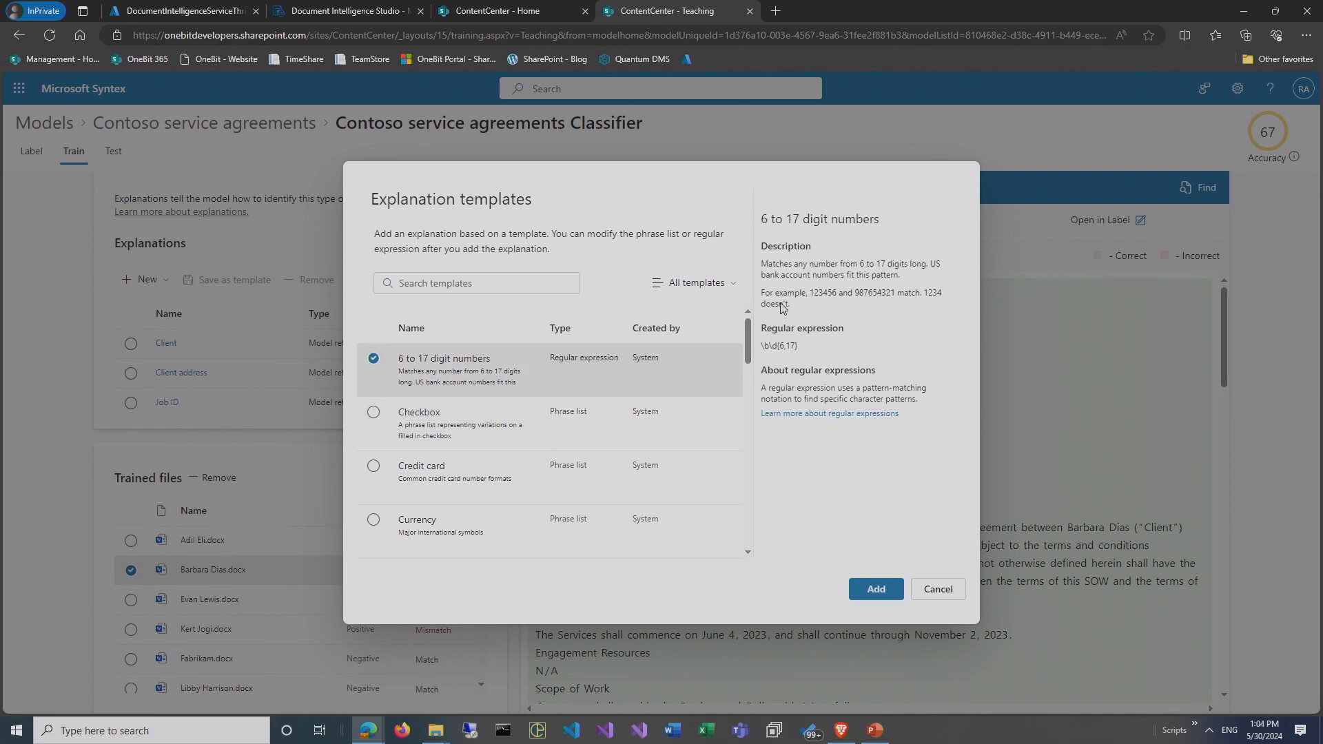
{"action": "mouse_move", "coordinate": [793, 356]}
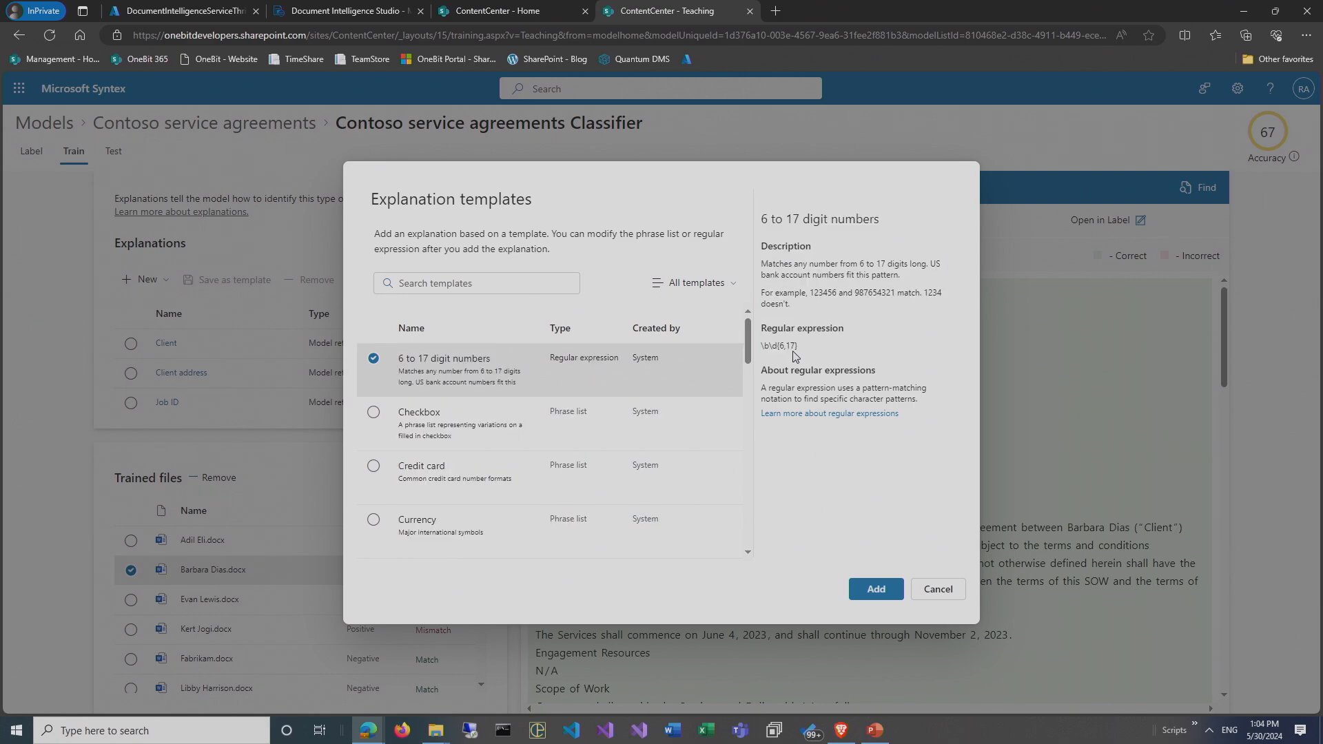
{"action": "mouse_move", "coordinate": [833, 442]}
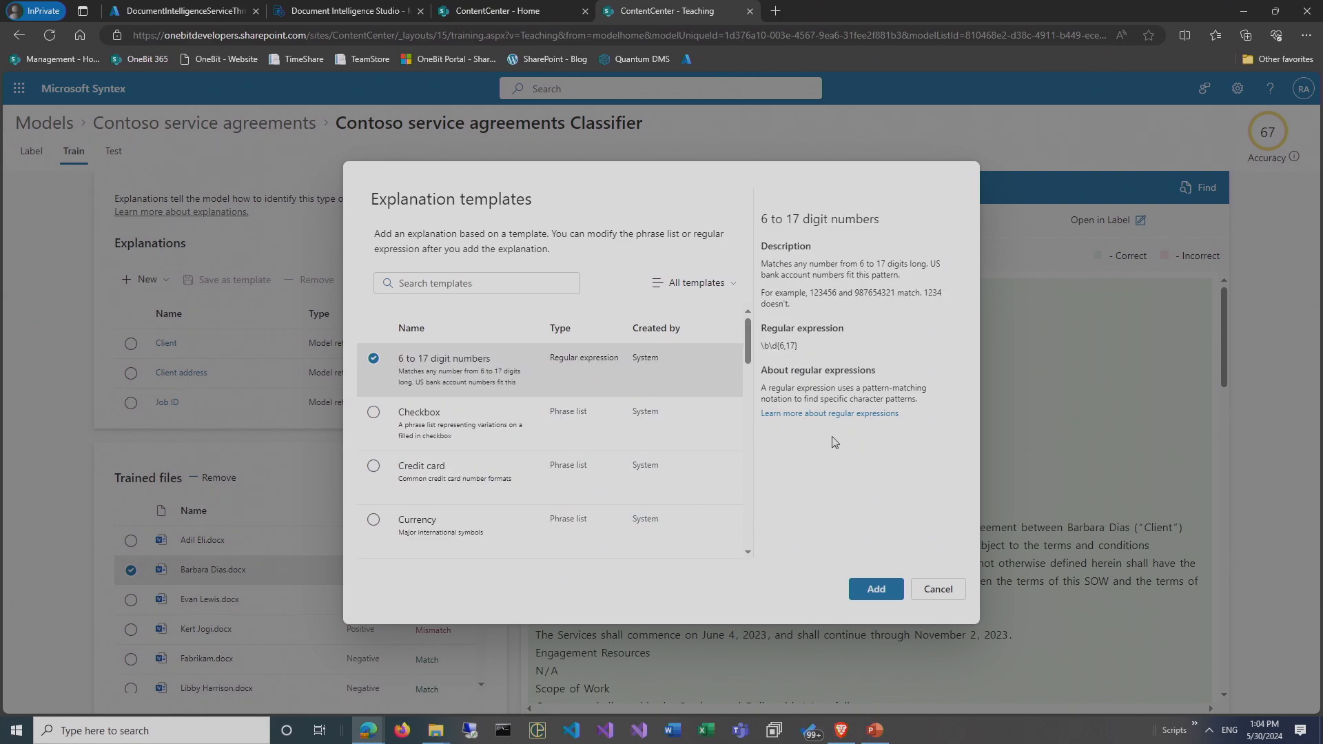
Add the template explanation as a Phrase list containing Contract and Agreement.
{"action": "left_click", "coordinate": [874, 589]}
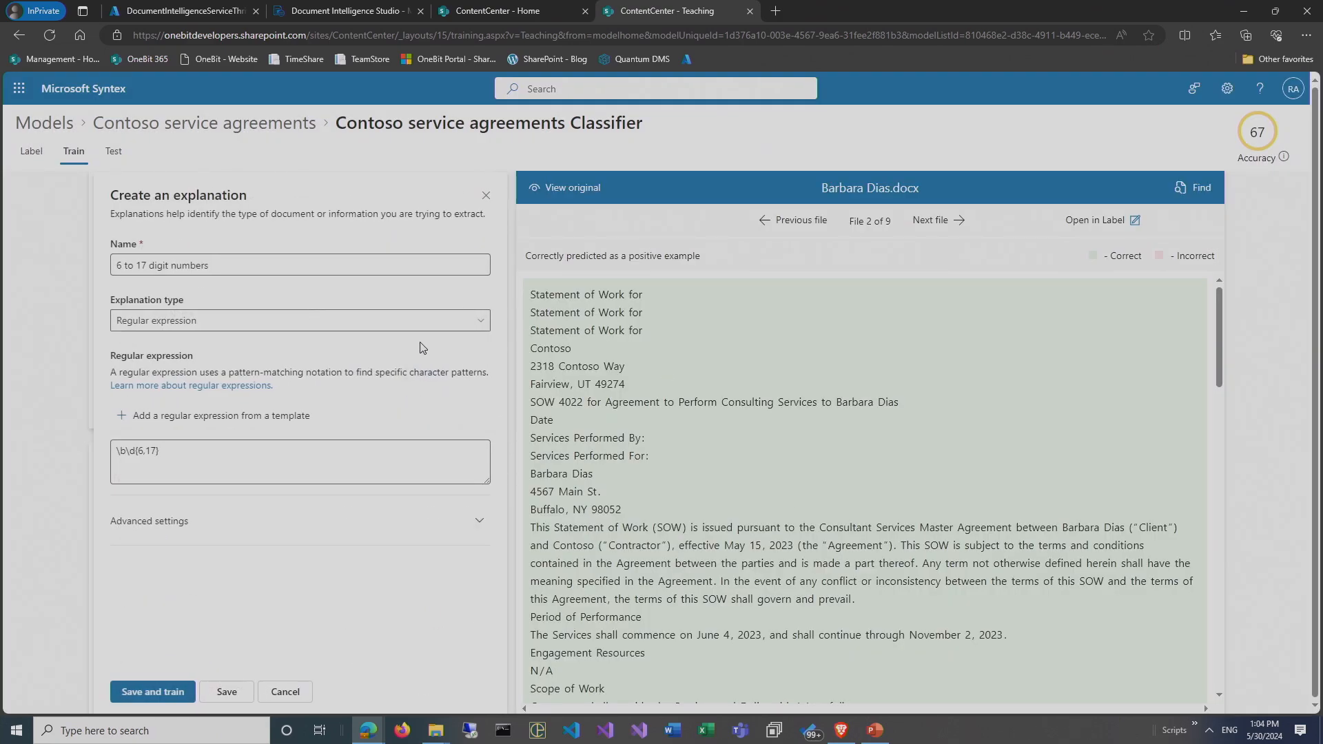
{"action": "left_click", "coordinate": [299, 320]}
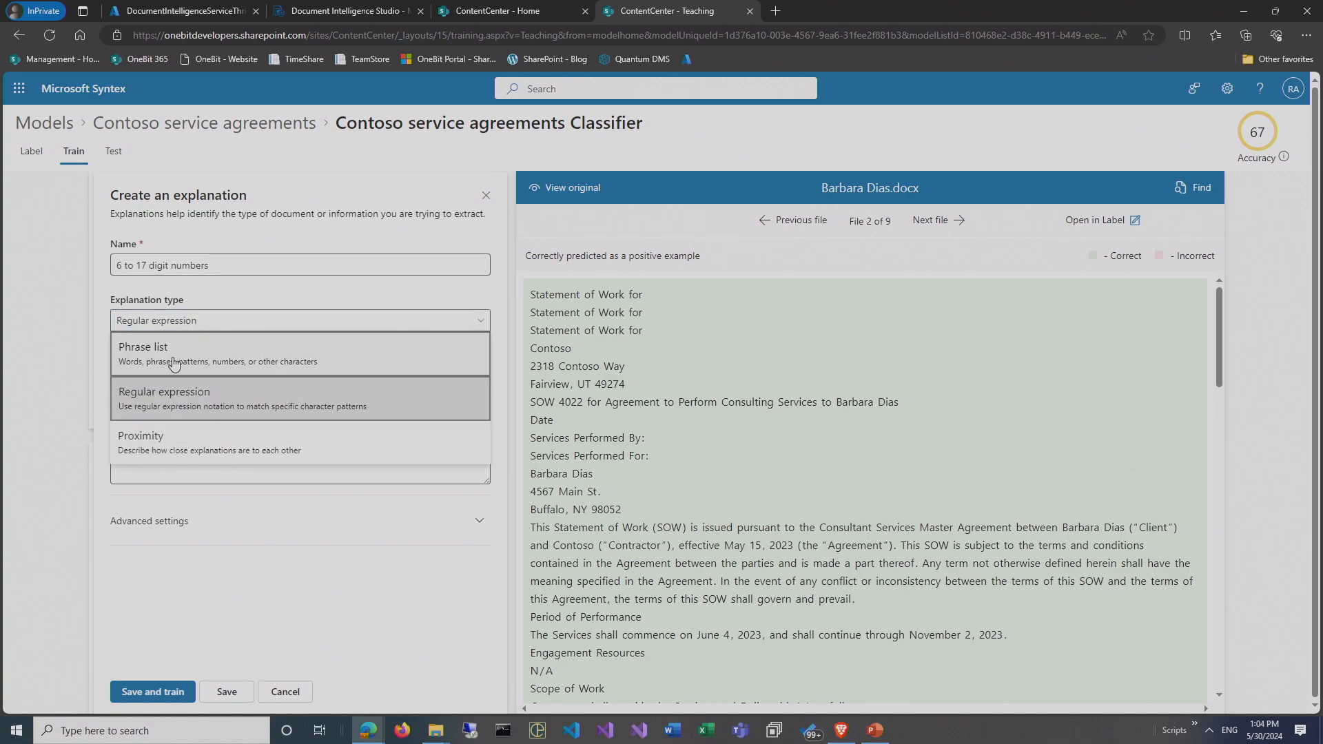
{"action": "mouse_move", "coordinate": [185, 397]}
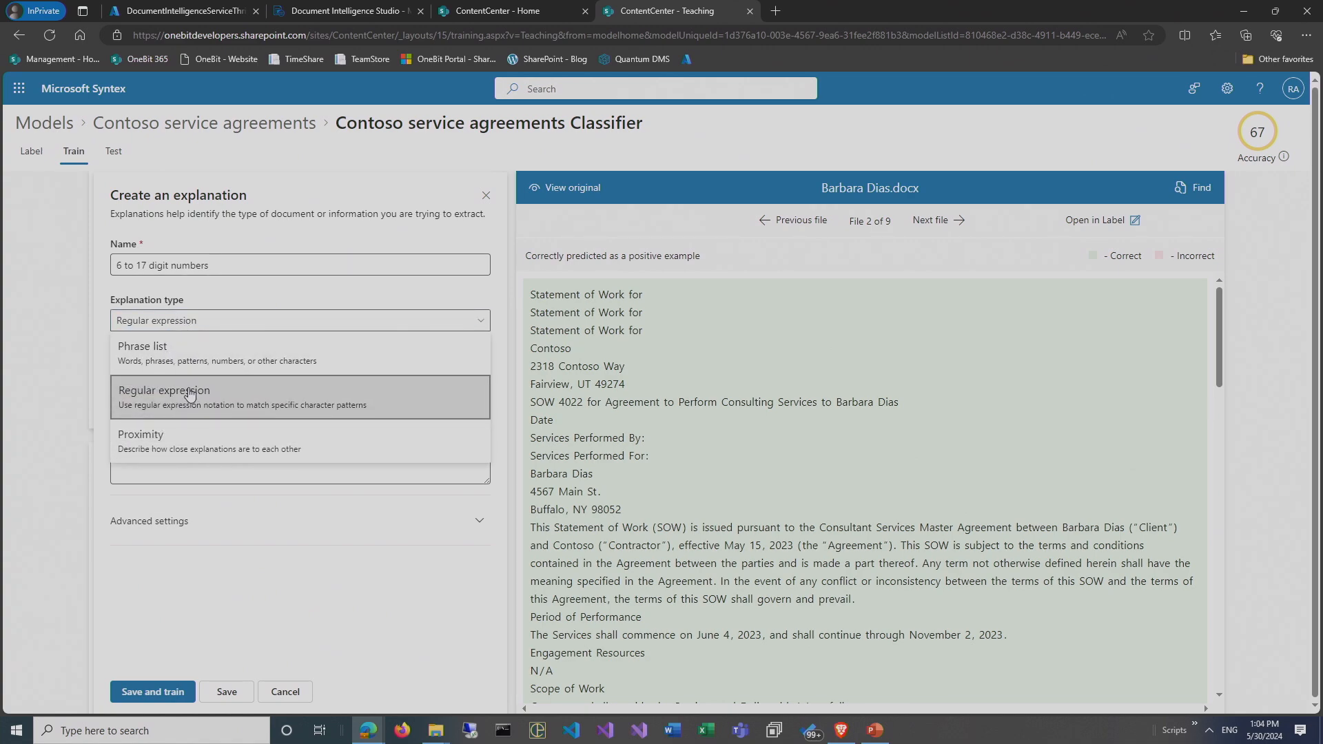
{"action": "left_click", "coordinate": [142, 351]}
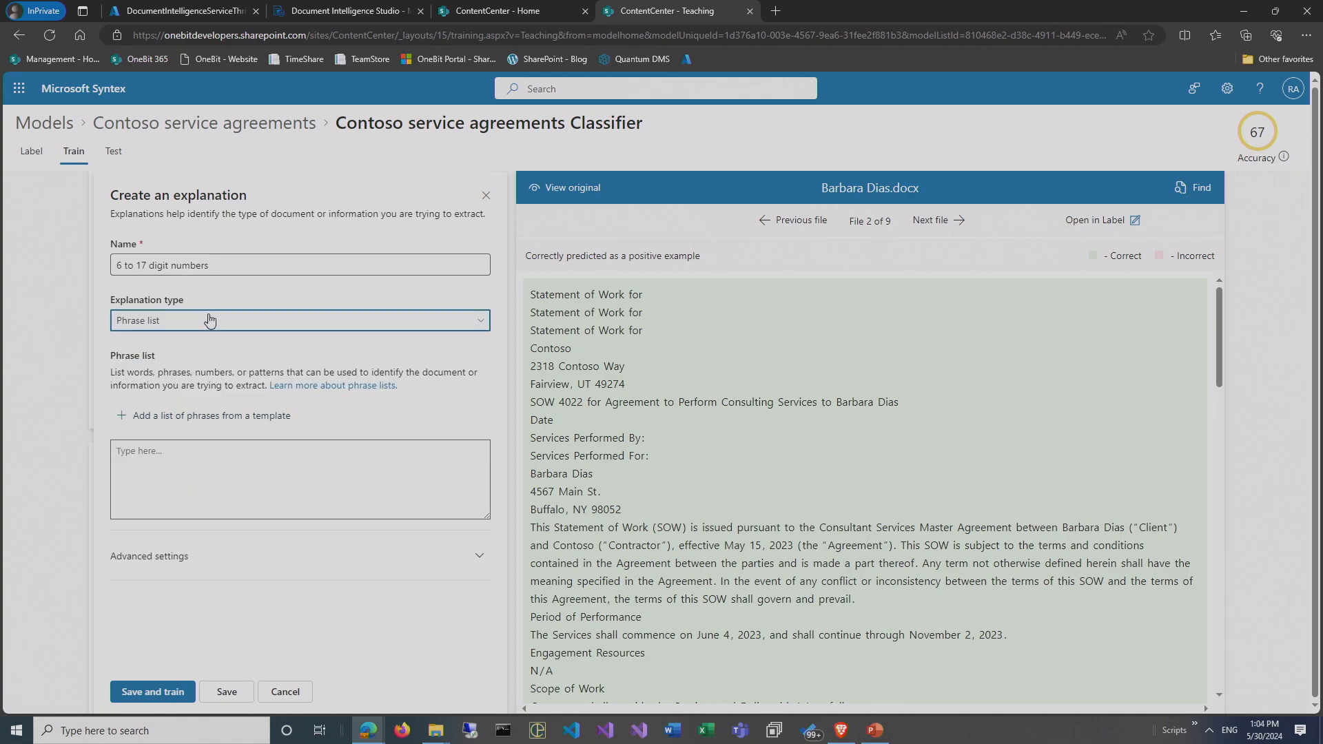
{"action": "type", "text": "Contractor"}
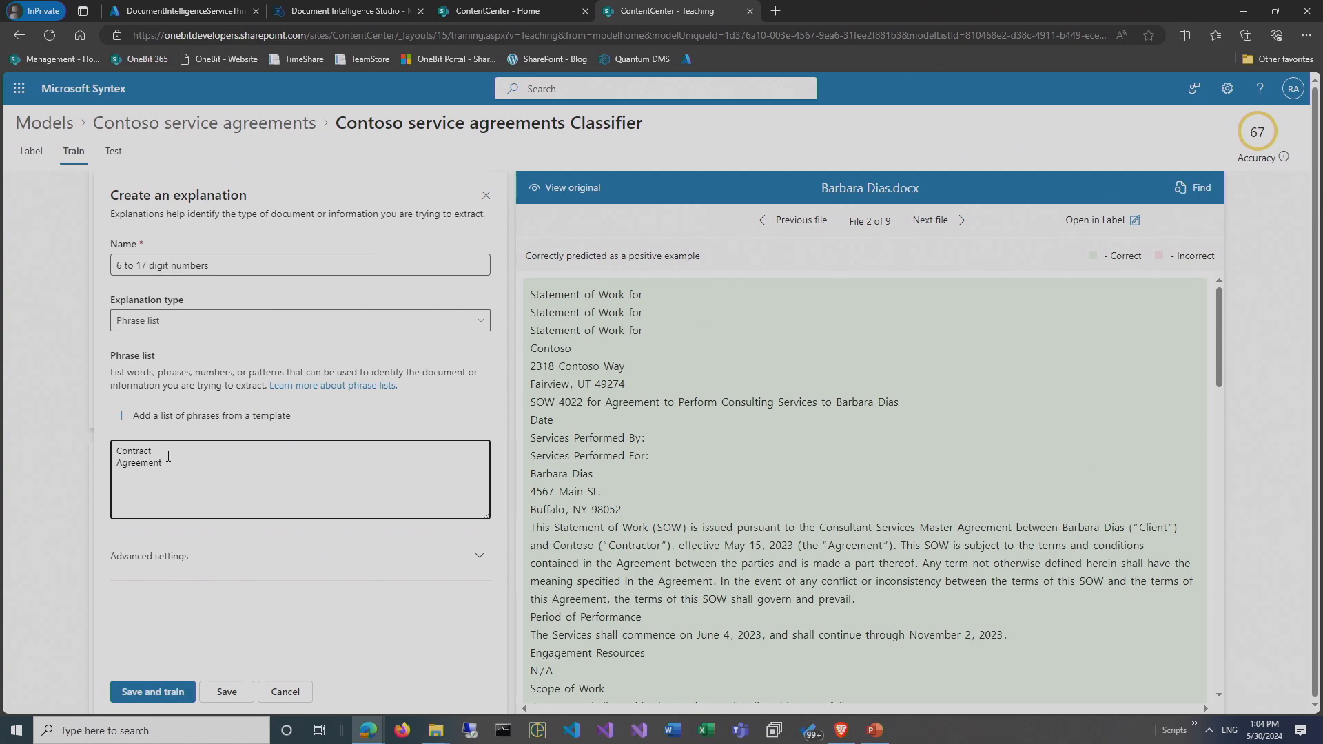
{"action": "mouse_move", "coordinate": [172, 285]}
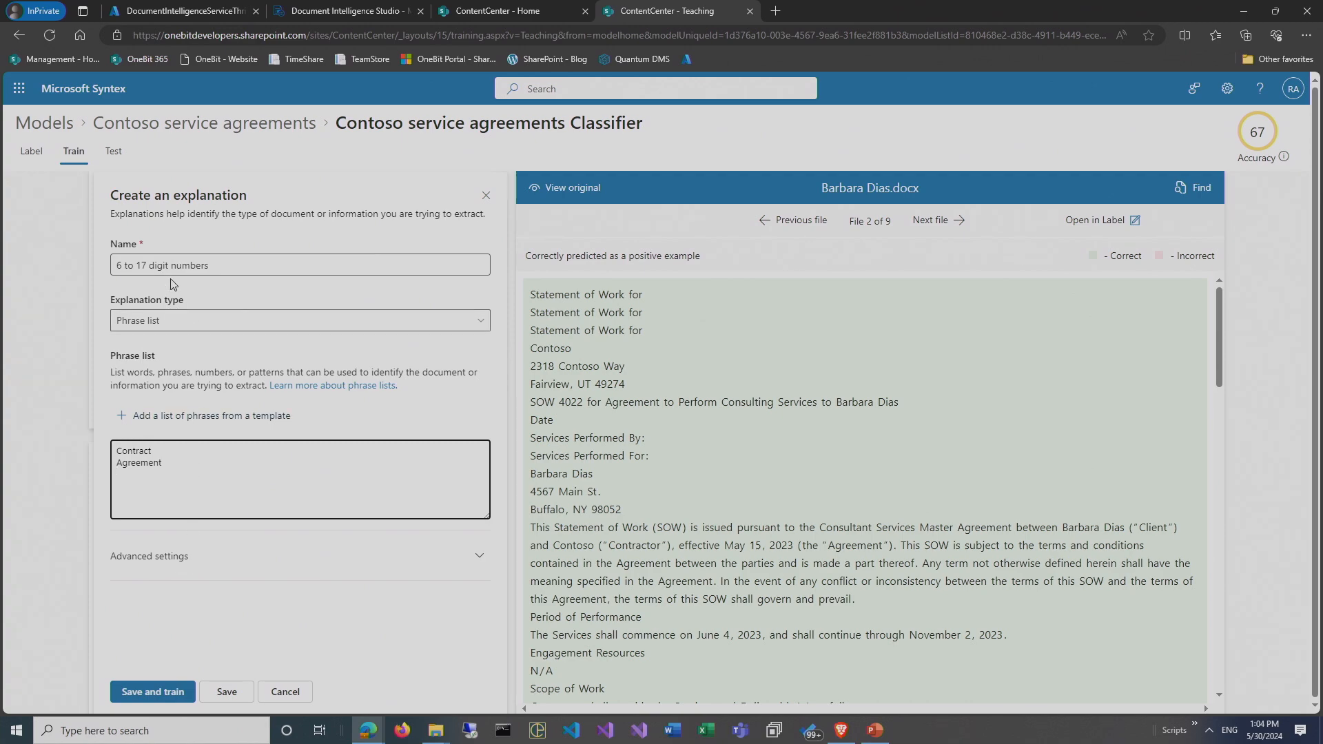
Rename the explanation 'Hint on contracts' and check where the phrases occur in Advanced settings.
{"action": "triple_click", "coordinate": [300, 265]}
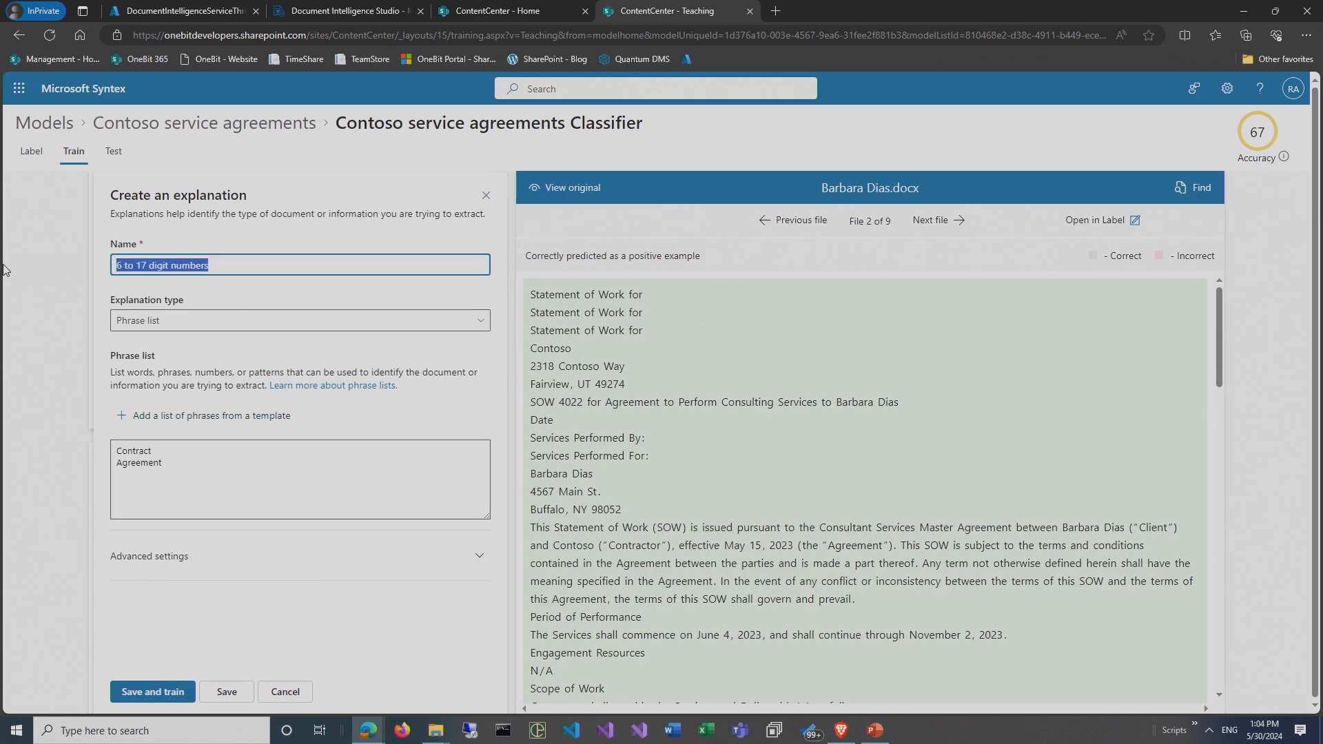
{"action": "key", "text": "Delete"}
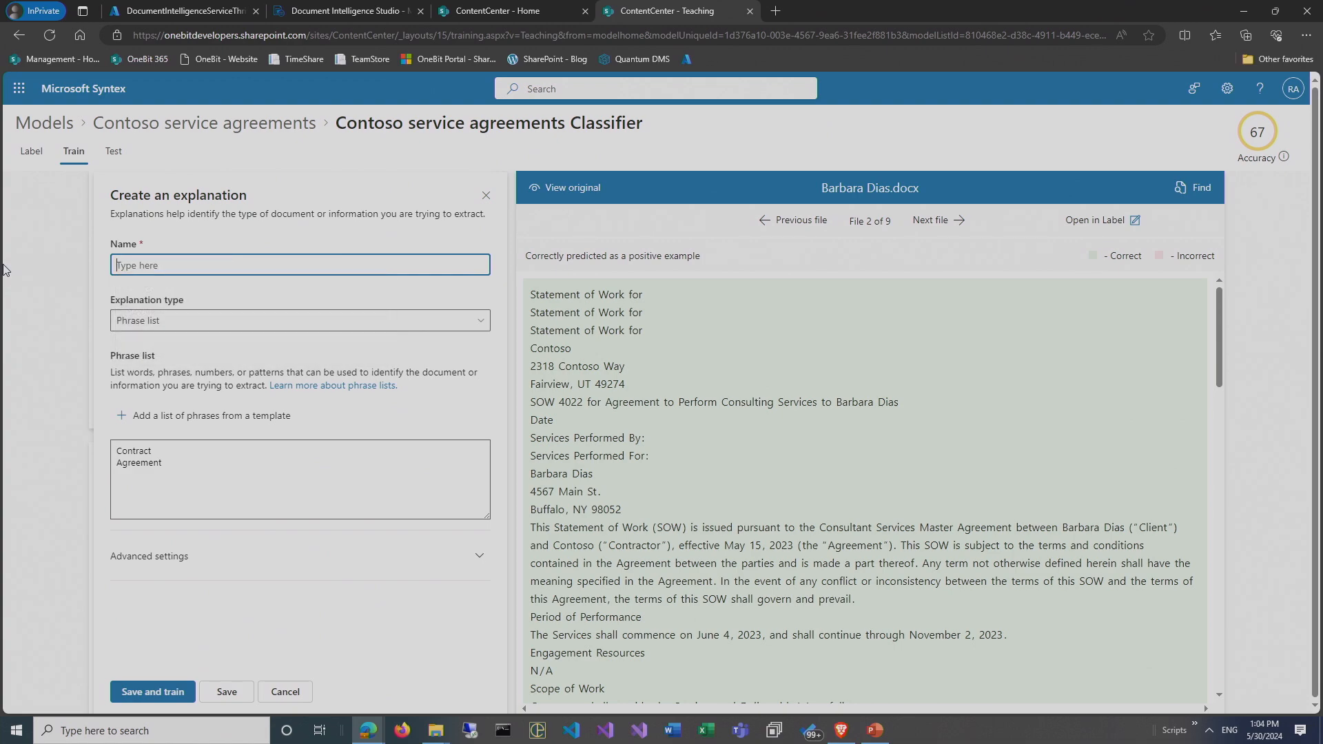
{"action": "type", "text": "Hint on ct"}
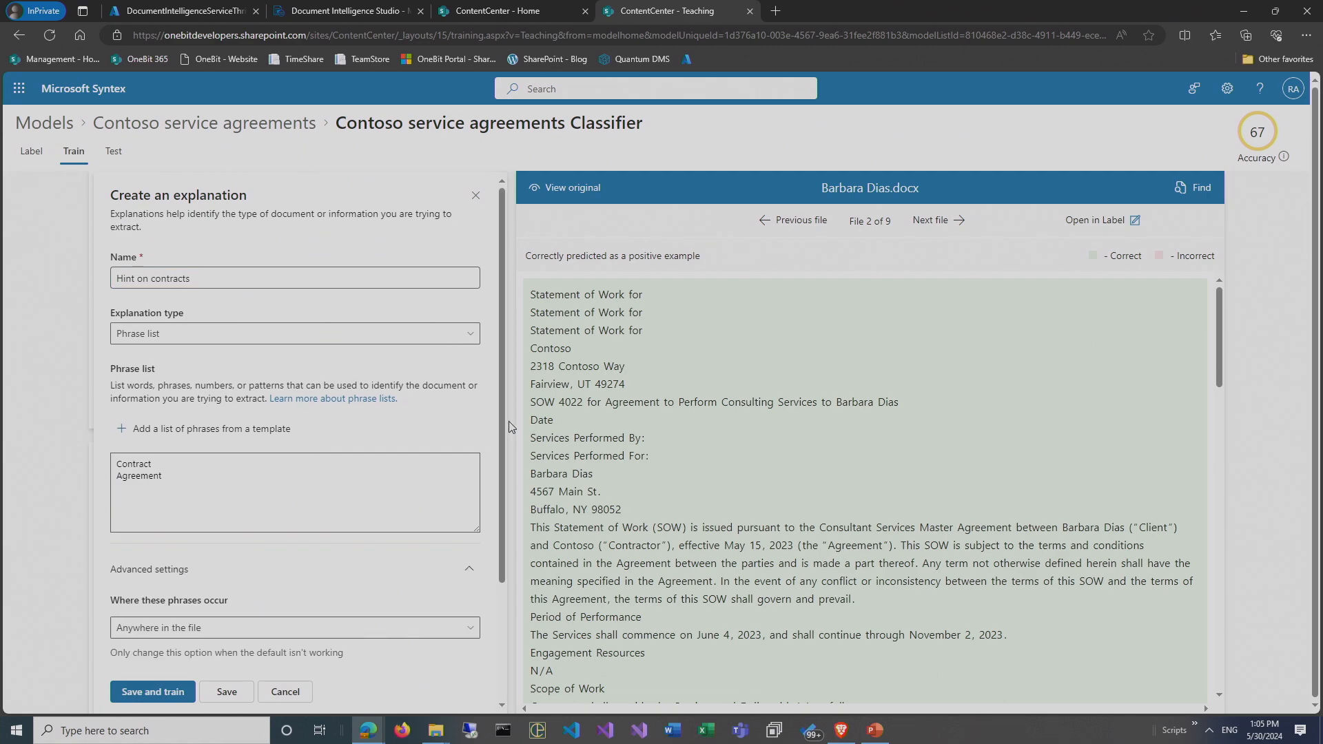
{"action": "scroll", "scroll_direction": "down", "scroll_amount": 3}
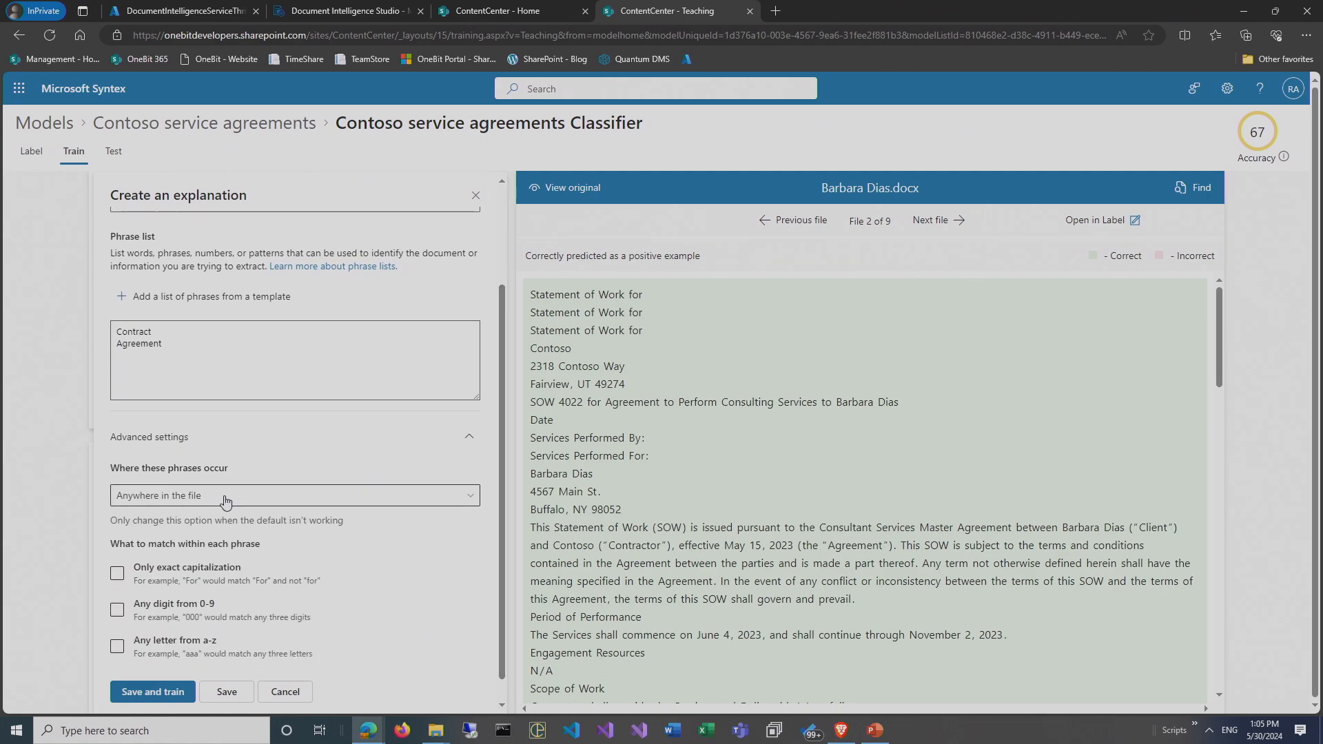
{"action": "left_click", "coordinate": [293, 496]}
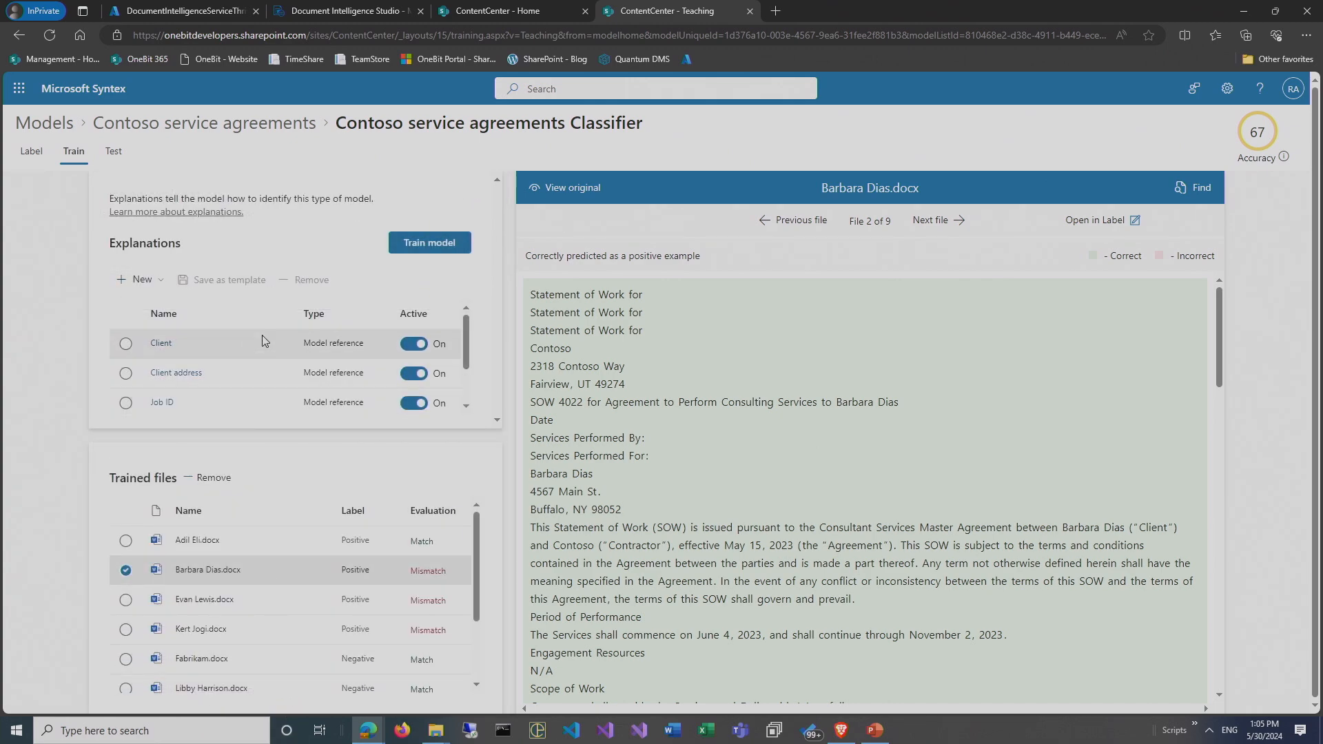
{"action": "mouse_move", "coordinate": [470, 327]}
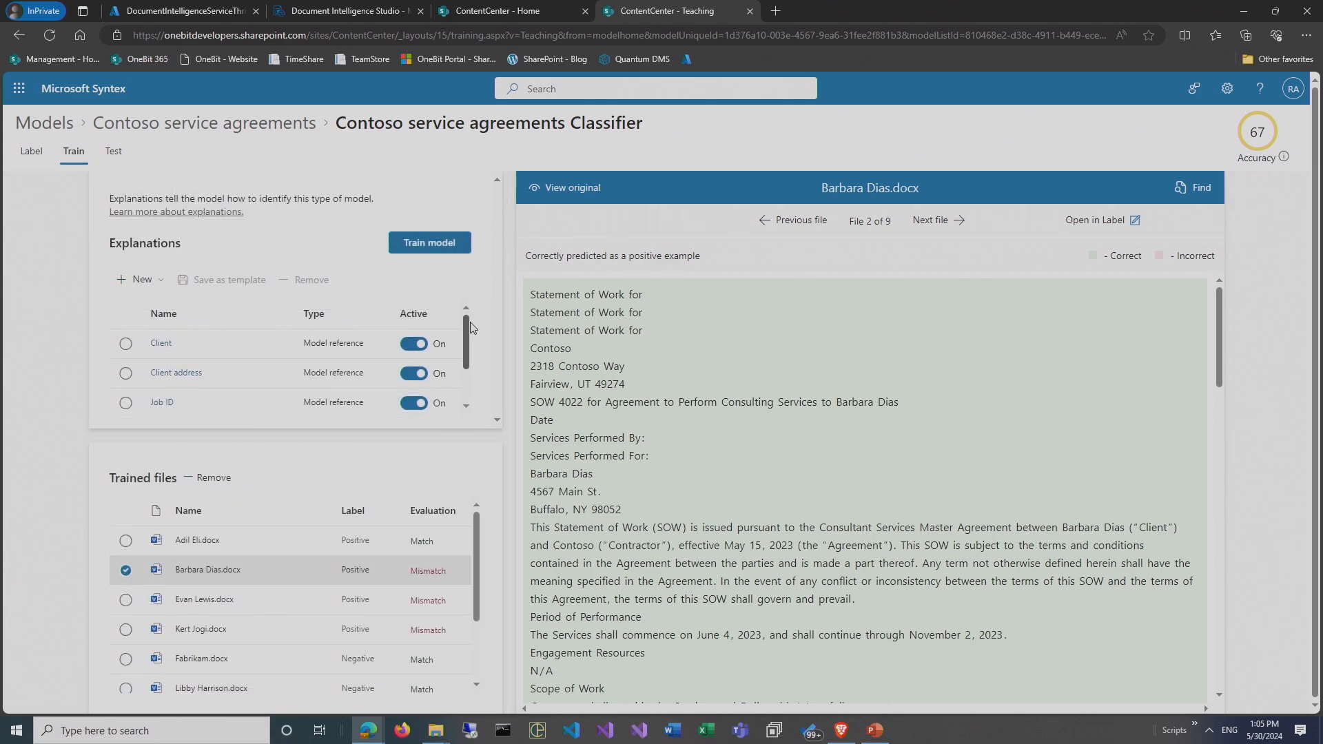
Visit the classifier's Test page, then go back to the ContentCenter Models list.
{"action": "left_click", "coordinate": [113, 152]}
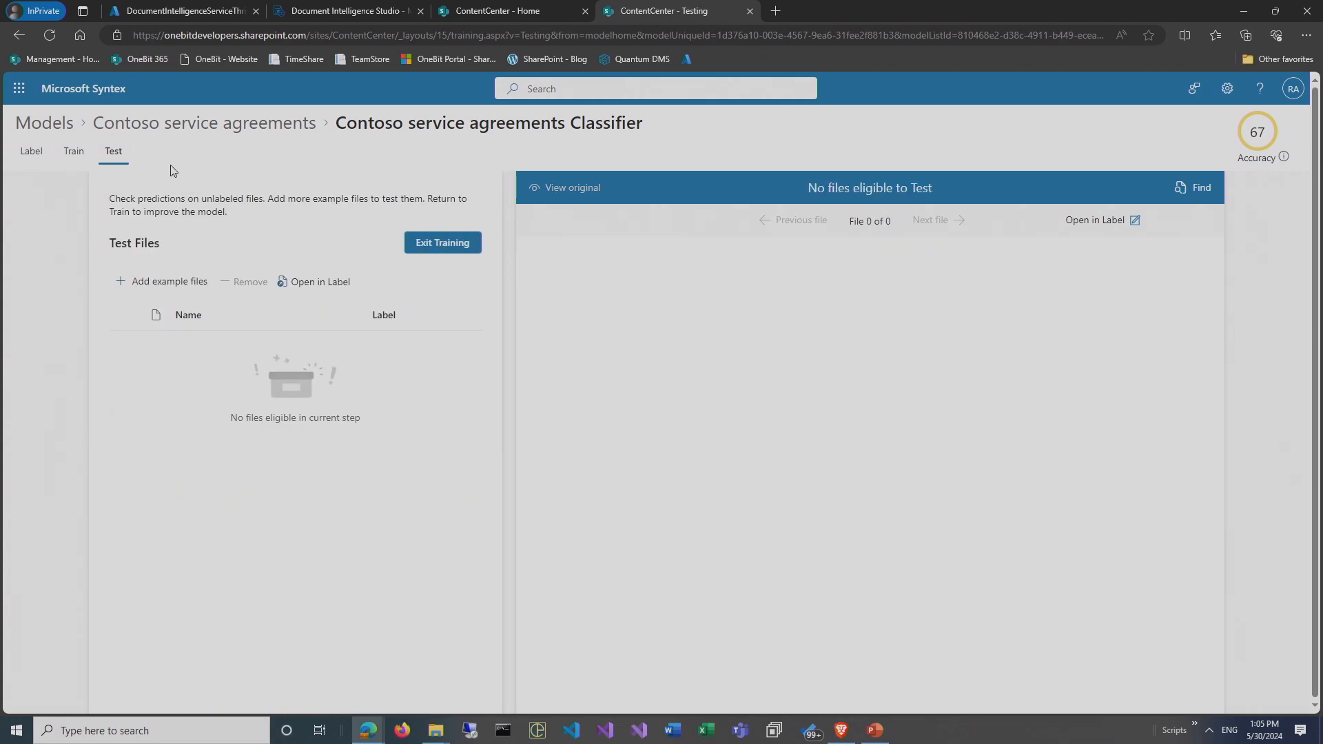
{"action": "mouse_move", "coordinate": [496, 339]}
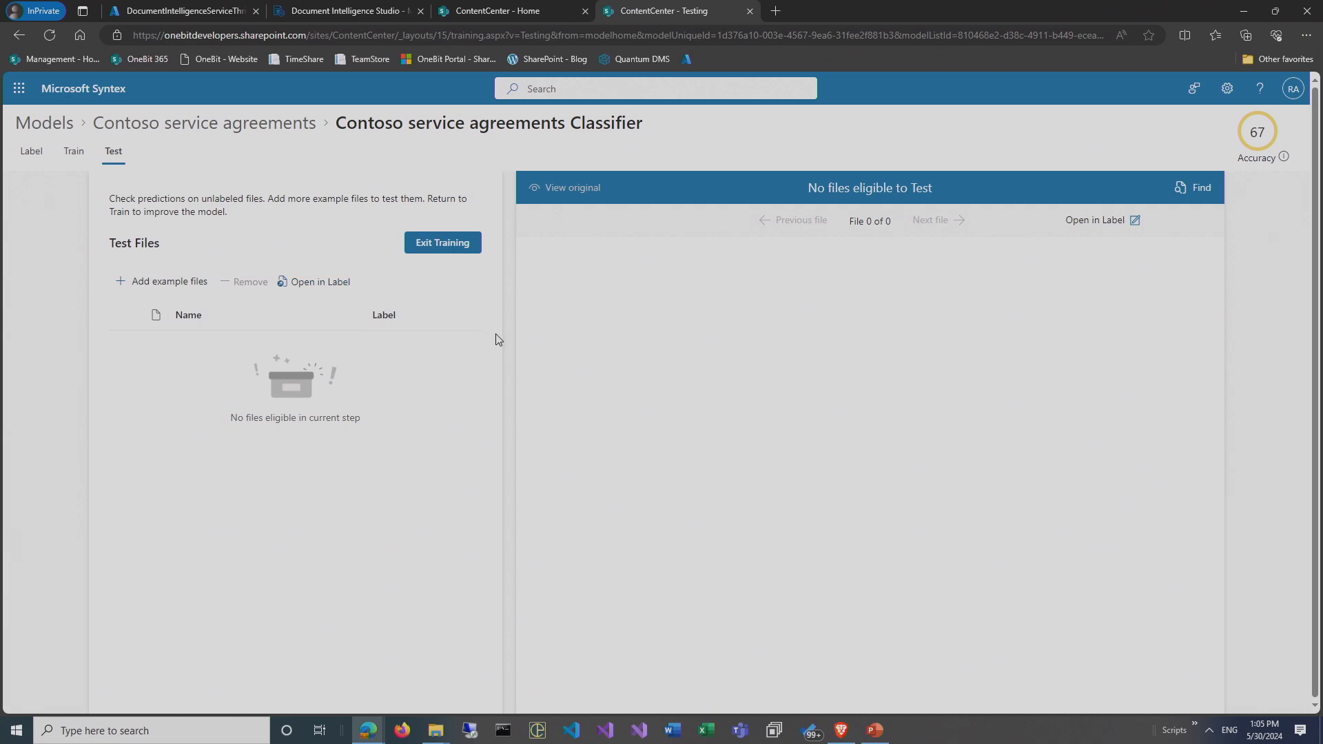
{"action": "mouse_move", "coordinate": [129, 122]}
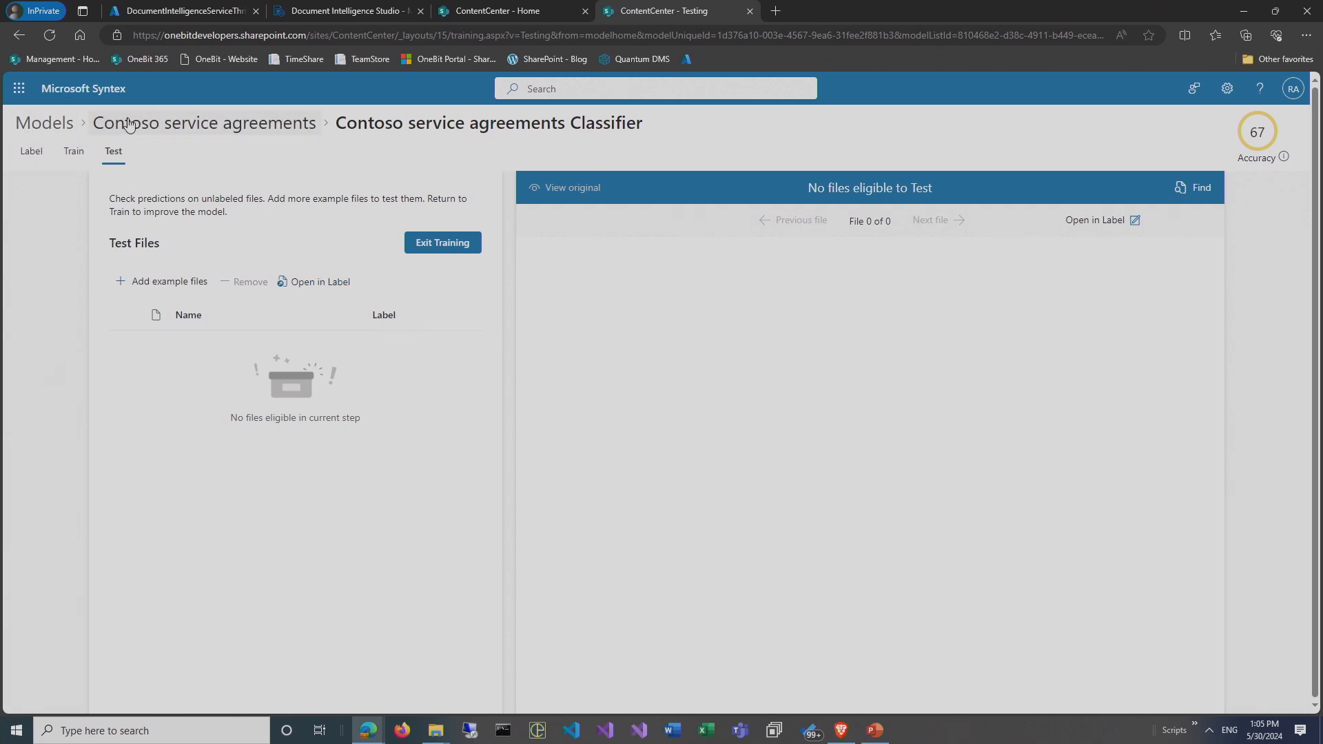
{"action": "left_click", "coordinate": [44, 123]}
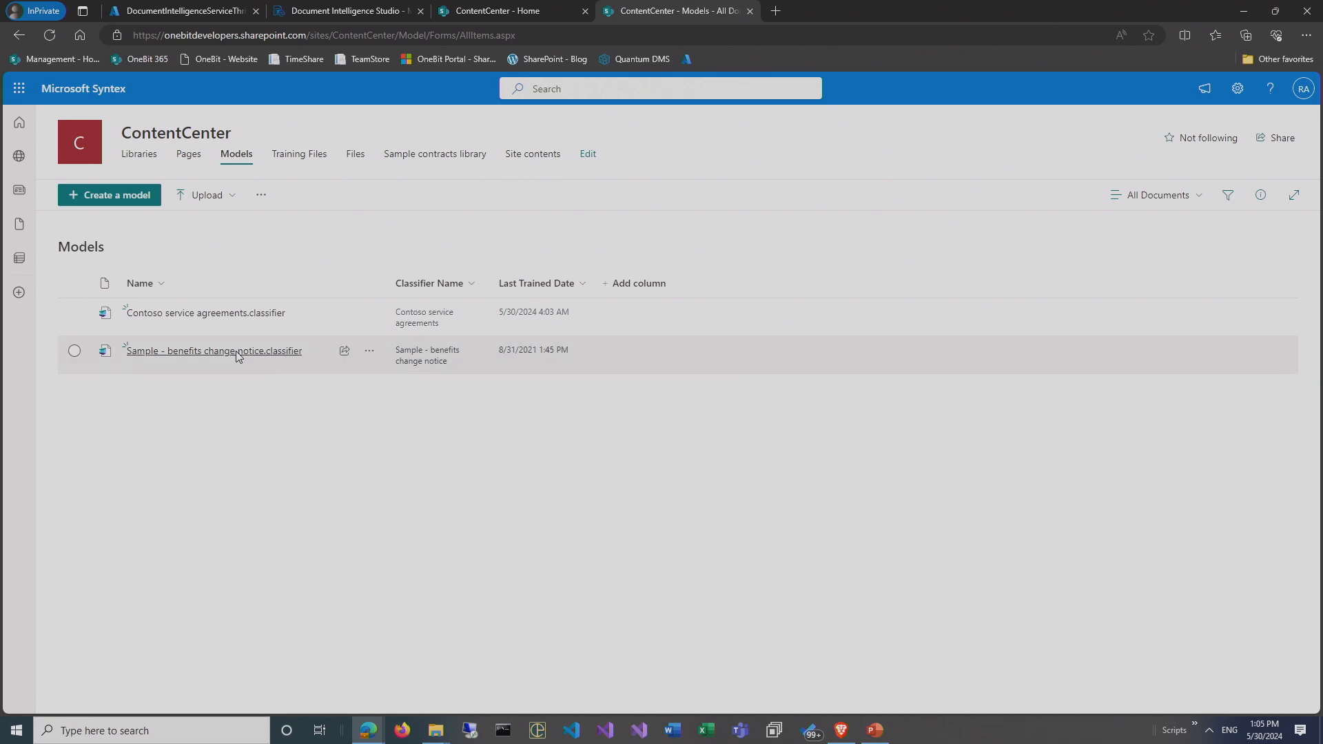
Open the Sample - benefits change notice model, preview a training file, and reach its Label tab.
{"action": "left_click", "coordinate": [213, 350]}
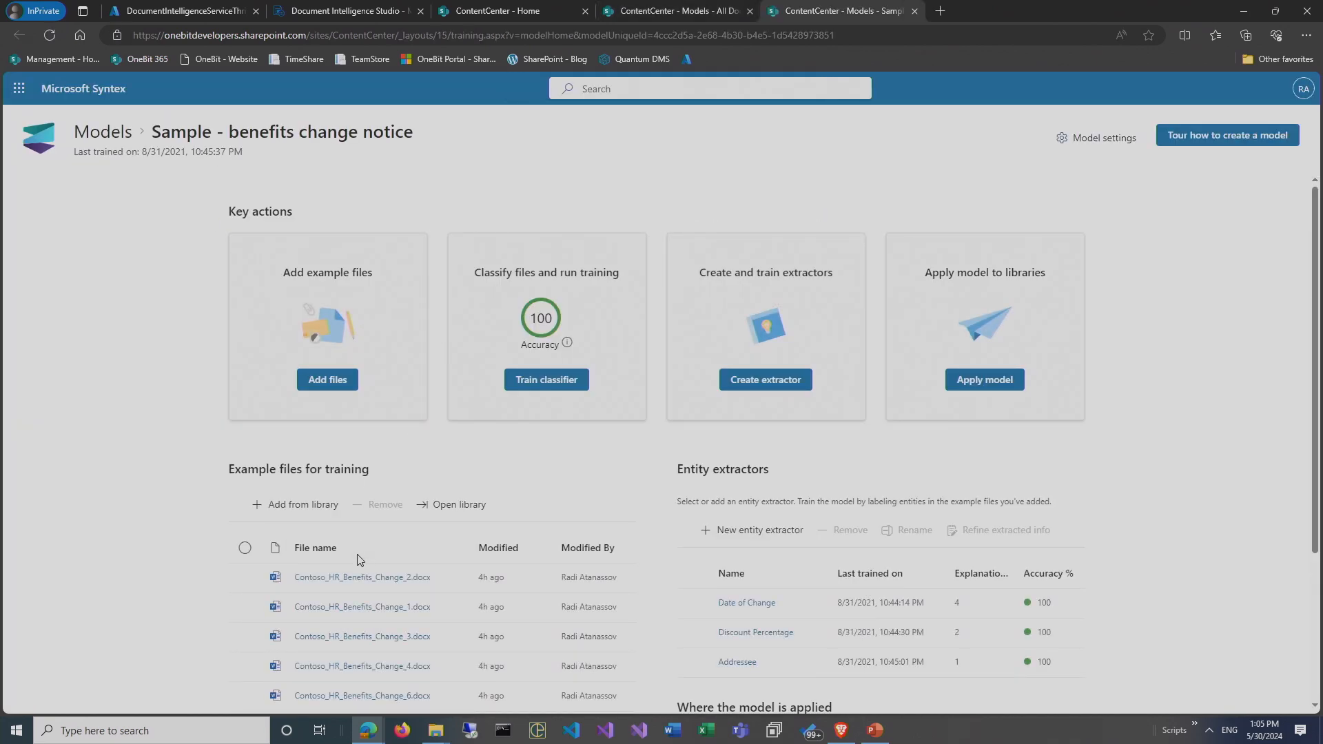
{"action": "left_click", "coordinate": [362, 577]}
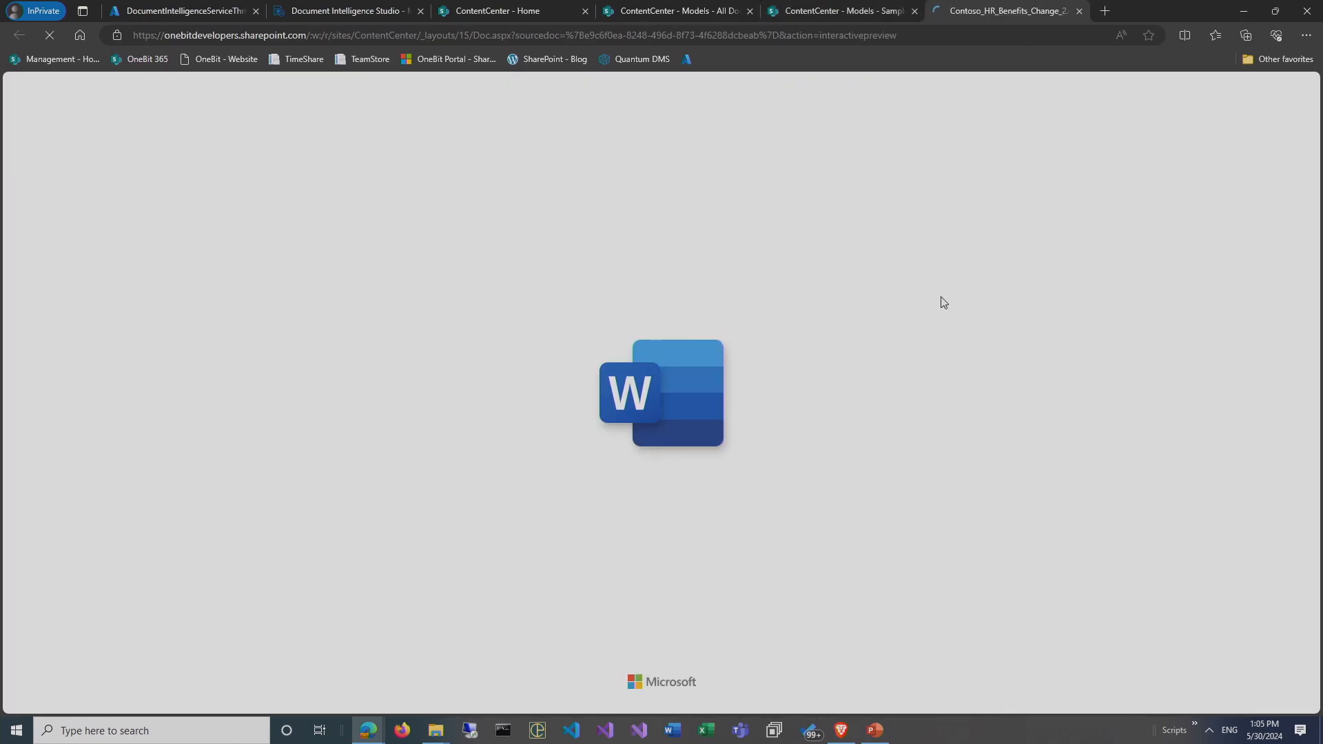
{"action": "mouse_move", "coordinate": [500, 136]}
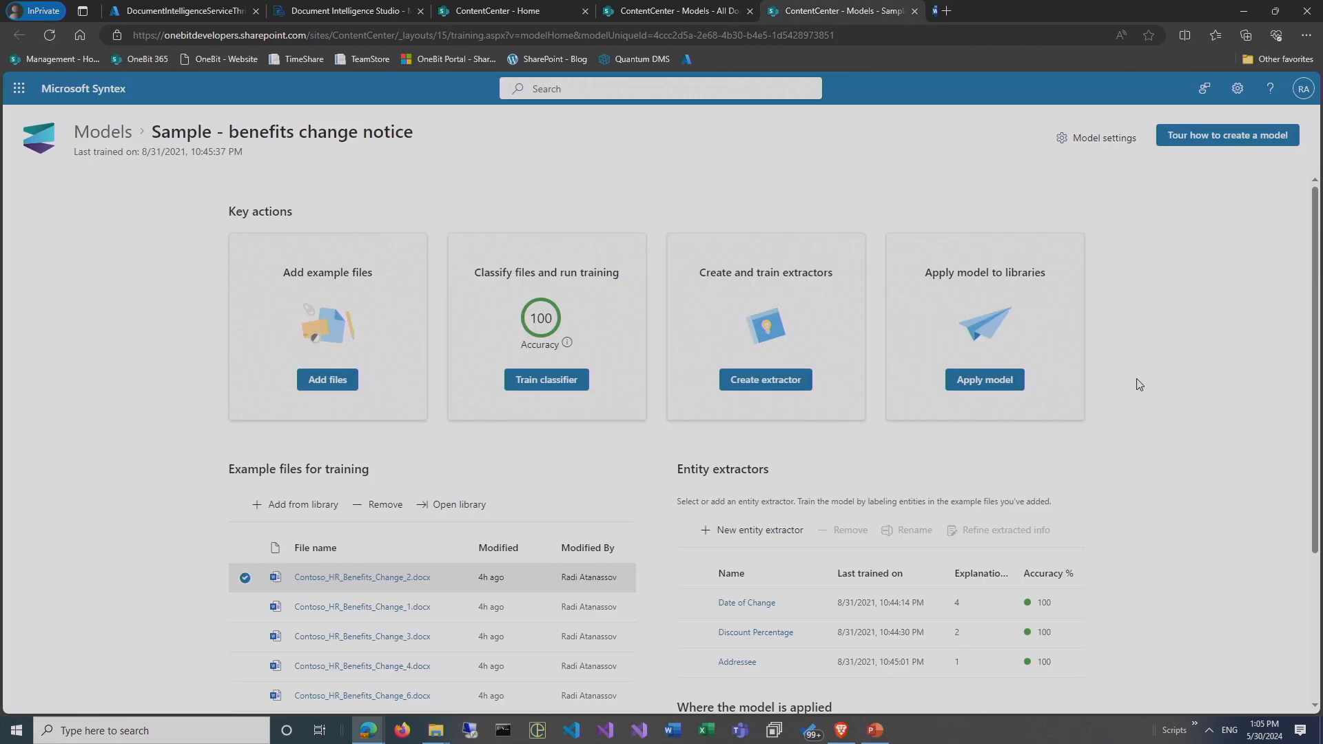
{"action": "left_click", "coordinate": [546, 379]}
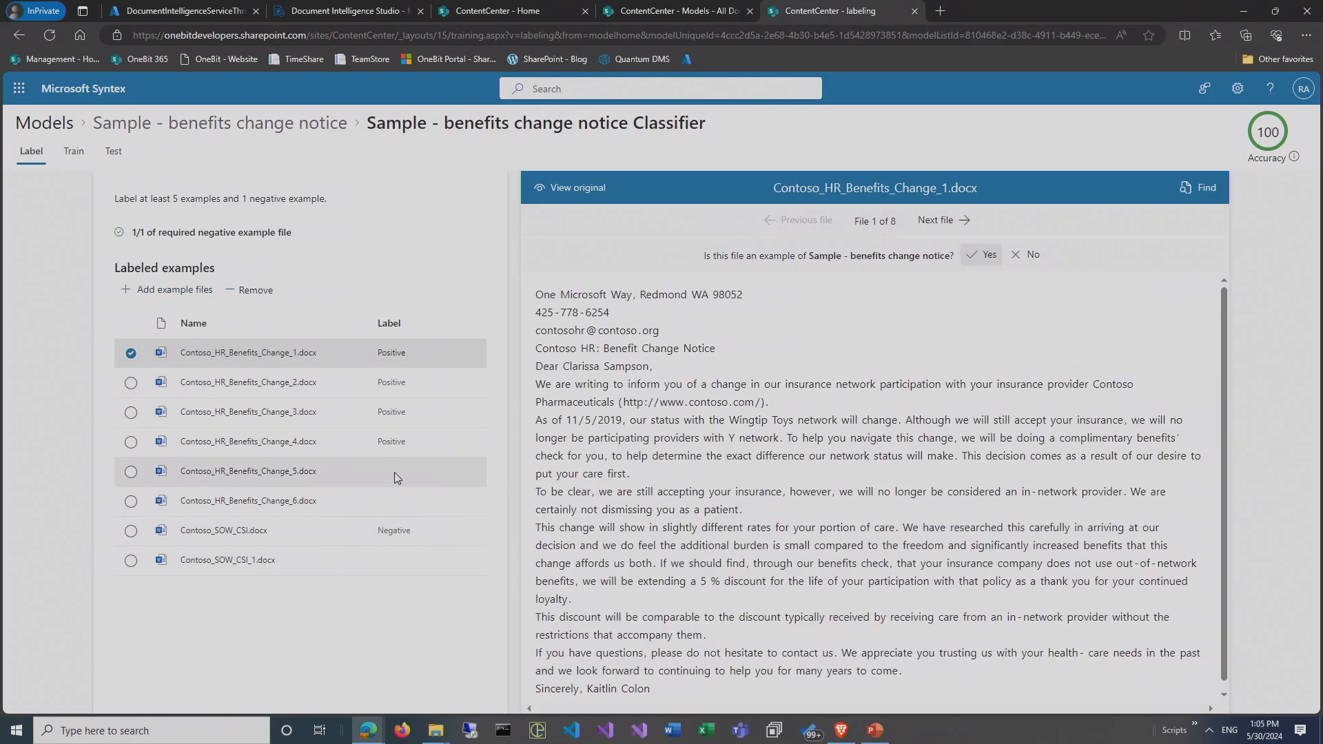
{"action": "mouse_move", "coordinate": [384, 460]}
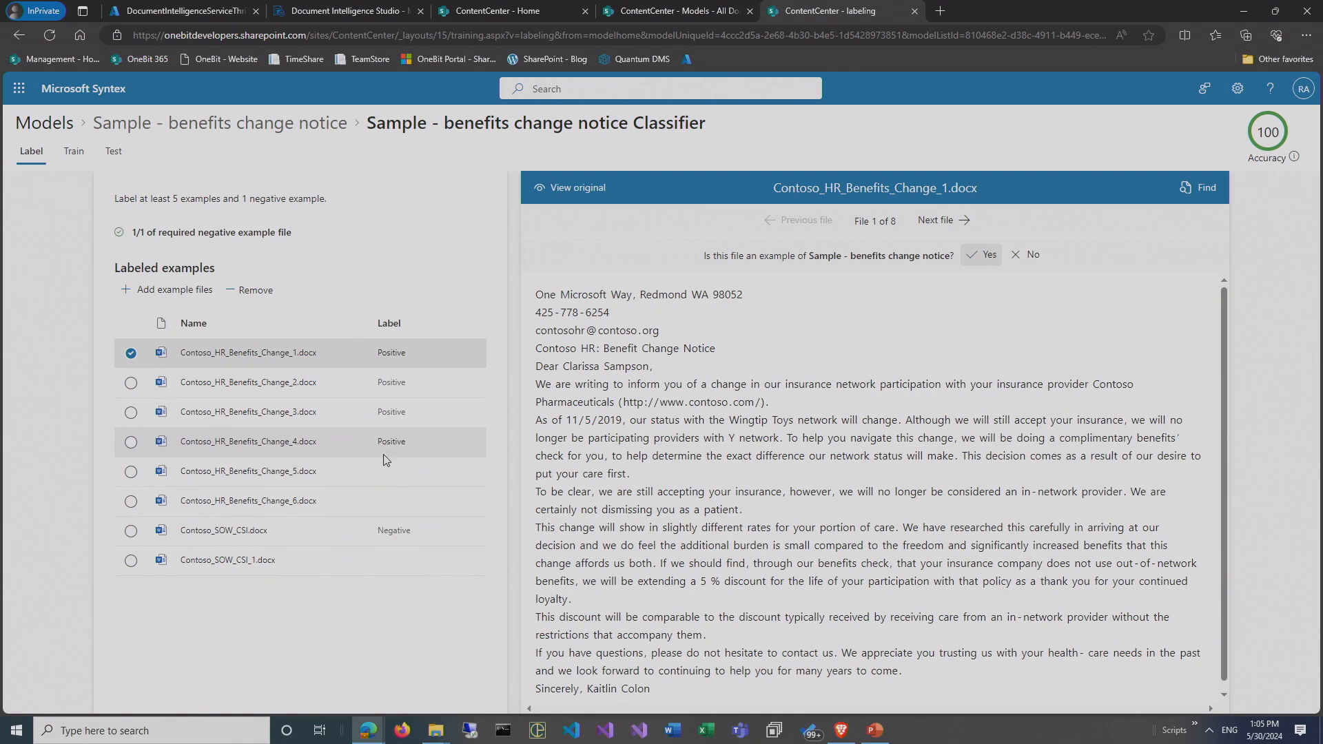
Open Create a model to show the Options for model creation dialog.
{"action": "left_click", "coordinate": [248, 413]}
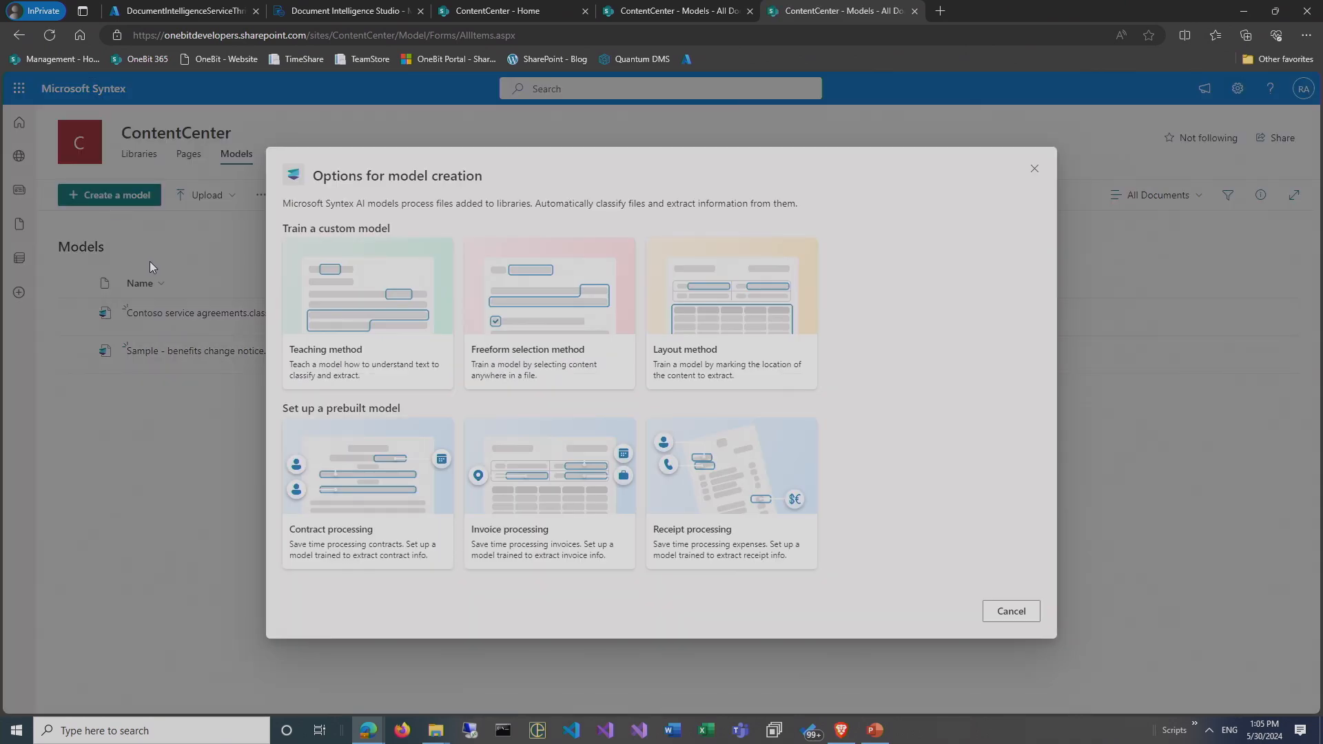
{"action": "mouse_move", "coordinate": [364, 346]}
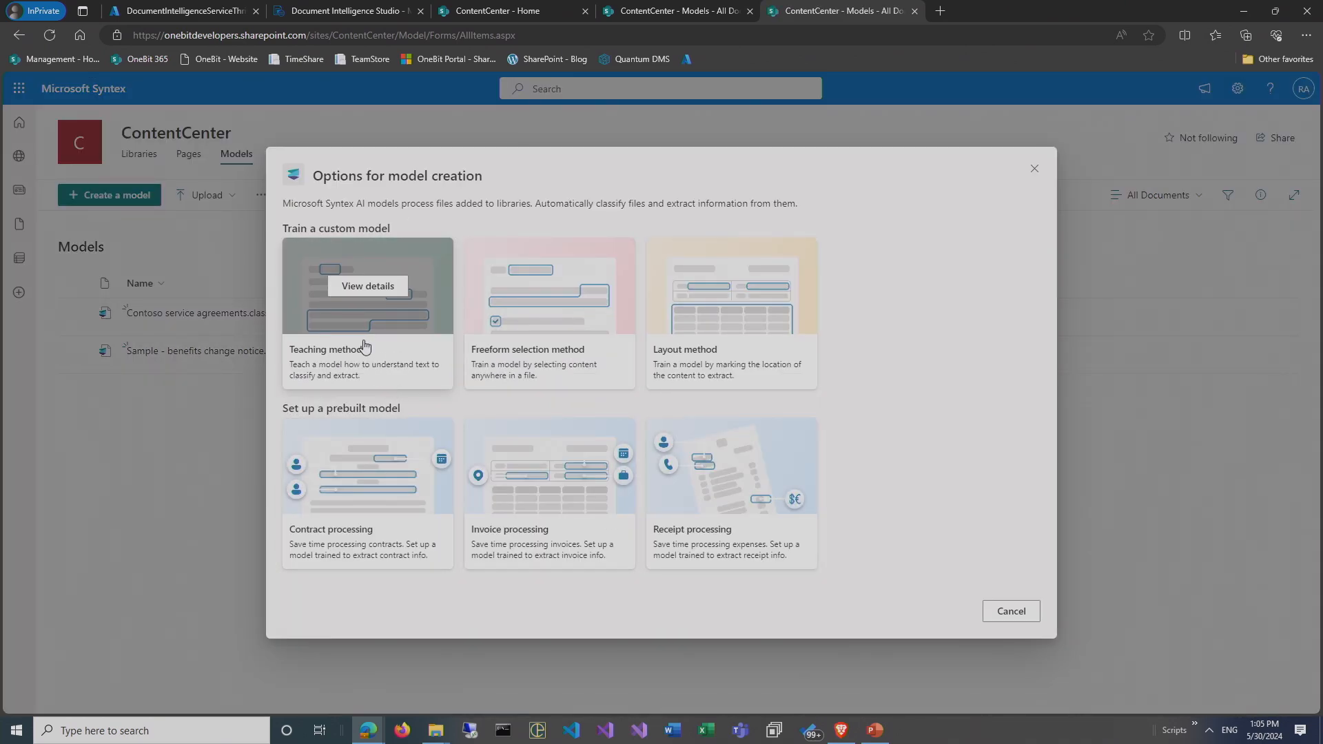
{"action": "mouse_move", "coordinate": [413, 323]}
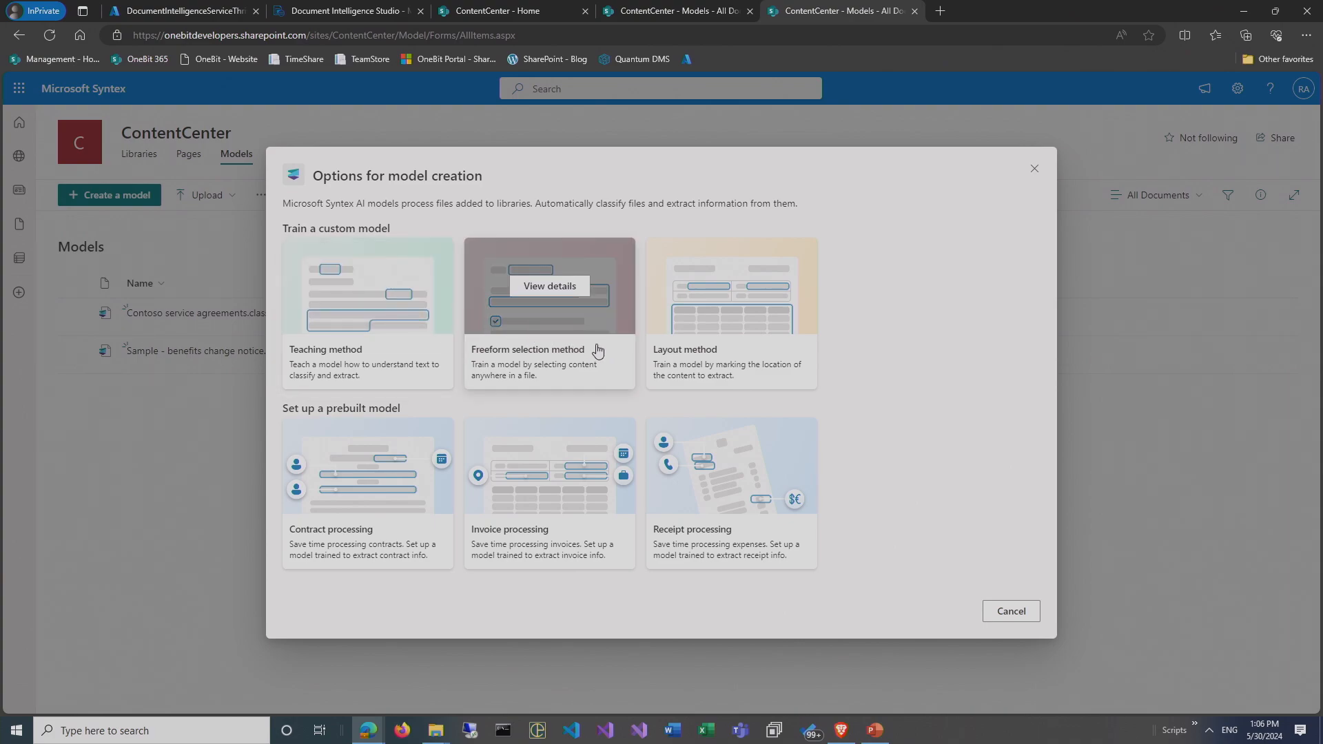
{"action": "mouse_move", "coordinate": [617, 388]}
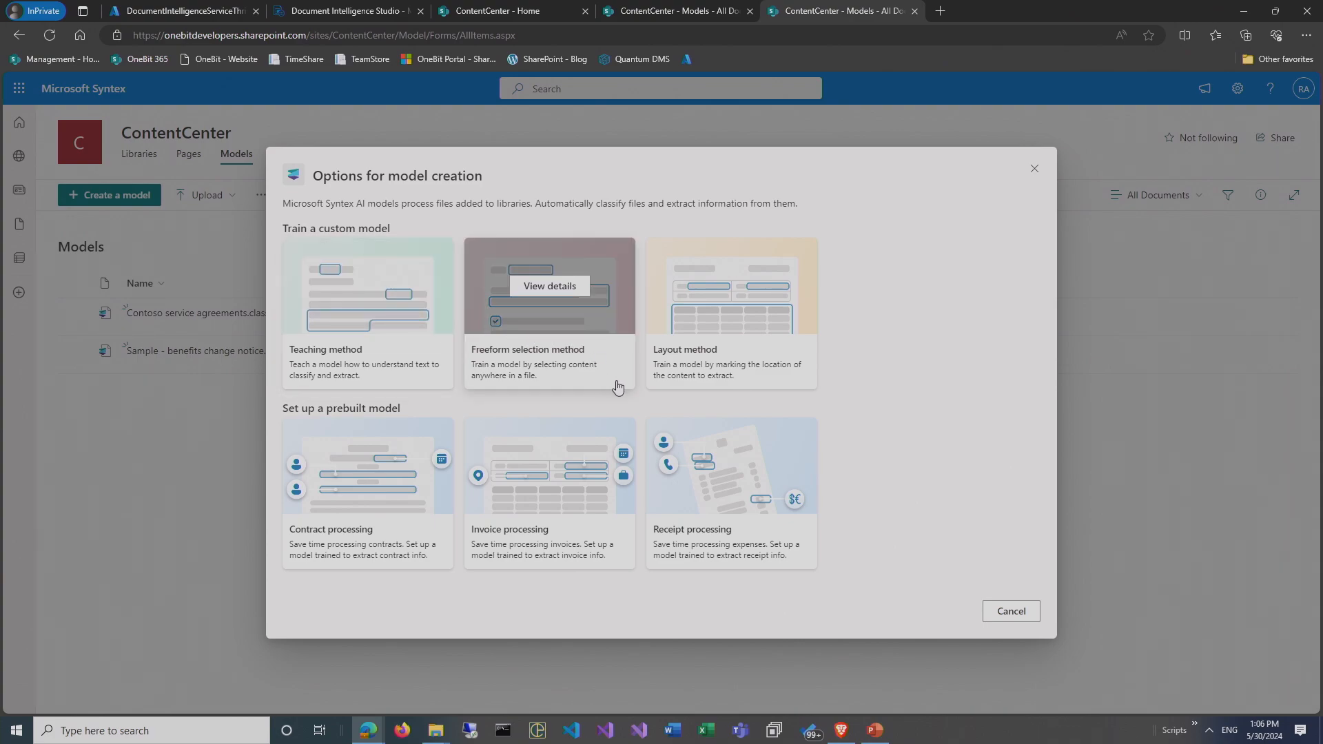
{"action": "mouse_move", "coordinate": [726, 358]}
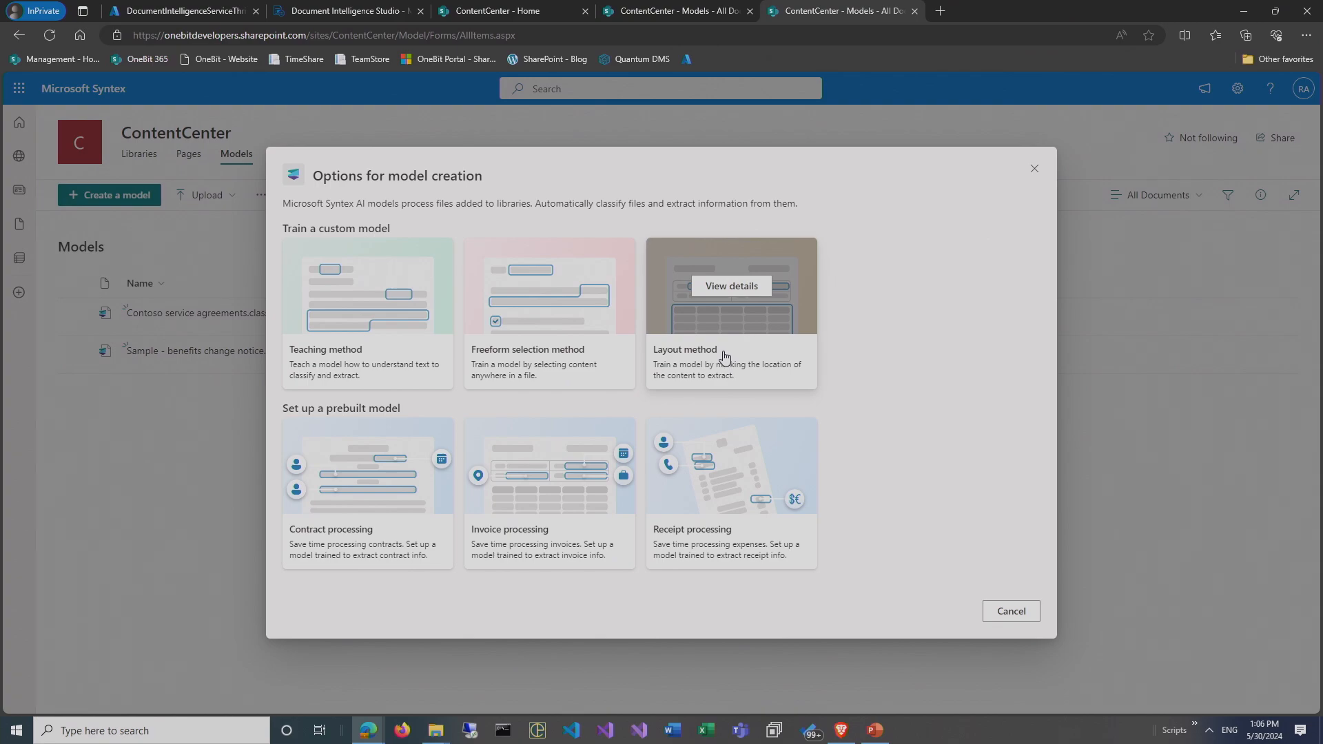
{"action": "mouse_move", "coordinate": [538, 369]}
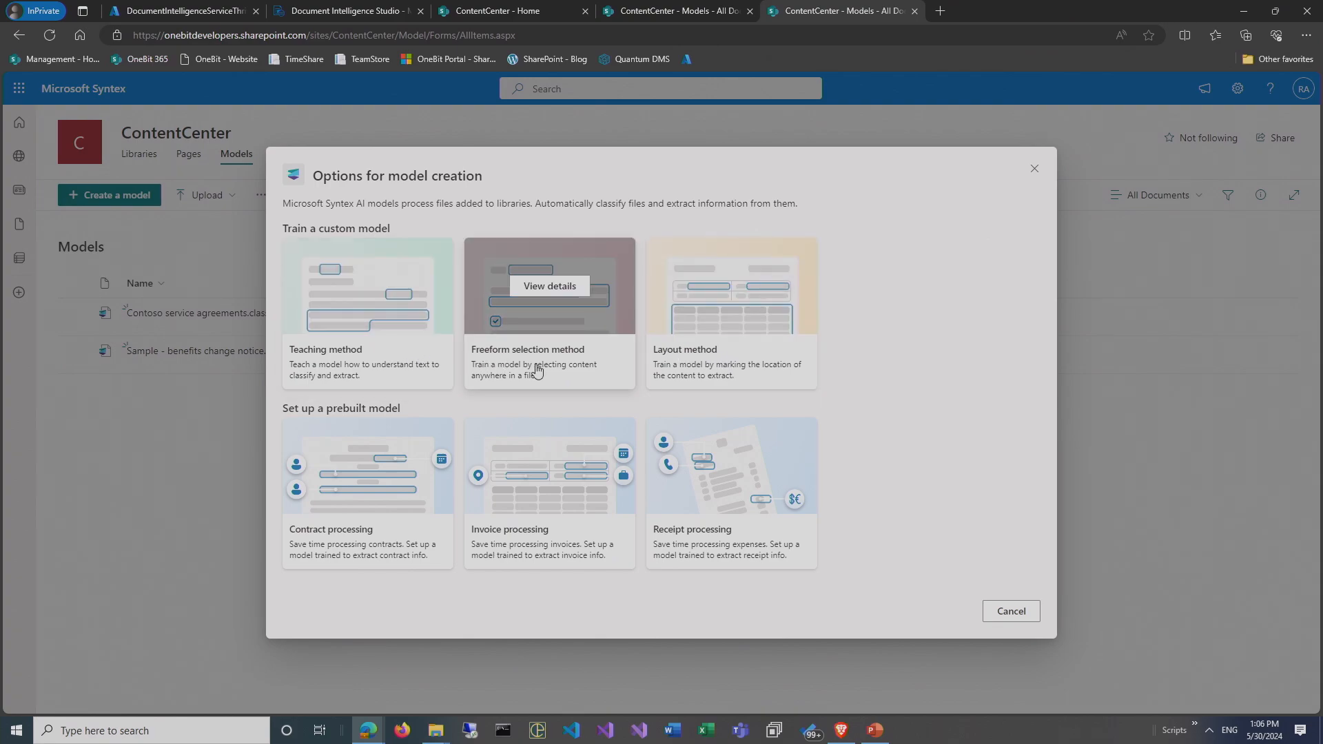
View Freeform selection method details, go back, then show PowerPoint's 'Thank you!' slide 57.
{"action": "left_click", "coordinate": [549, 285]}
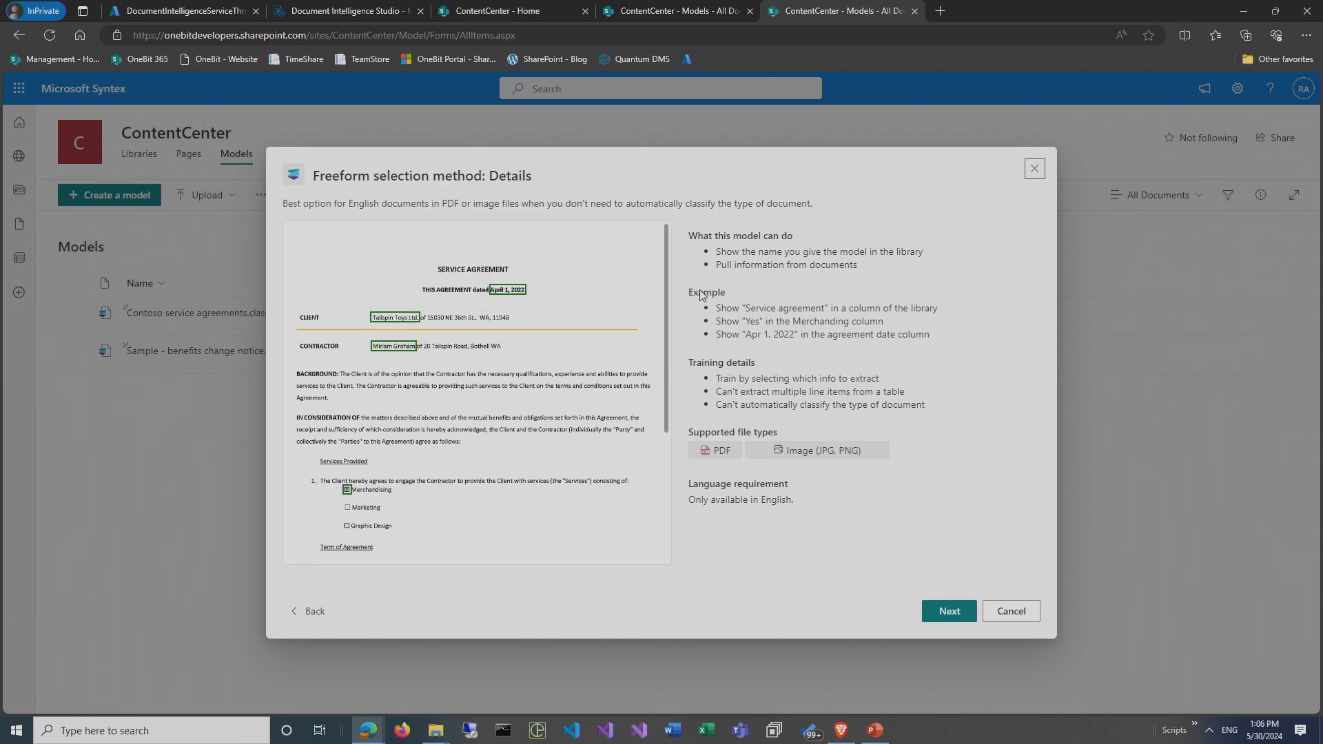
{"action": "mouse_move", "coordinate": [733, 457]}
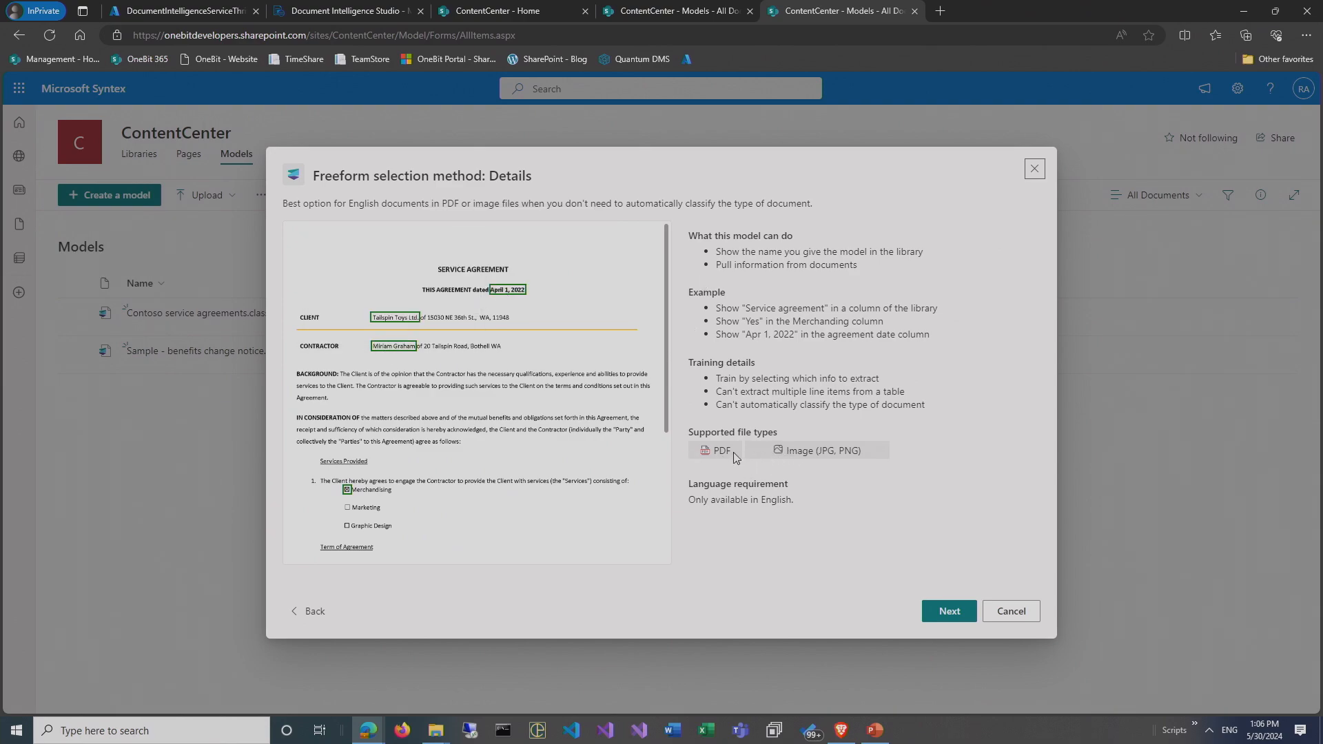
{"action": "mouse_move", "coordinate": [743, 448]}
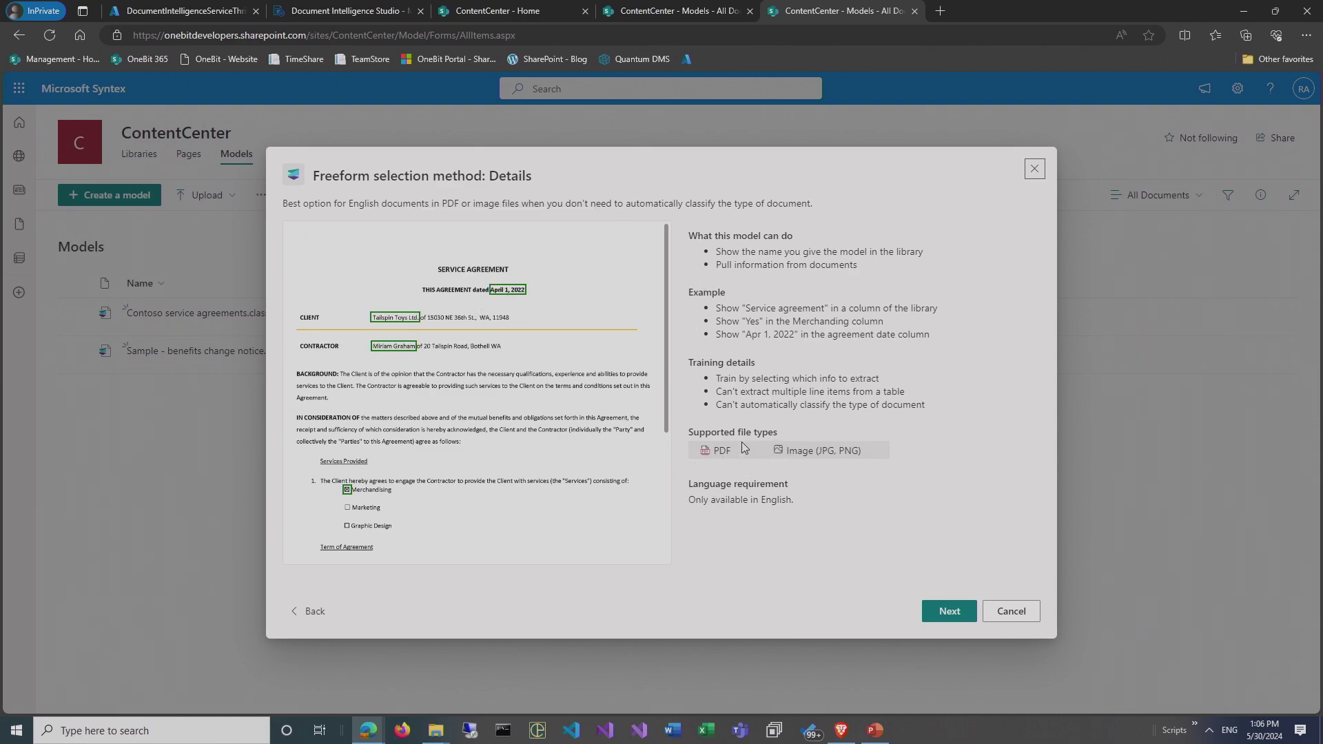
{"action": "mouse_move", "coordinate": [313, 612]}
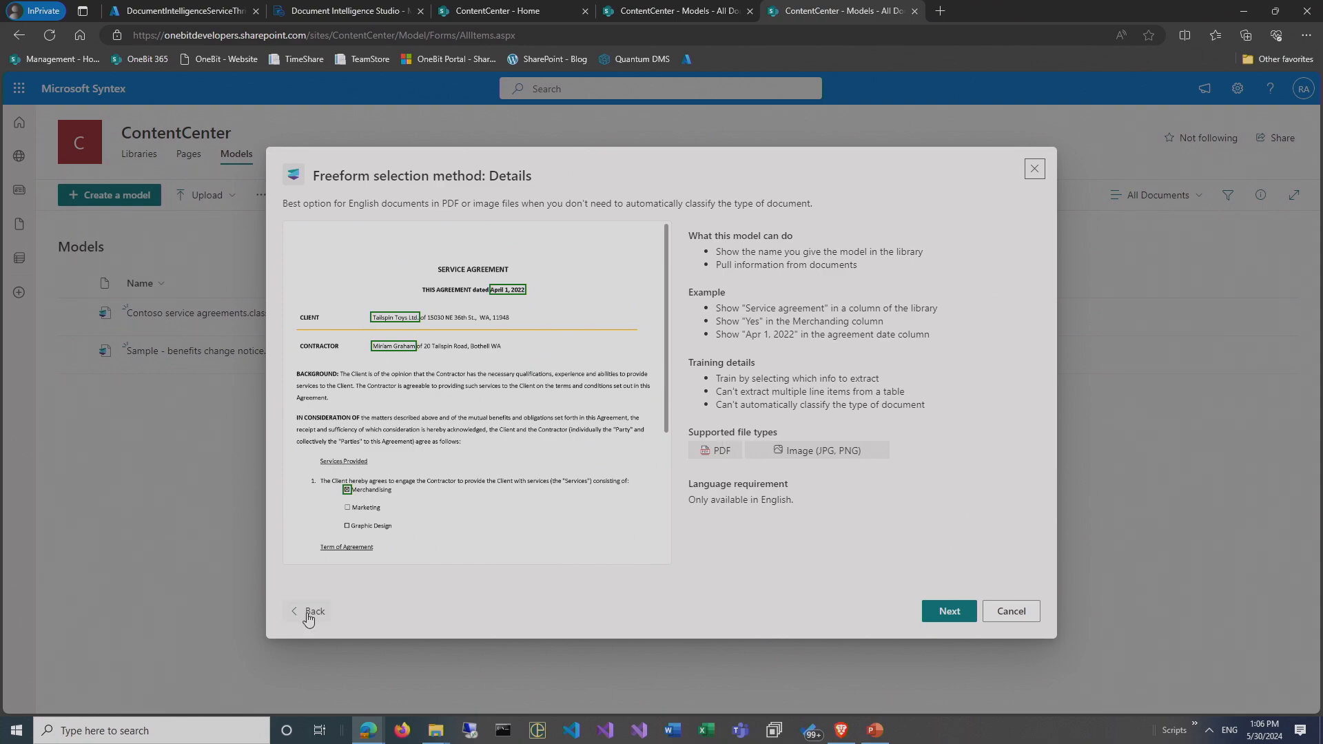
{"action": "left_click", "coordinate": [313, 612]}
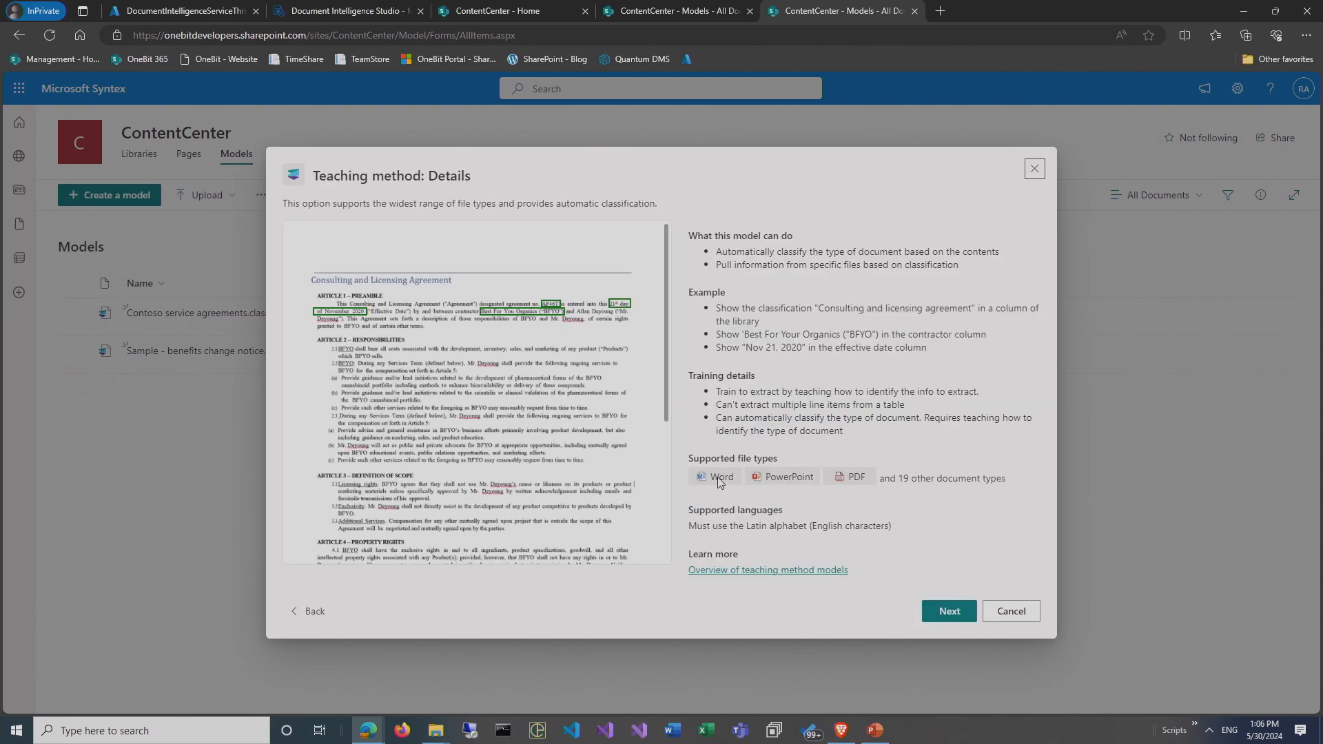
{"action": "mouse_move", "coordinate": [939, 482]}
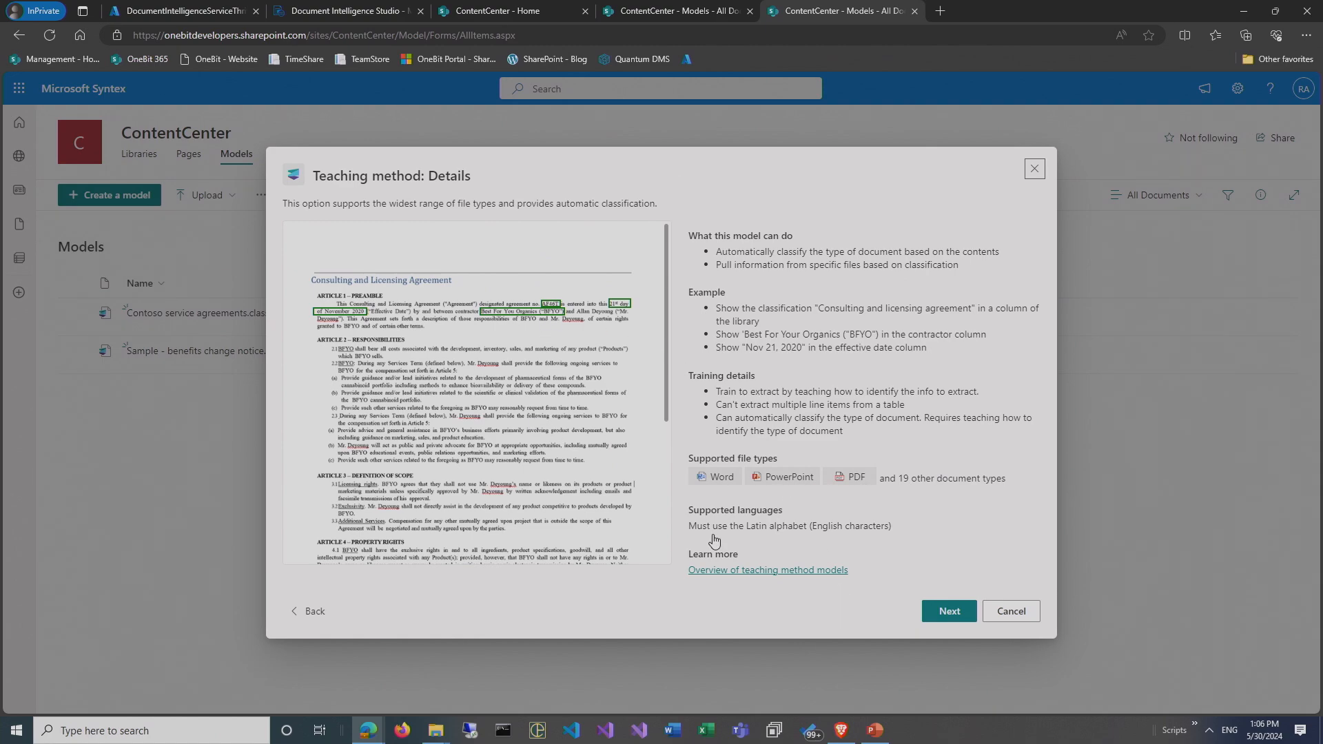
{"action": "mouse_move", "coordinate": [949, 611]}
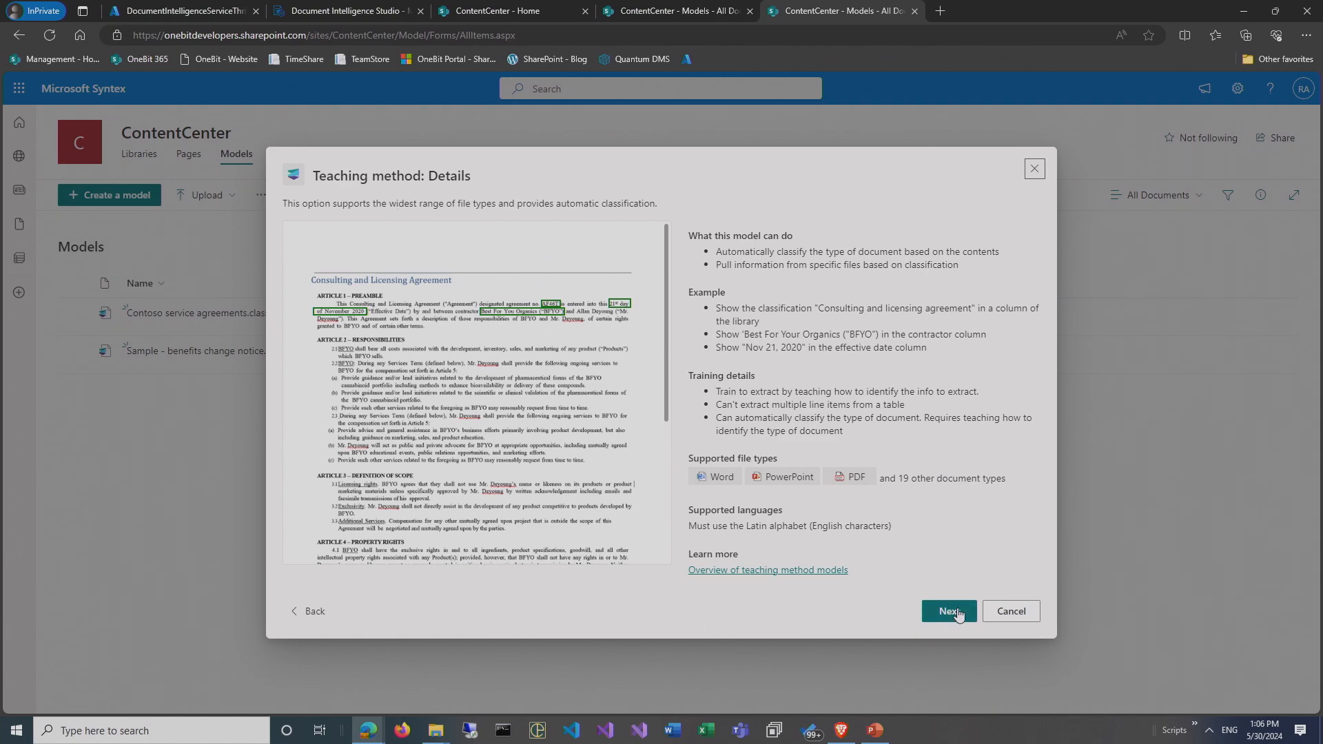
{"action": "mouse_move", "coordinate": [1010, 611]}
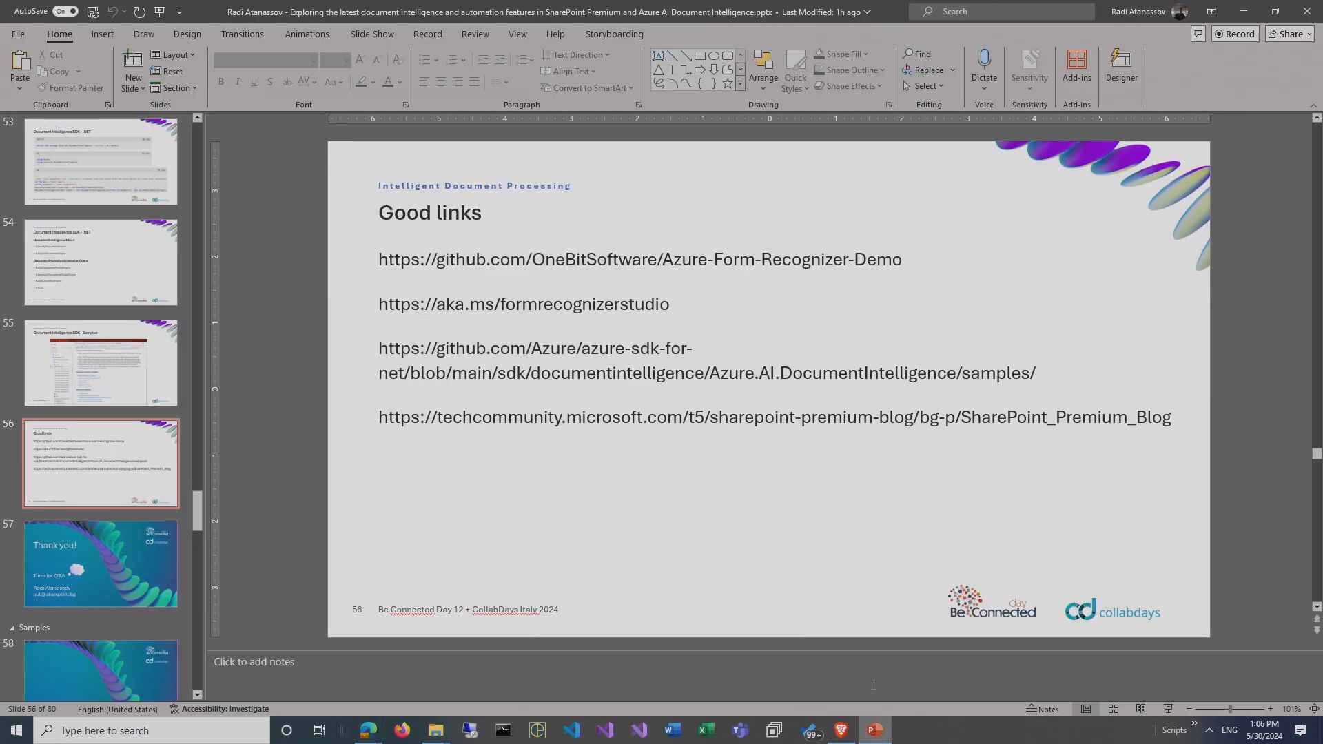
{"action": "left_click", "coordinate": [99, 564]}
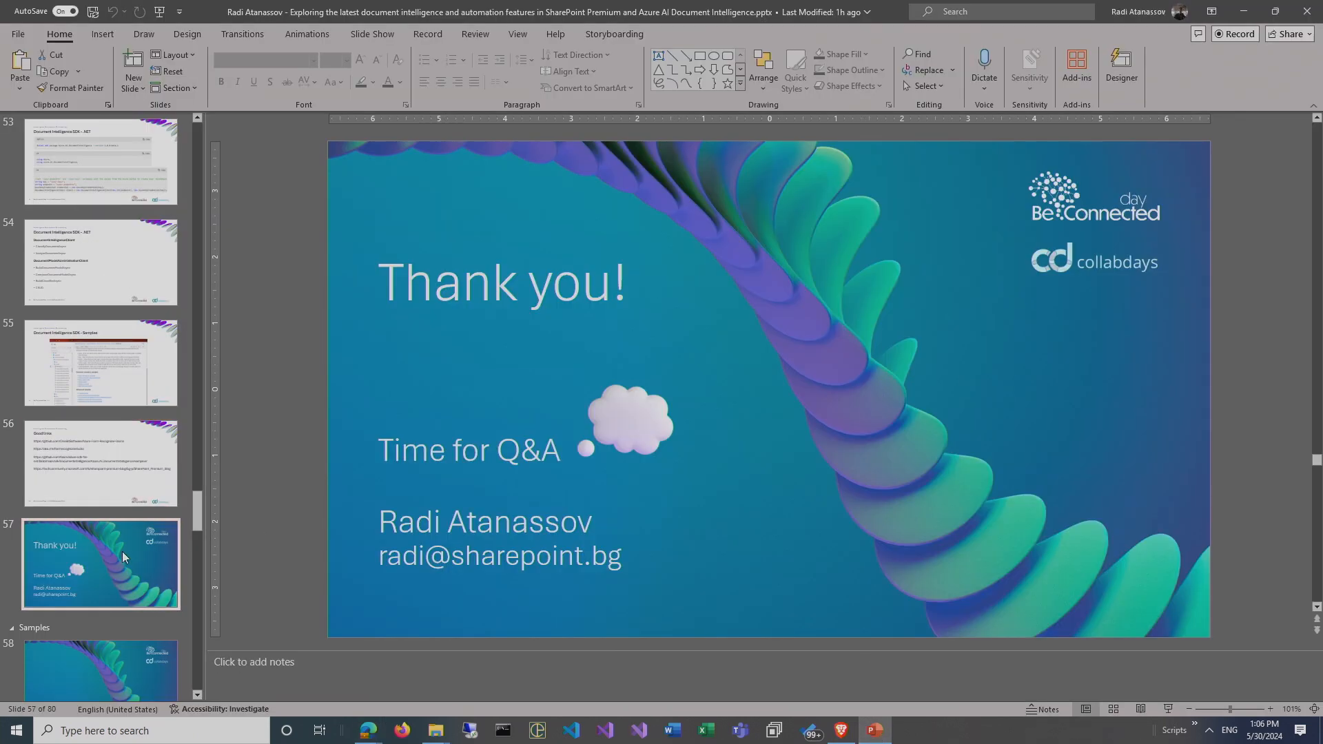